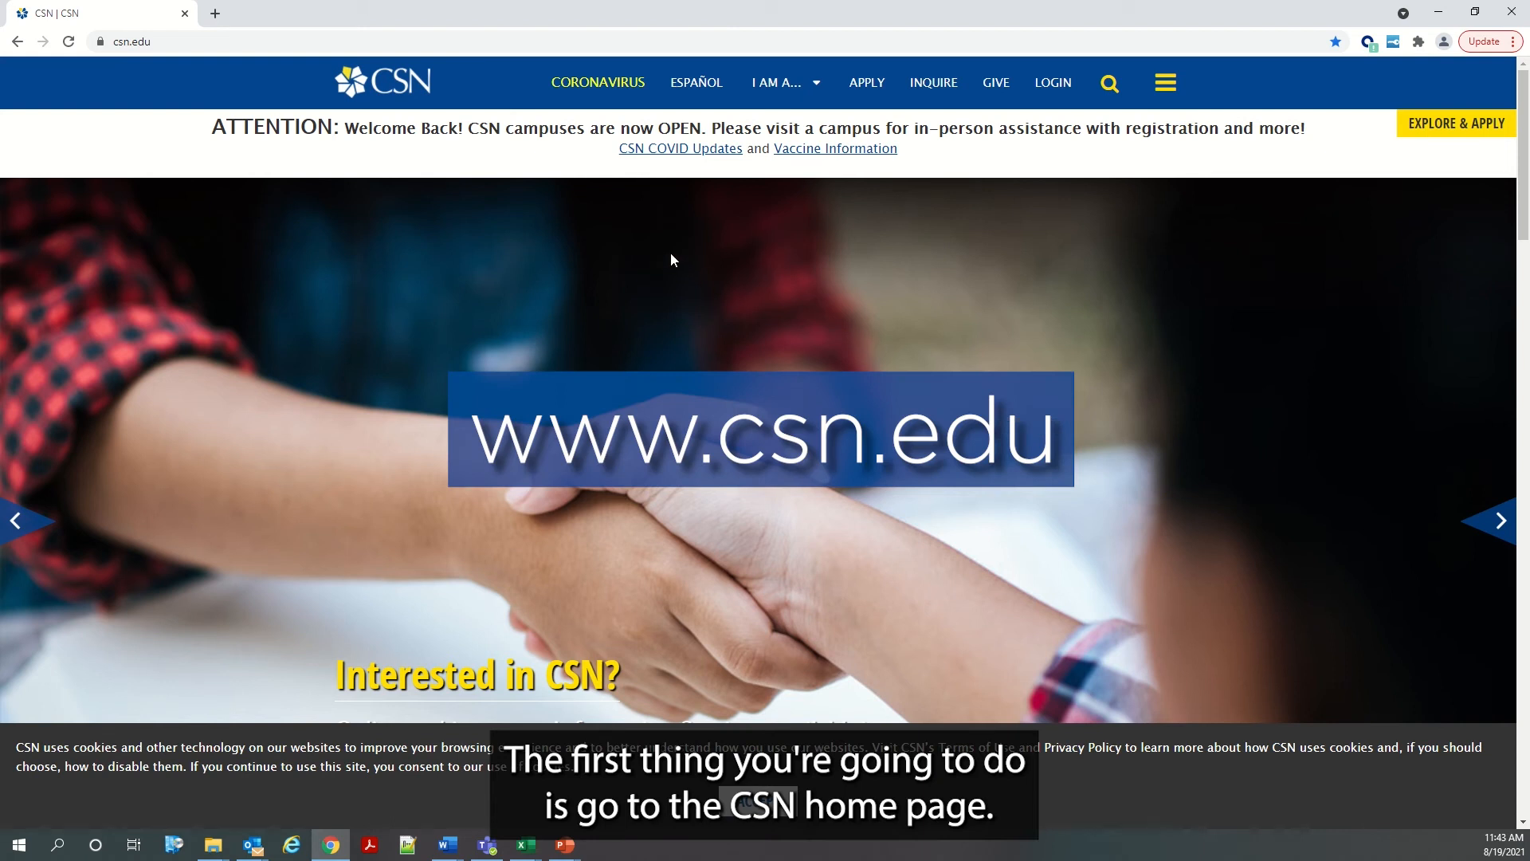
mouse_move(795, 257)
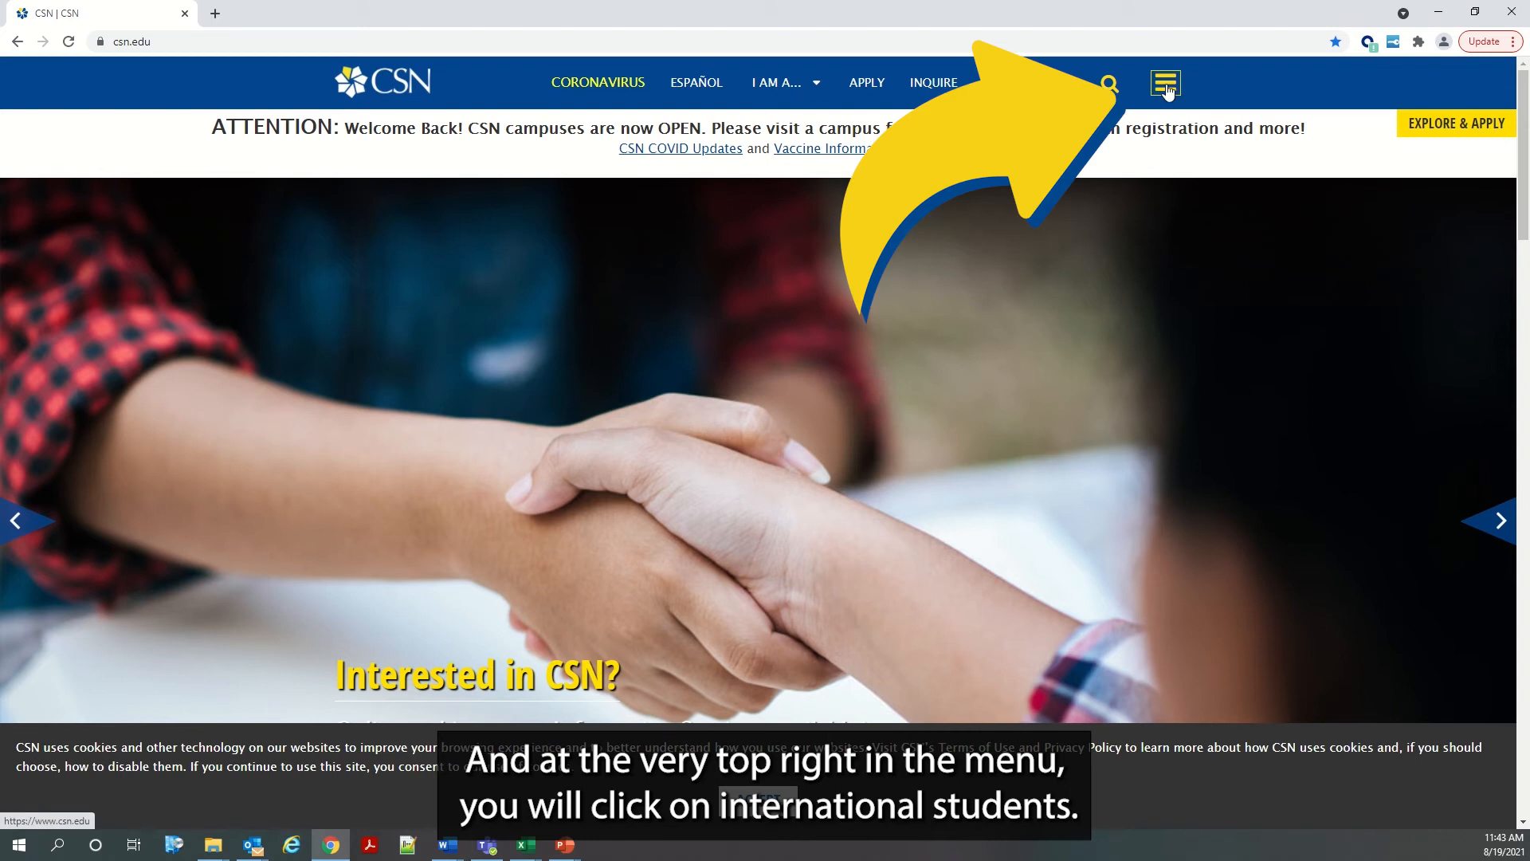
Step: Navigate through the site menu's International Students section to Admissions & Enrollment
left_click(1164, 82)
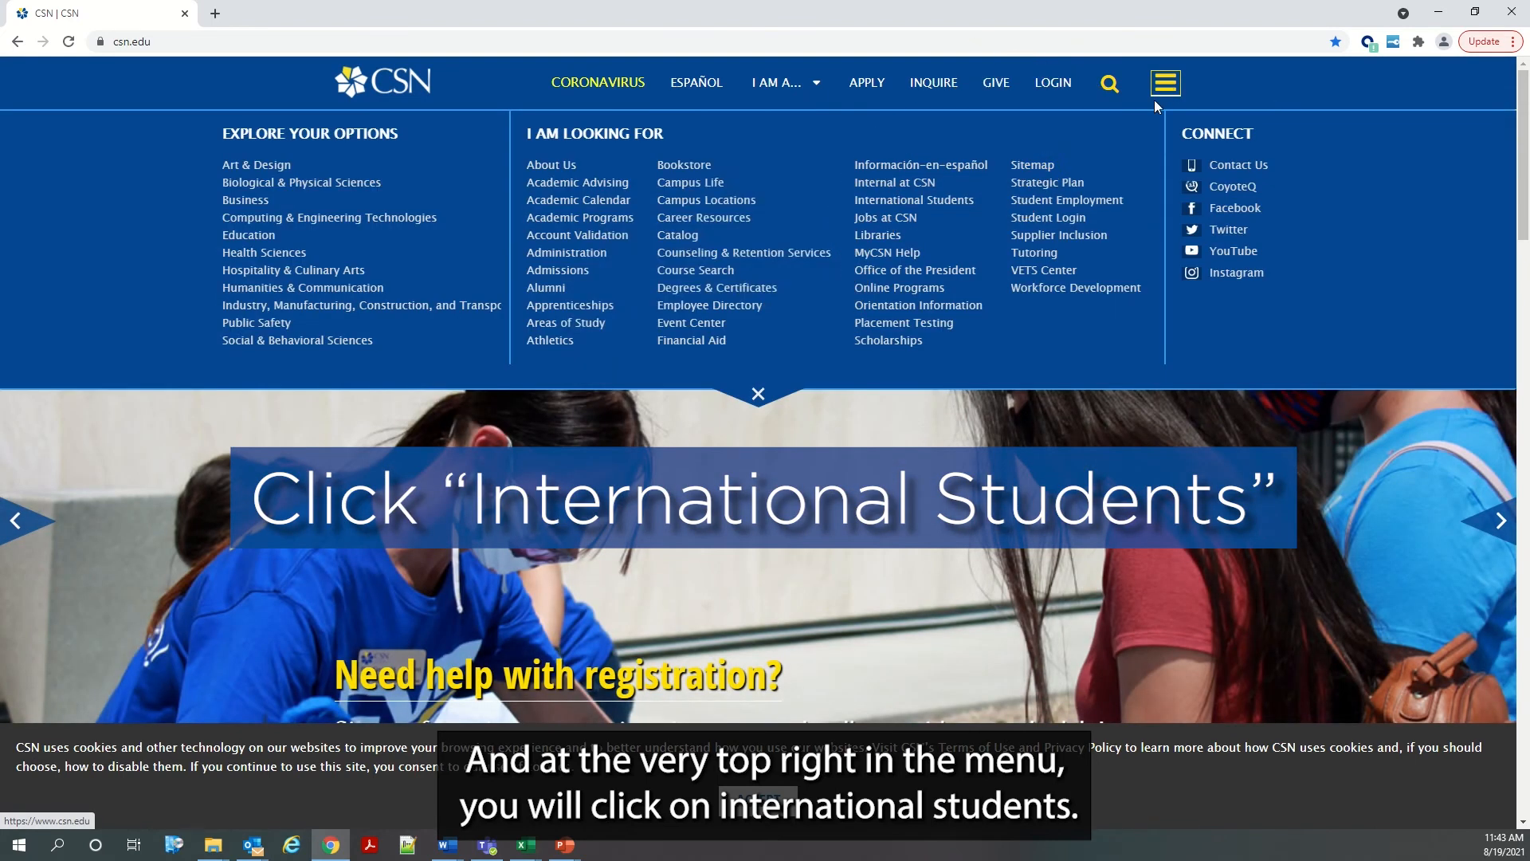
left_click(913, 200)
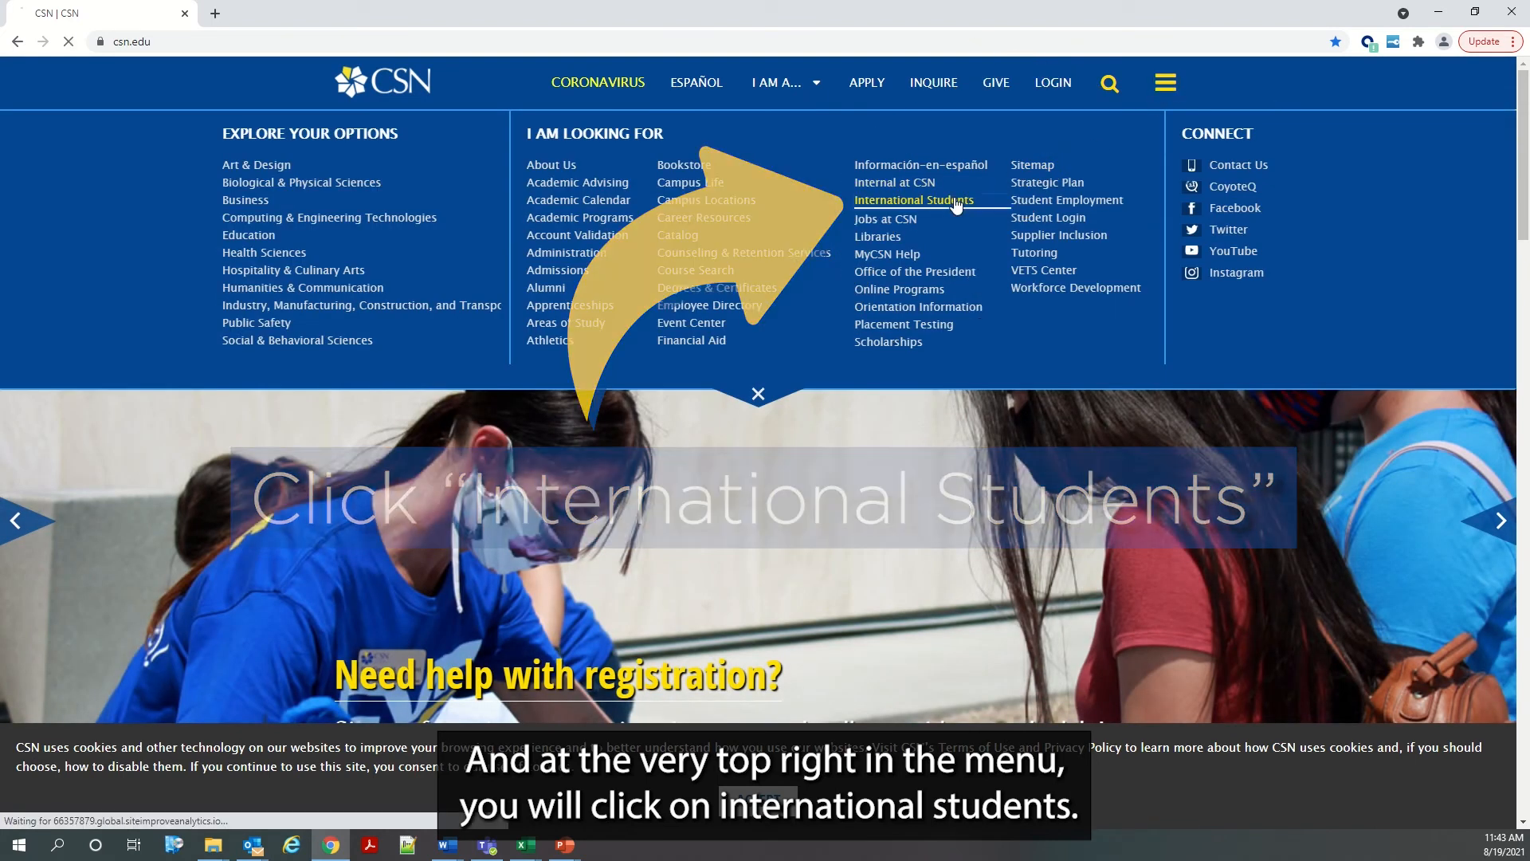
left_click(913, 200)
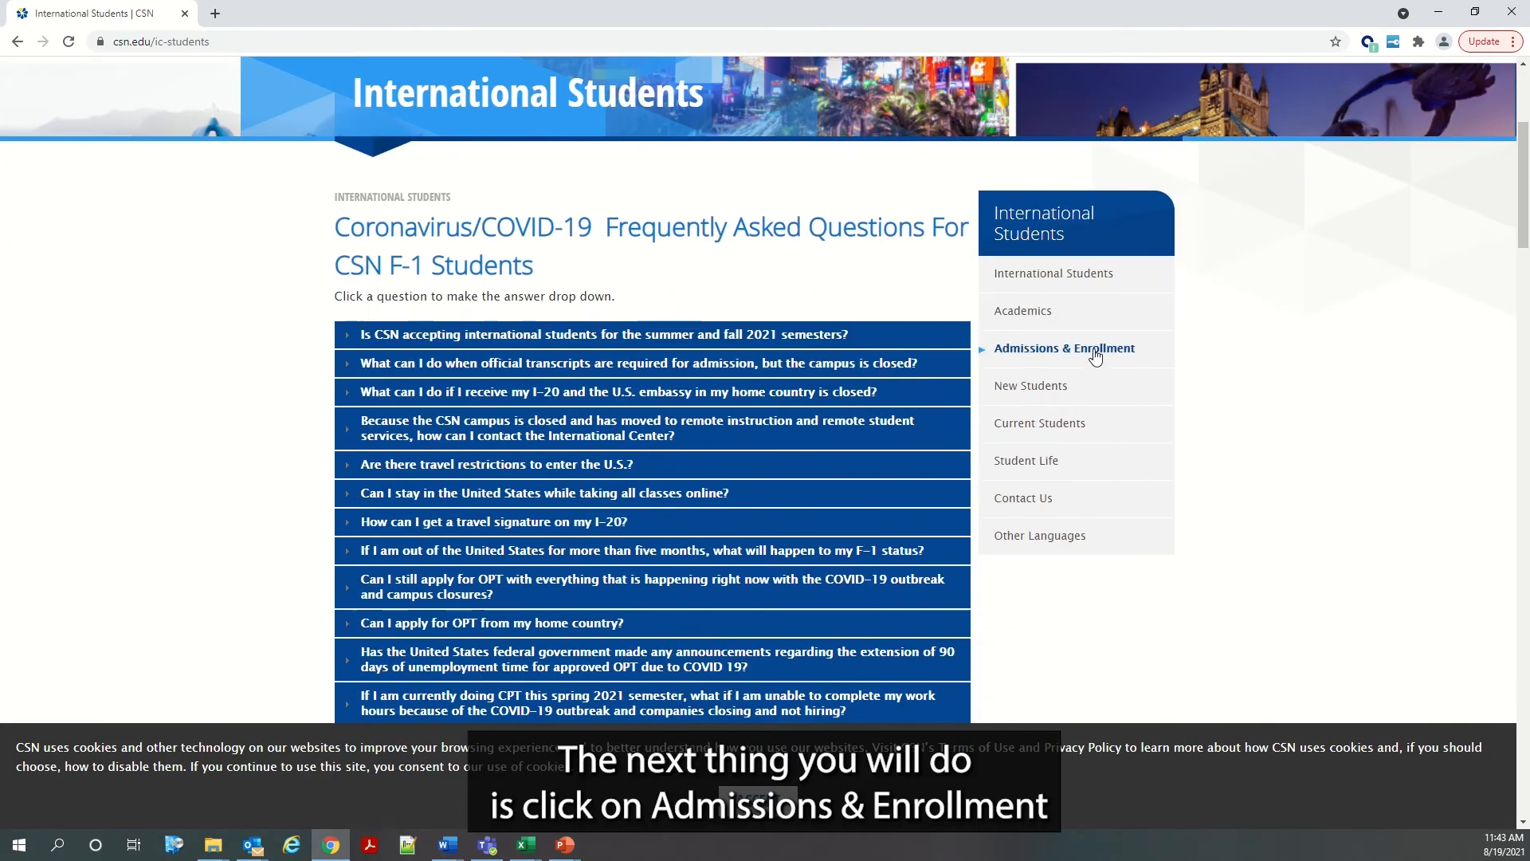
mouse_move(1062, 348)
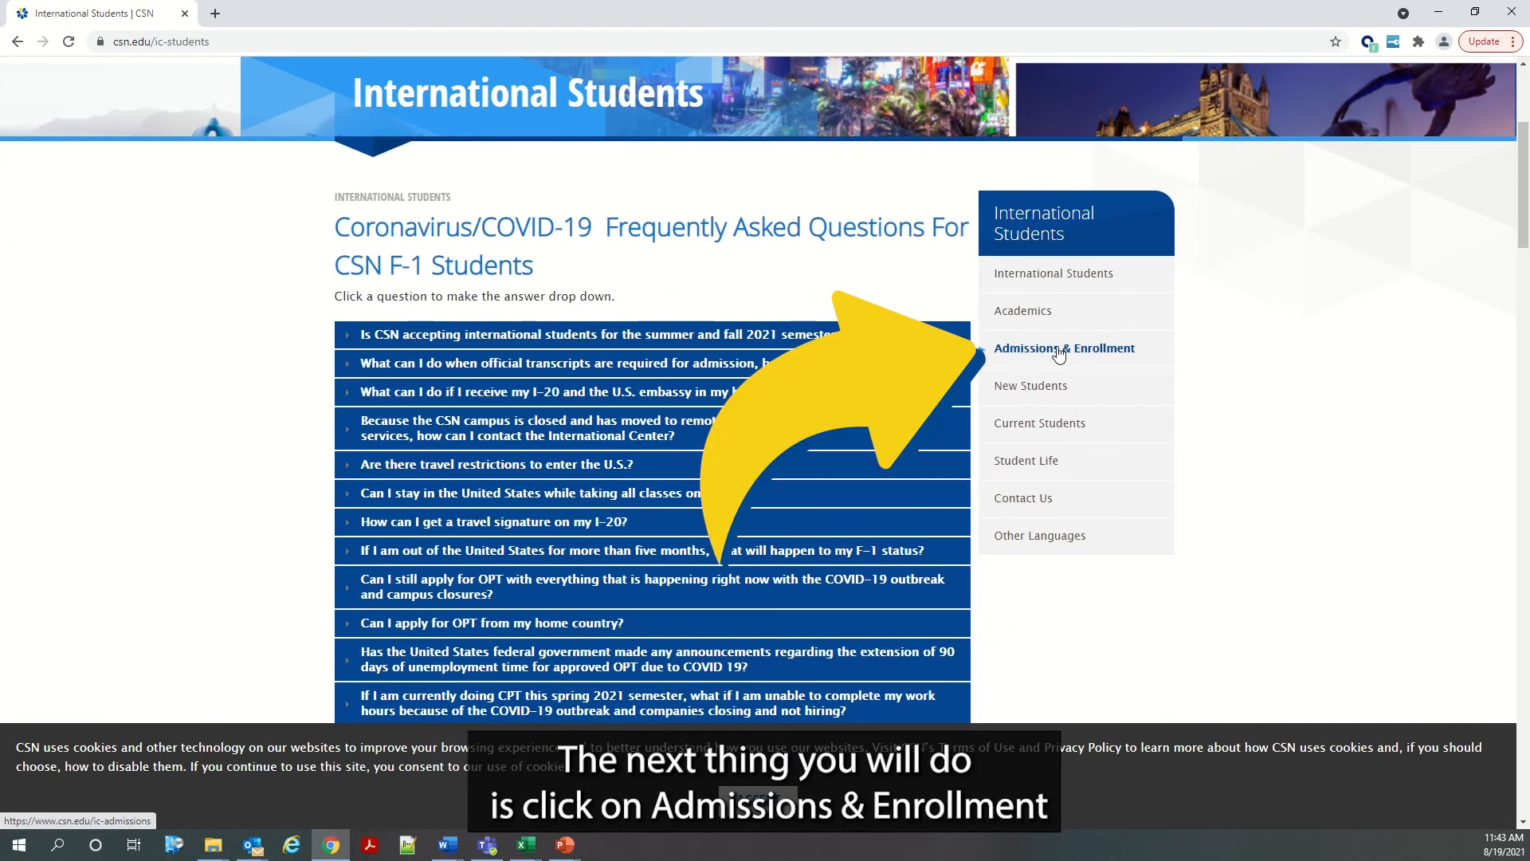
left_click(1064, 348)
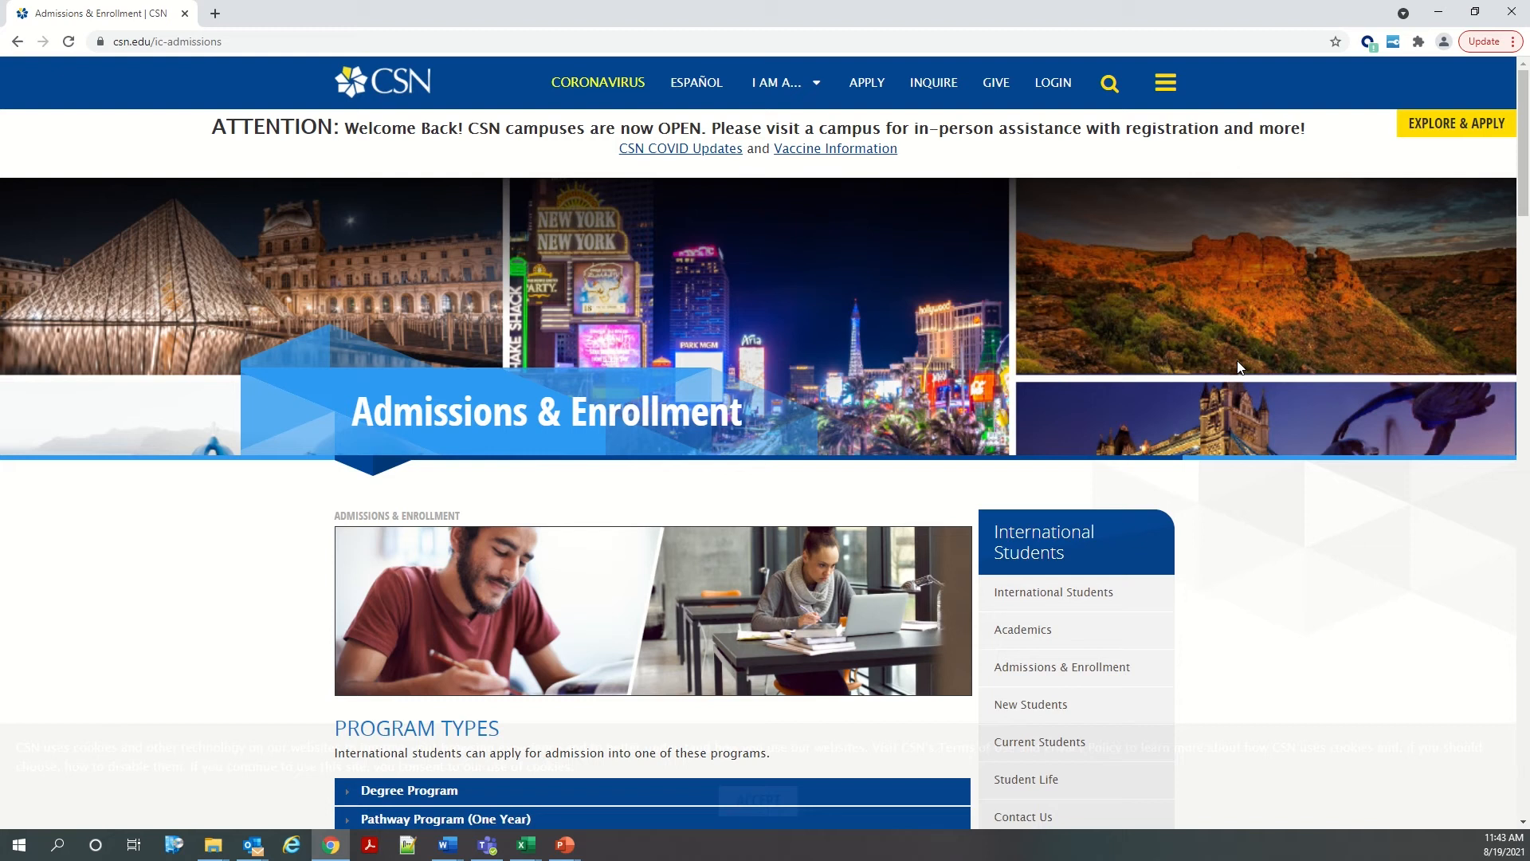
scroll("down", 3)
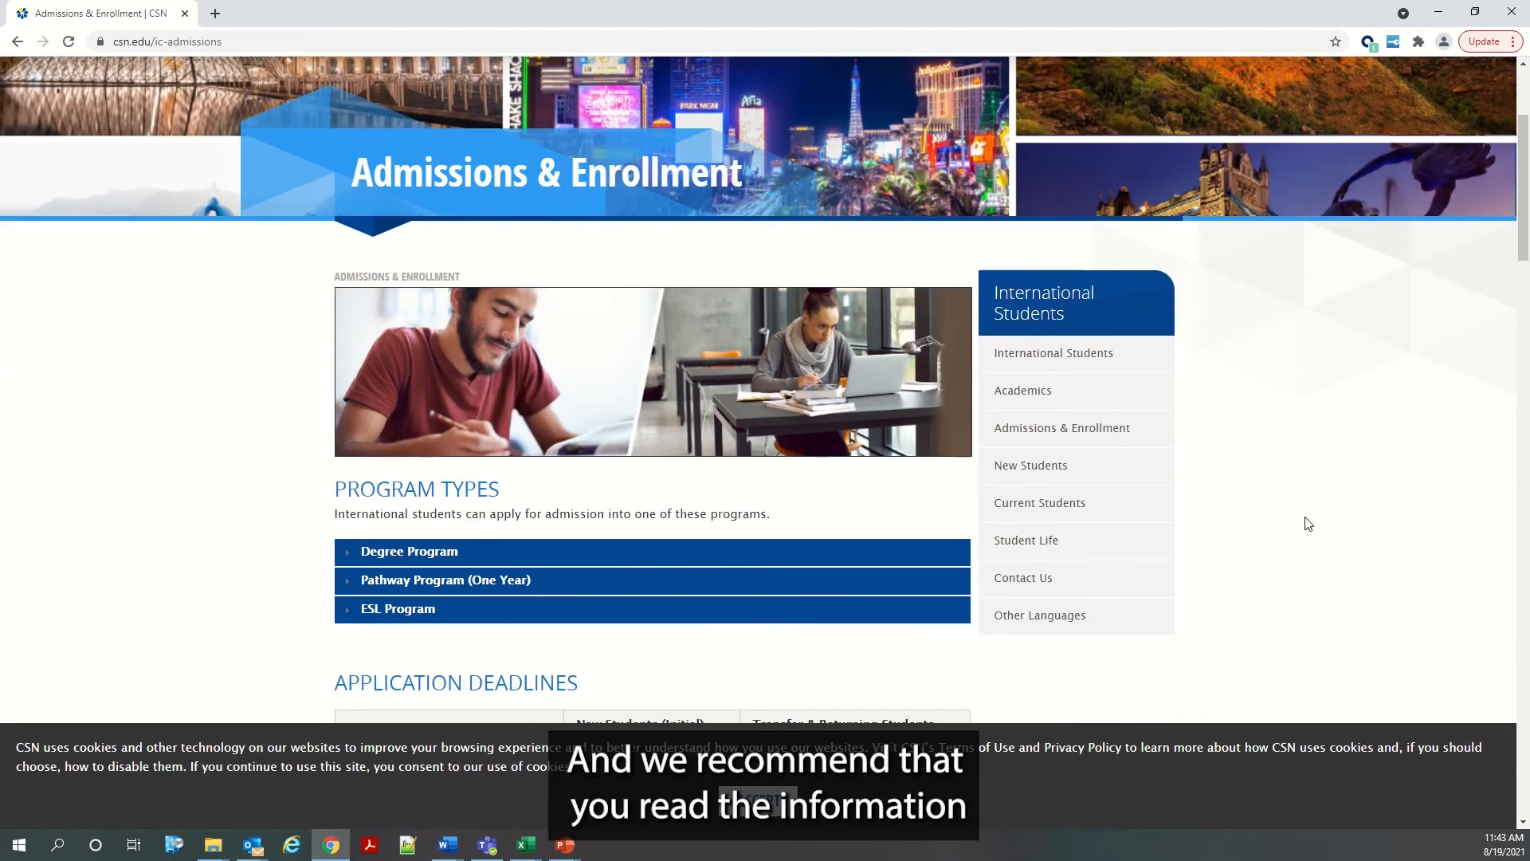
scroll("down", 3)
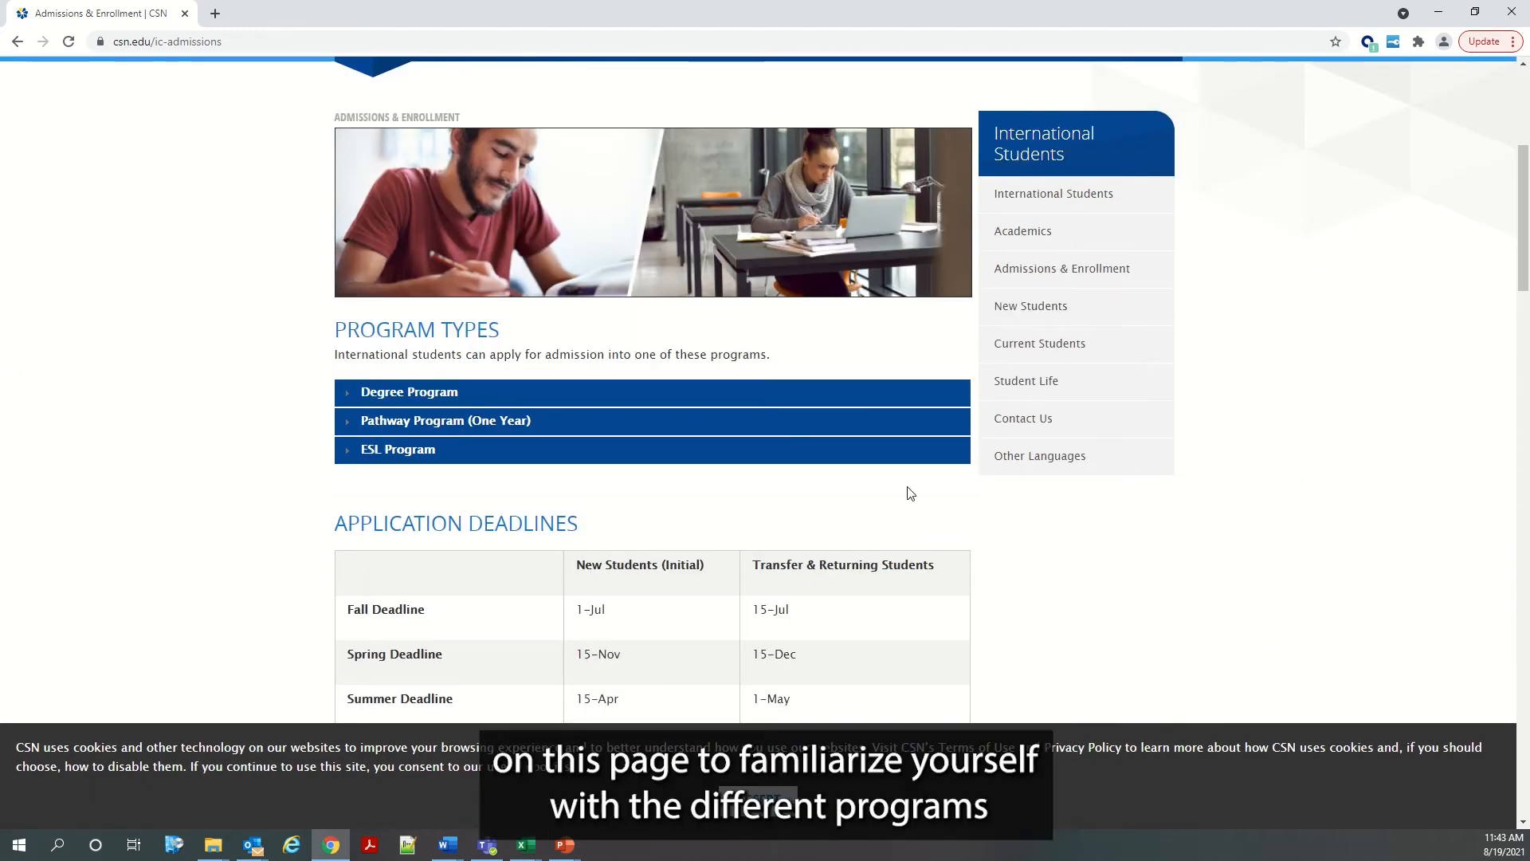
scroll("down", 3)
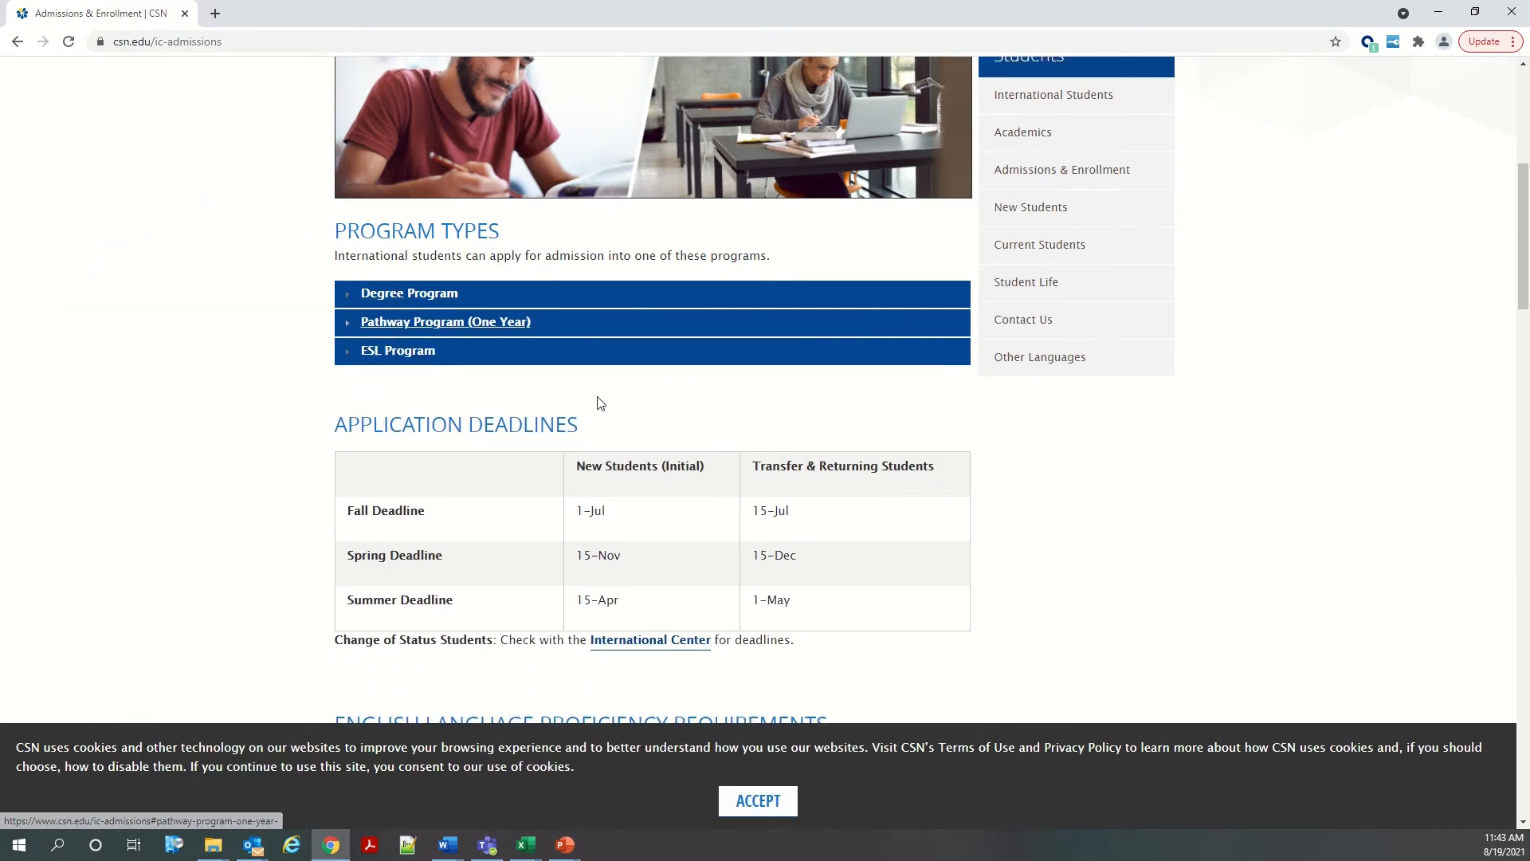
scroll("down", 3)
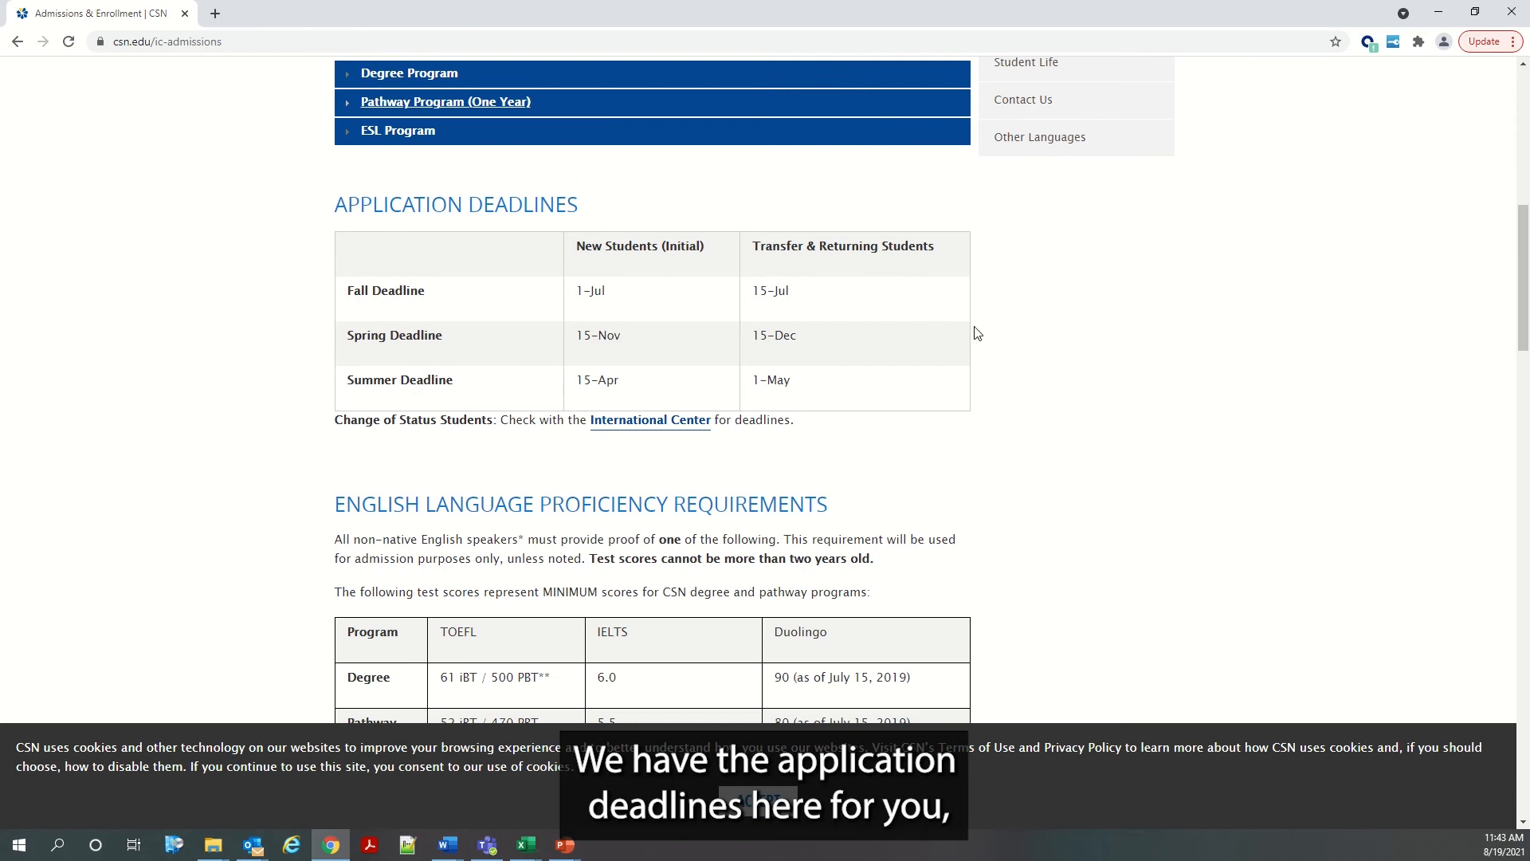
scroll("down", 3)
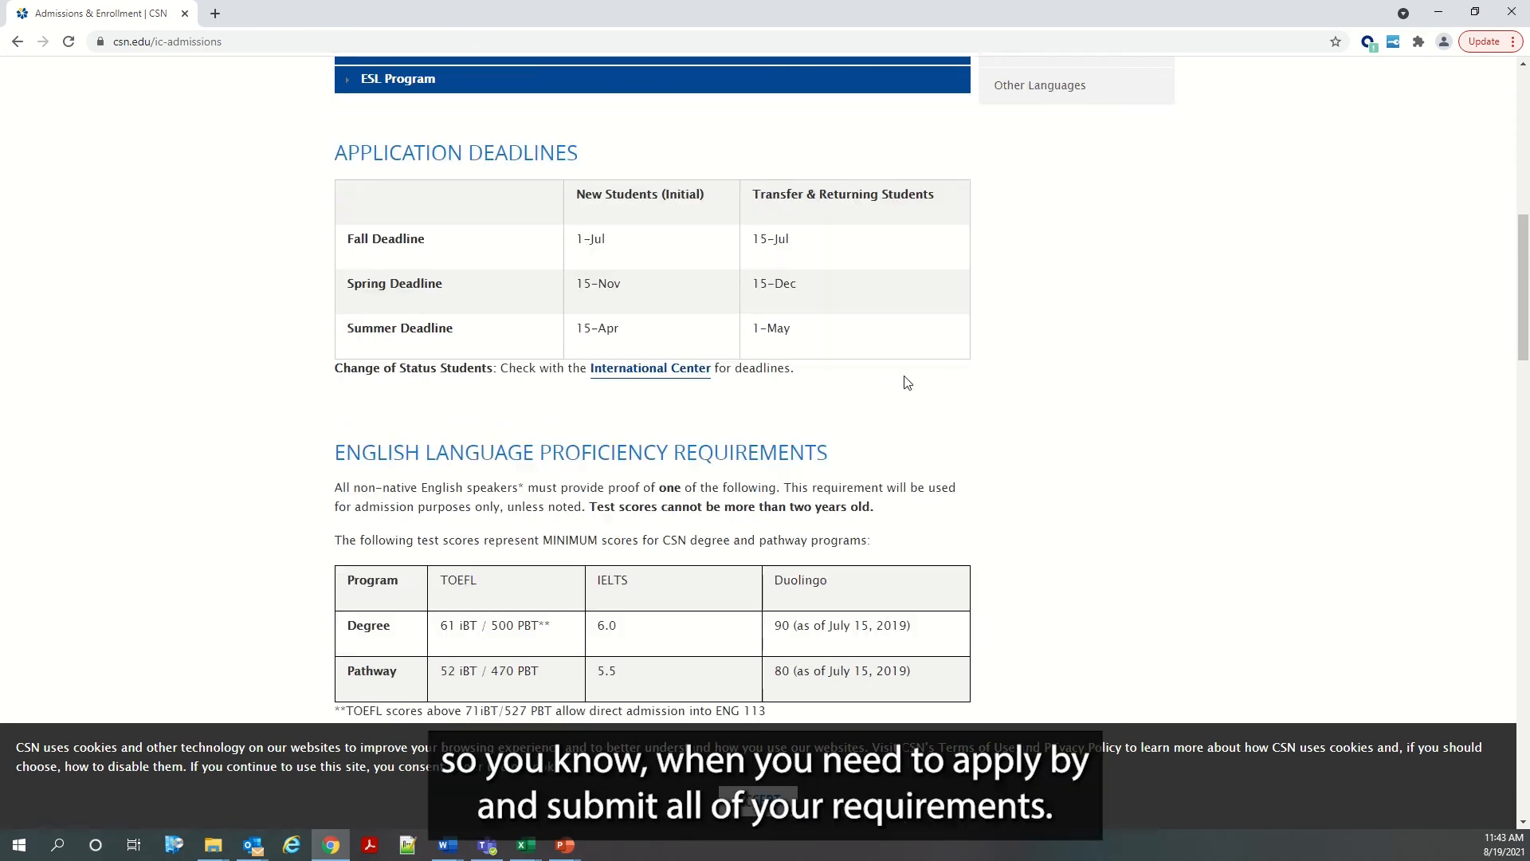
scroll("down", 3)
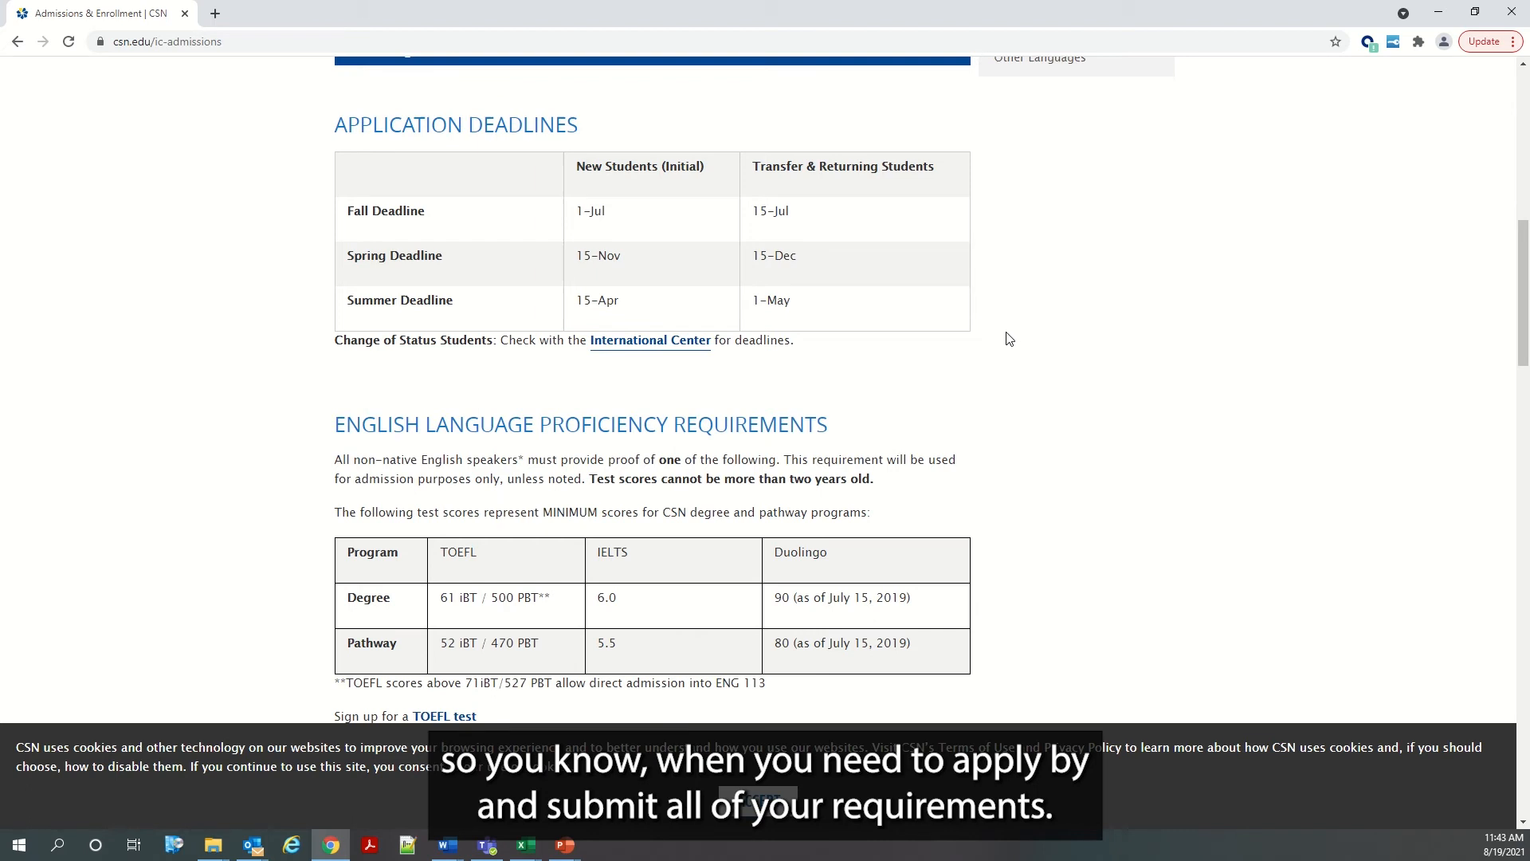
scroll("down", 3)
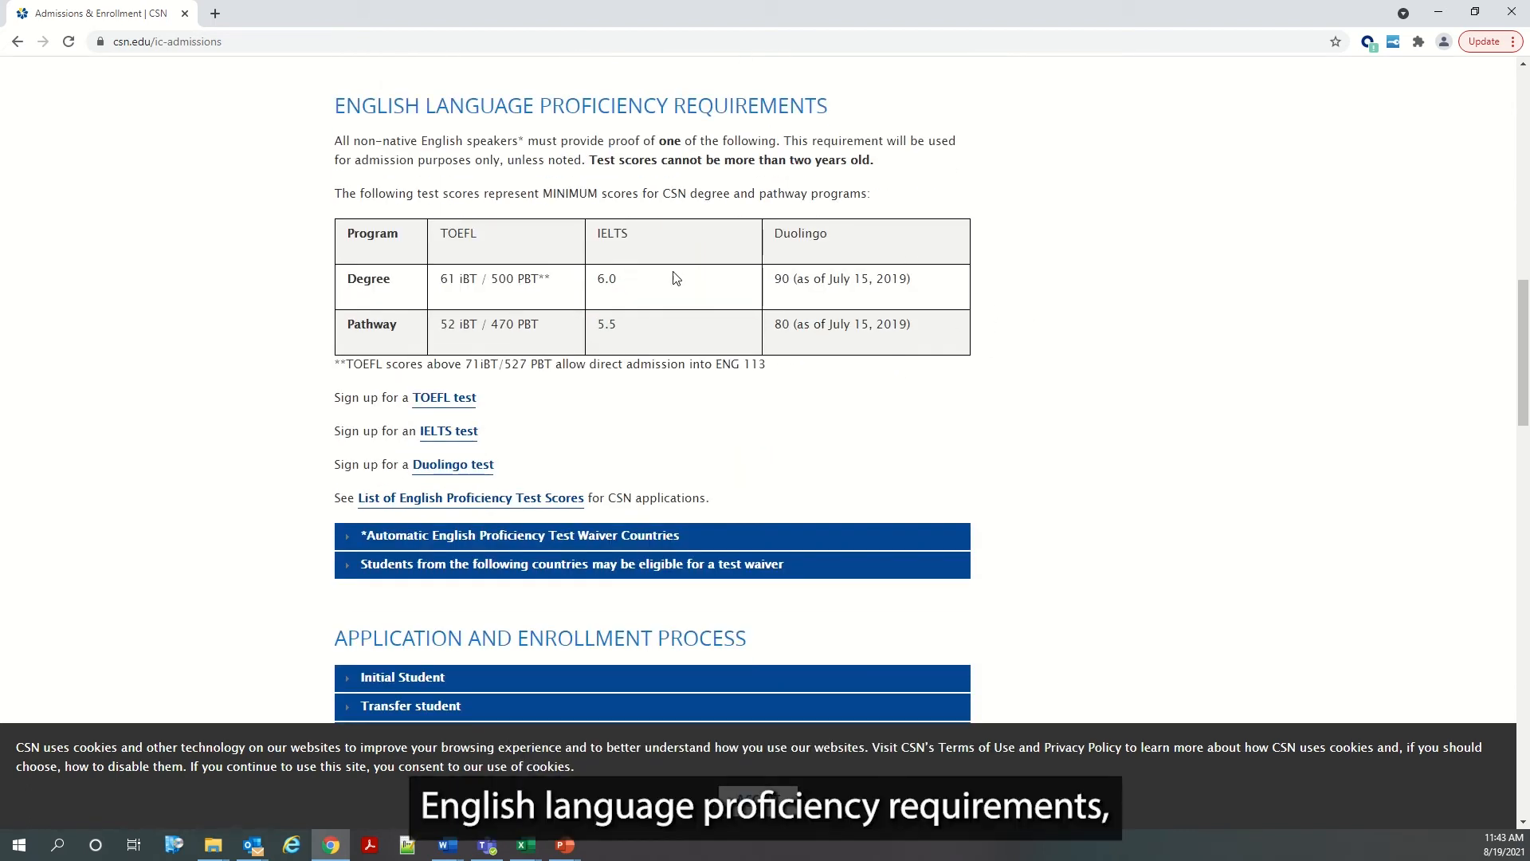
scroll("down", 3)
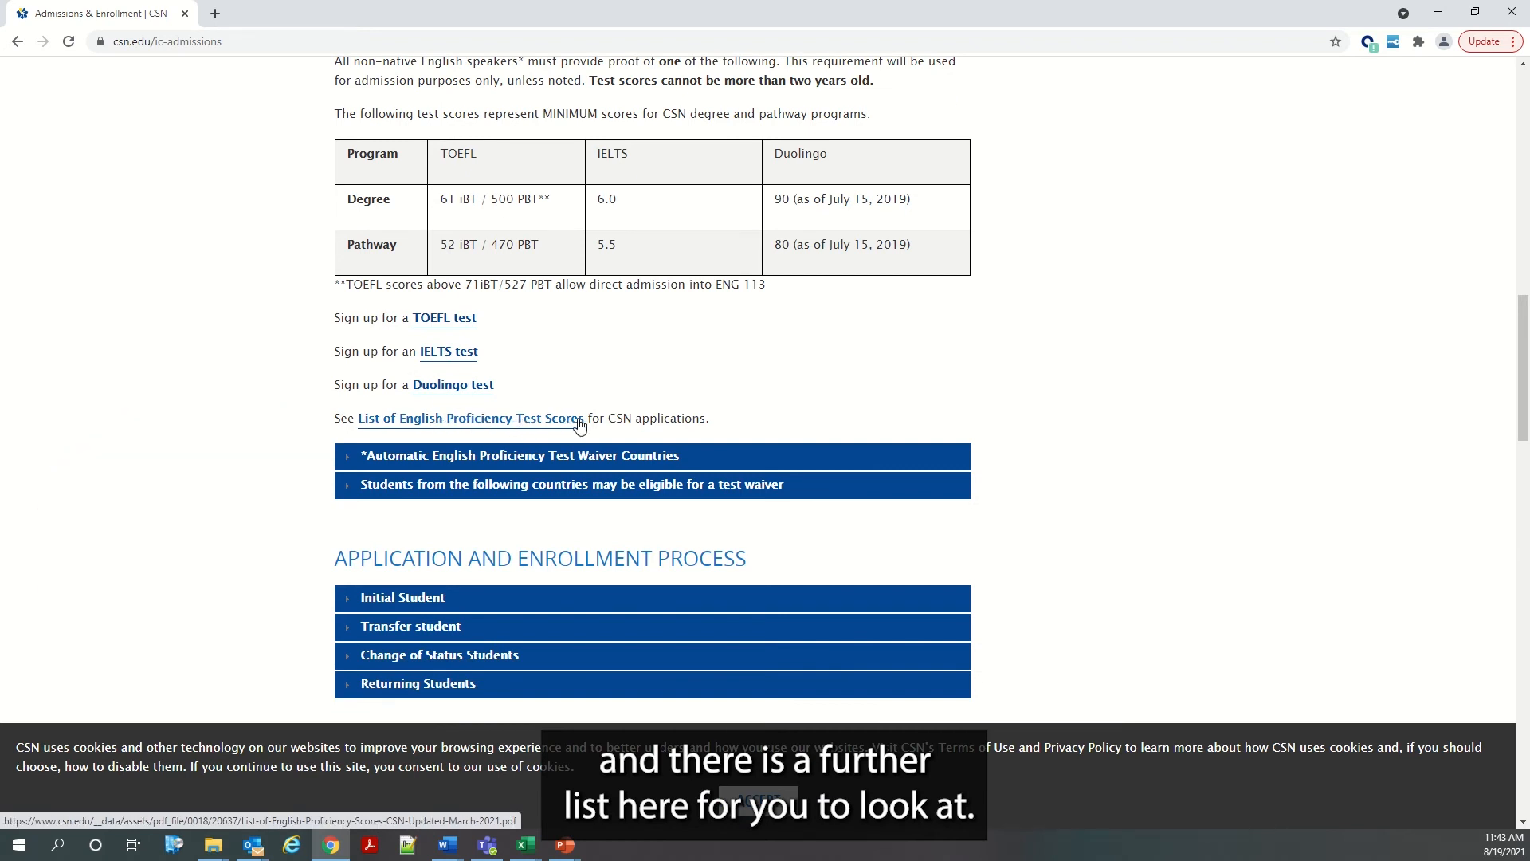
scroll("down", 3)
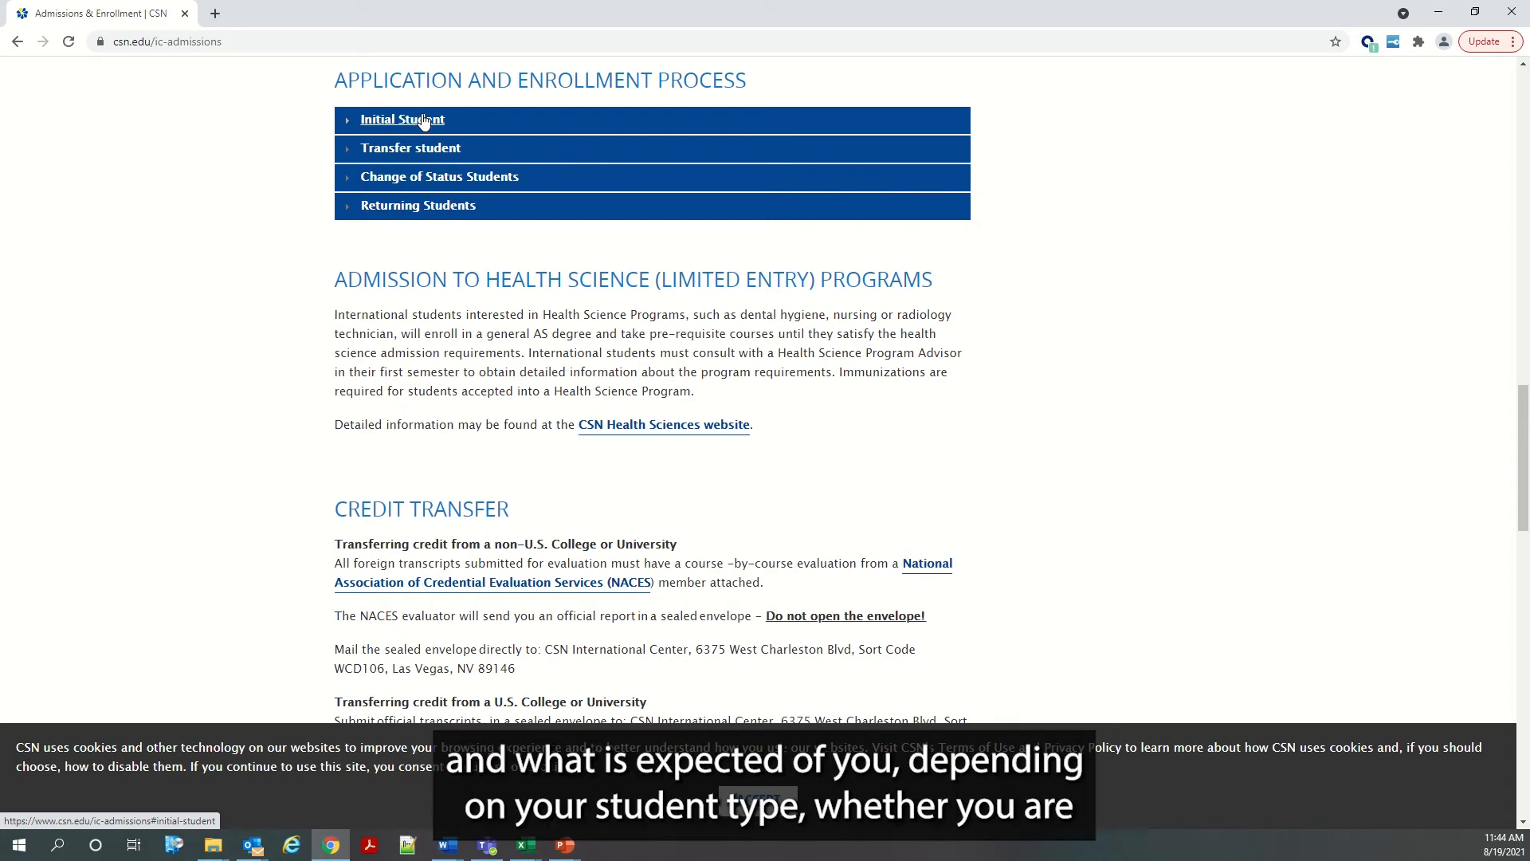
mouse_move(426, 122)
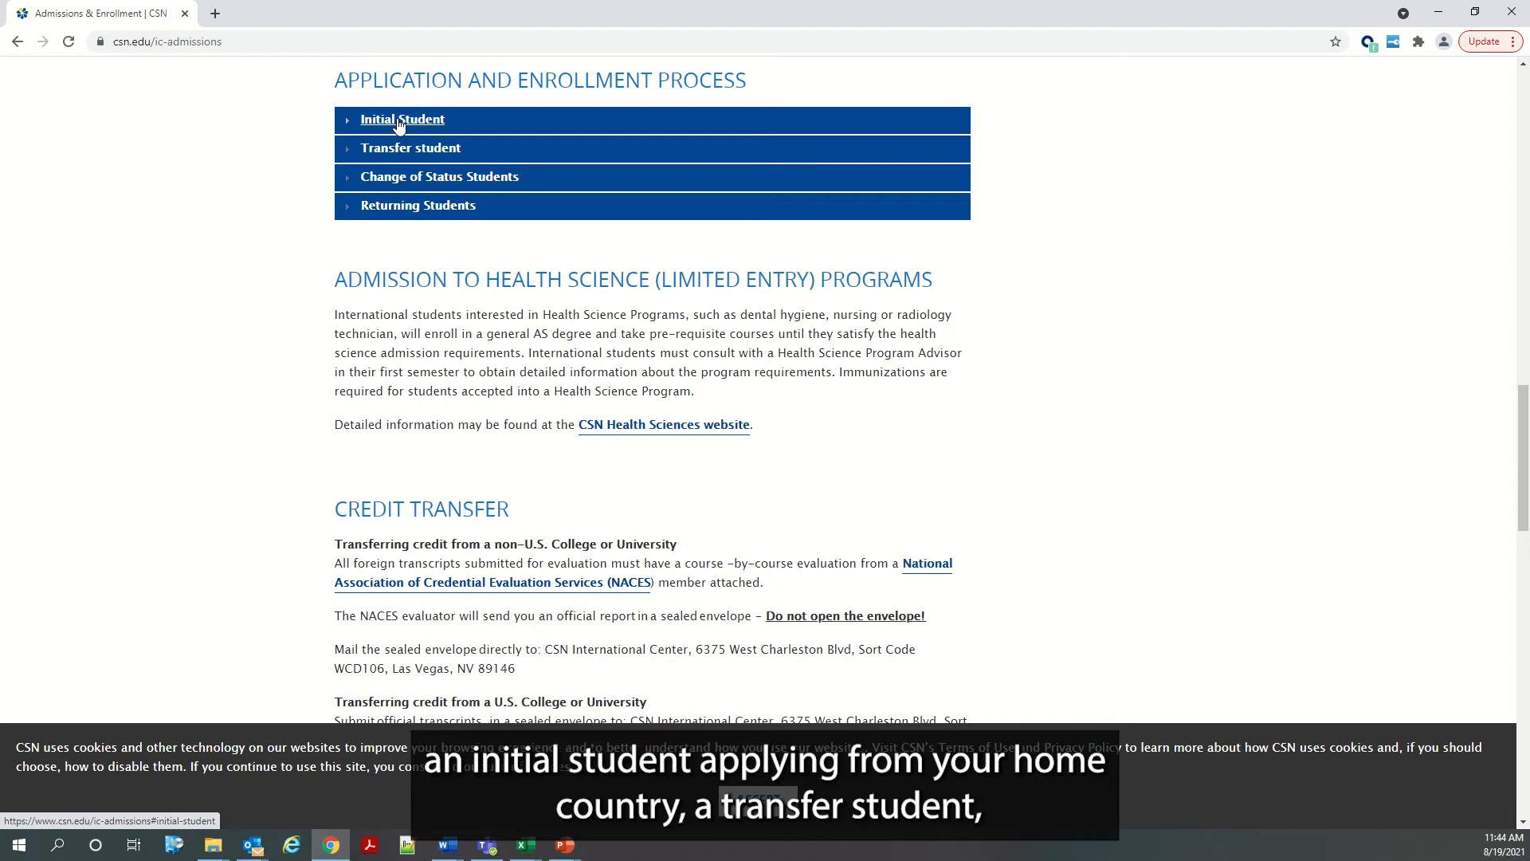
left_click(401, 119)
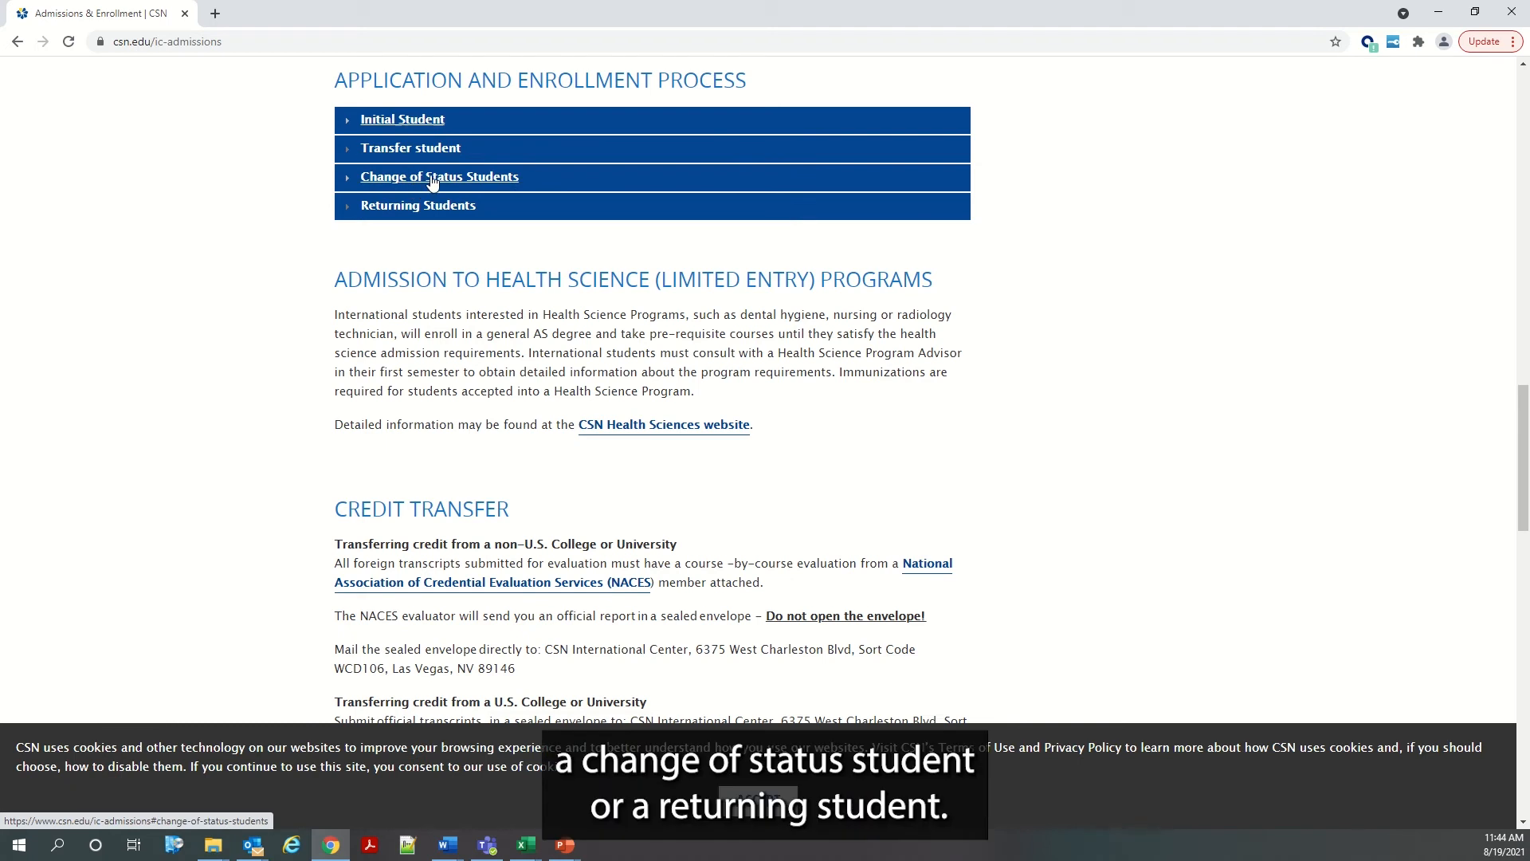
mouse_move(418, 206)
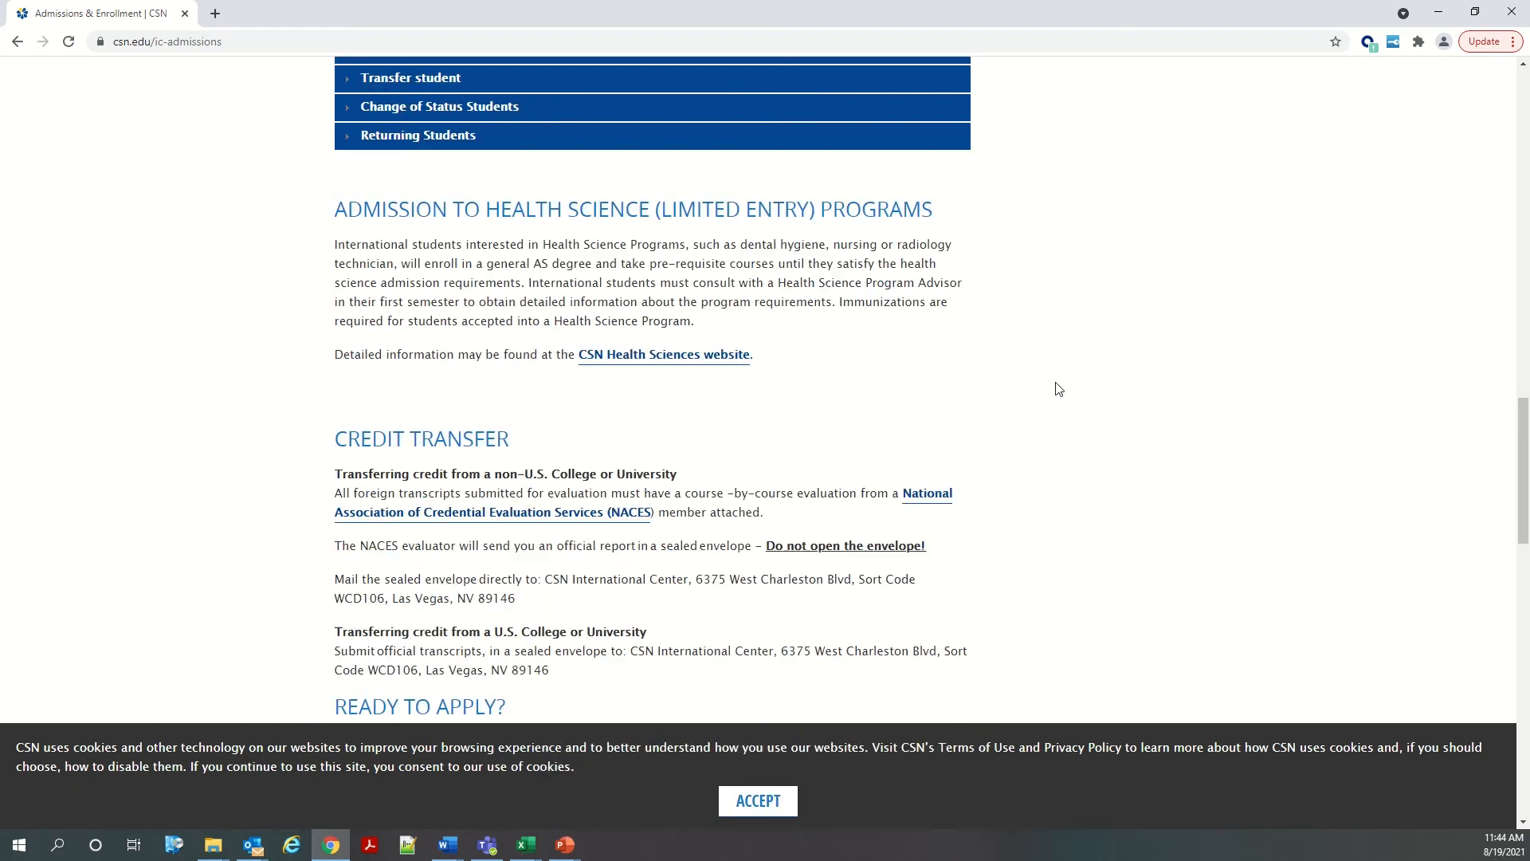
scroll("down", 3)
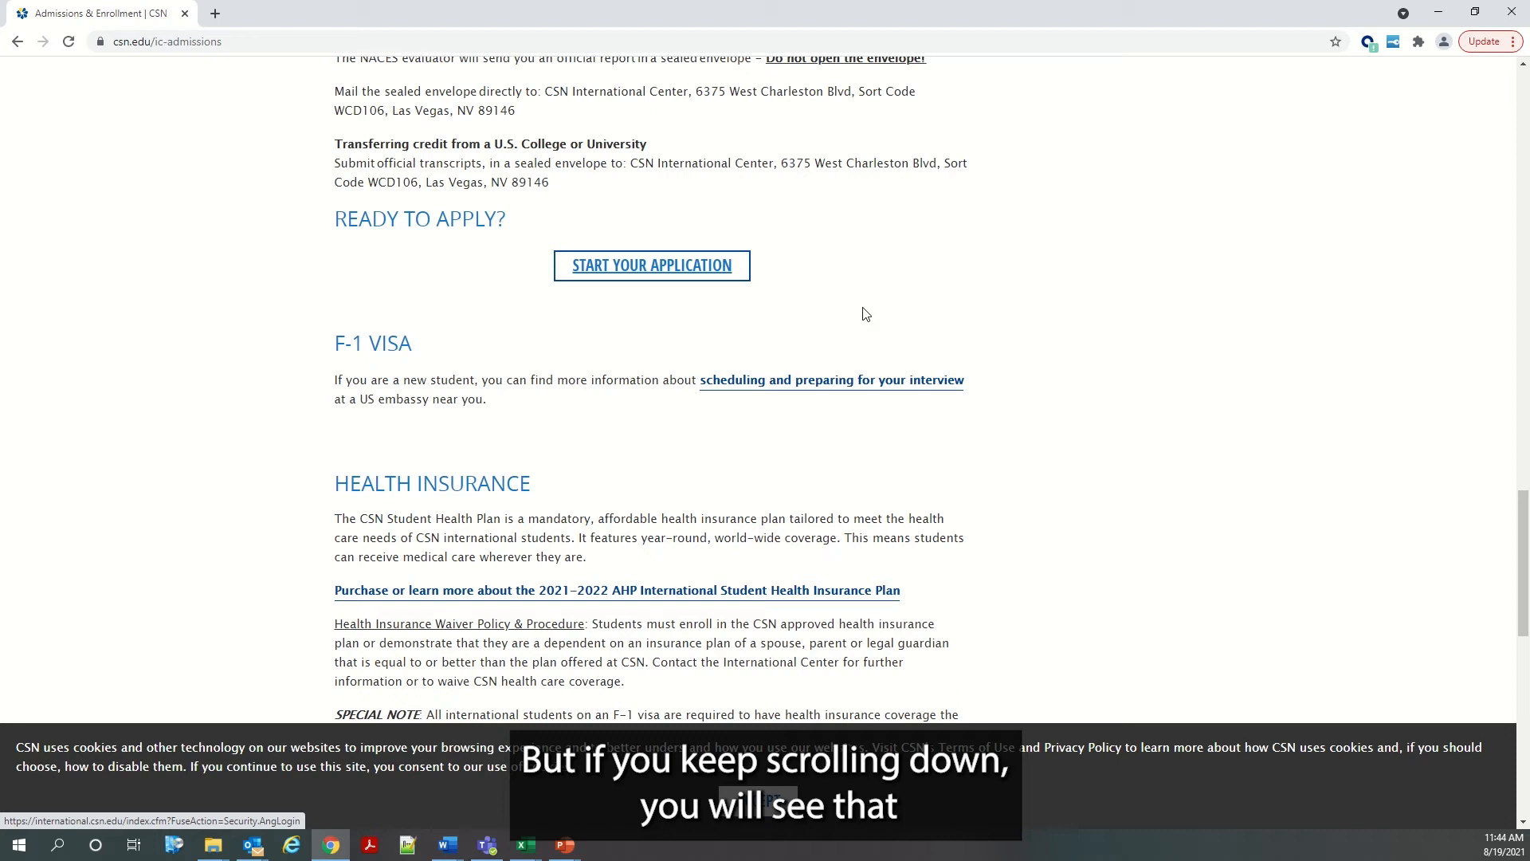
Step: Review the Health Insurance and Annual Budget sections, then launch Start Your Application
scroll("down", 3)
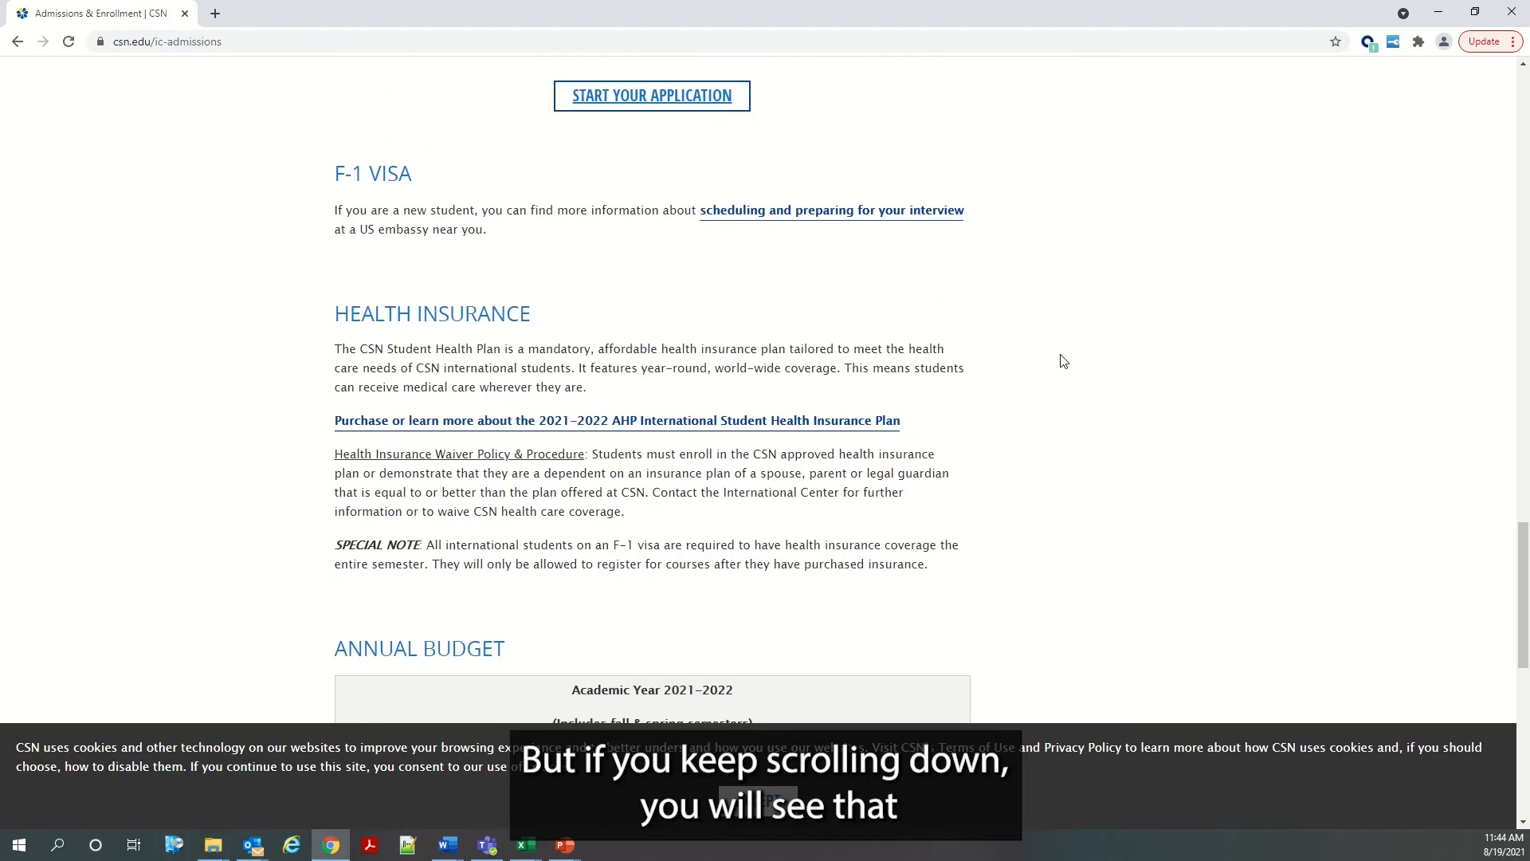
scroll("down", 3)
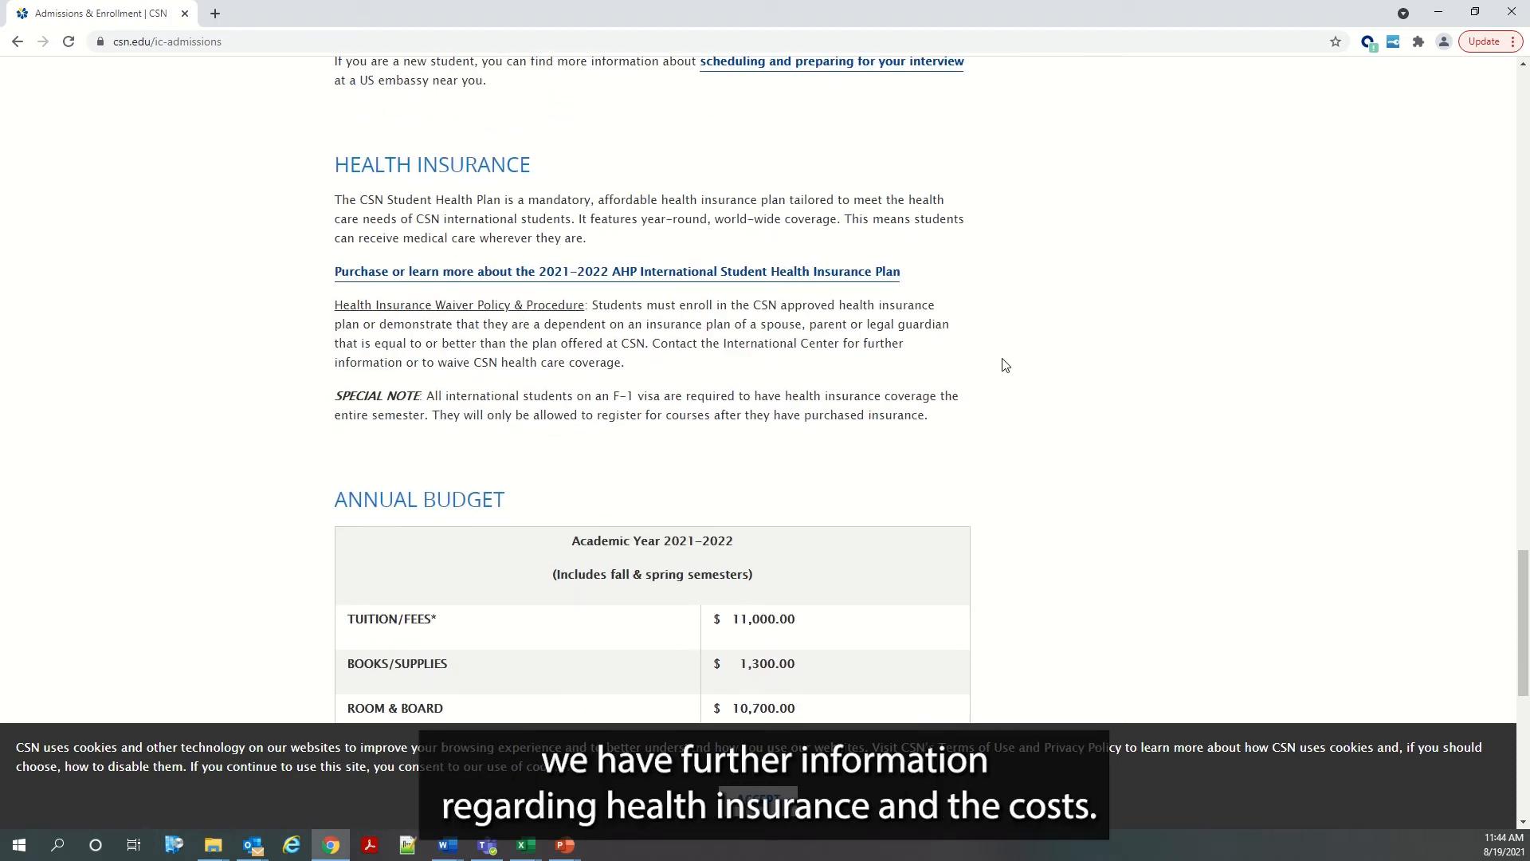
scroll("down", 3)
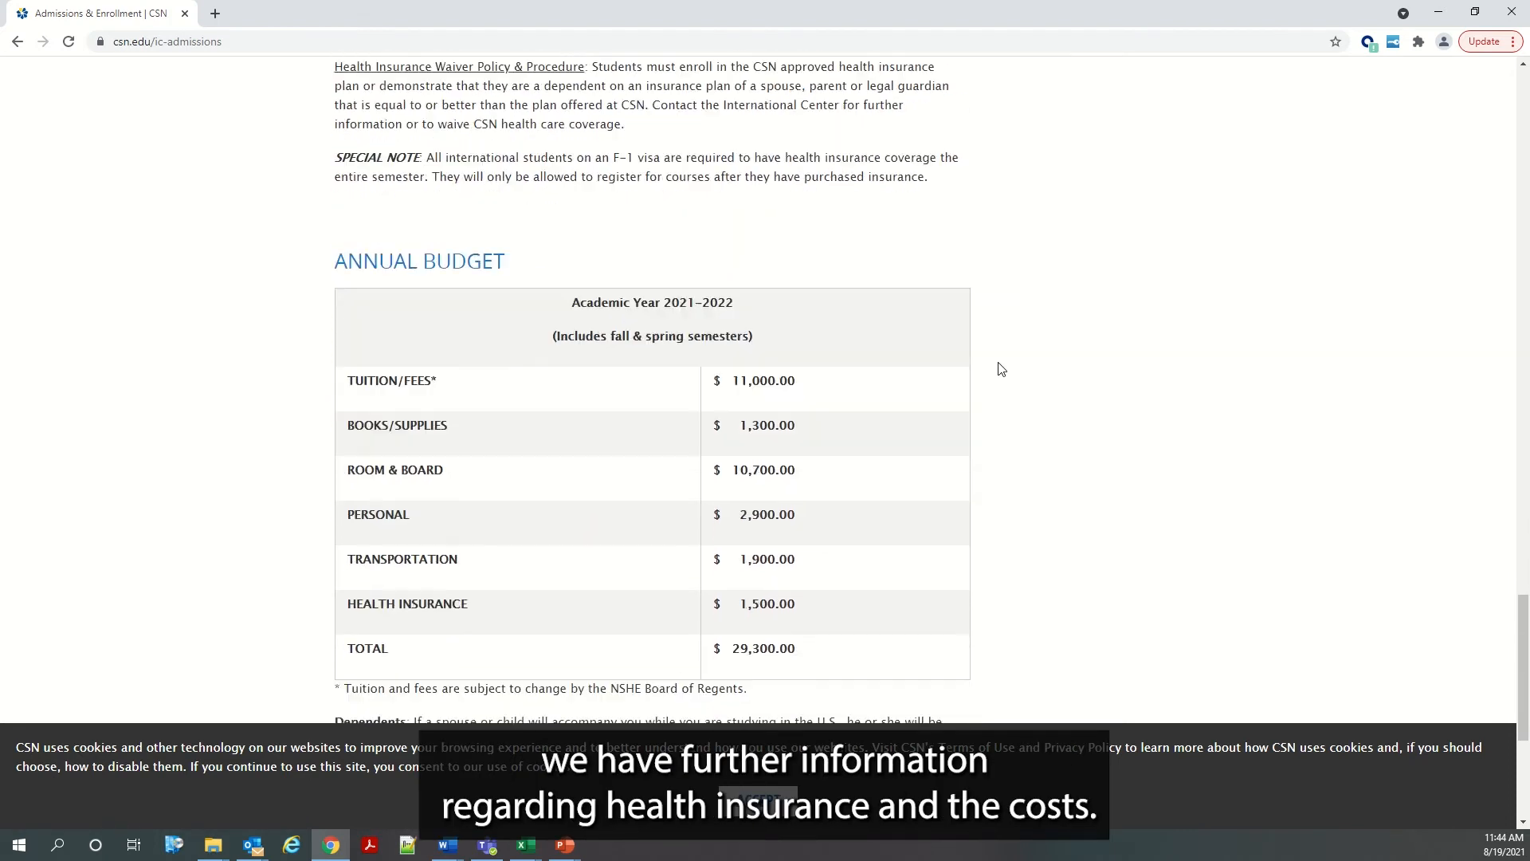
scroll("down", 3)
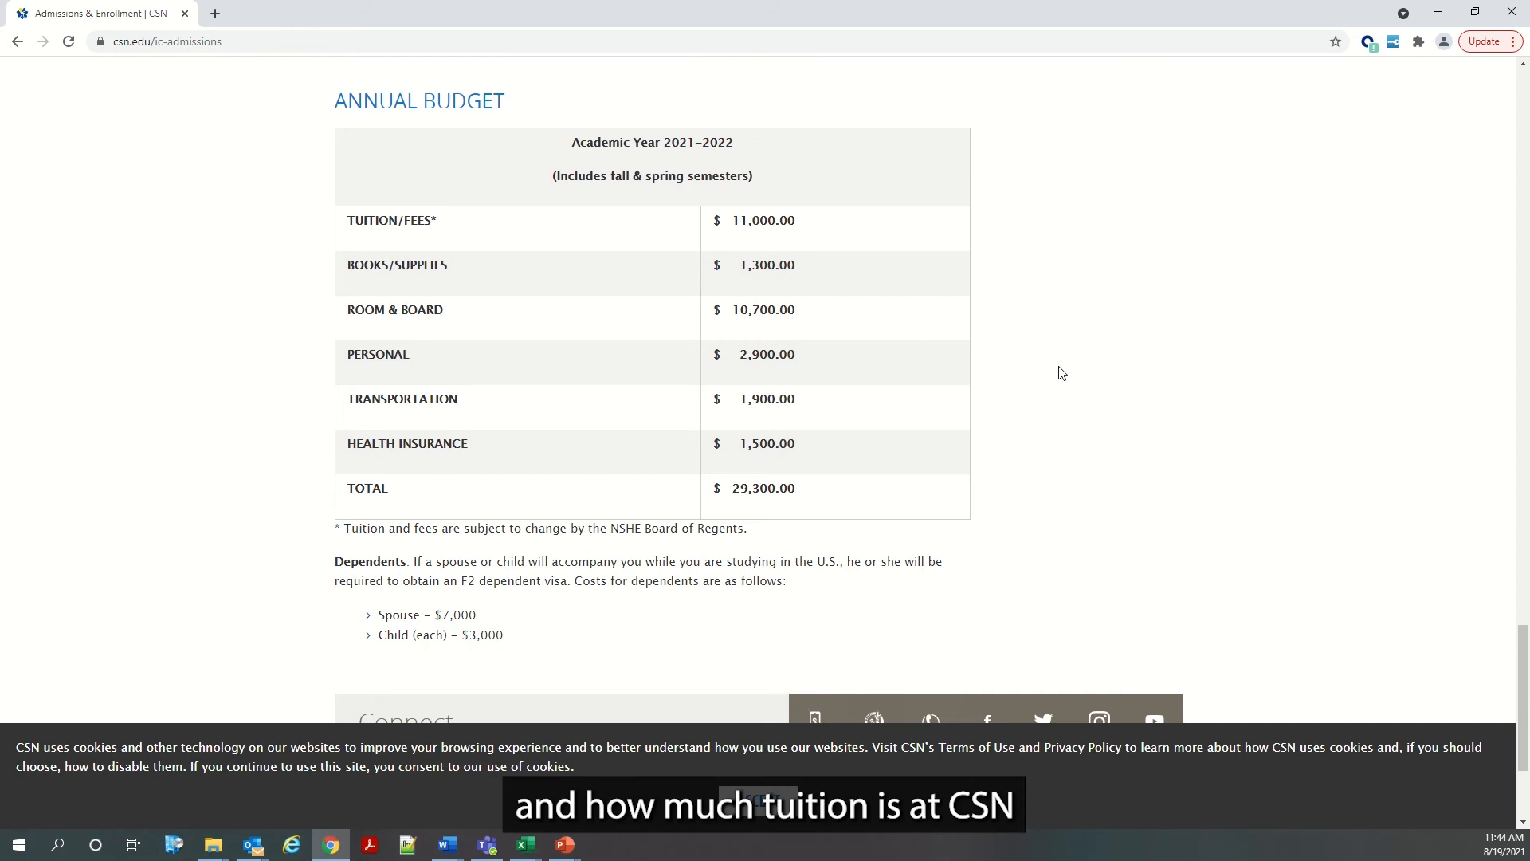
scroll("down", 3)
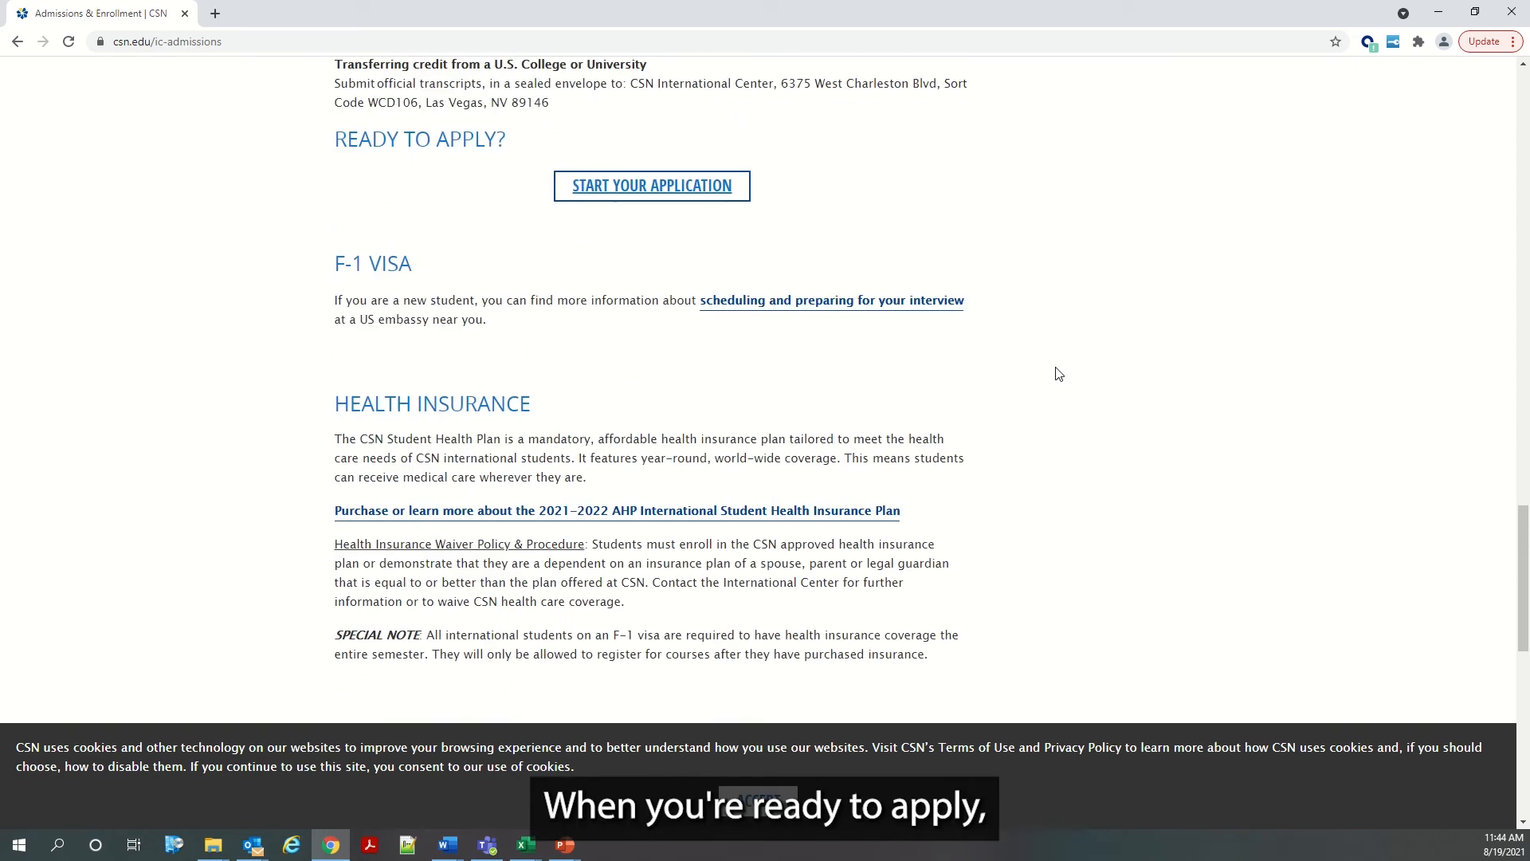
left_click(651, 186)
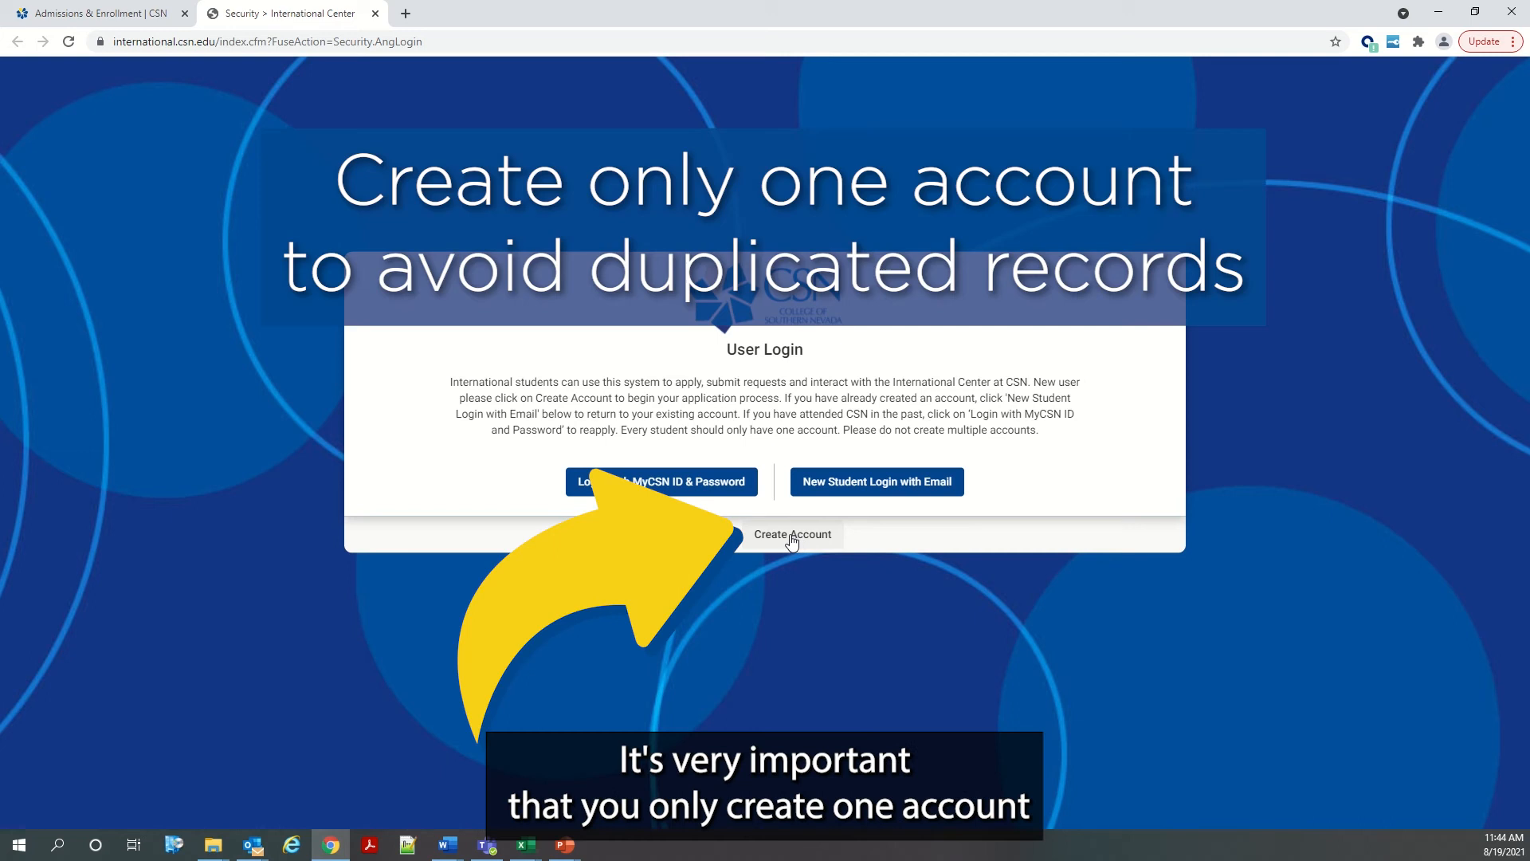
mouse_move(792, 543)
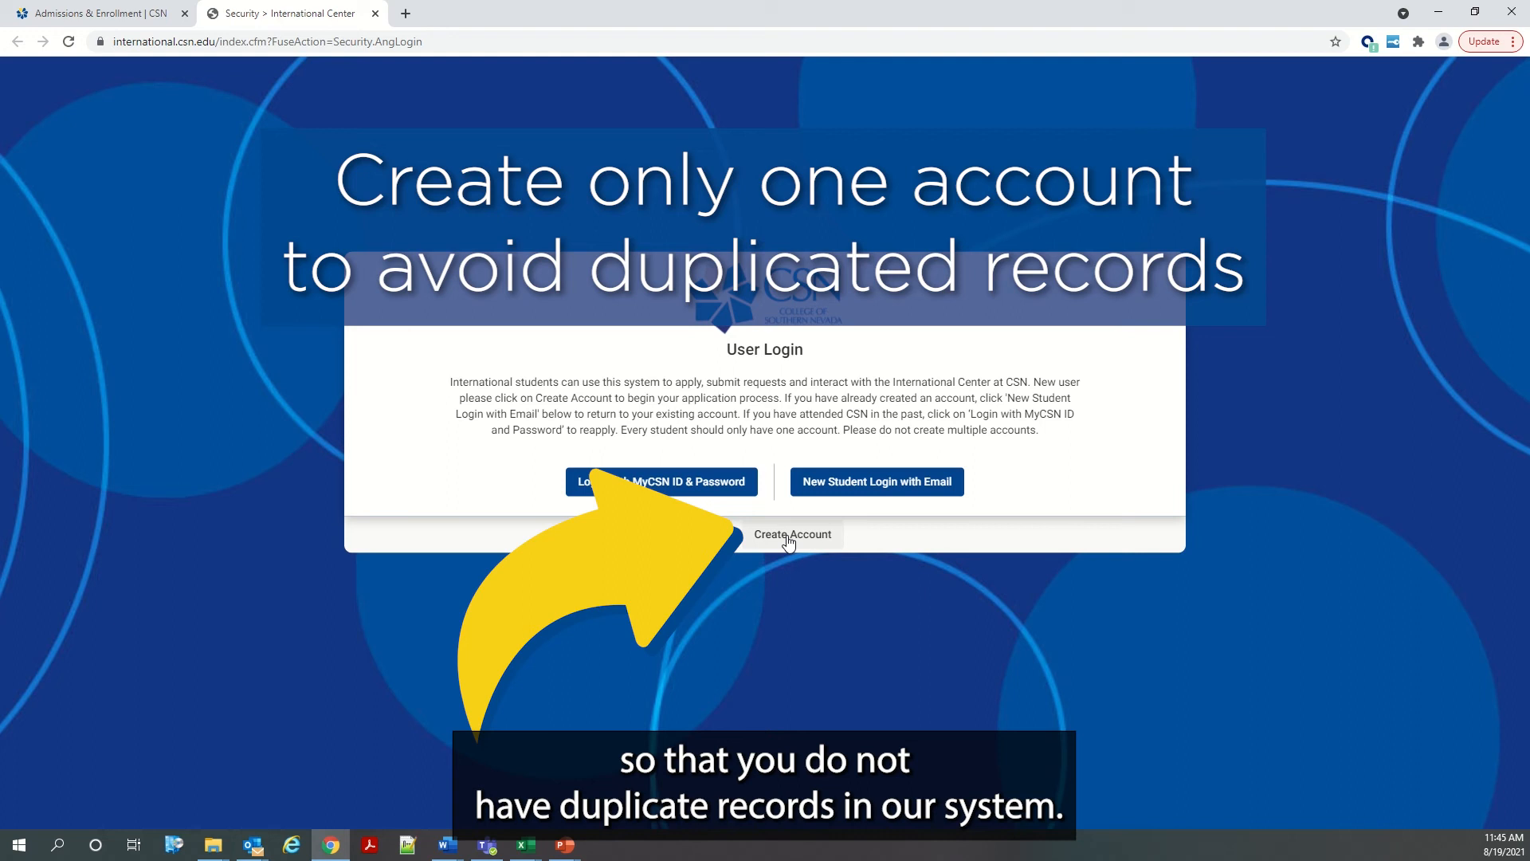
Step: Choose Create Account on the User Login page
left_click(792, 533)
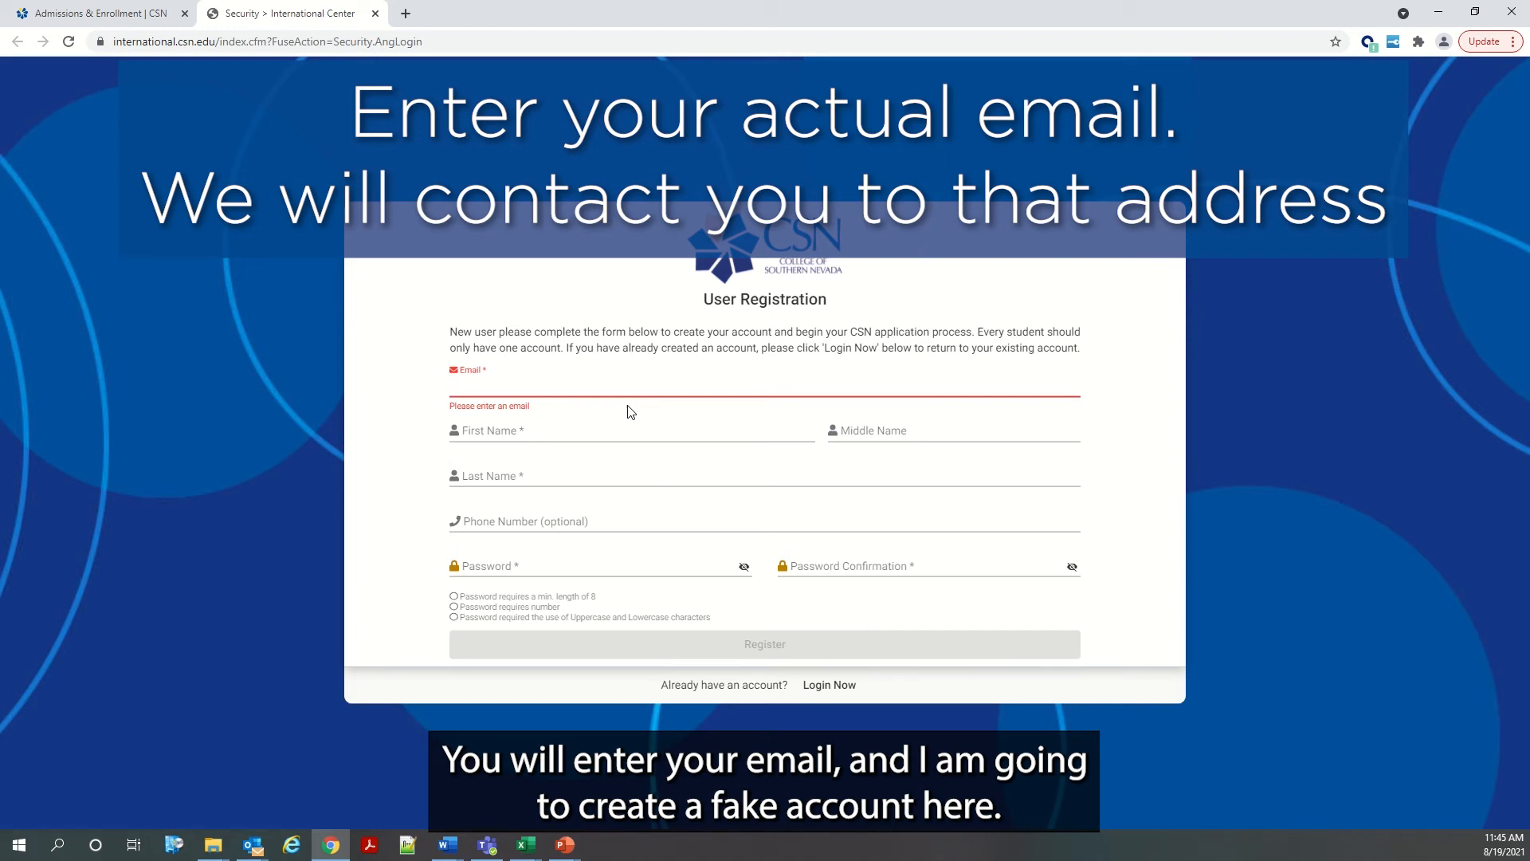
Step: Enter the email address and the student name Mickey Mo
type("f")
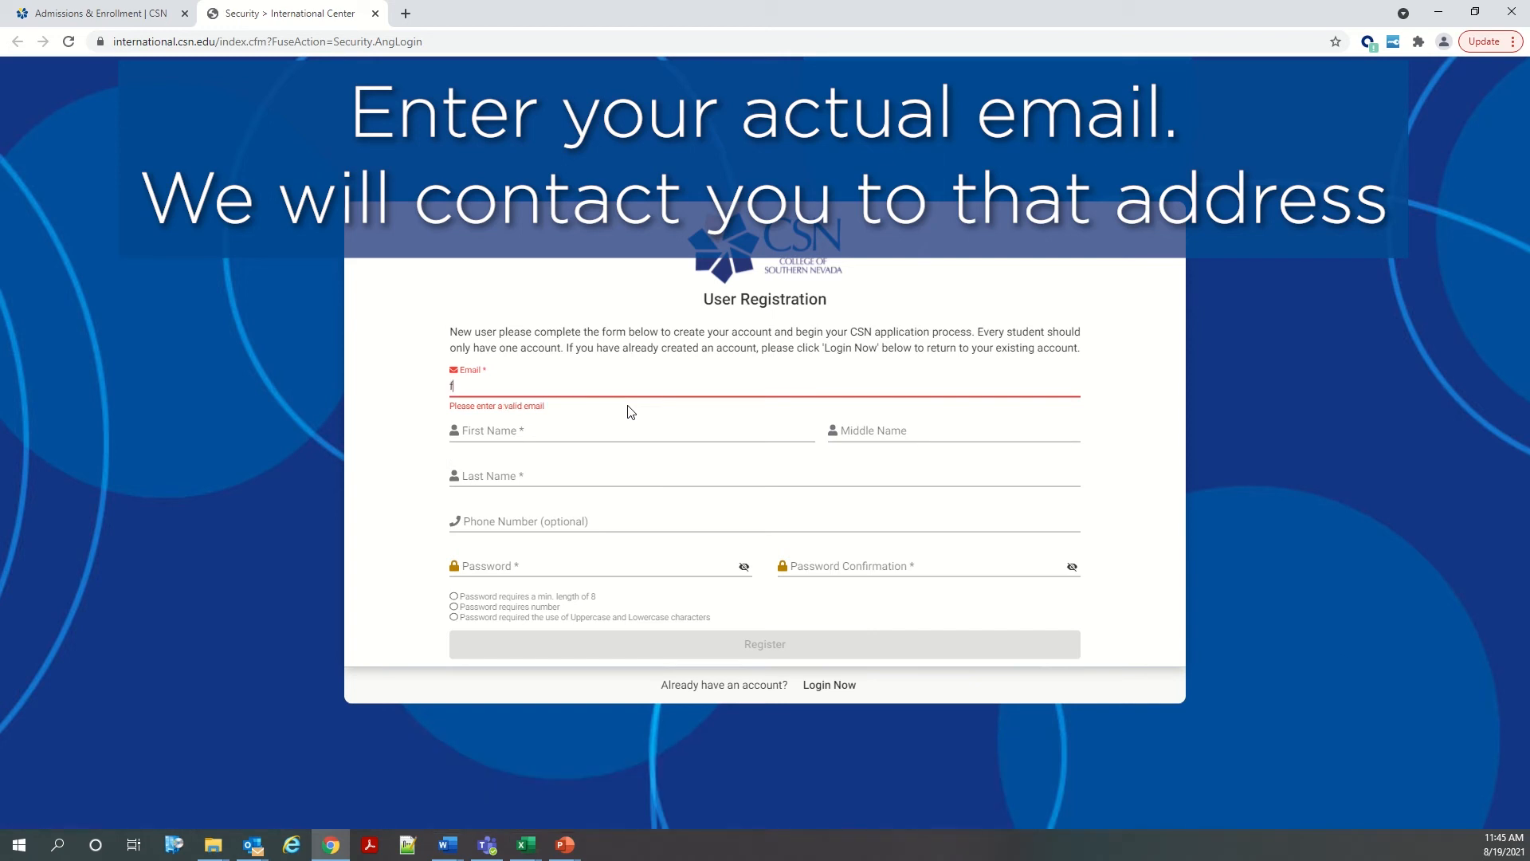
type("pretendemail@g")
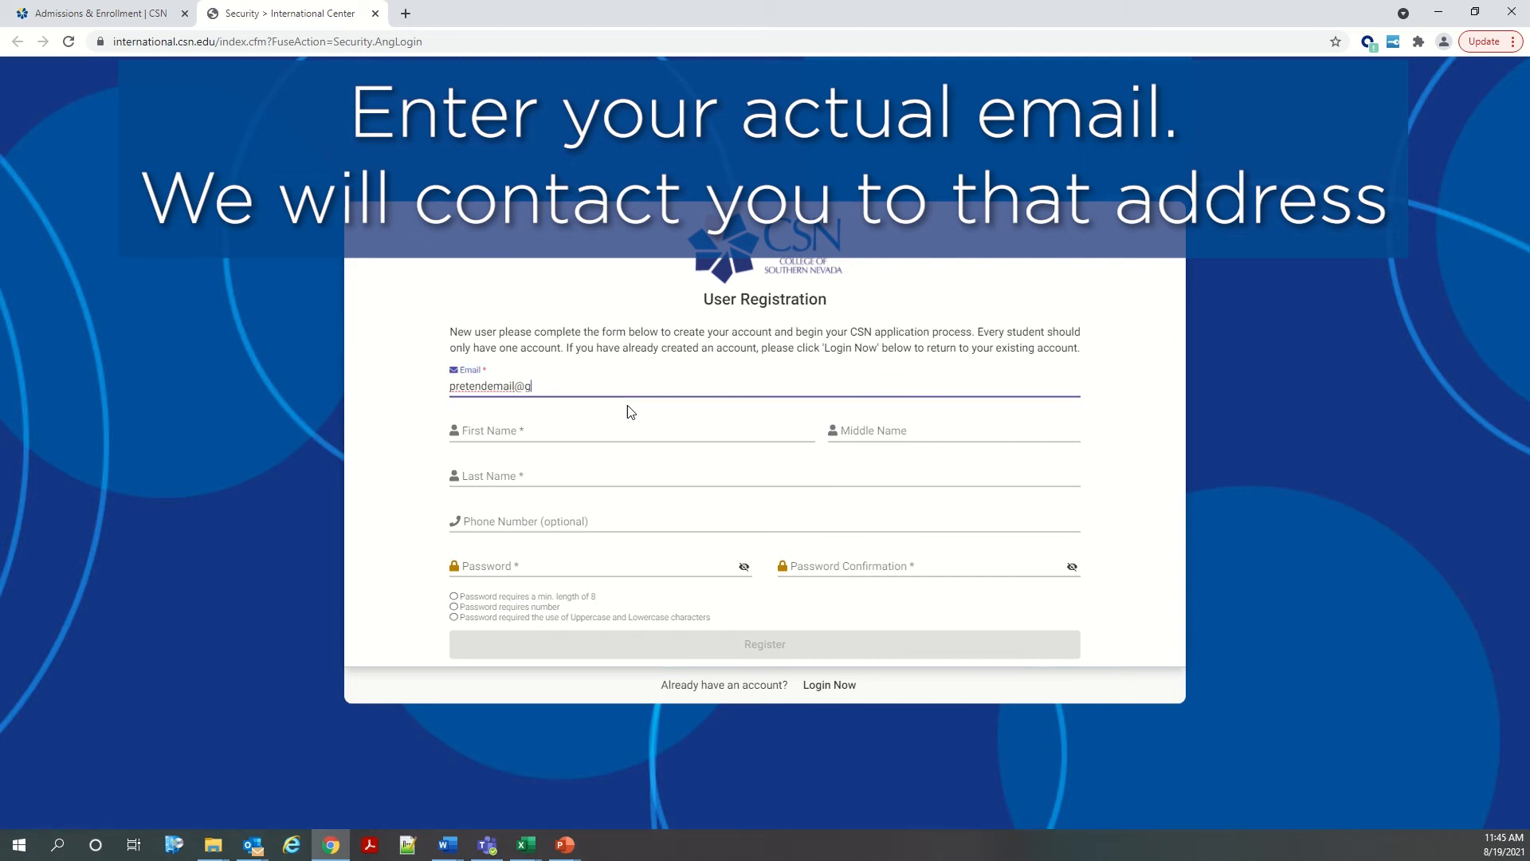
type("mail.com")
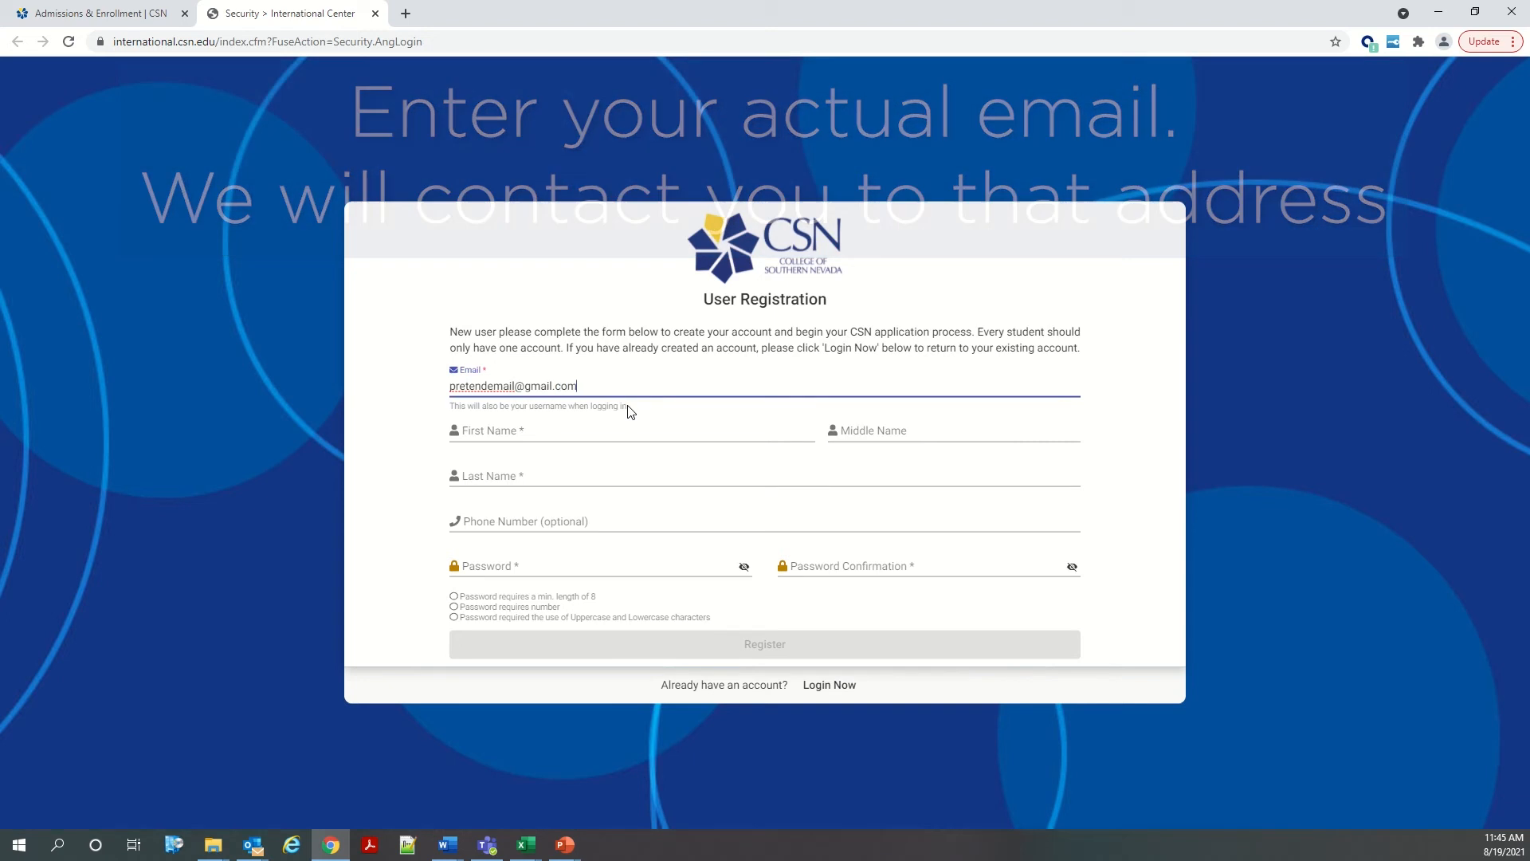
left_click(631, 430)
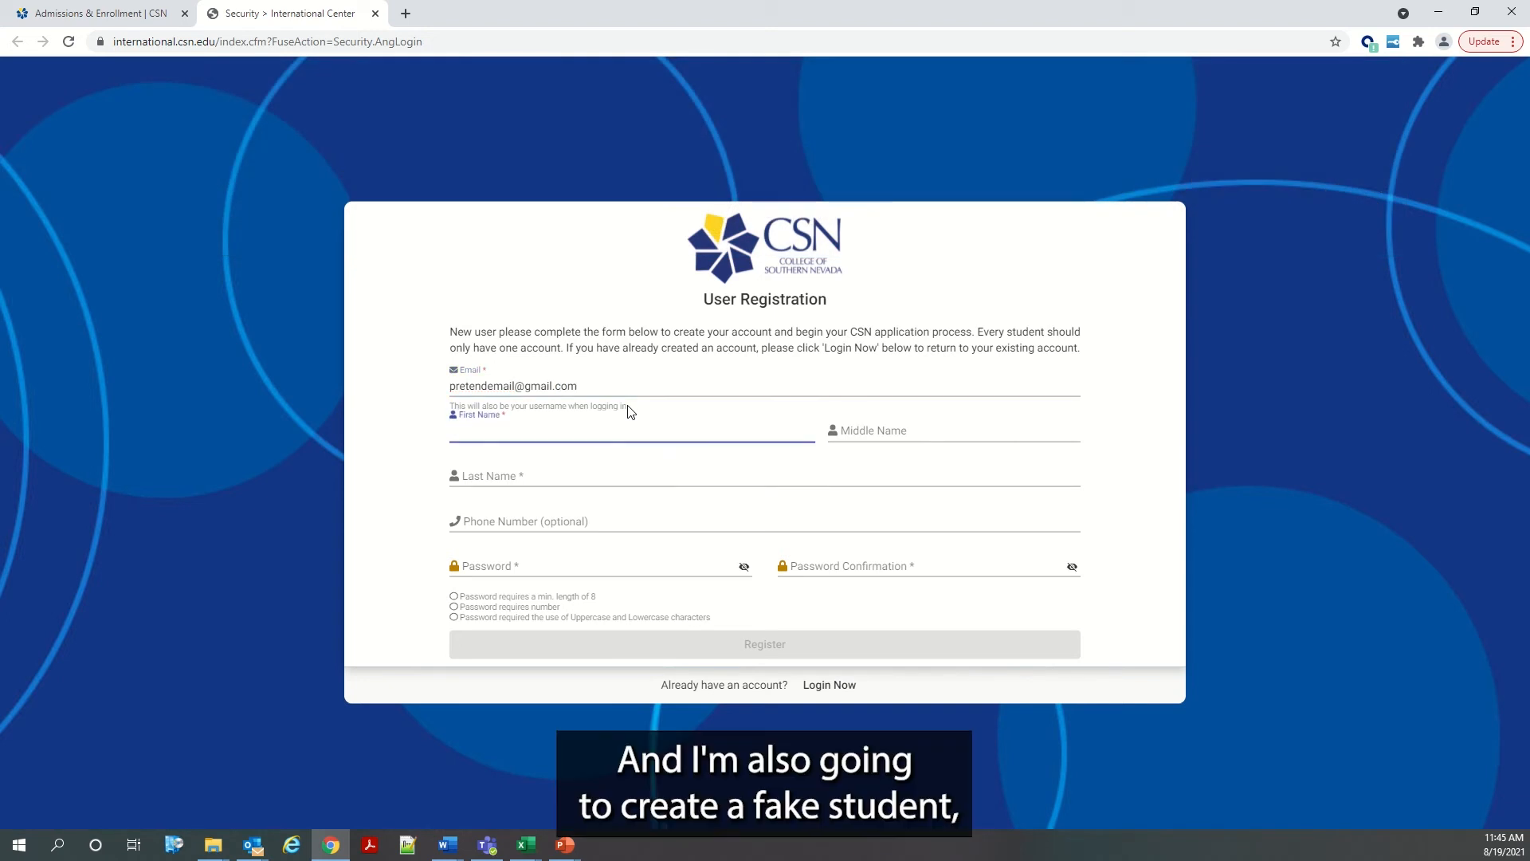
type("M")
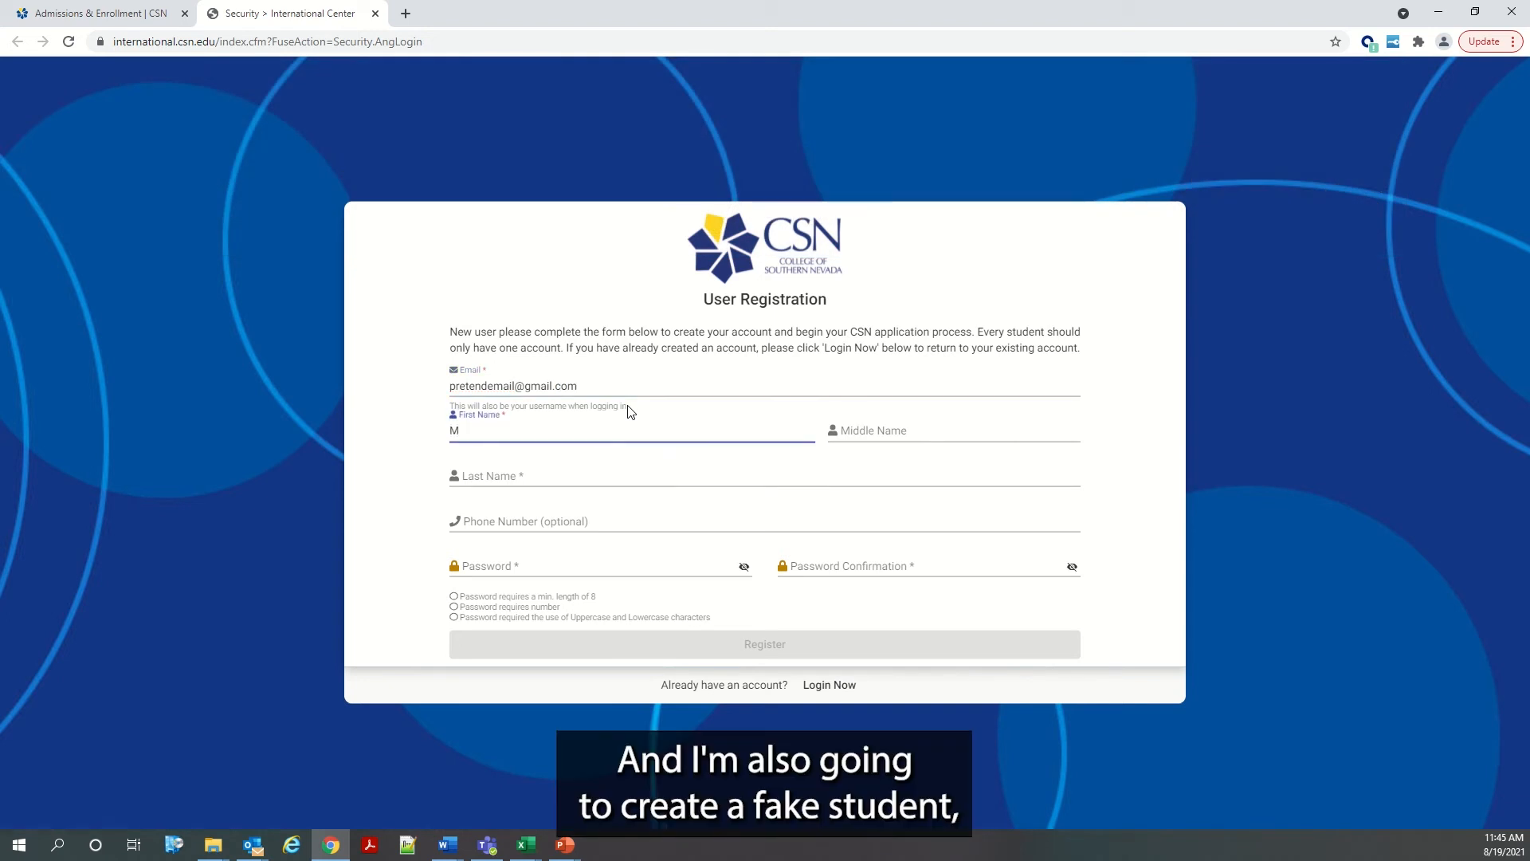
type("ickey")
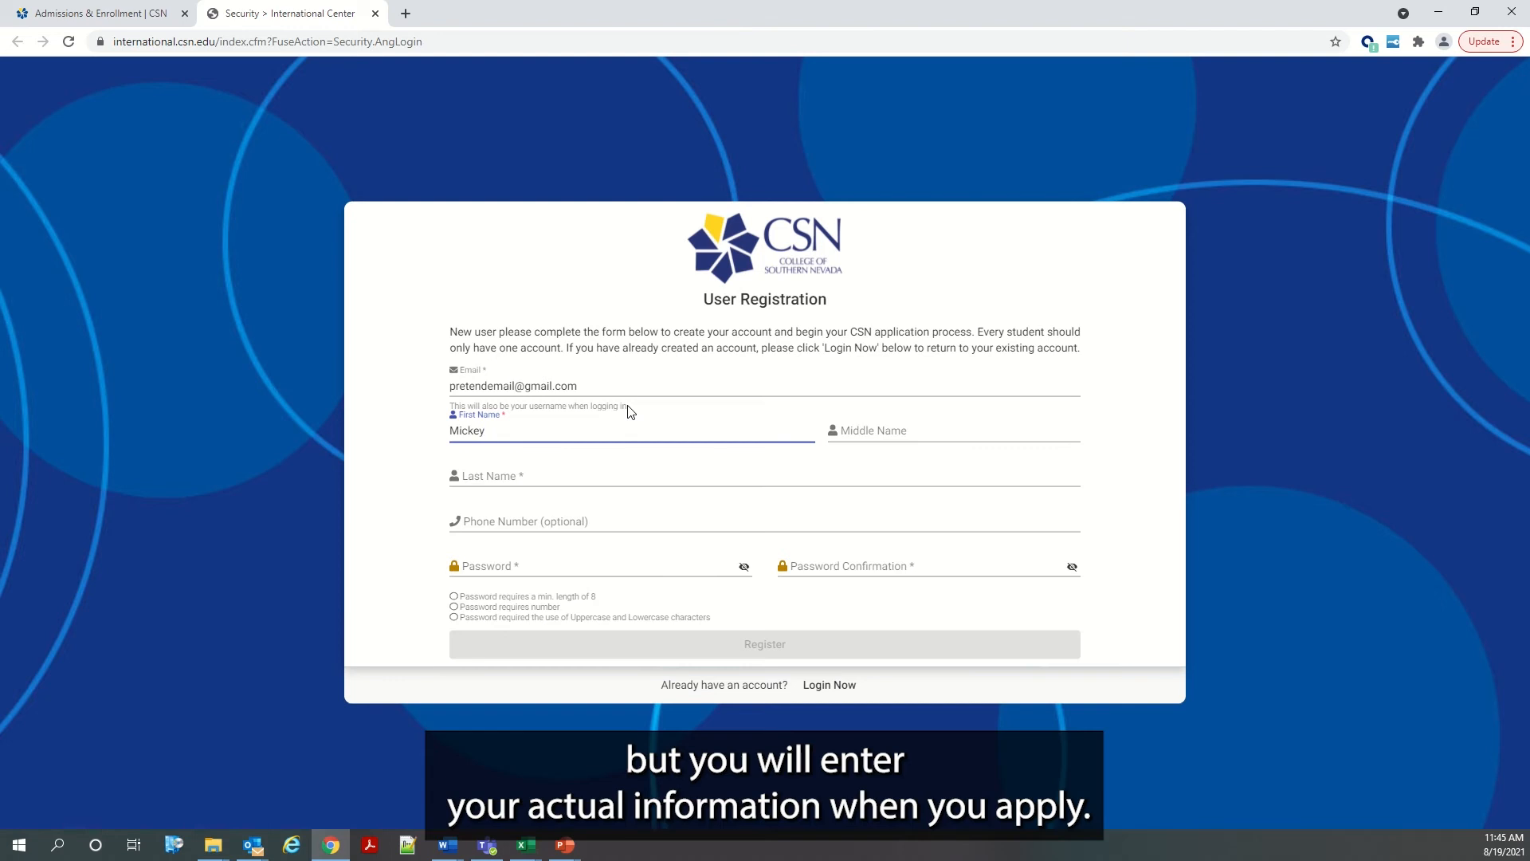
type("Mouse")
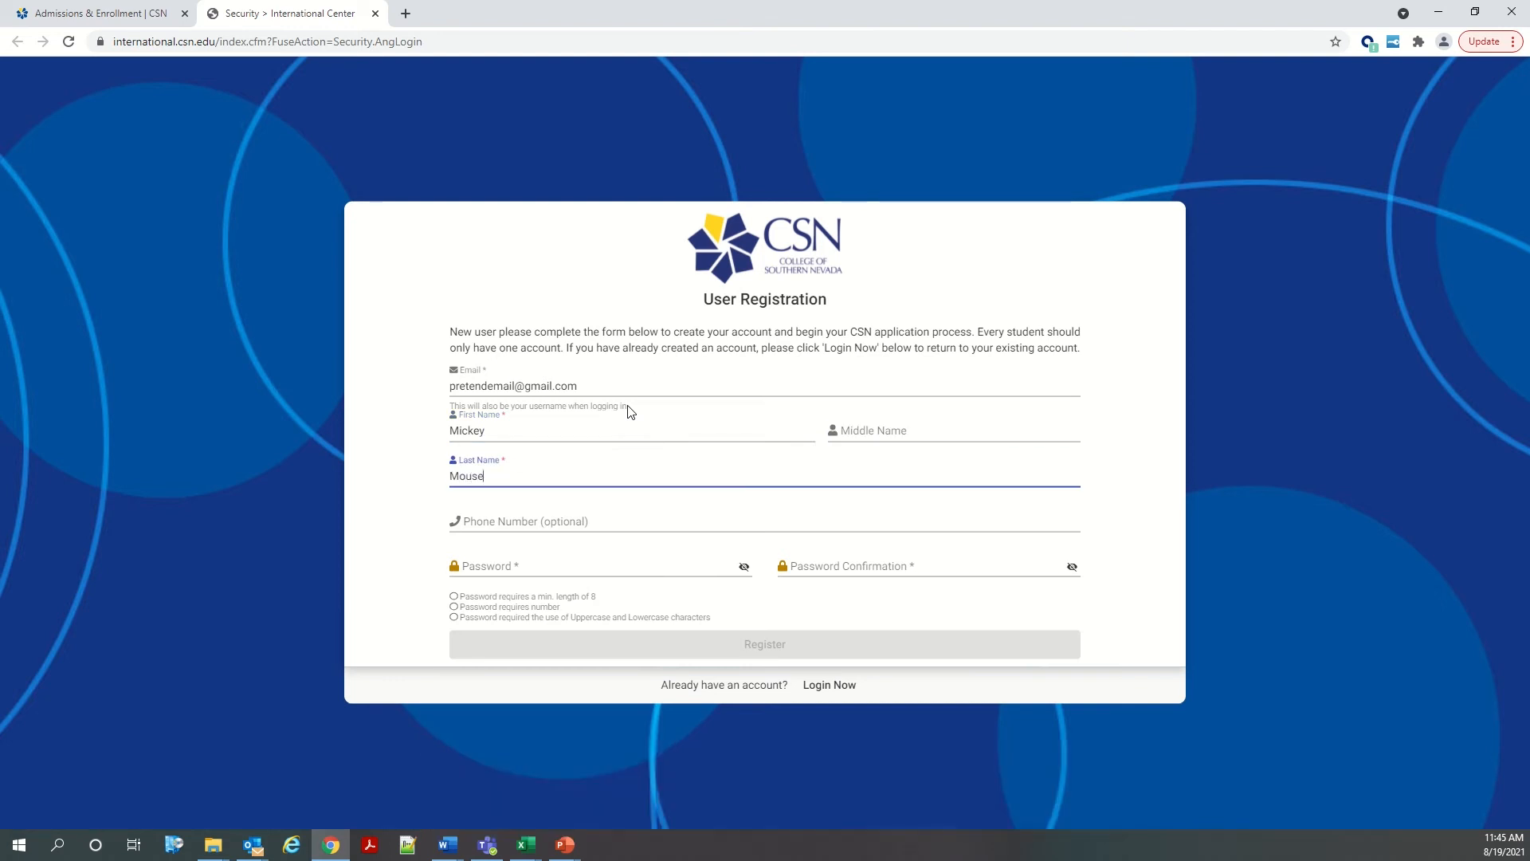
Step: Add phone number 123-4 and a password, then register the account
left_click(764, 520)
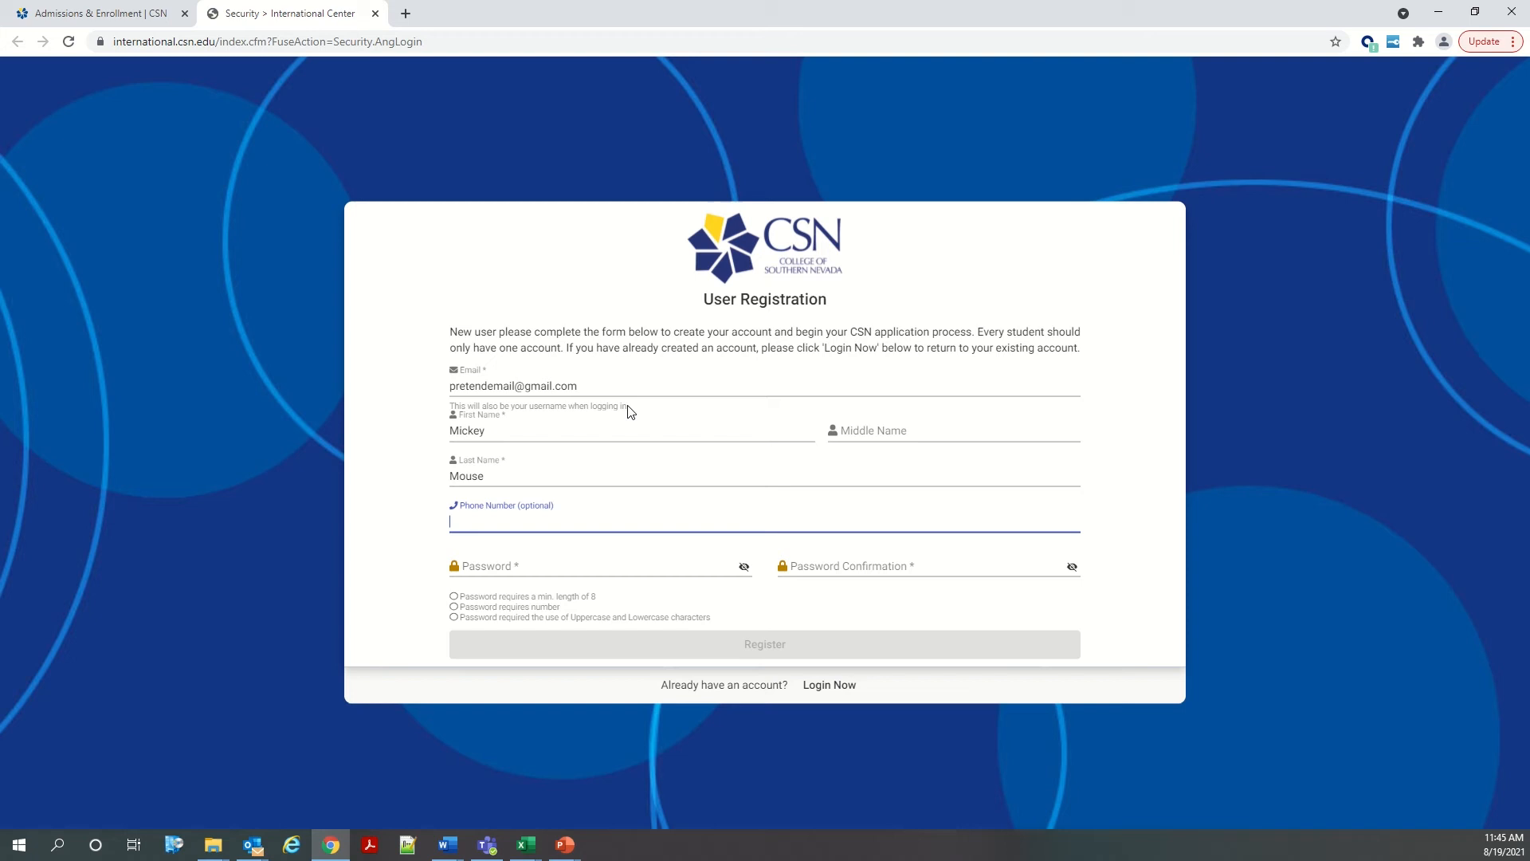
type("123-456-789")
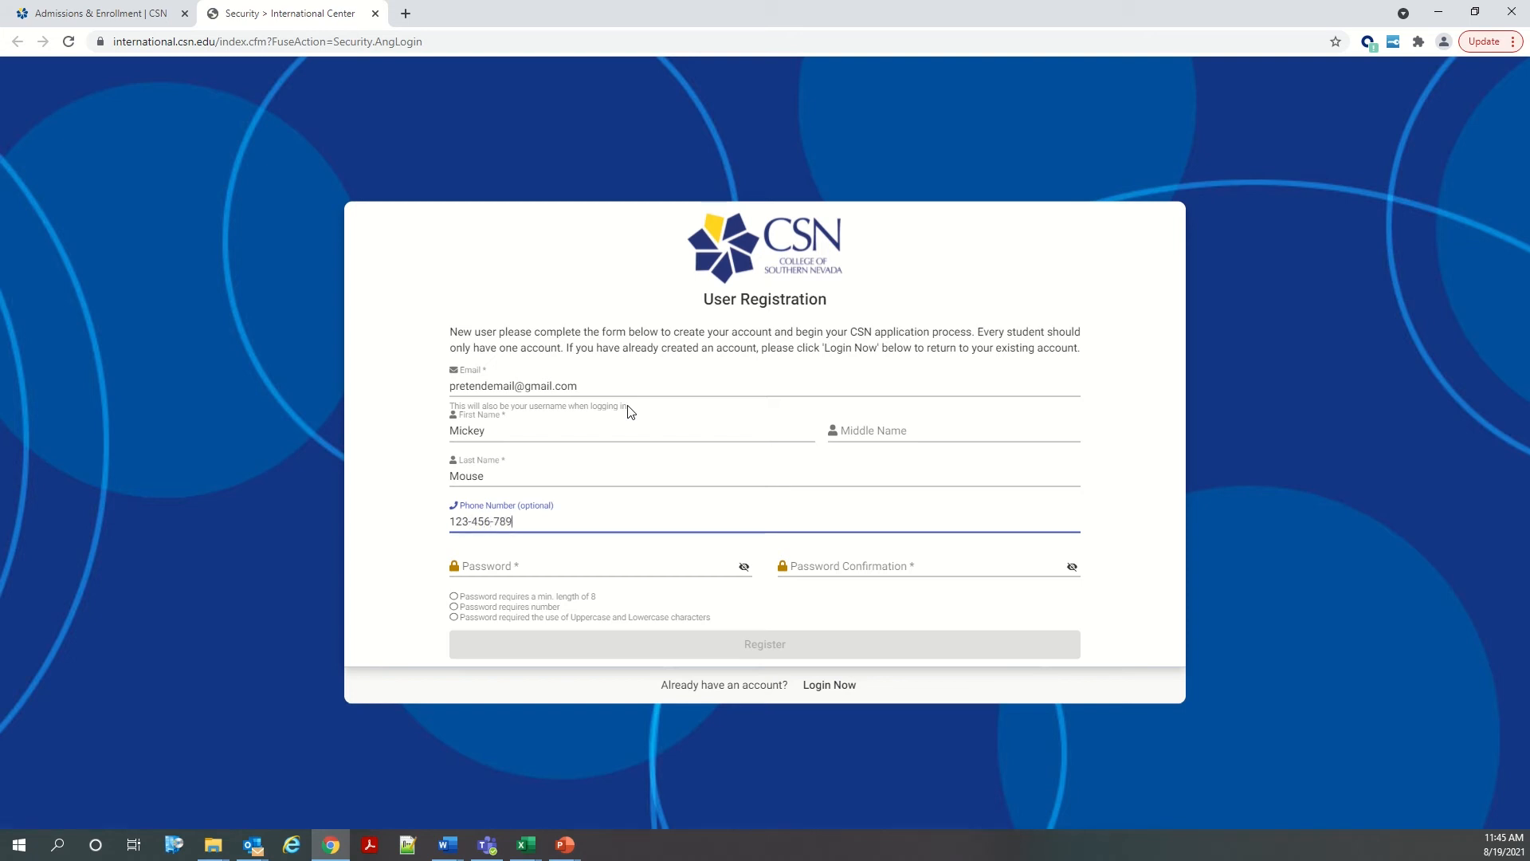
left_click(570, 564)
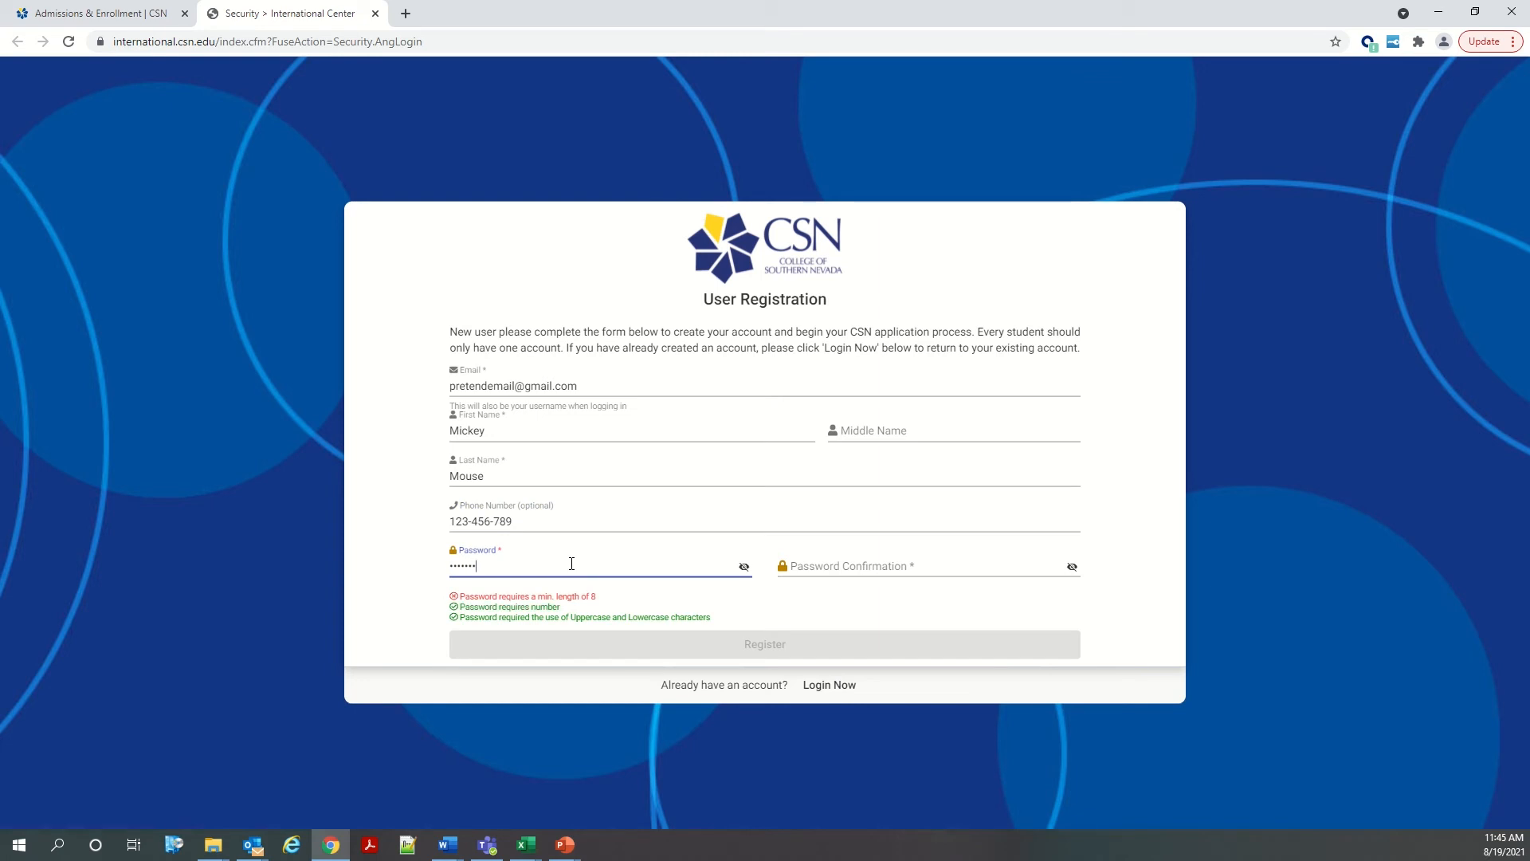
type("•••")
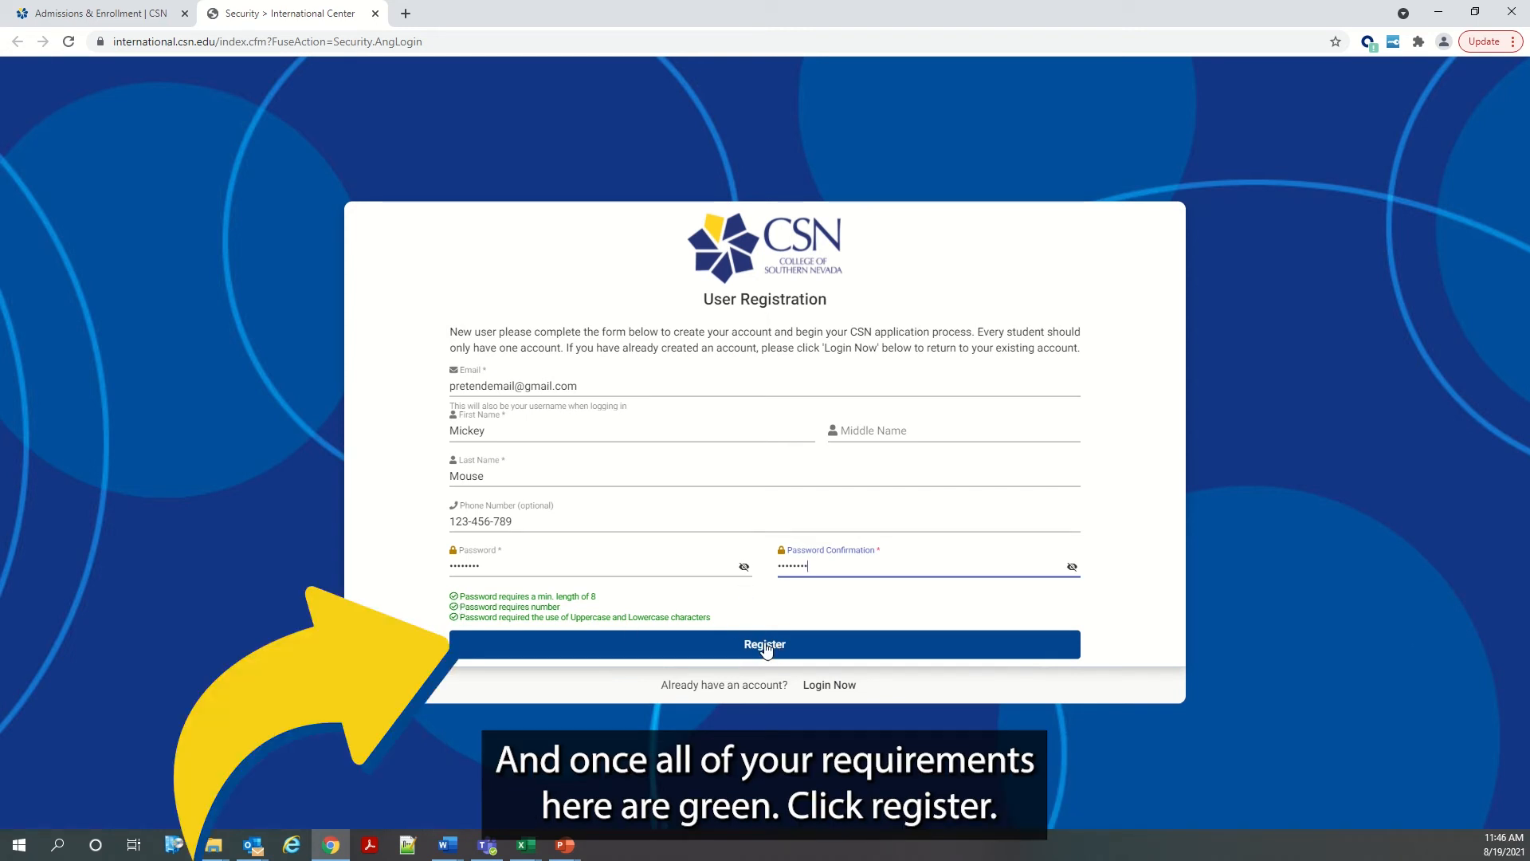
left_click(764, 644)
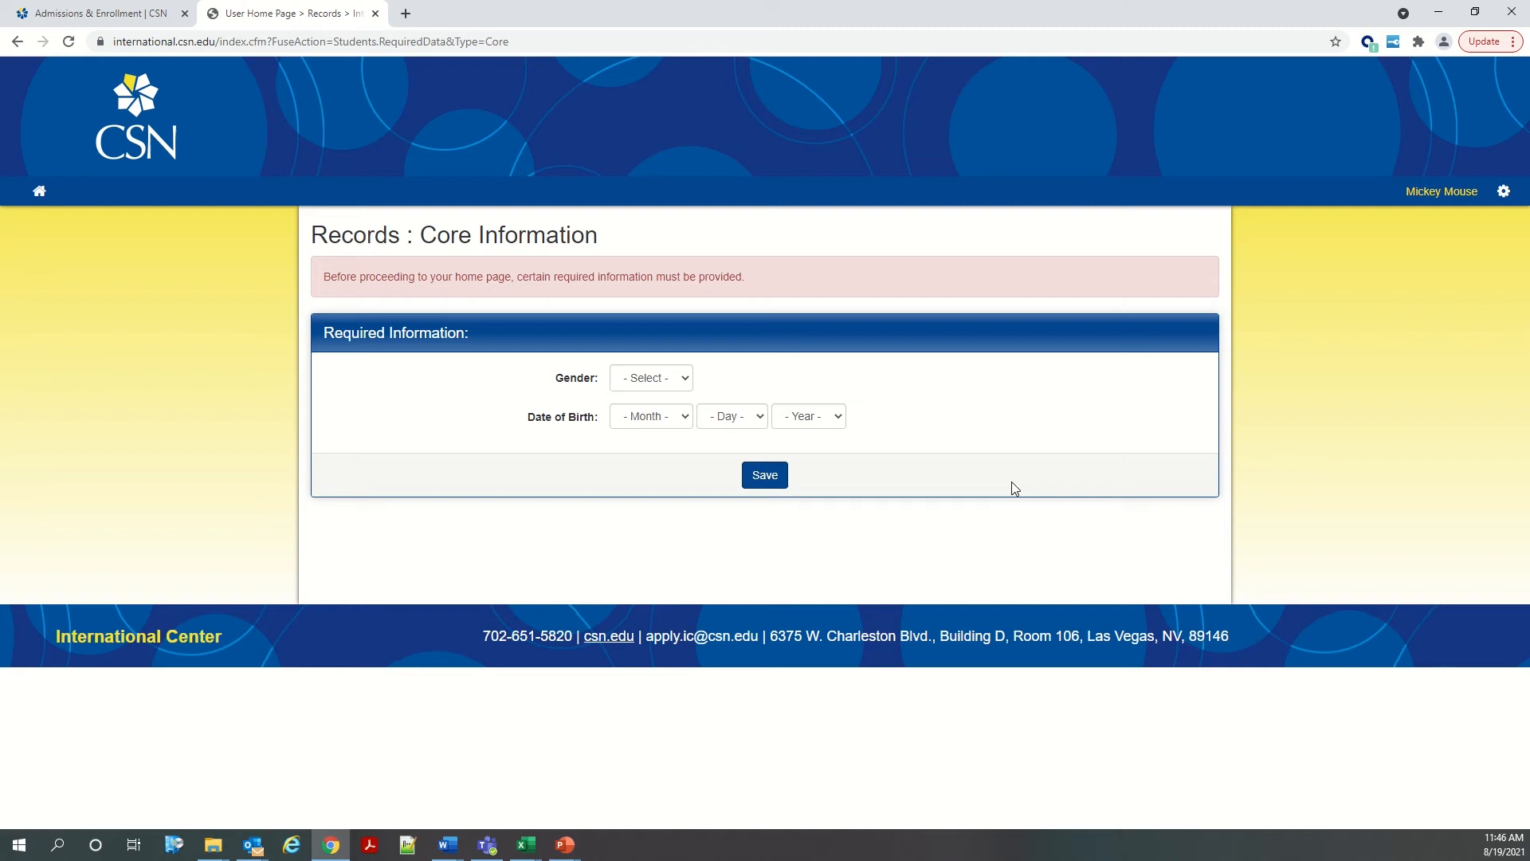
Step: Set gender to Male and date of birth to Jan 1, 1964, then save
left_click(651, 378)
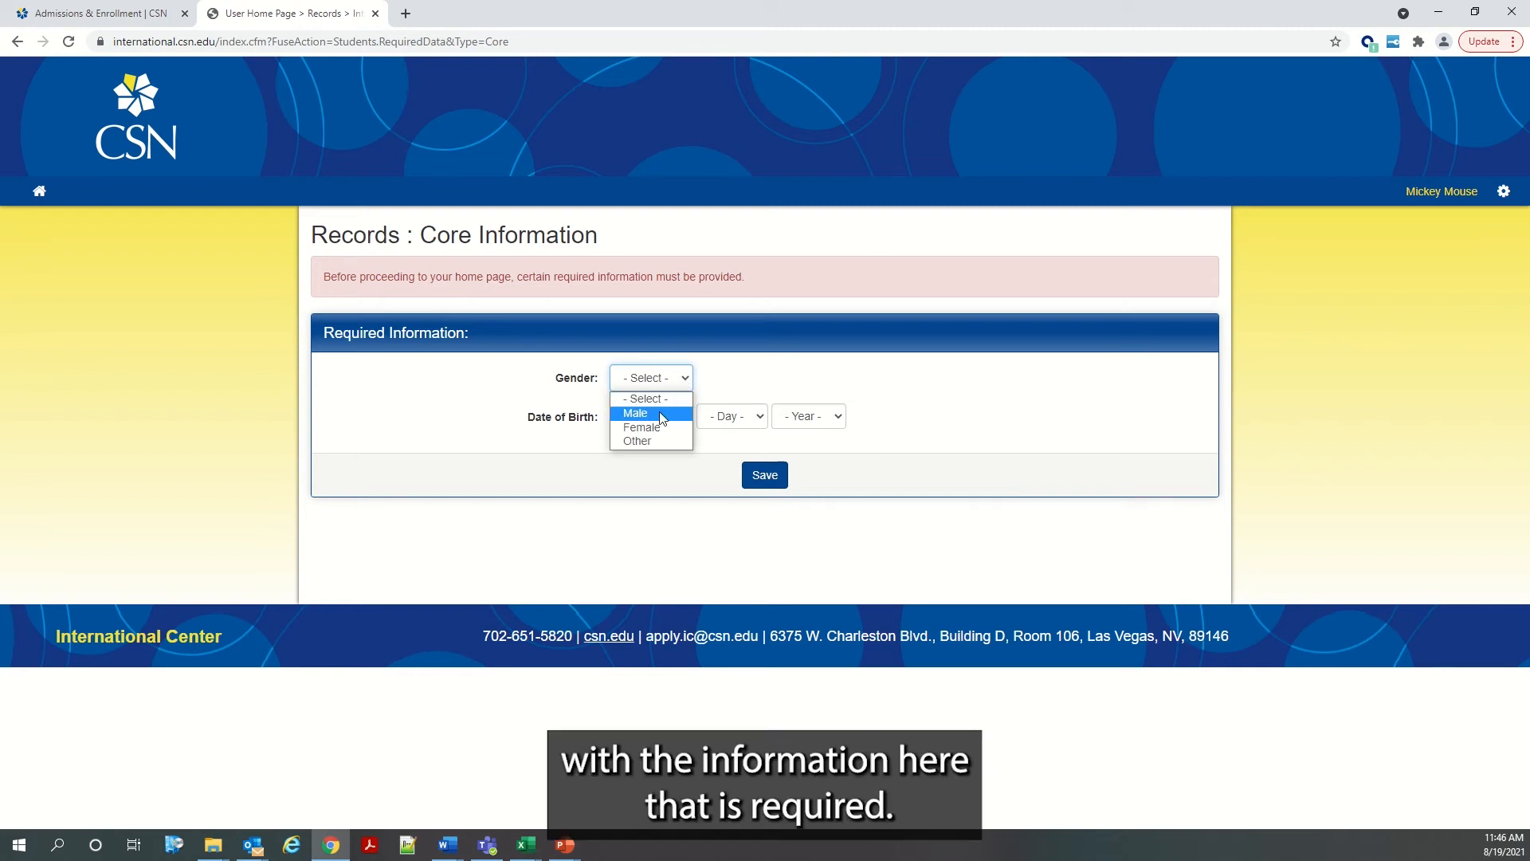
mouse_move(662, 426)
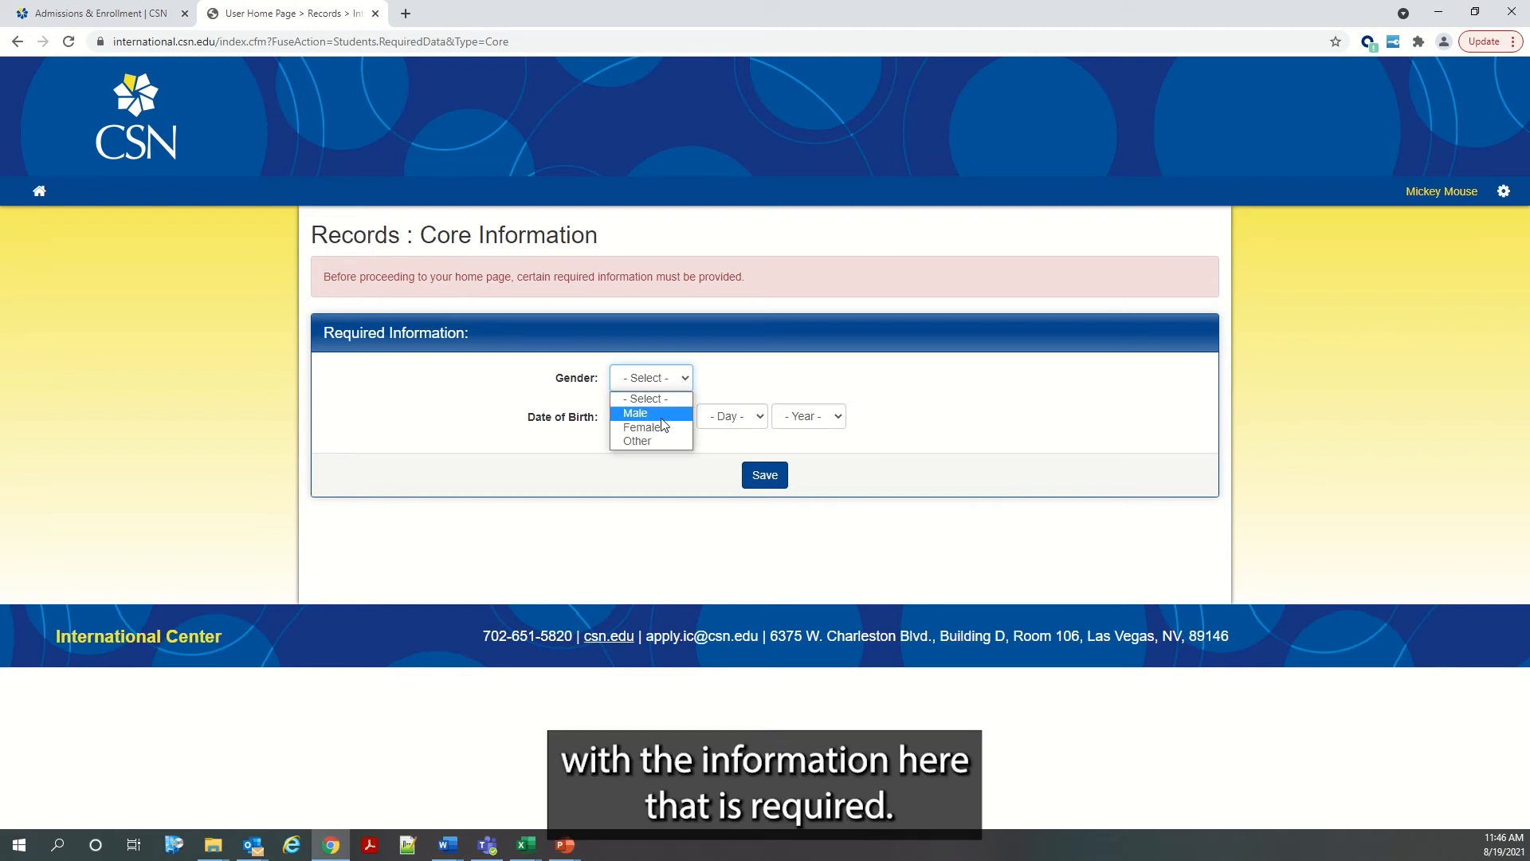
left_click(635, 413)
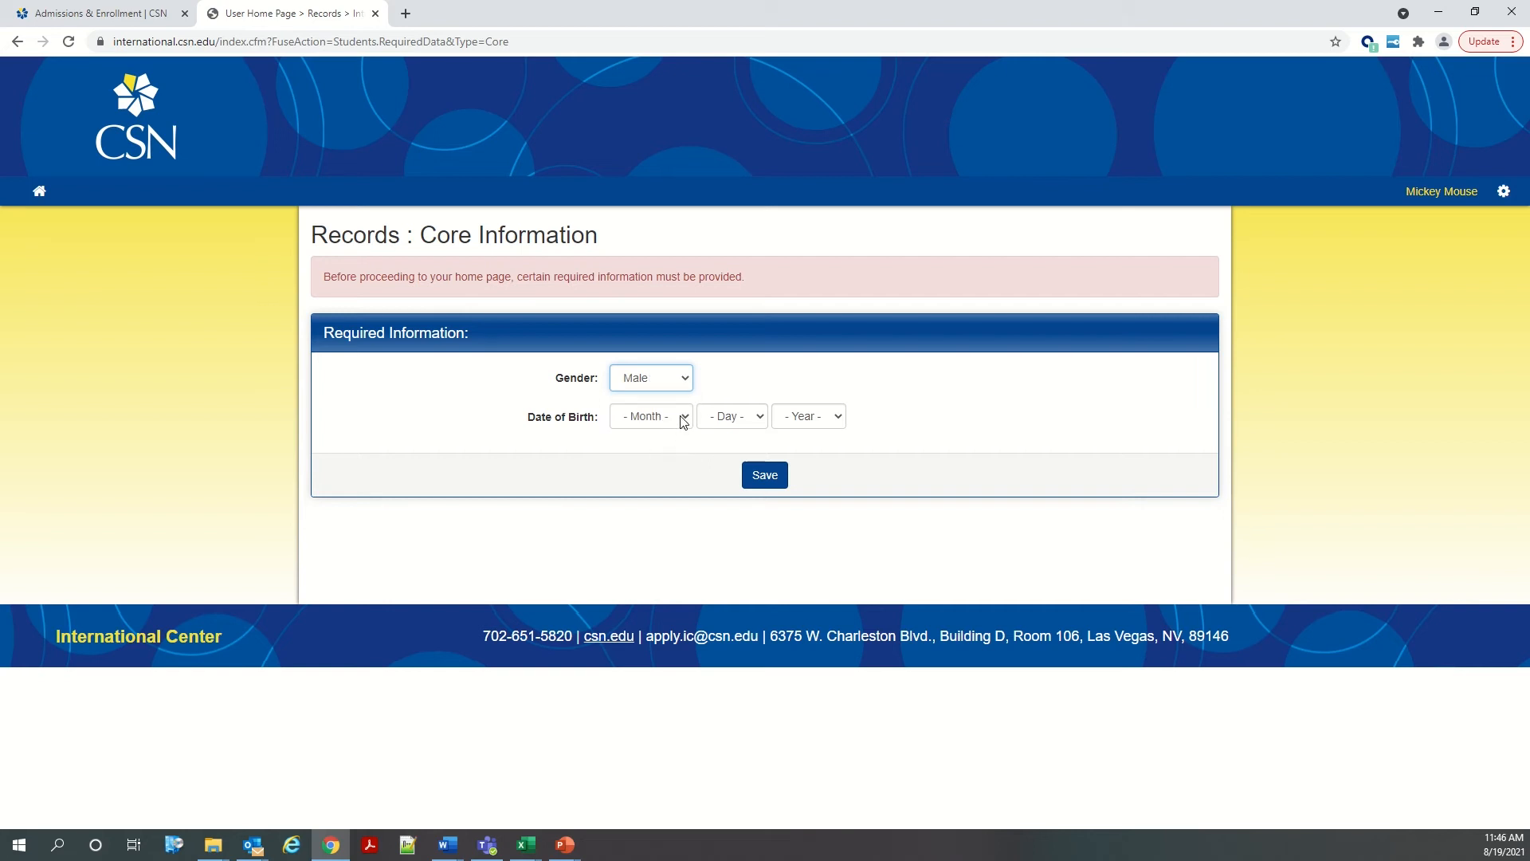
left_click(651, 416)
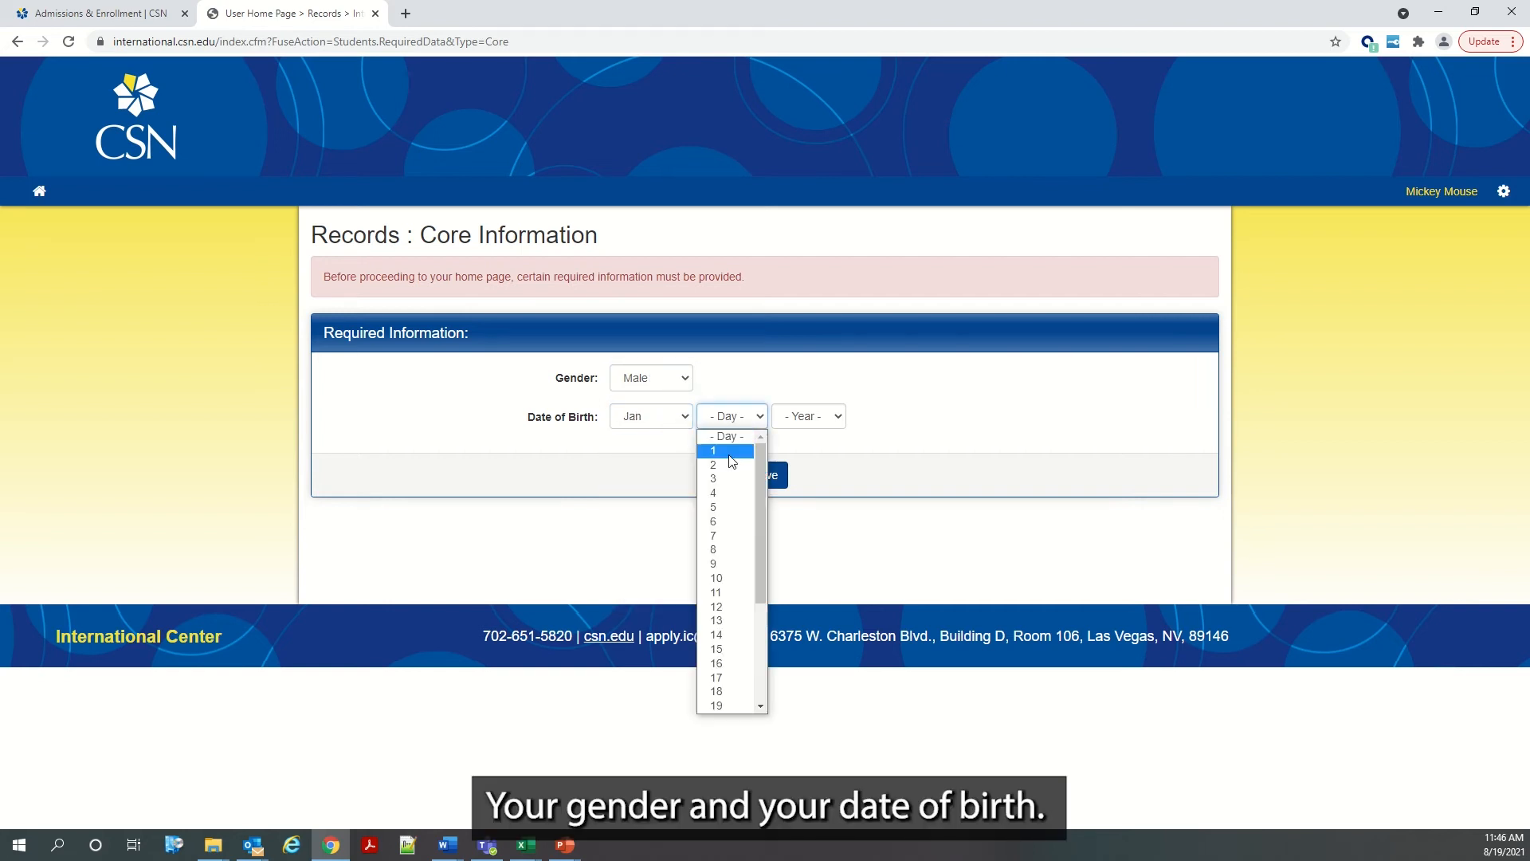
left_click(807, 414)
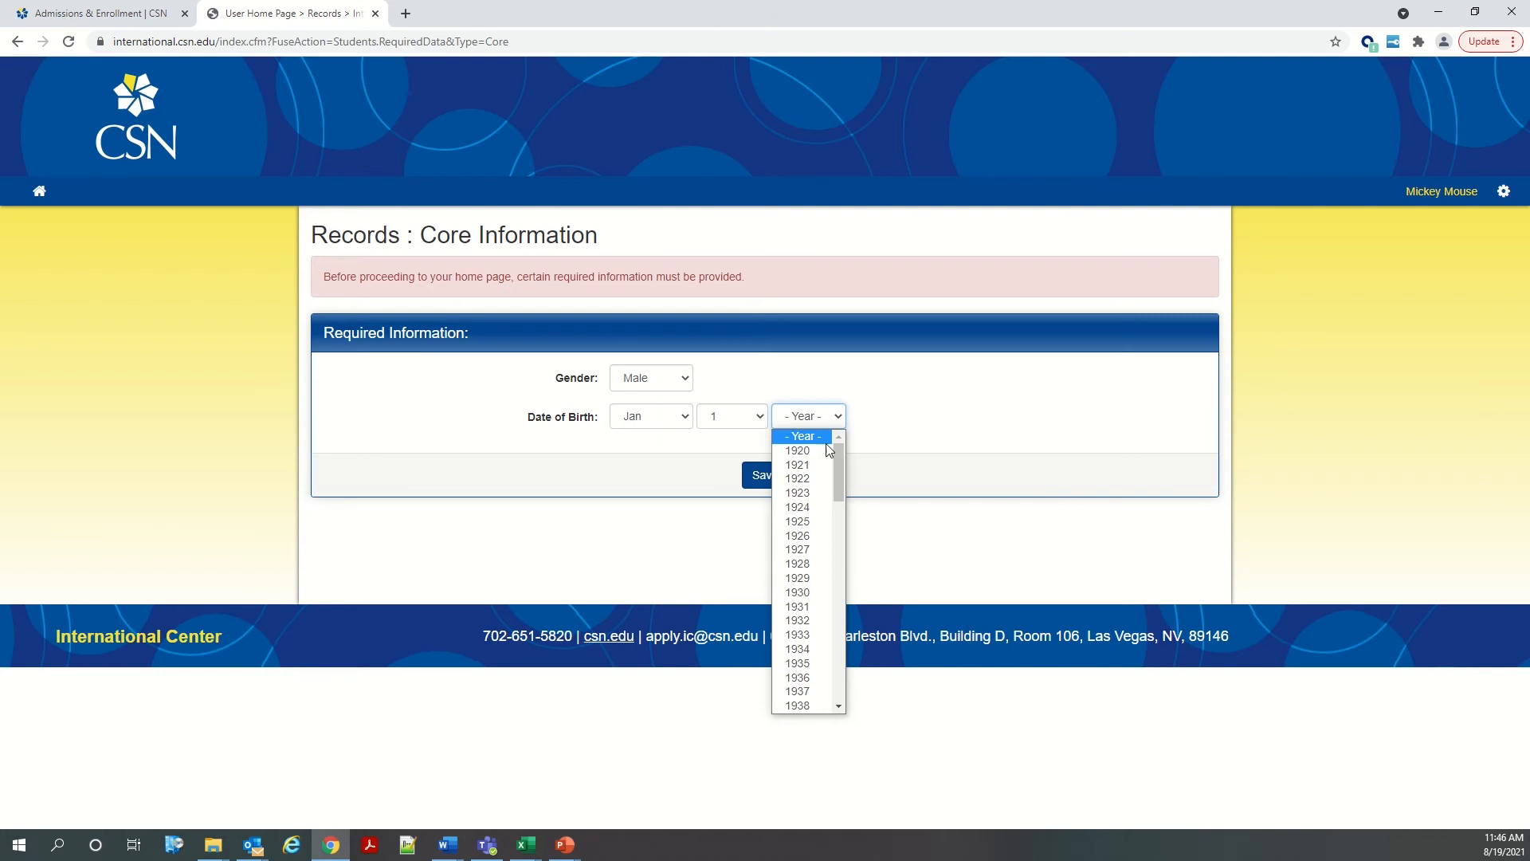
scroll("down", 3)
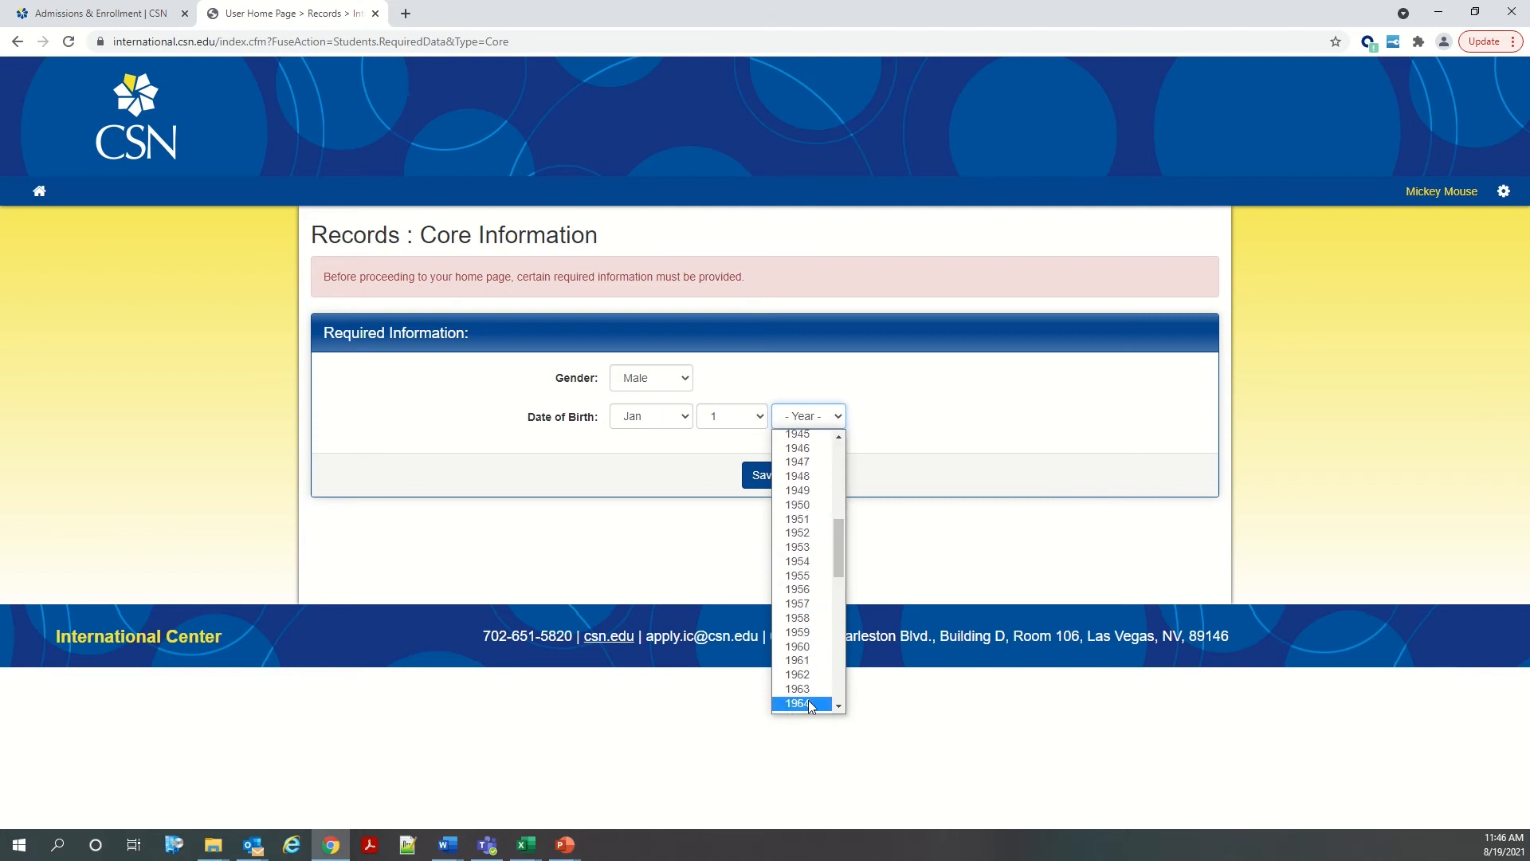
left_click(796, 704)
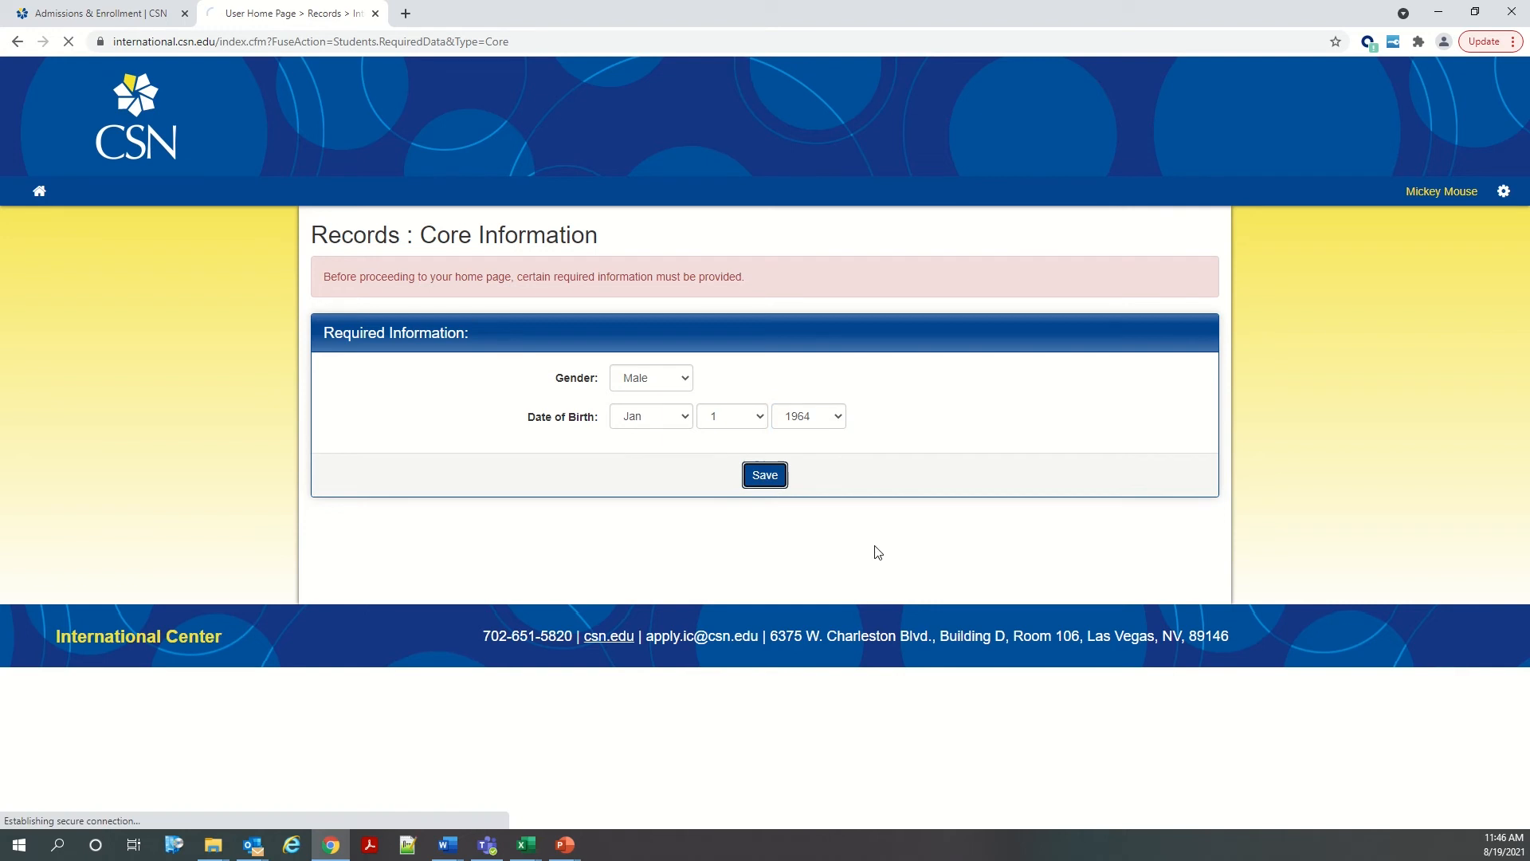
left_click(764, 475)
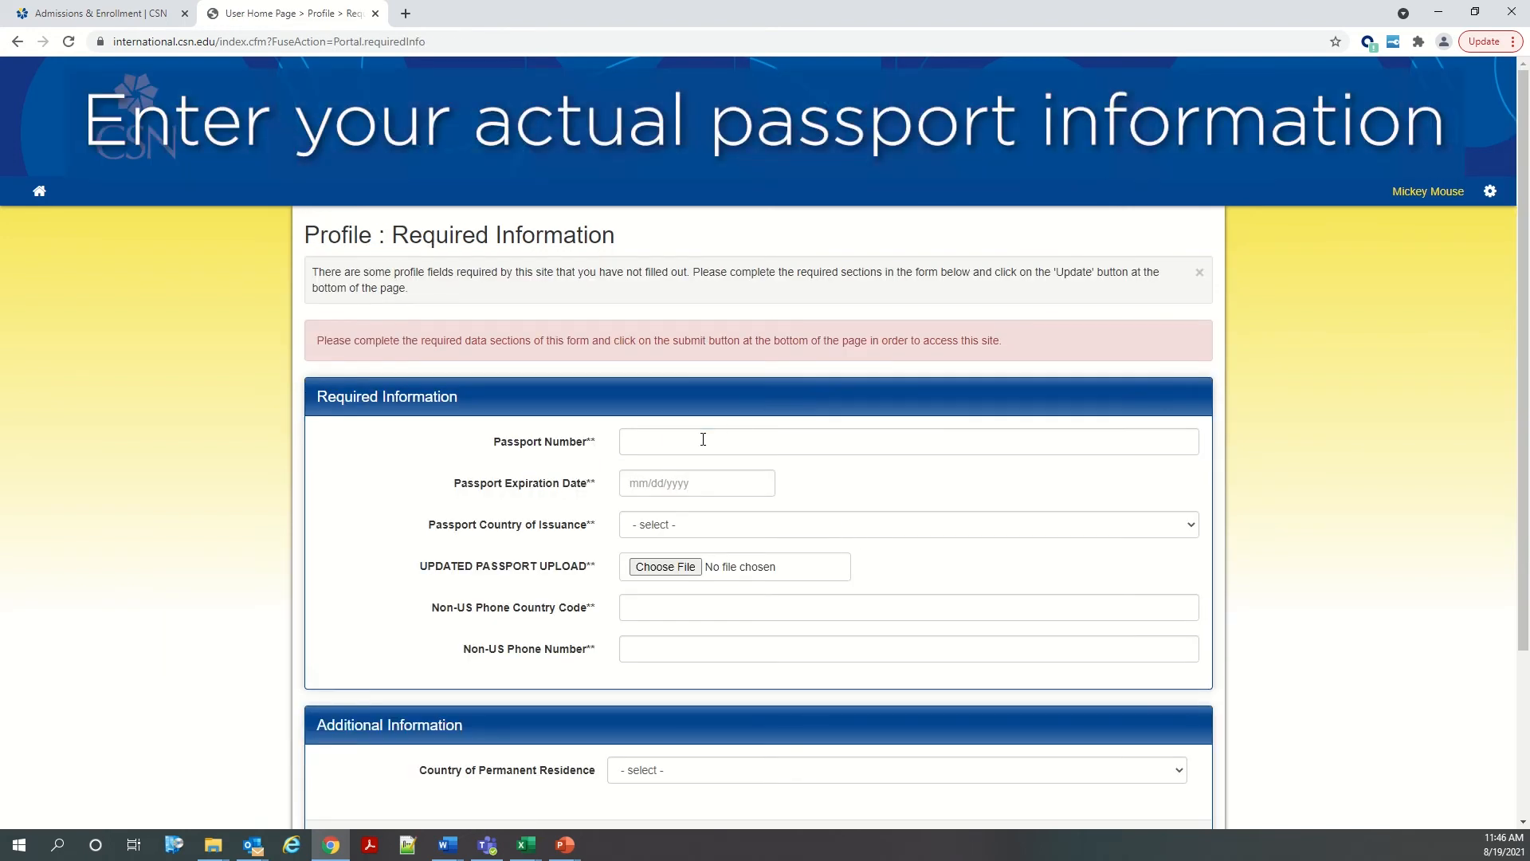
Step: Enter passport ABC123, expiry date 03/31/2022, and AUSTRALIA as country of issuance
left_click(907, 441)
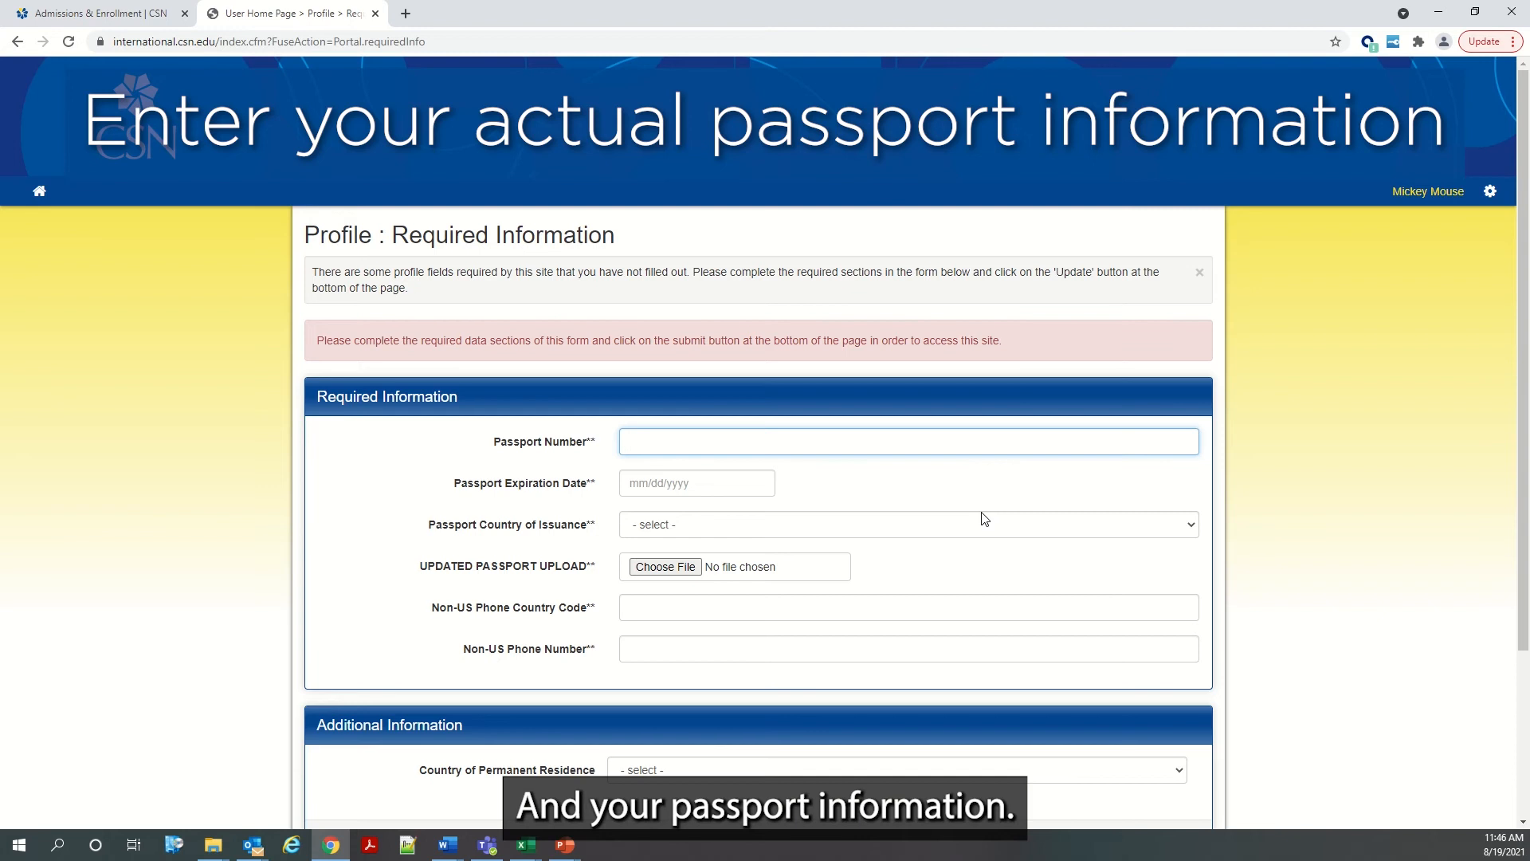
type("ABC123")
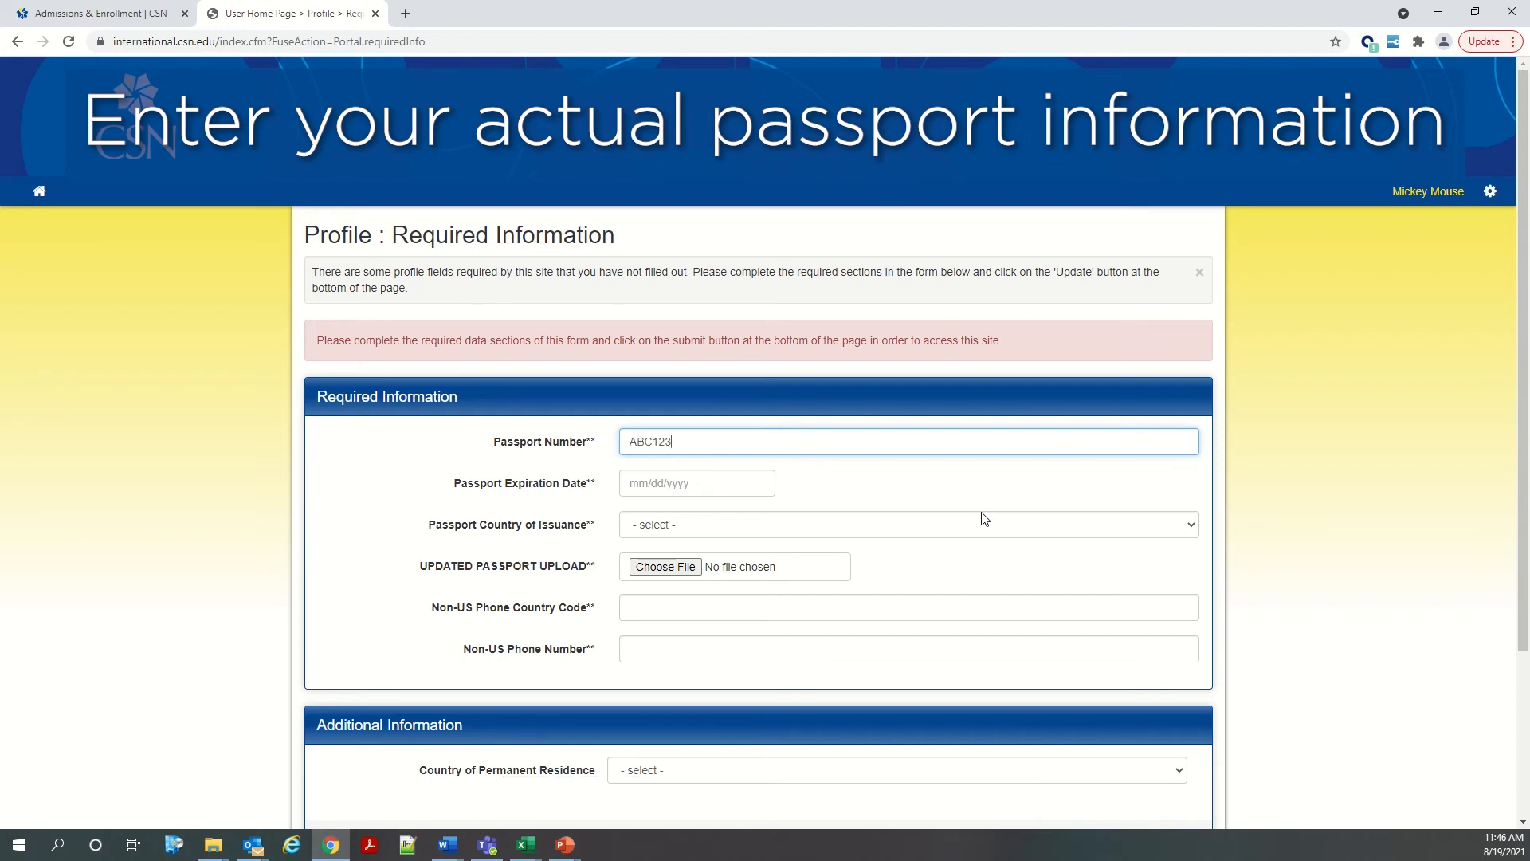
left_click(695, 482)
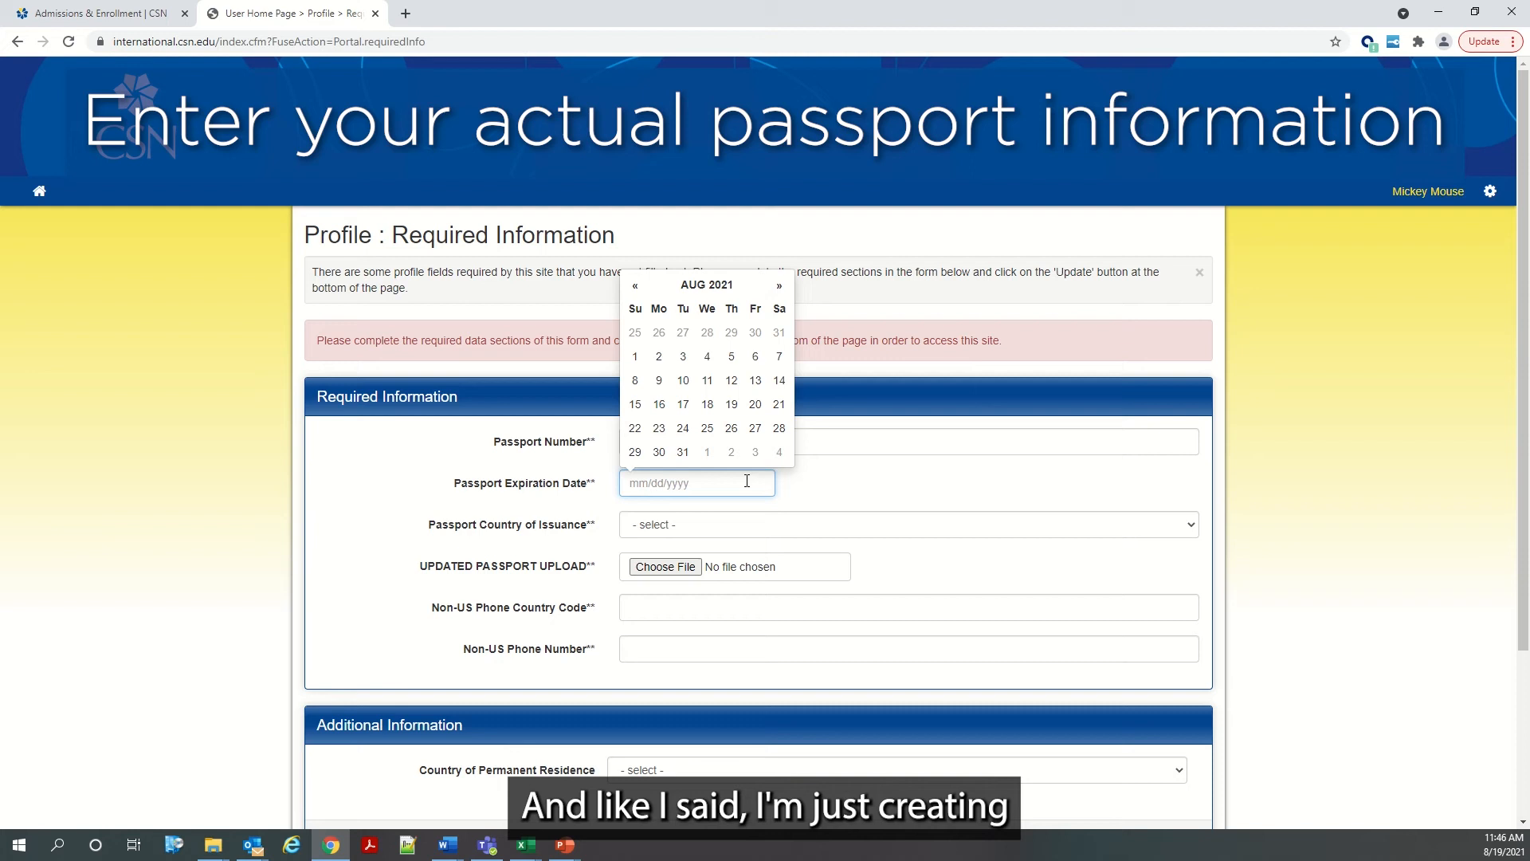
left_click(778, 285)
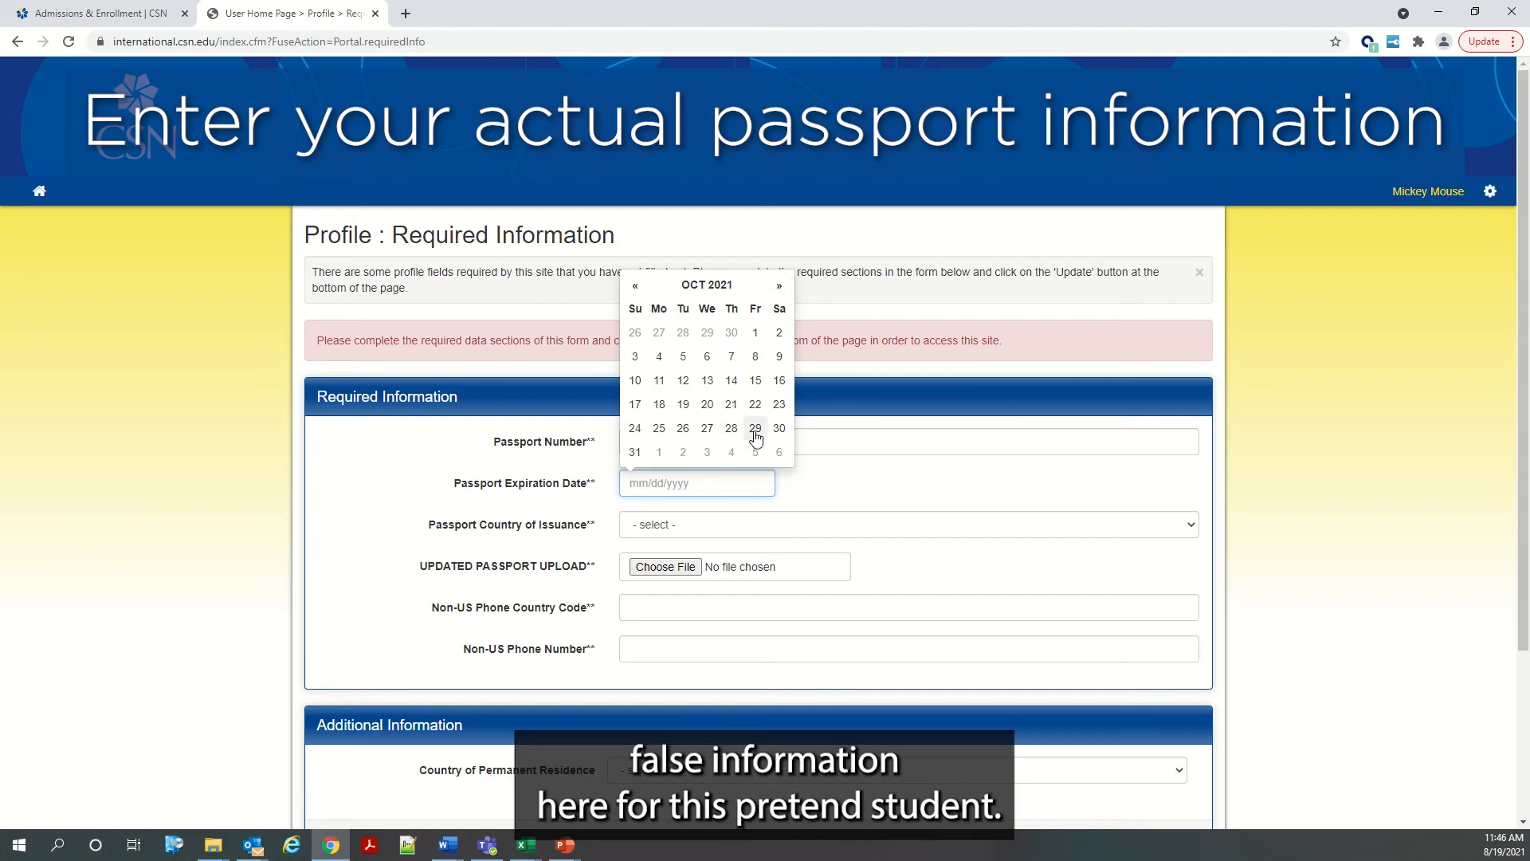
left_click(755, 427)
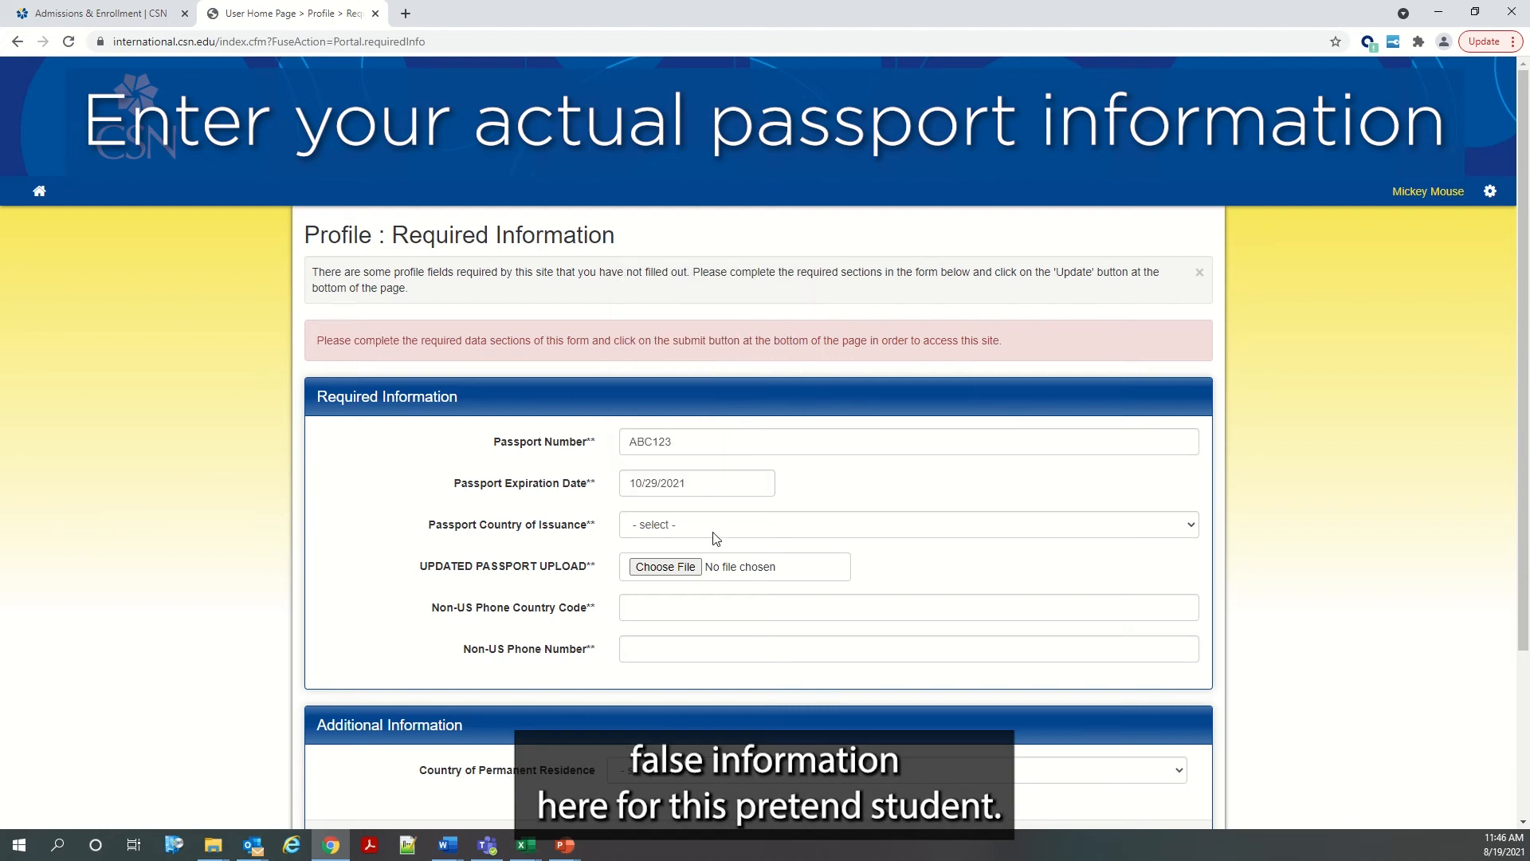
left_click(695, 482)
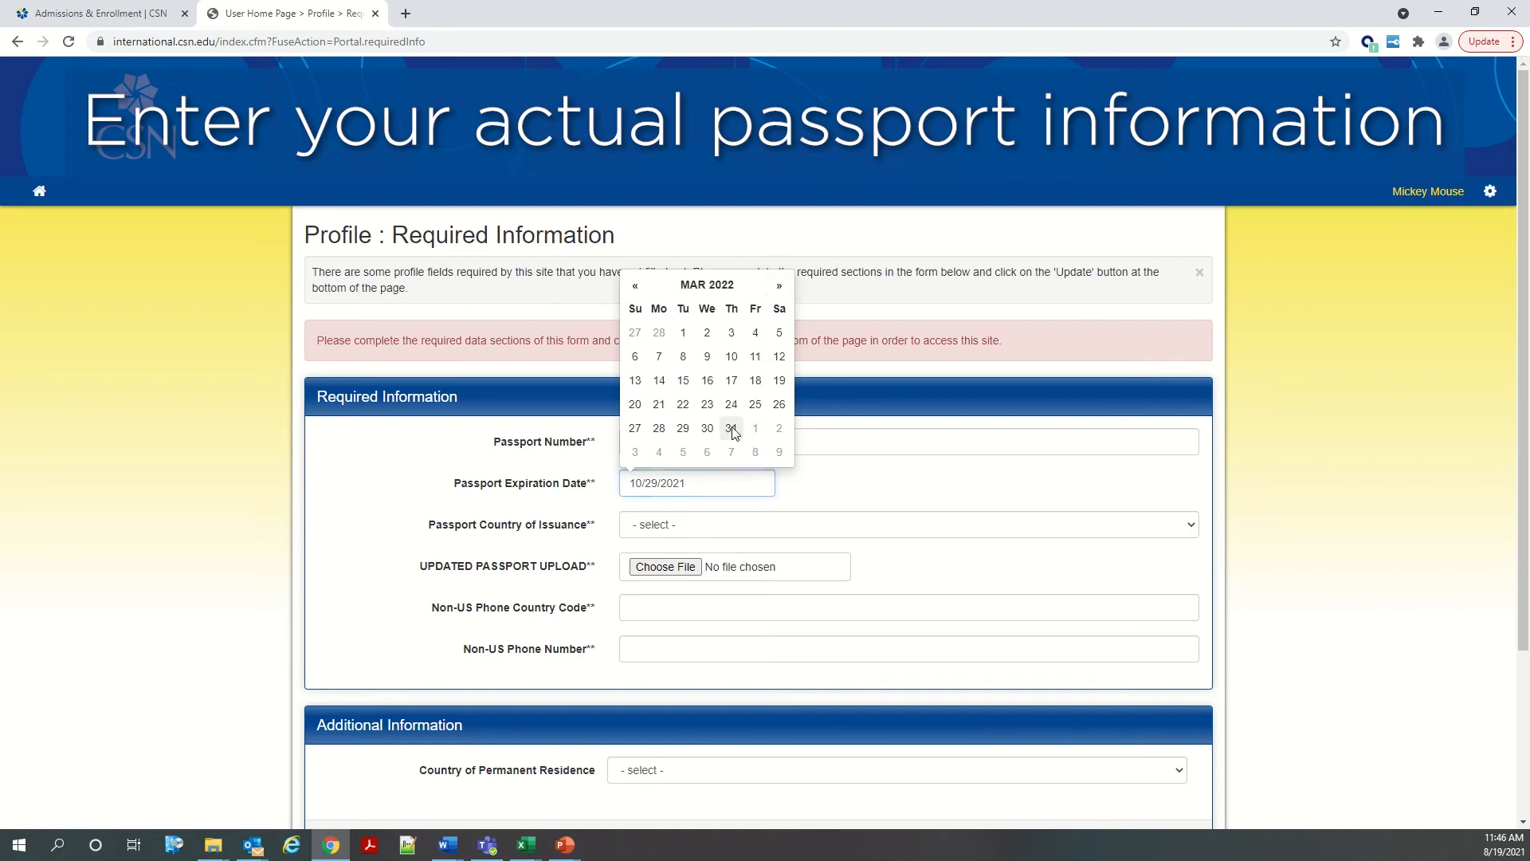
left_click(907, 524)
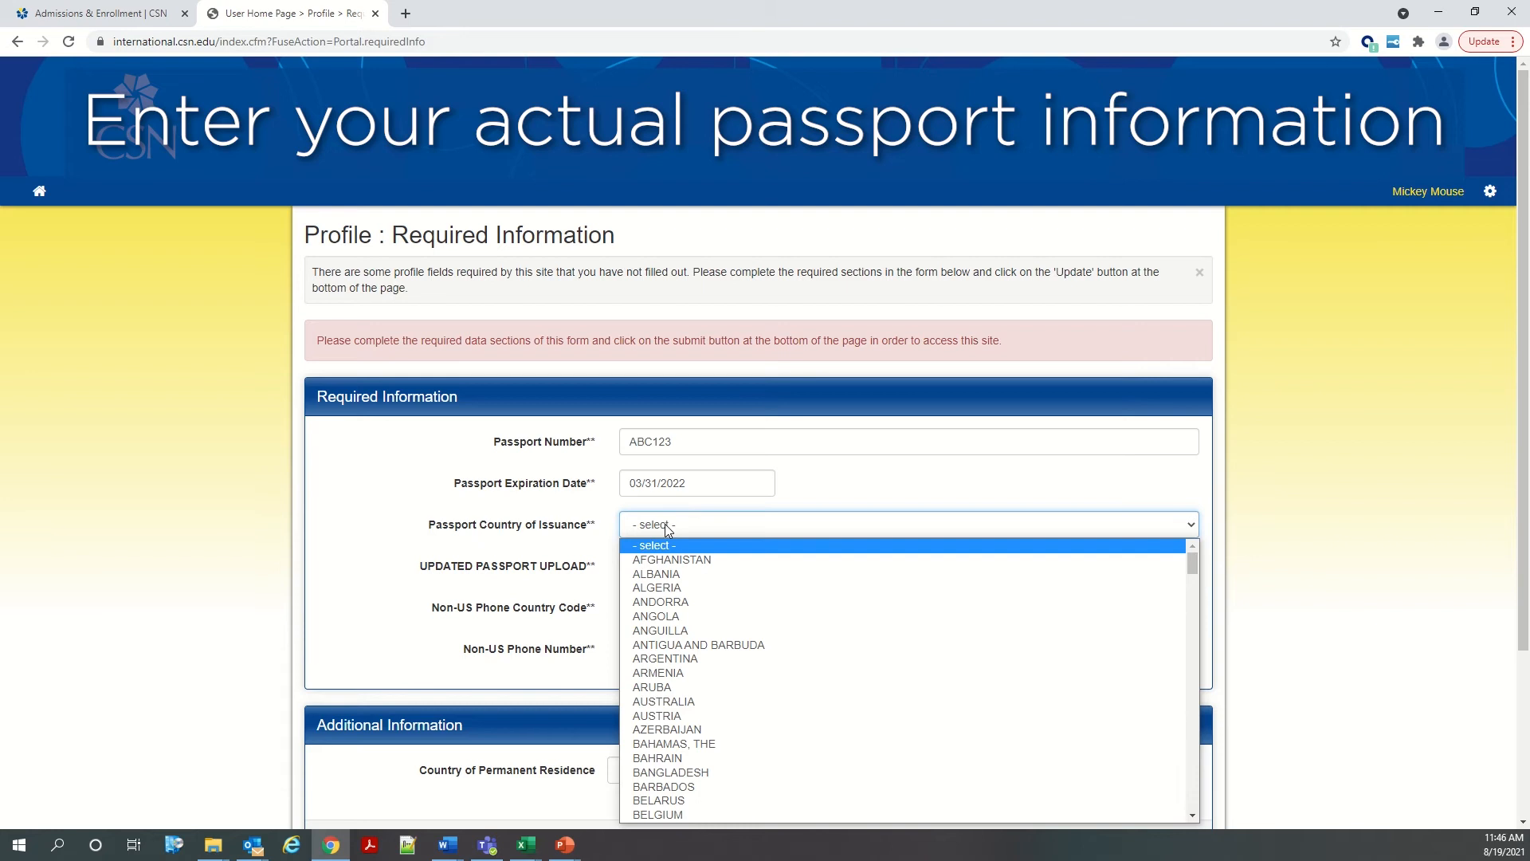
mouse_move(731, 701)
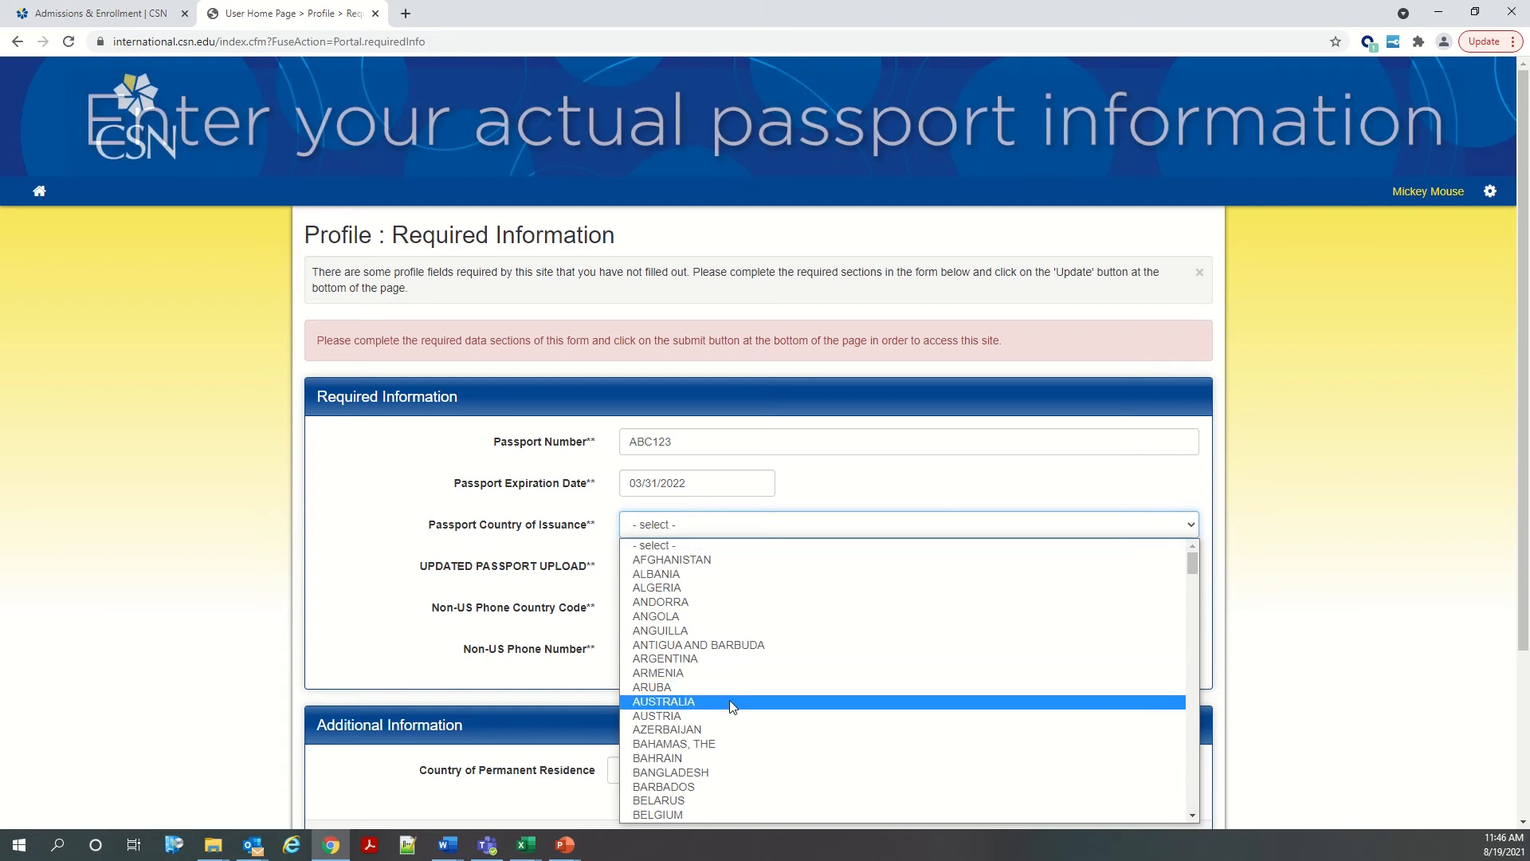
left_click(664, 700)
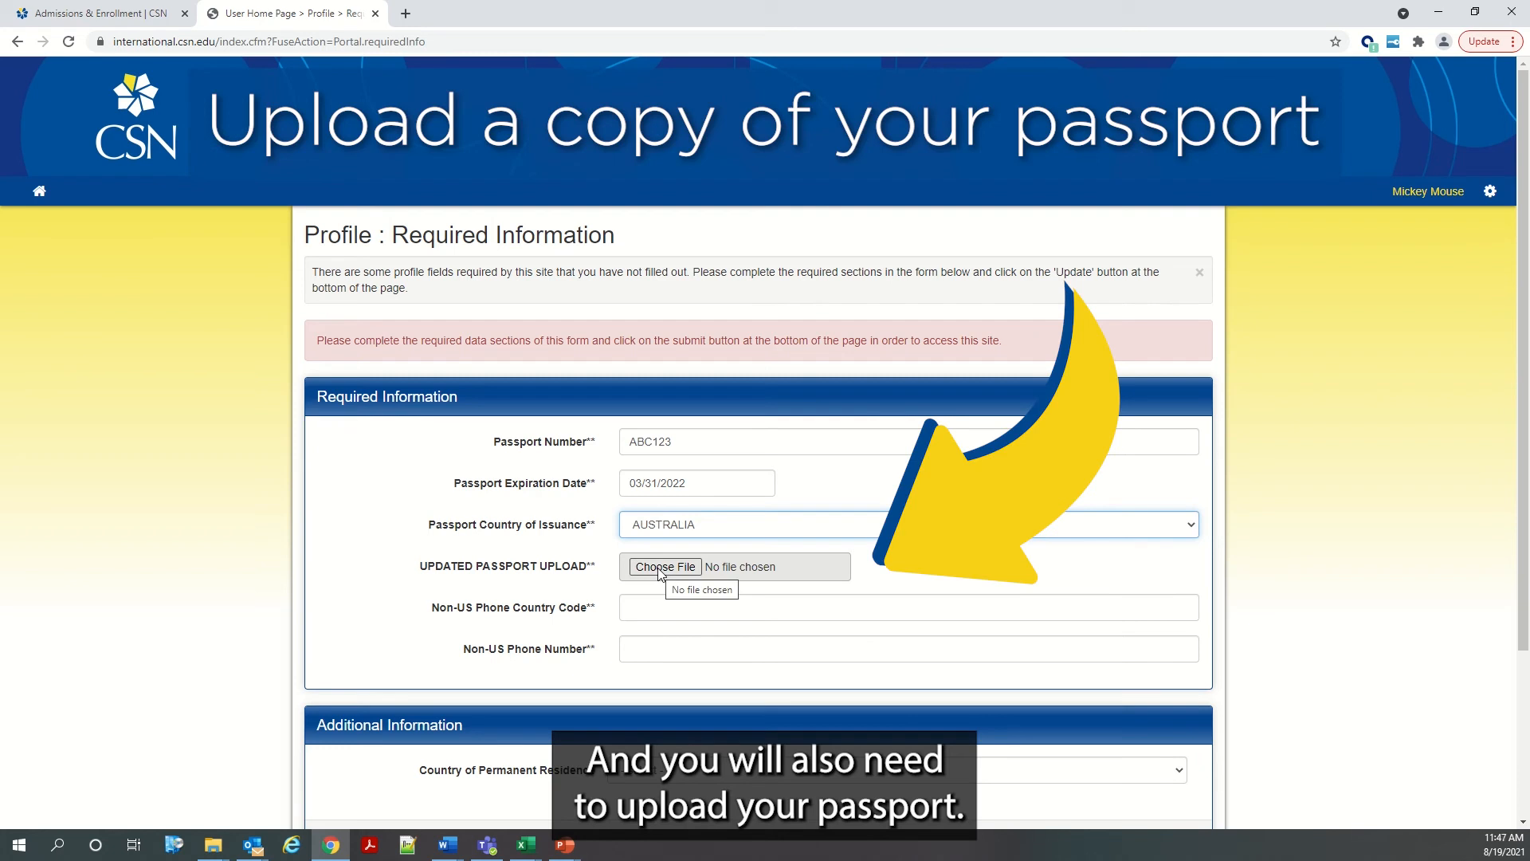
Step: Select Passport.docx in the Open dialog for UPDATED PASSPORT UPLOAD
left_click(665, 567)
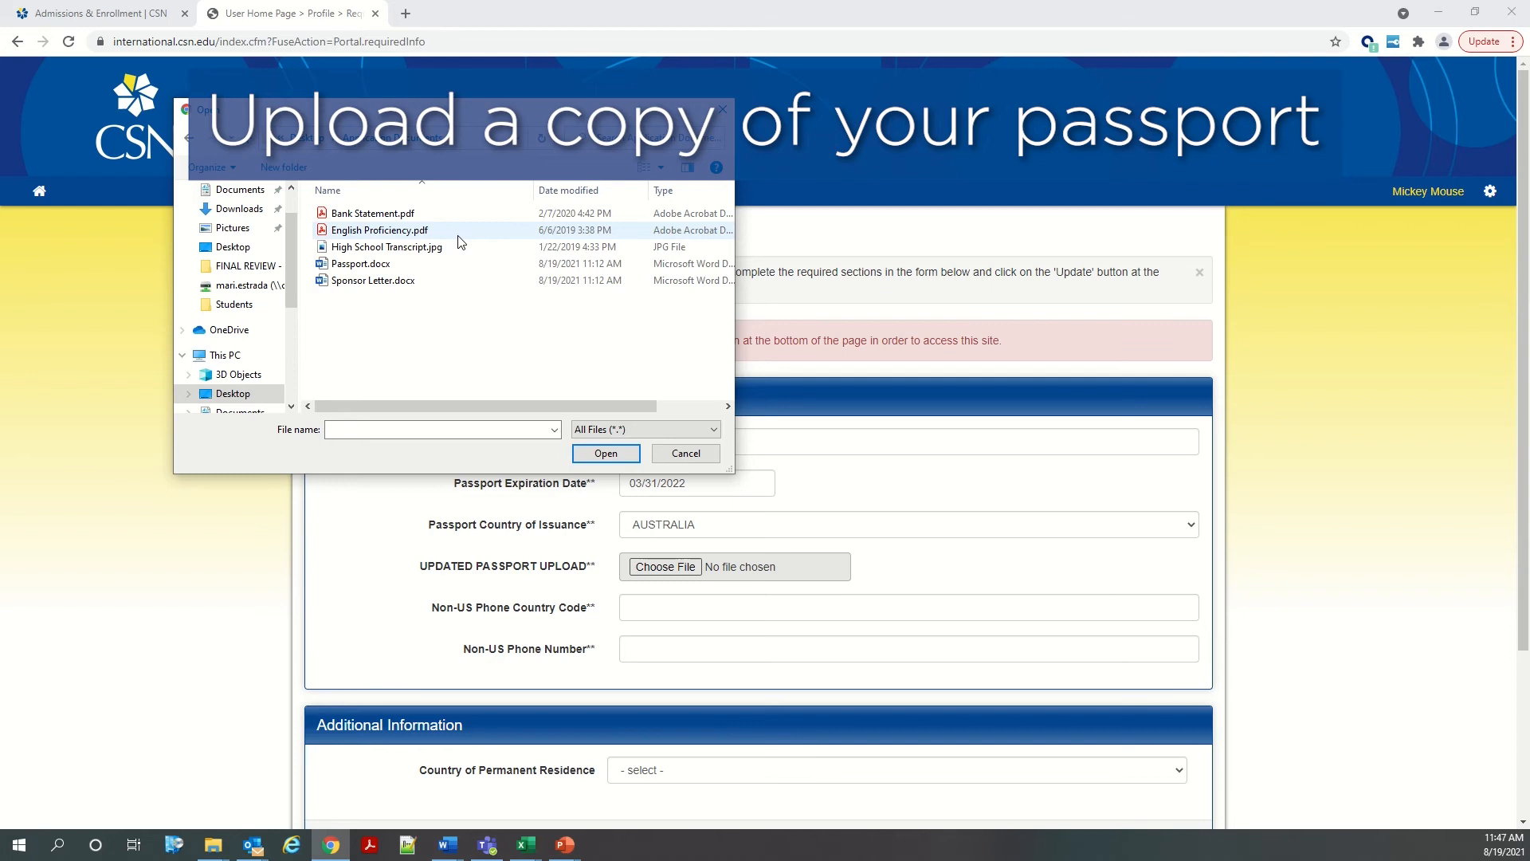
left_click(360, 264)
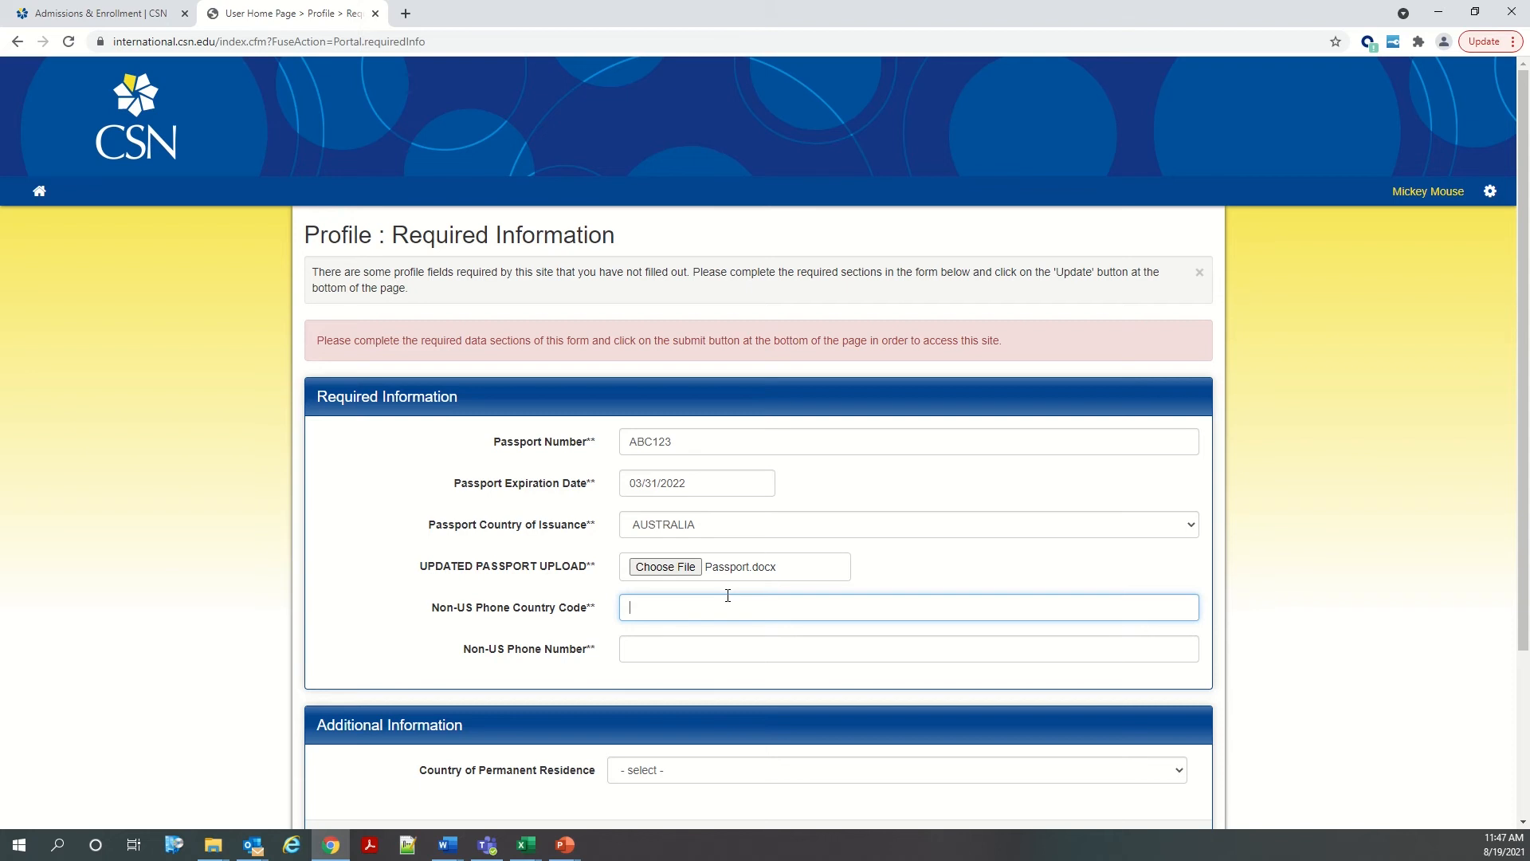
Step: Enter the non-US phone details and set permanent residence to AUSTRALIA
type("123")
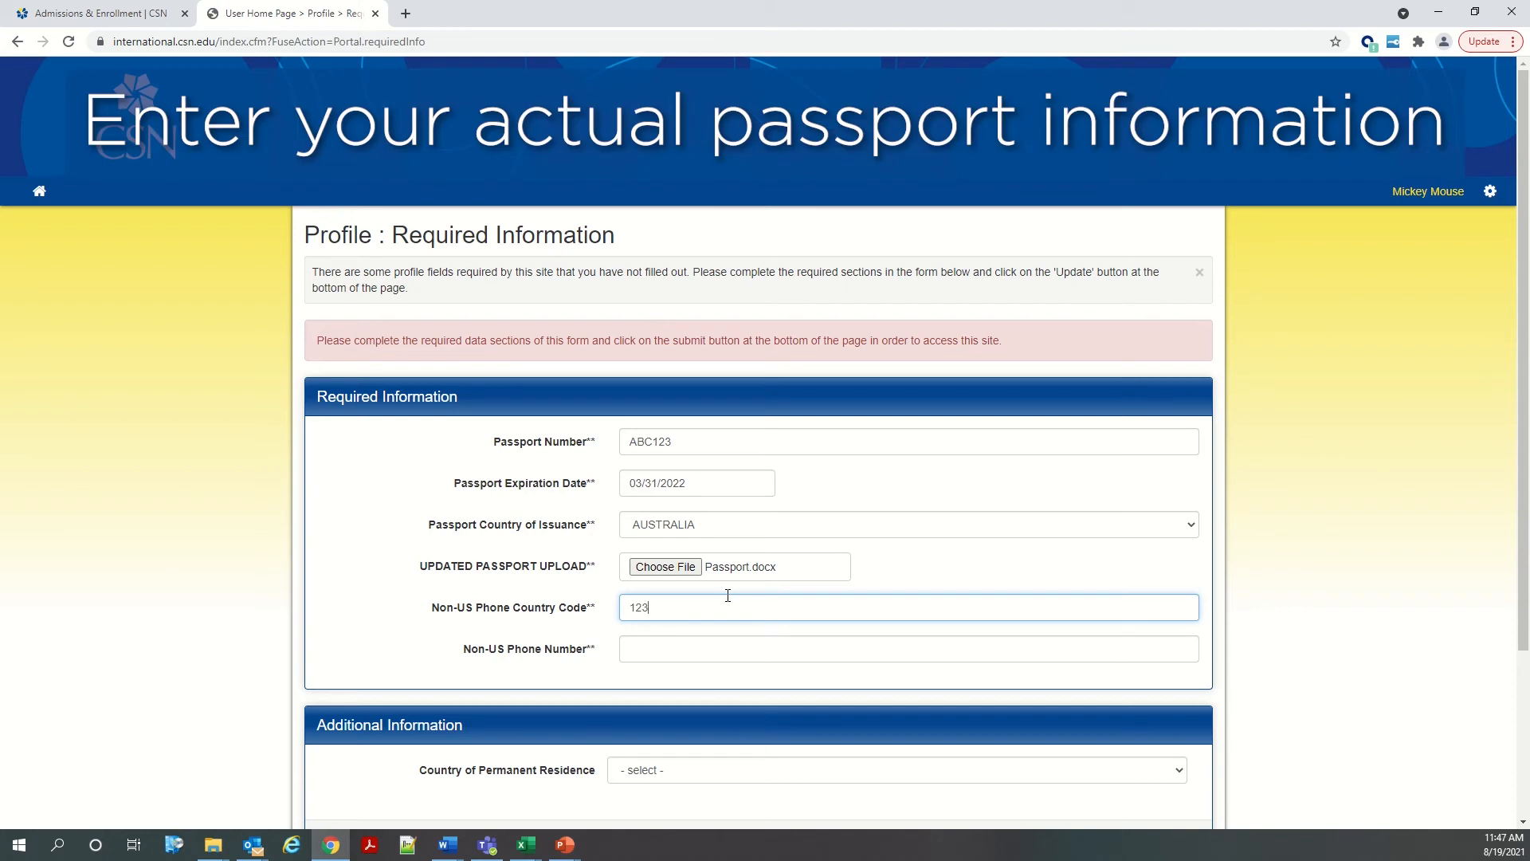
left_click(908, 648)
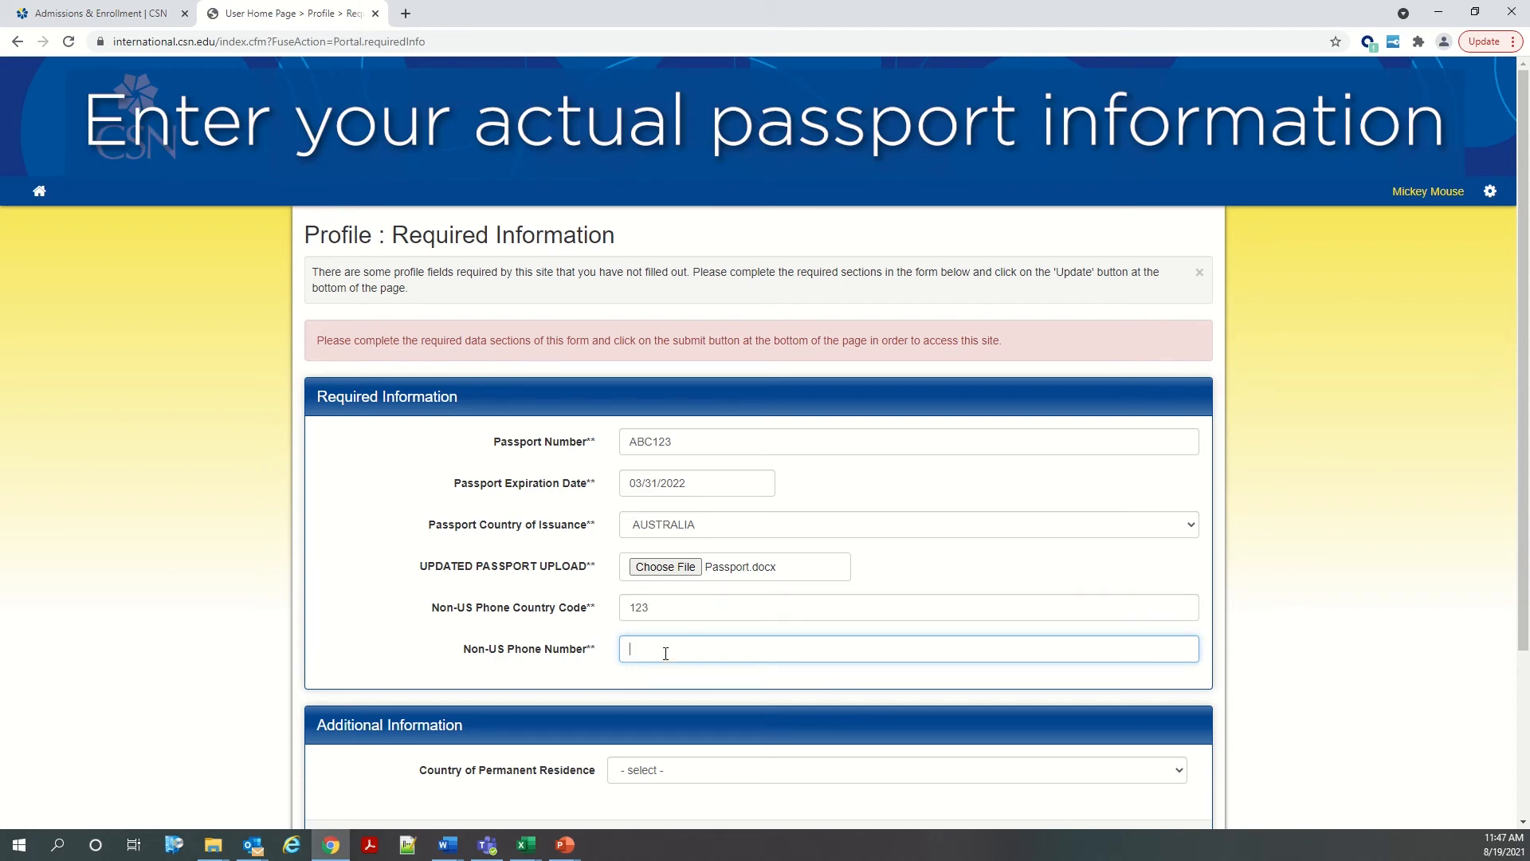
type("111-222-333")
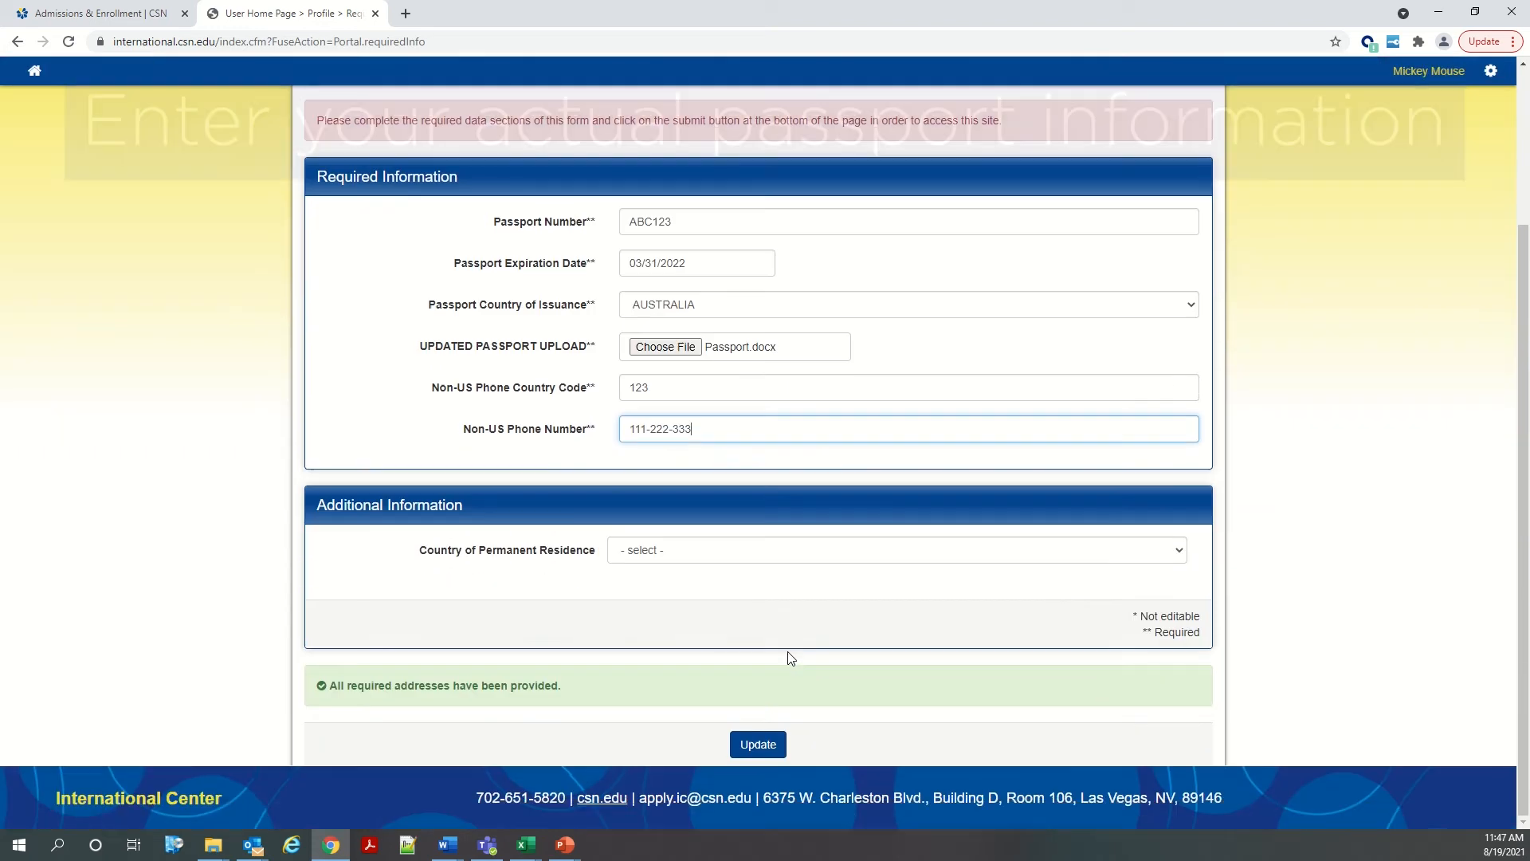
left_click(895, 549)
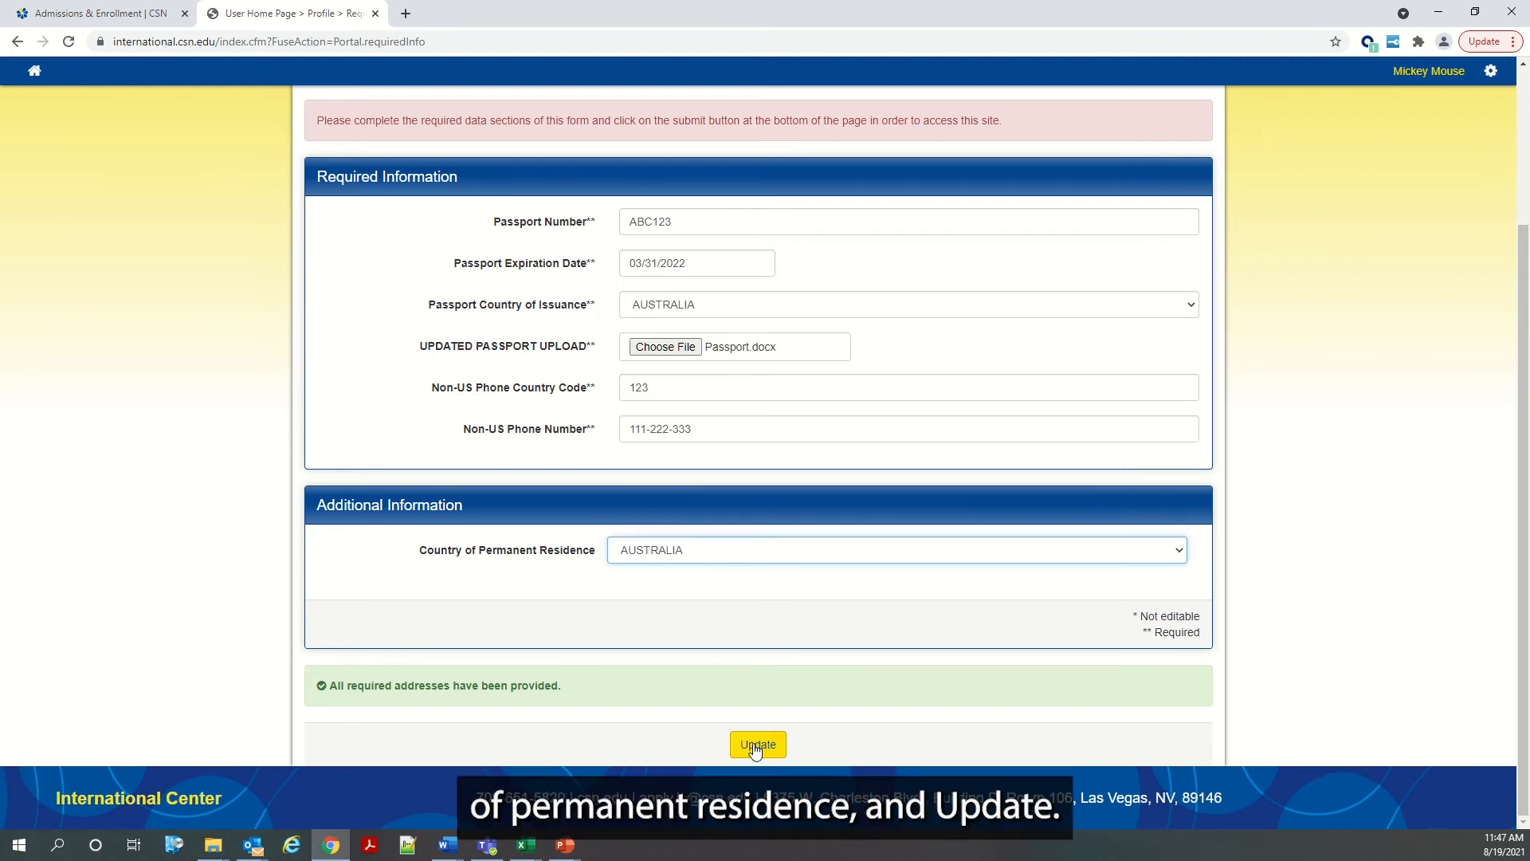
Step: Submit the profile, dismiss the phone format error, and save successfully
left_click(757, 744)
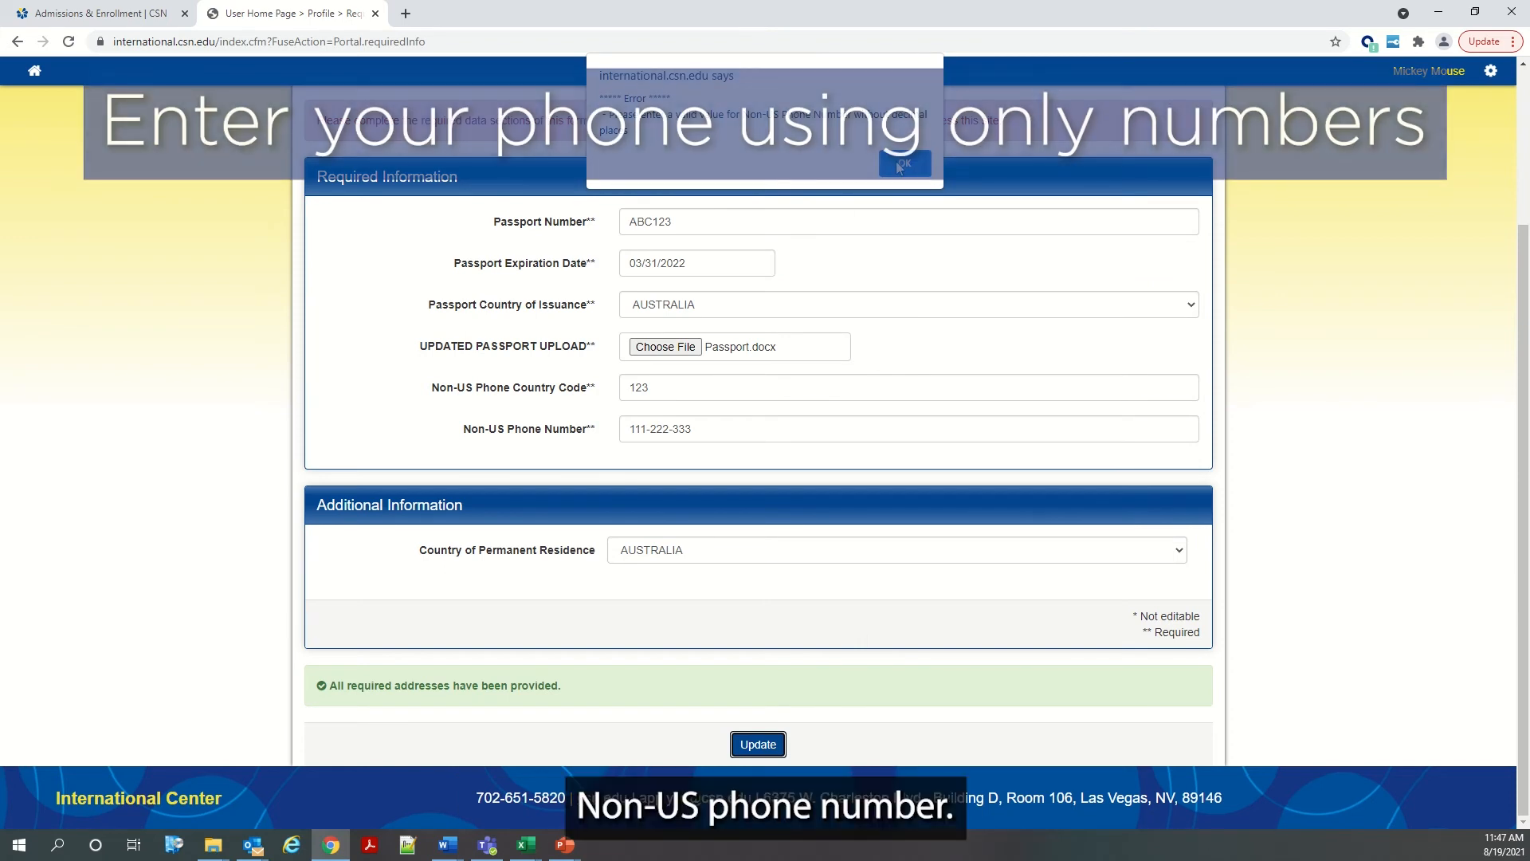
left_click(903, 162)
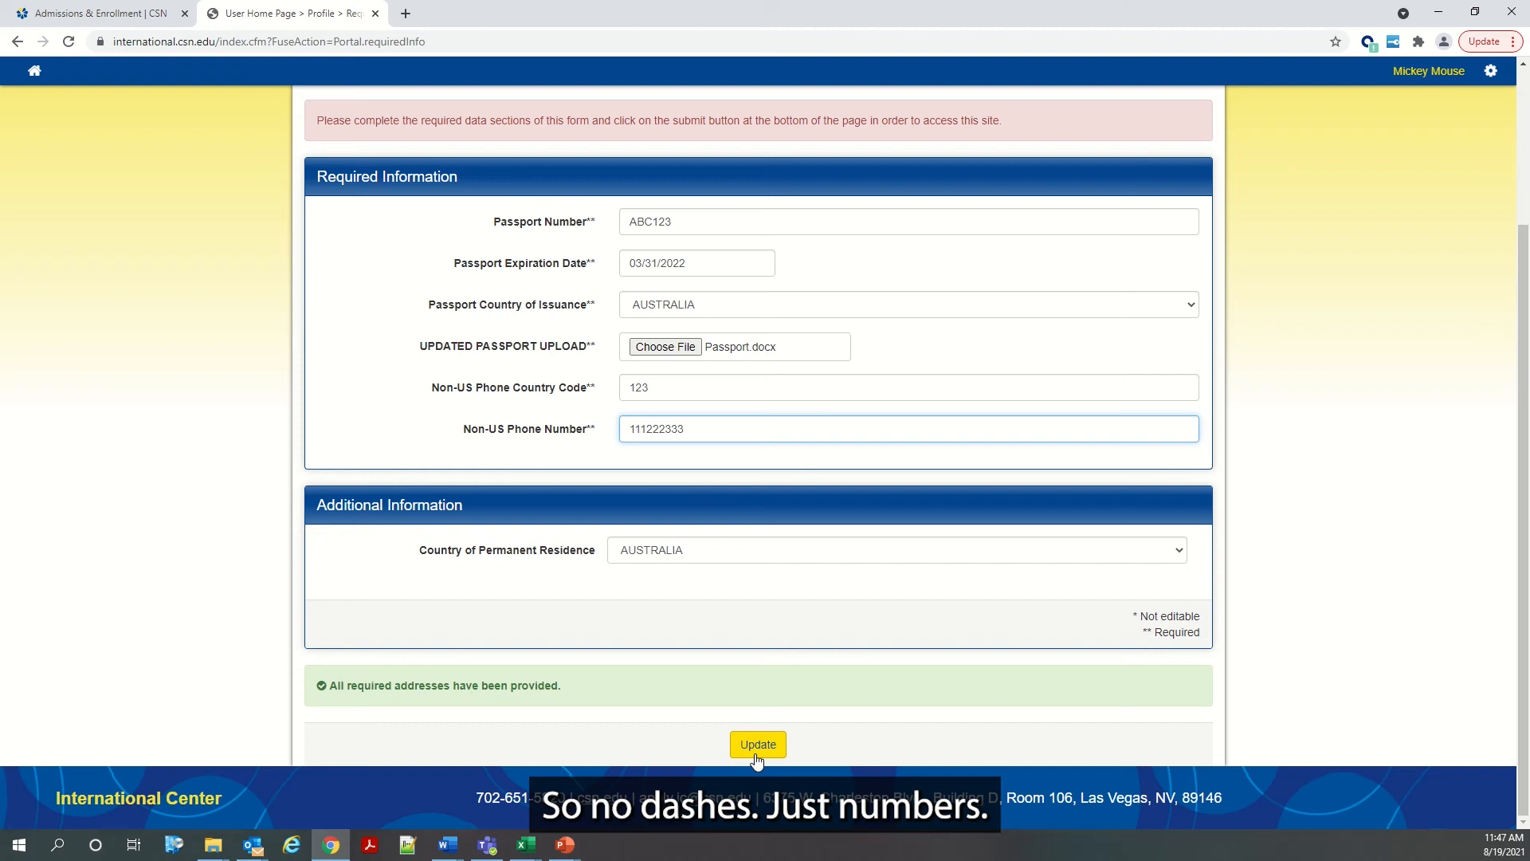
left_click(757, 744)
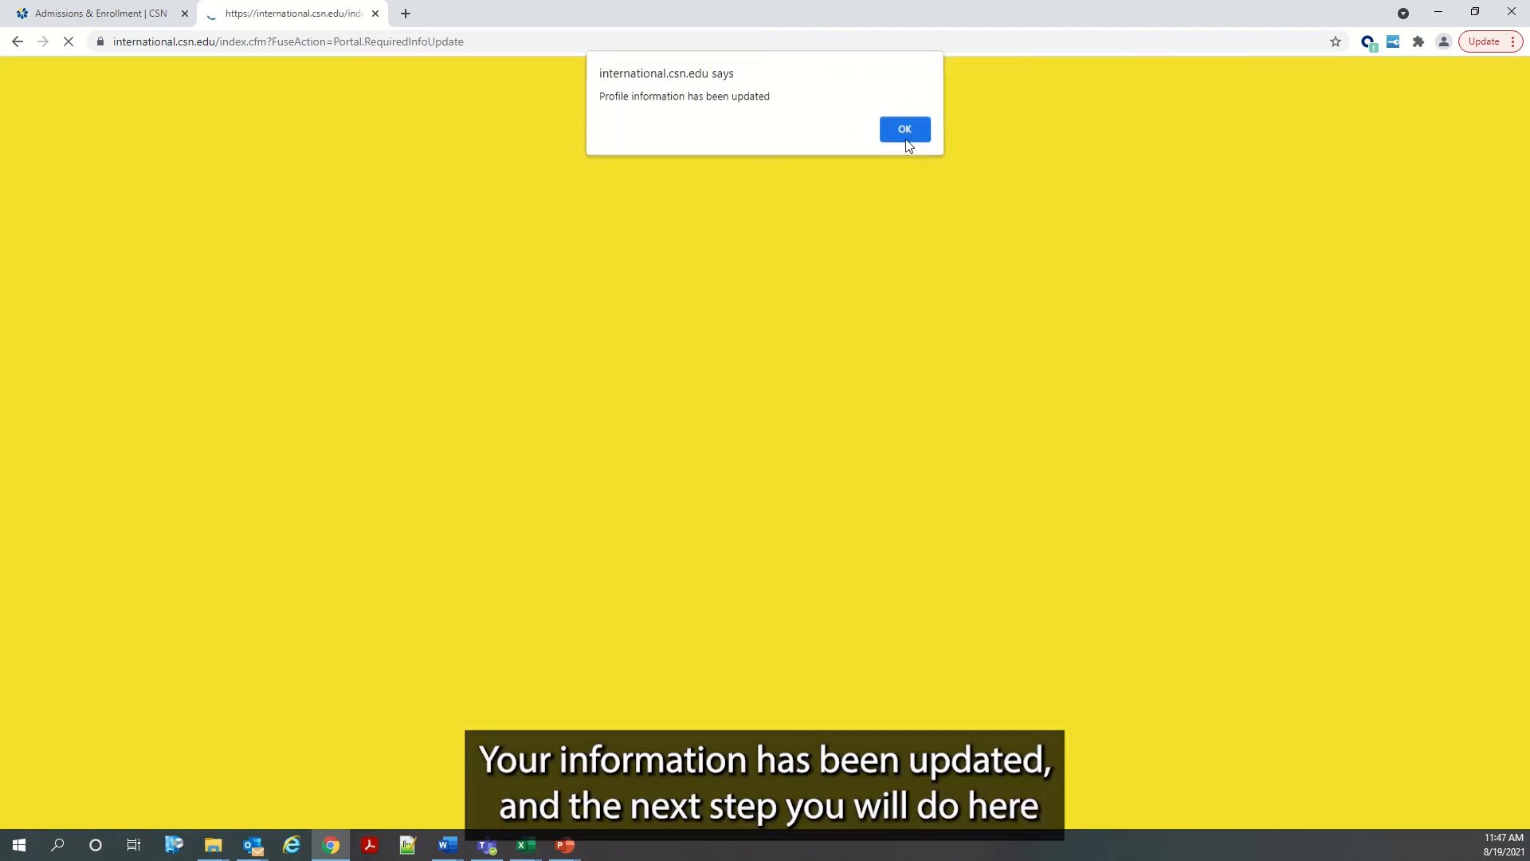
Step: Acknowledge the profile update alert and start Apply to CSN from the home page
left_click(903, 129)
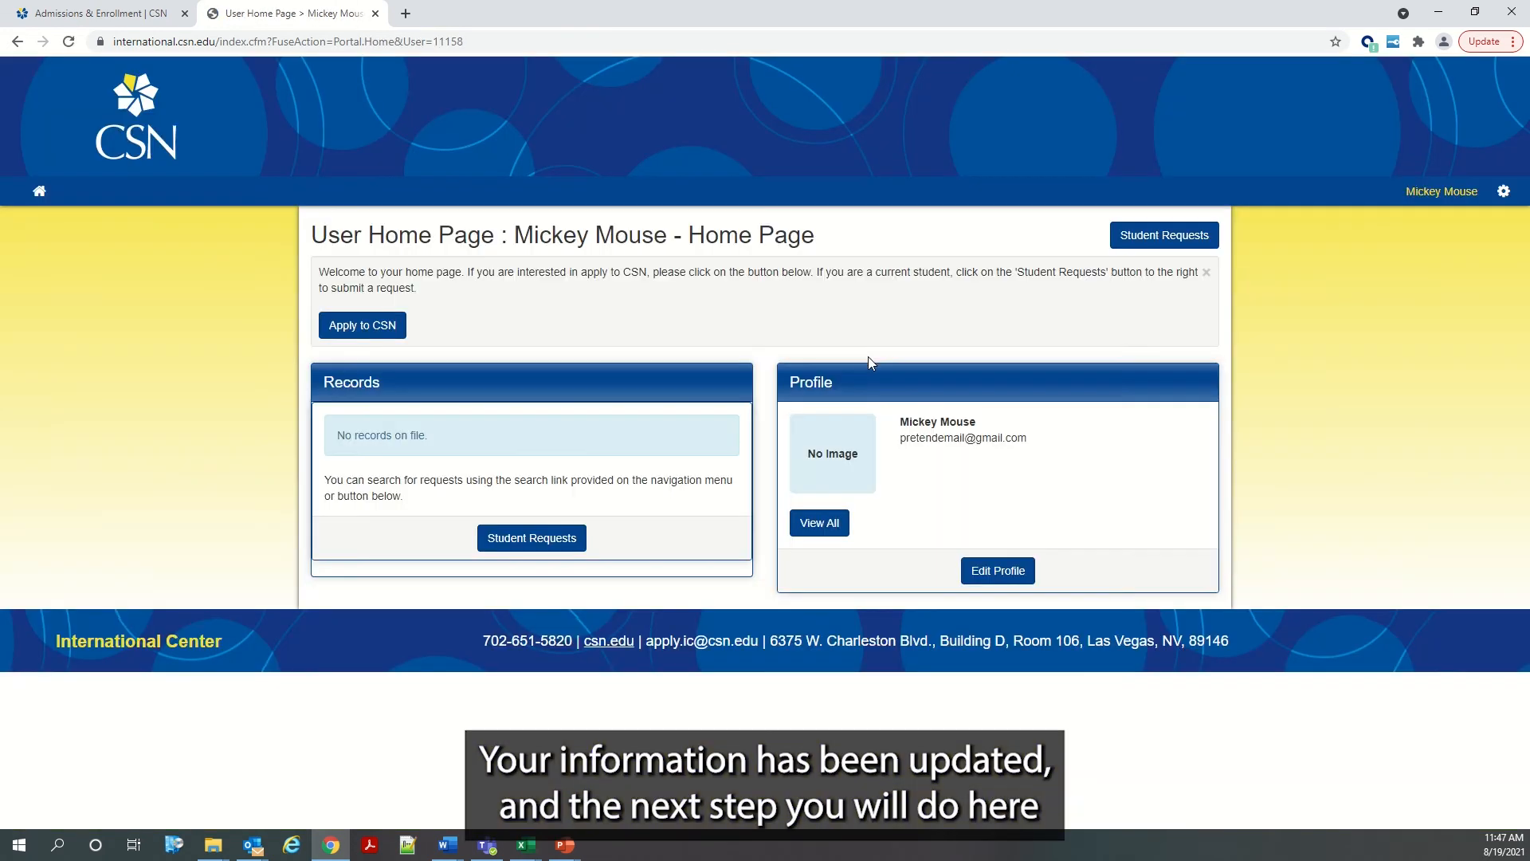
mouse_move(566, 303)
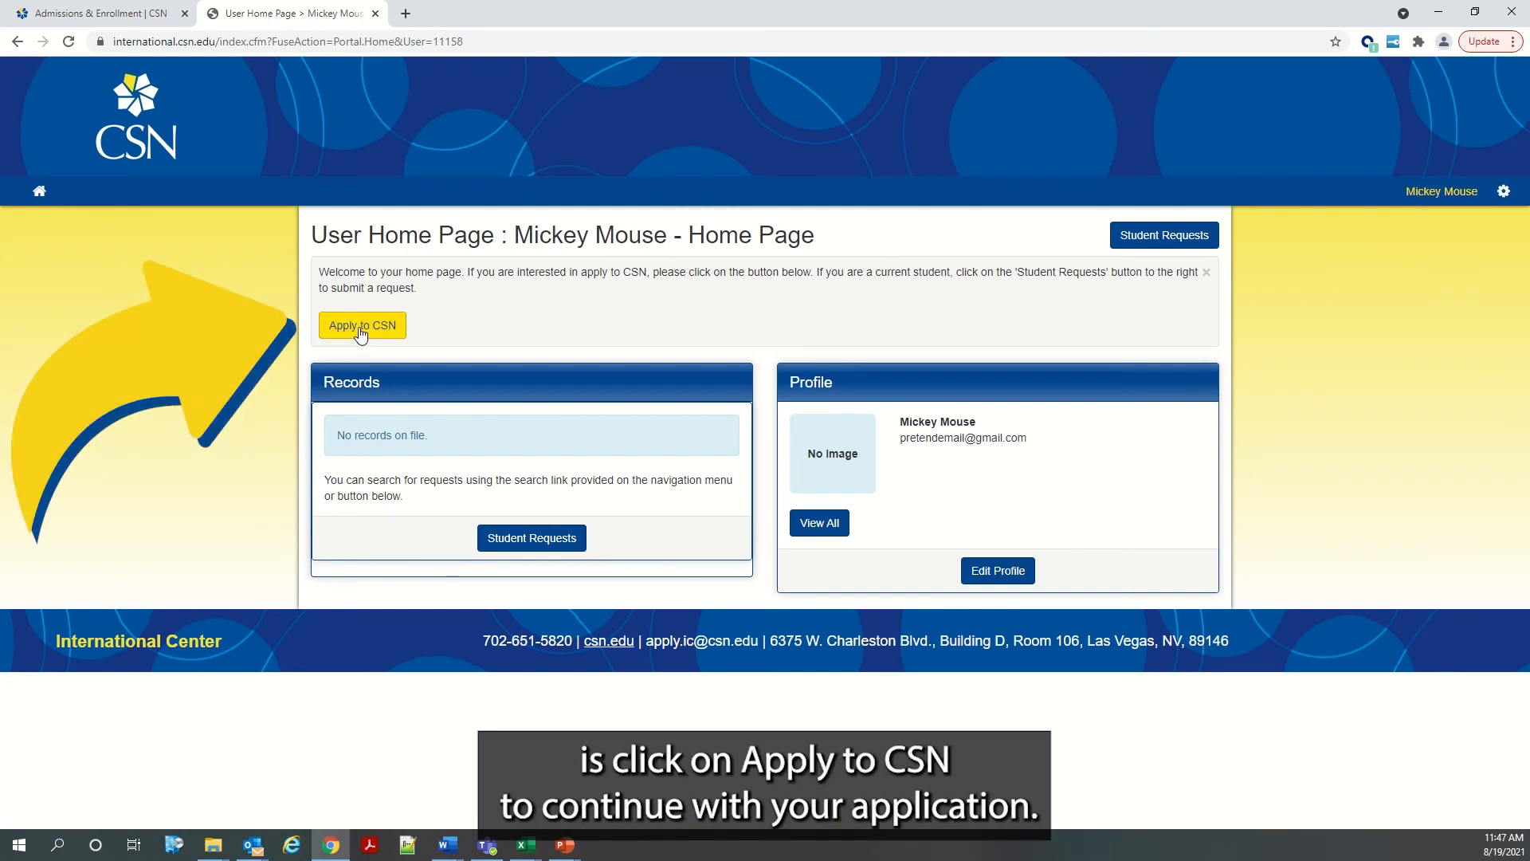
mouse_move(369, 335)
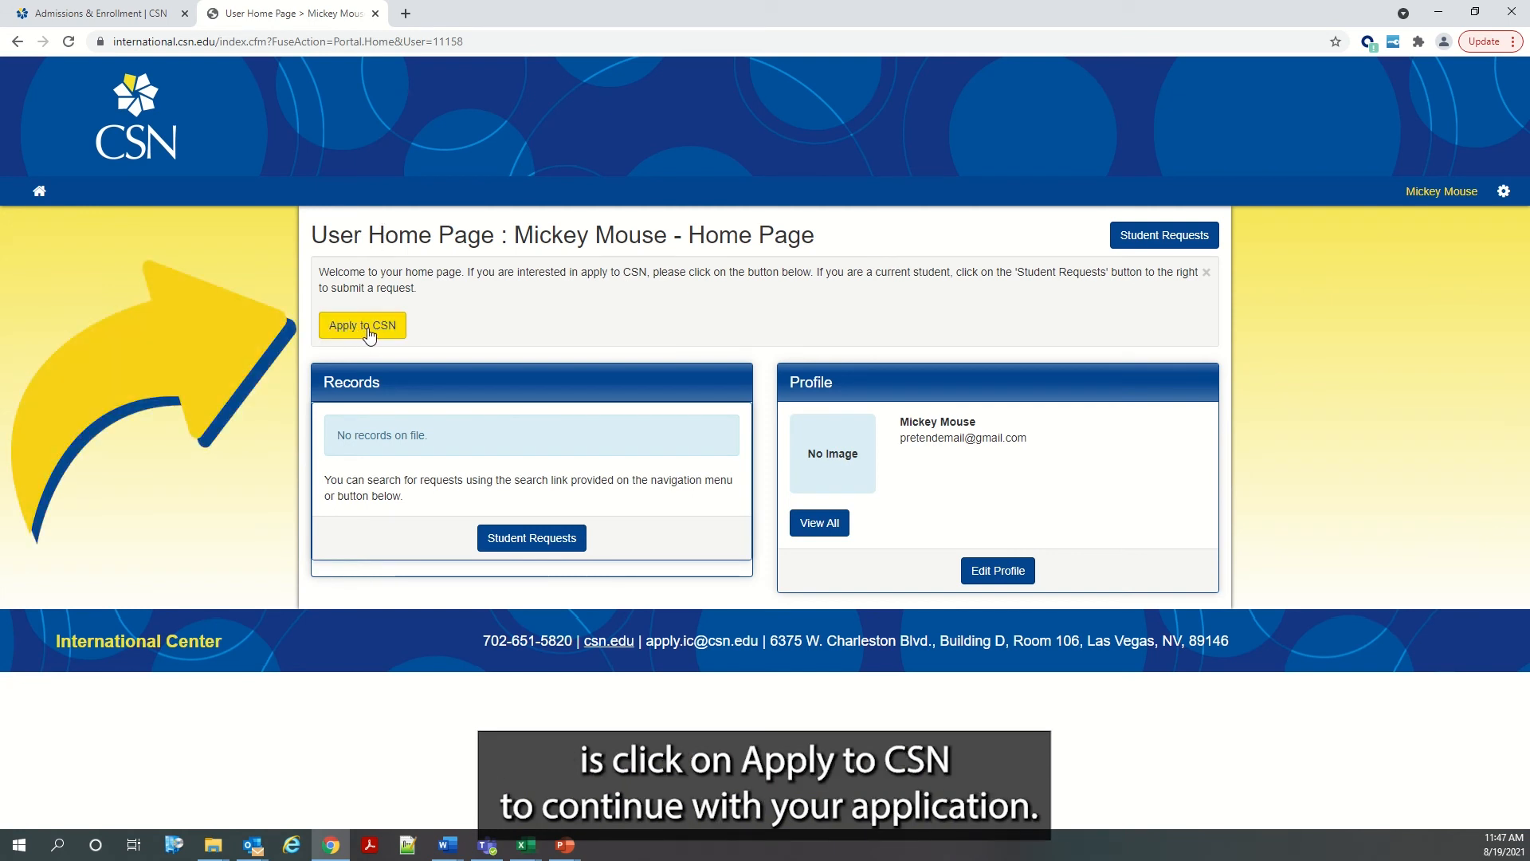
left_click(361, 326)
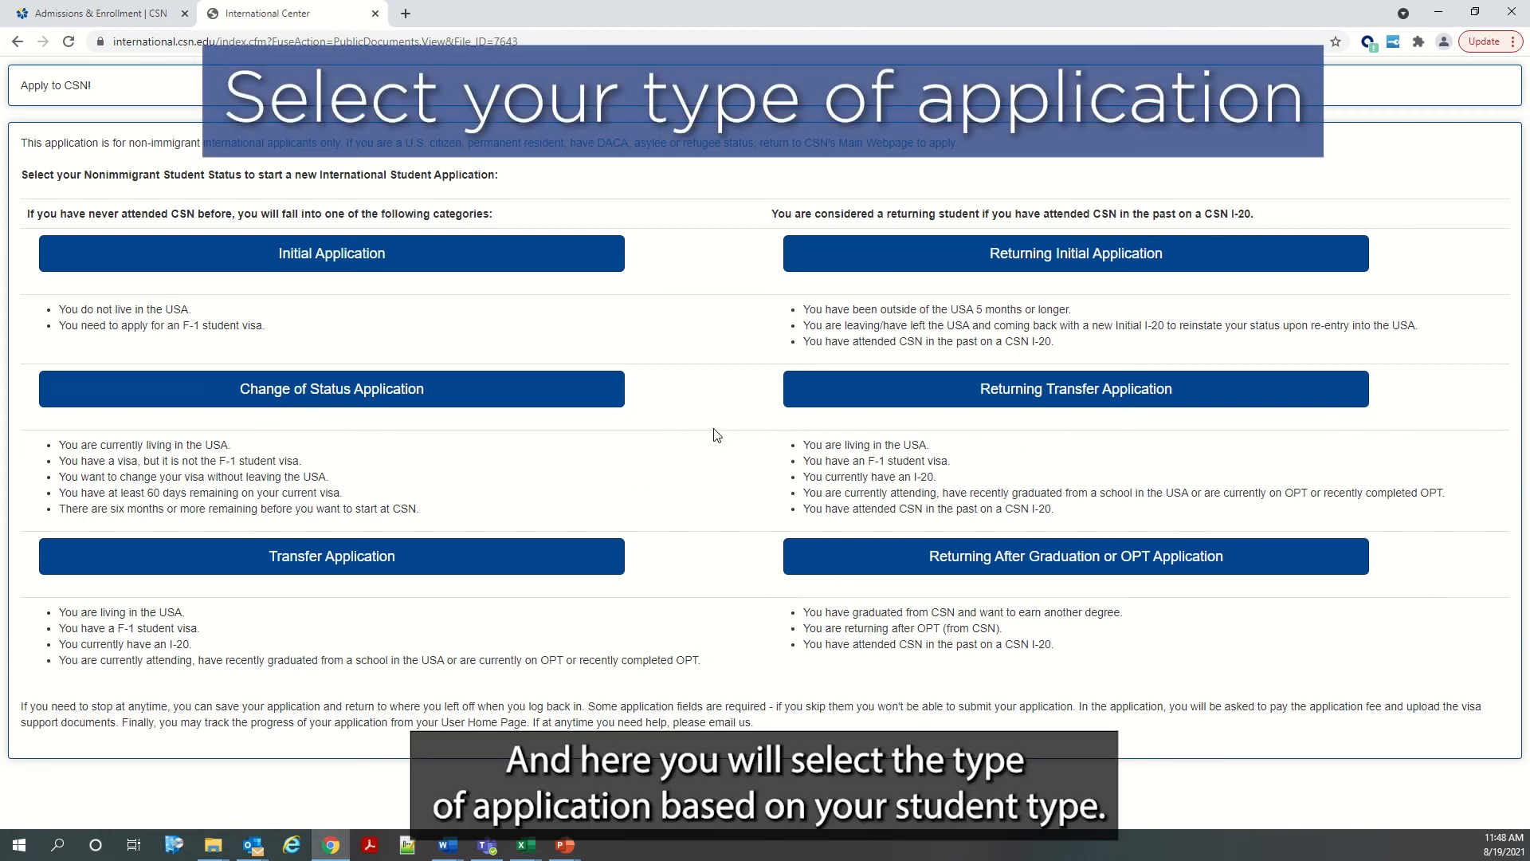
mouse_move(717, 474)
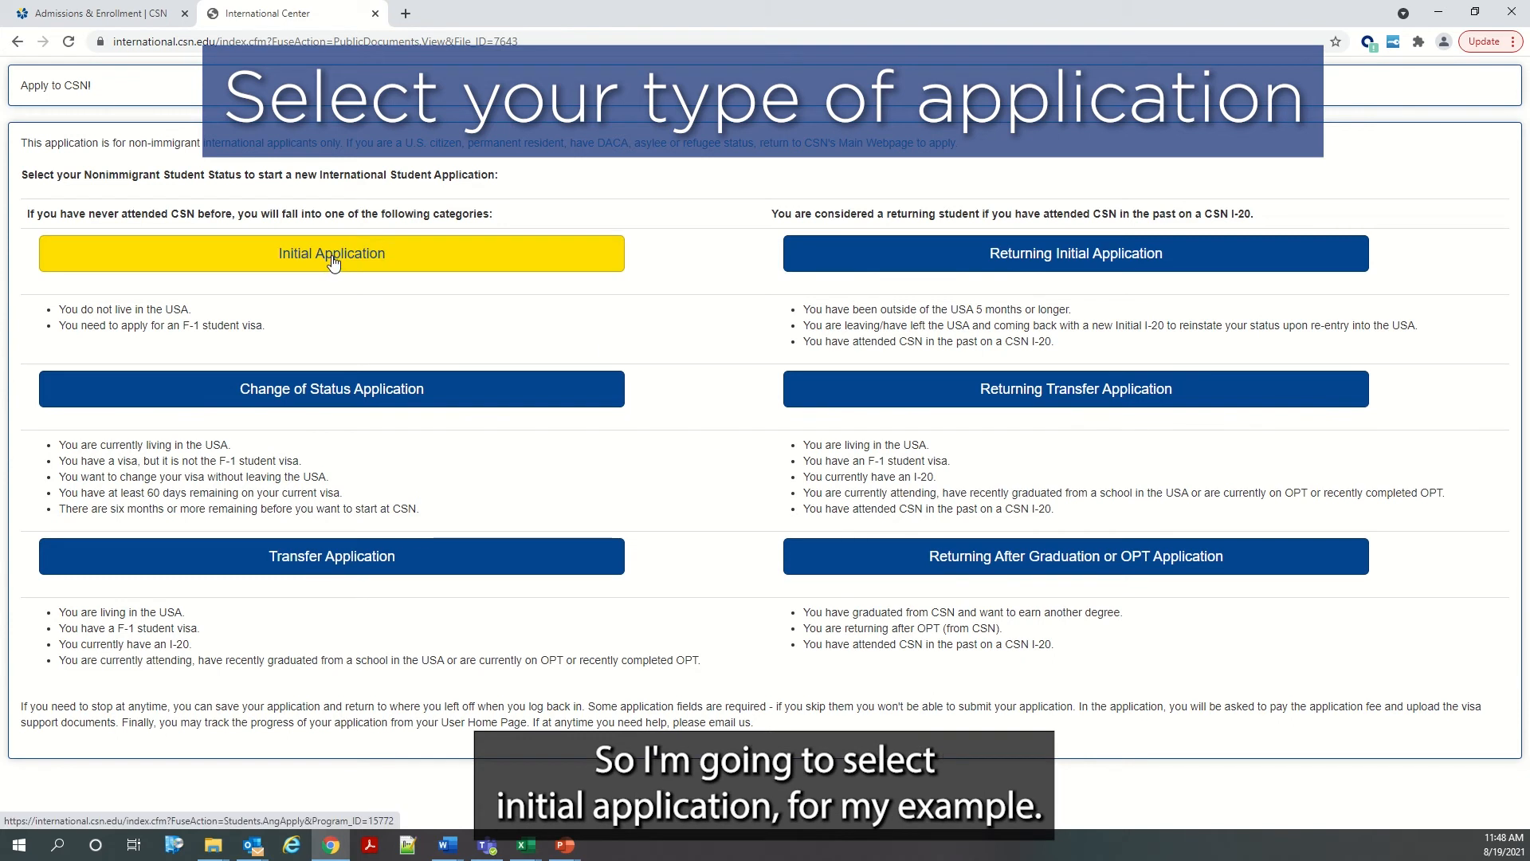
Step: Select Initial Application under the never-attended-CSN column
left_click(330, 252)
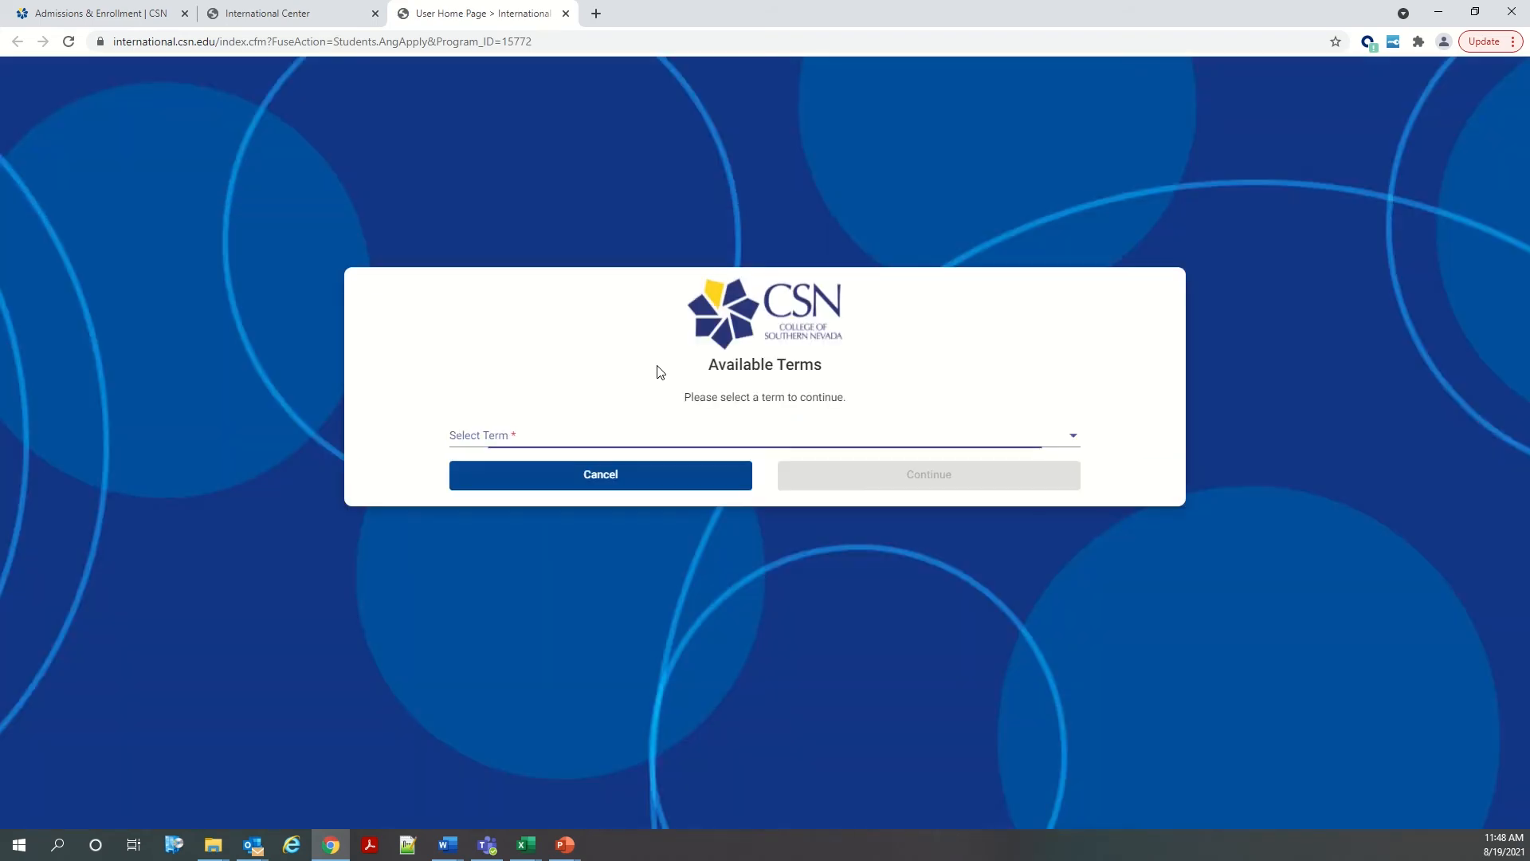
Step: Choose Spring 2022 as the application term and continue to the new application's record page
left_click(764, 435)
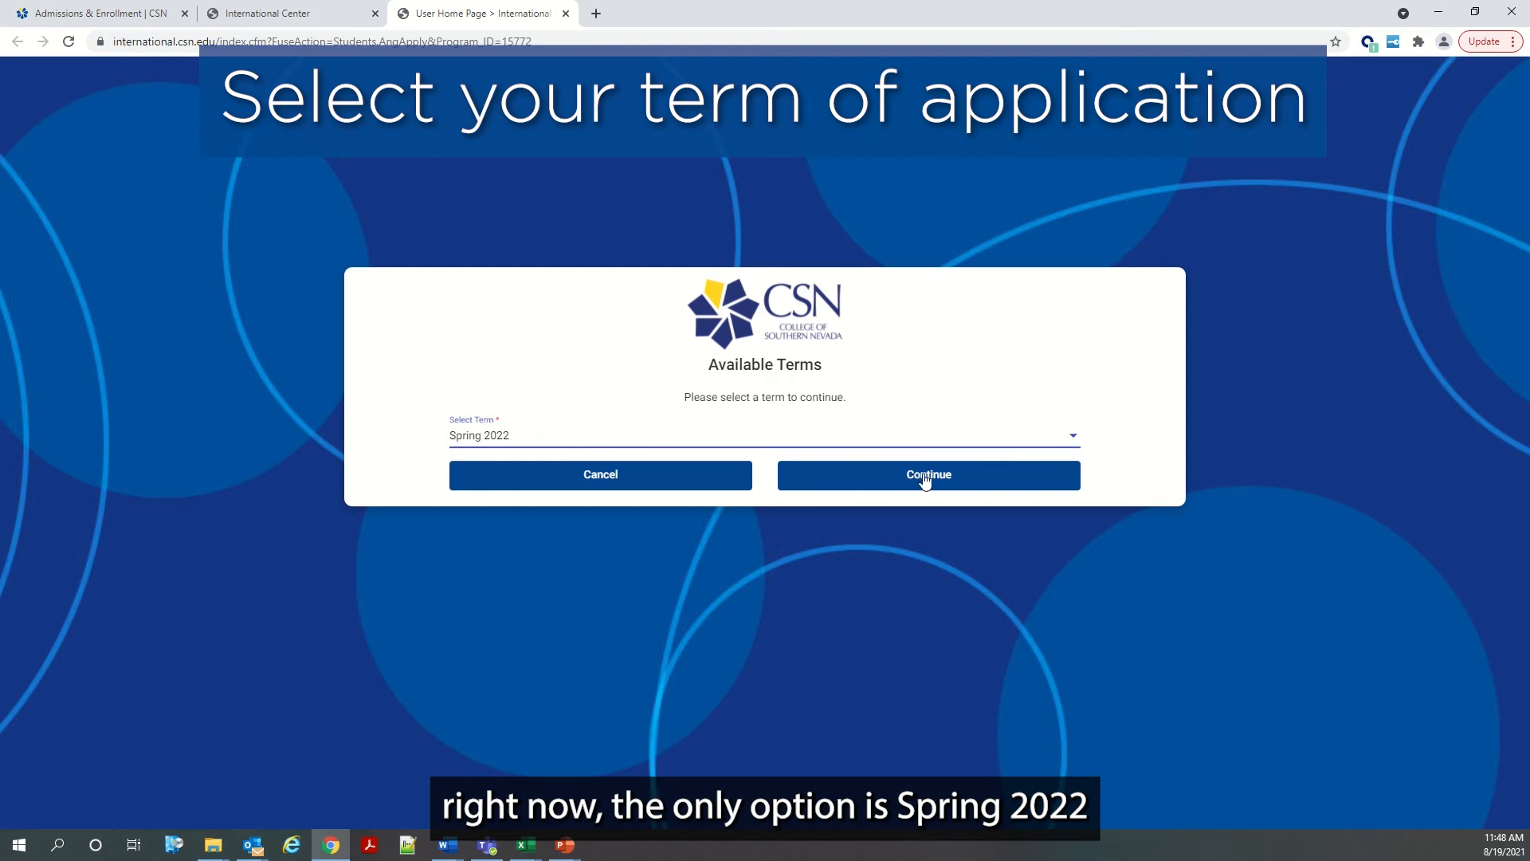
left_click(927, 474)
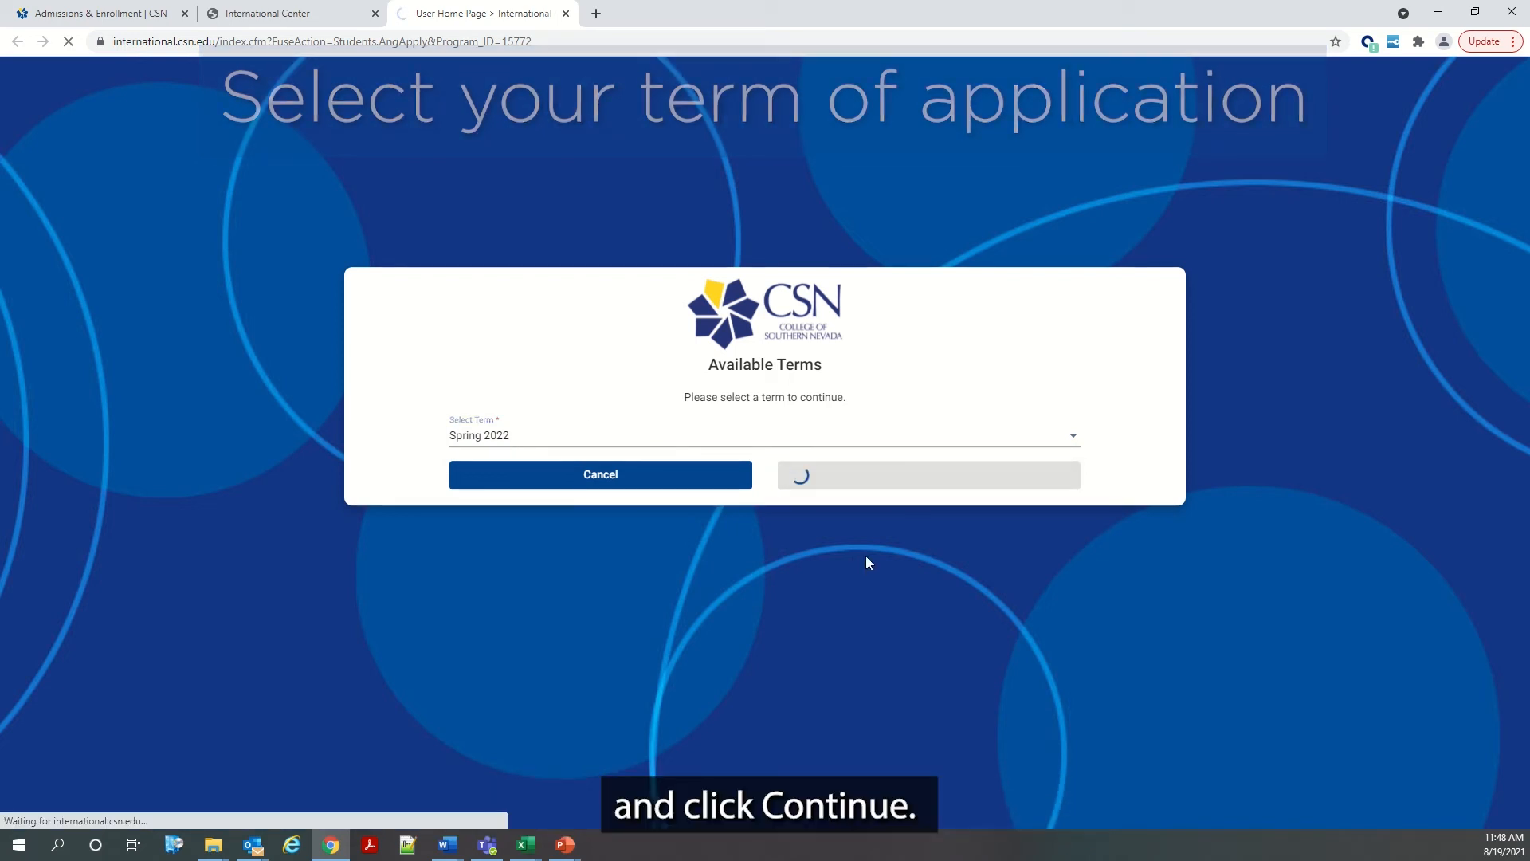
left_click(926, 474)
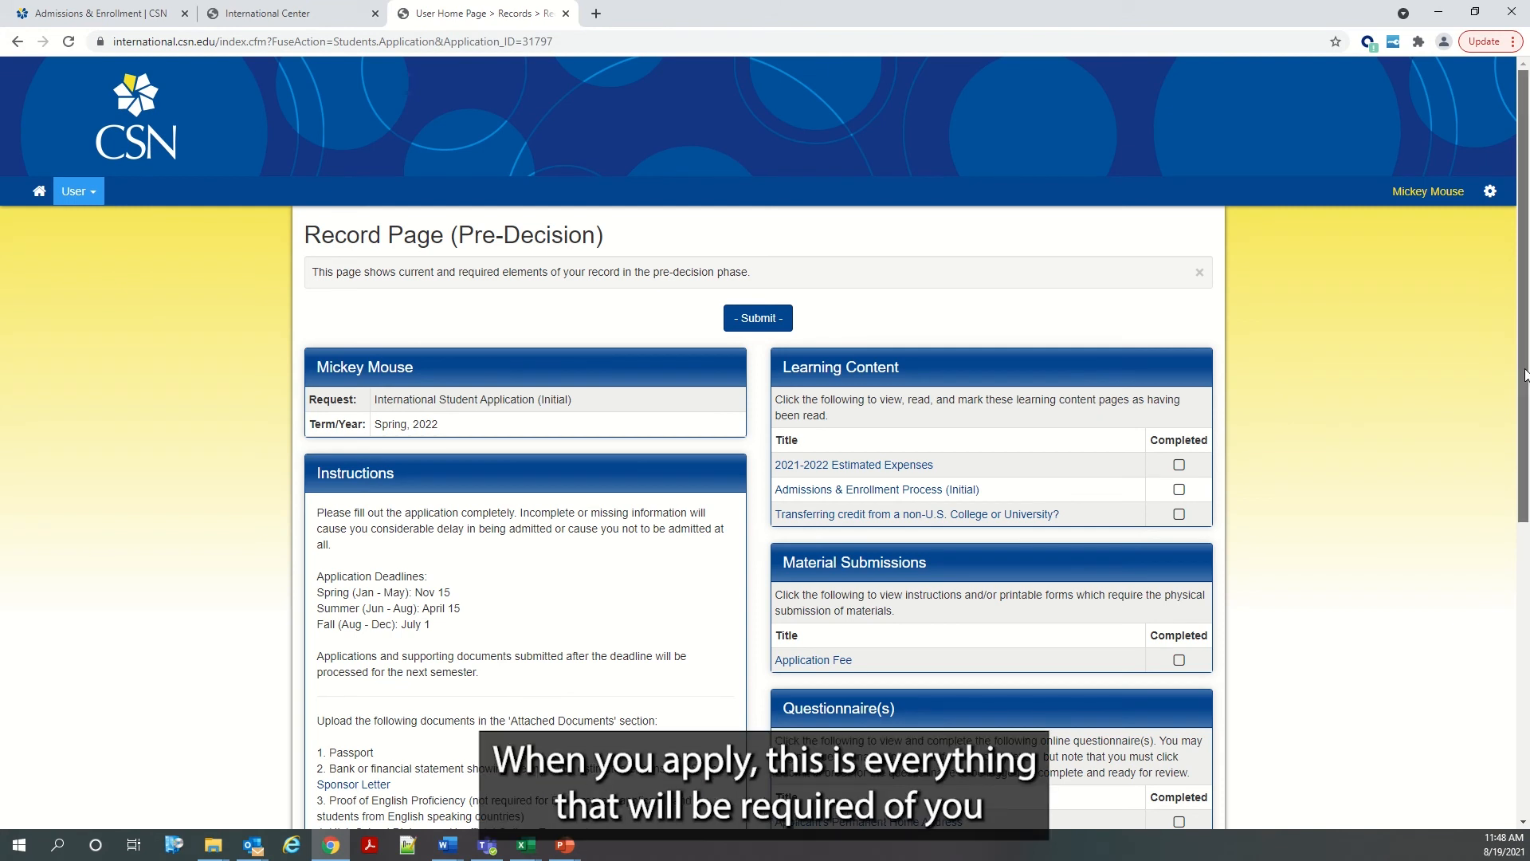
scroll("down", 3)
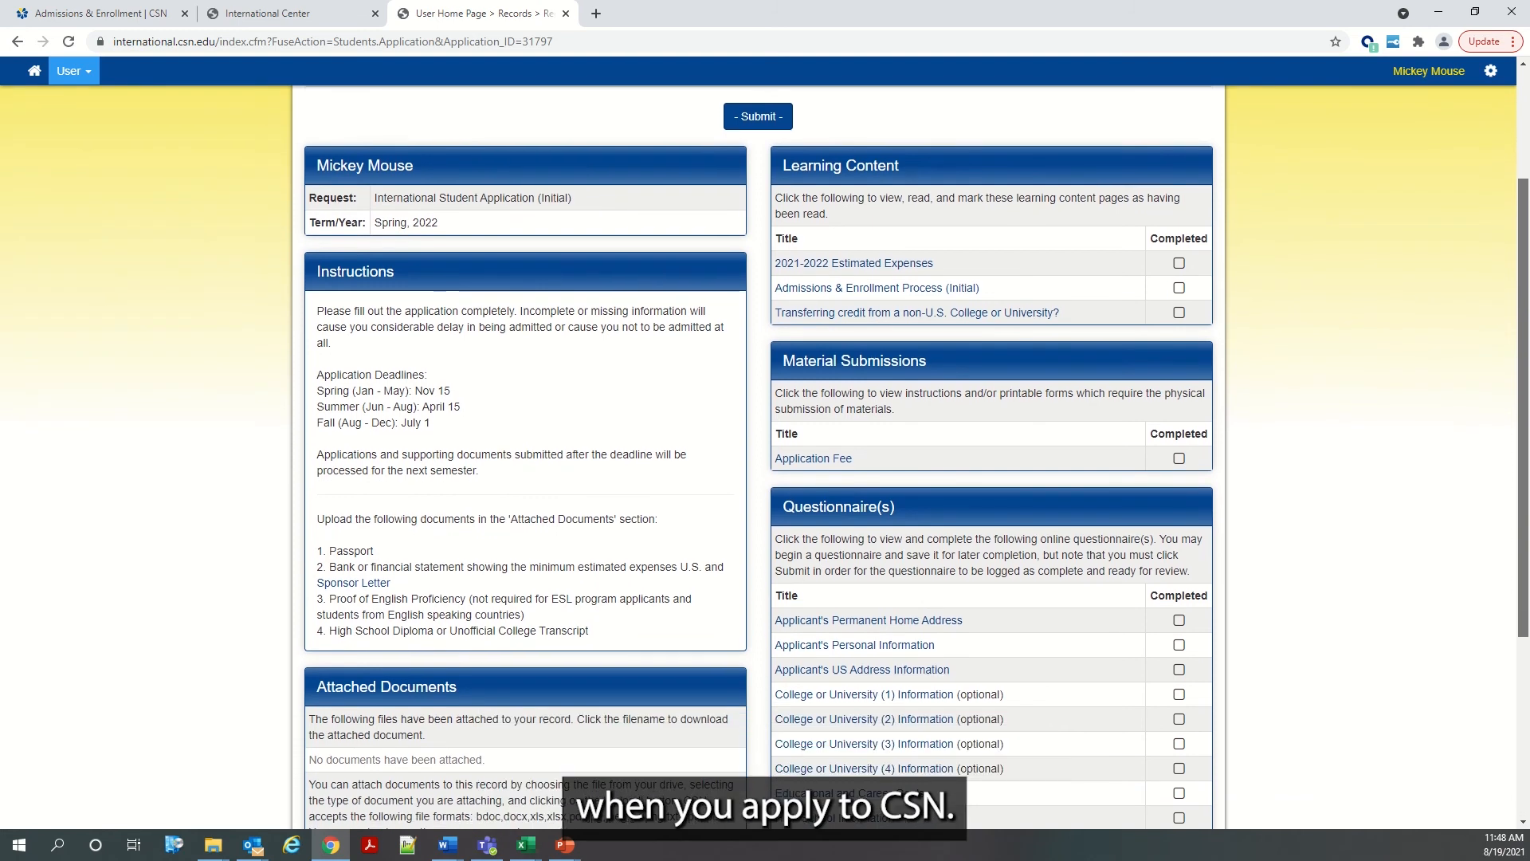
mouse_move(432, 196)
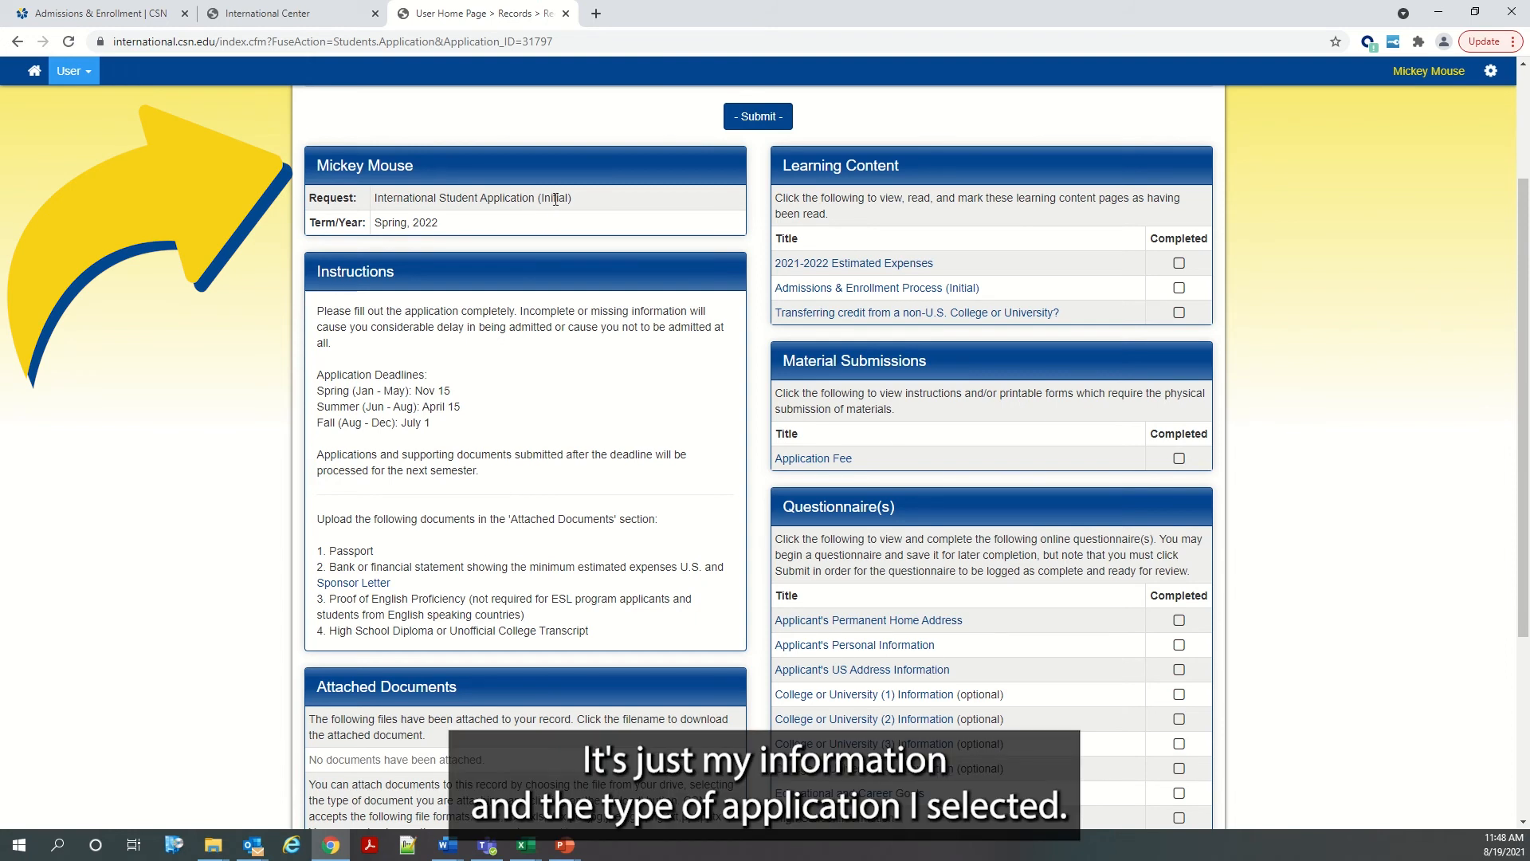
mouse_move(507, 226)
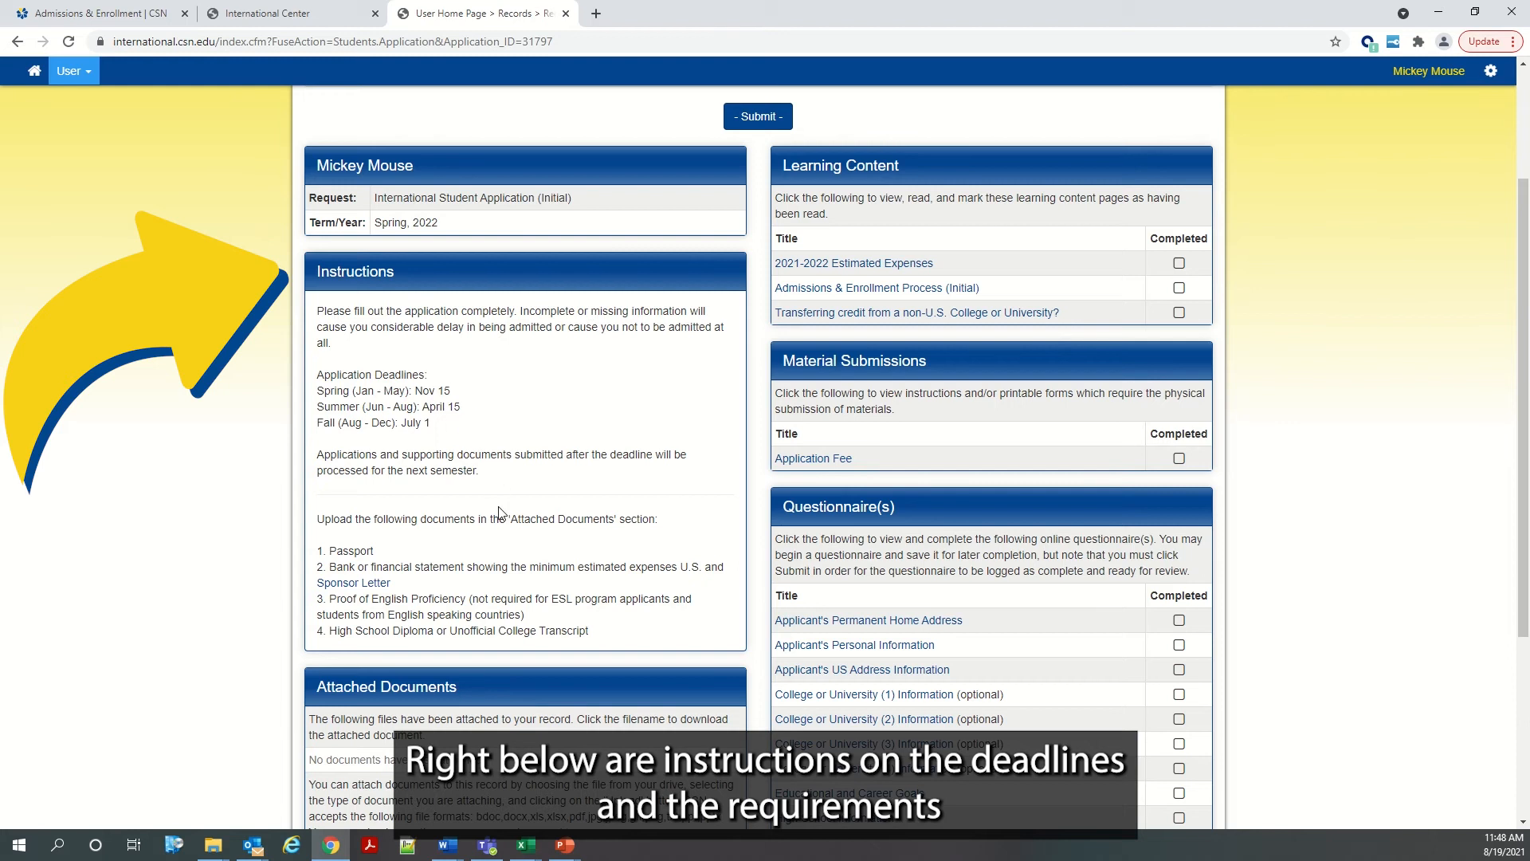
scroll("down", 3)
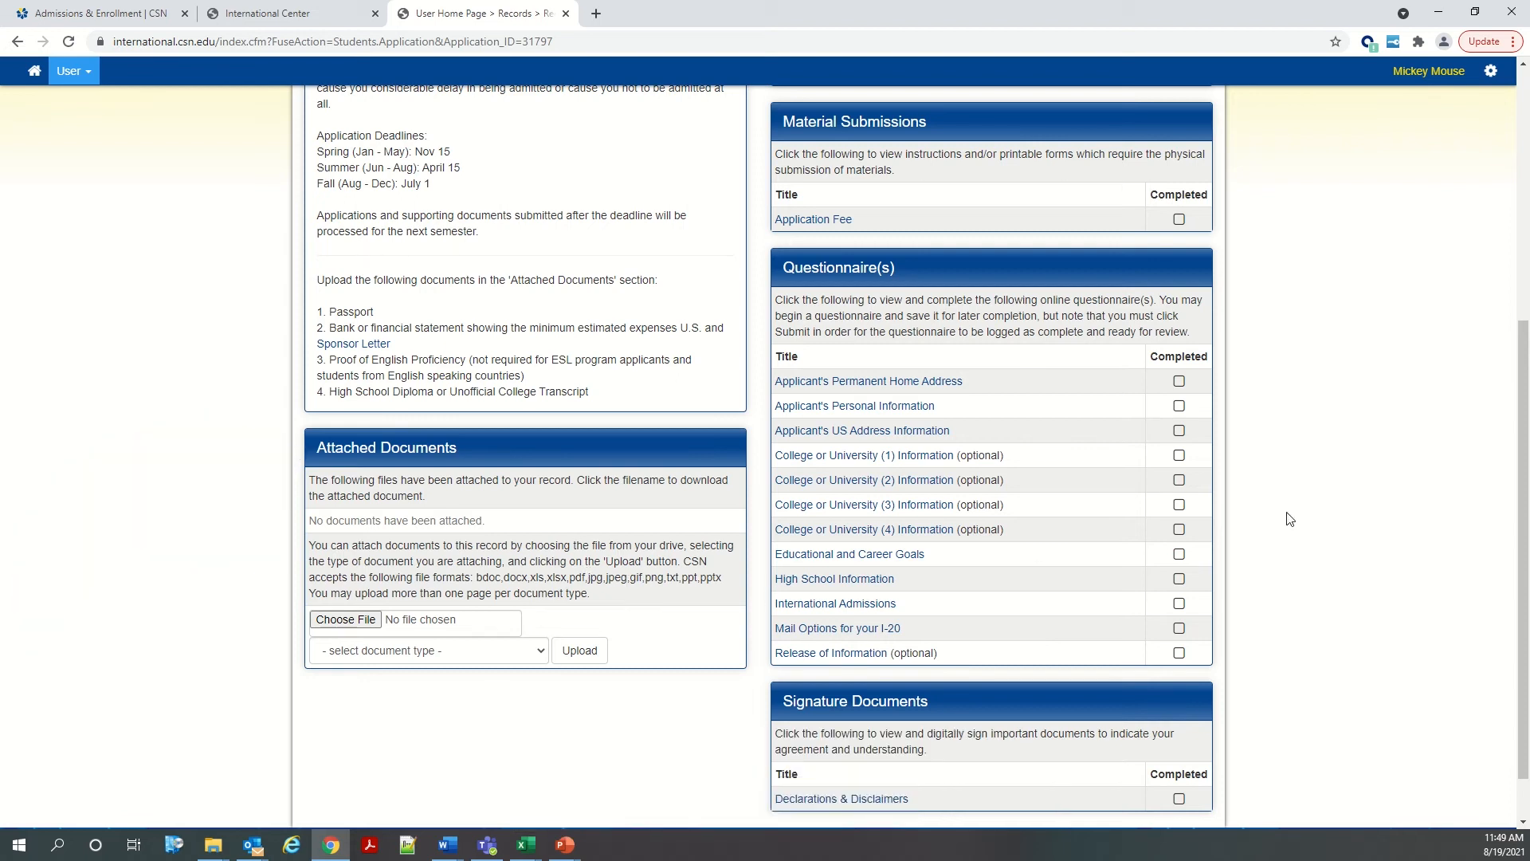
scroll("up", 3)
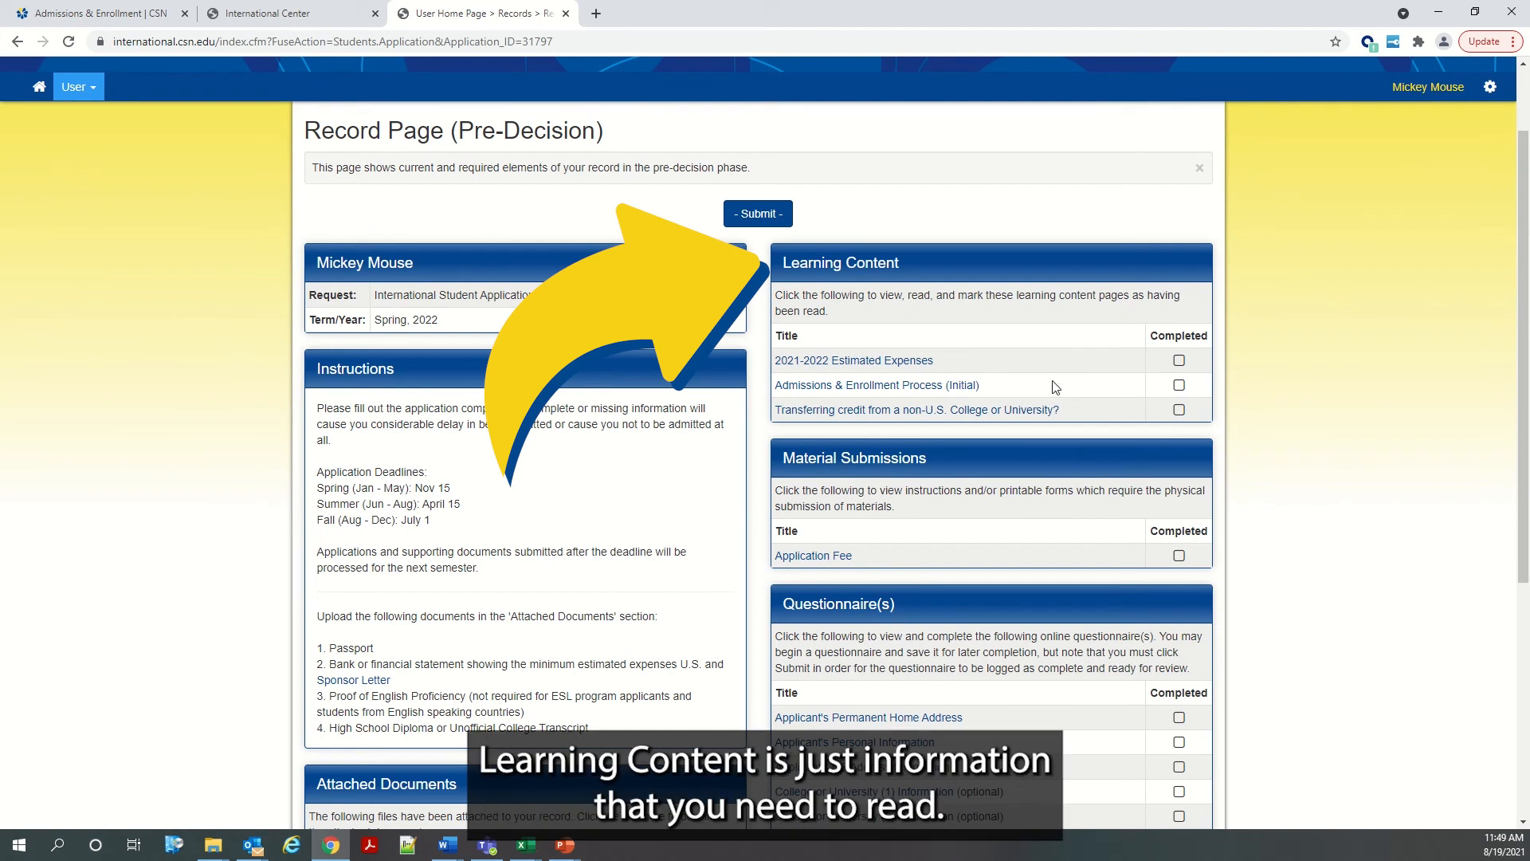
mouse_move(1070, 372)
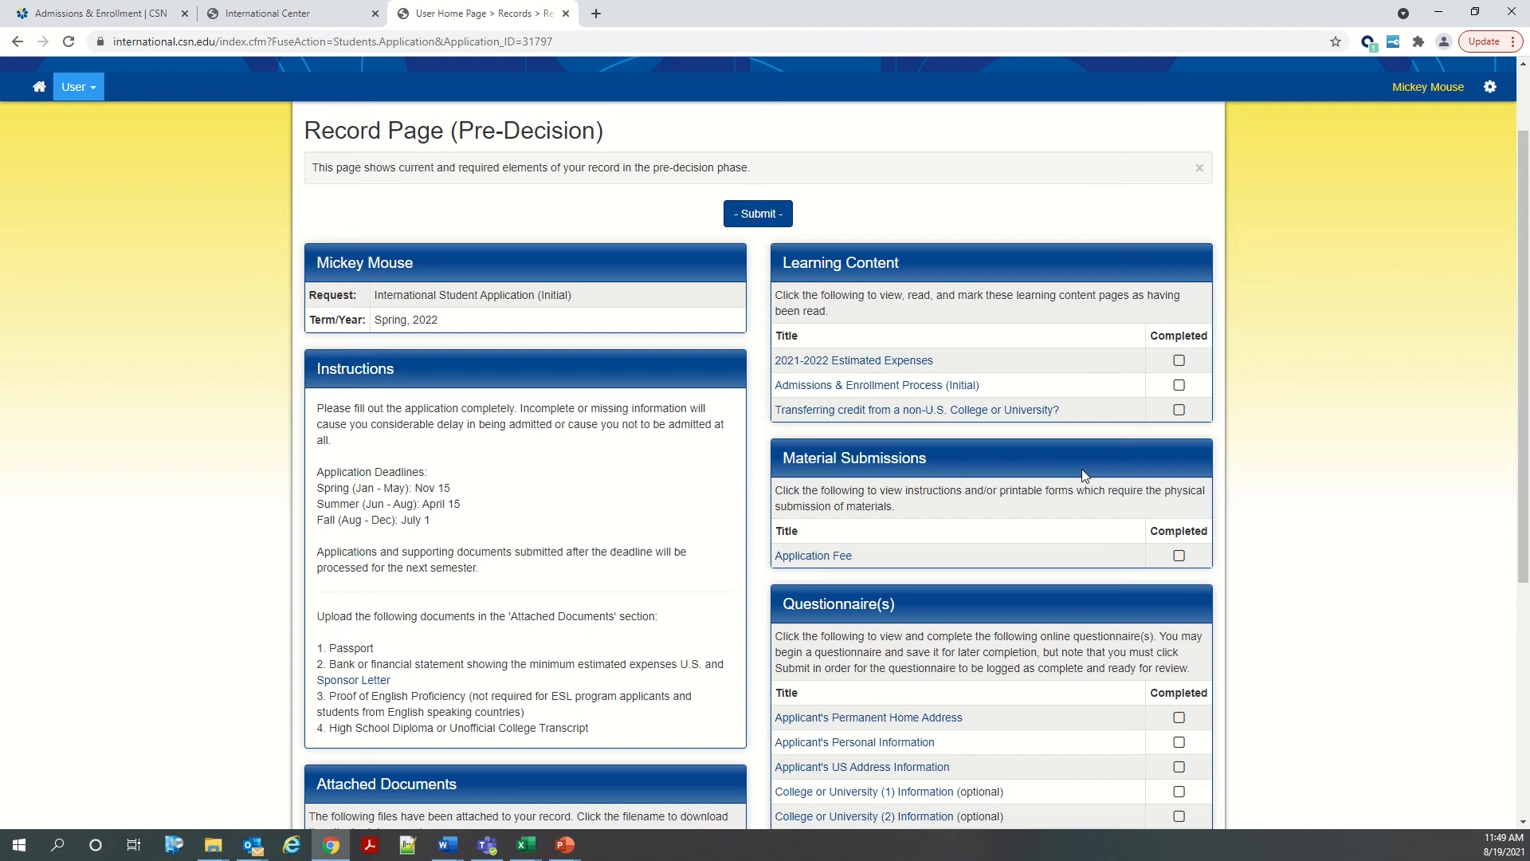
scroll("down", 3)
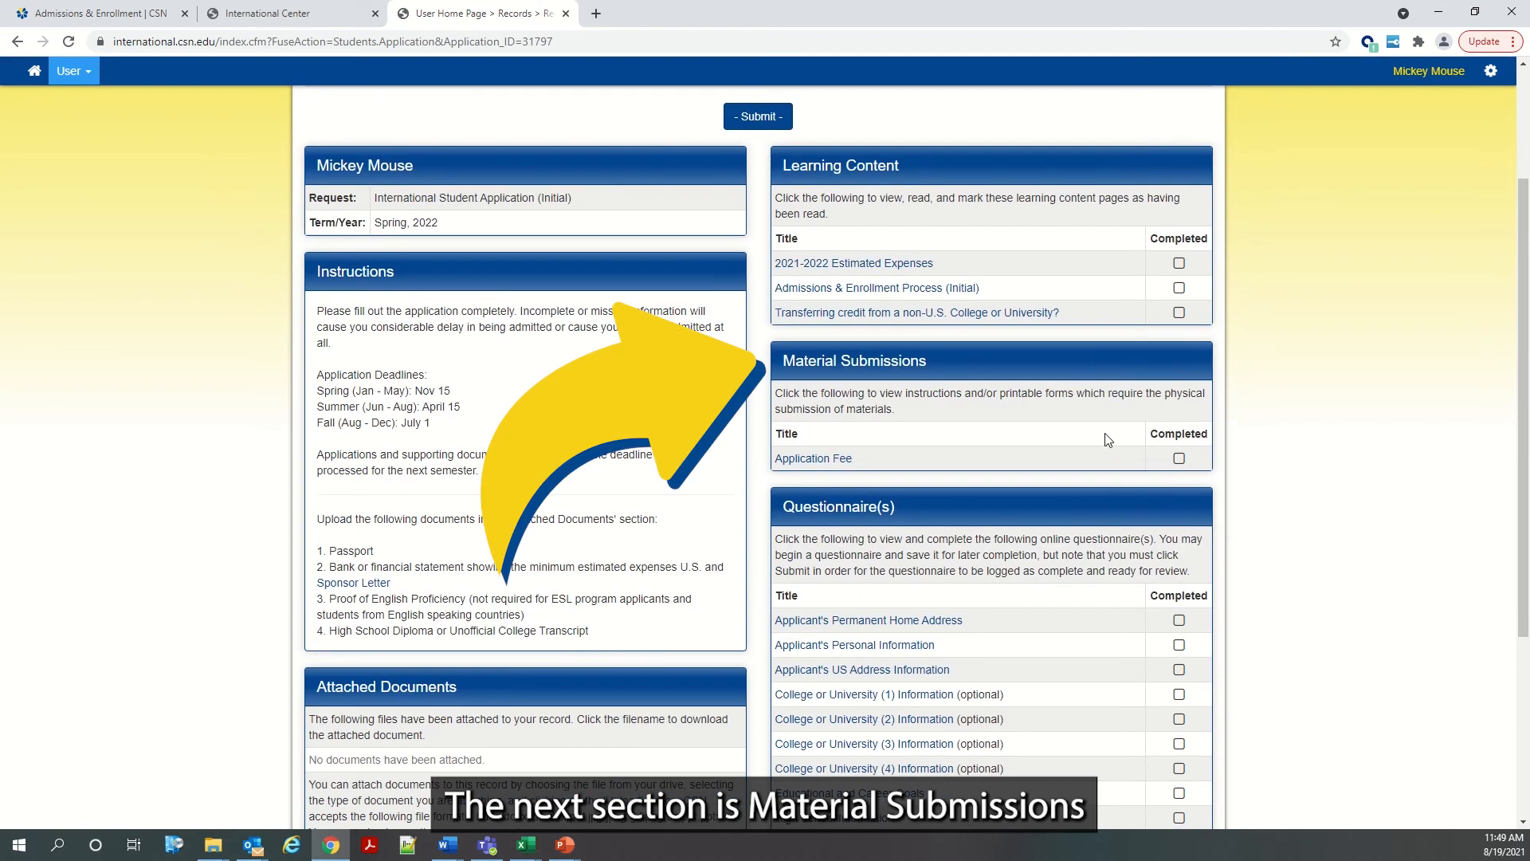
mouse_move(1131, 469)
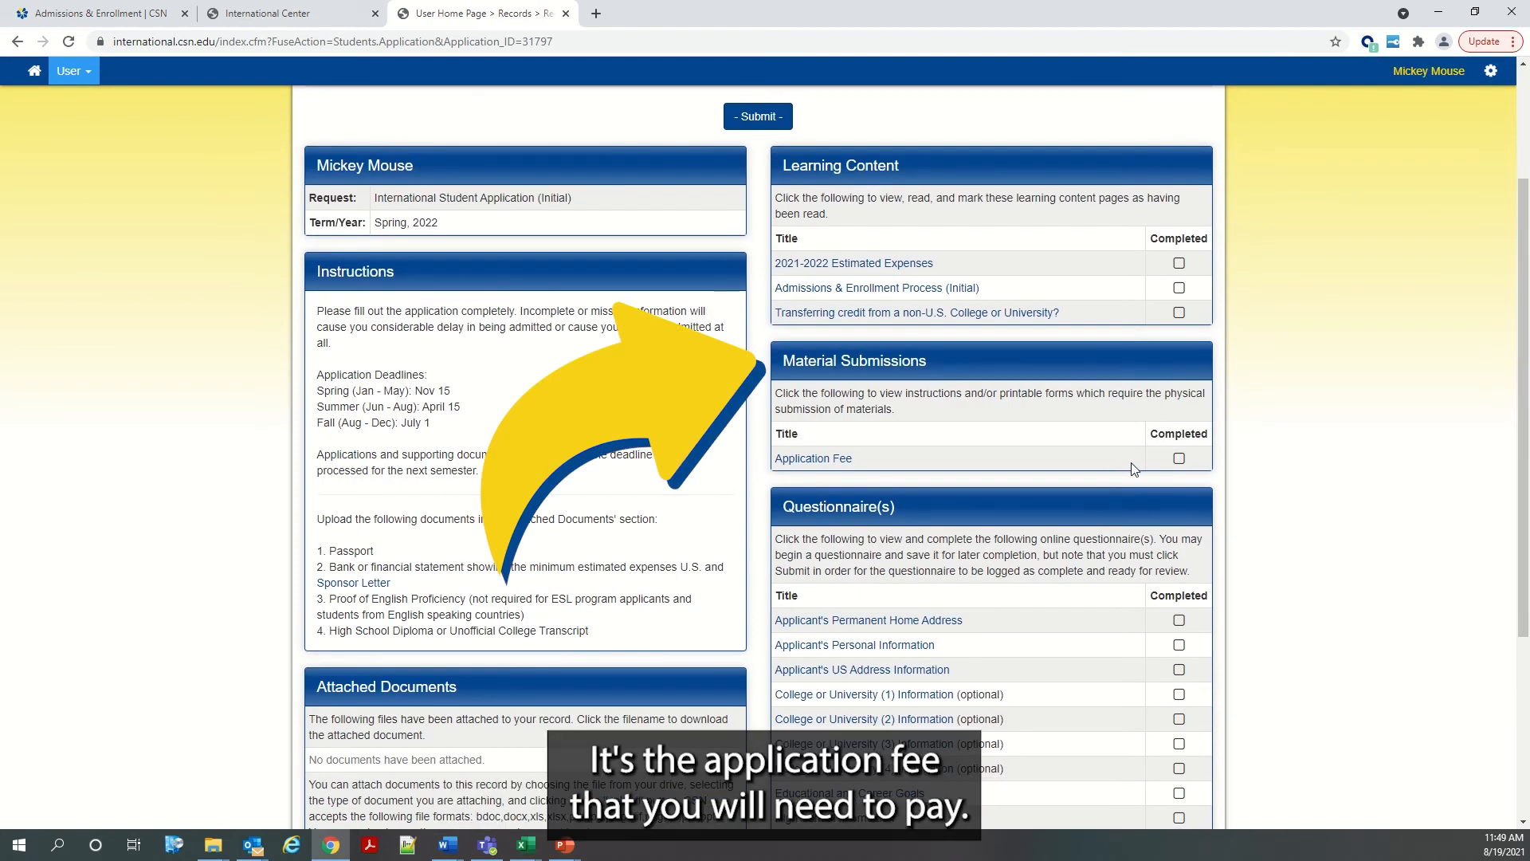
mouse_move(1153, 461)
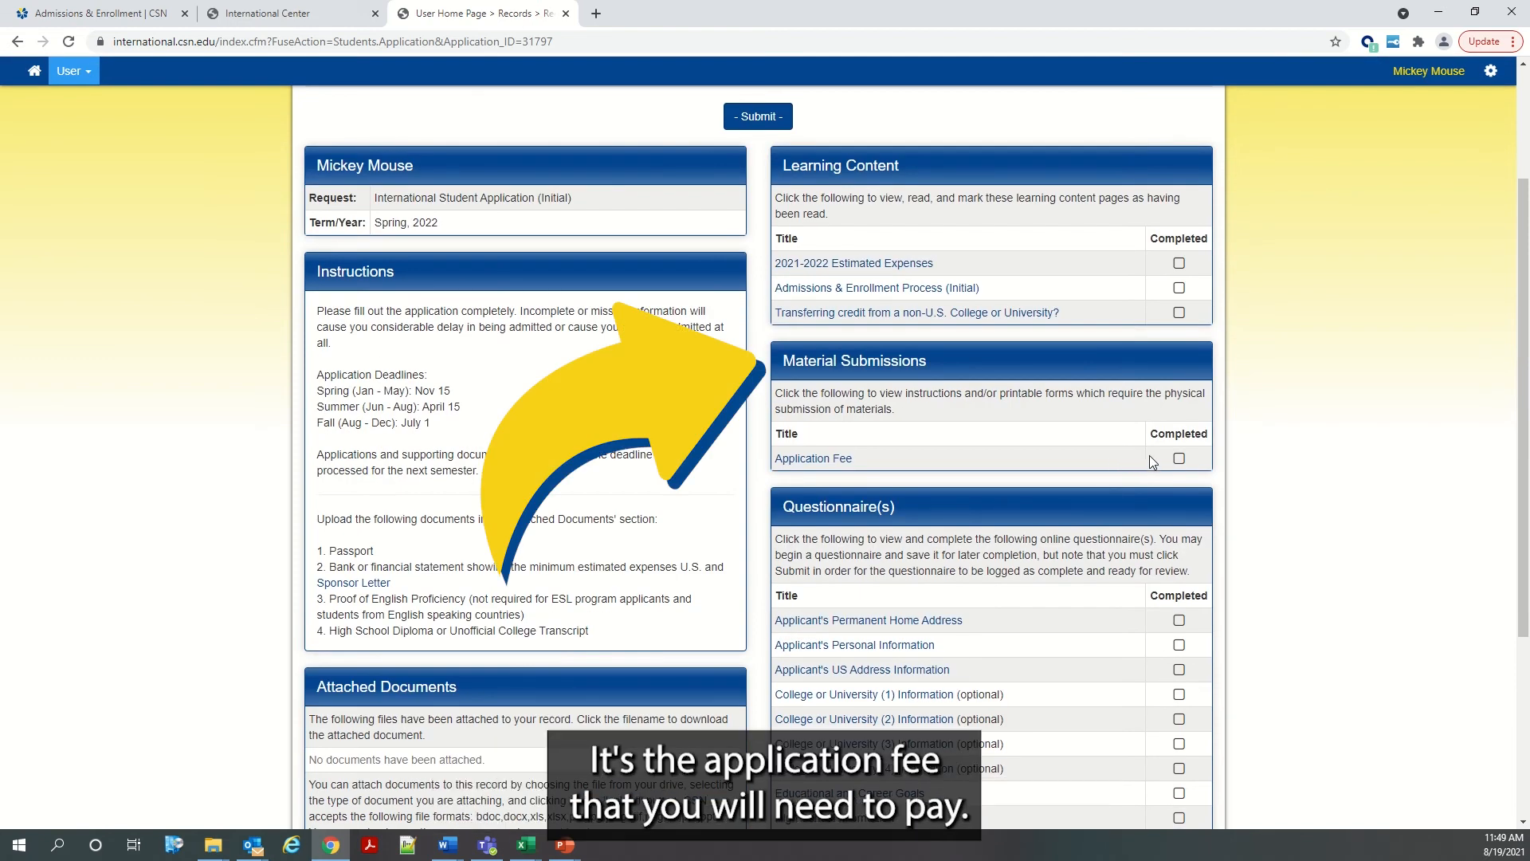
scroll("down", 3)
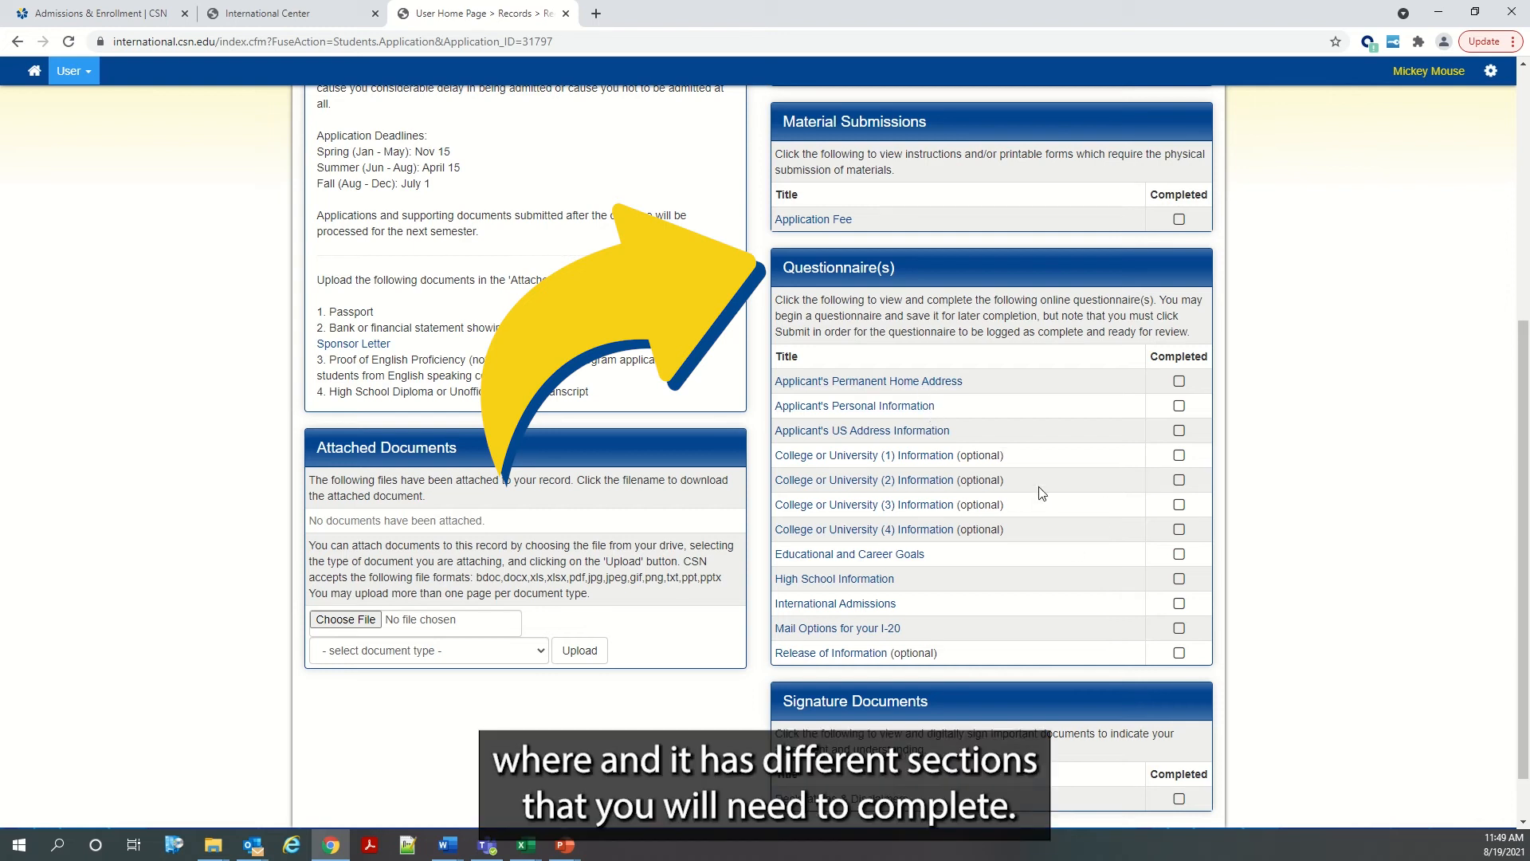
scroll("down", 3)
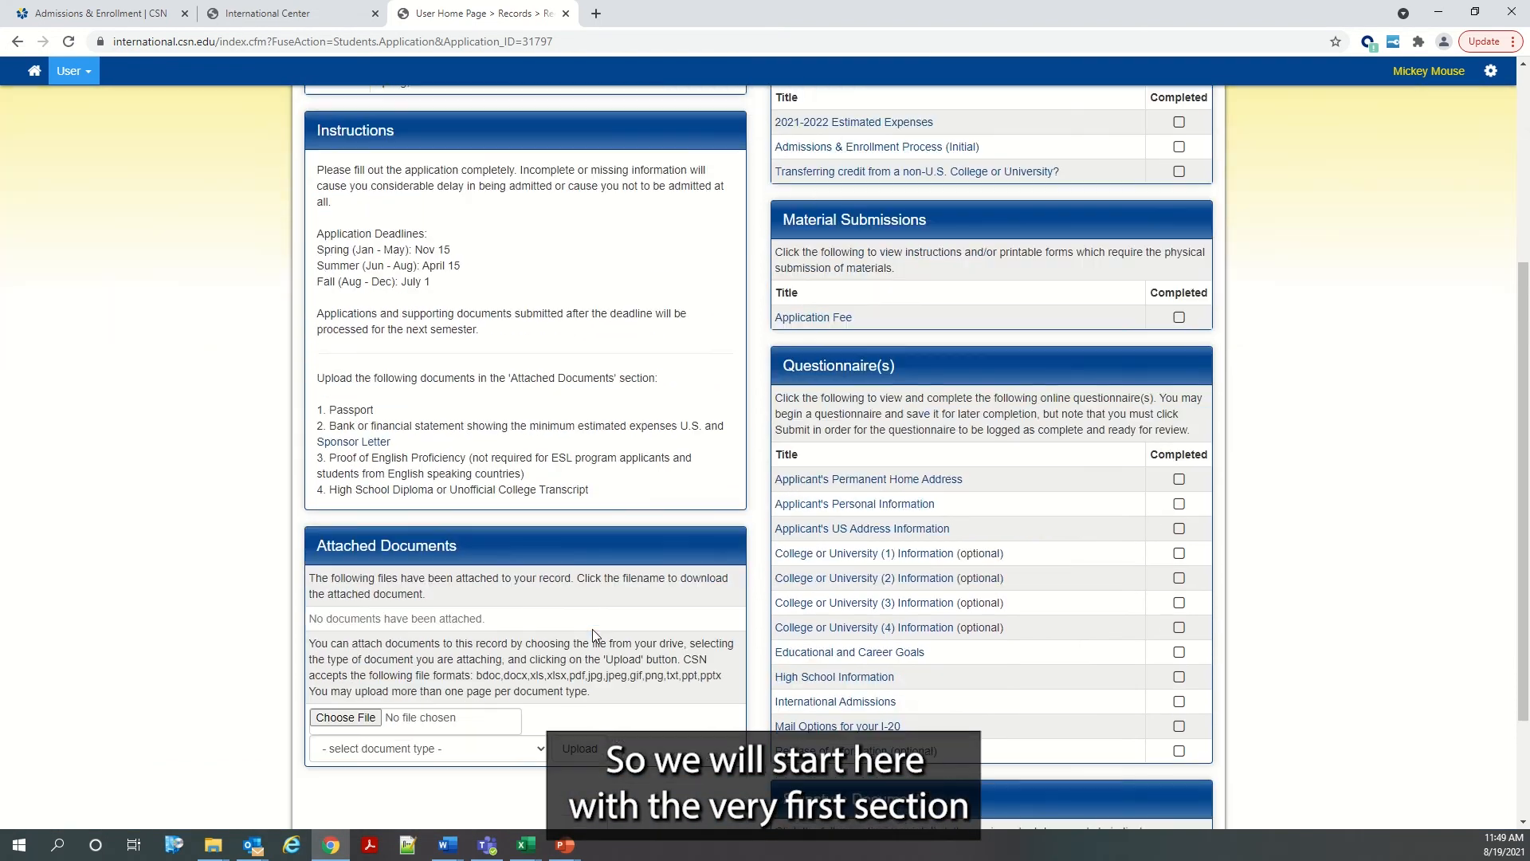
scroll("down", 3)
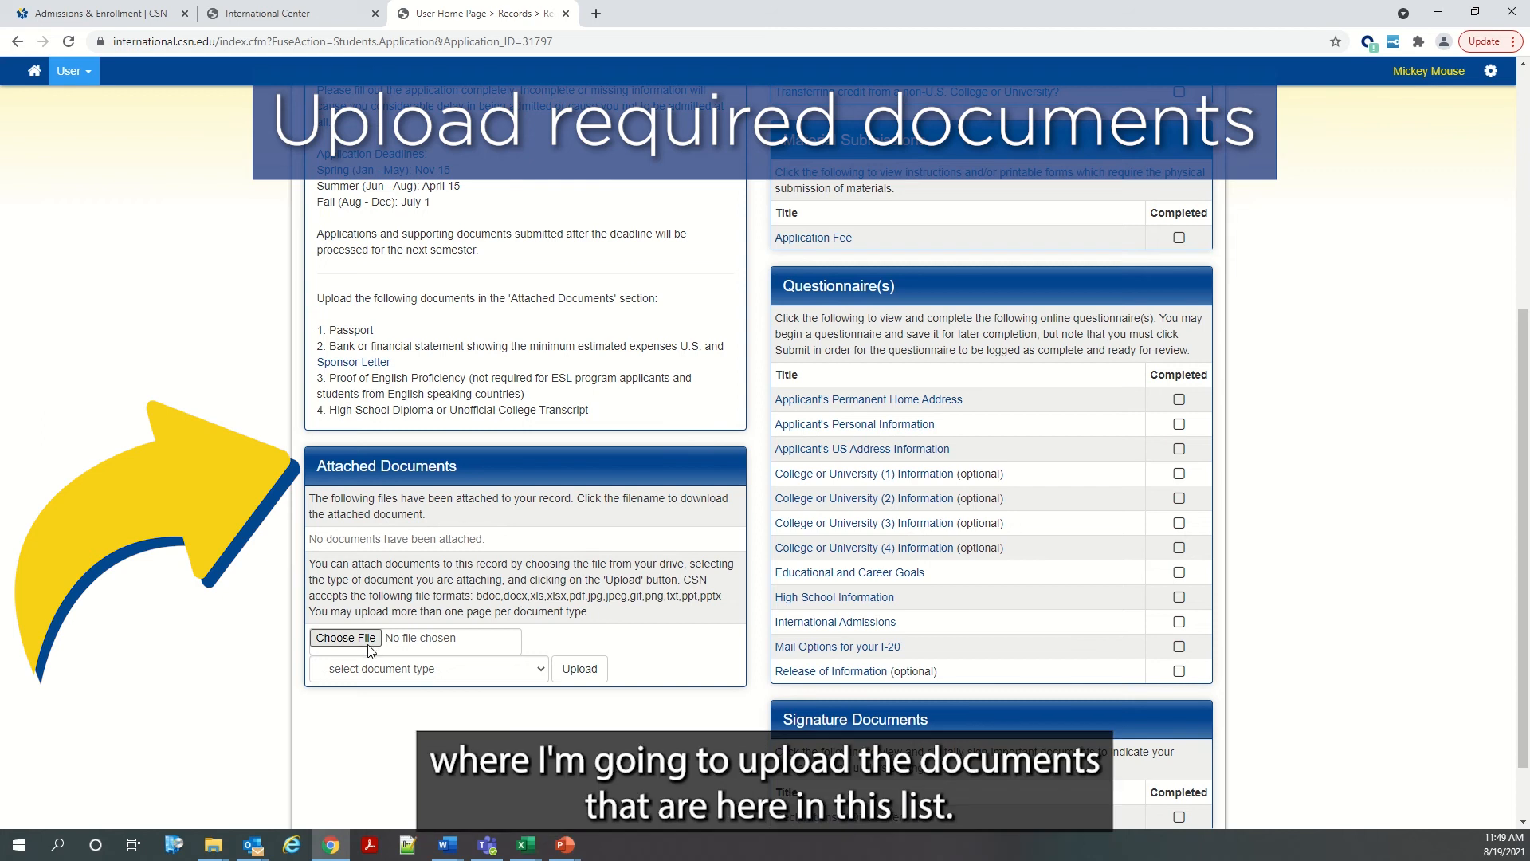
Step: Upload Passport.docx under Attached Documents with document type Passport
double_click(344, 330)
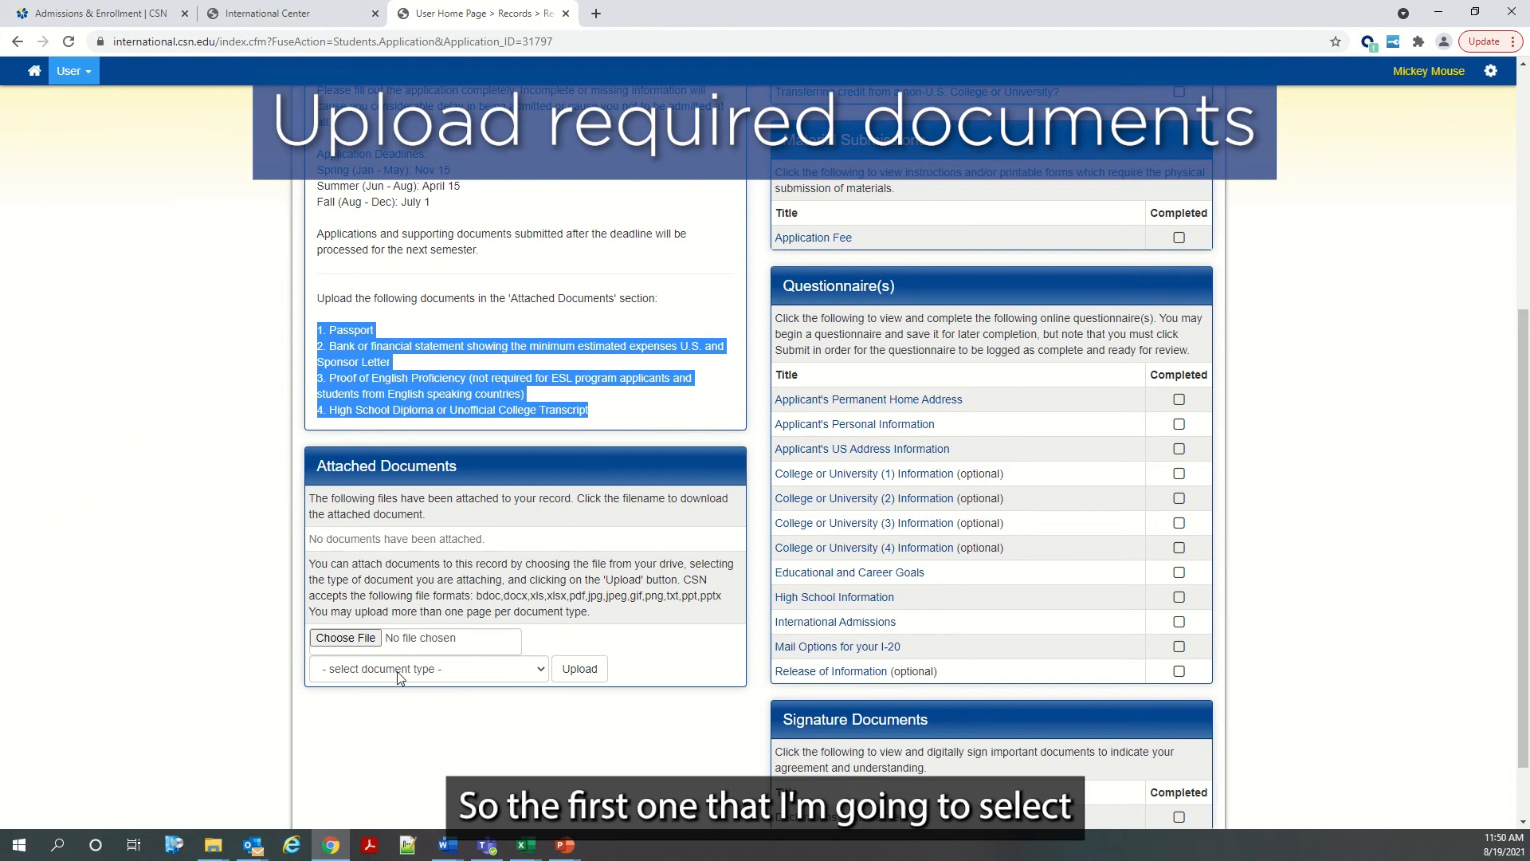
left_click(344, 638)
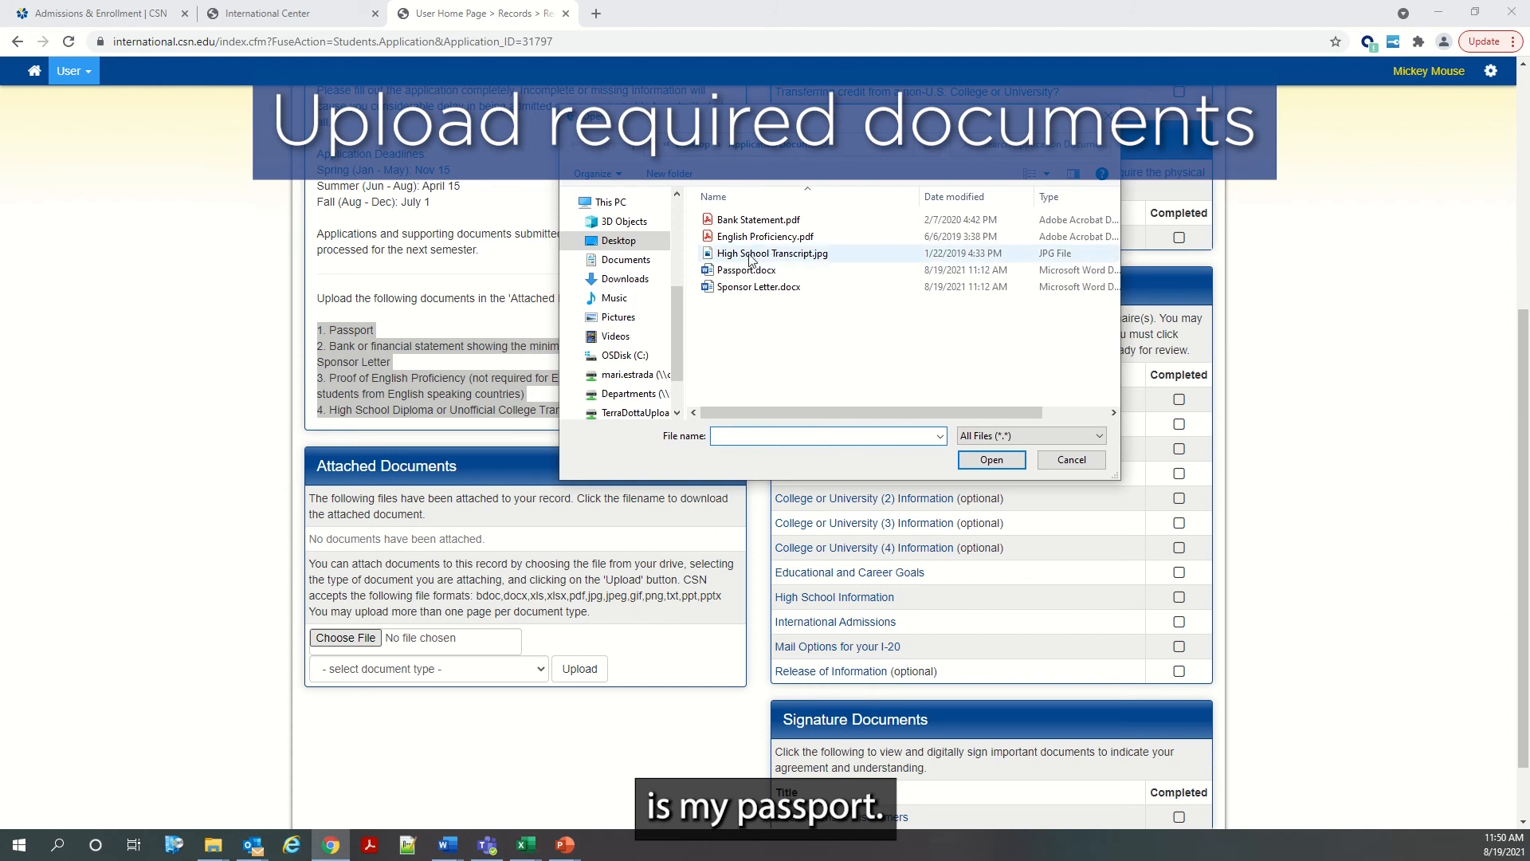
left_click(747, 269)
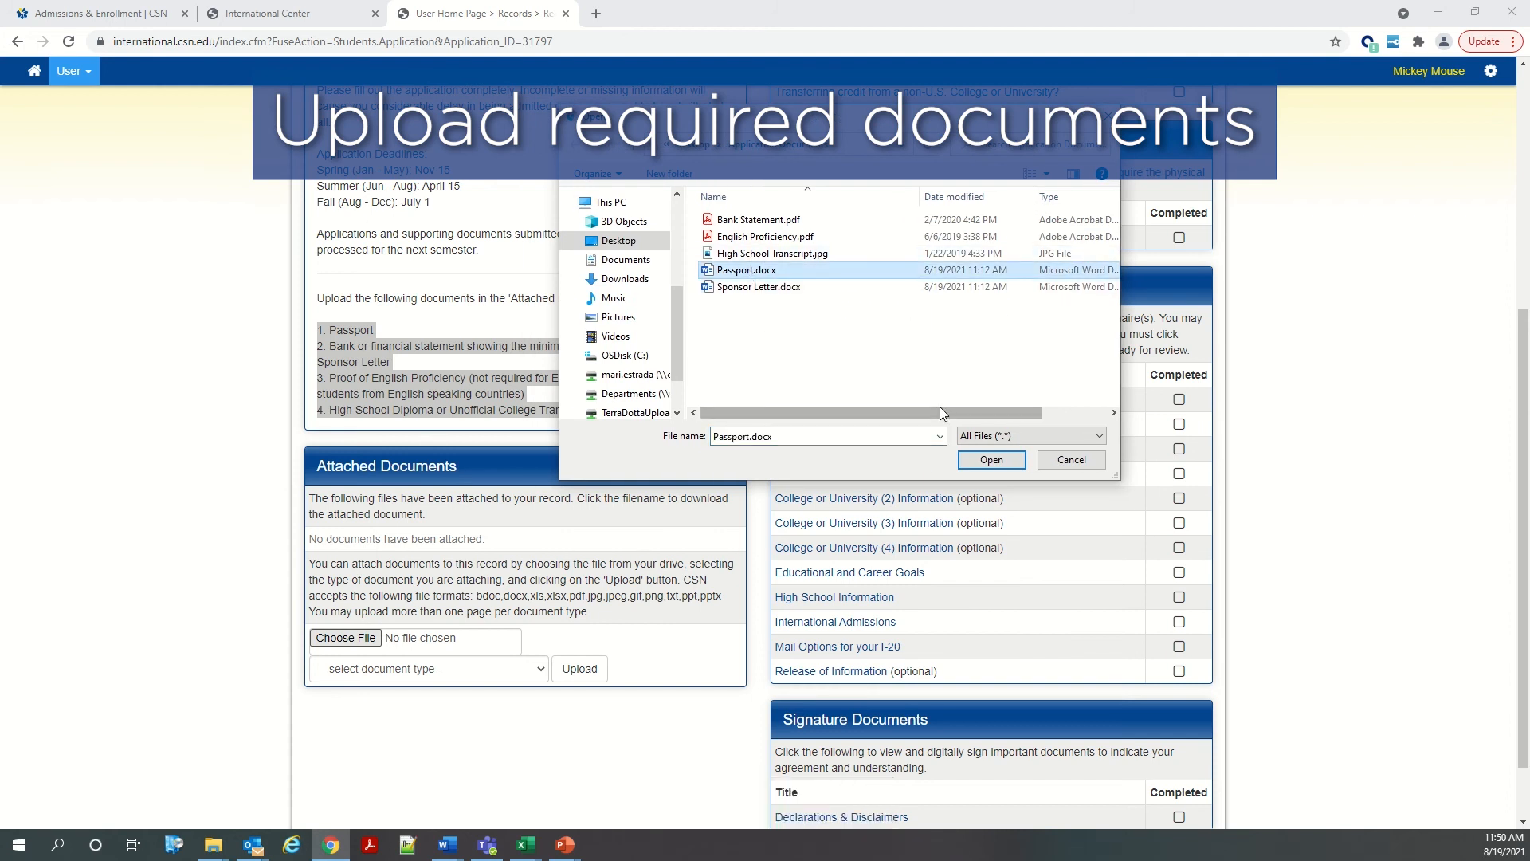
left_click(990, 460)
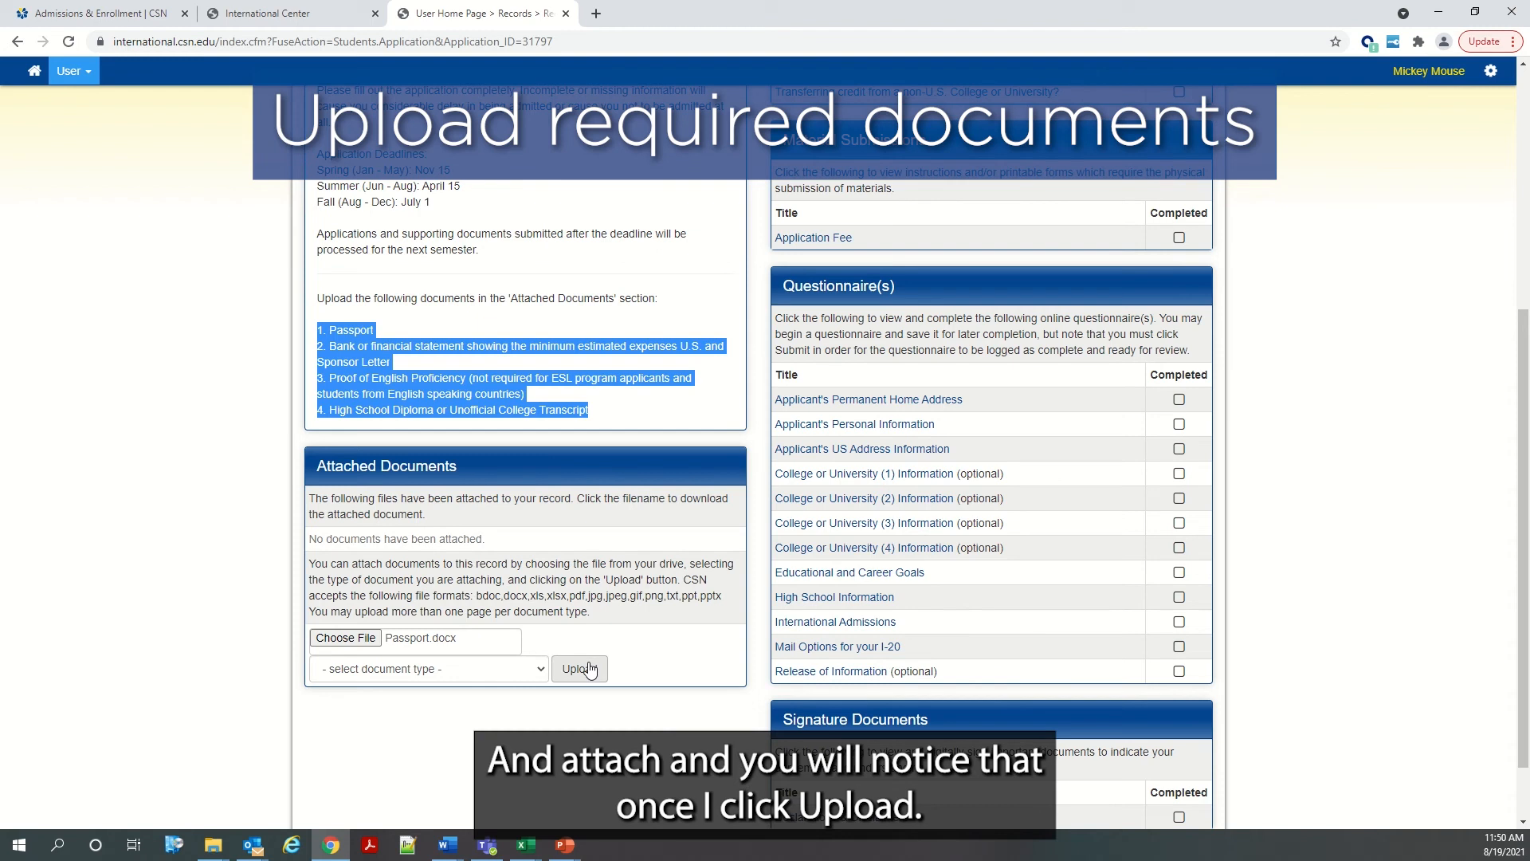
left_click(578, 668)
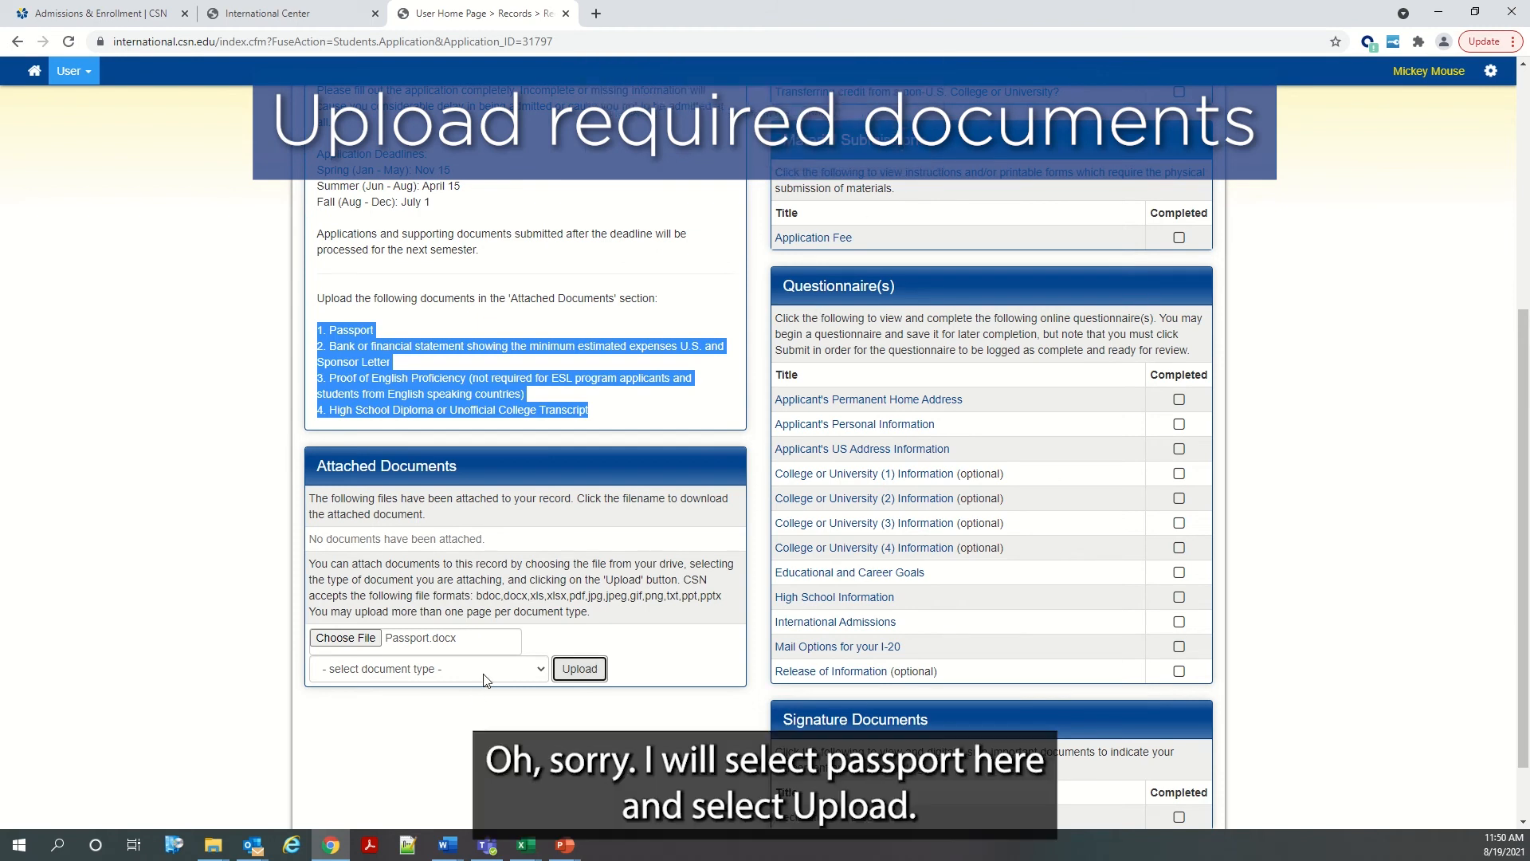
left_click(430, 668)
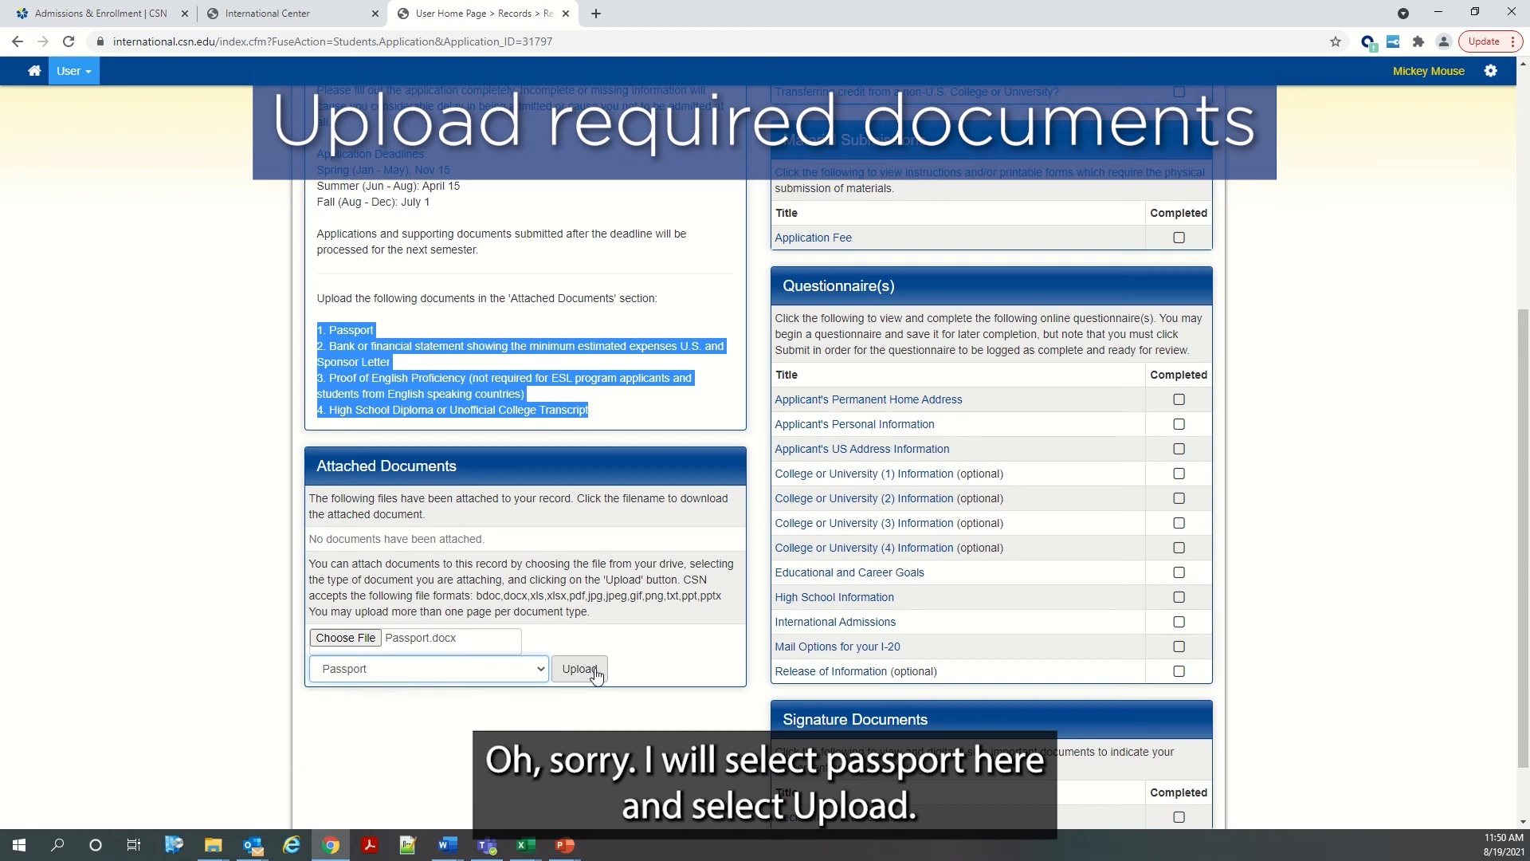
left_click(579, 668)
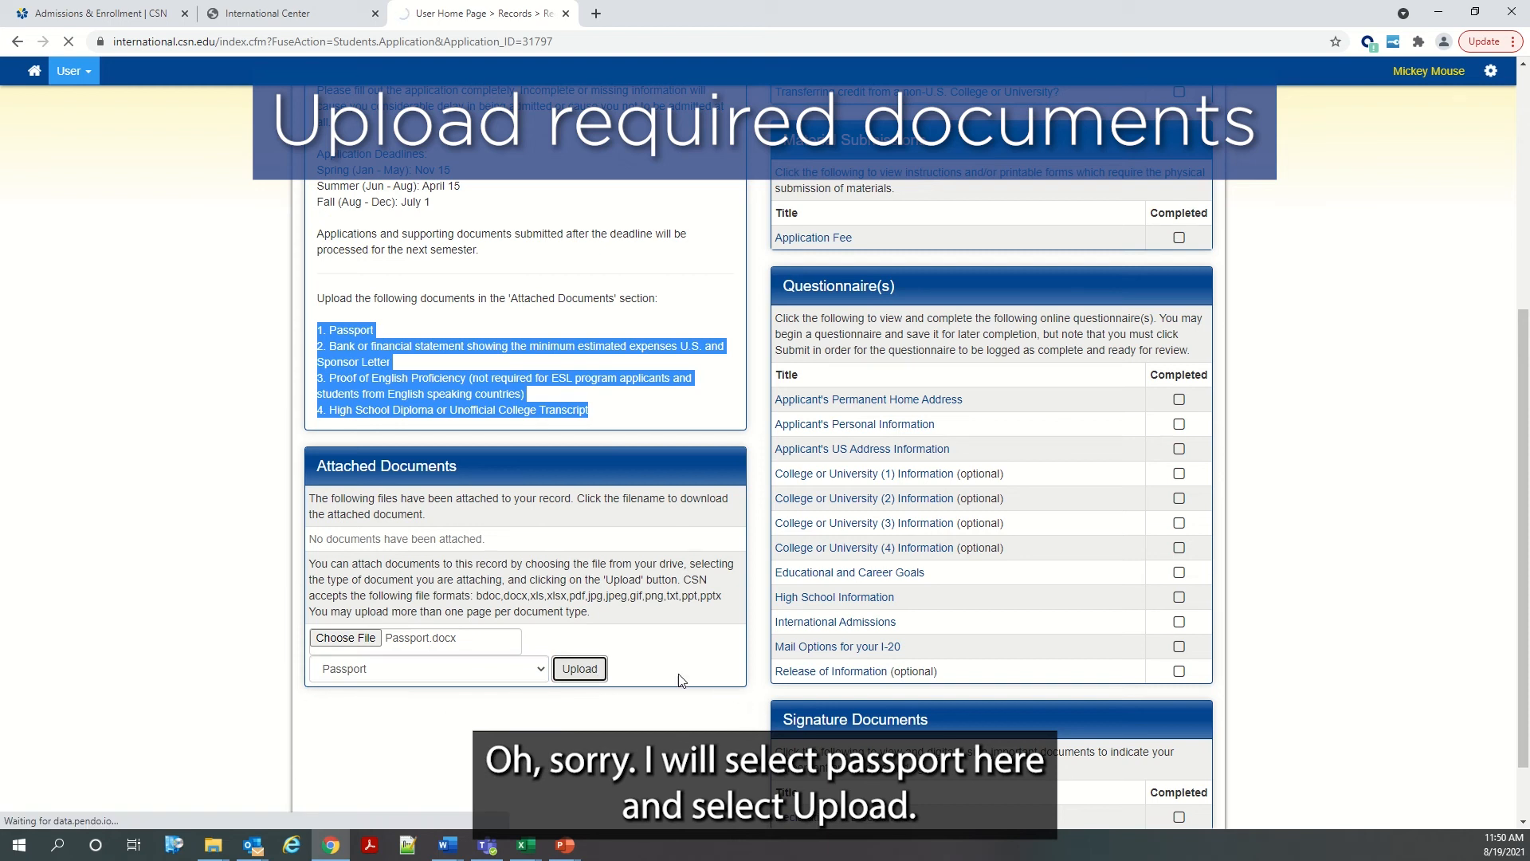
left_click(578, 668)
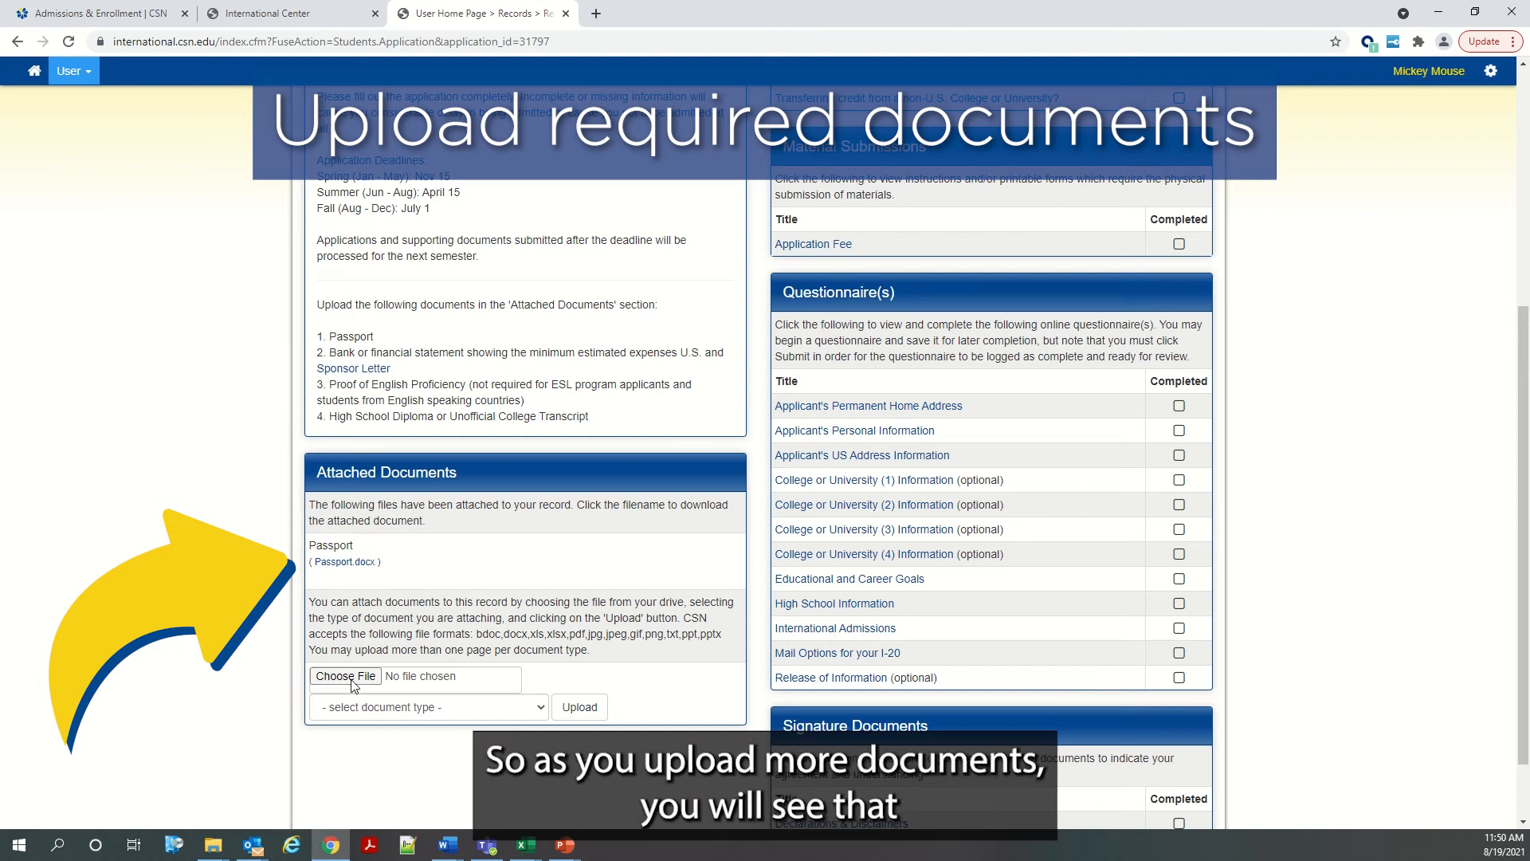
Step: Upload Bank Statement.pdf with document type Bank Statement
left_click(345, 675)
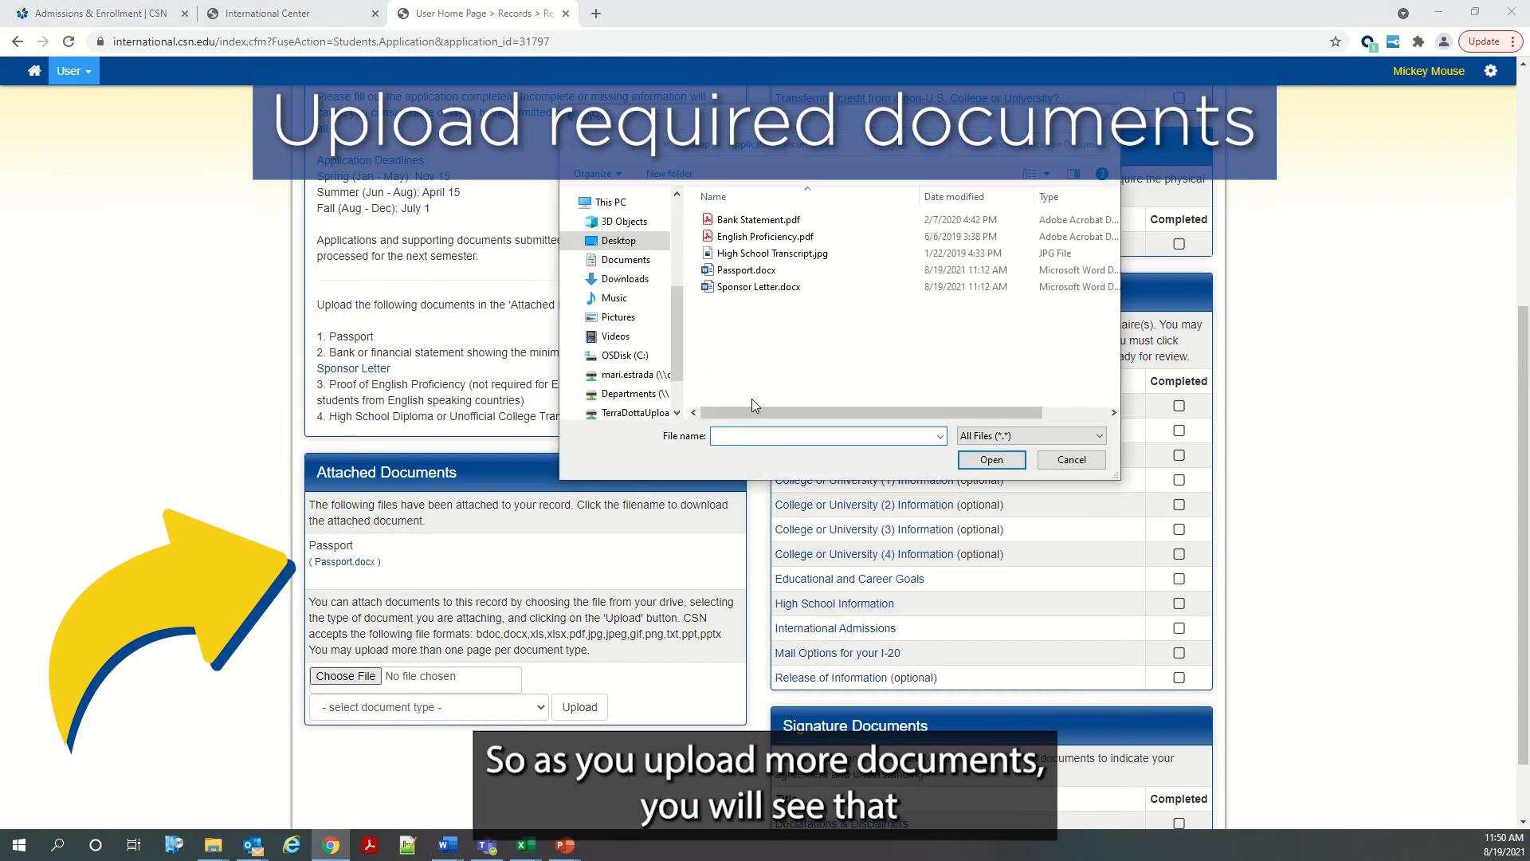
left_click(757, 219)
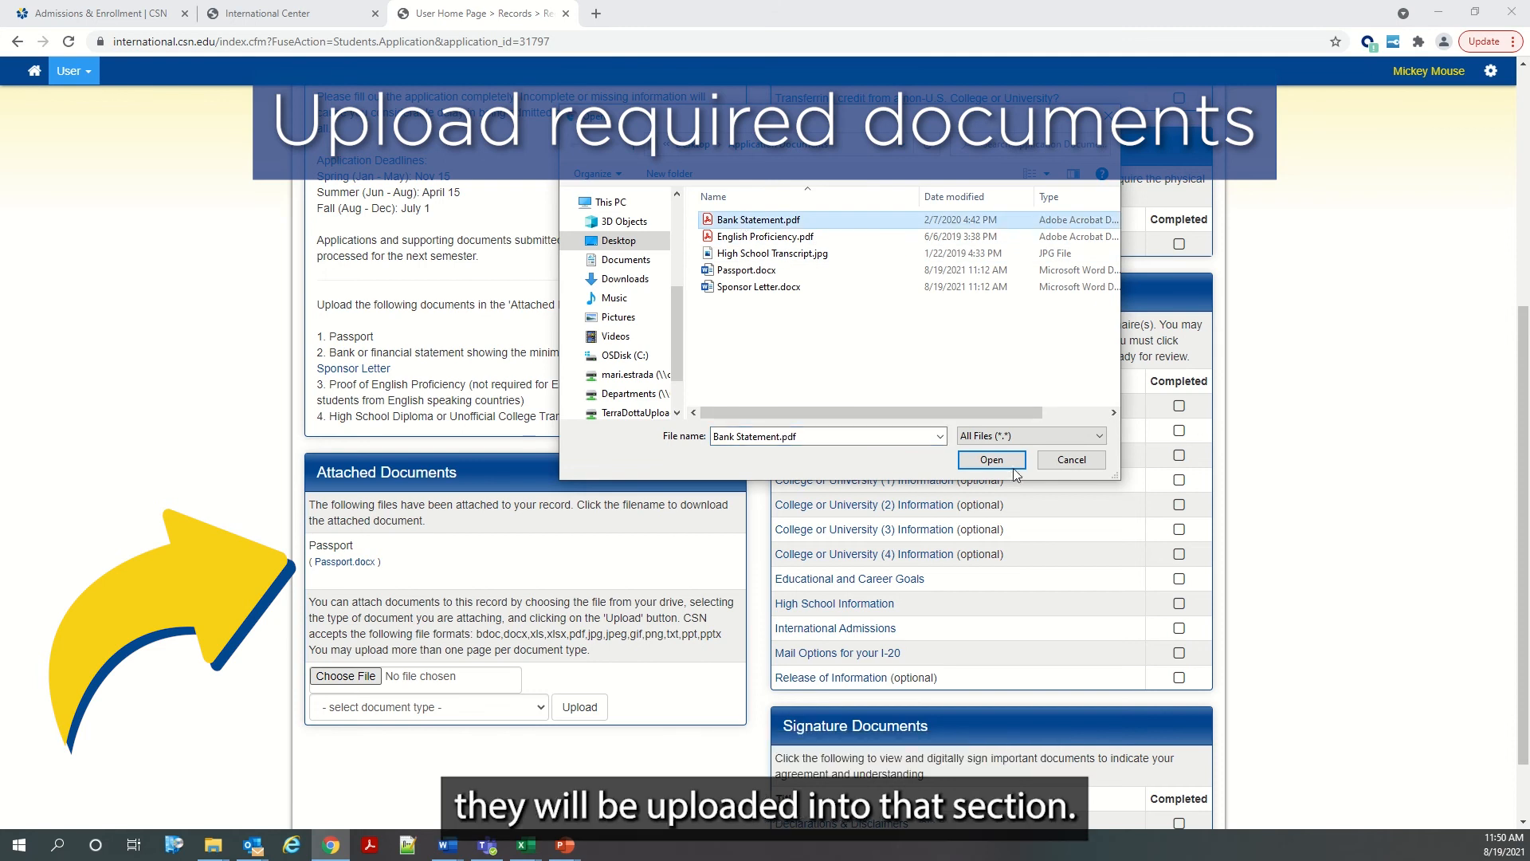
left_click(990, 460)
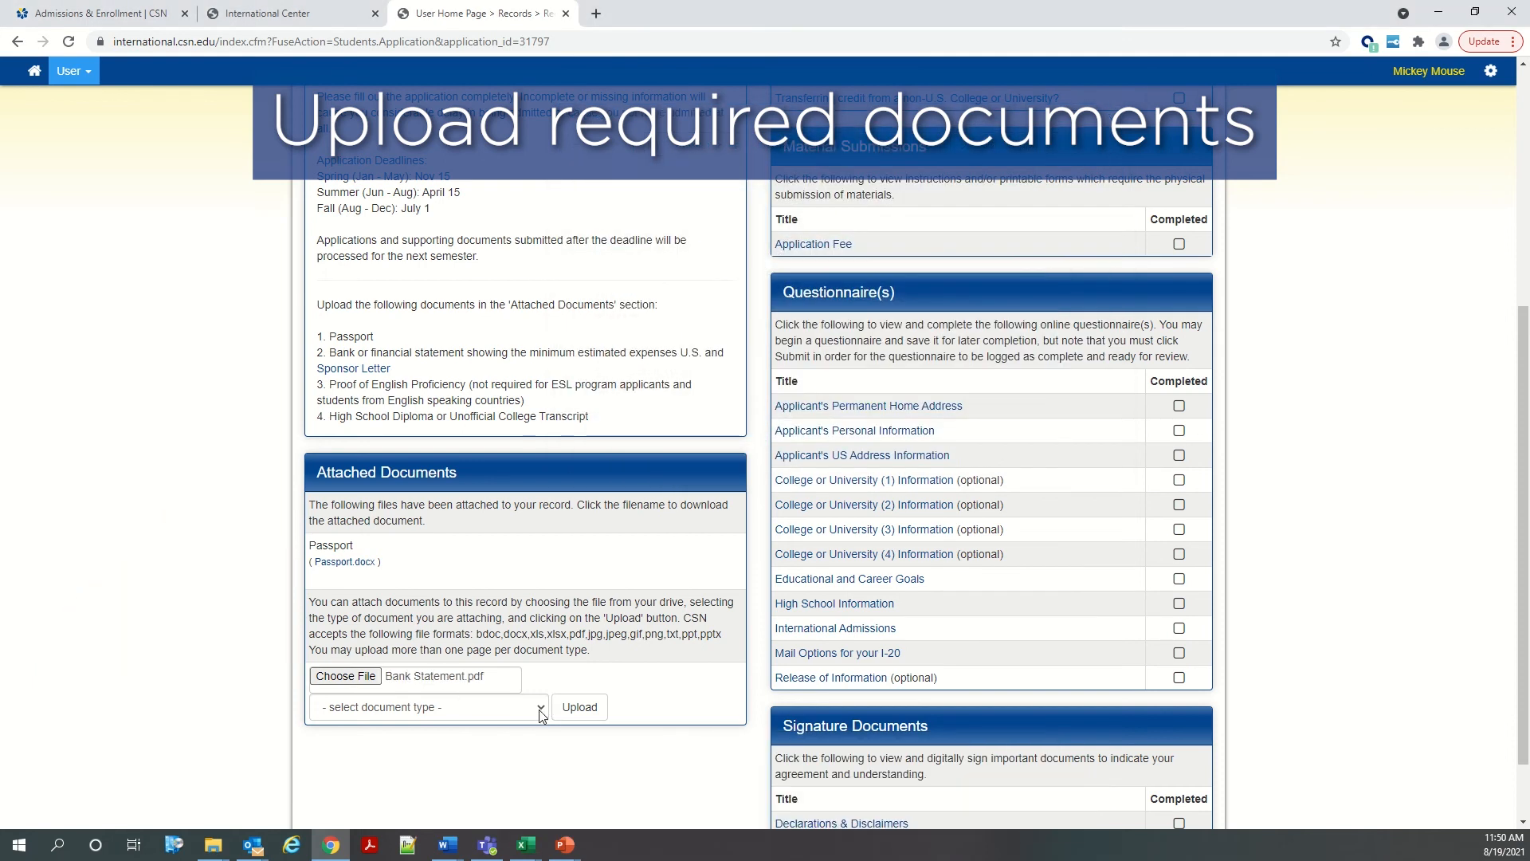
left_click(427, 707)
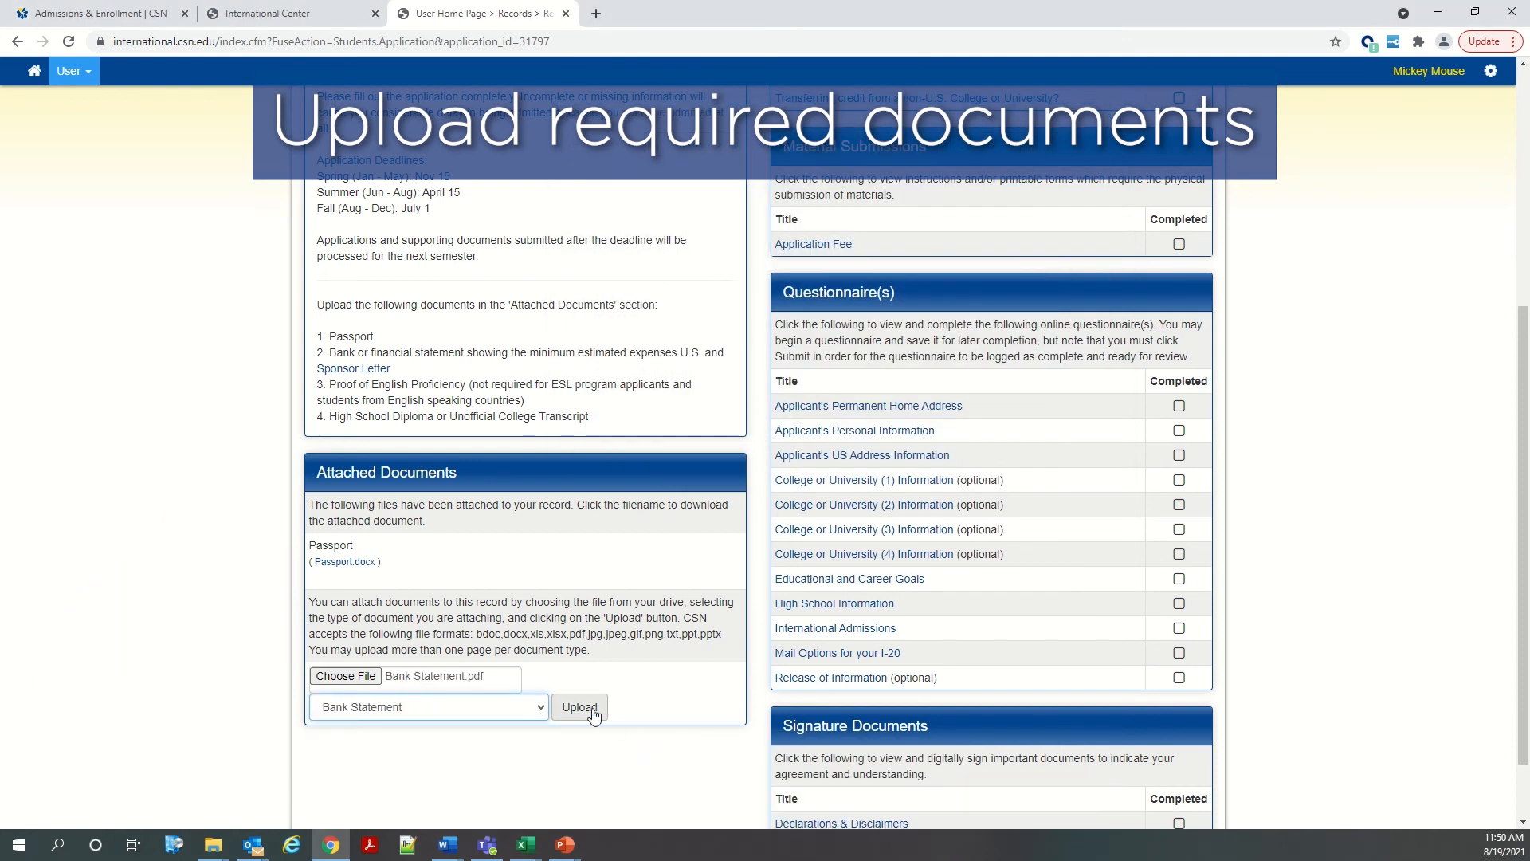
left_click(578, 707)
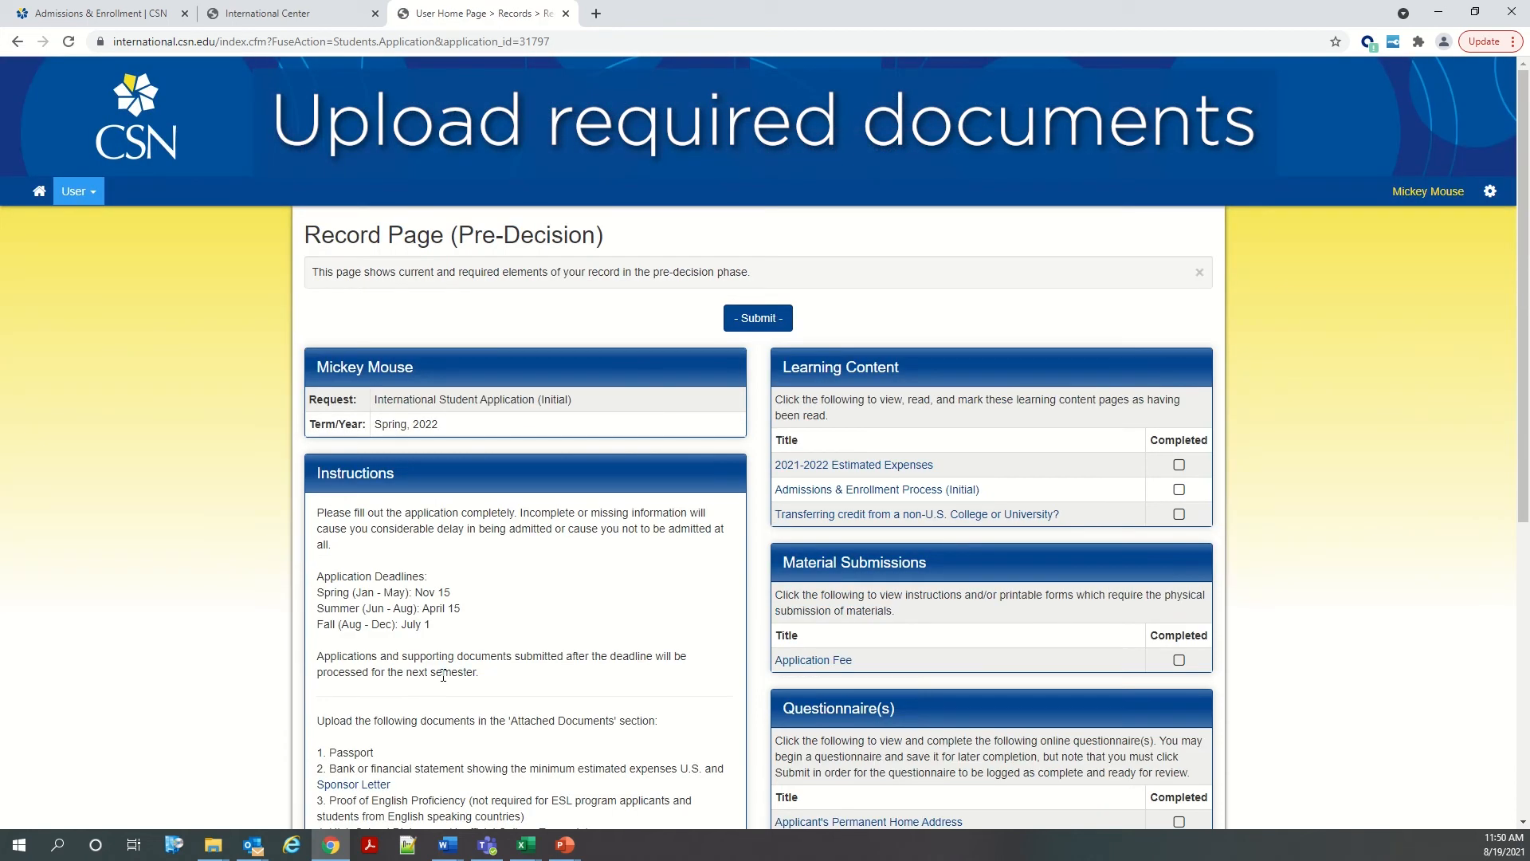
scroll("down", 3)
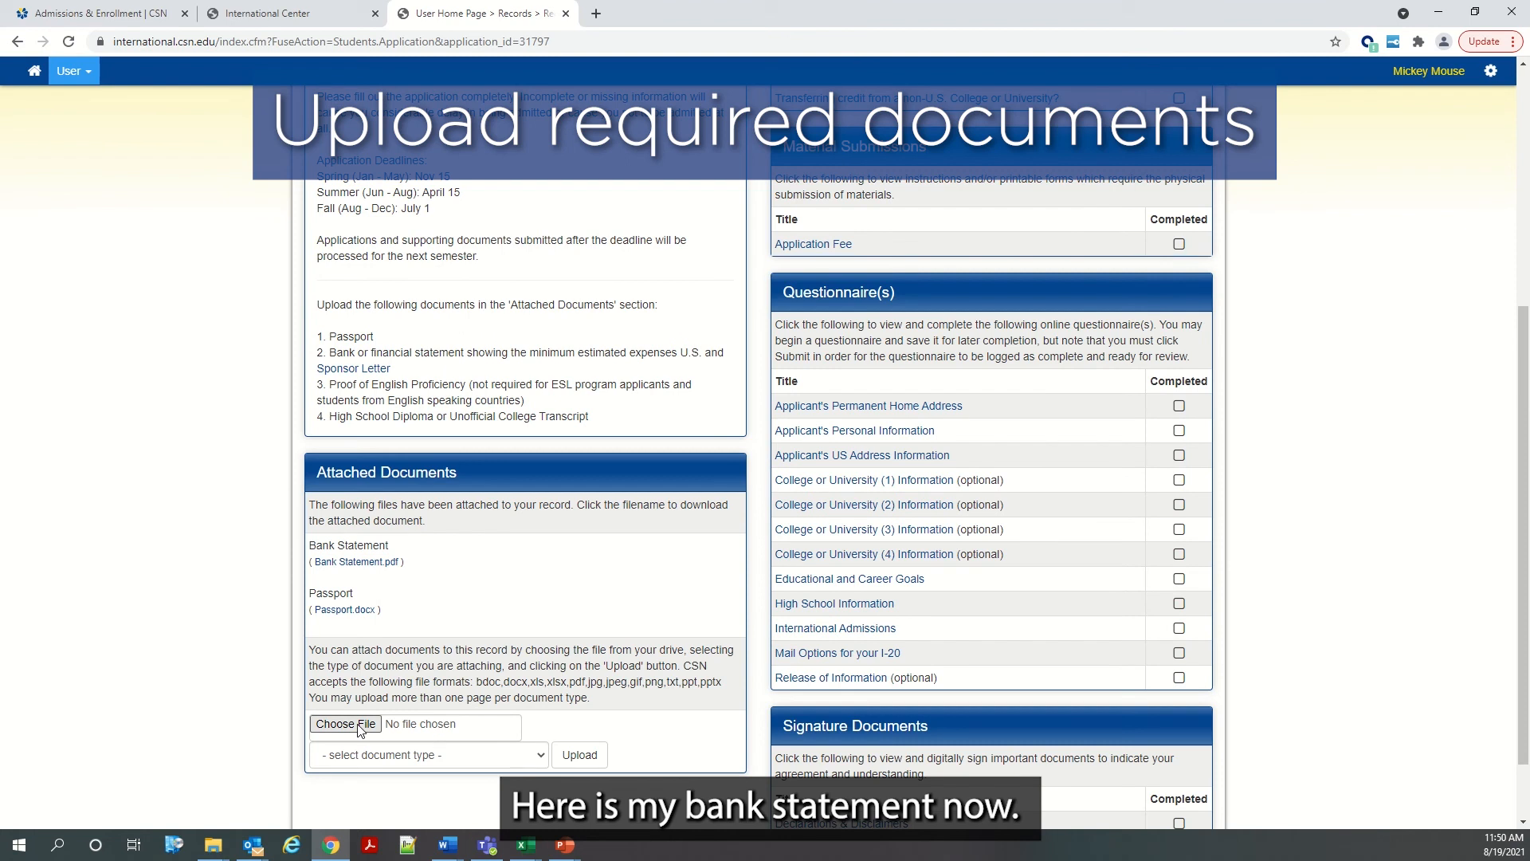
Step: Attach English Proficiency.pdf as Proof of English Proficiency, dismissing the upload error
left_click(344, 723)
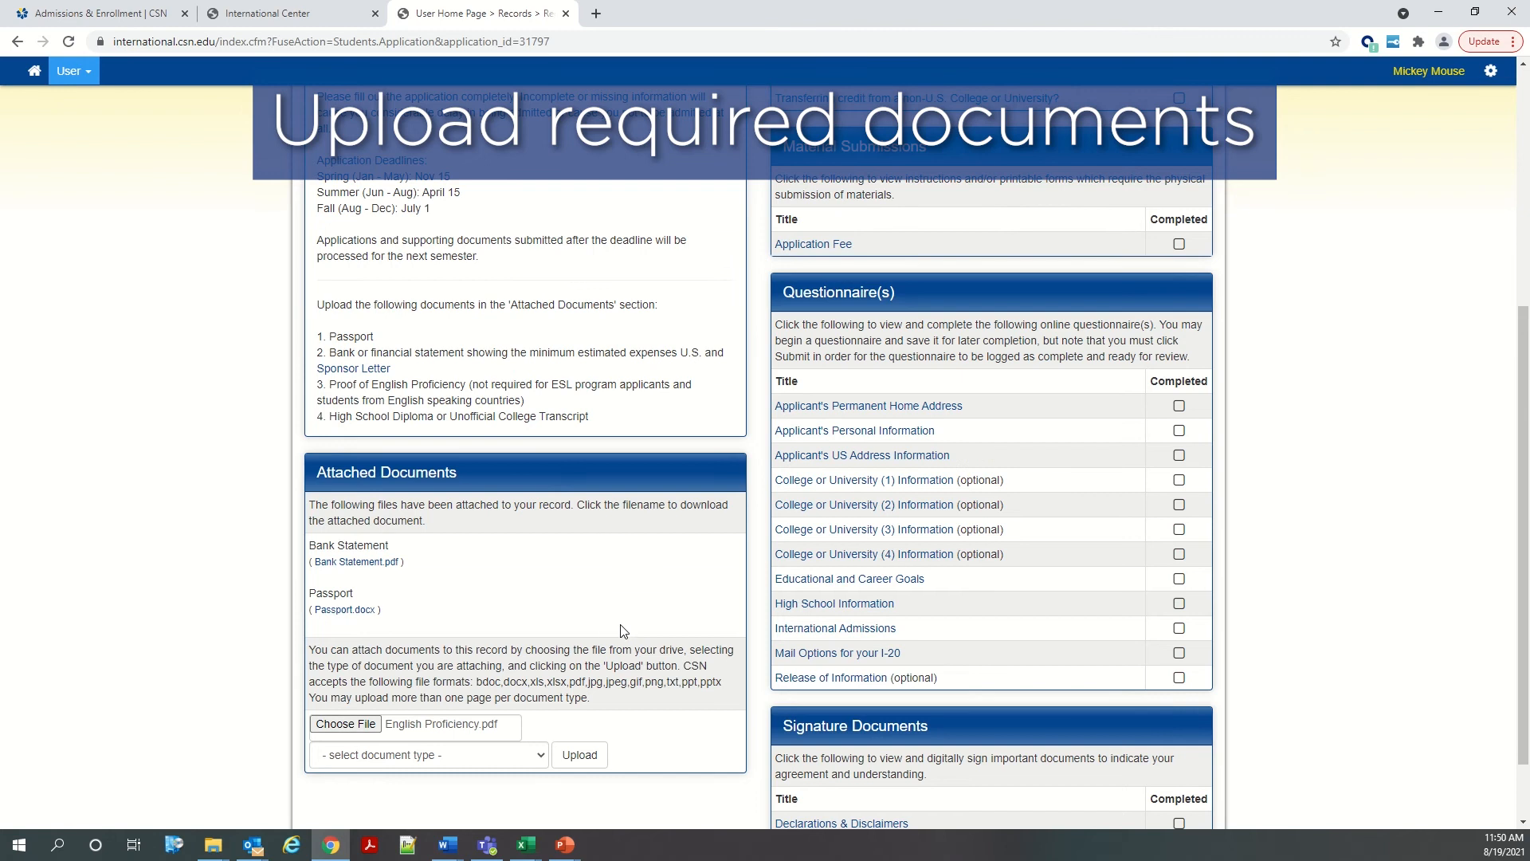
left_click(578, 754)
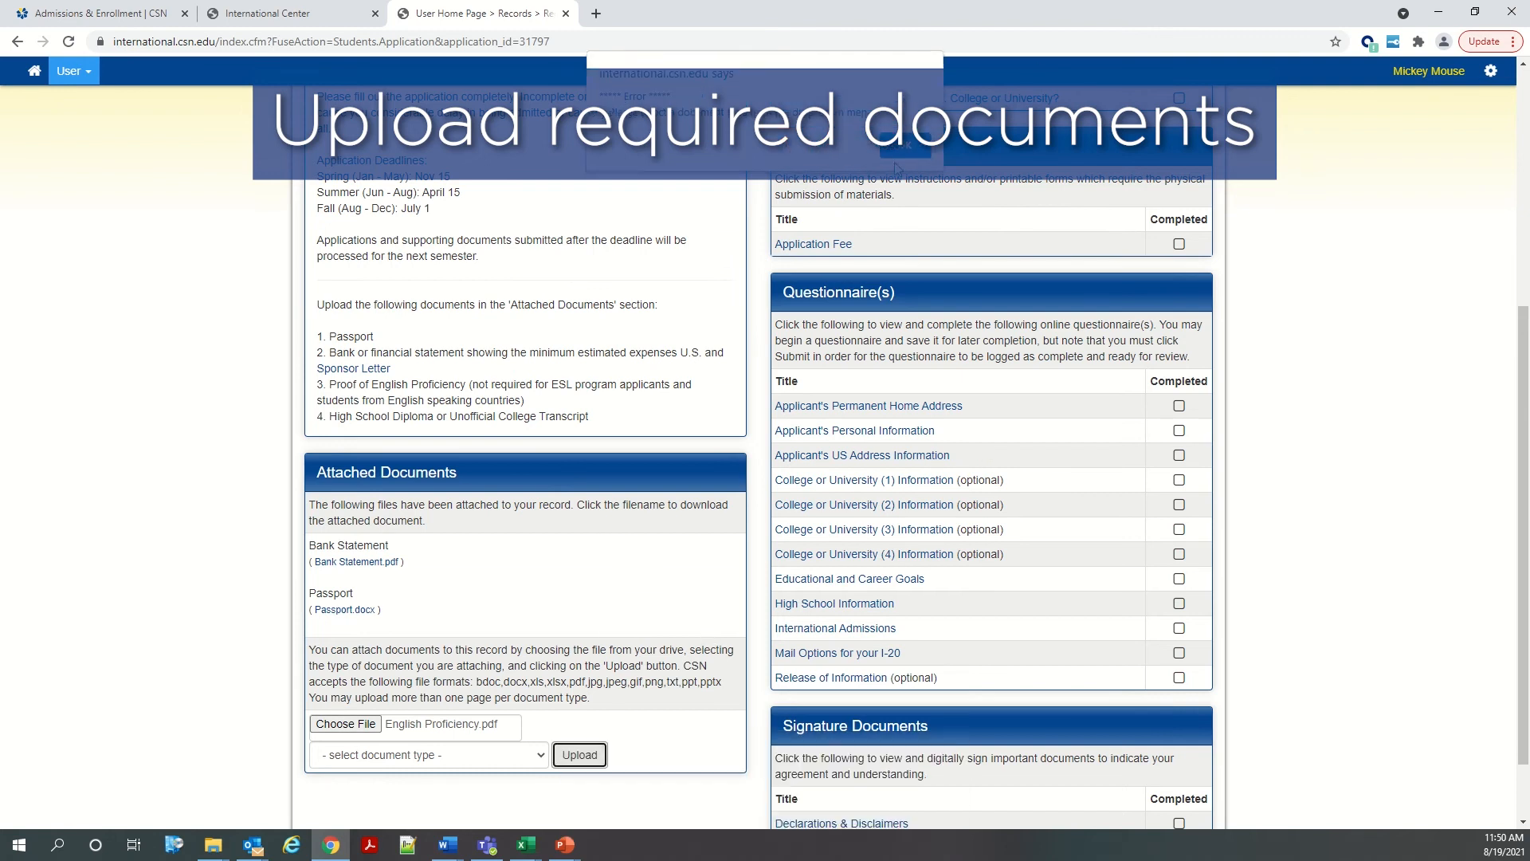
left_click(427, 755)
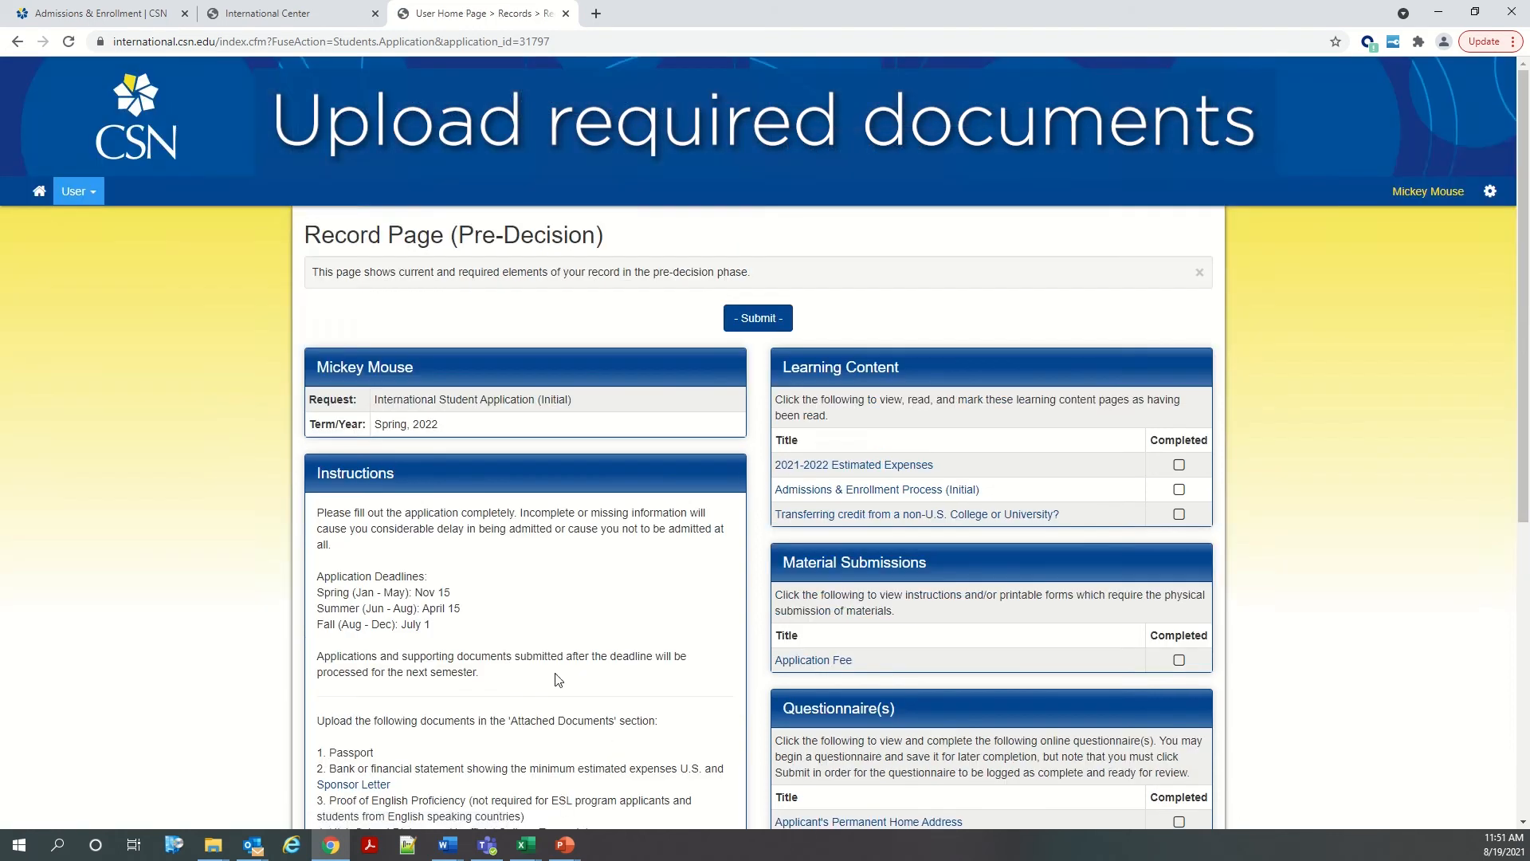
scroll("down", 3)
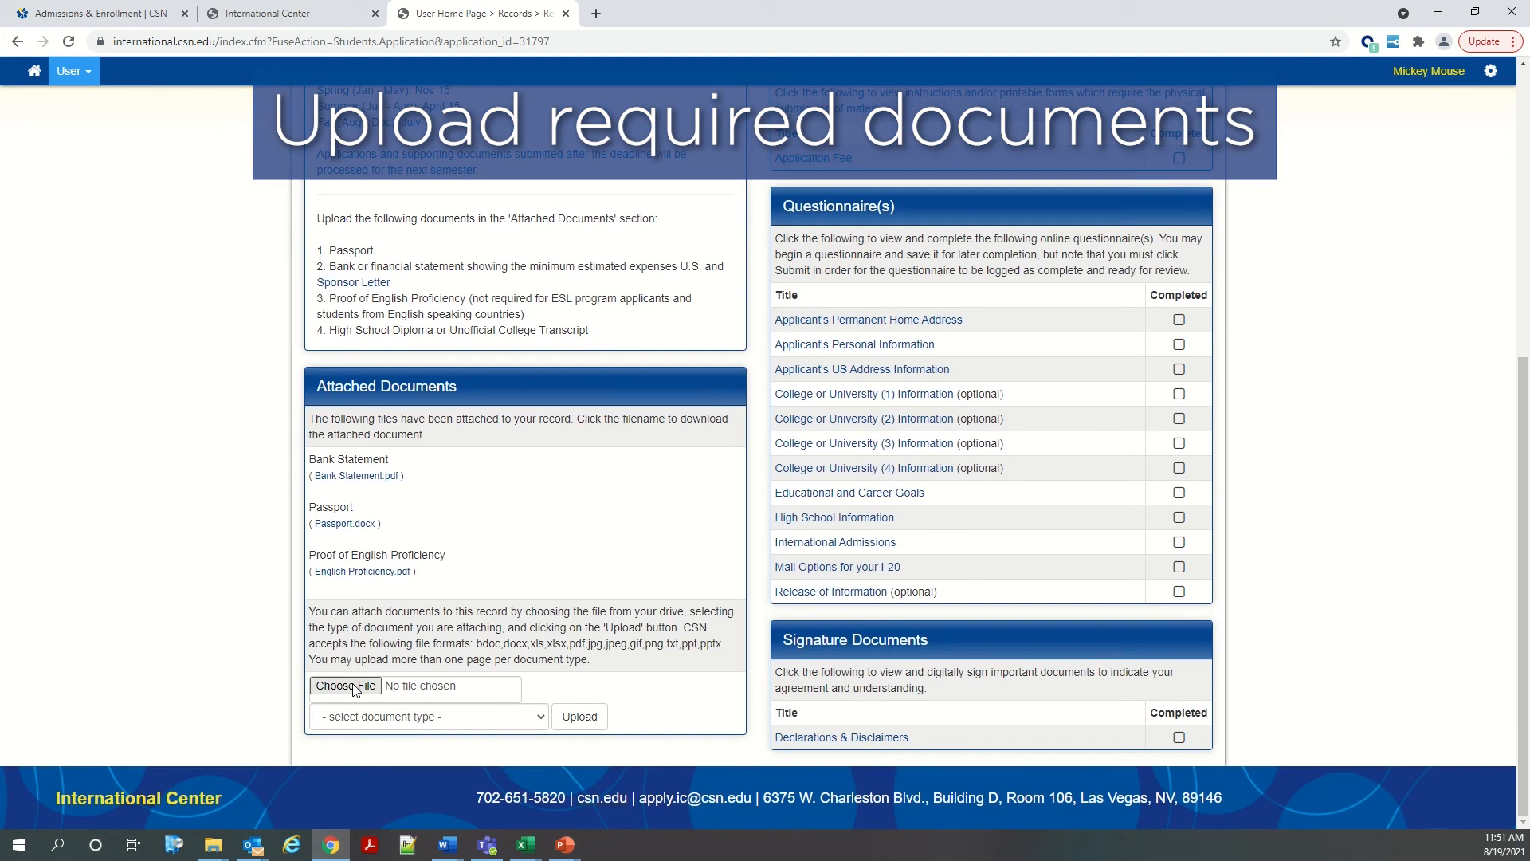
Step: Attach Sponsor Letter.docx with document type Sponsor Letter
left_click(344, 685)
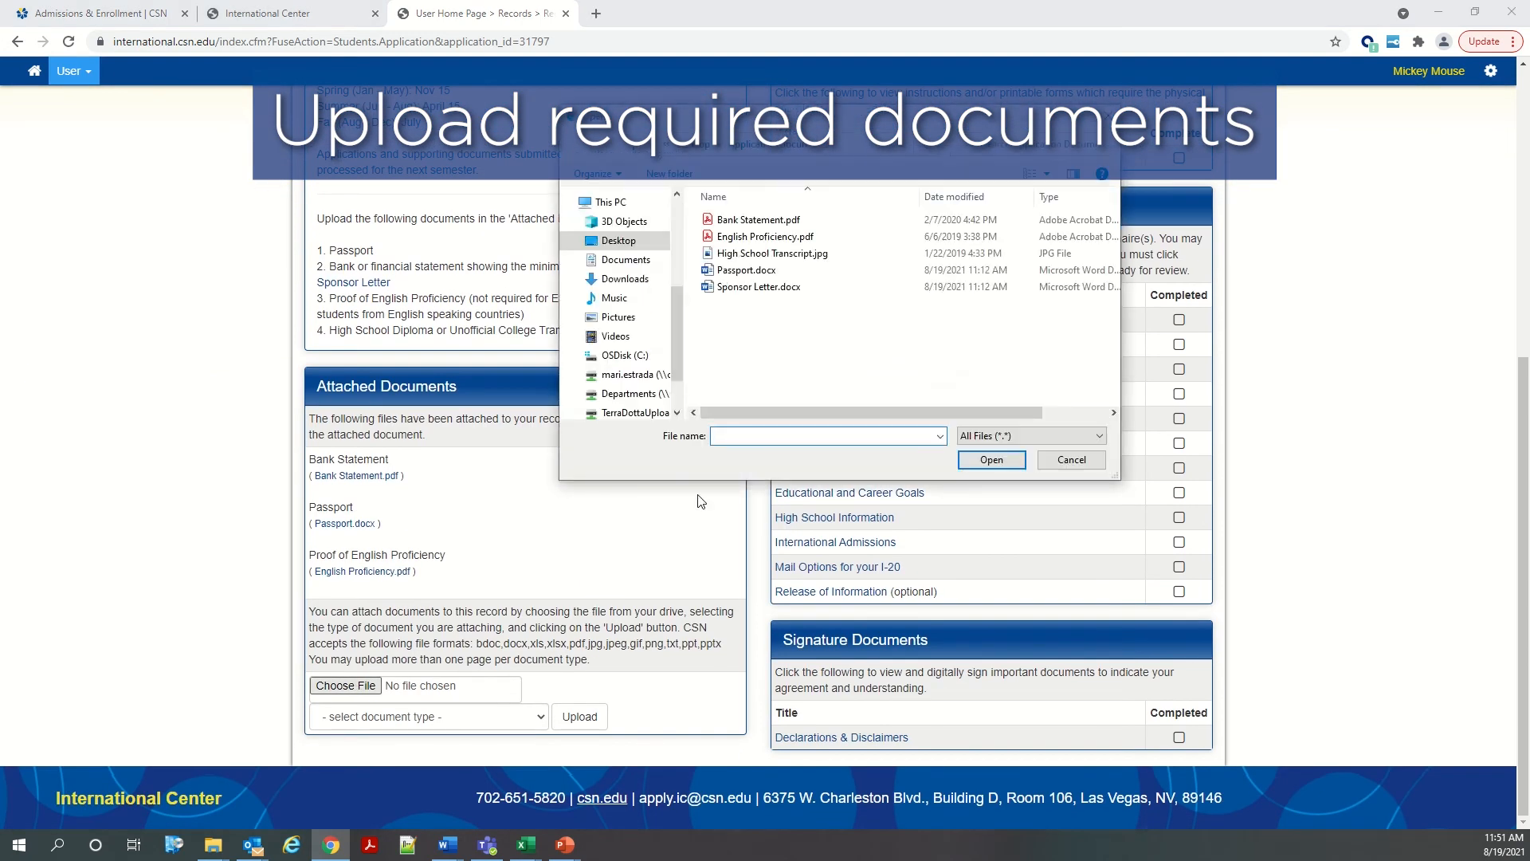
left_click(759, 286)
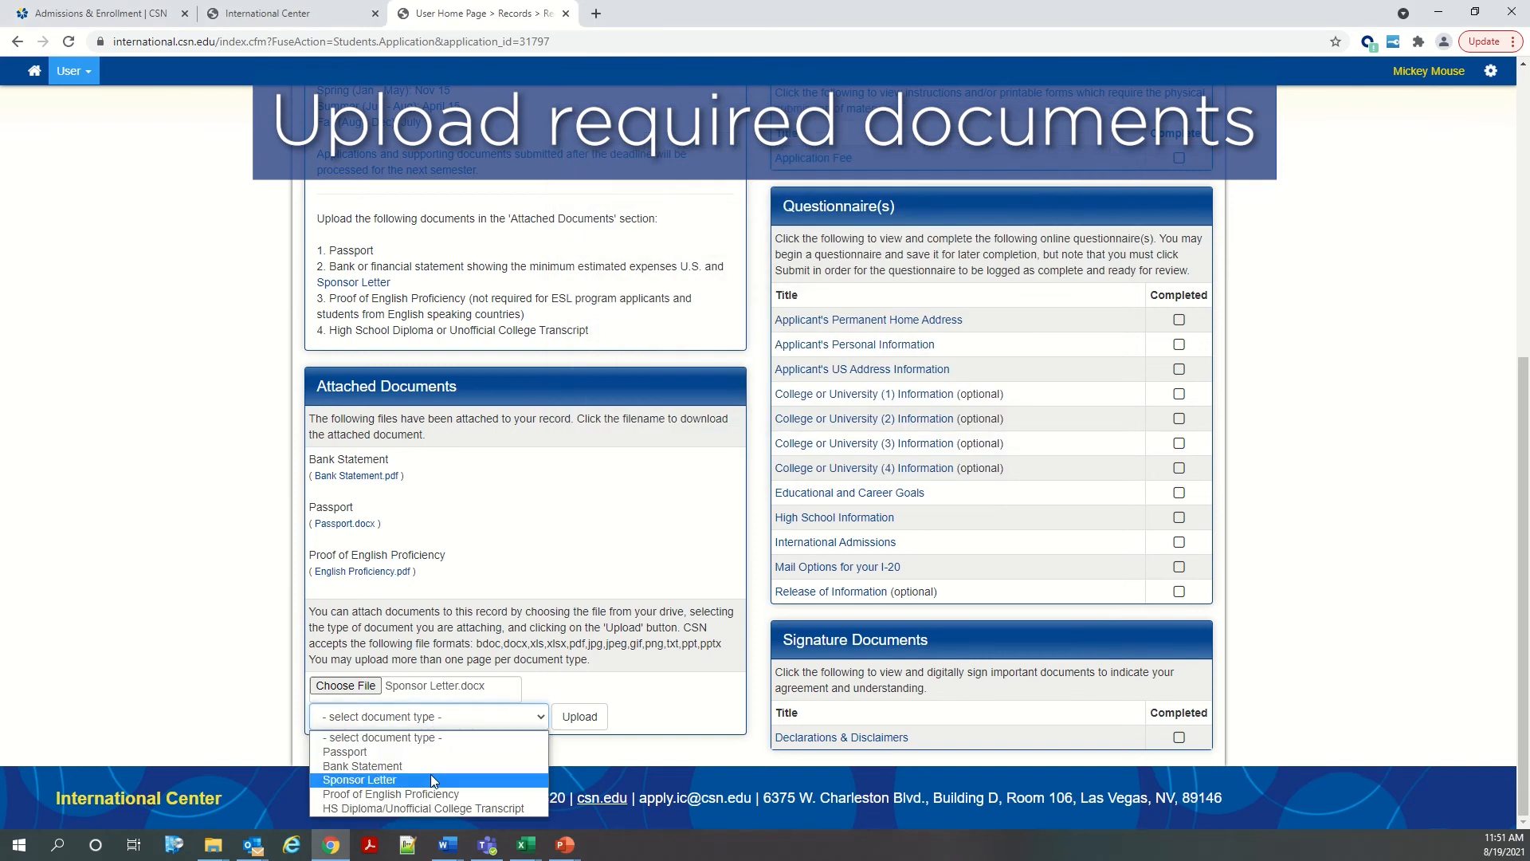
left_click(360, 779)
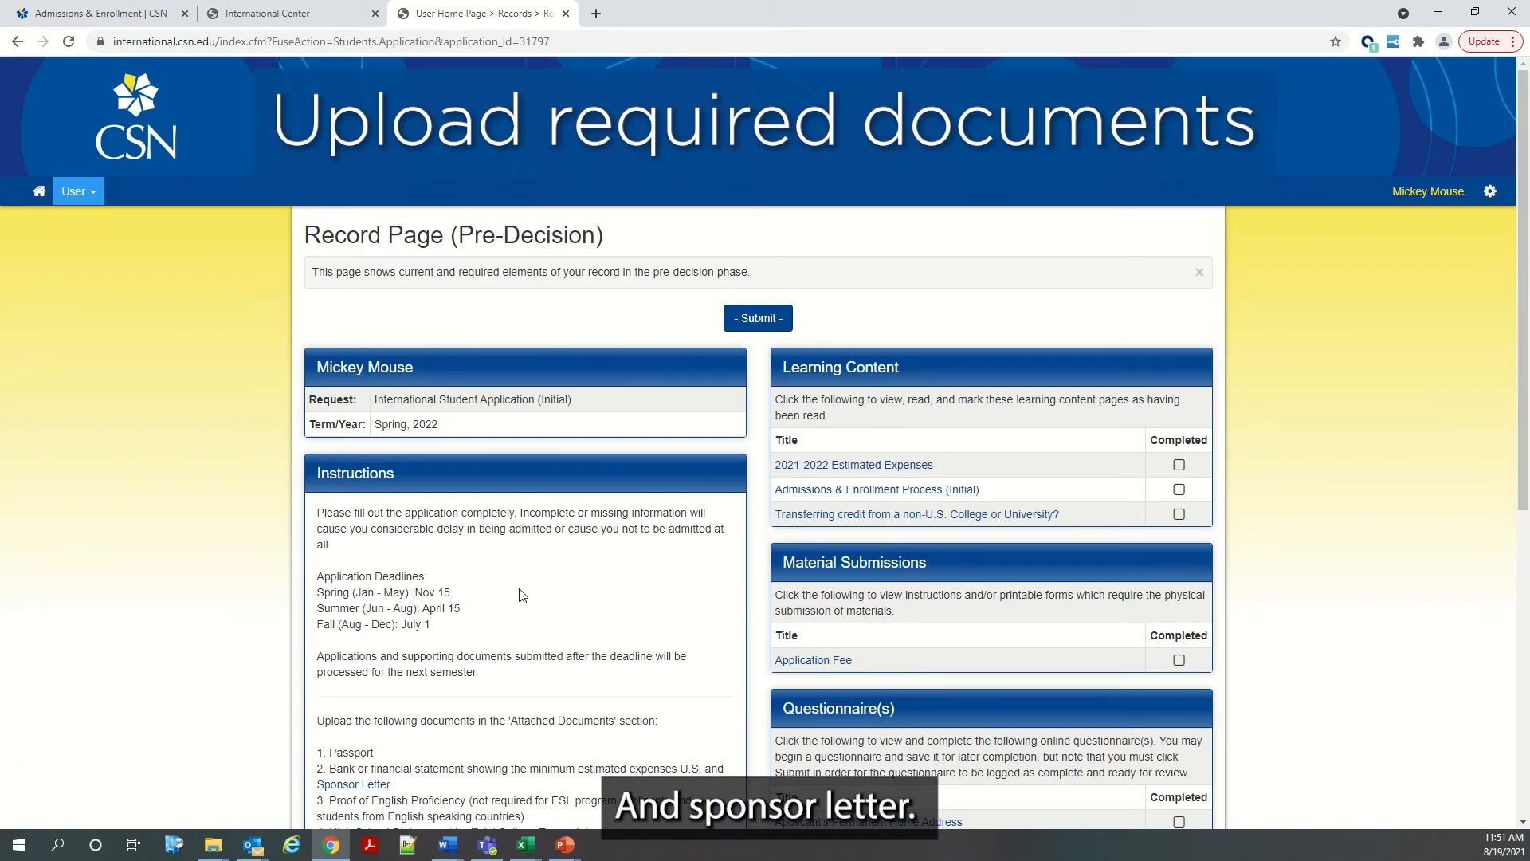
scroll("down", 3)
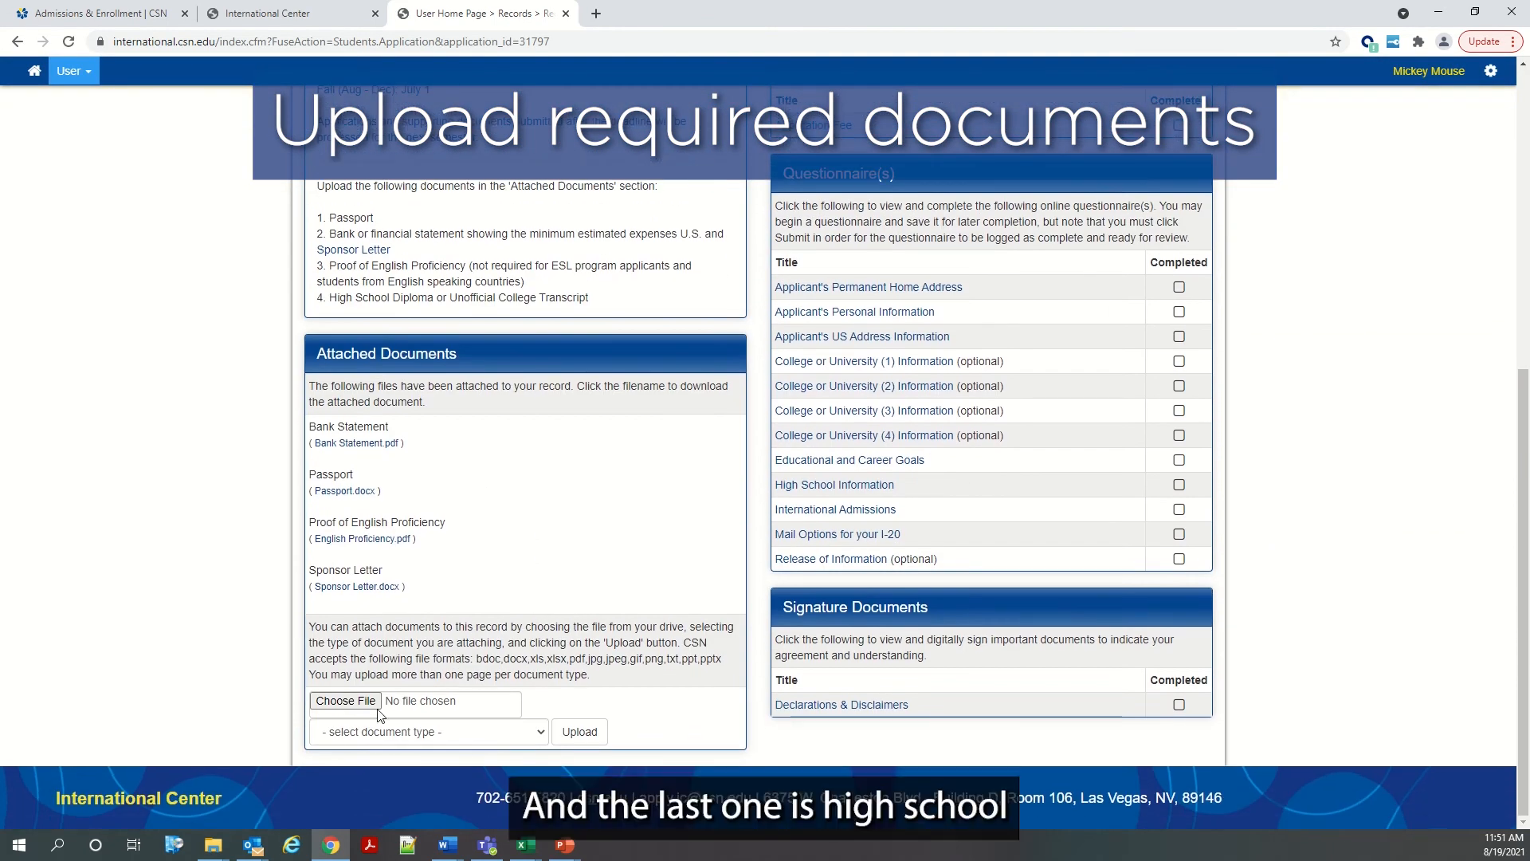
Step: Upload High School Transcript.jpg as HS Diploma/Unofficial College Transcript
left_click(343, 700)
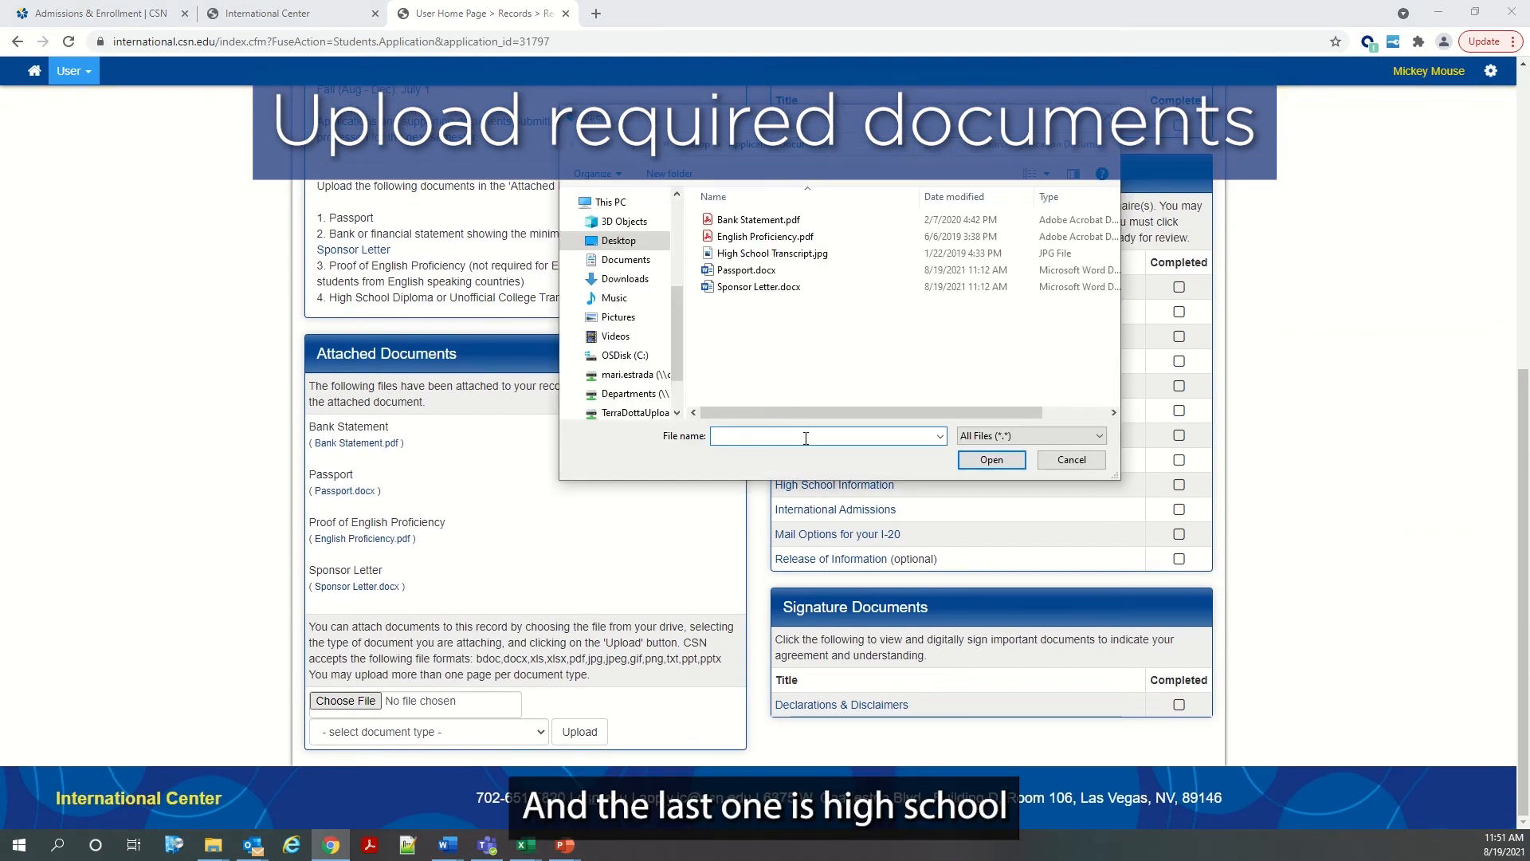
left_click(772, 252)
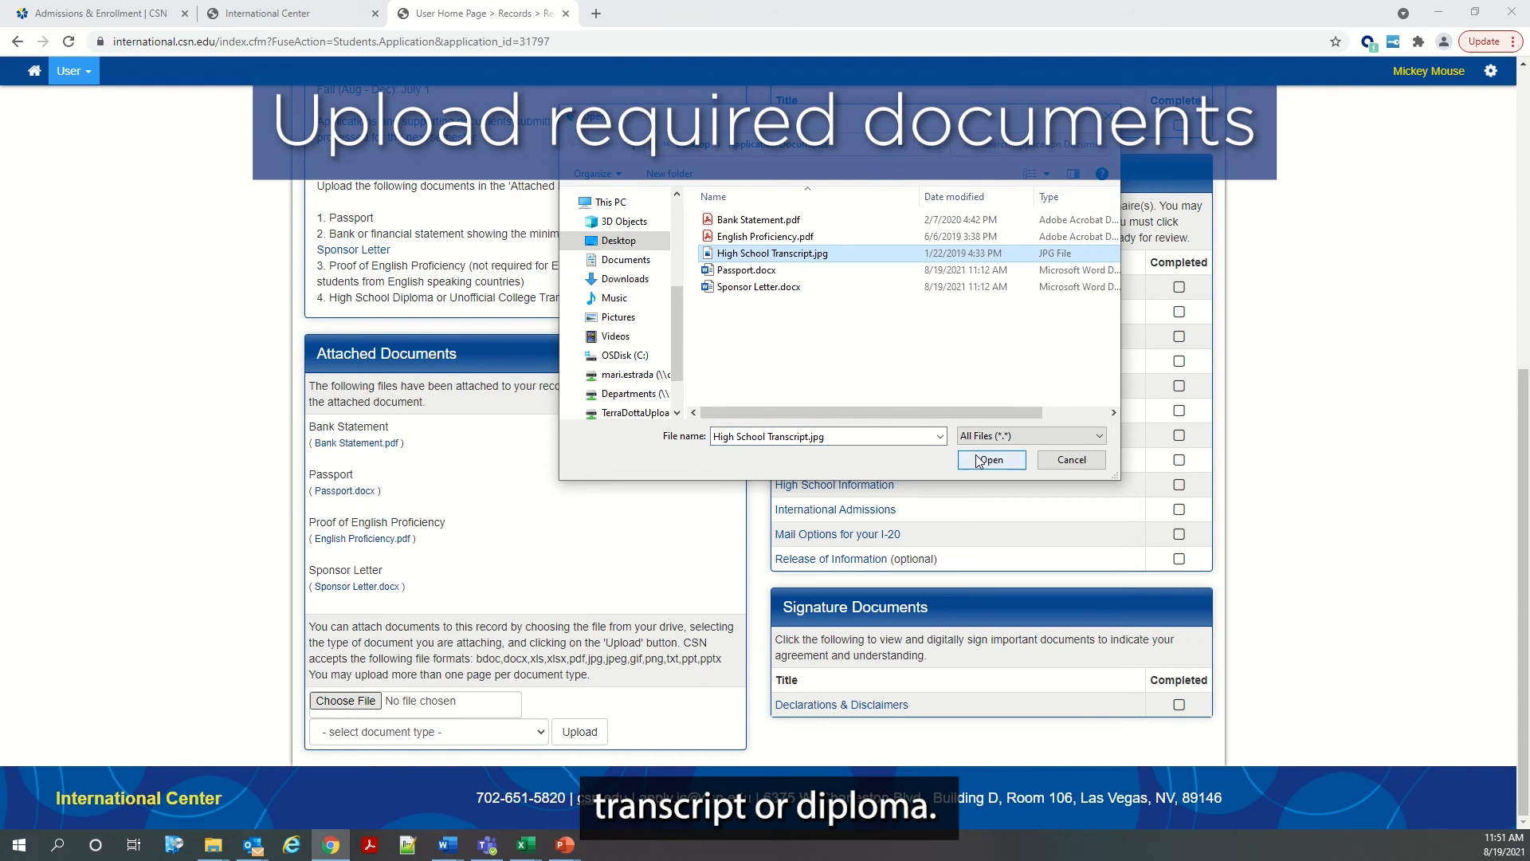
left_click(990, 460)
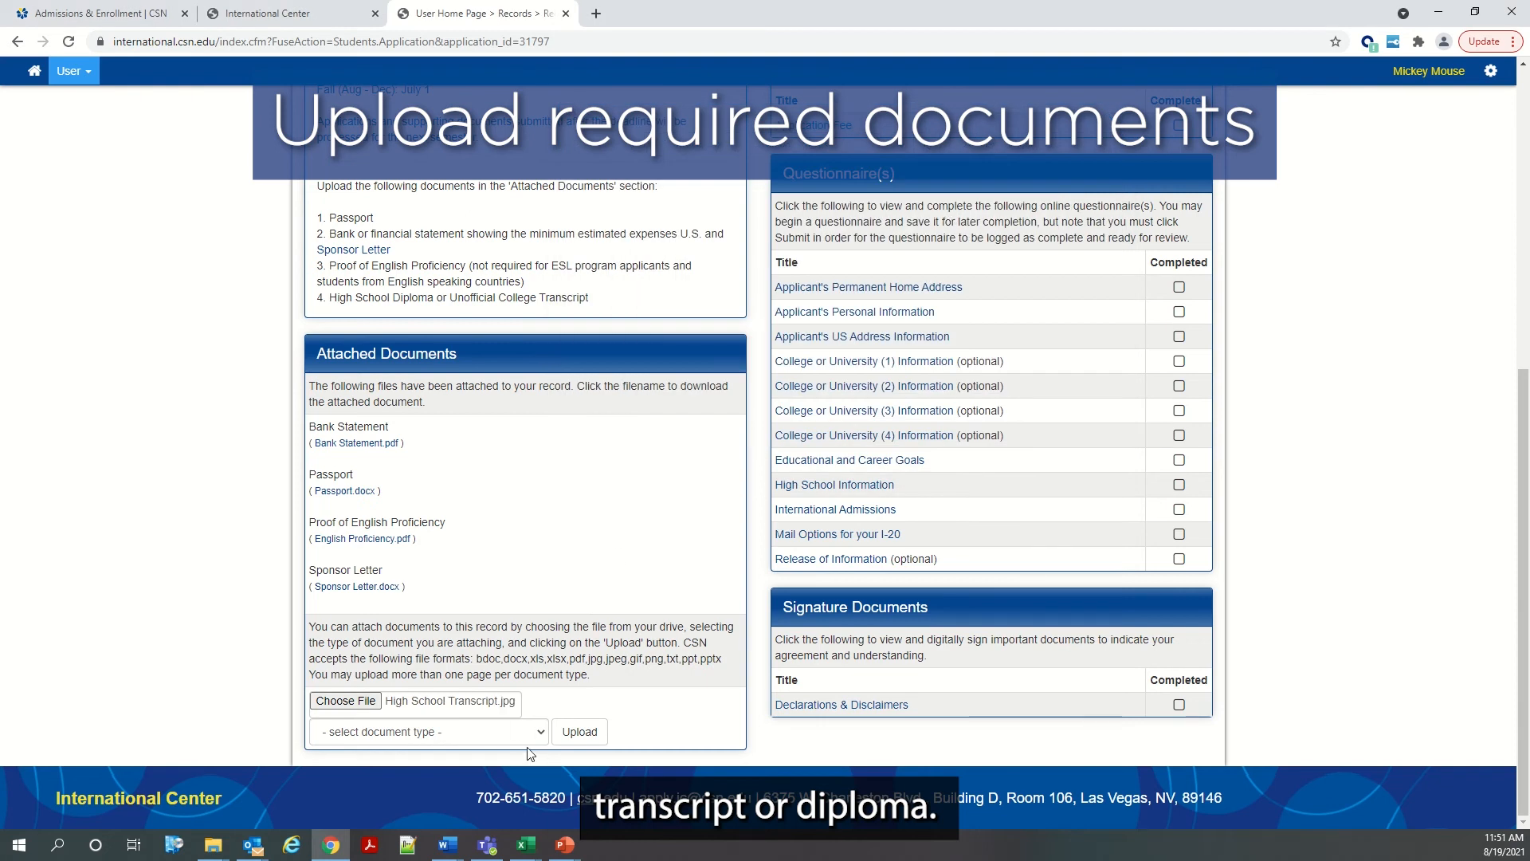
left_click(427, 730)
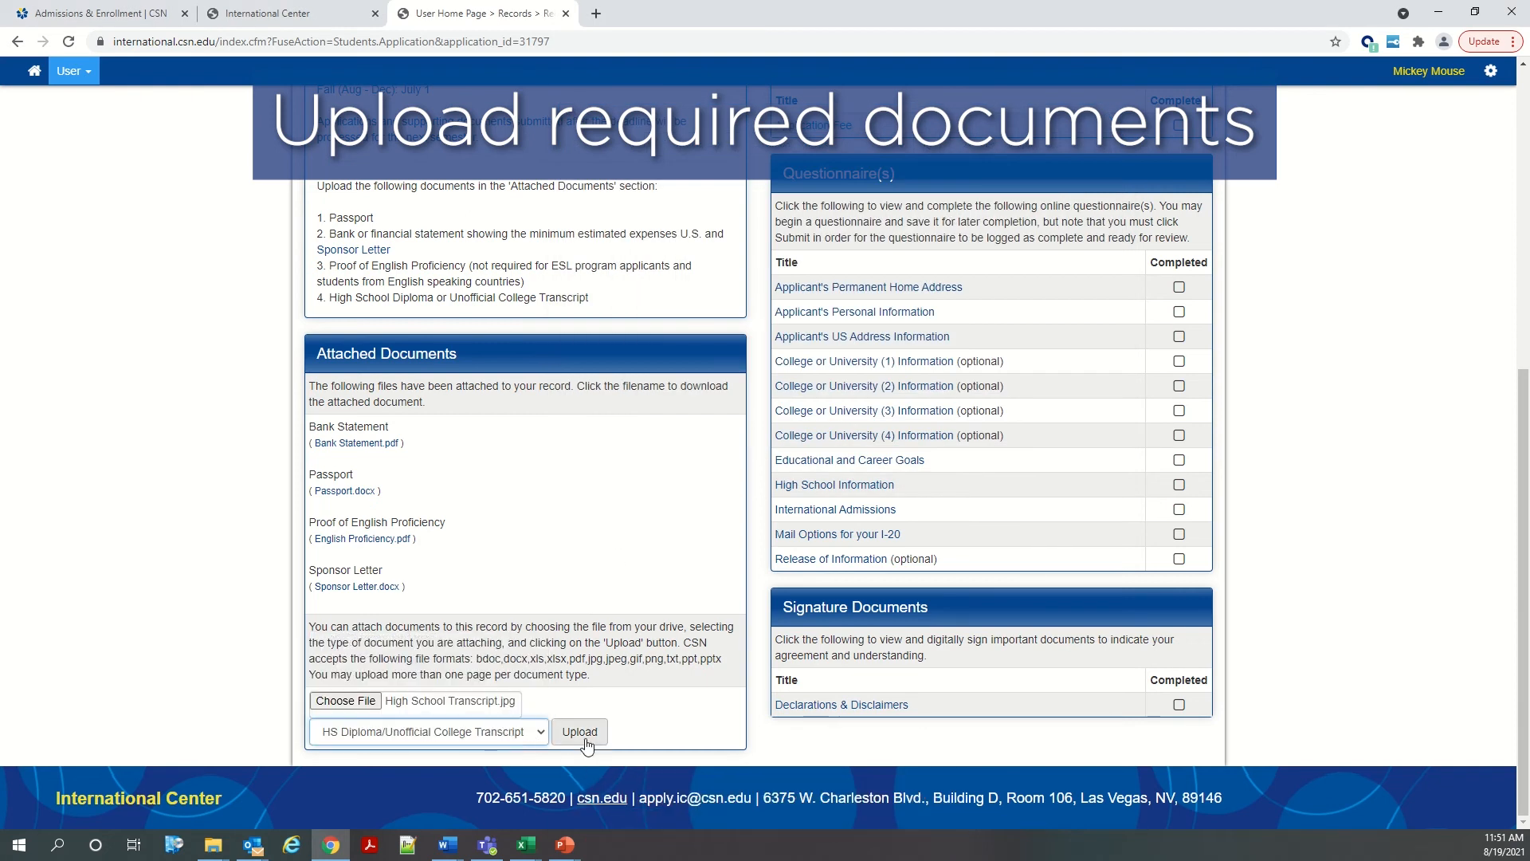
left_click(579, 731)
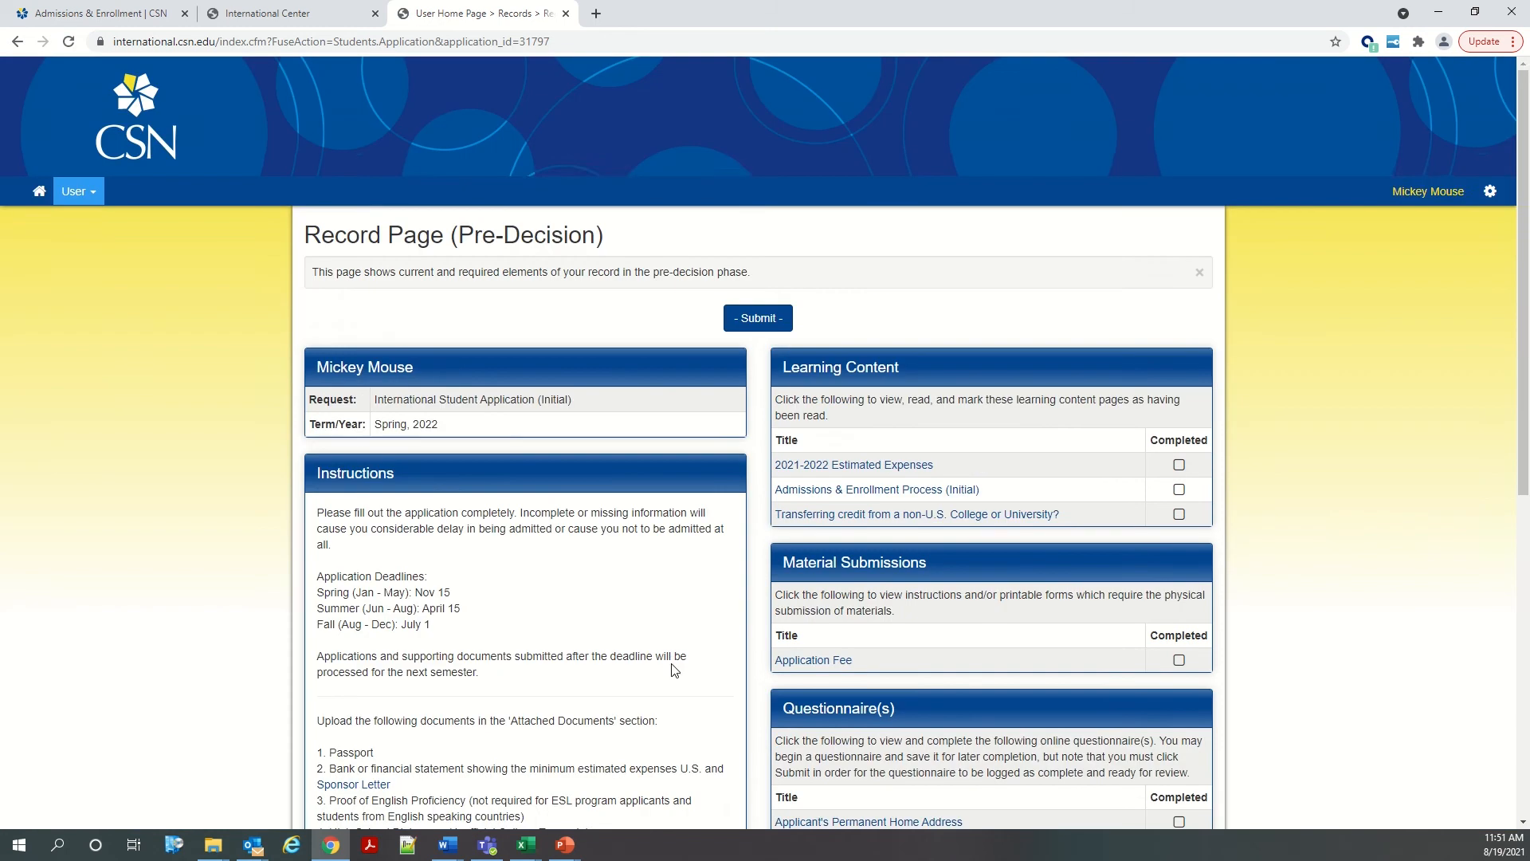
scroll("down", 3)
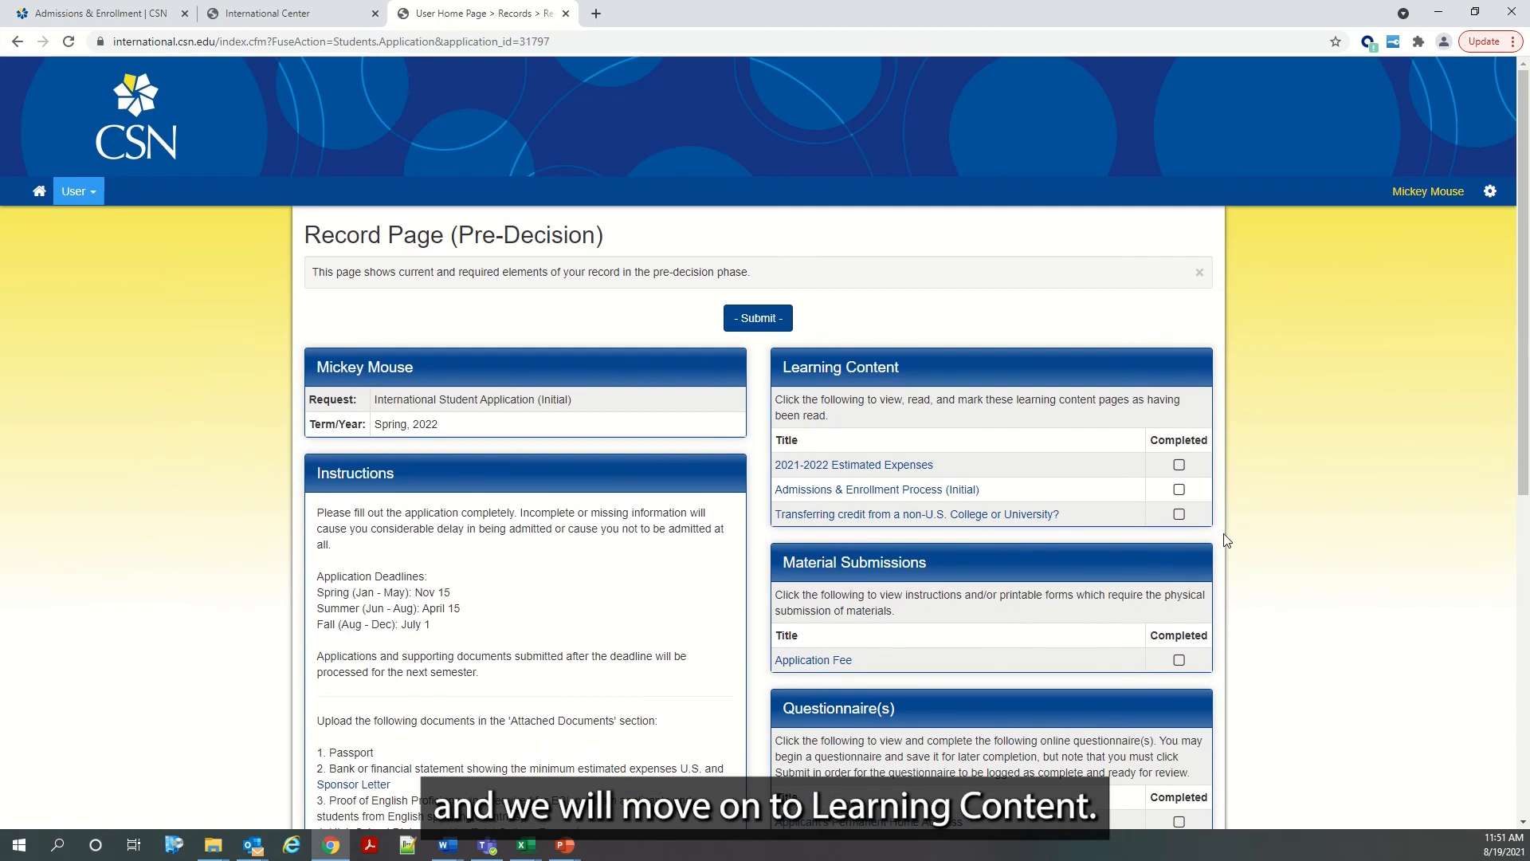
left_click(852, 465)
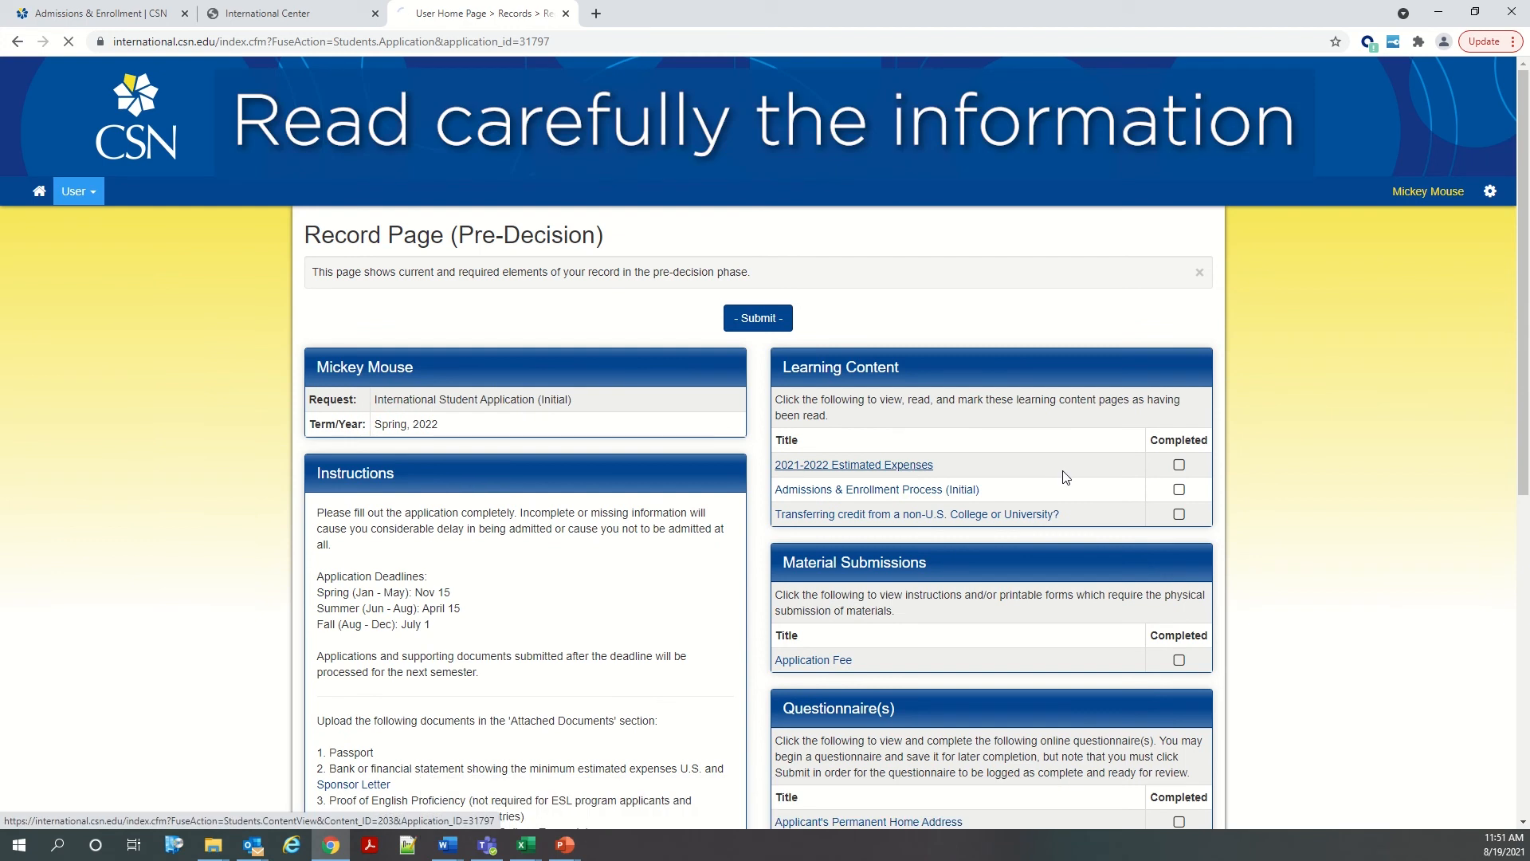
Step: Mark the Estimated Expenses, Admissions & Enrollment Process and Transferring Credit readings as read
left_click(853, 465)
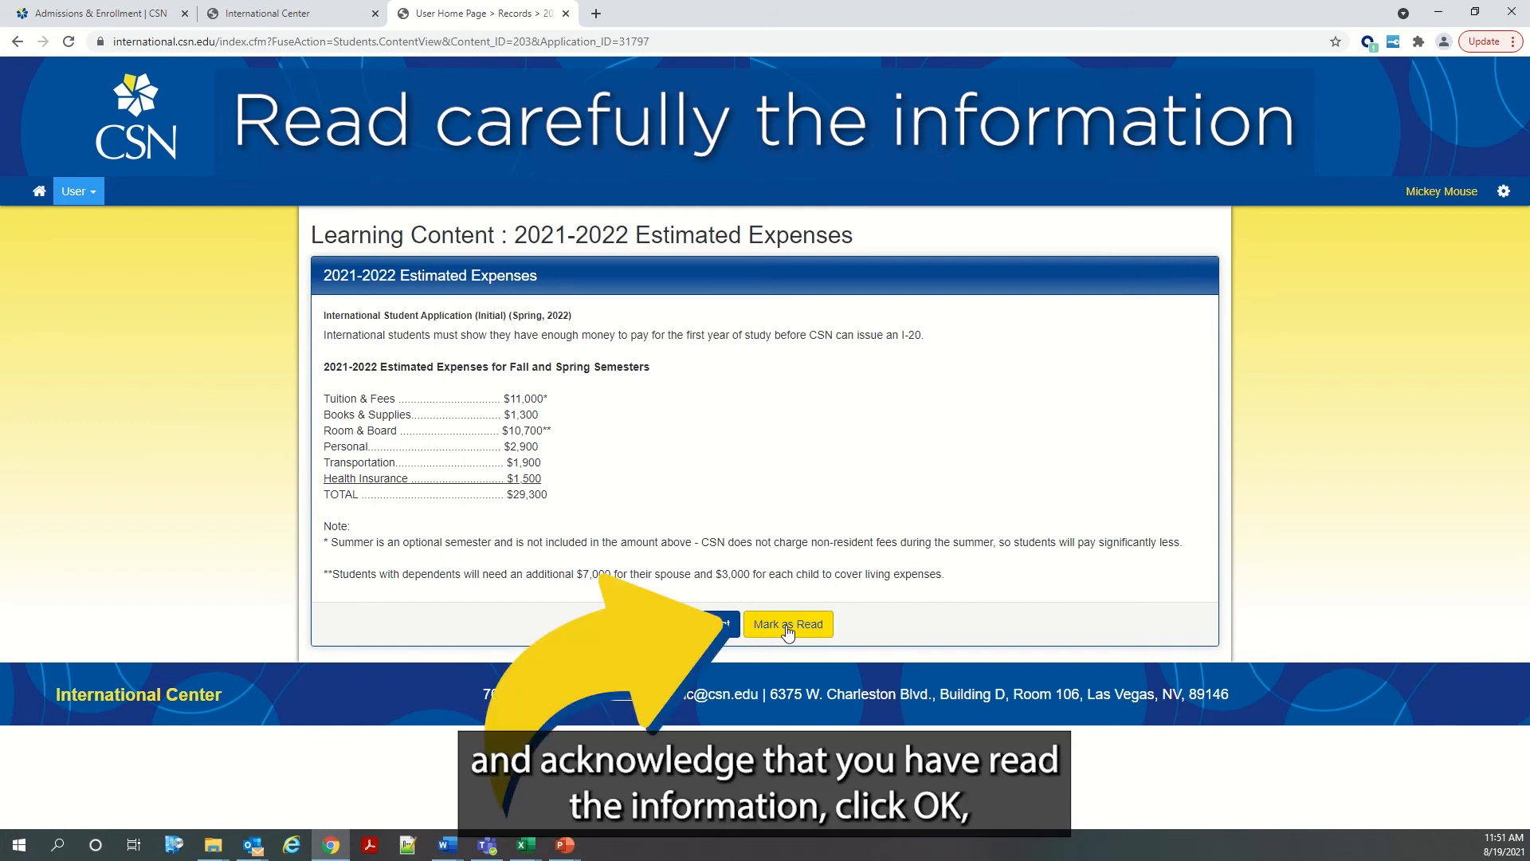
left_click(787, 623)
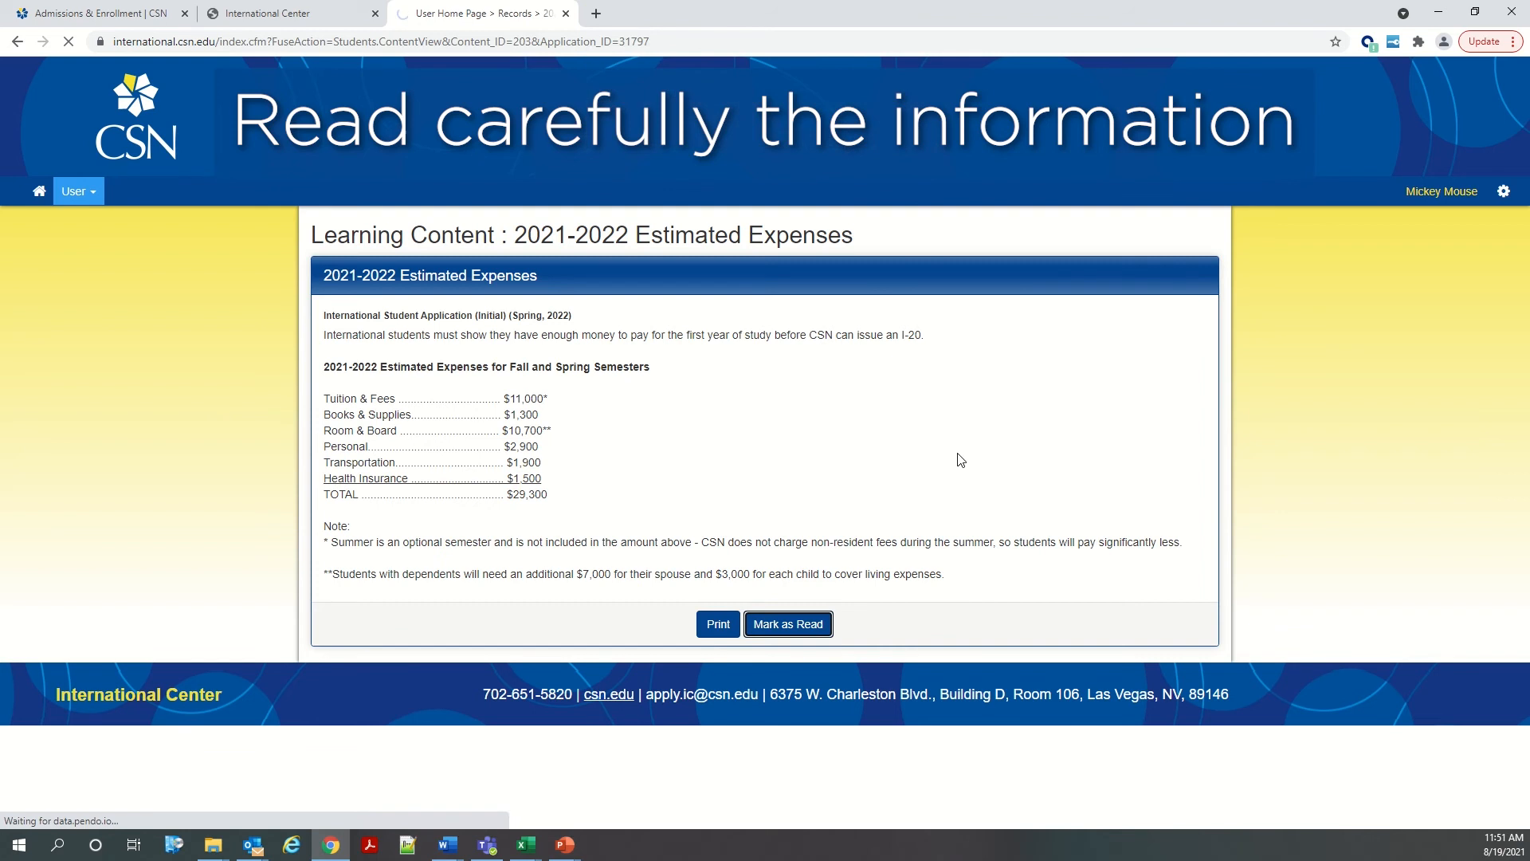
left_click(787, 623)
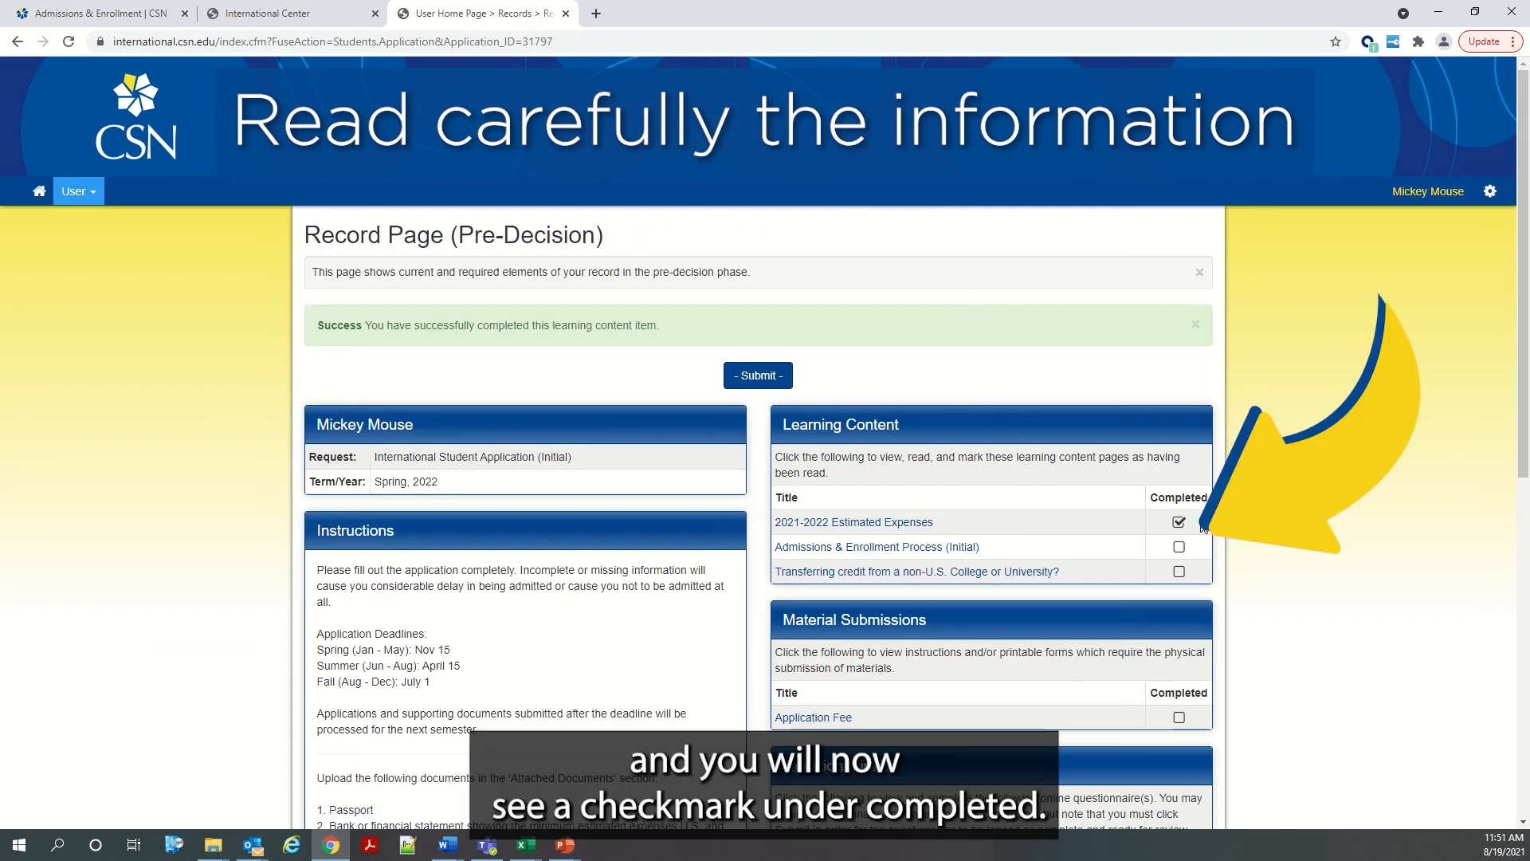
mouse_move(827, 554)
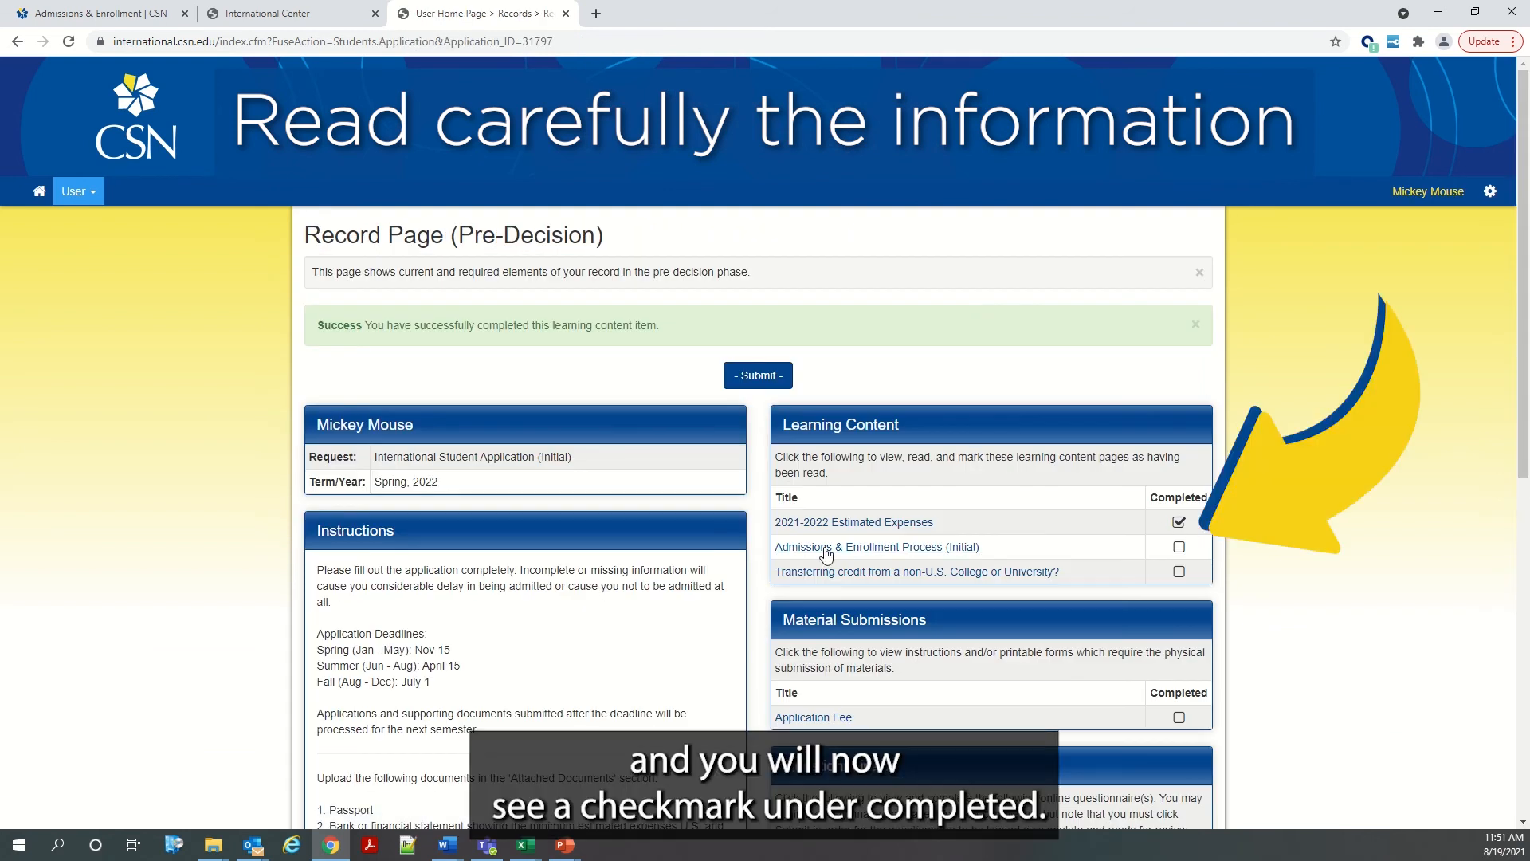
left_click(875, 547)
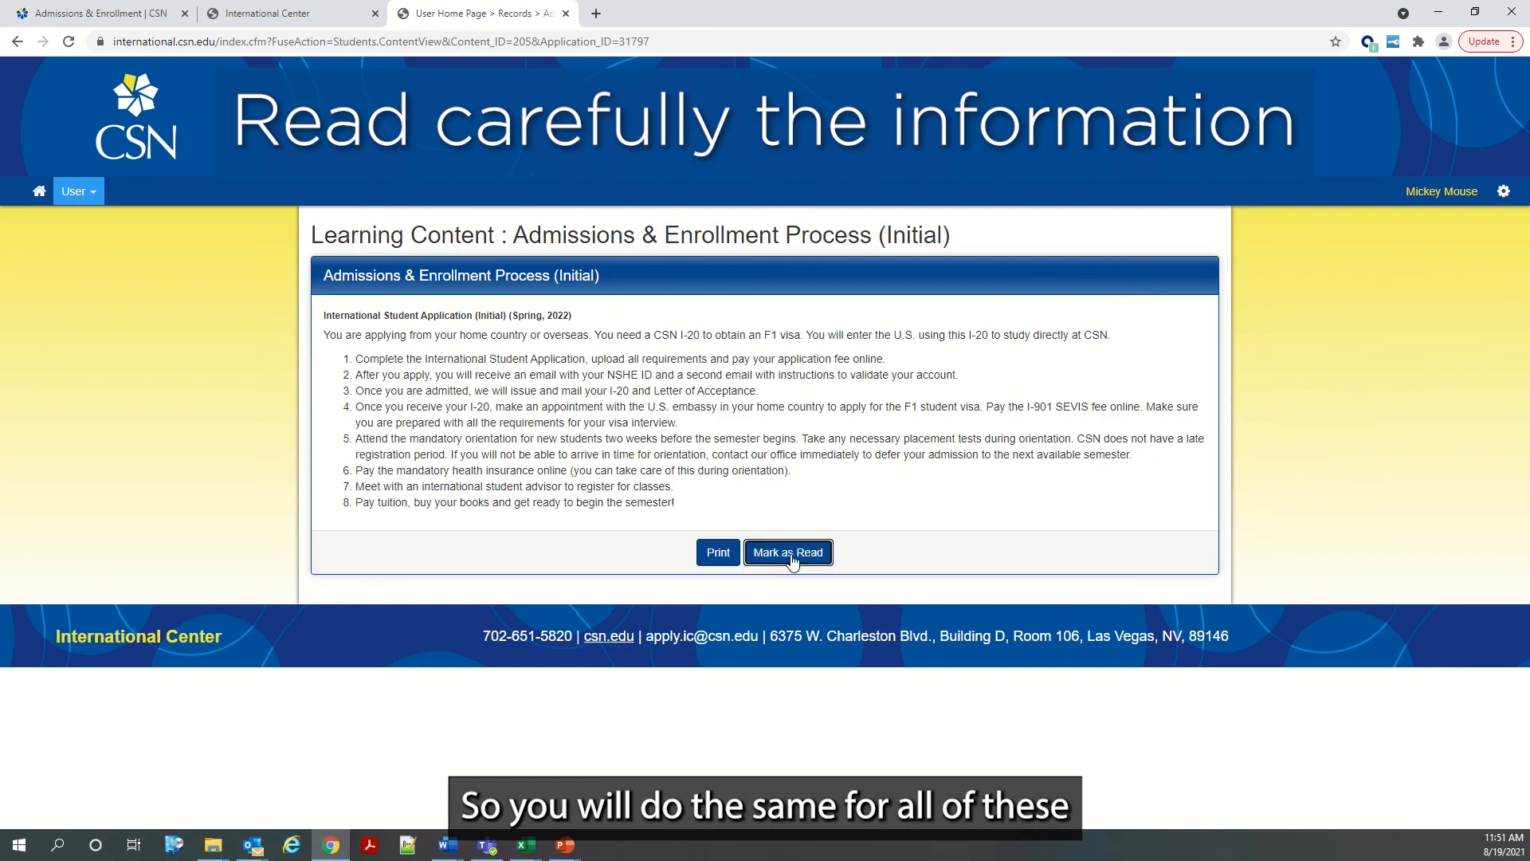
left_click(787, 551)
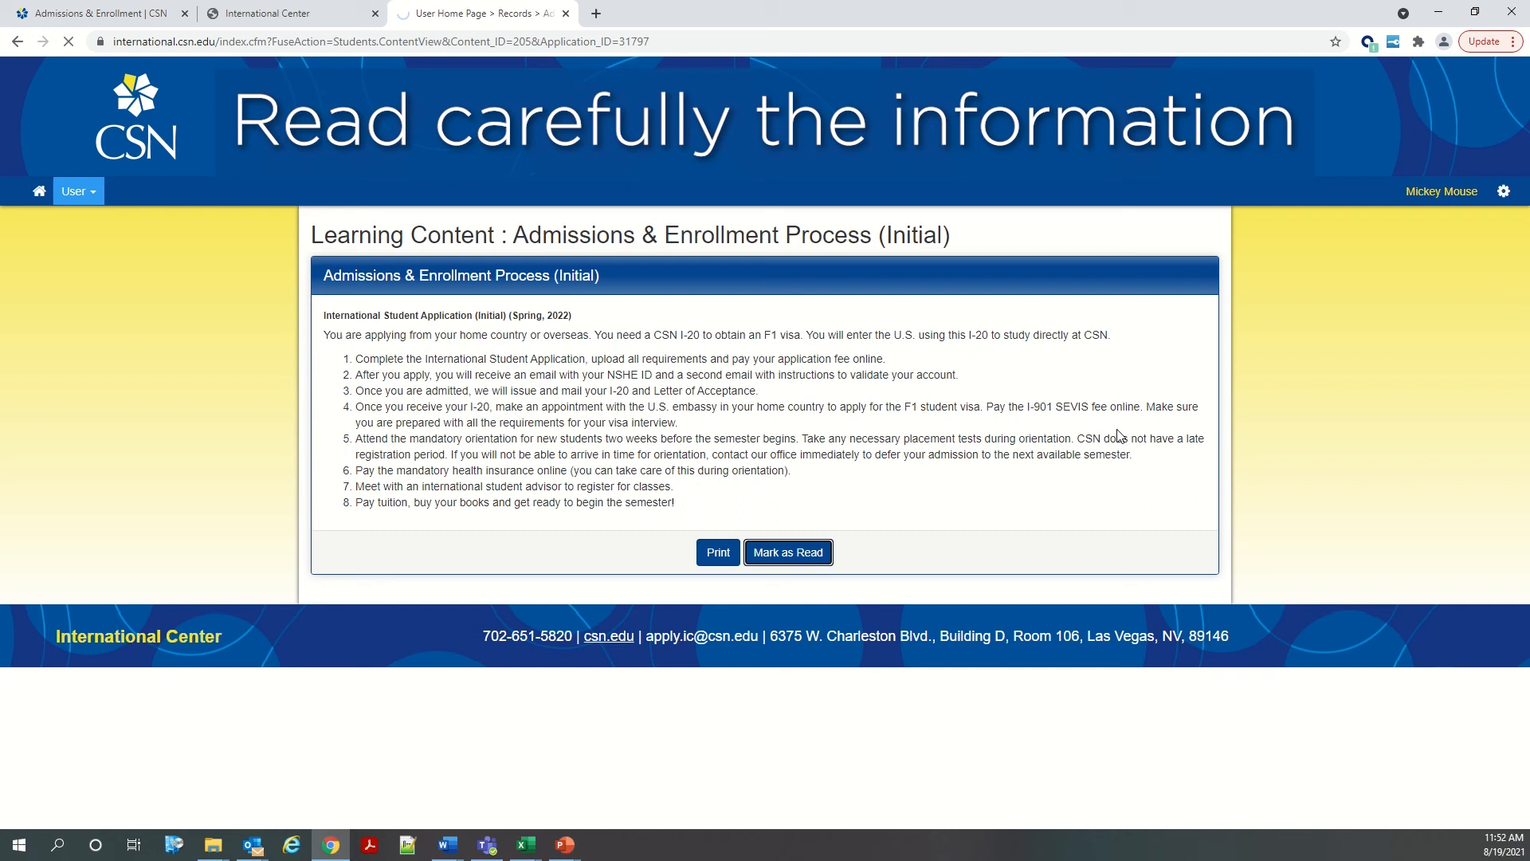
left_click(786, 552)
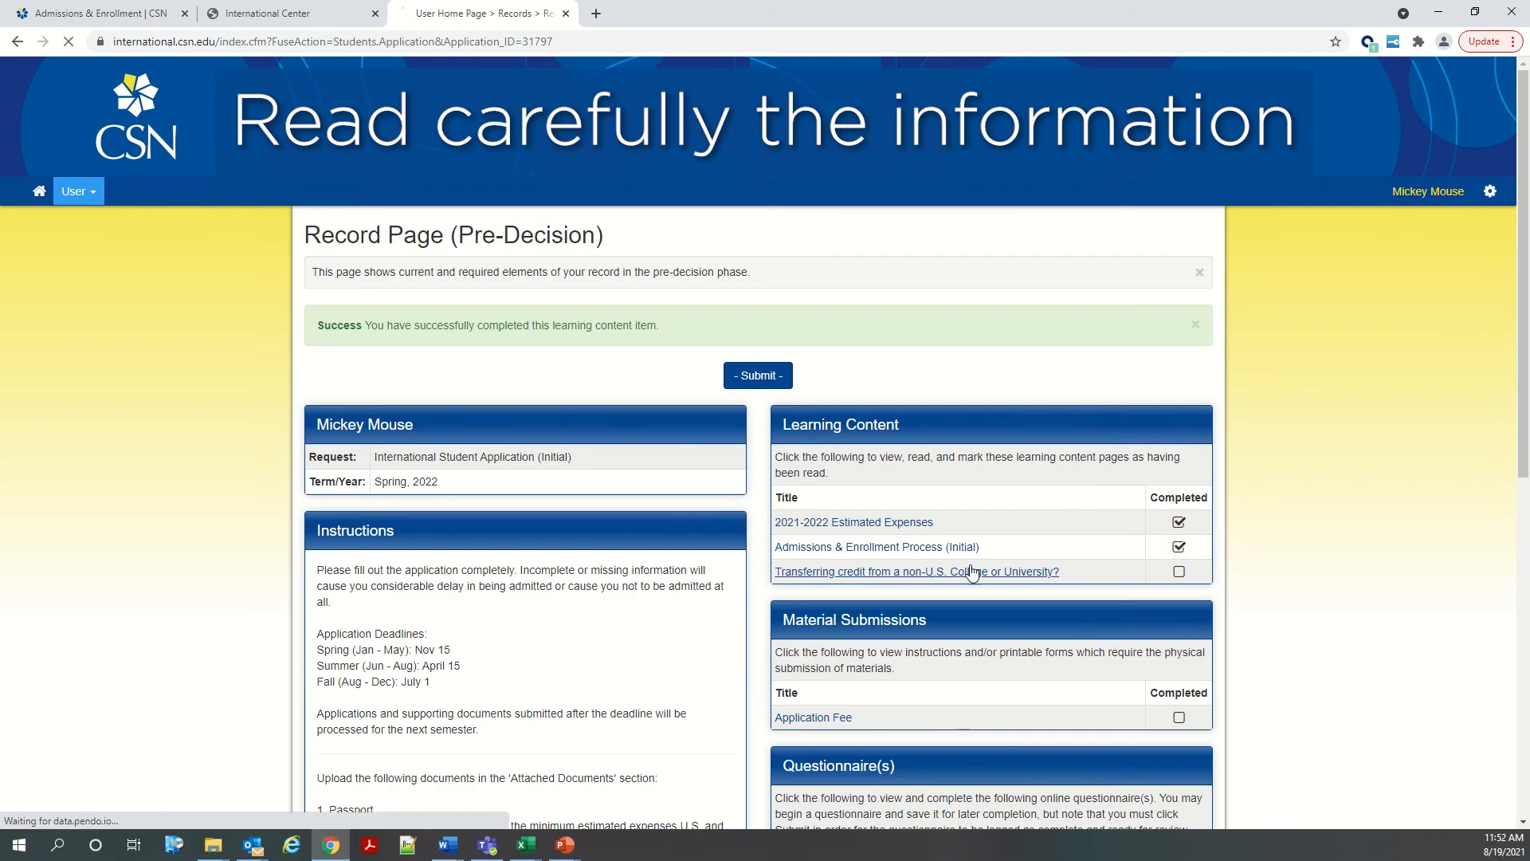
left_click(915, 570)
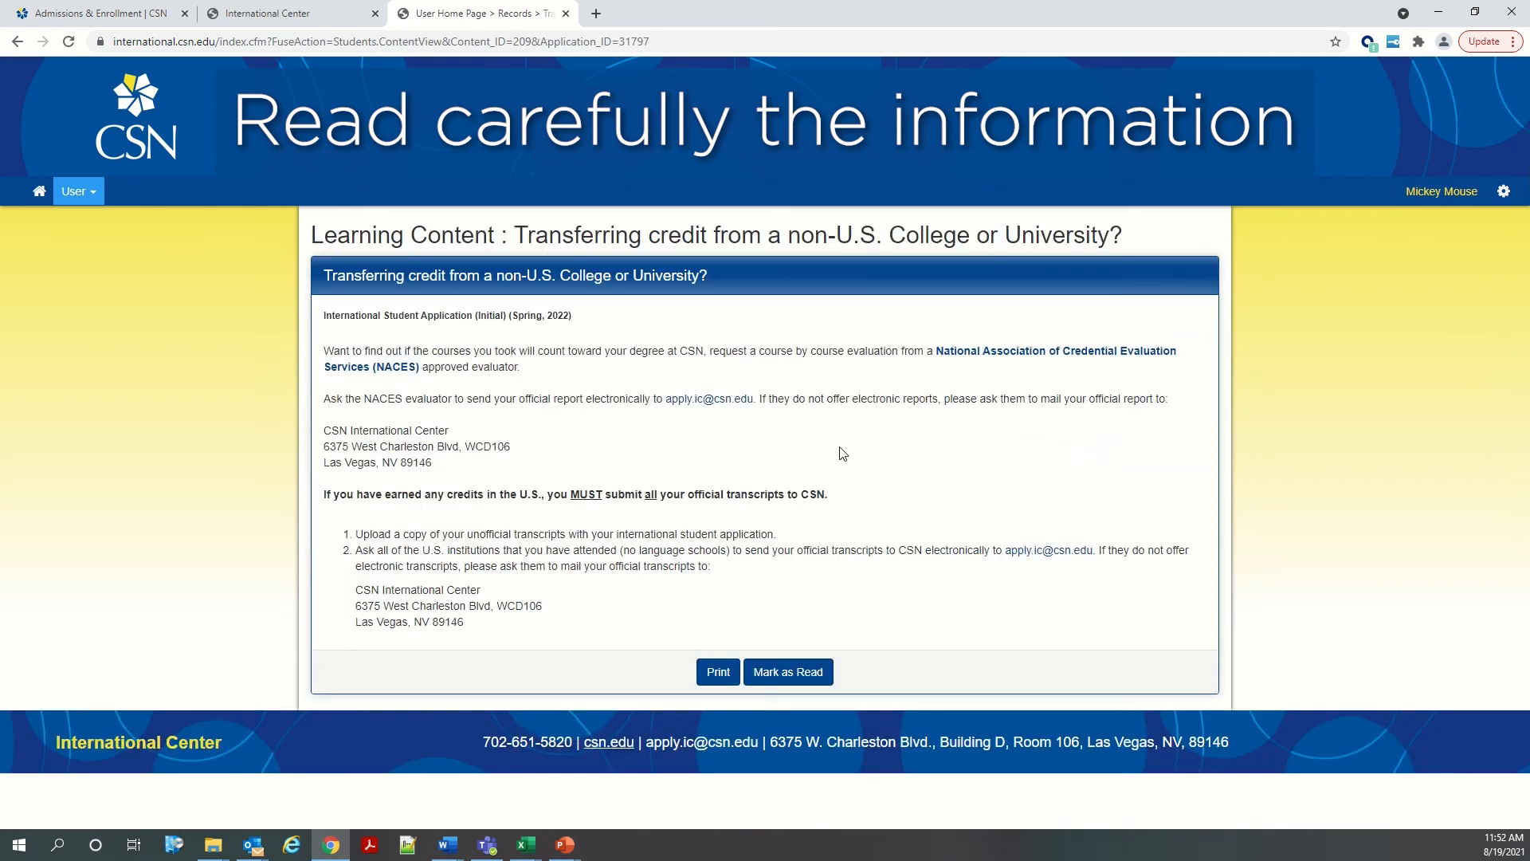
left_click(788, 671)
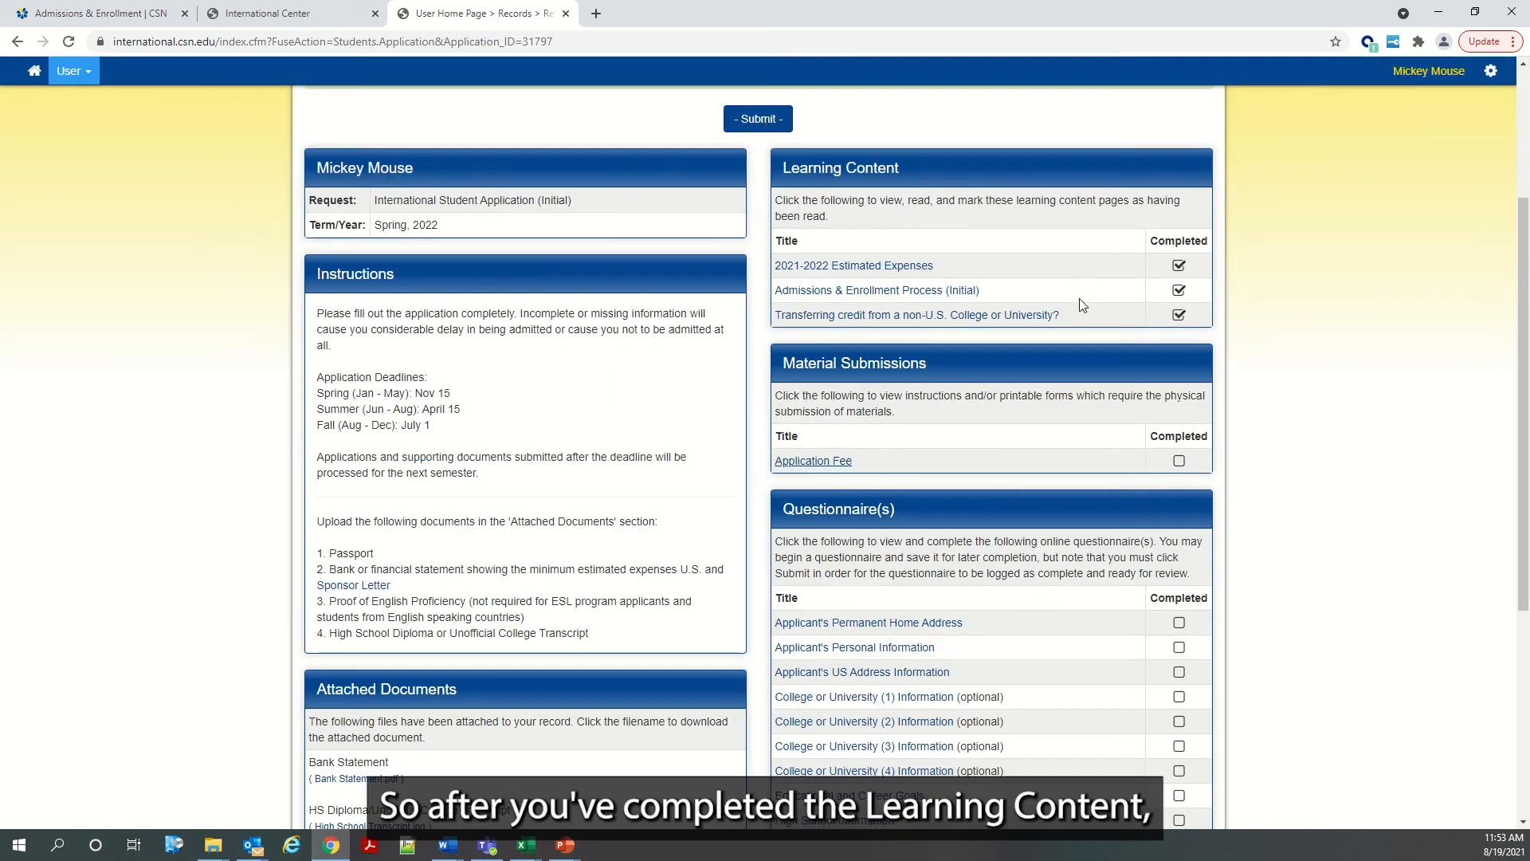
mouse_move(1148, 322)
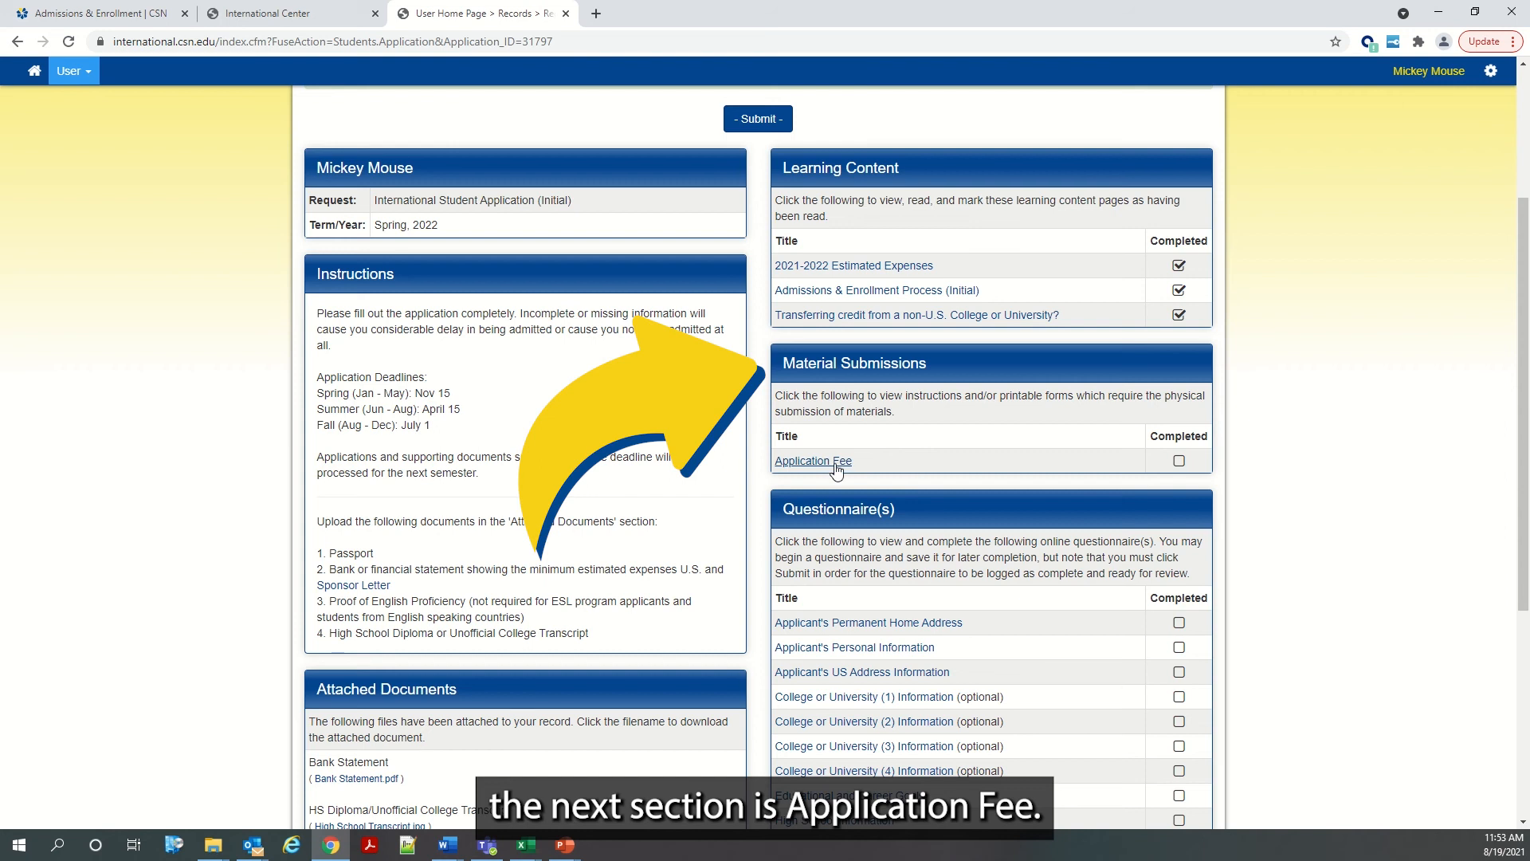
Step: Open the Application Fee material under Material Submissions
left_click(813, 461)
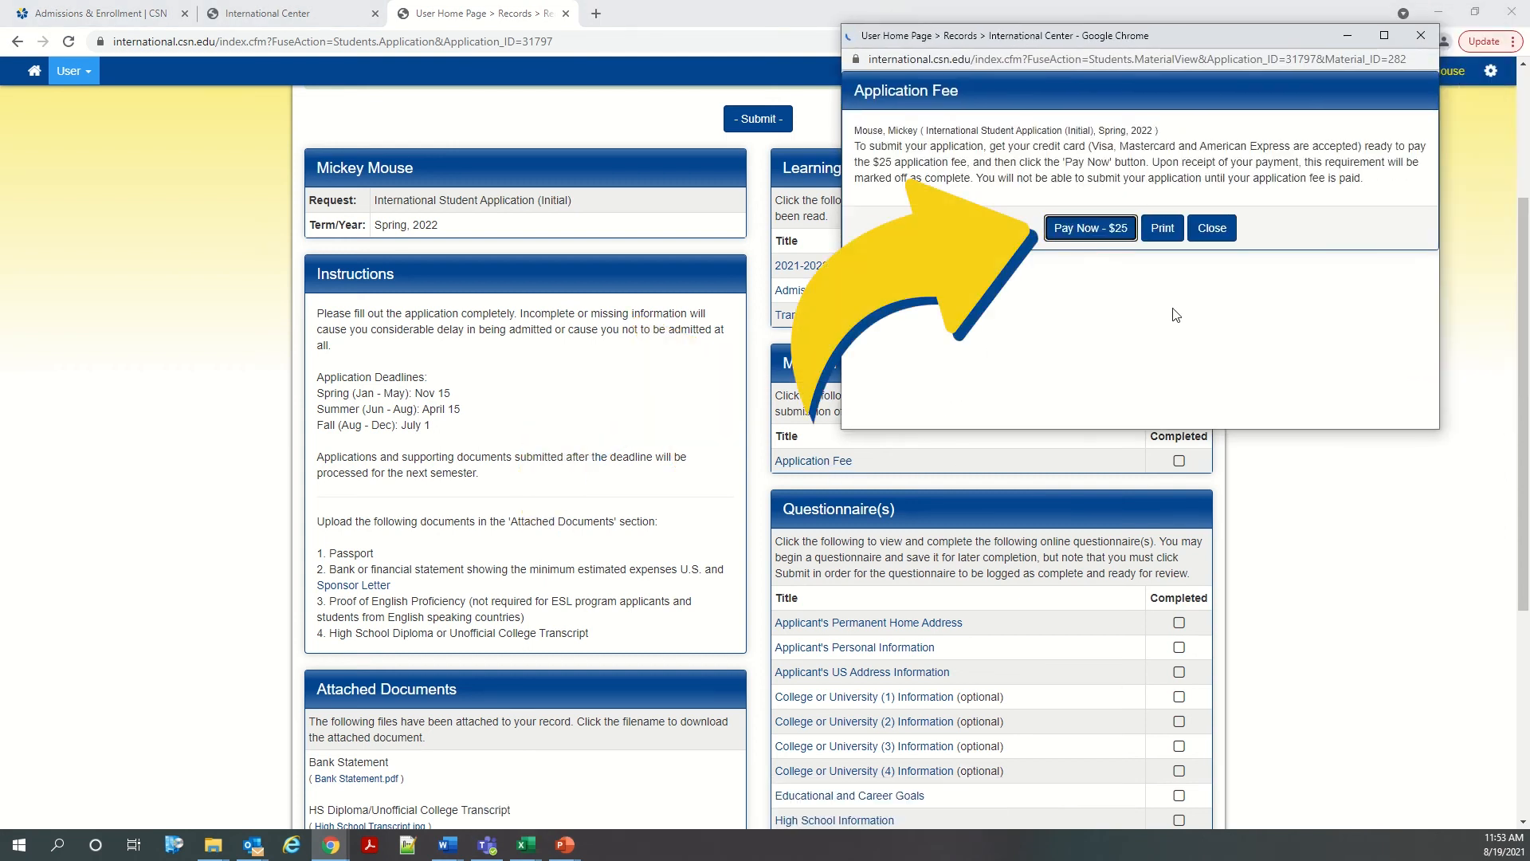
Step: Start the $25 fee payment and pass the robot check by answering the audio question
left_click(1090, 227)
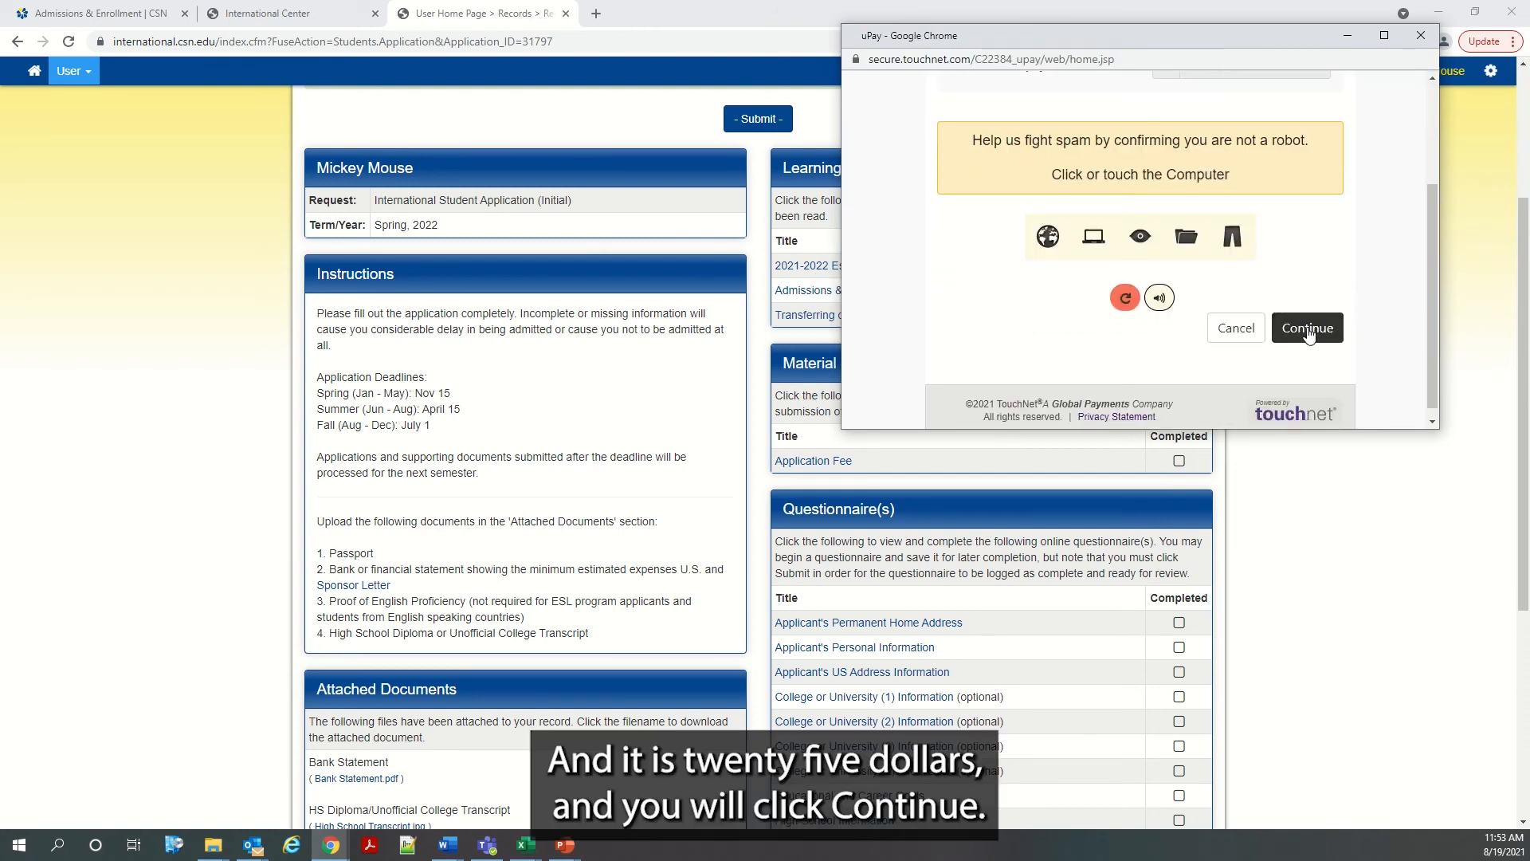
left_click(1306, 327)
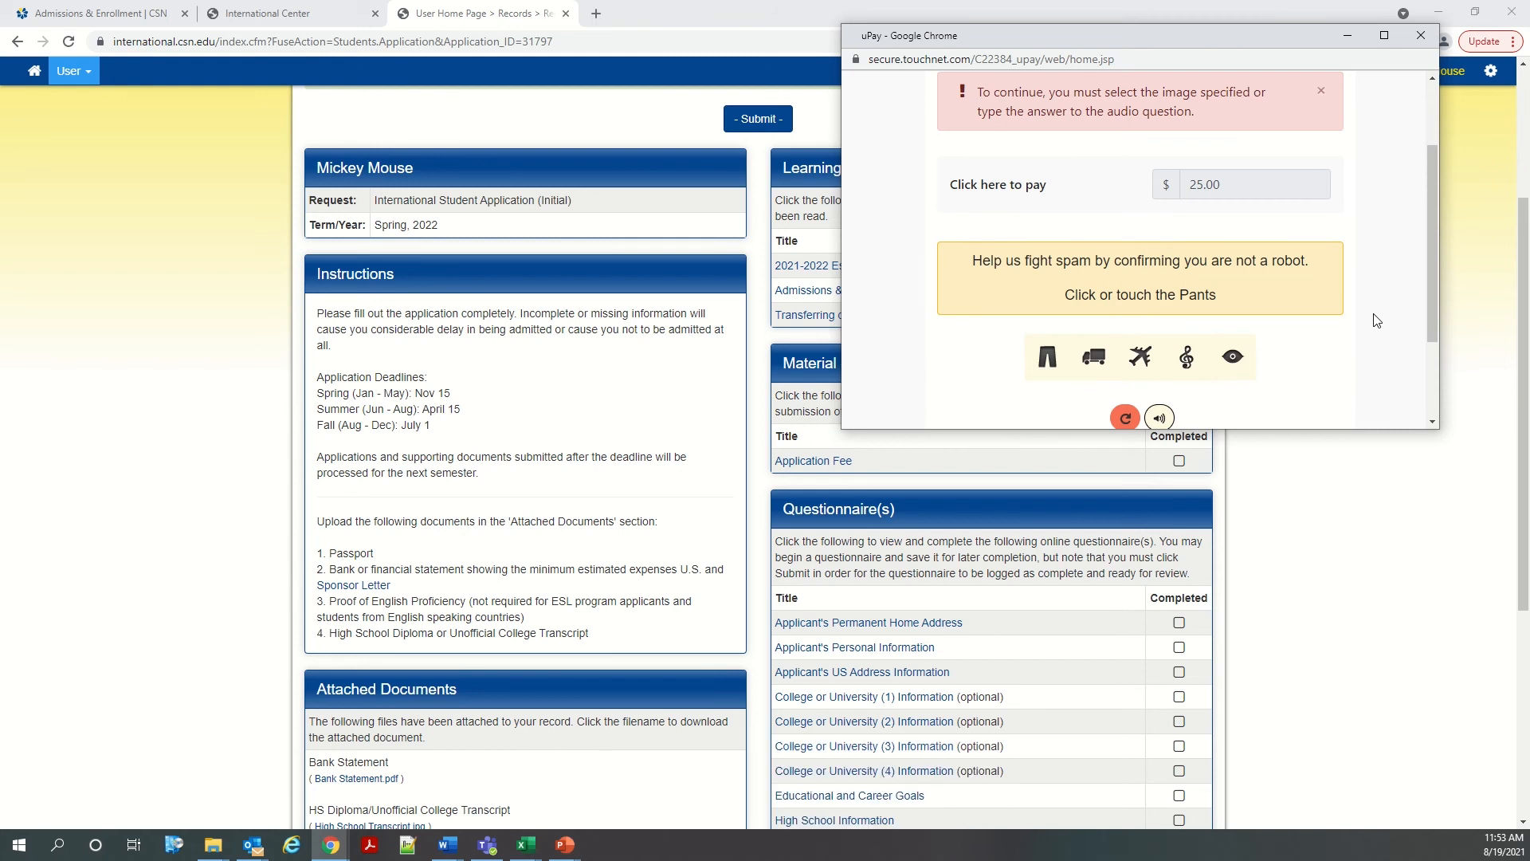
mouse_move(1213, 177)
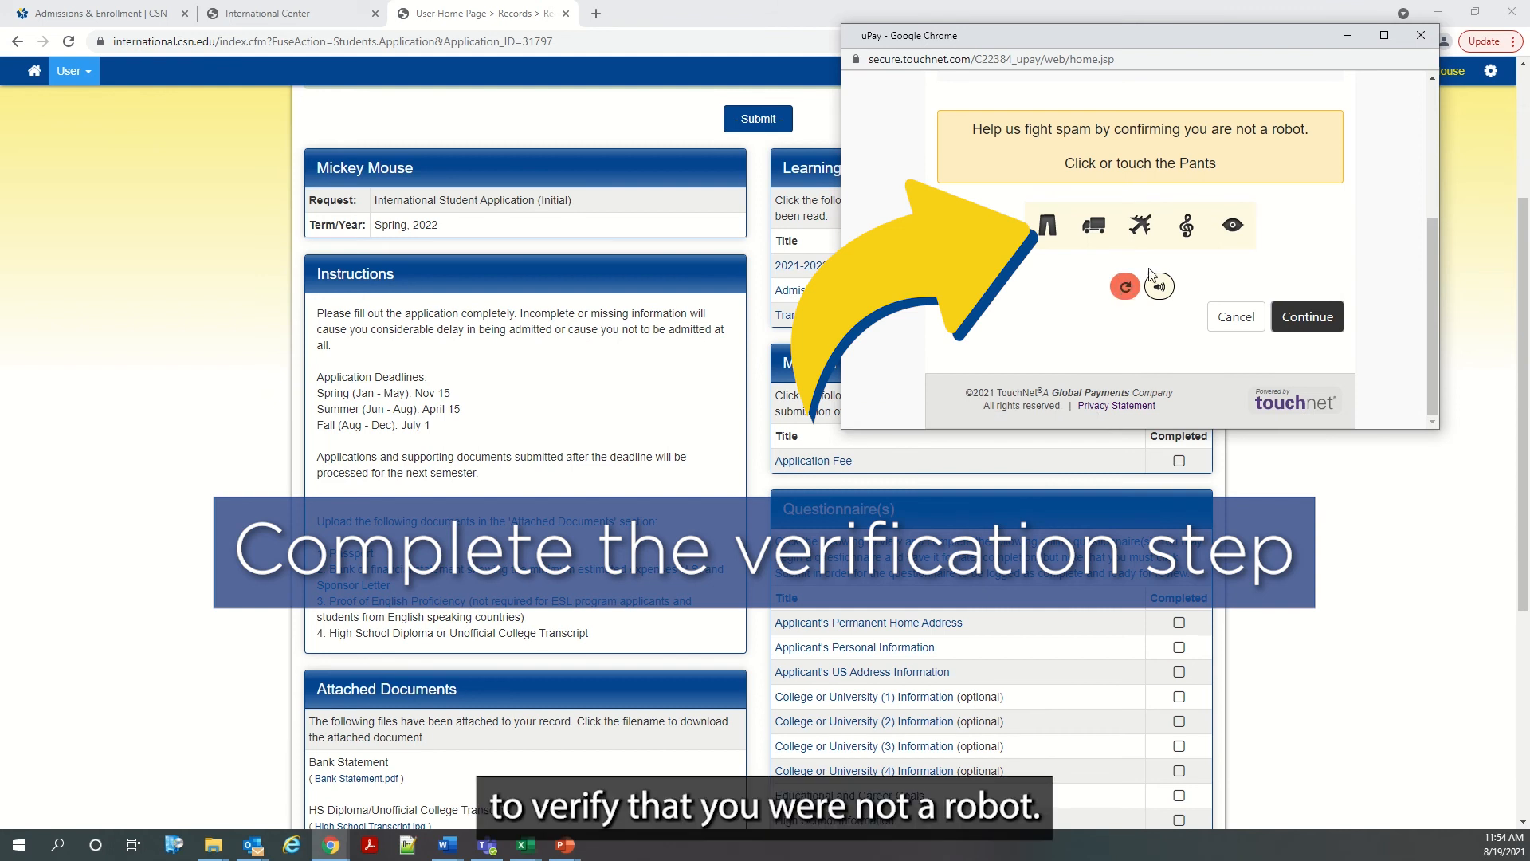
left_click(1160, 285)
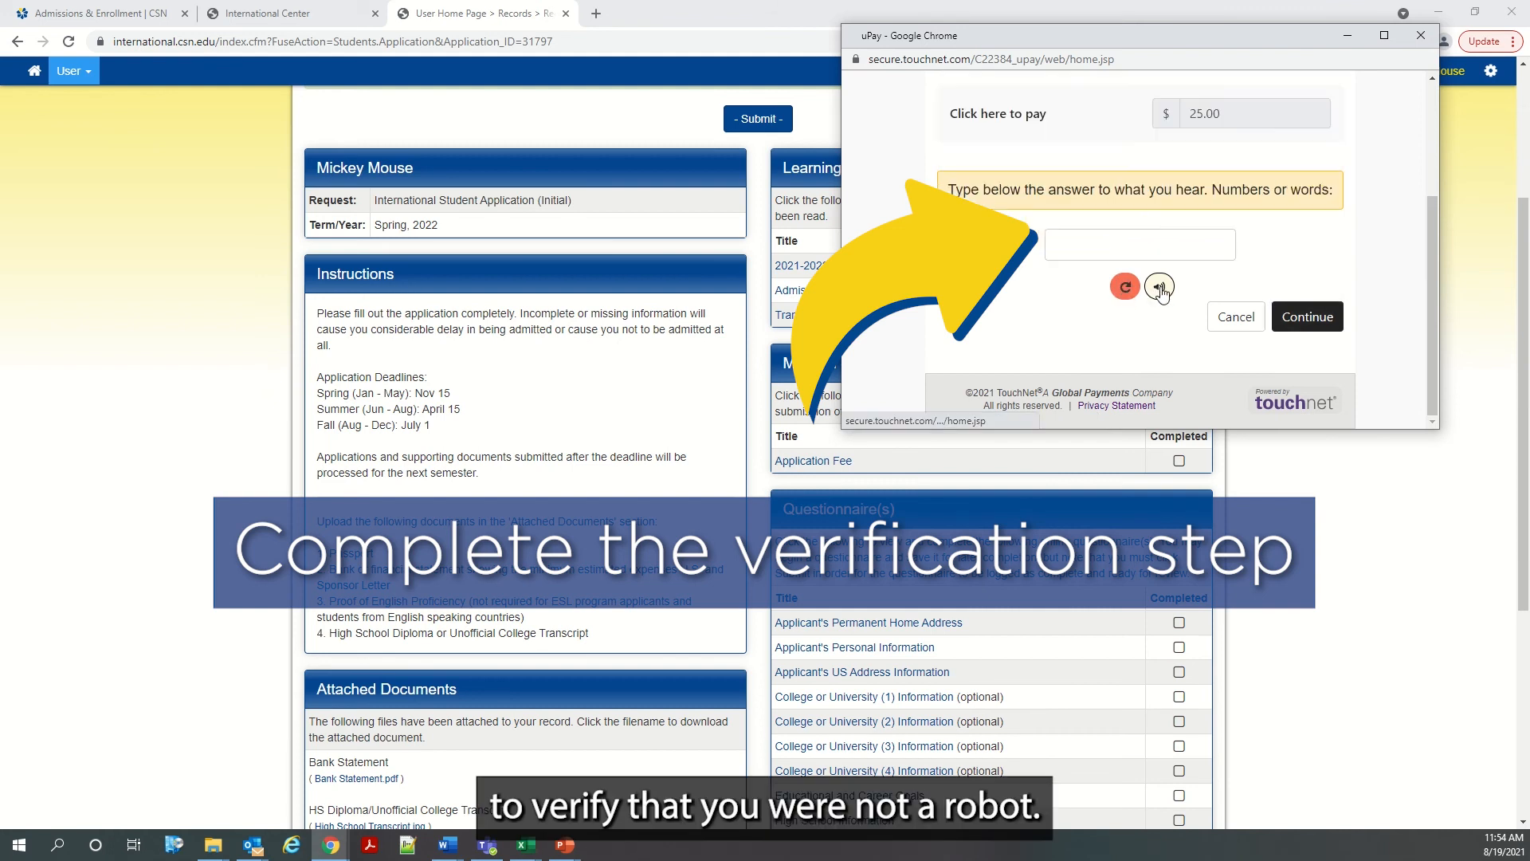
left_click(1159, 286)
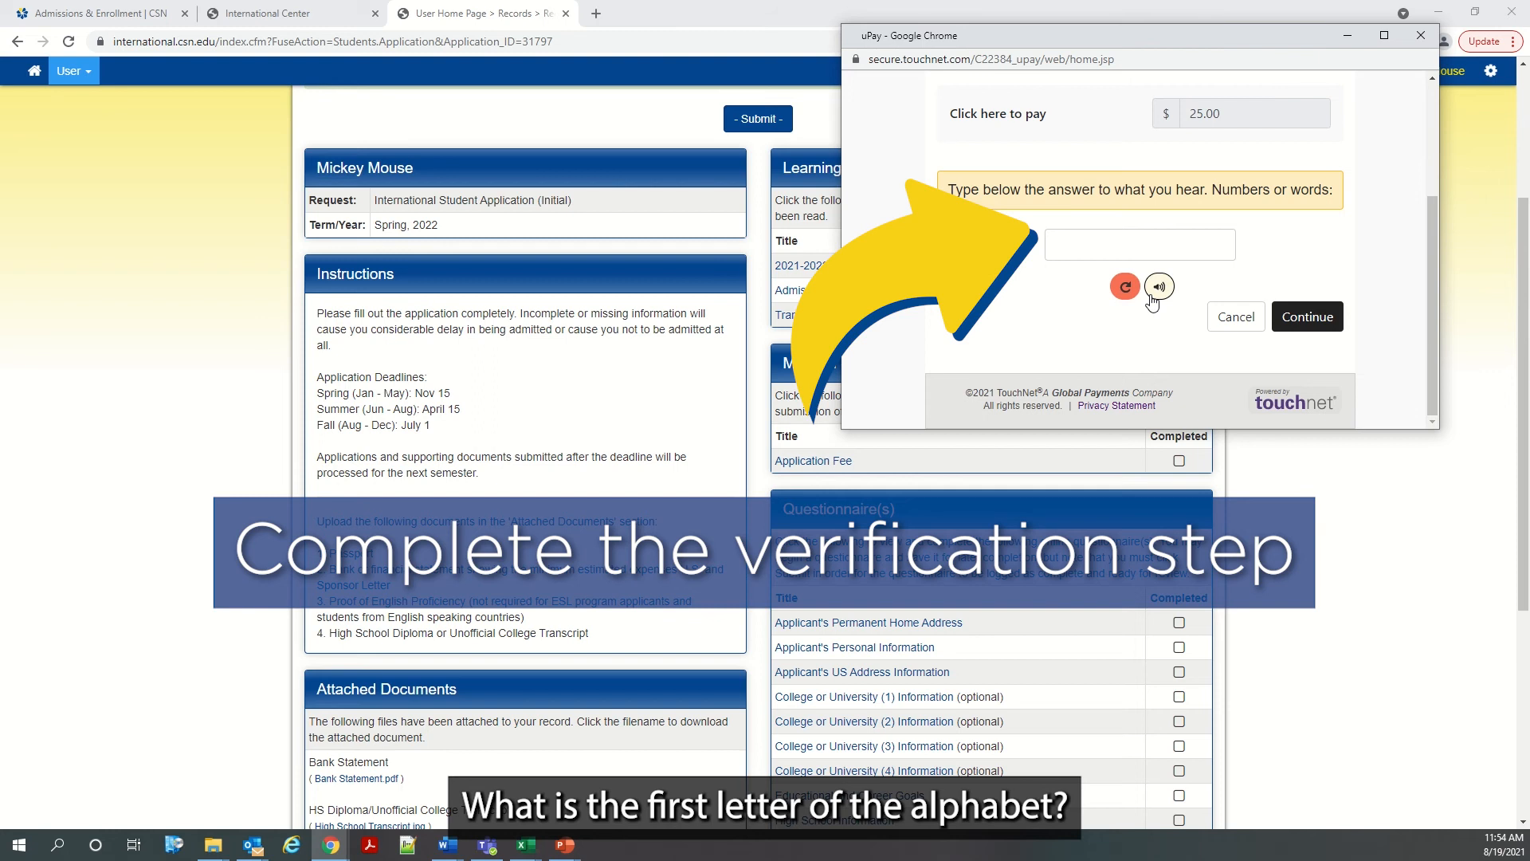
left_click(1139, 243)
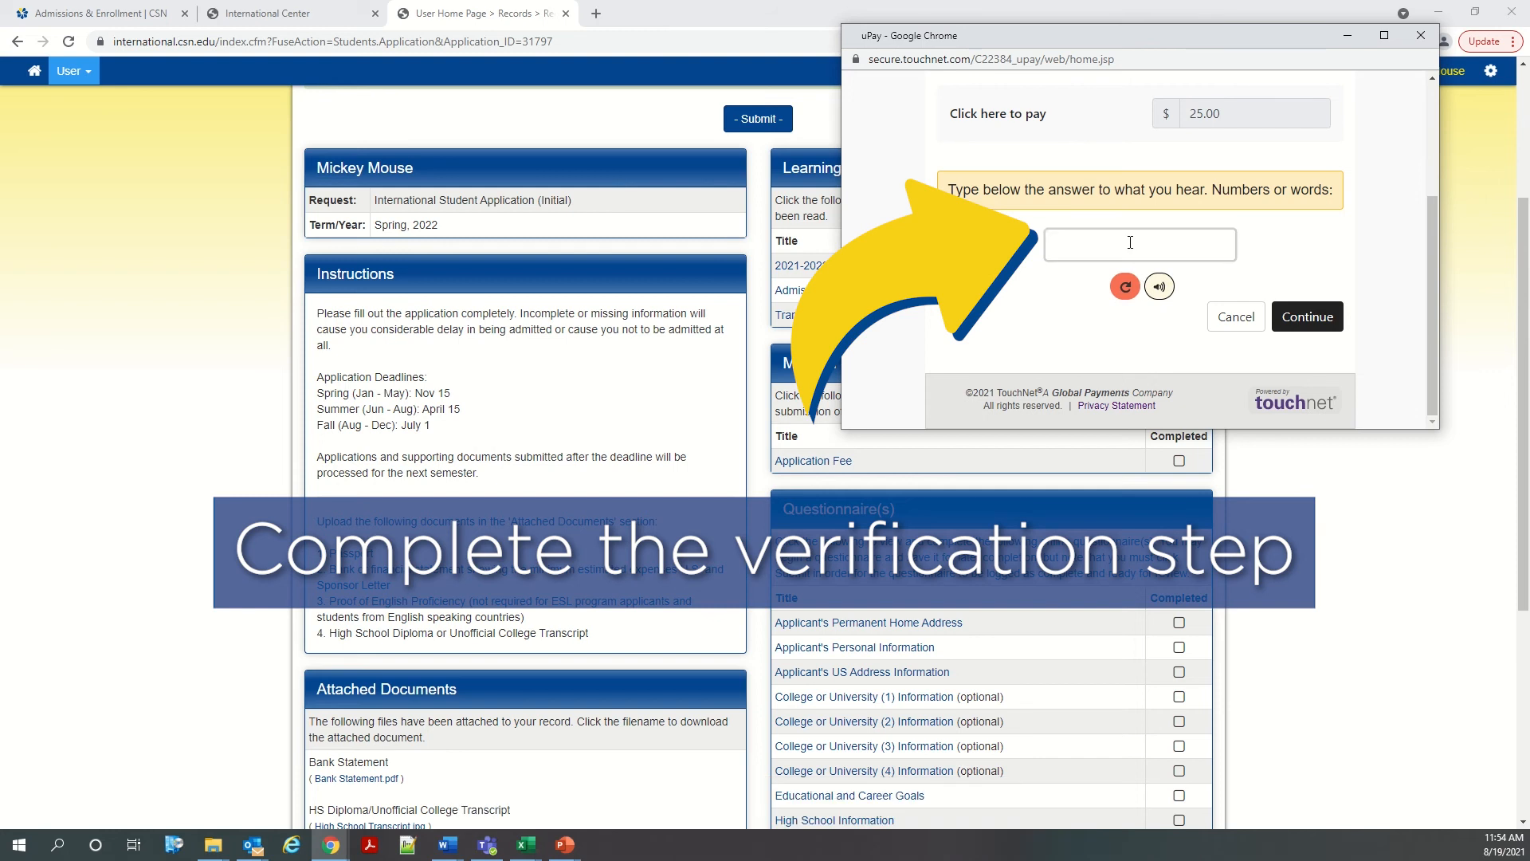
type("A")
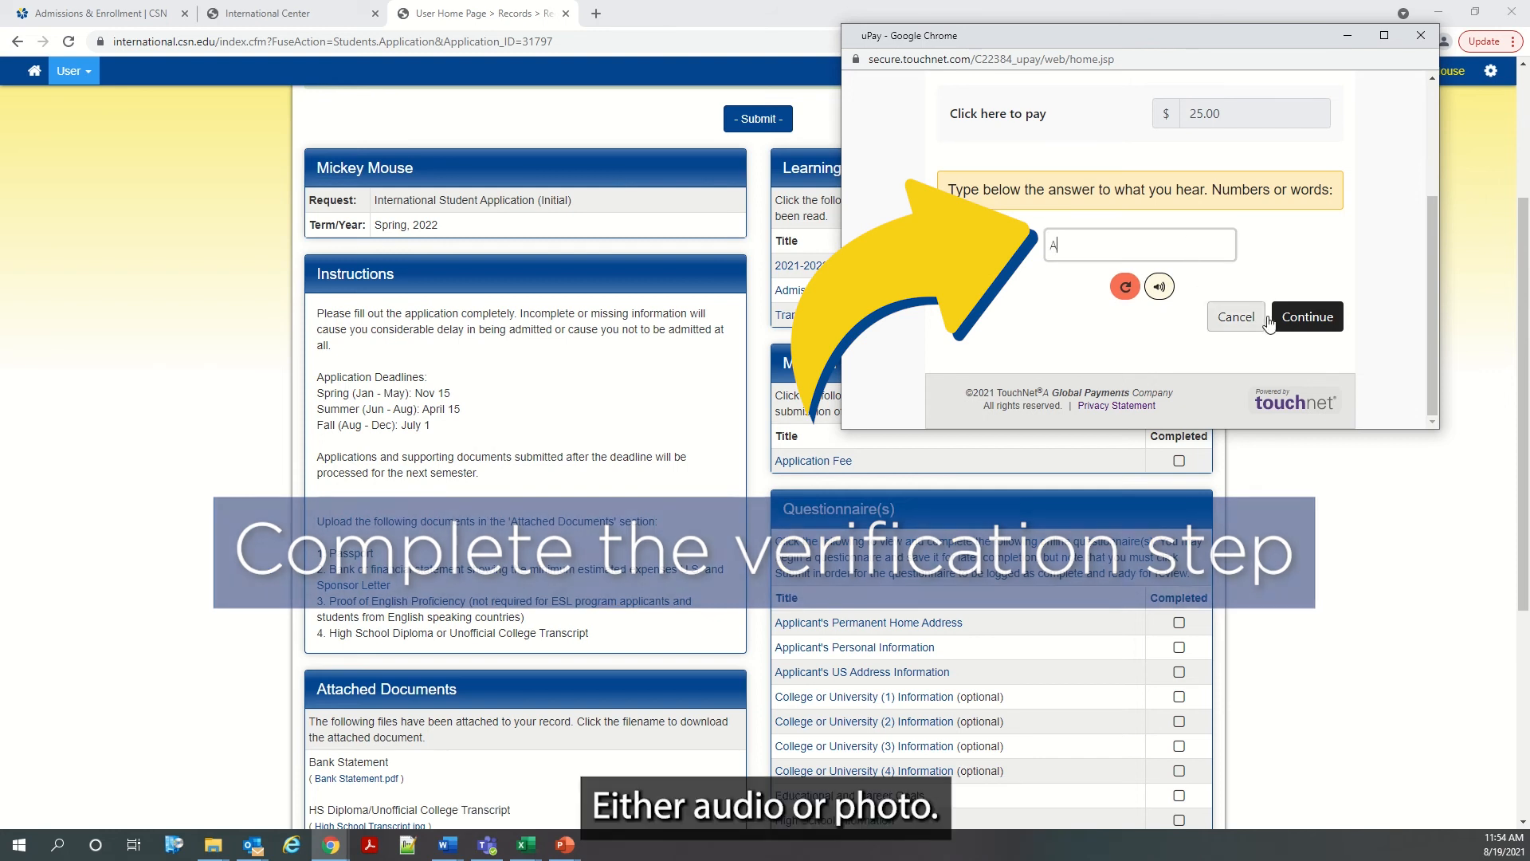
left_click(1307, 317)
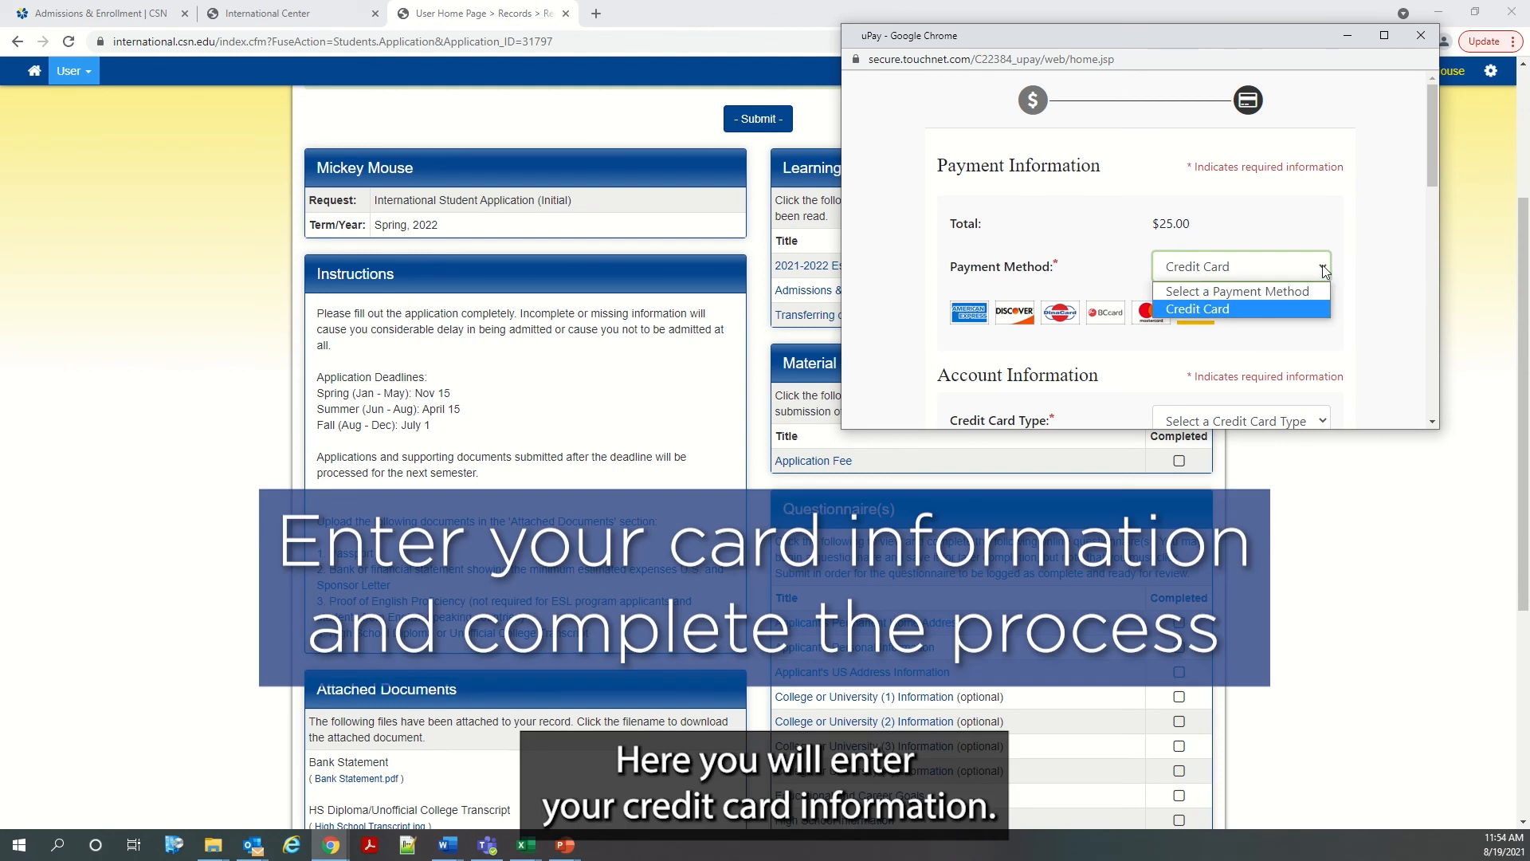
Step: Choose Credit Card as payment method and look over the card and billing fields without paying
left_click(1197, 308)
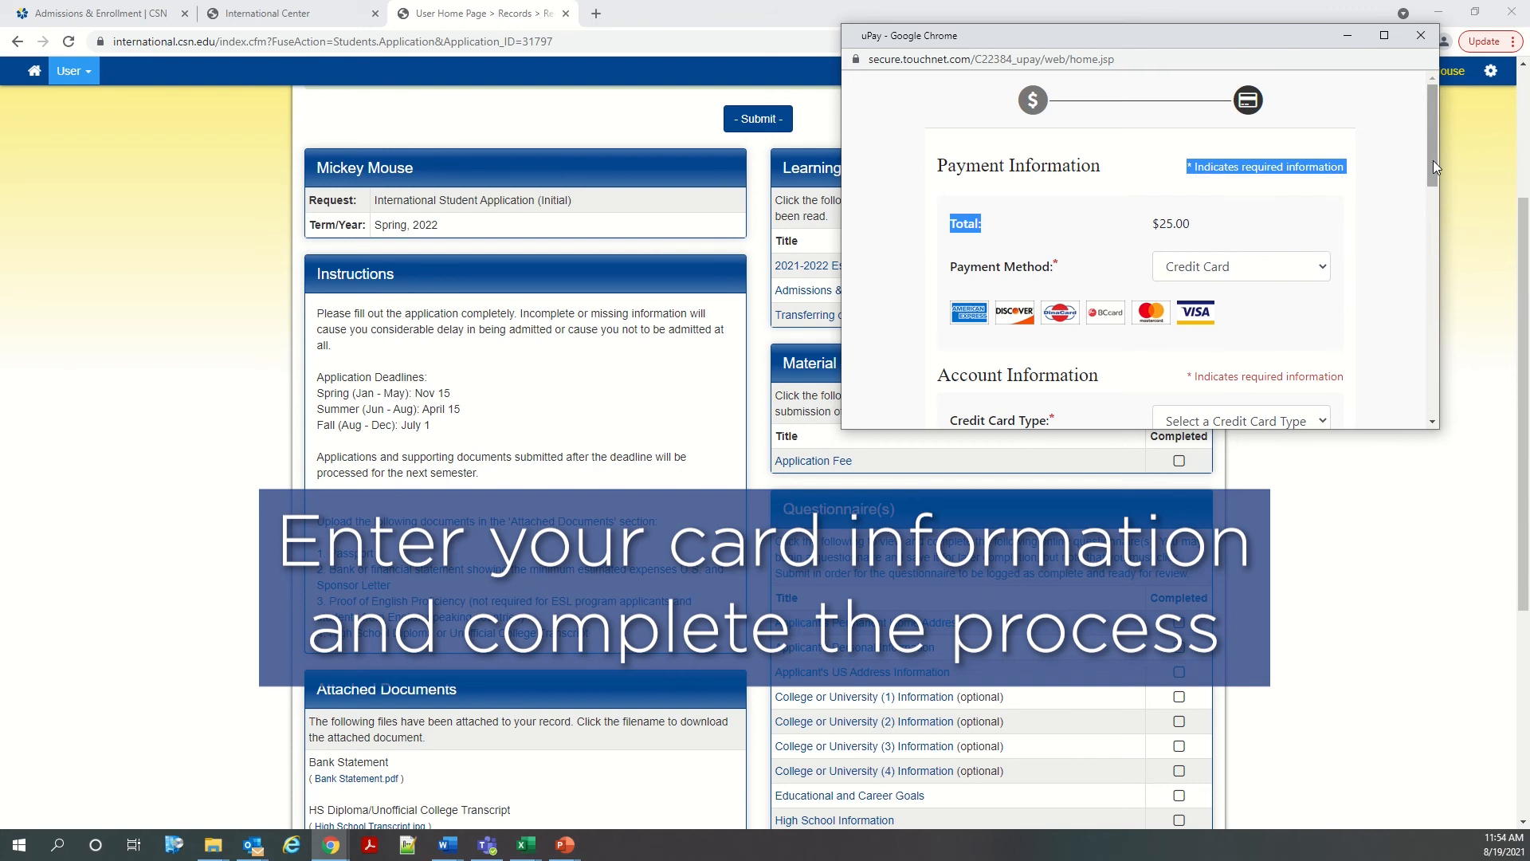
scroll("down", 3)
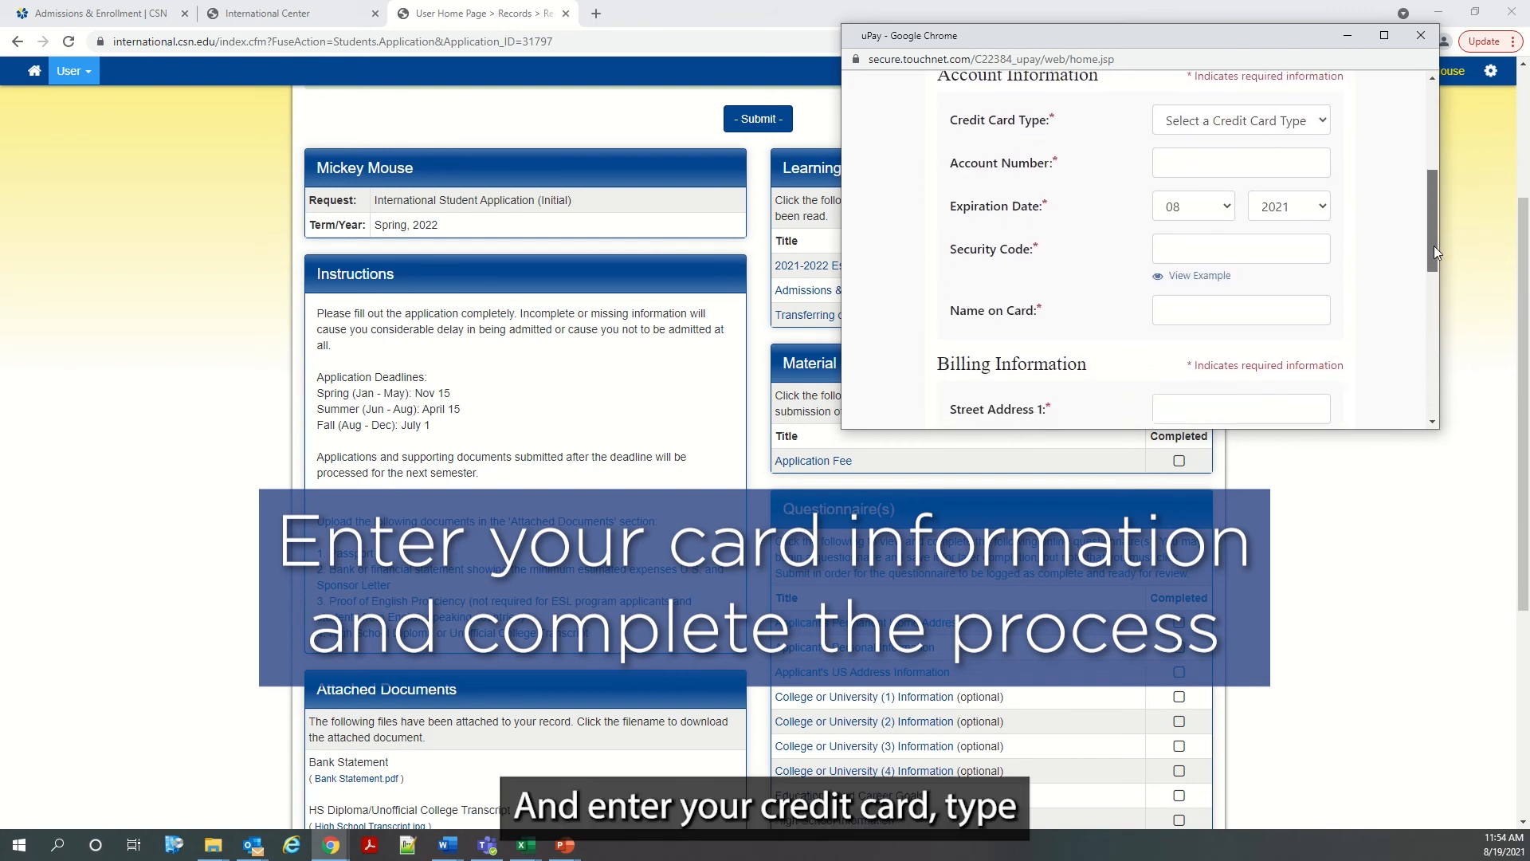
scroll("down", 3)
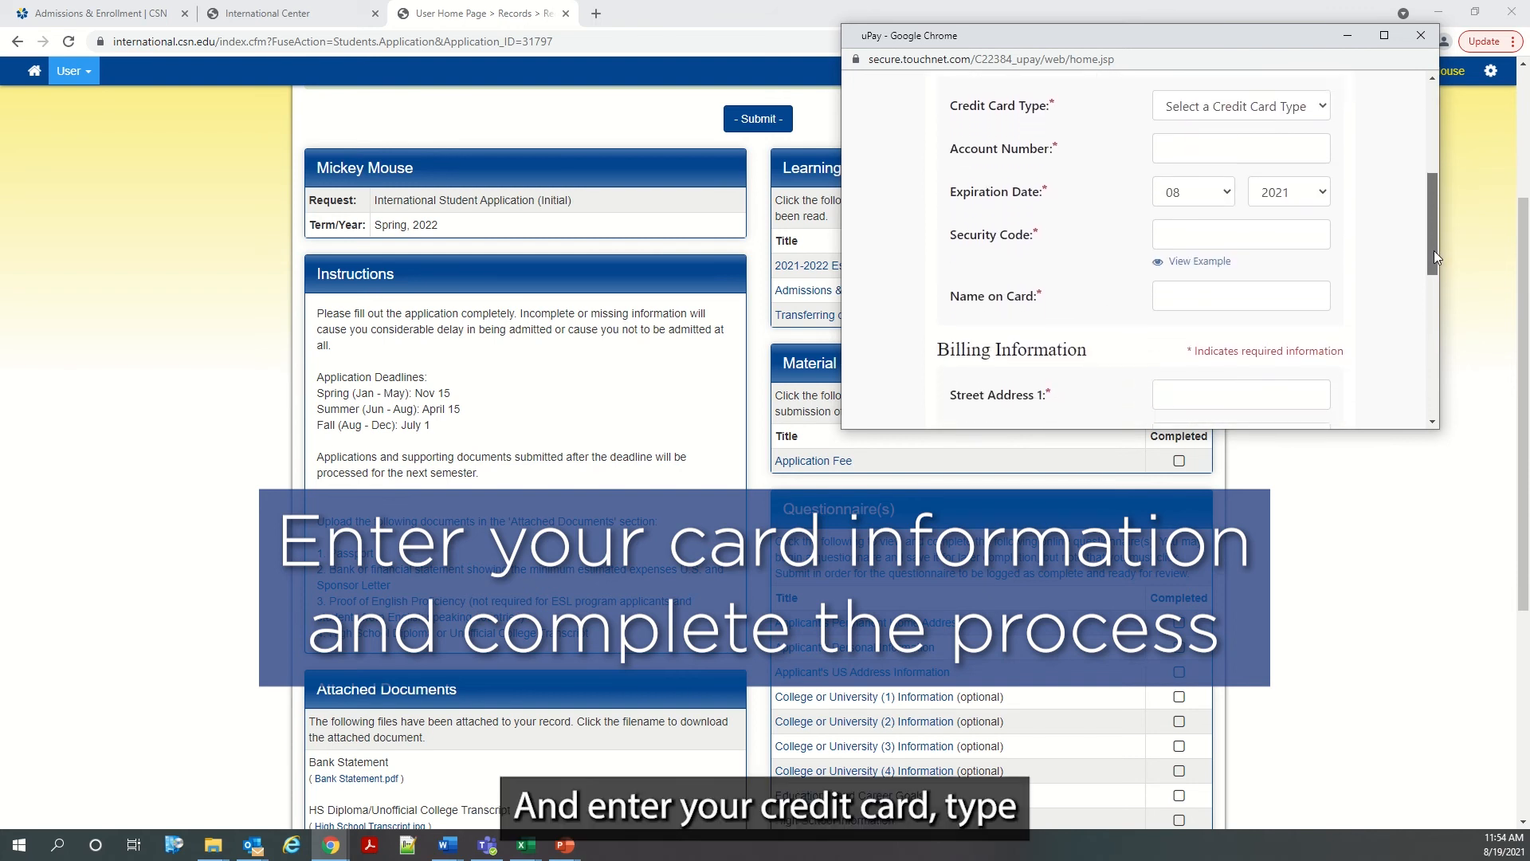
scroll("down", 3)
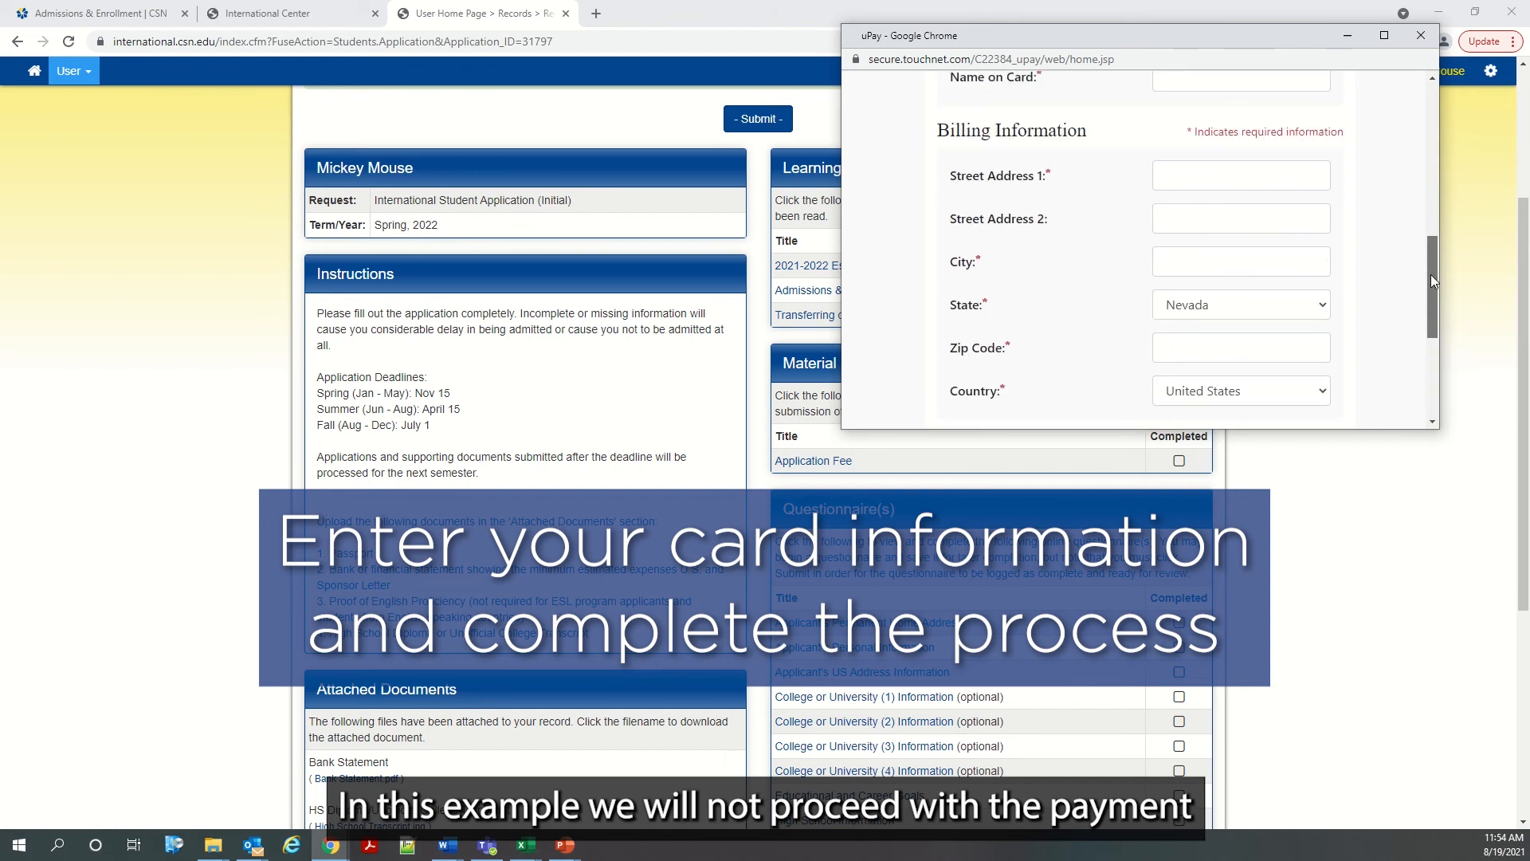
scroll("up", 3)
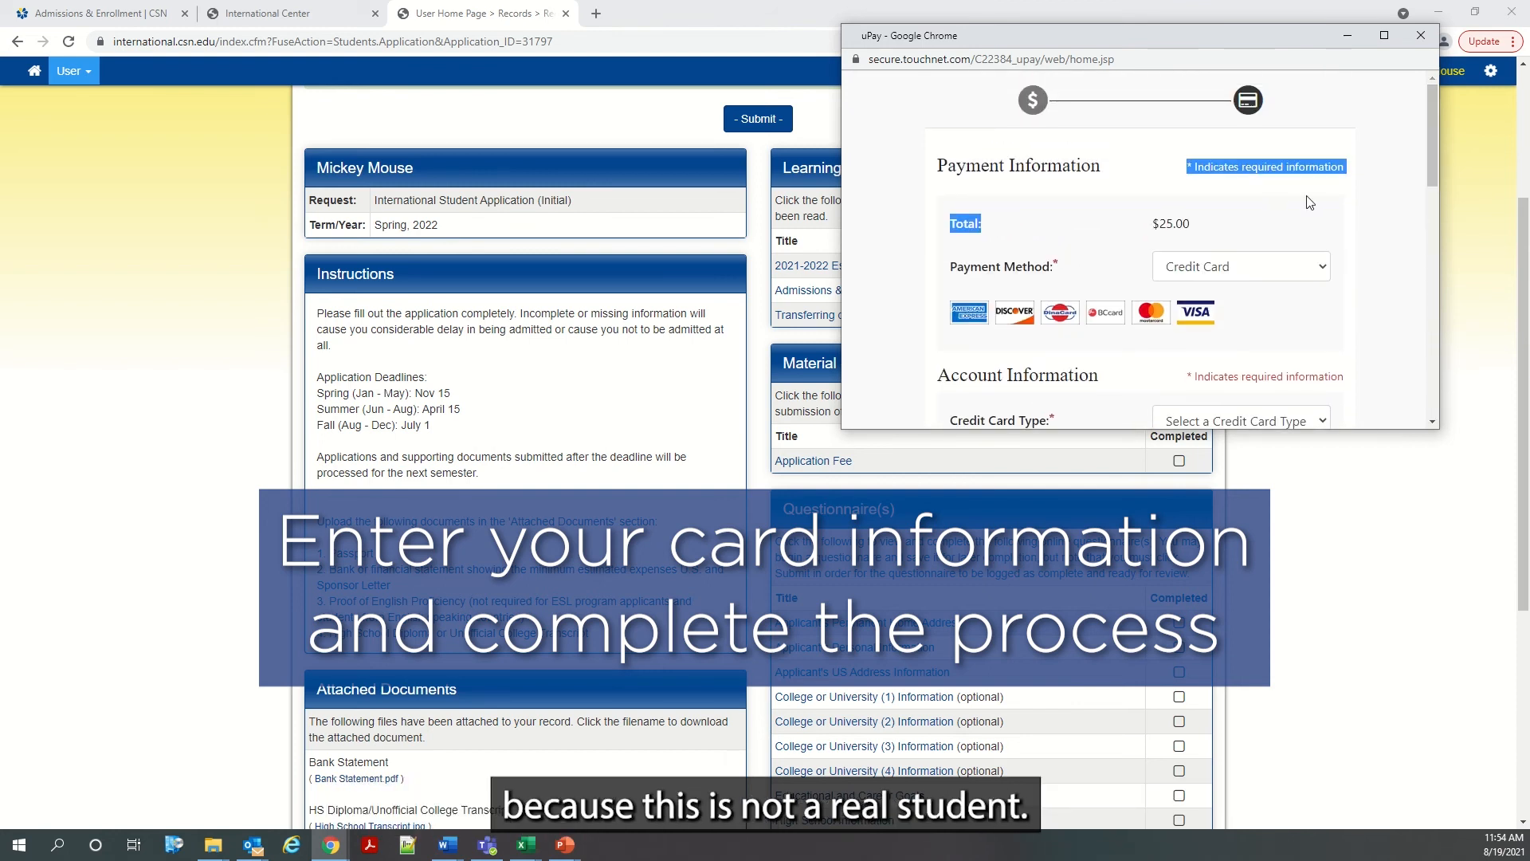
scroll("down", 3)
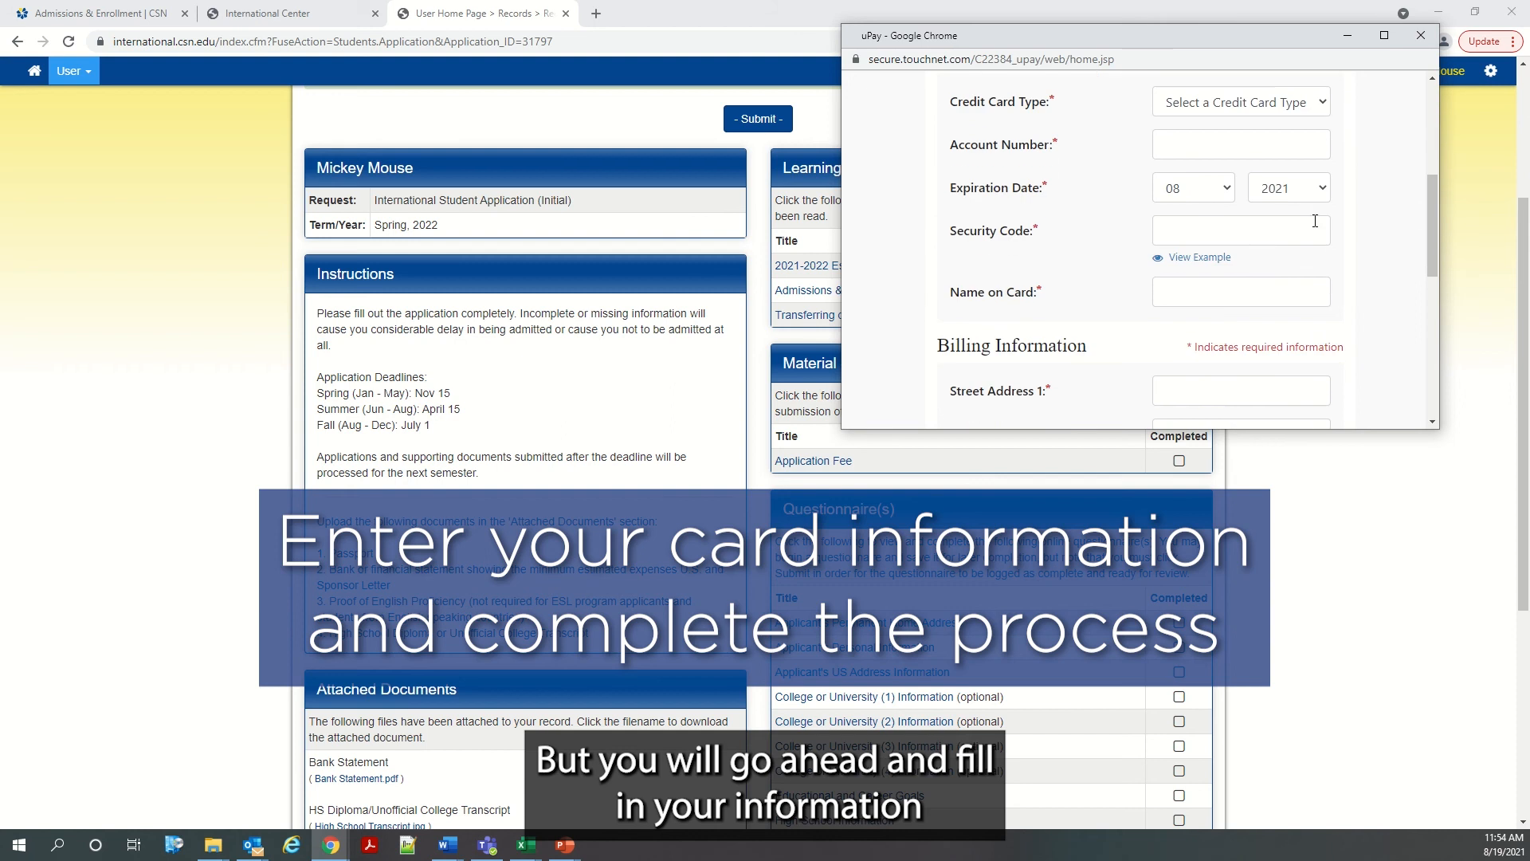
scroll("down", 3)
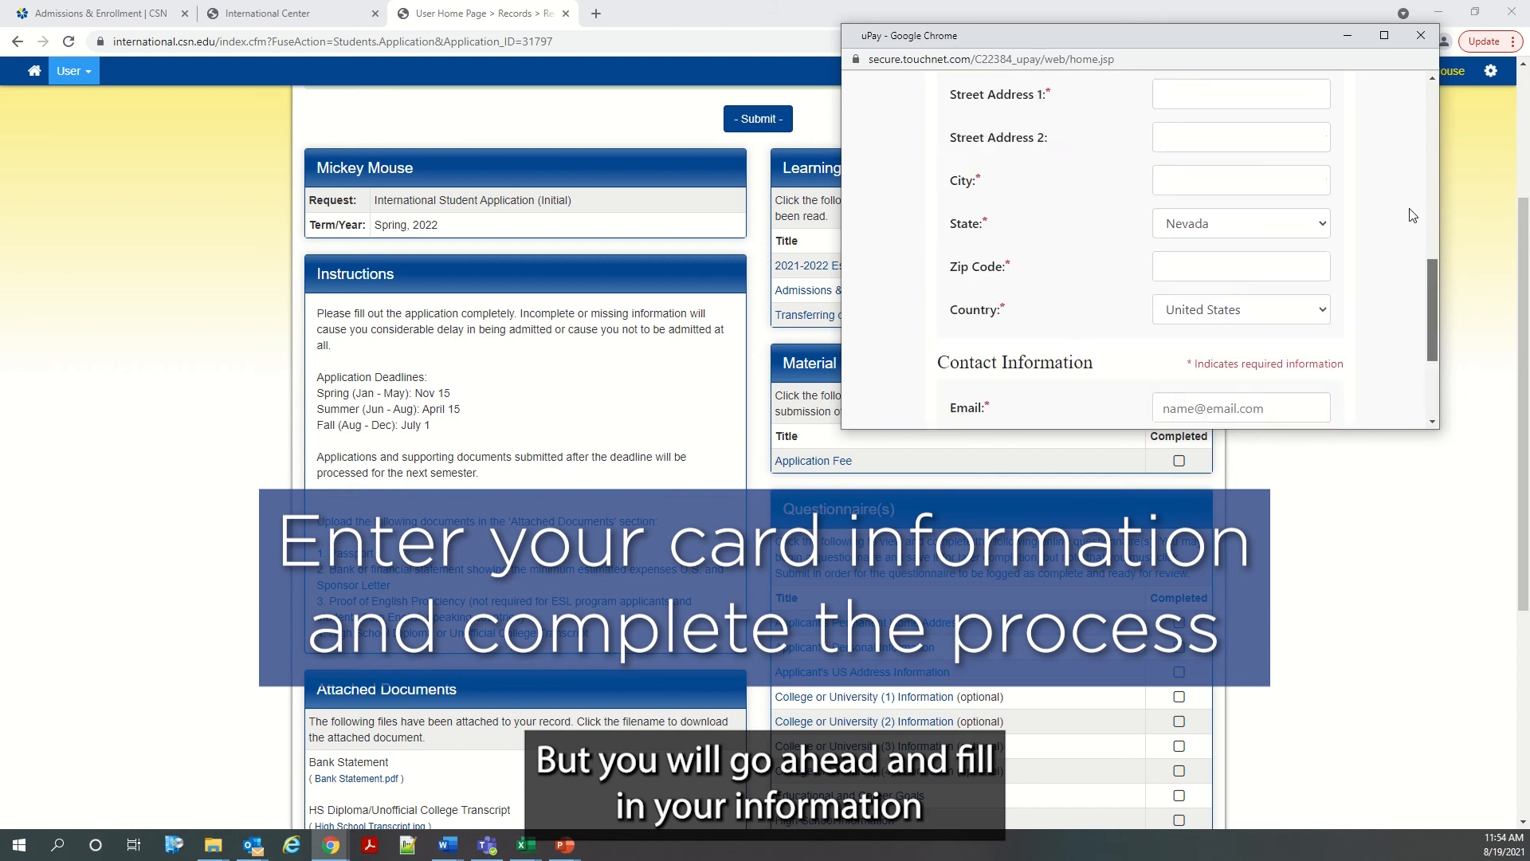
left_click(1420, 35)
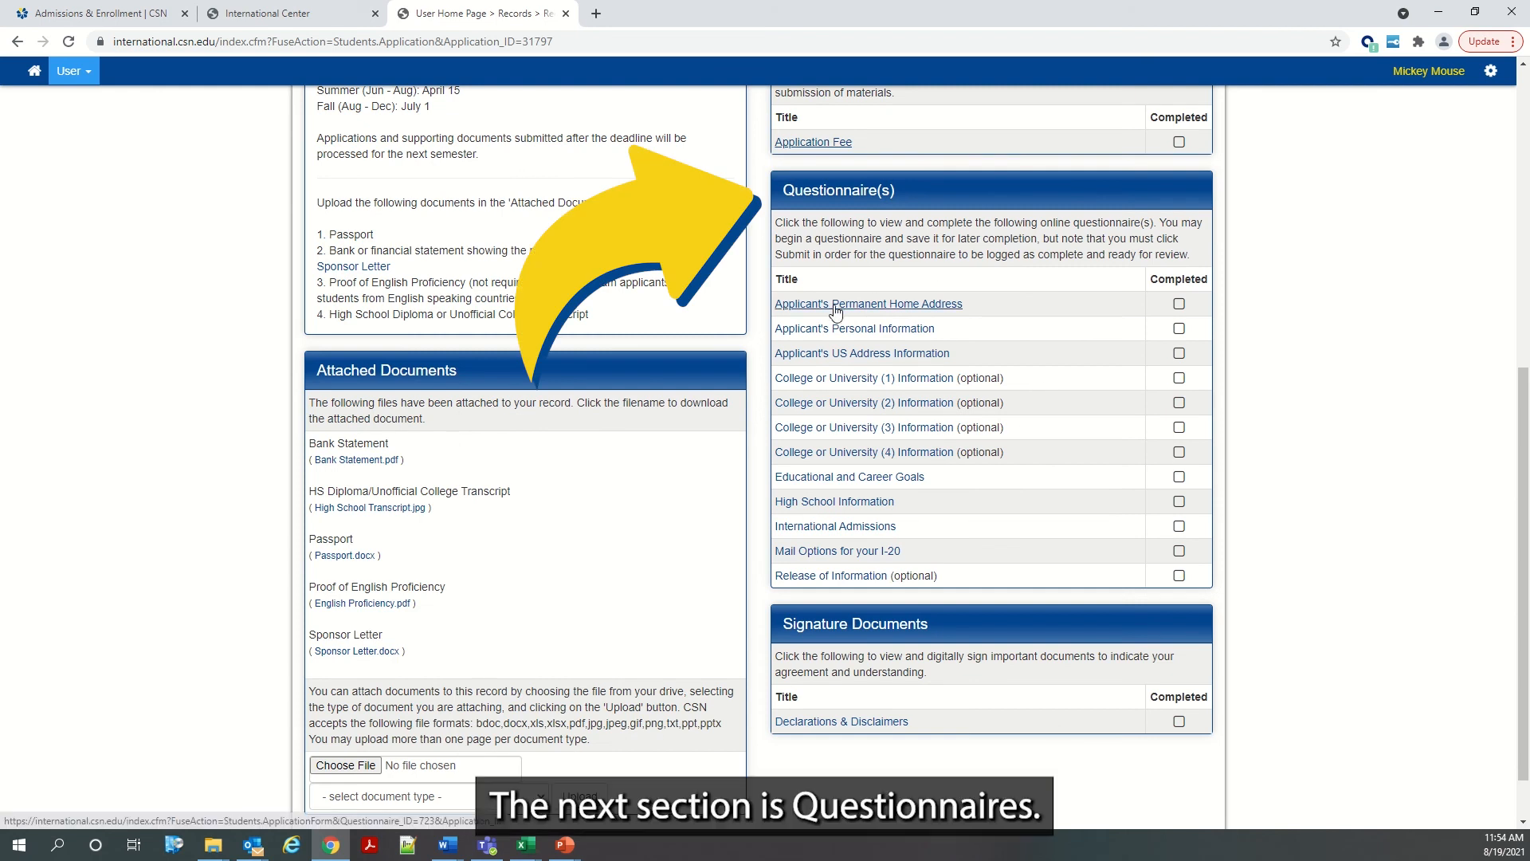
mouse_move(876, 310)
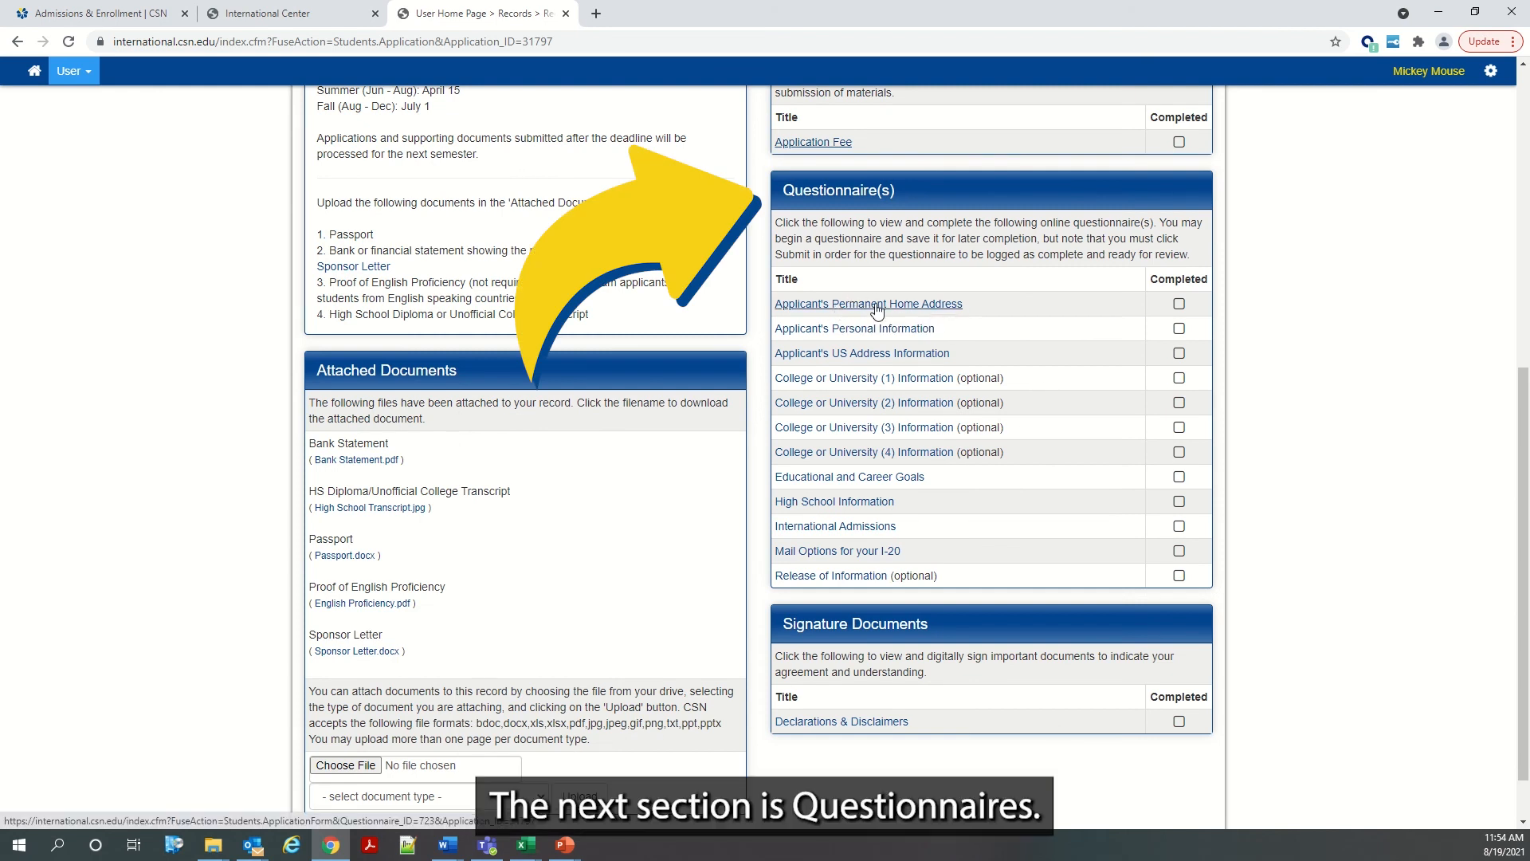
Step: Autofill the Permanent Home Address questionnaire with the saved 12-12 Pretend St, Tokyo address and submit
left_click(867, 303)
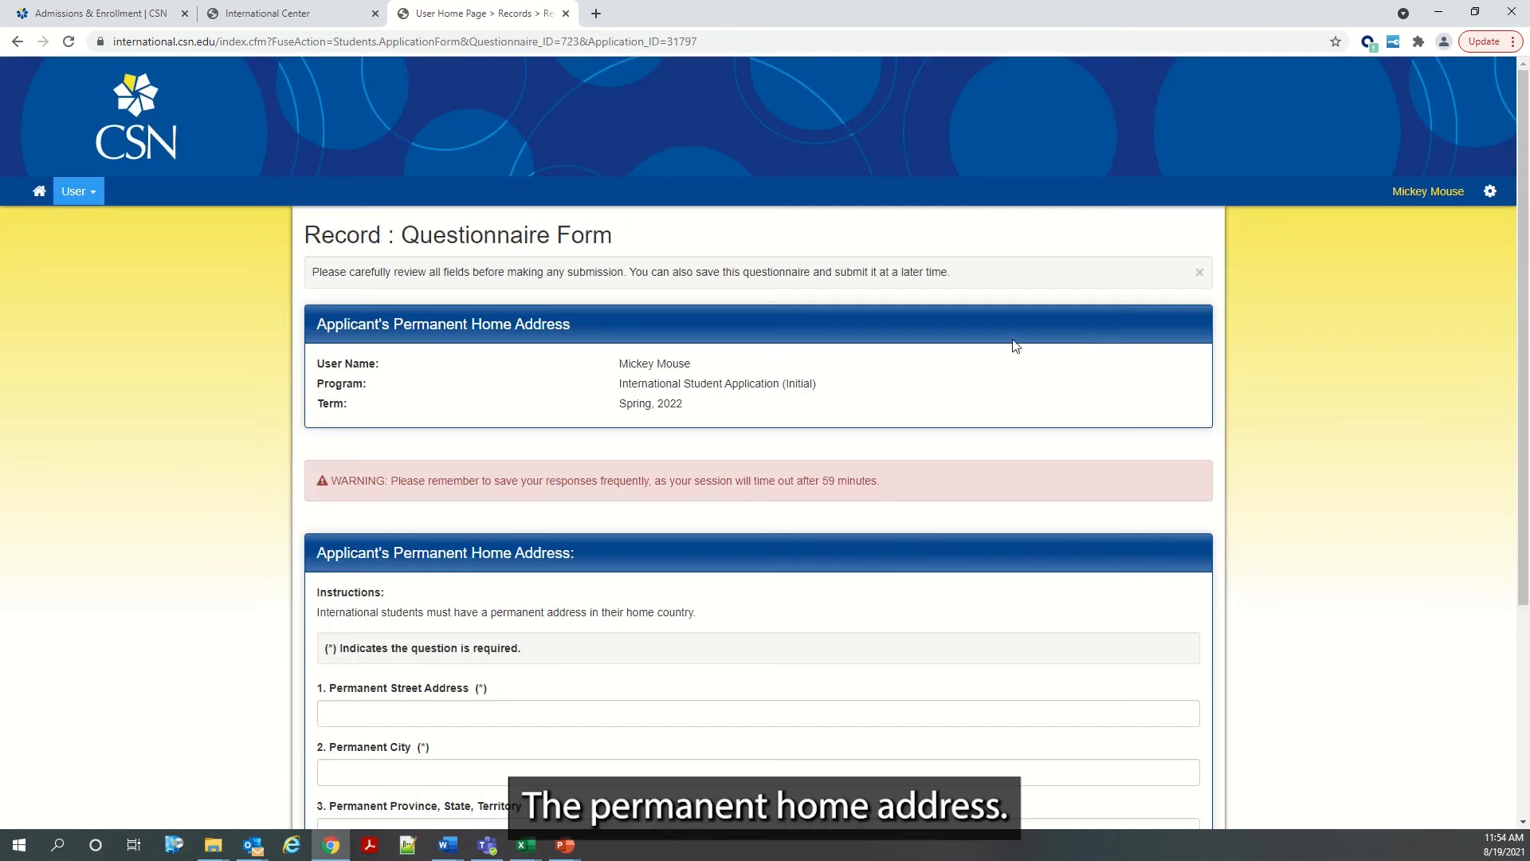
scroll("down", 3)
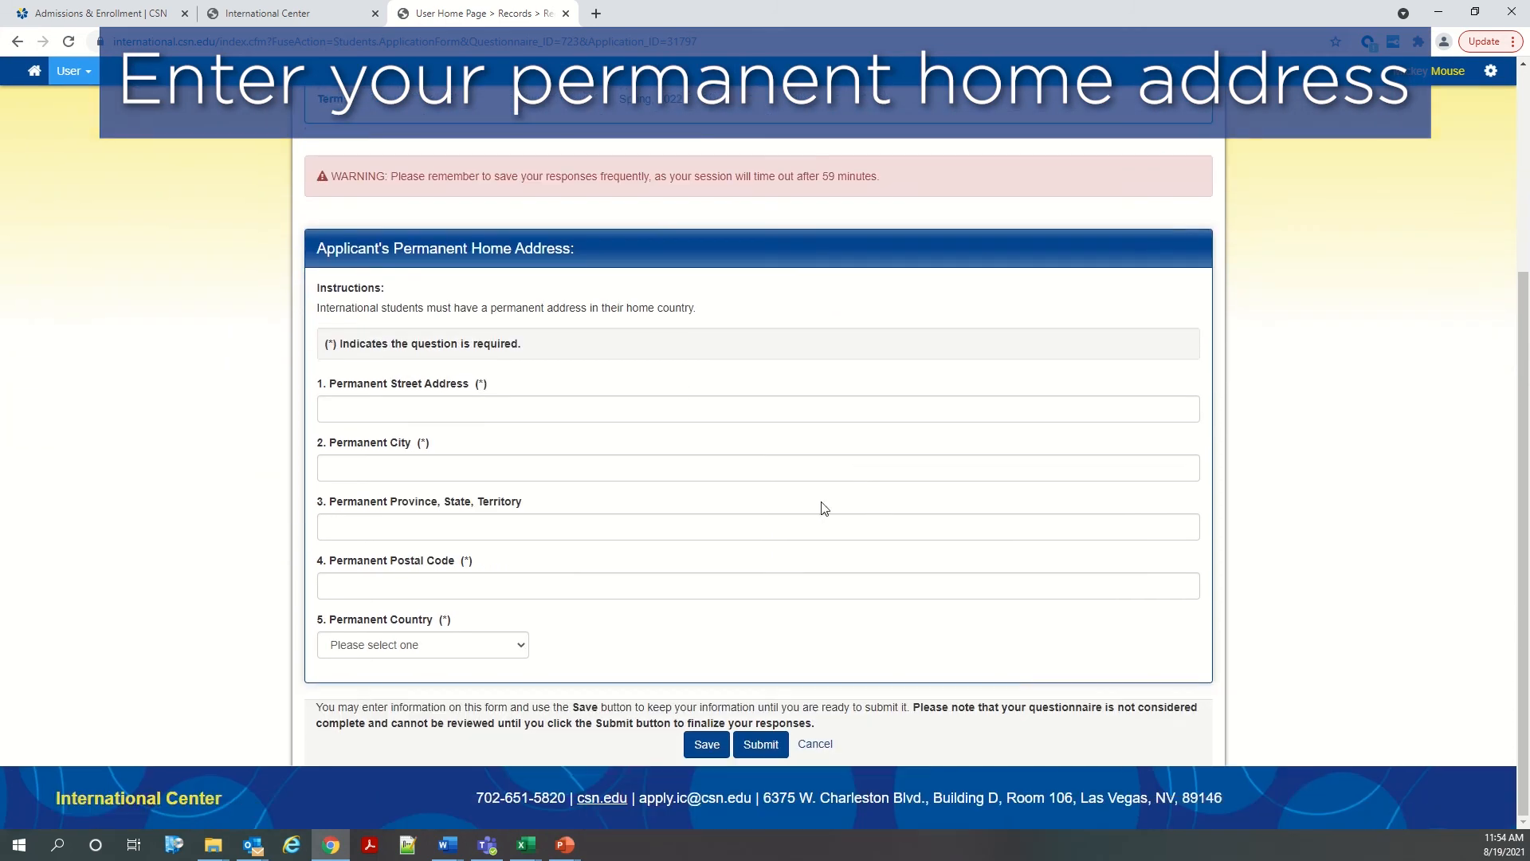
left_click(757, 408)
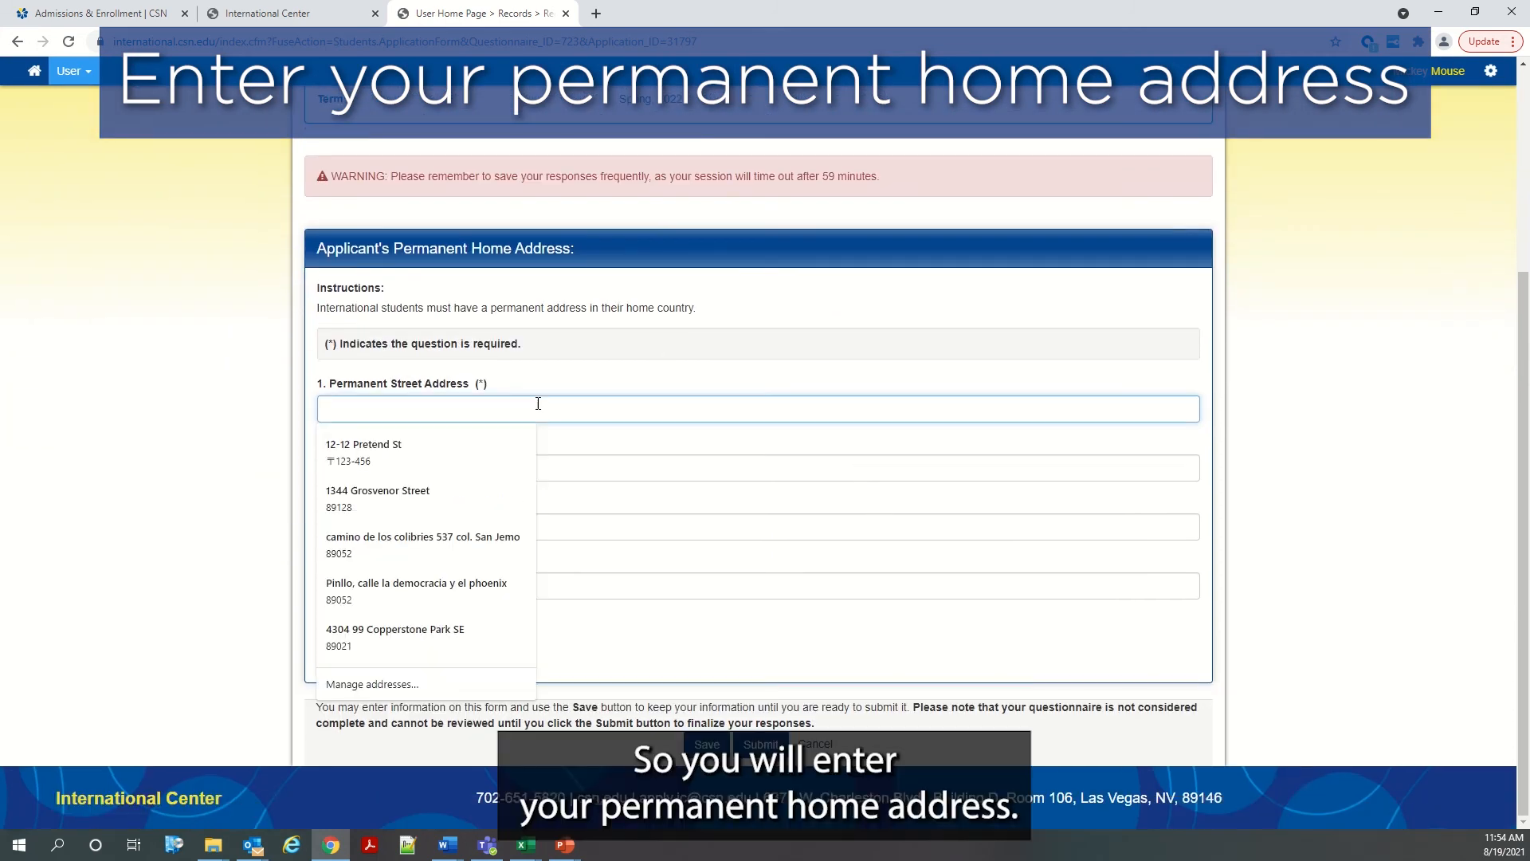
left_click(363, 452)
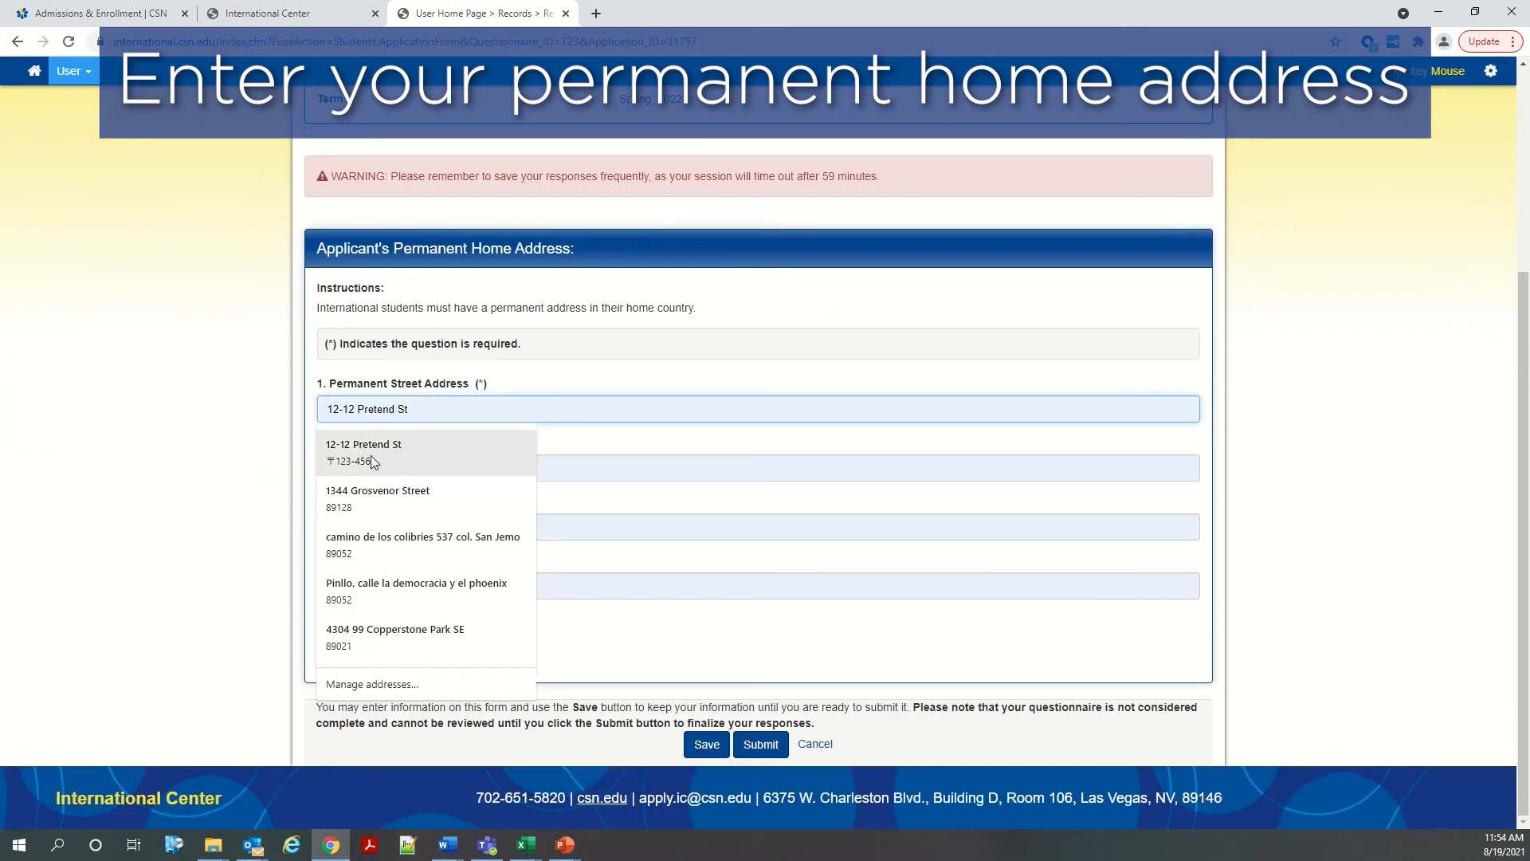
left_click(364, 452)
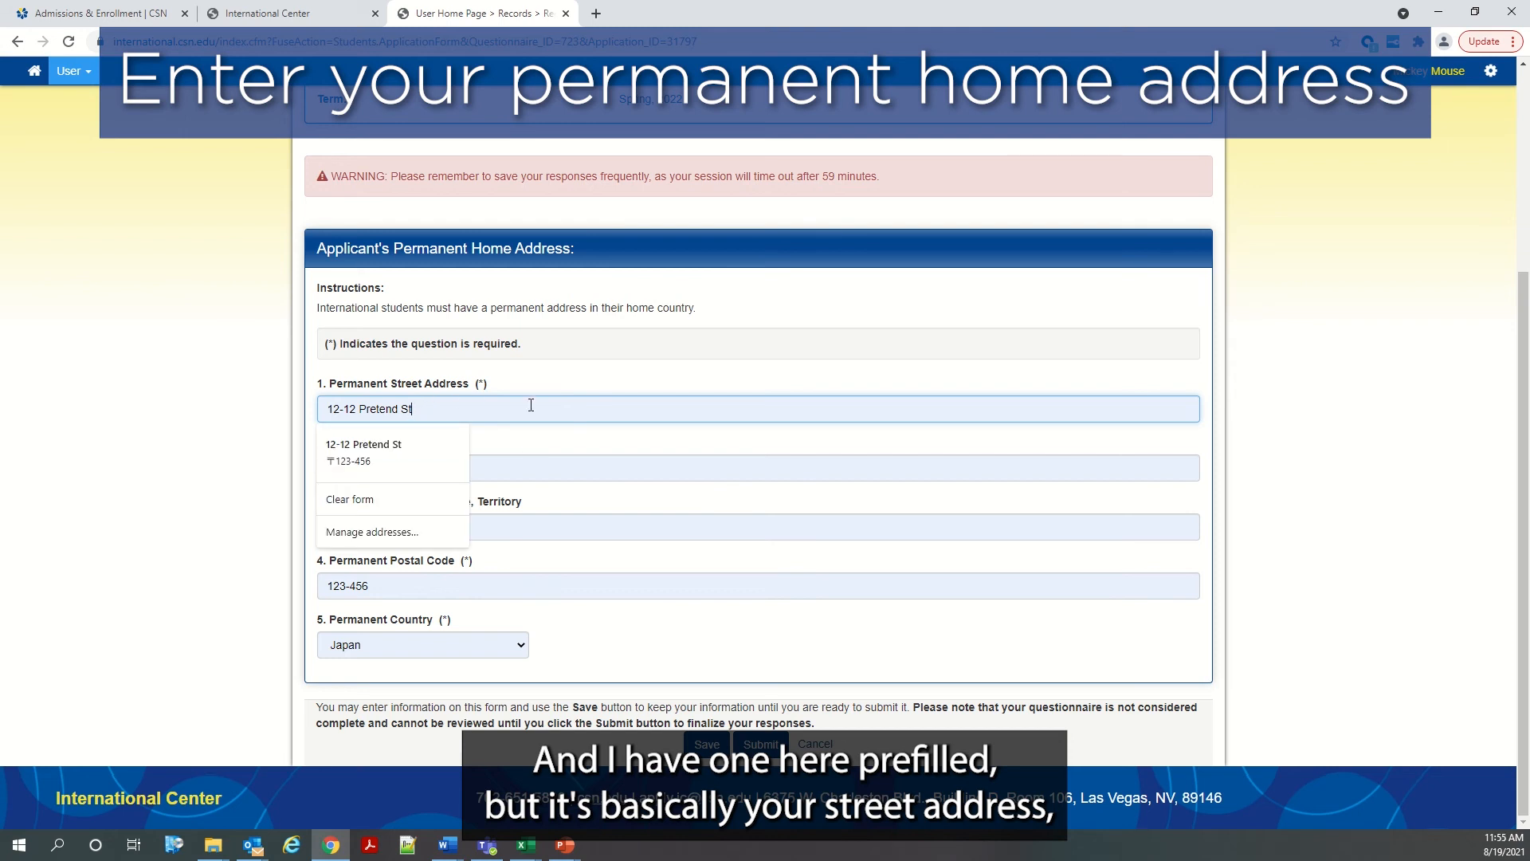
left_click(364, 452)
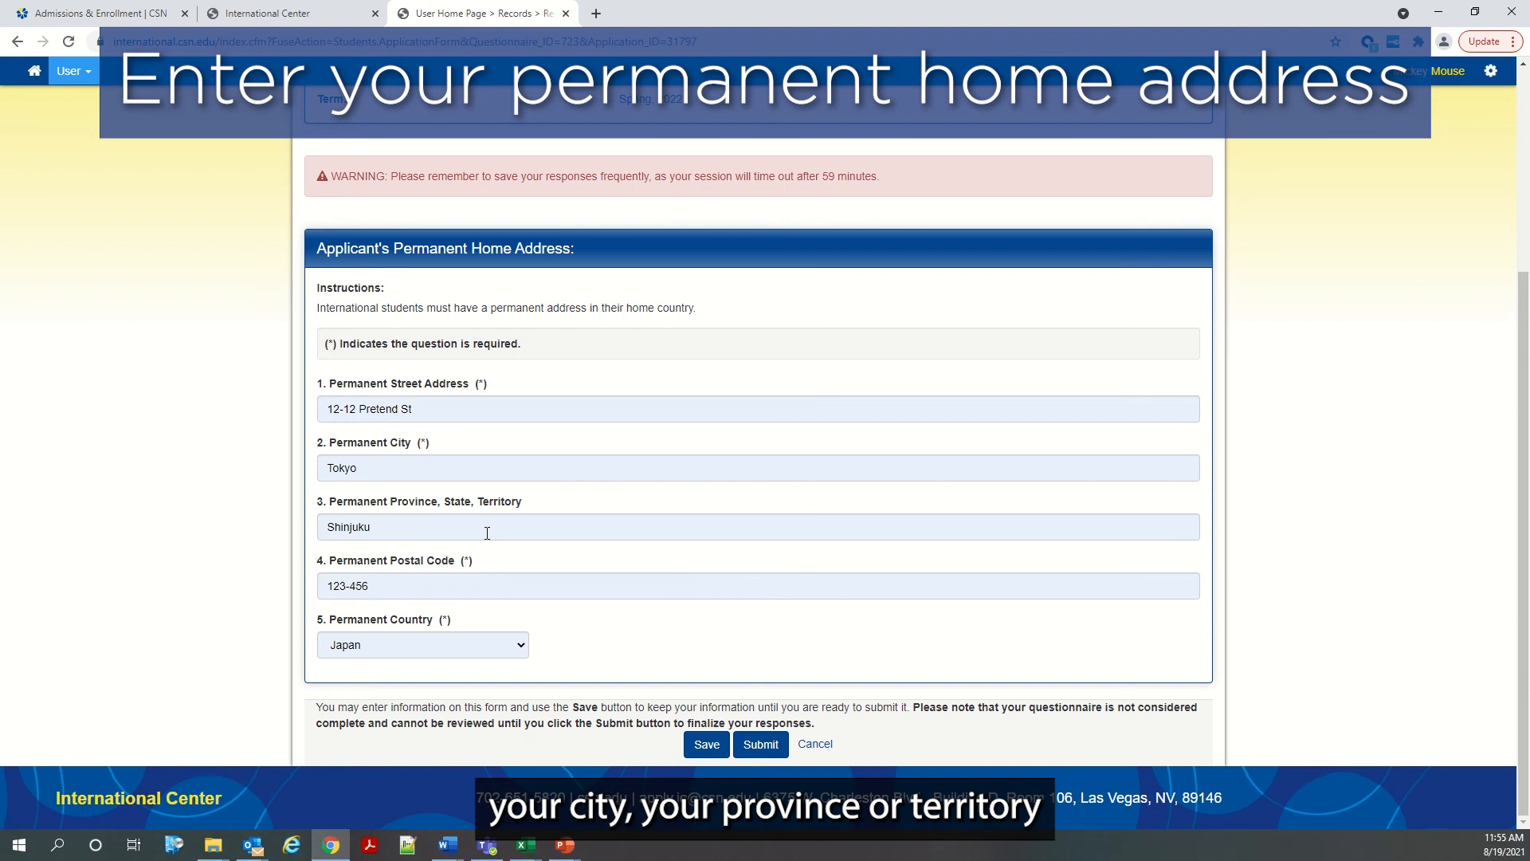
mouse_move(583, 516)
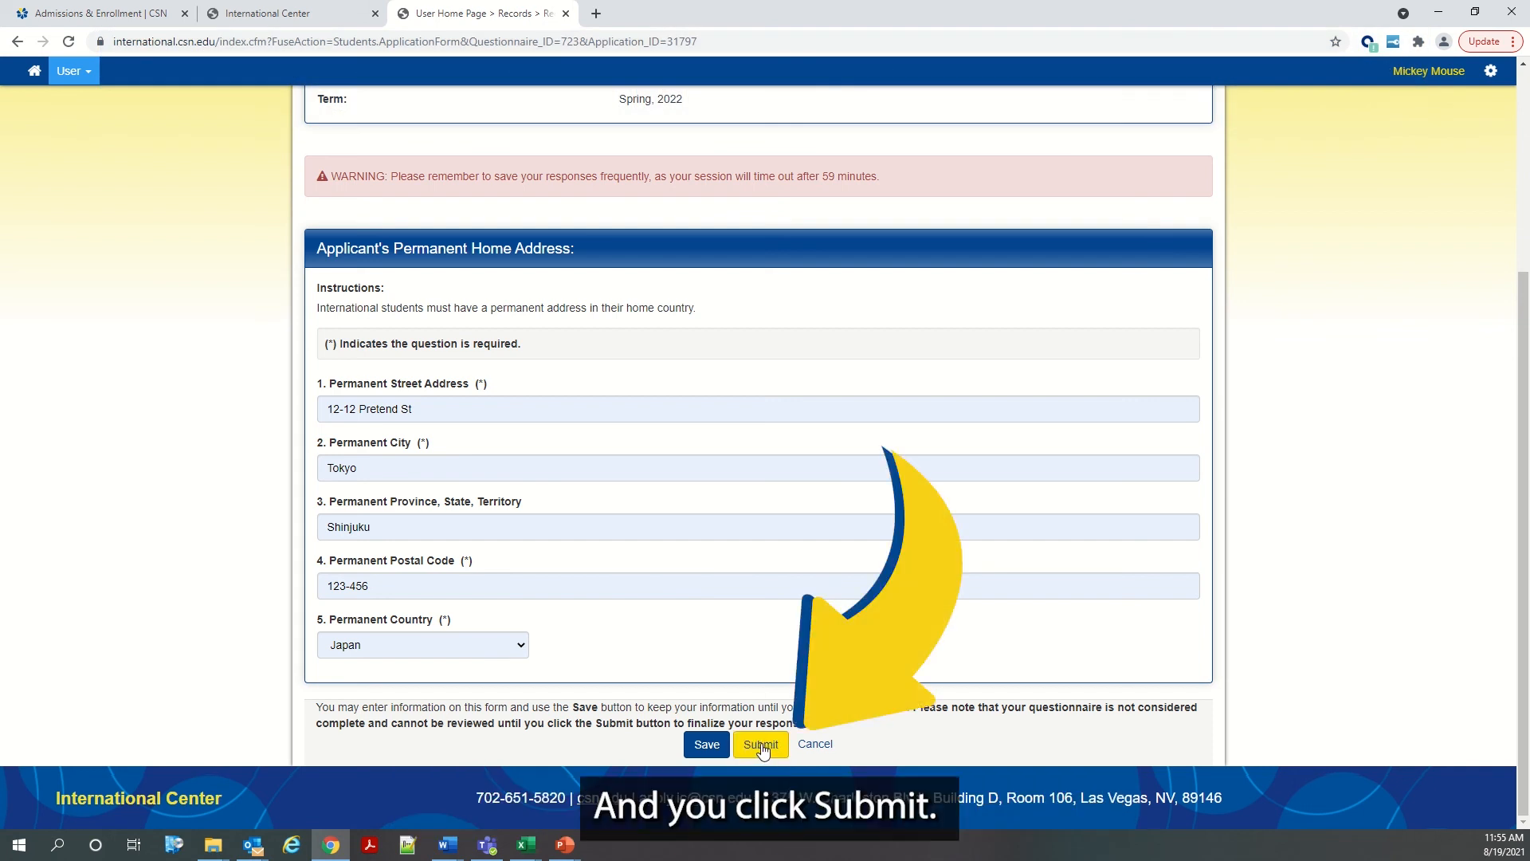
left_click(760, 744)
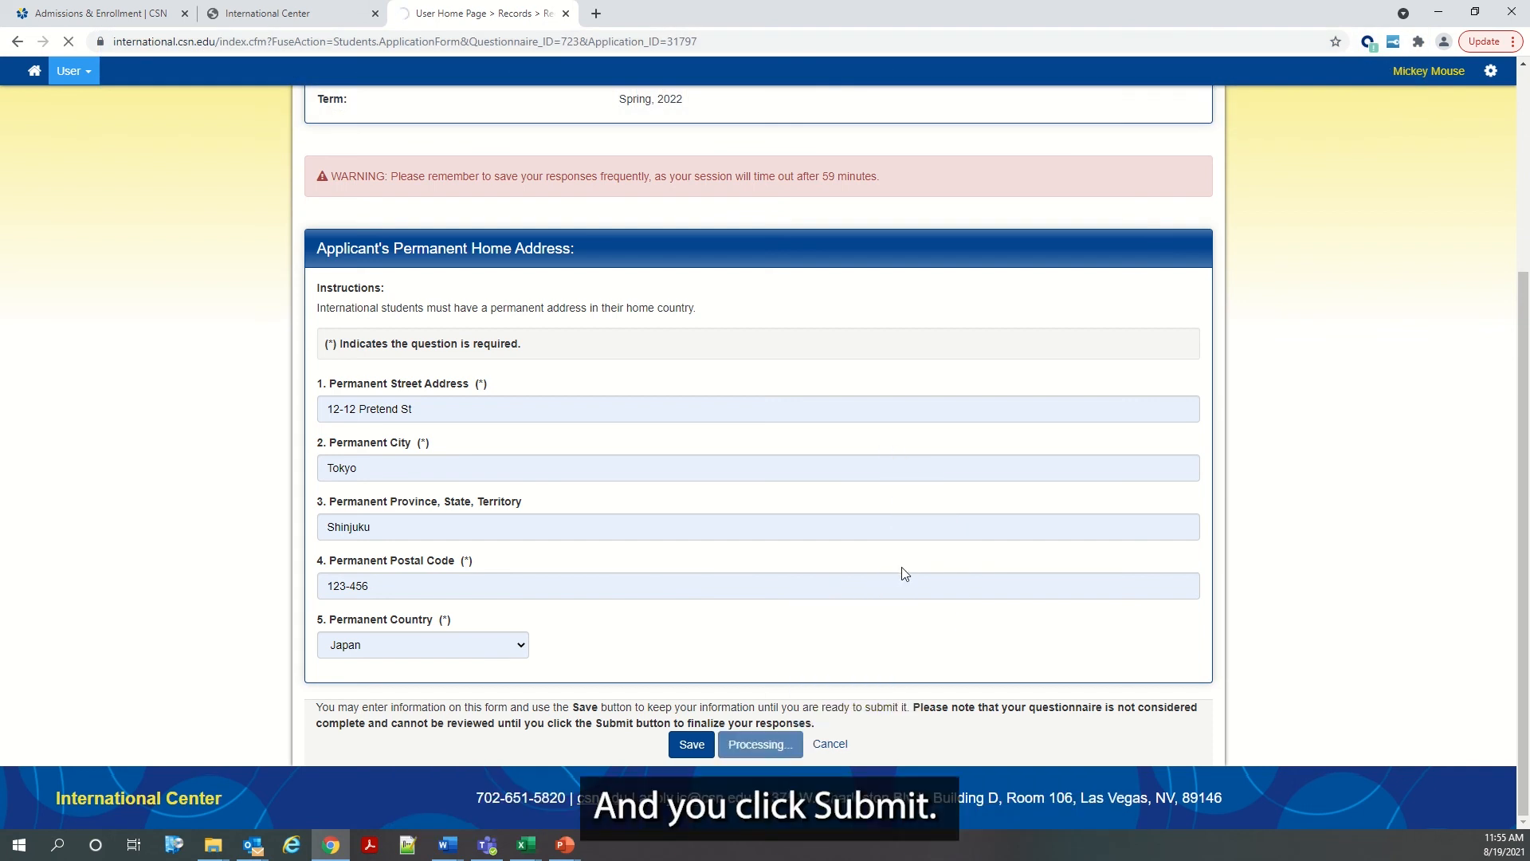
left_click(759, 743)
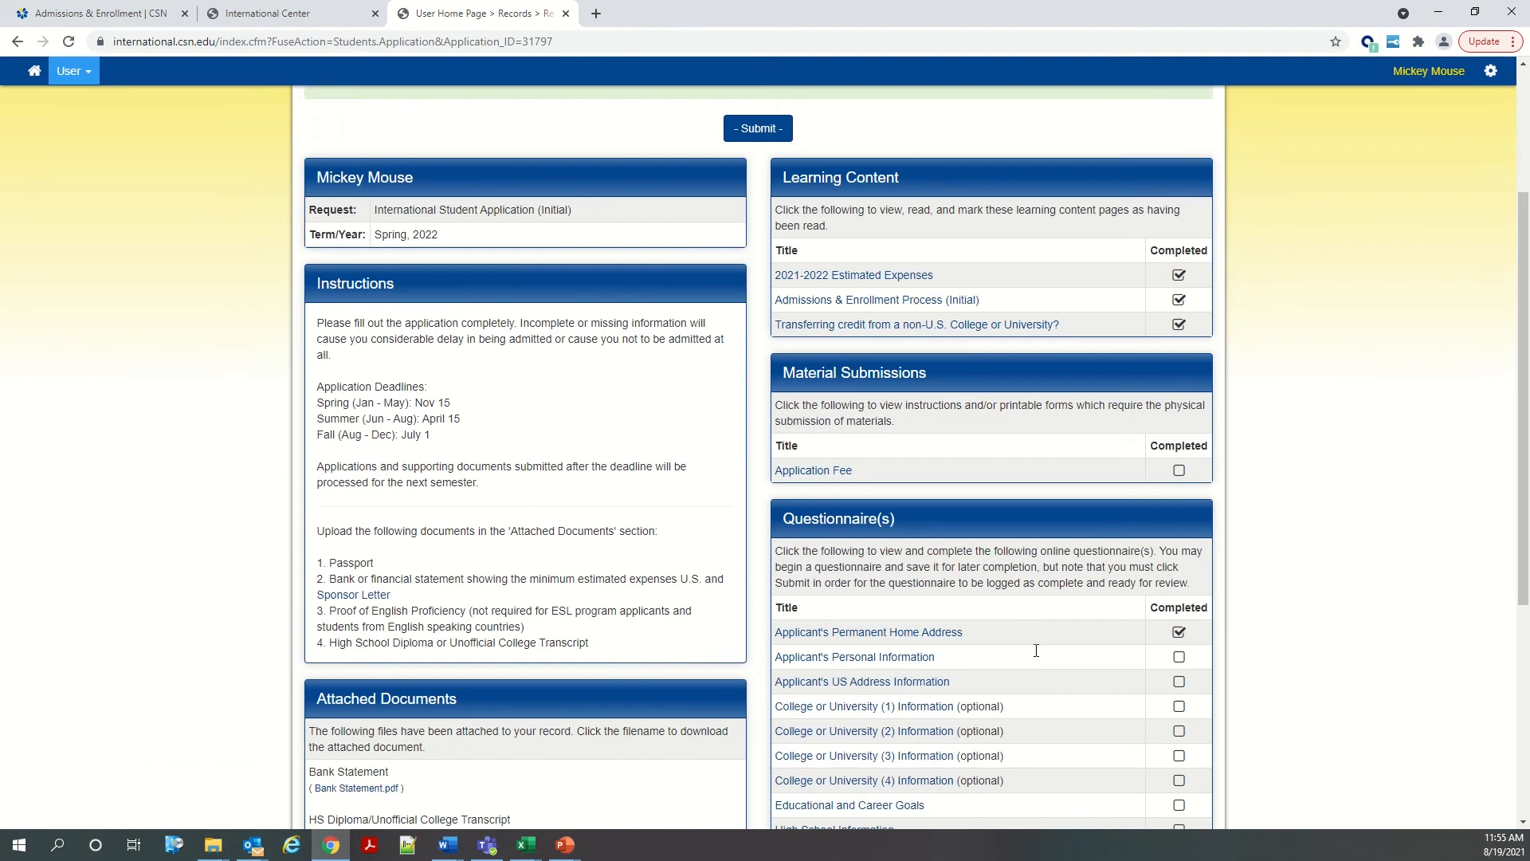
Step: Open the Personal Information questionnaire and set the city of birth to Tokyo
scroll("down", 3)
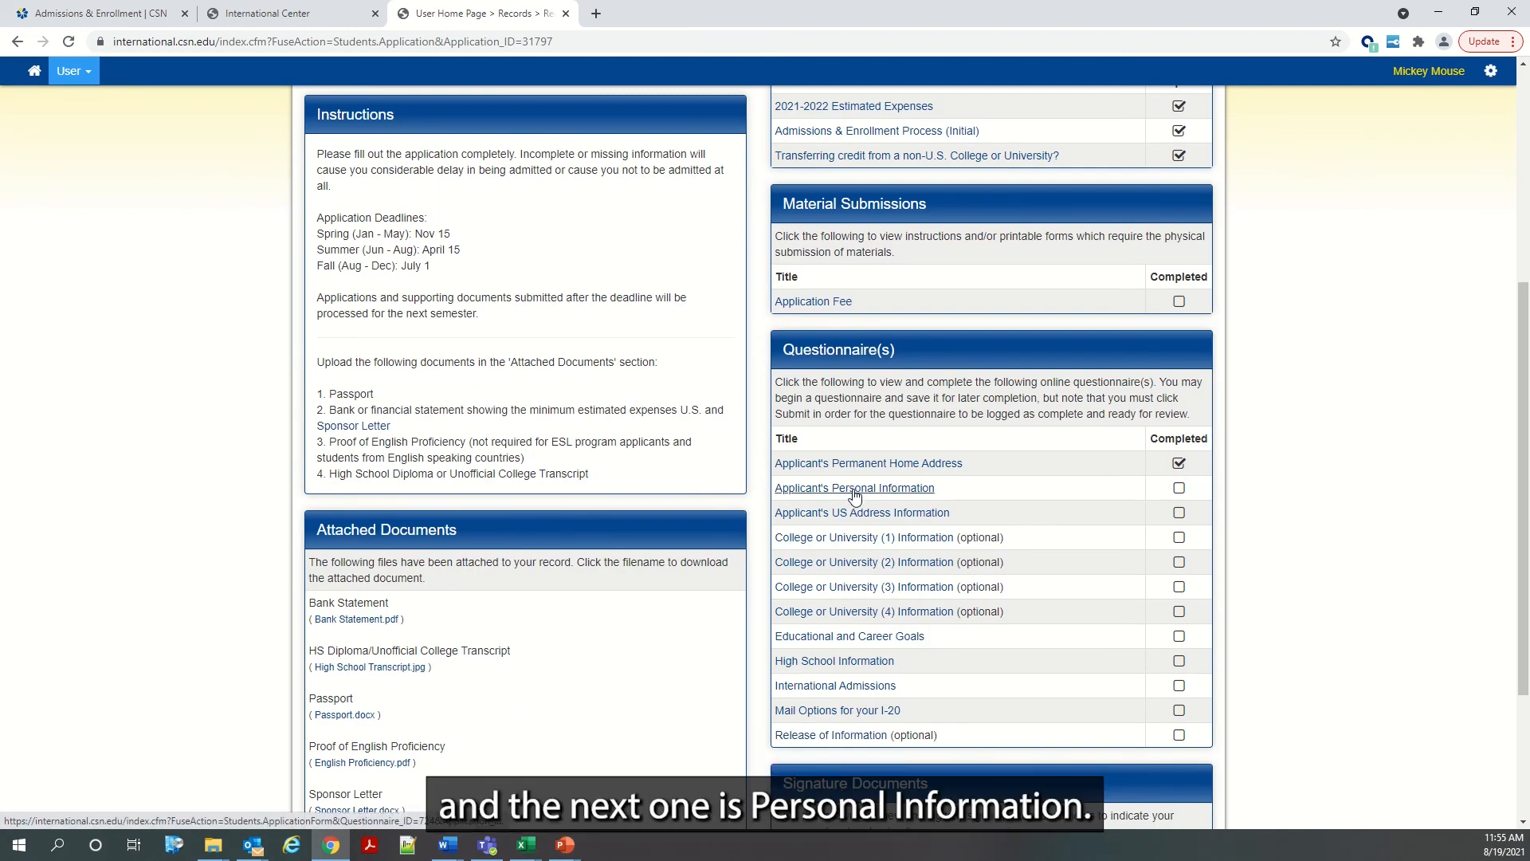
left_click(853, 488)
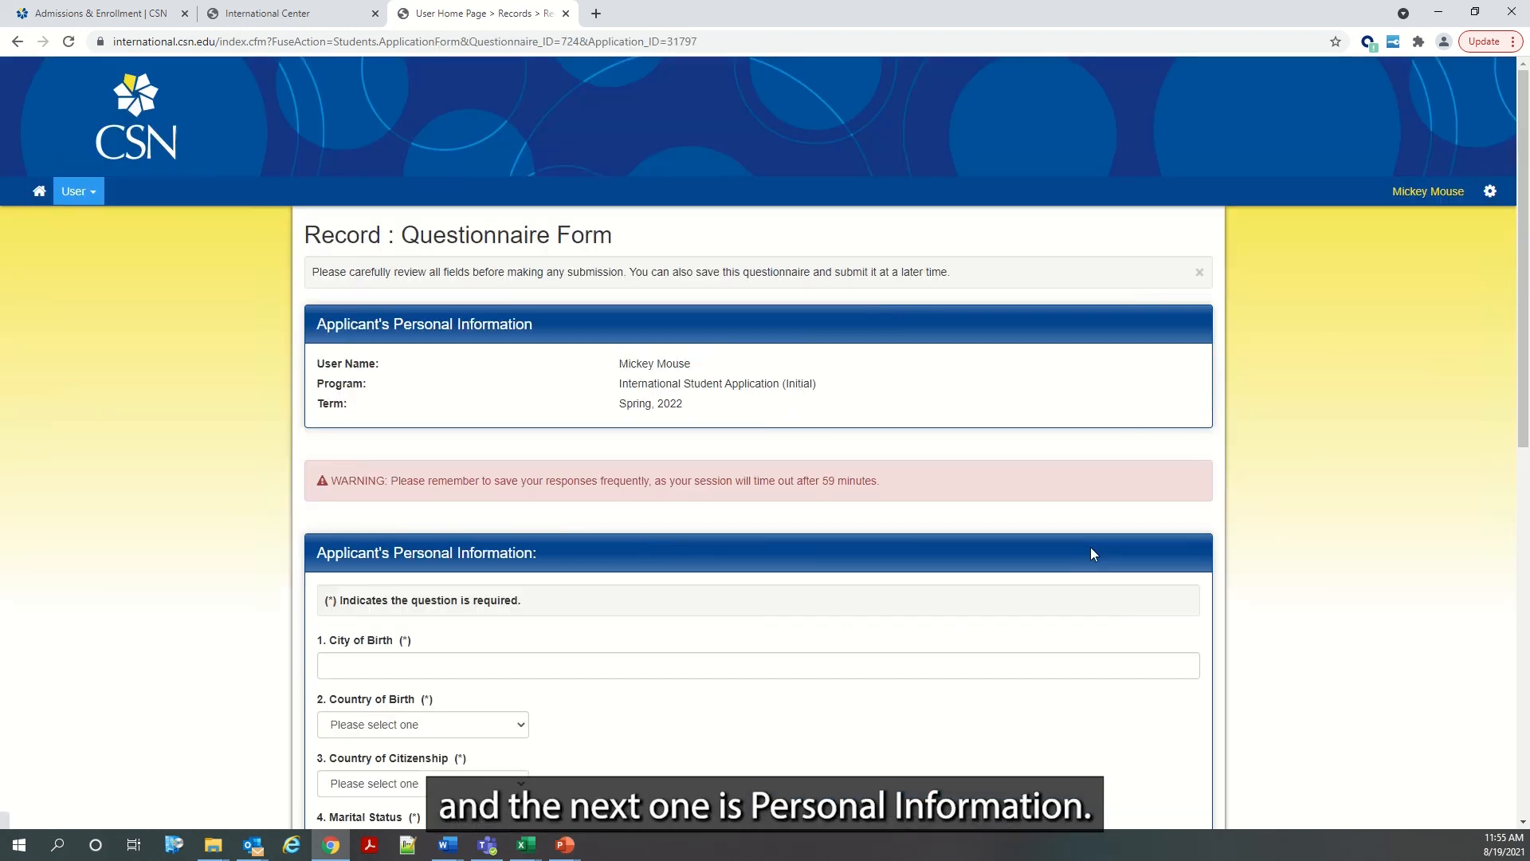
scroll("down", 3)
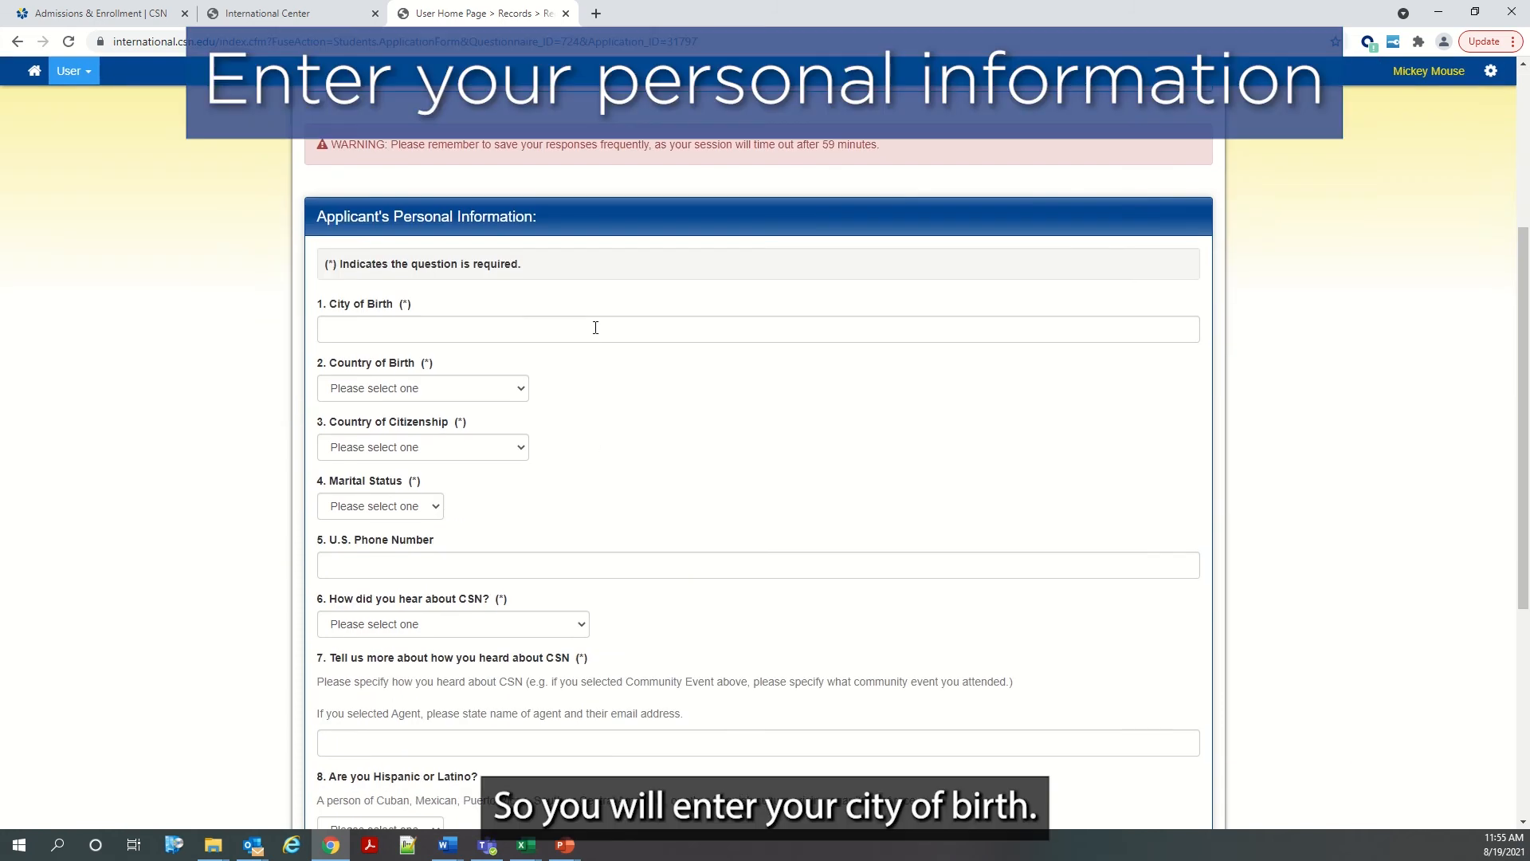
type("Tokyo")
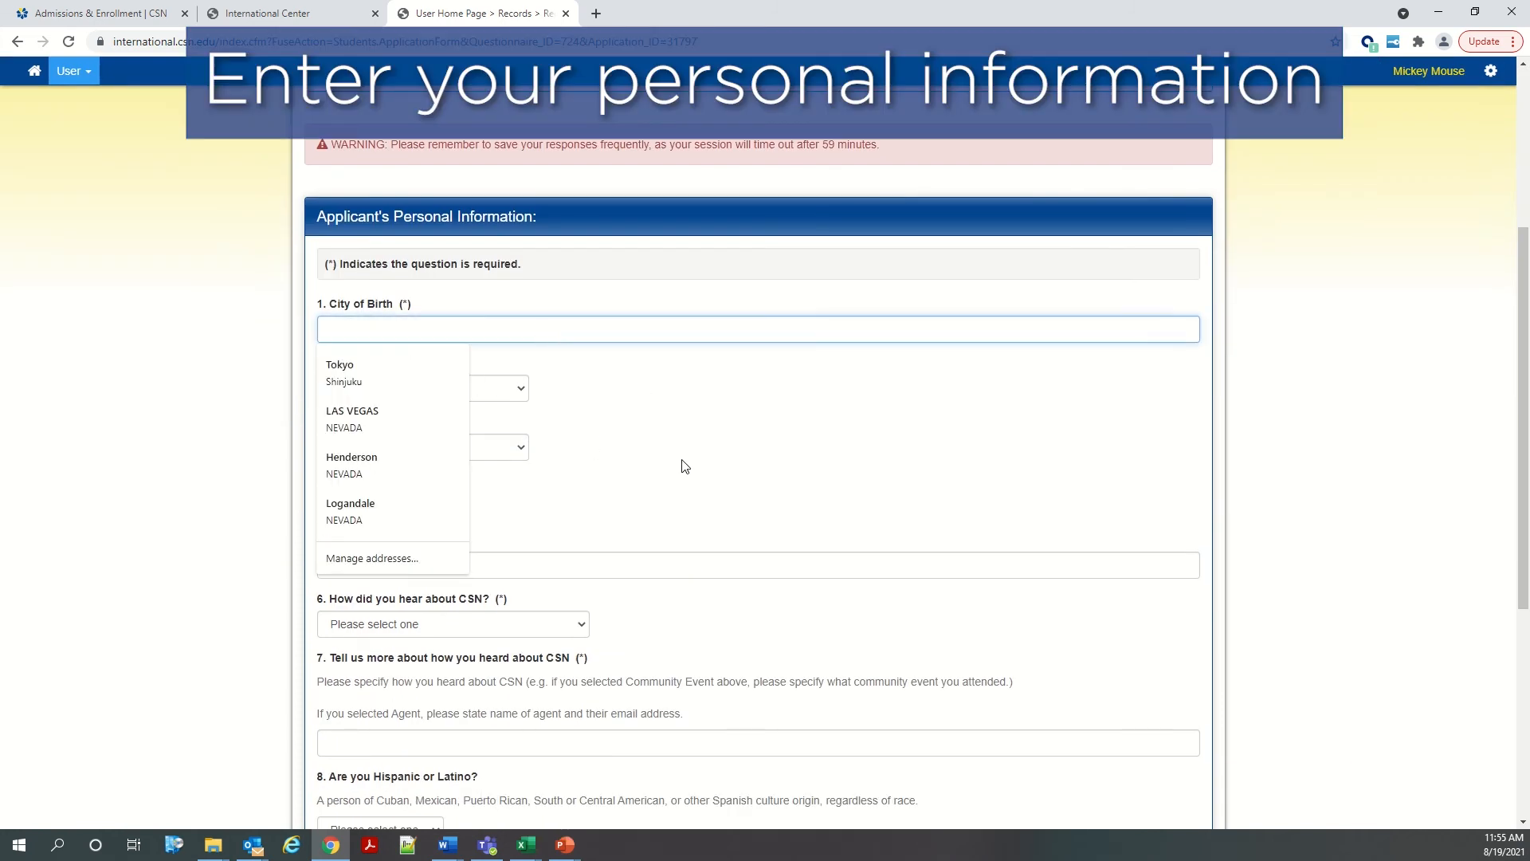
left_click(349, 511)
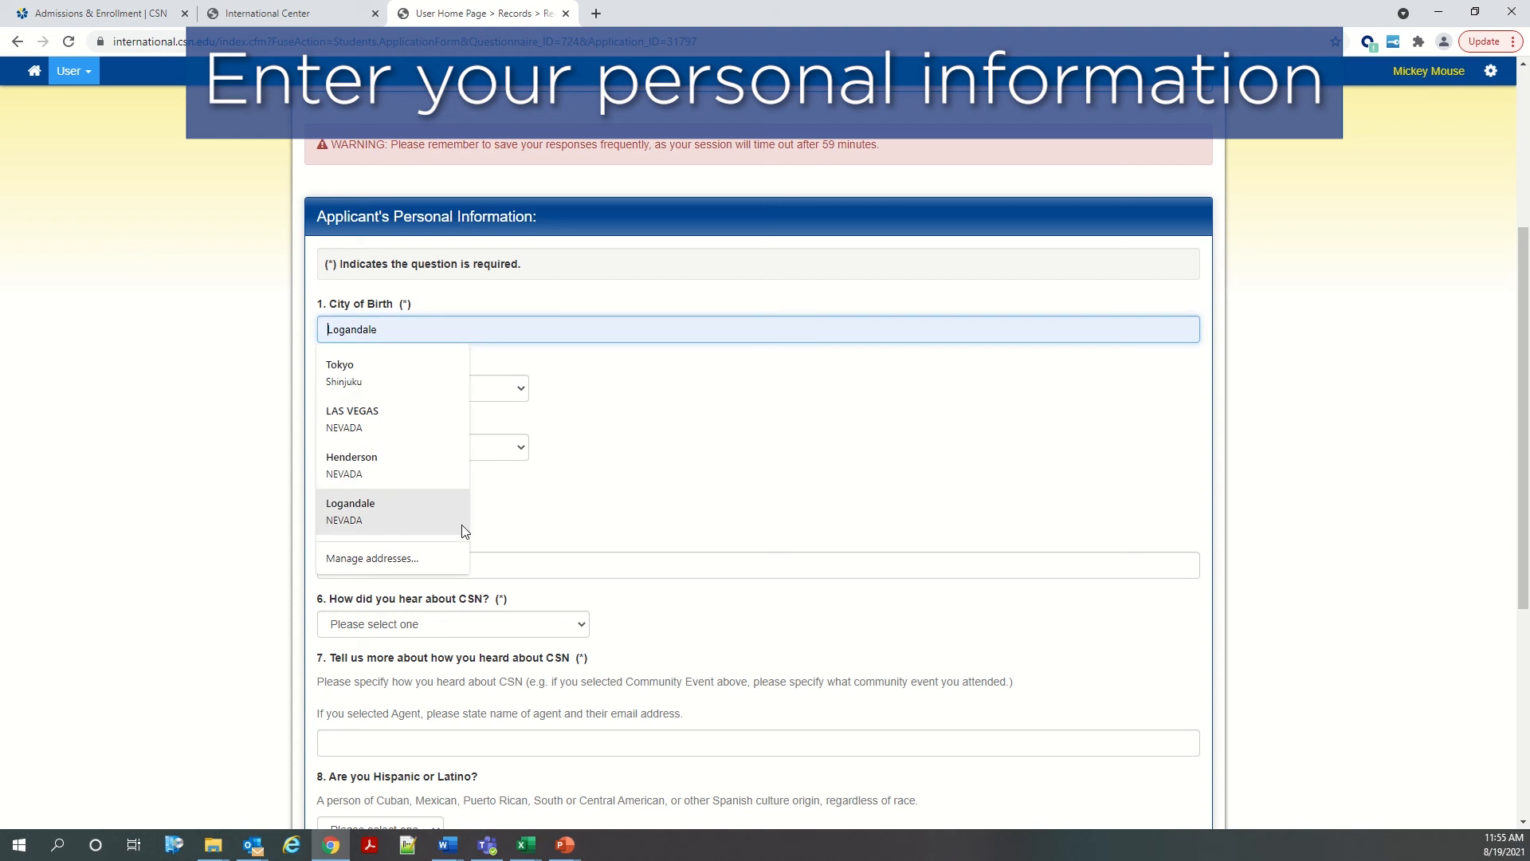
left_click(340, 369)
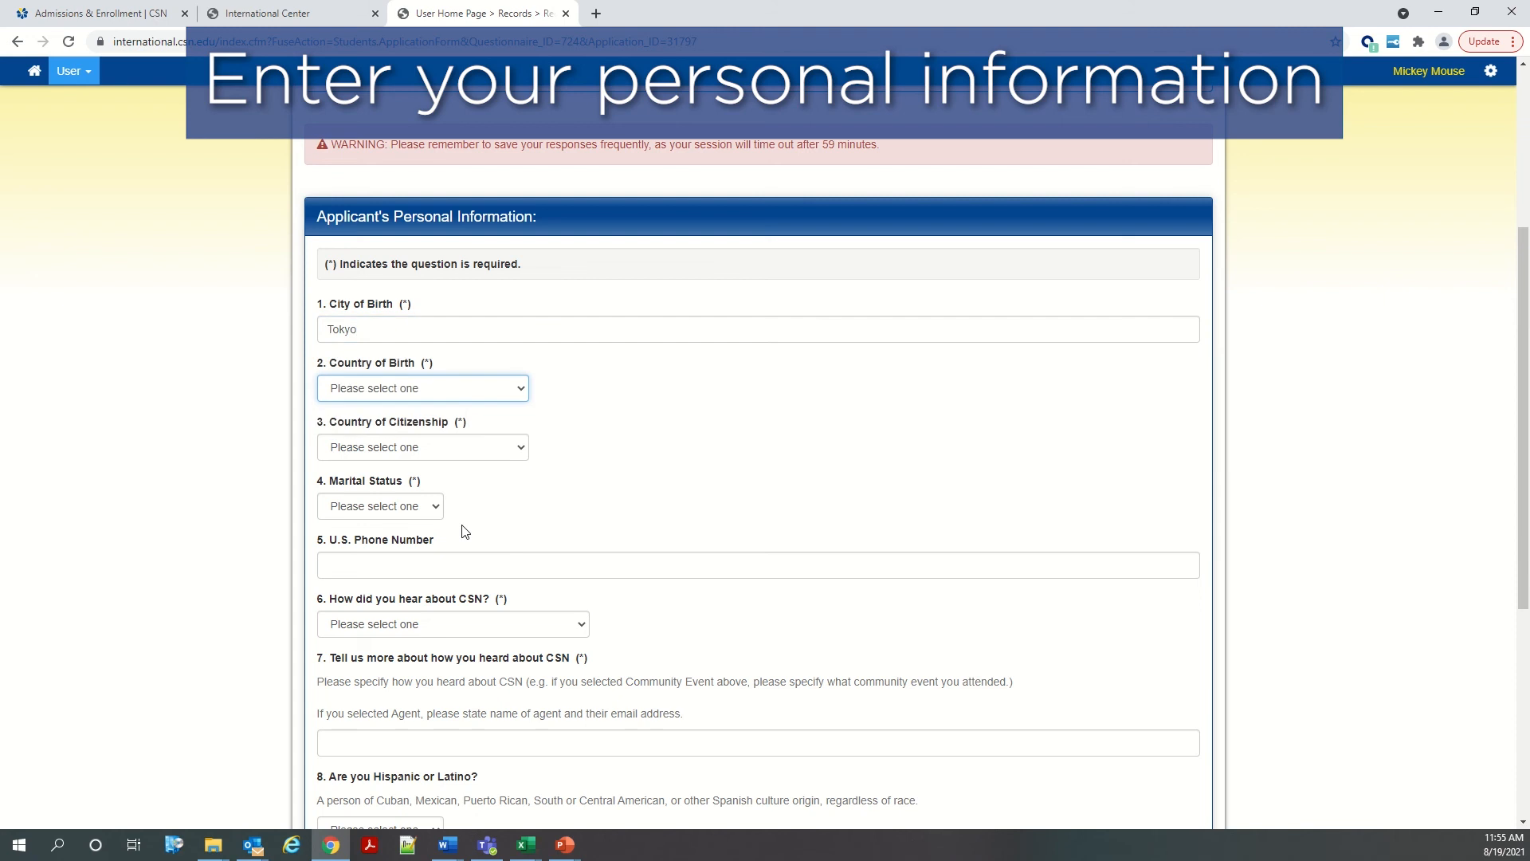
mouse_move(461, 412)
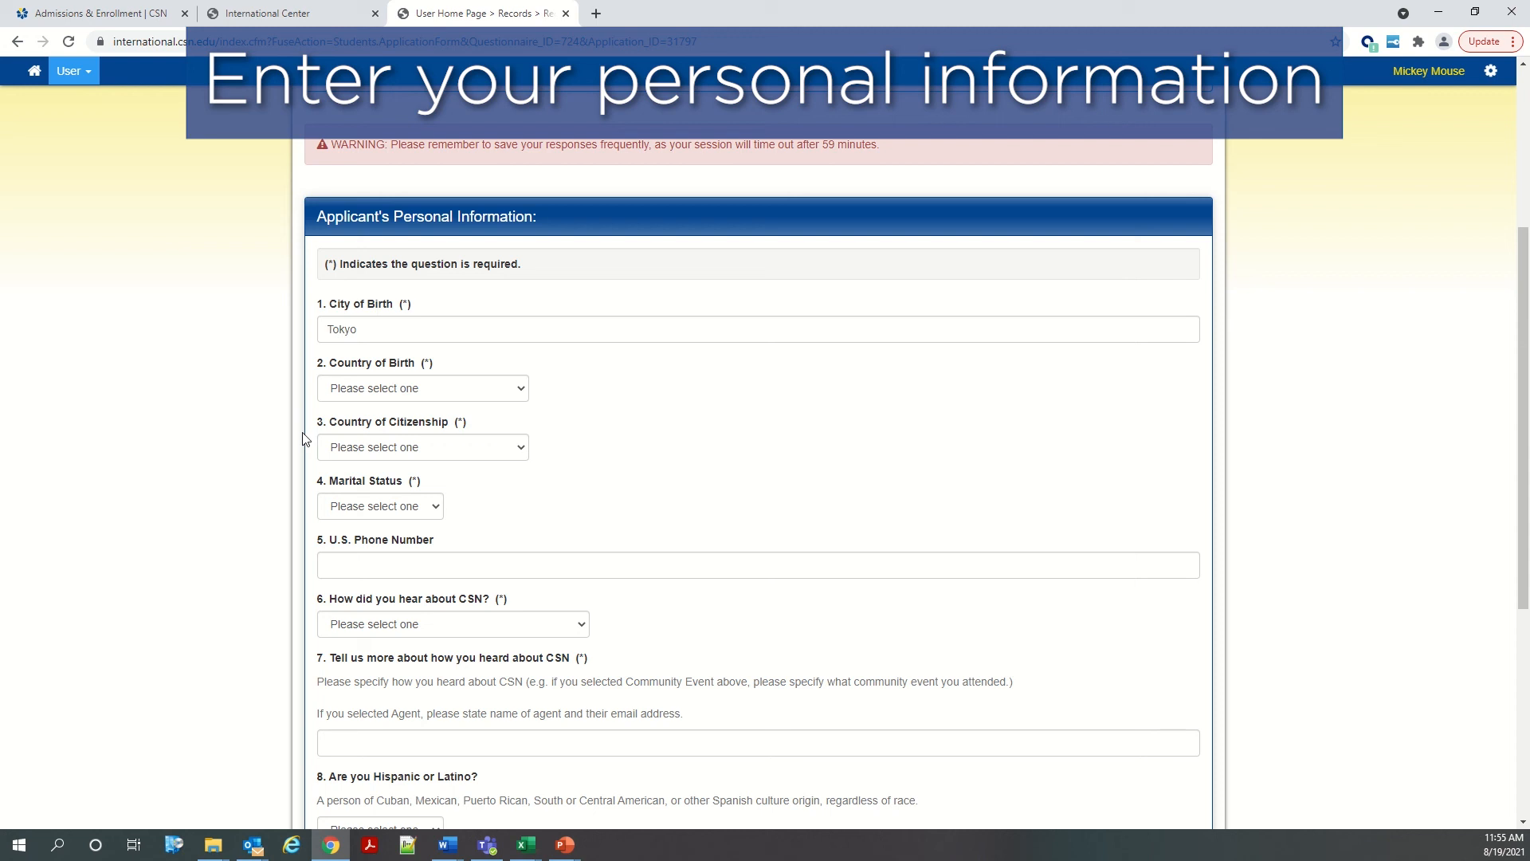
Step: Set Japan as country of birth and citizenship, and marital status Single
left_click(421, 388)
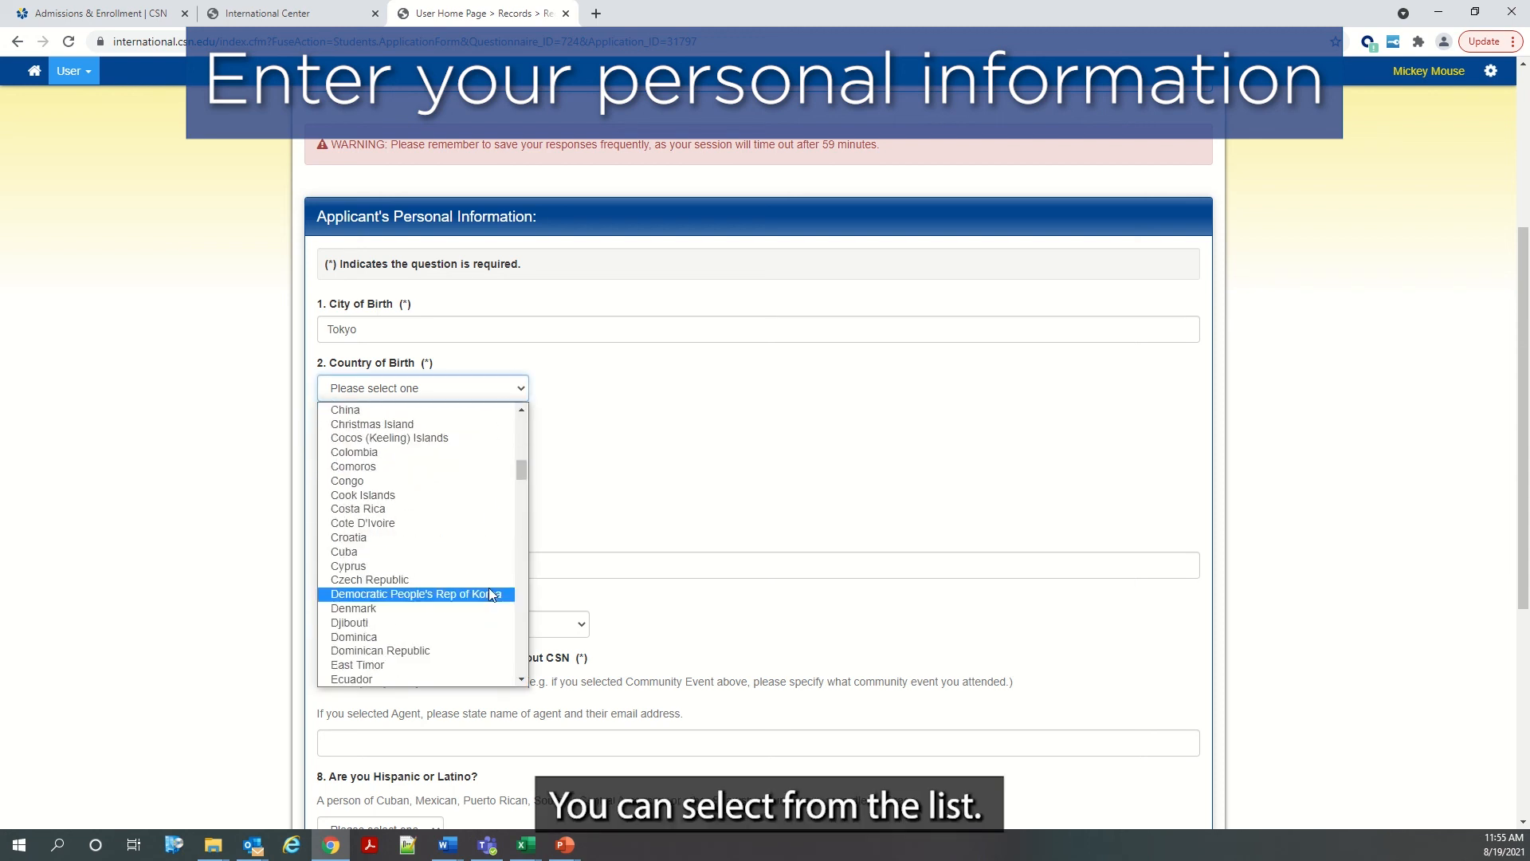
scroll("down", 3)
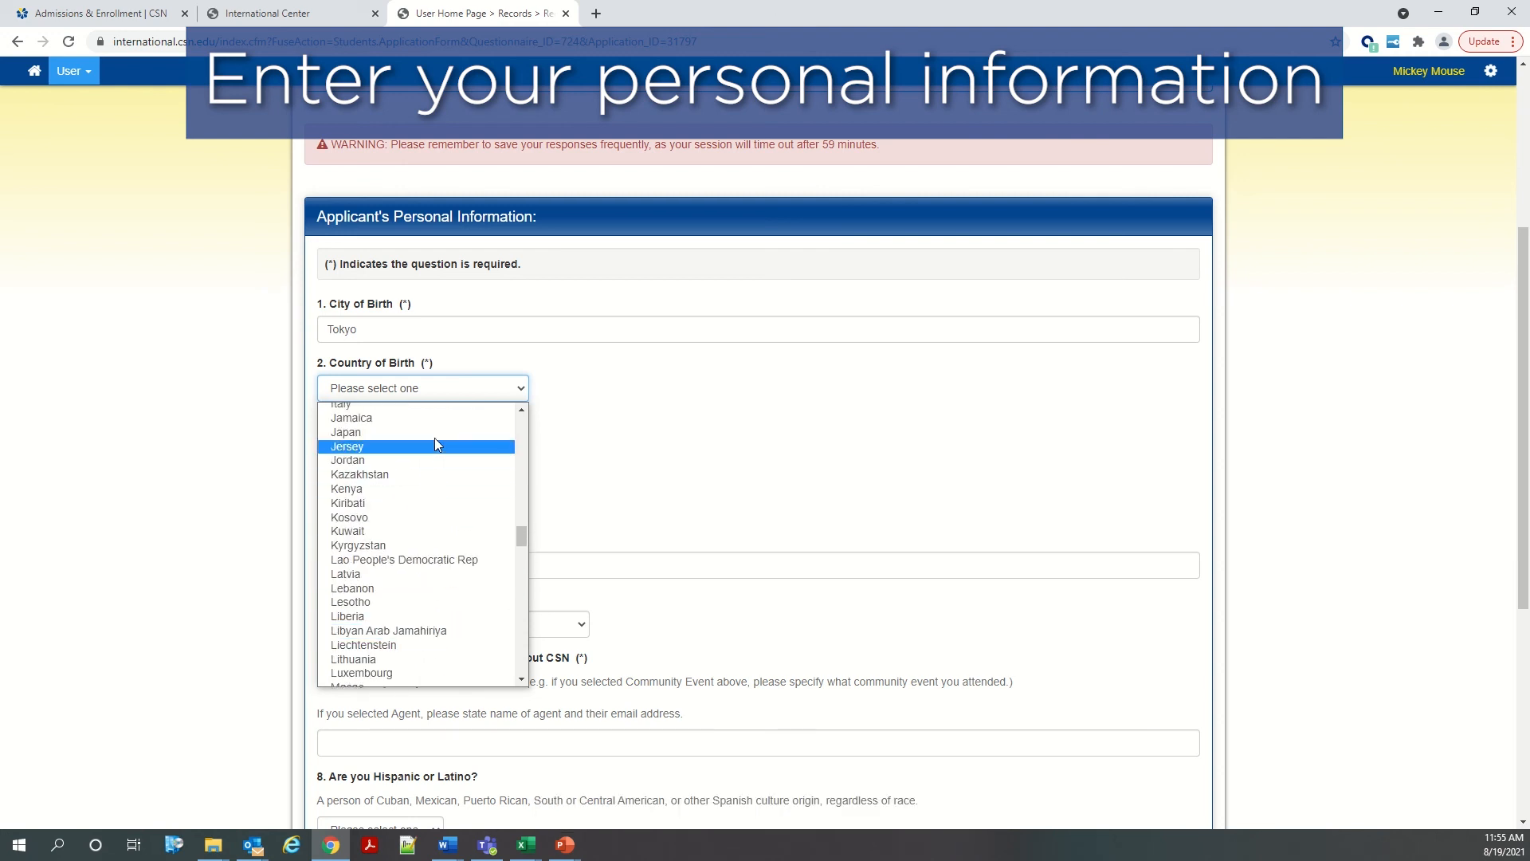
left_click(345, 431)
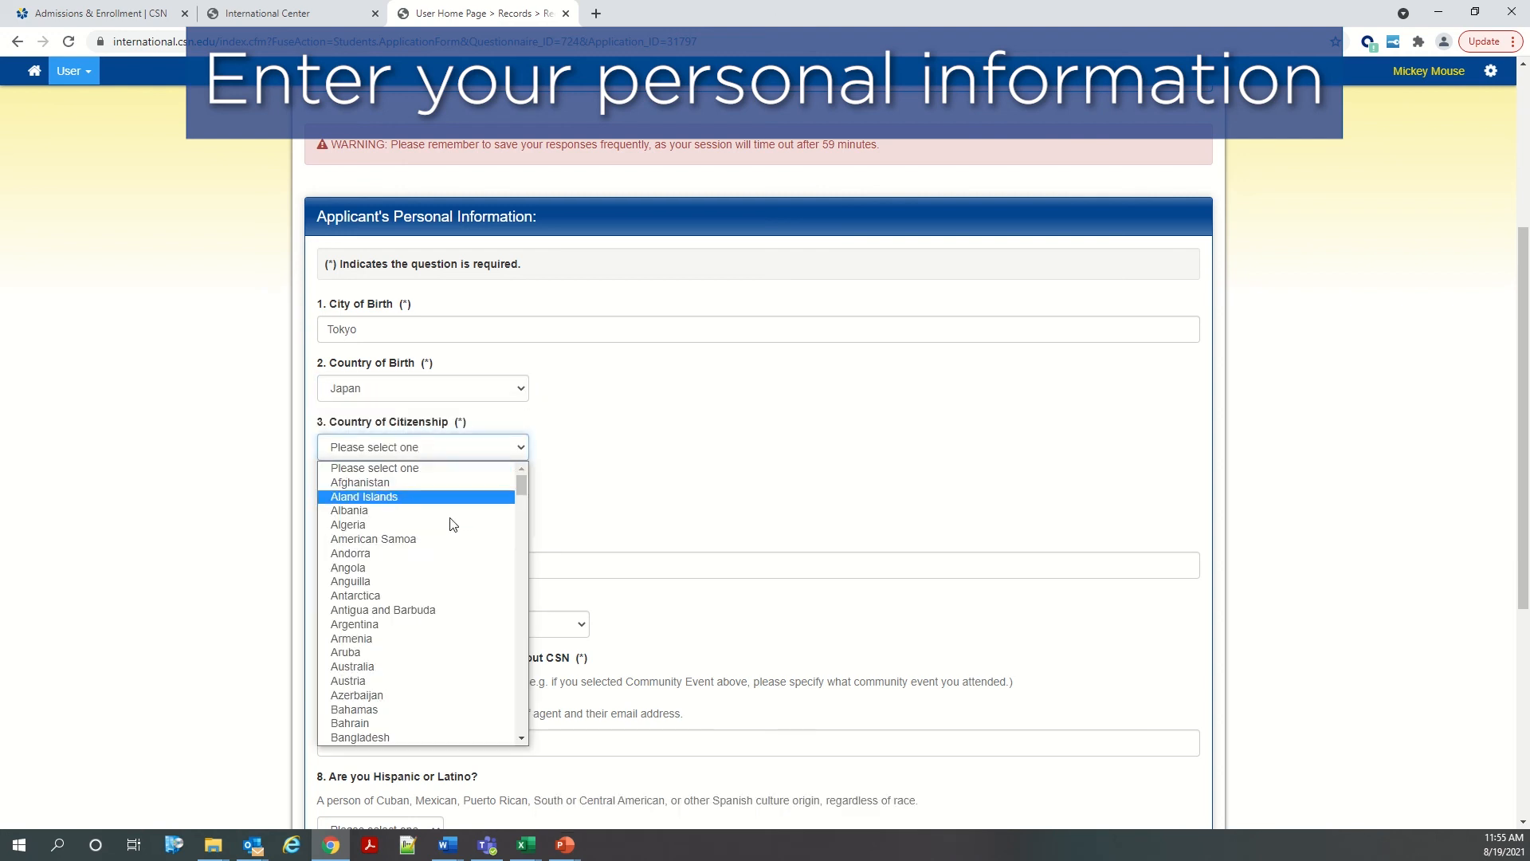
scroll("down", 3)
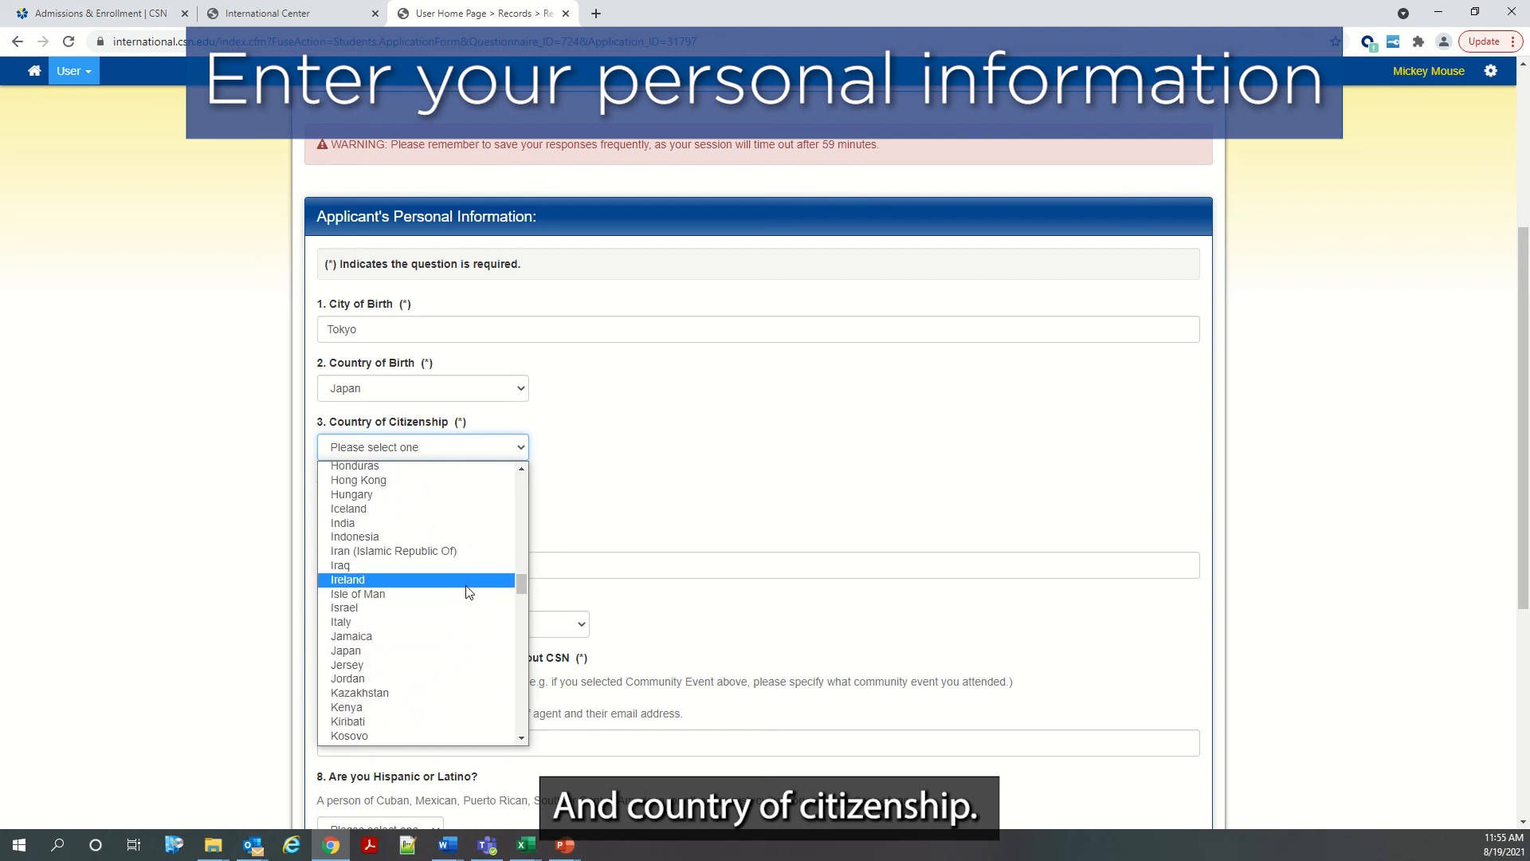
left_click(345, 650)
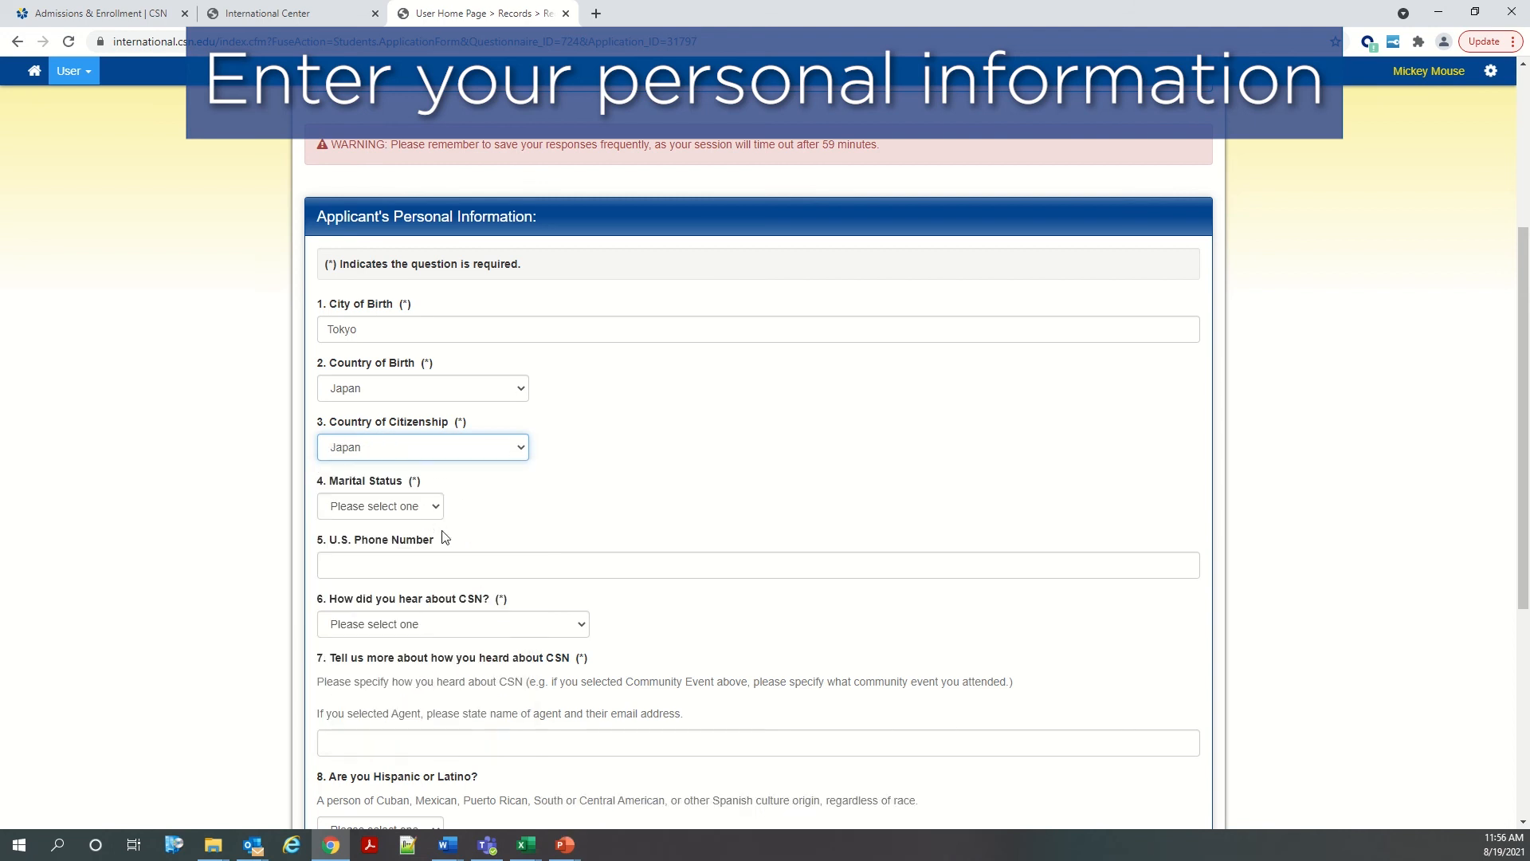
left_click(379, 505)
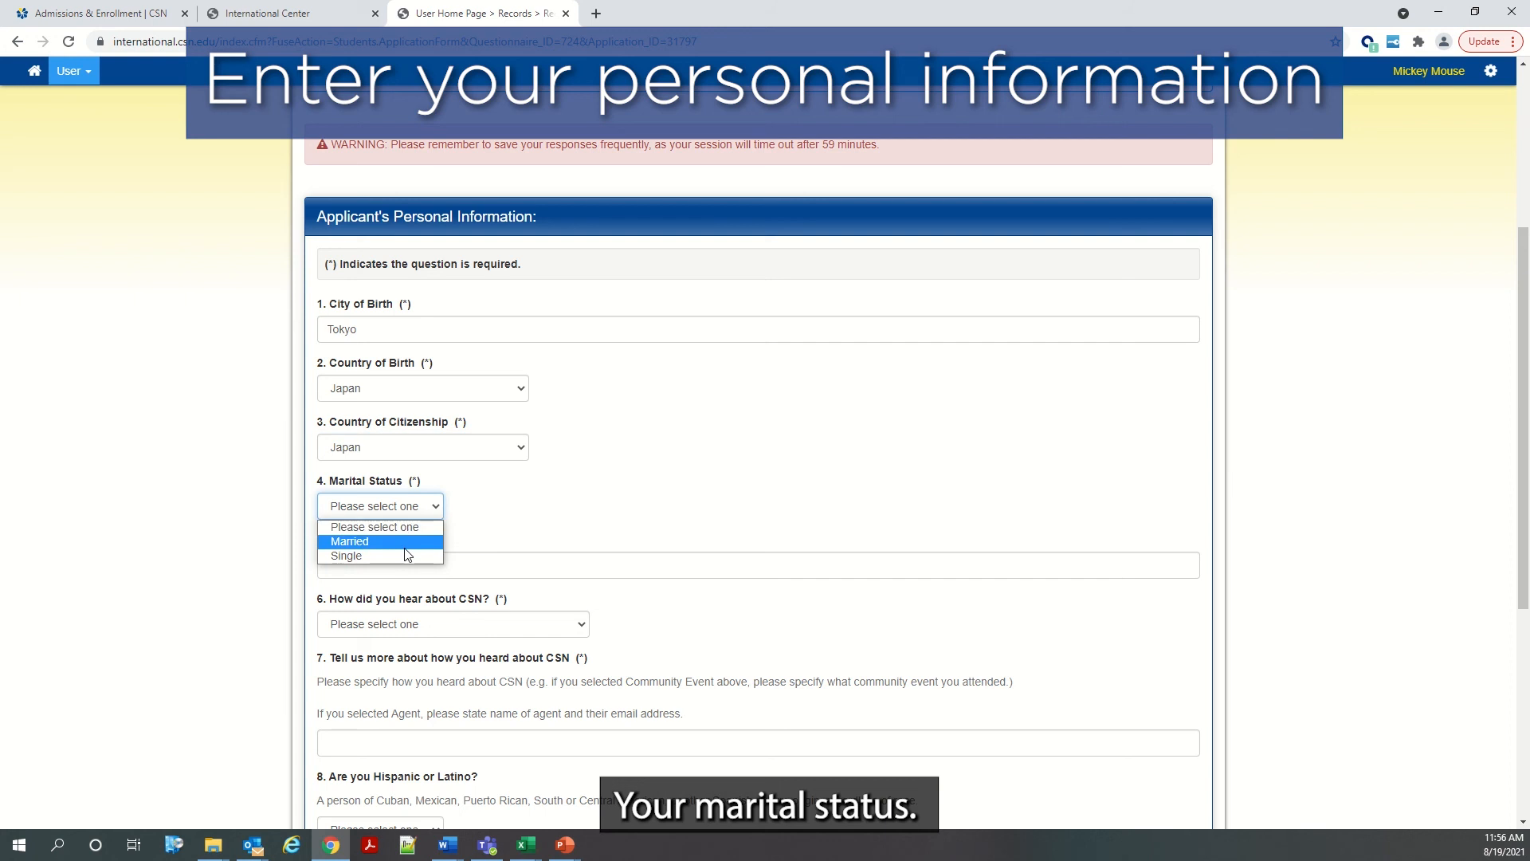
left_click(345, 555)
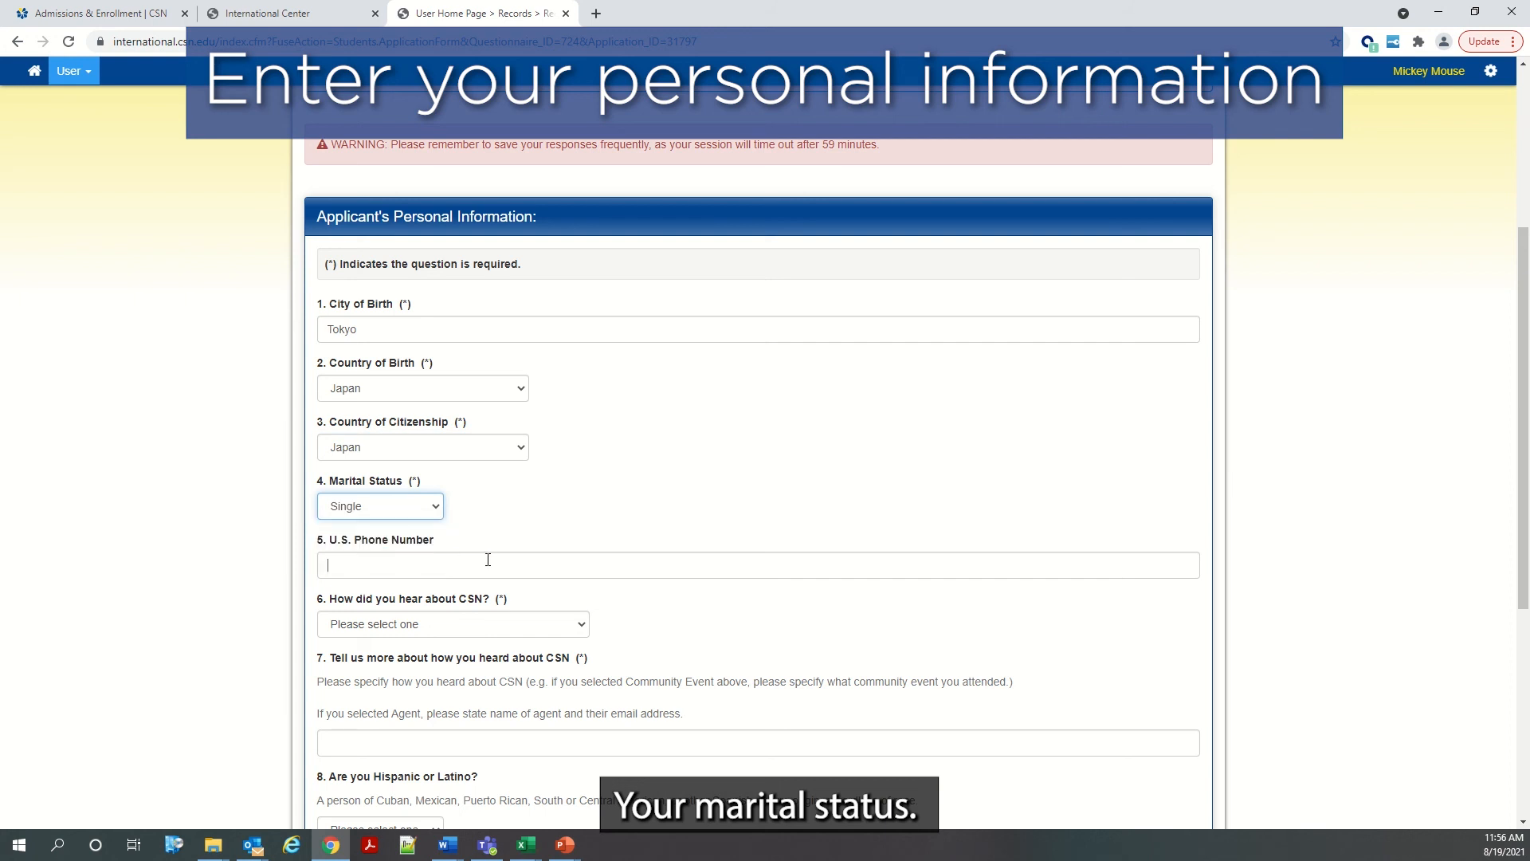
Step: Enter the phone number and choose Family/Friend as how you heard about CSN
type("1")
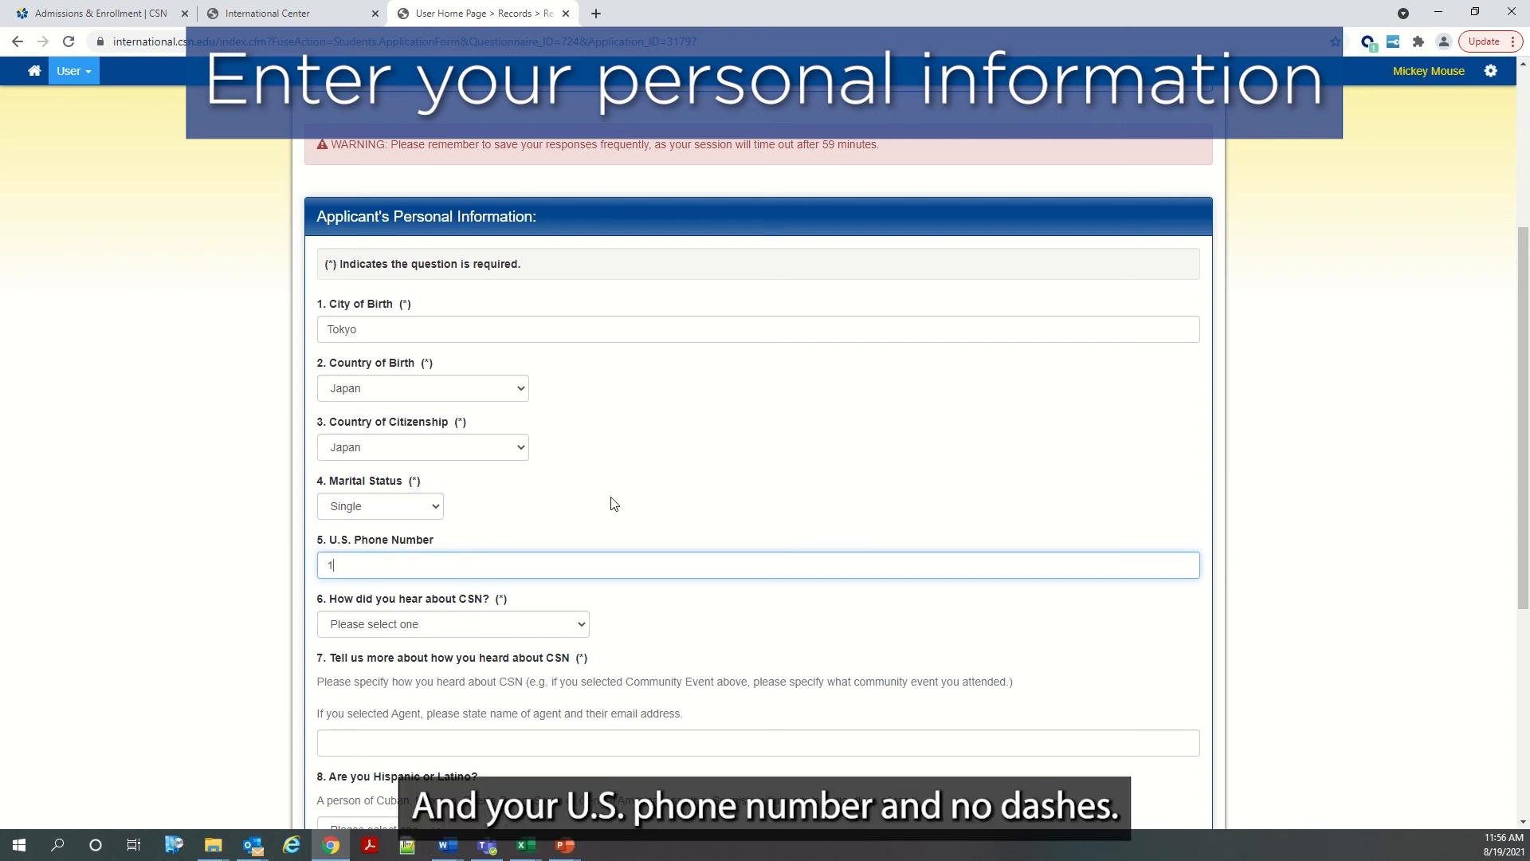
type("23-456-")
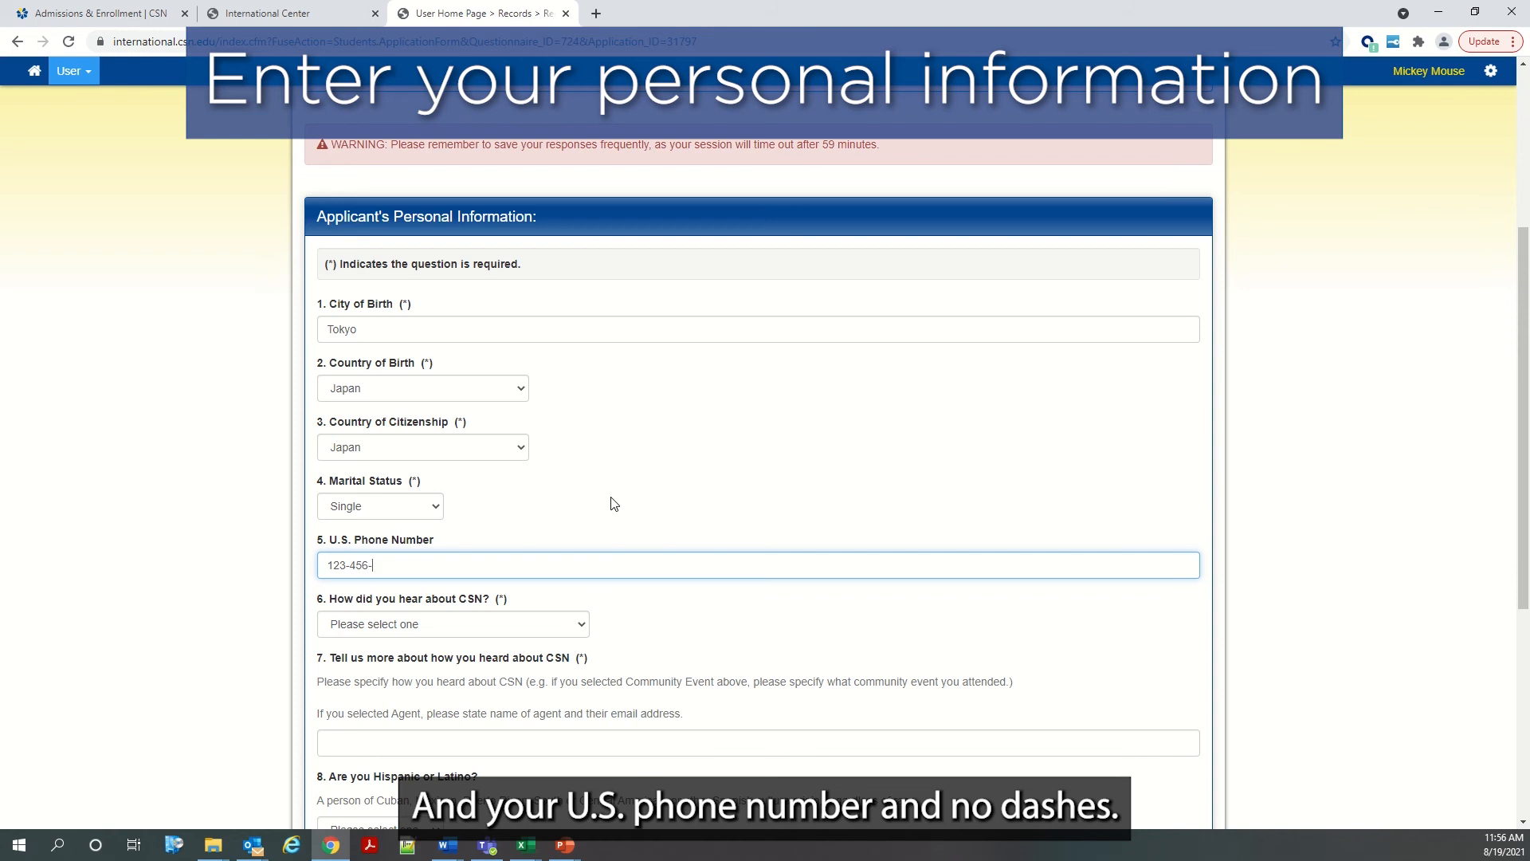
key("Backspace")
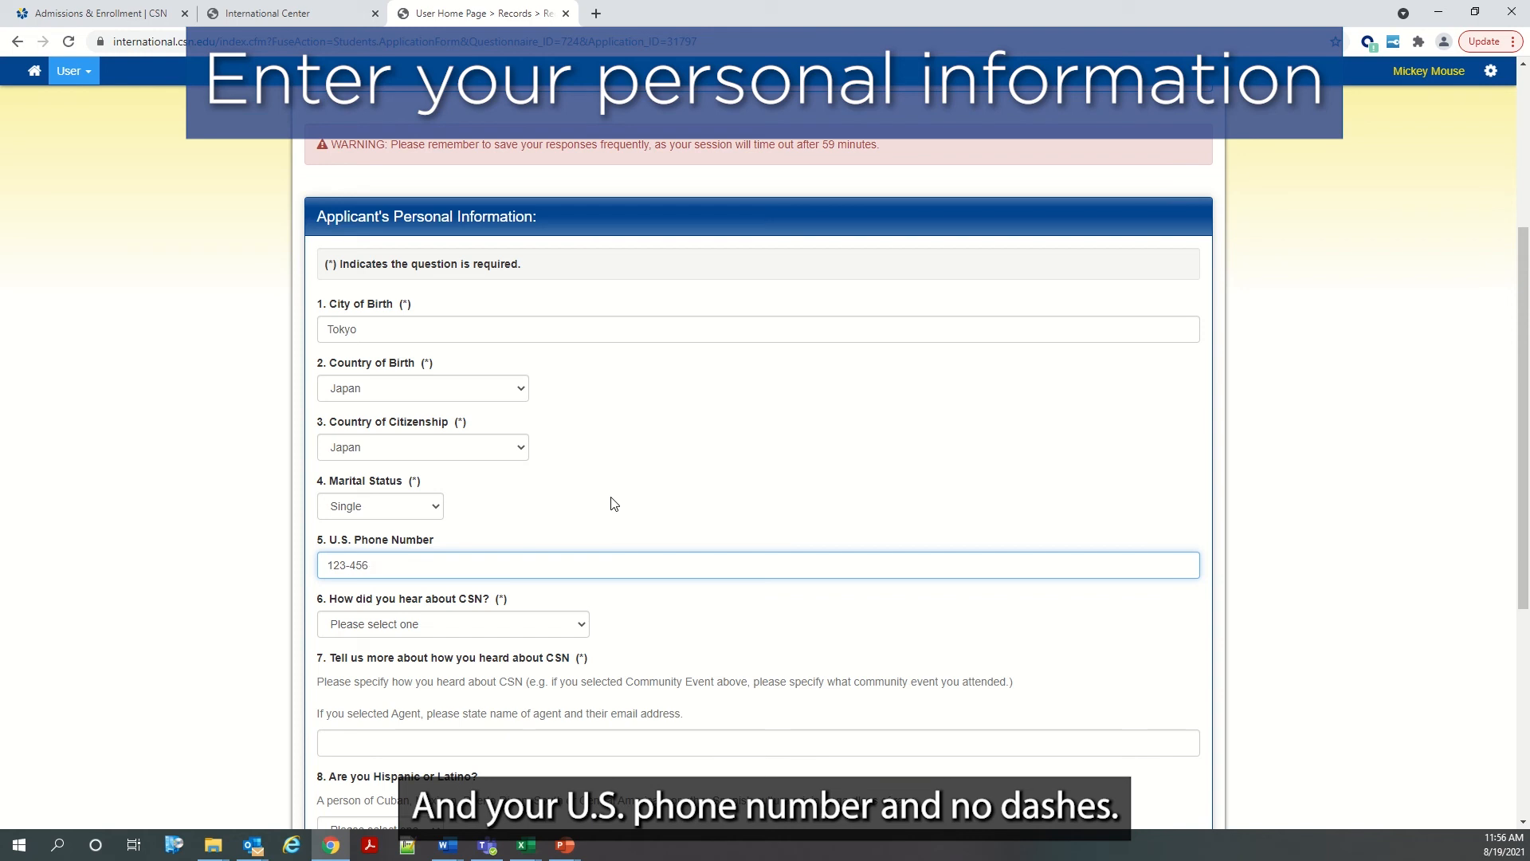
type("1234")
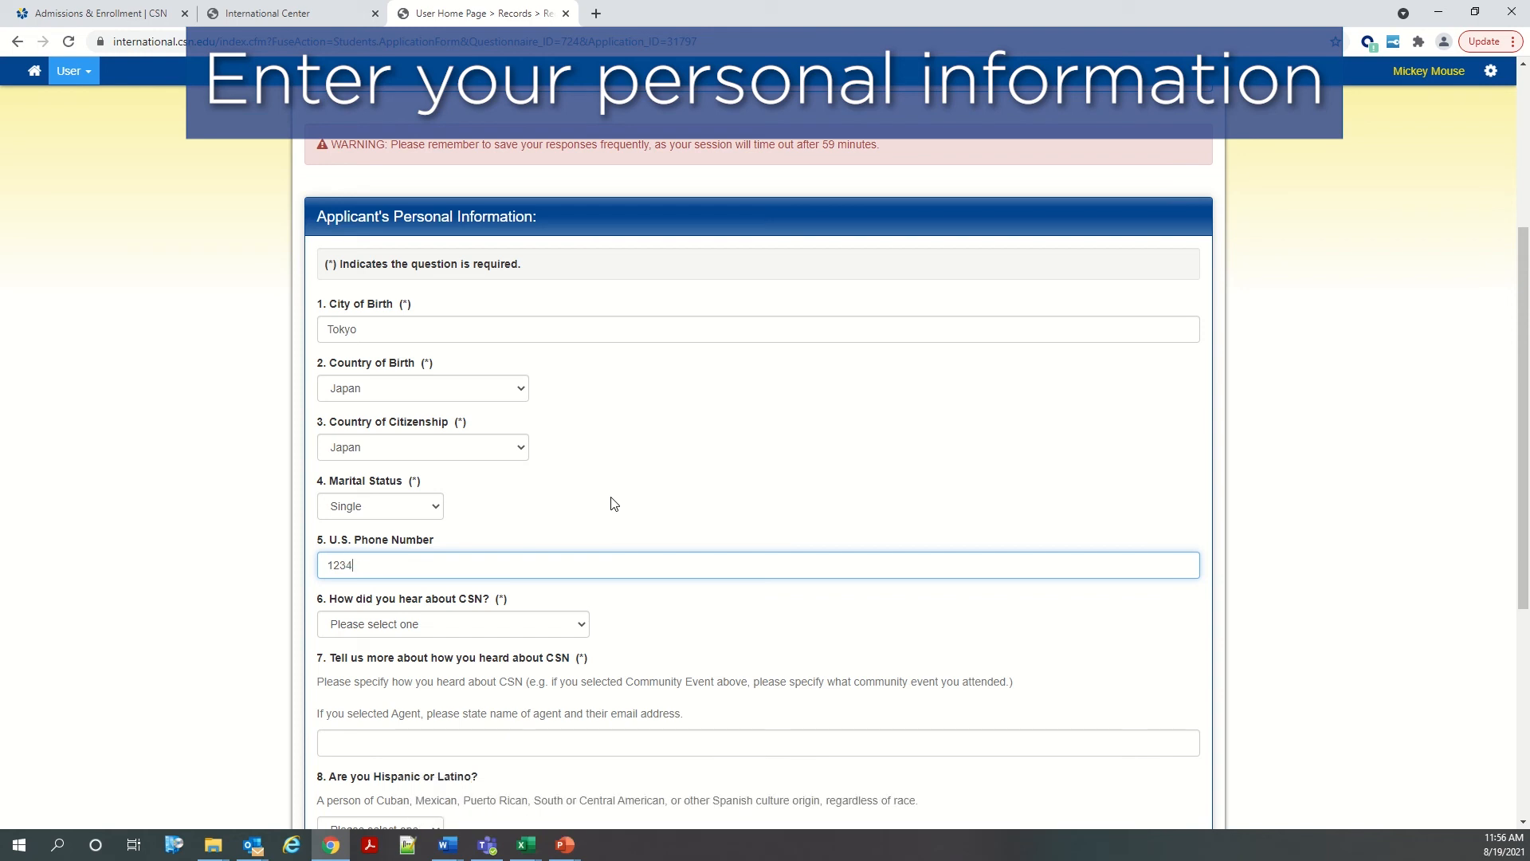
type("56789")
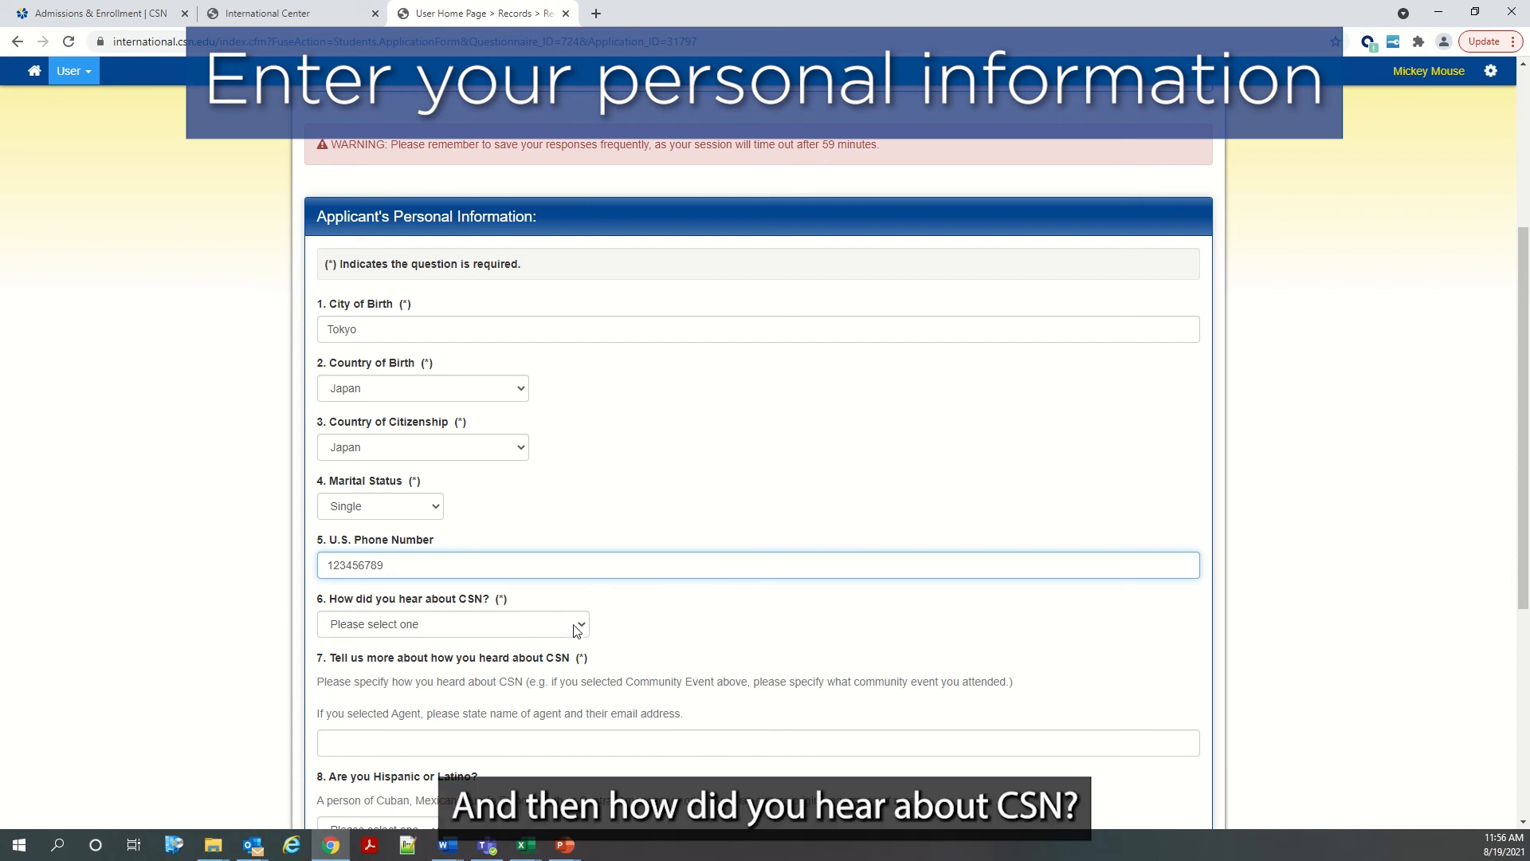
left_click(451, 623)
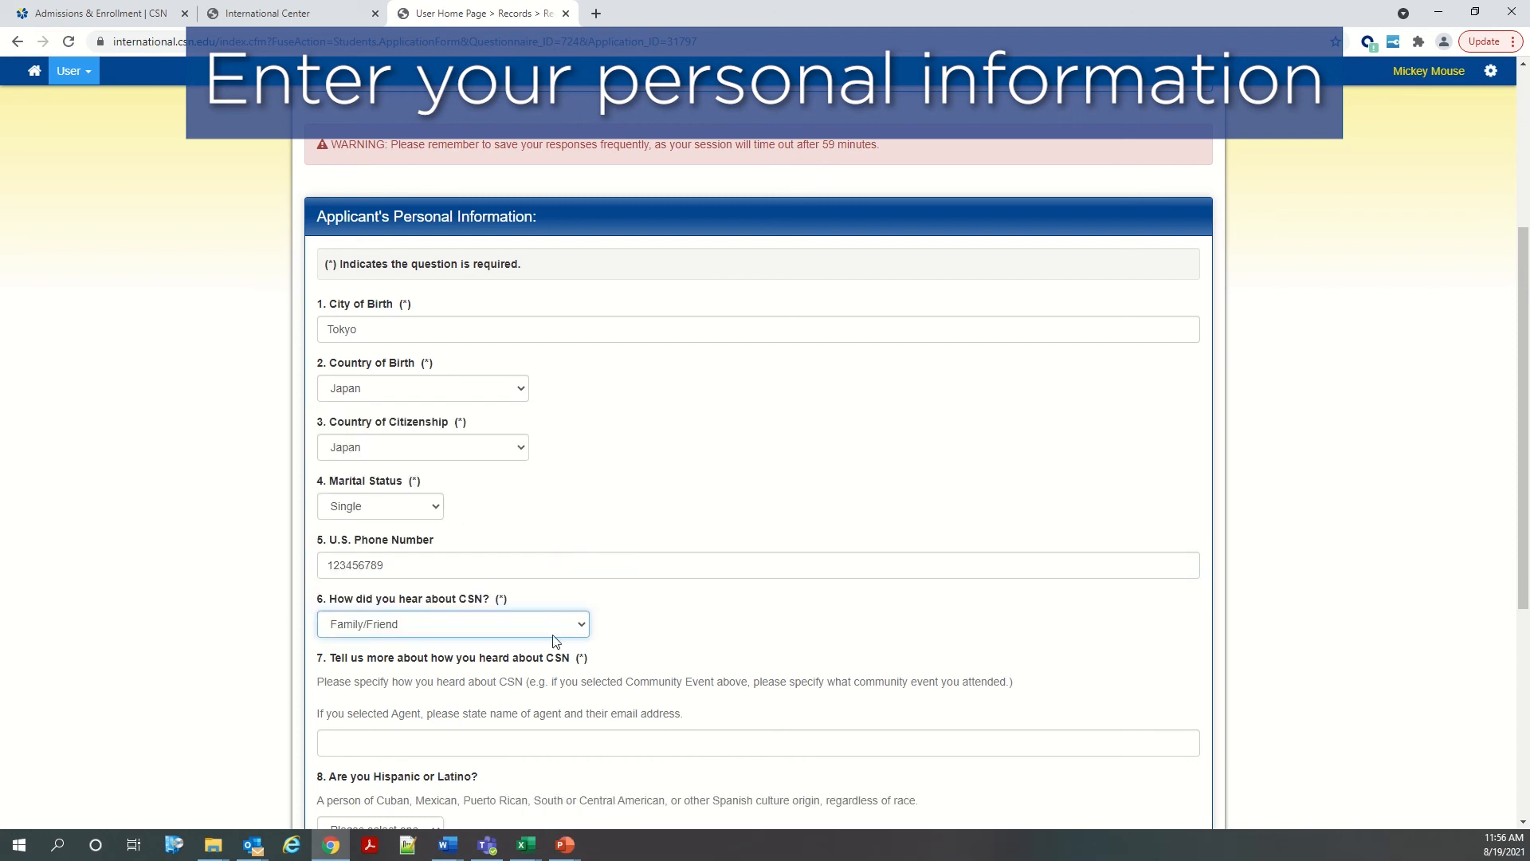
Step: Answer No to Hispanic or Latino and choose Asian as the racial category
scroll("down", 3)
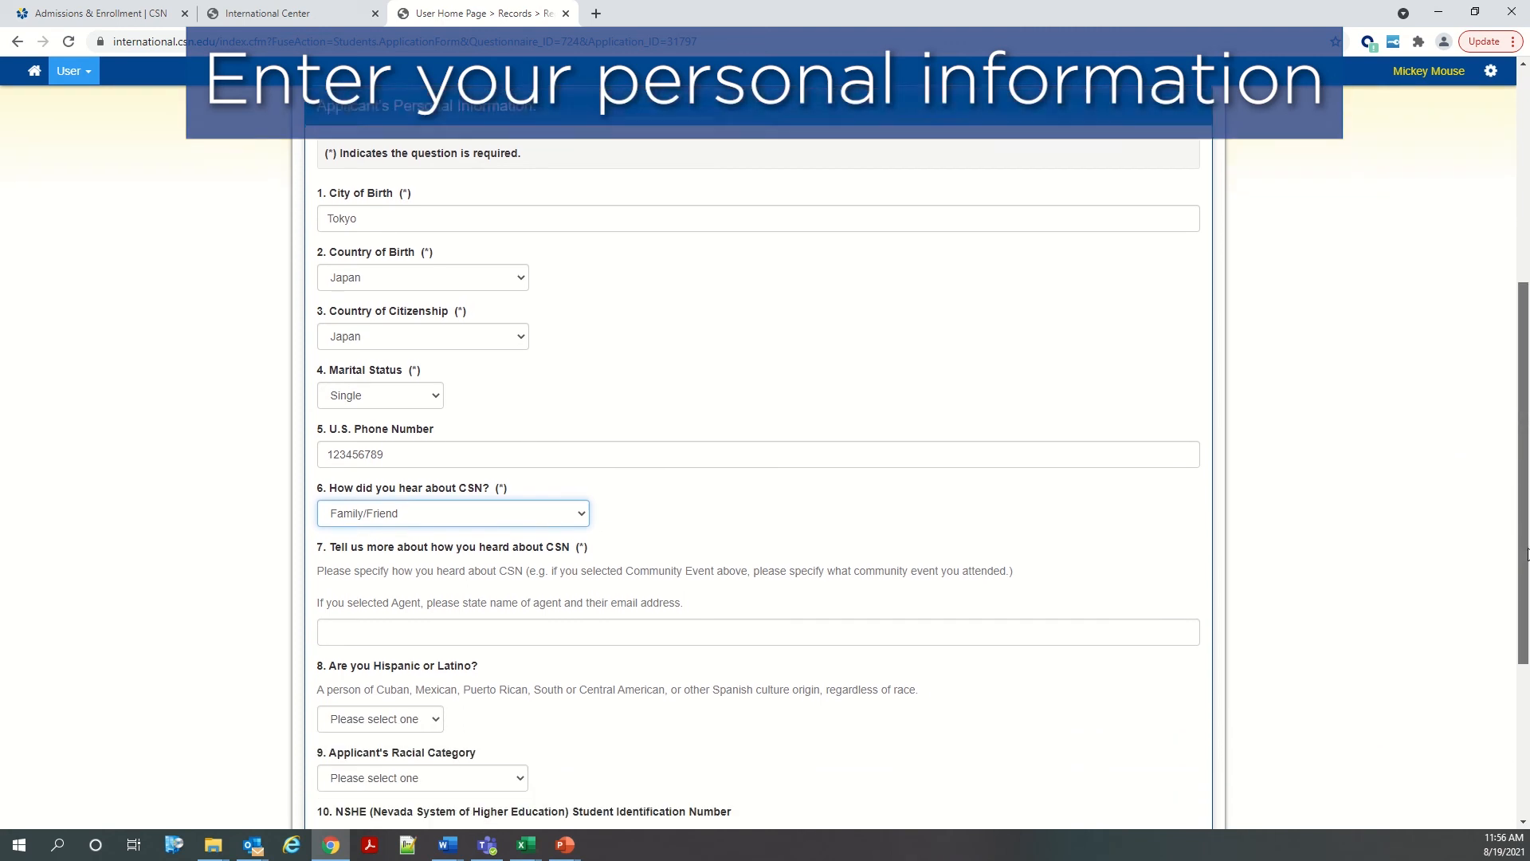
scroll("down", 3)
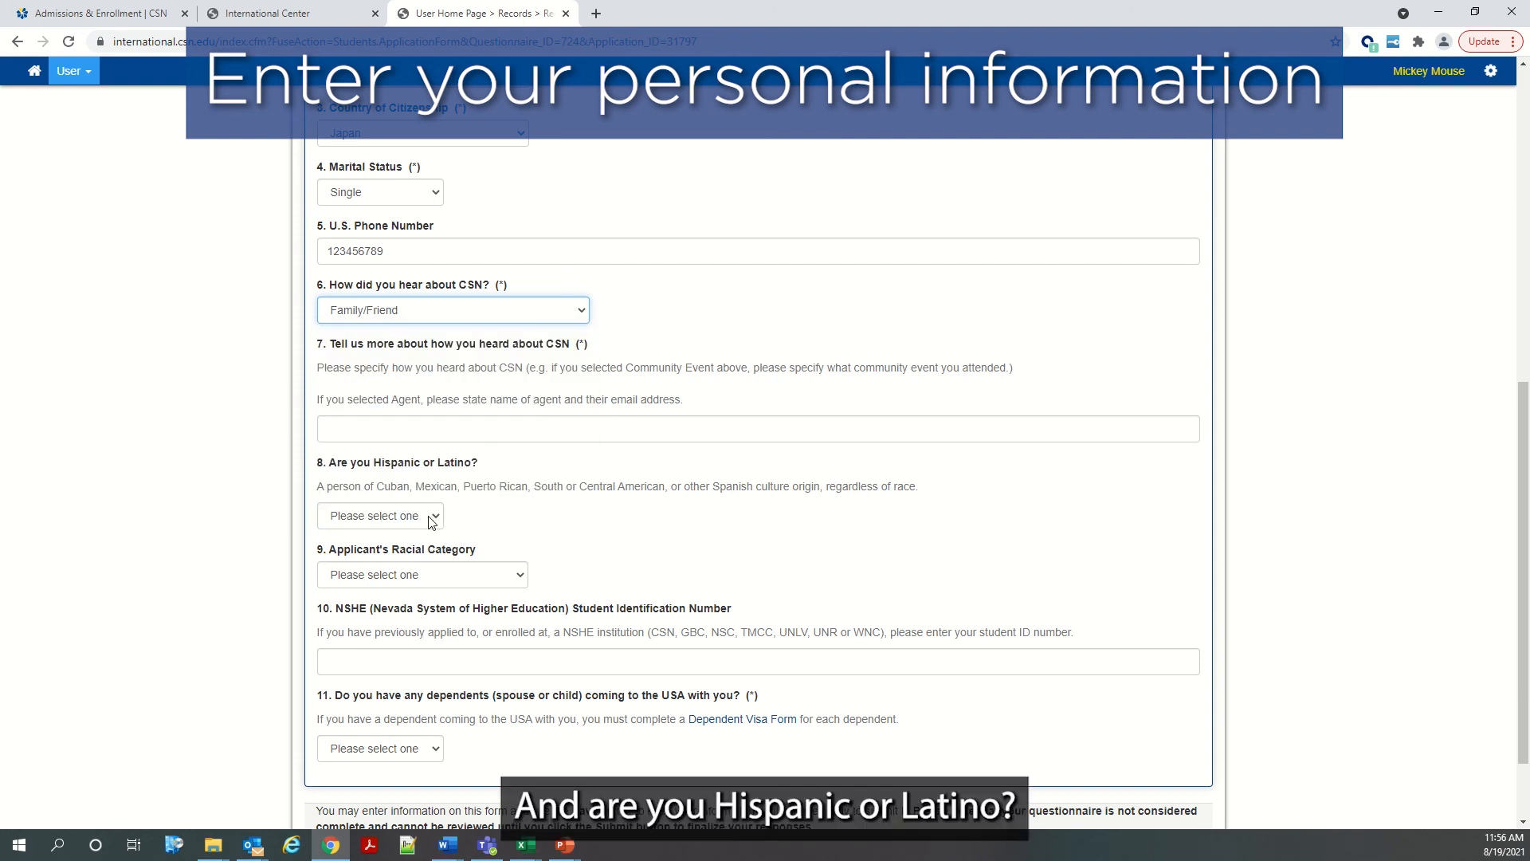
left_click(380, 515)
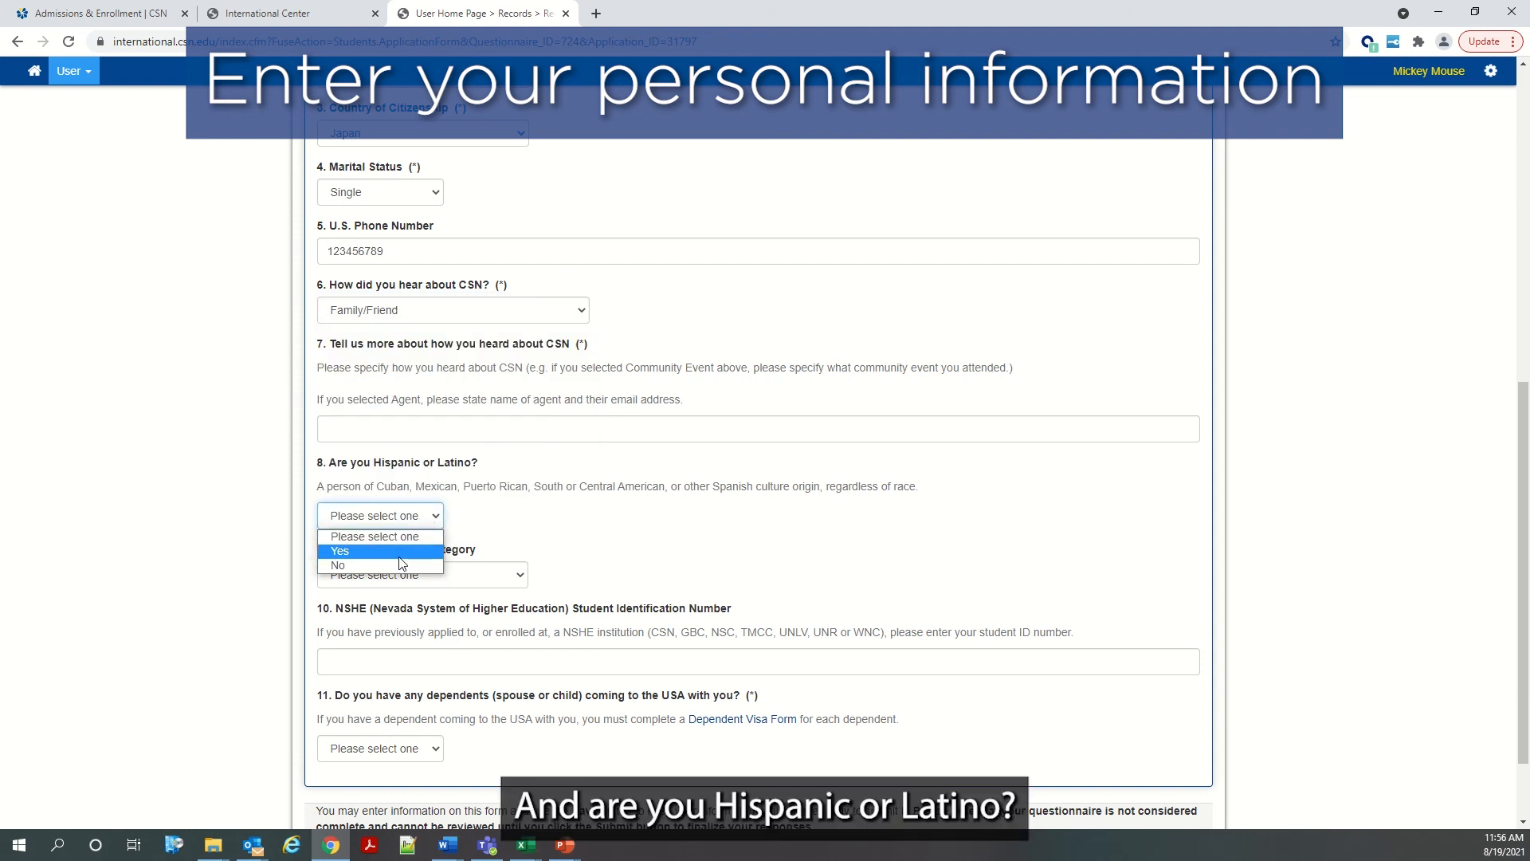
left_click(338, 565)
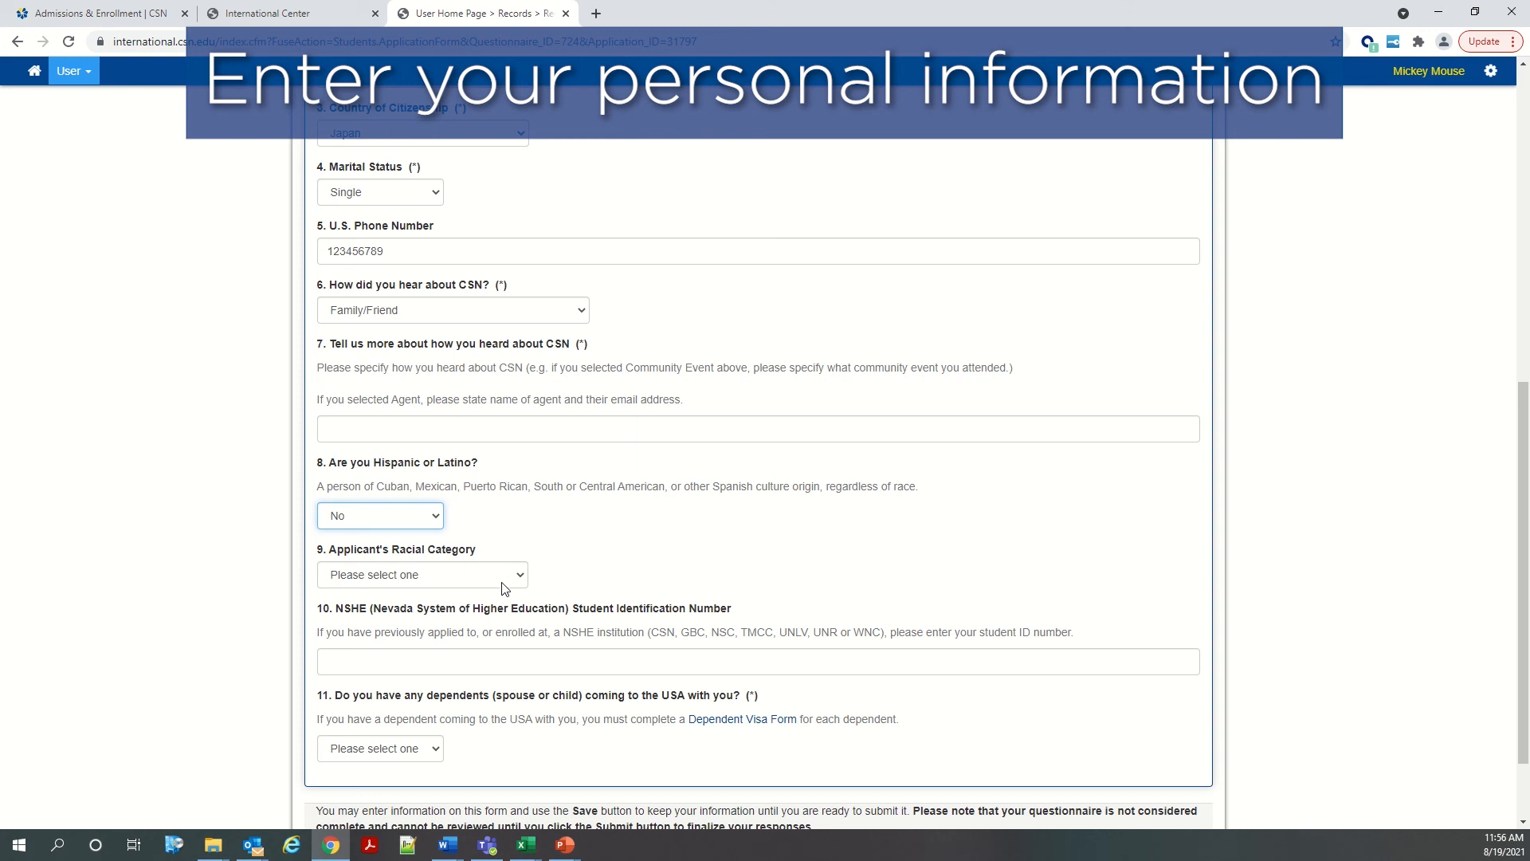
left_click(421, 573)
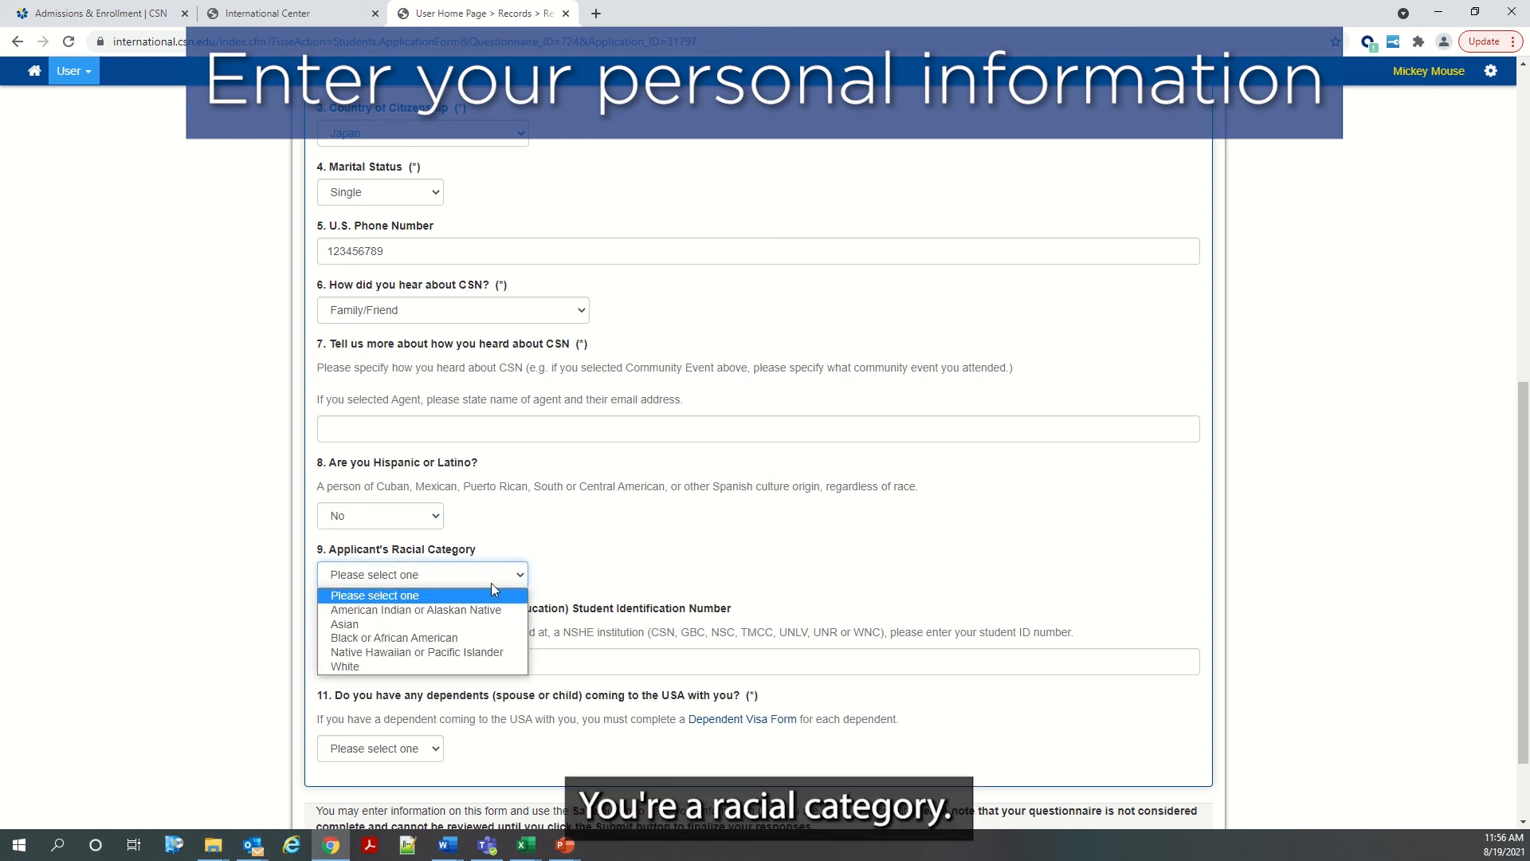
left_click(344, 623)
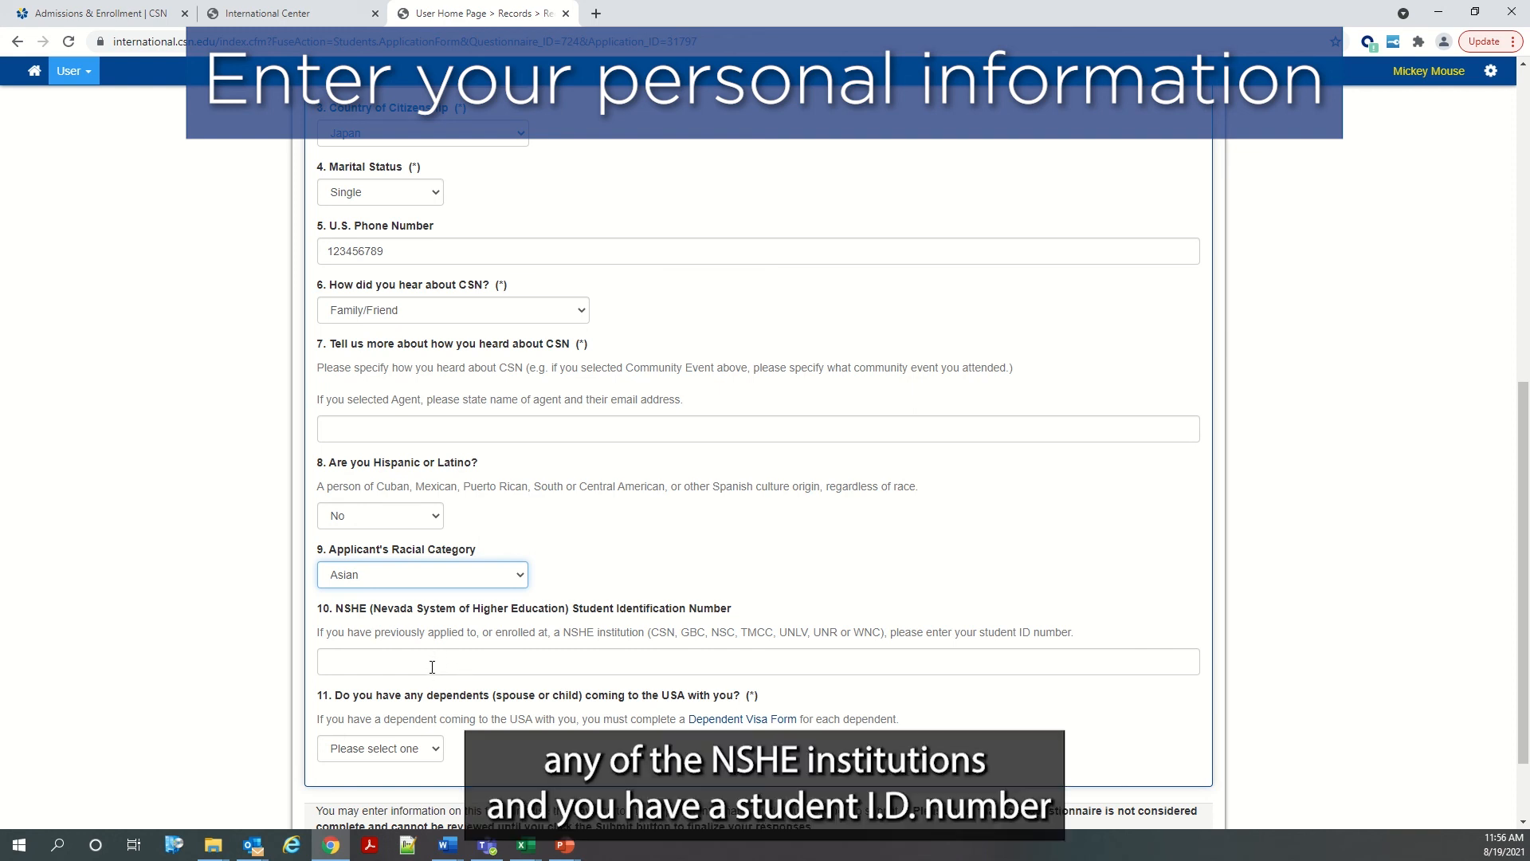
mouse_move(427, 665)
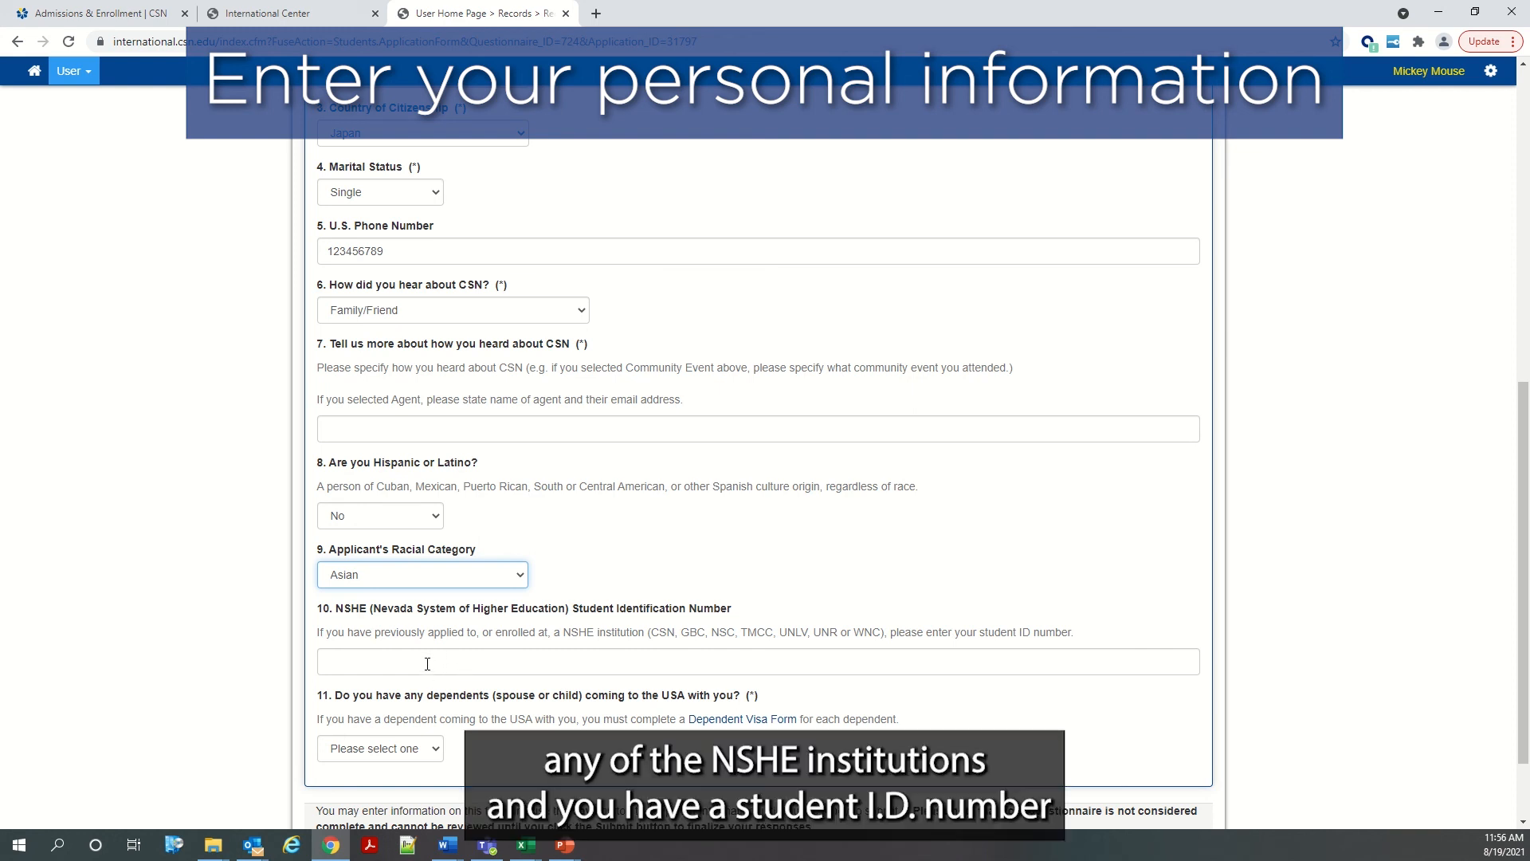
Step: Answer No to bringing dependents and submit the questionnaire
left_click(426, 661)
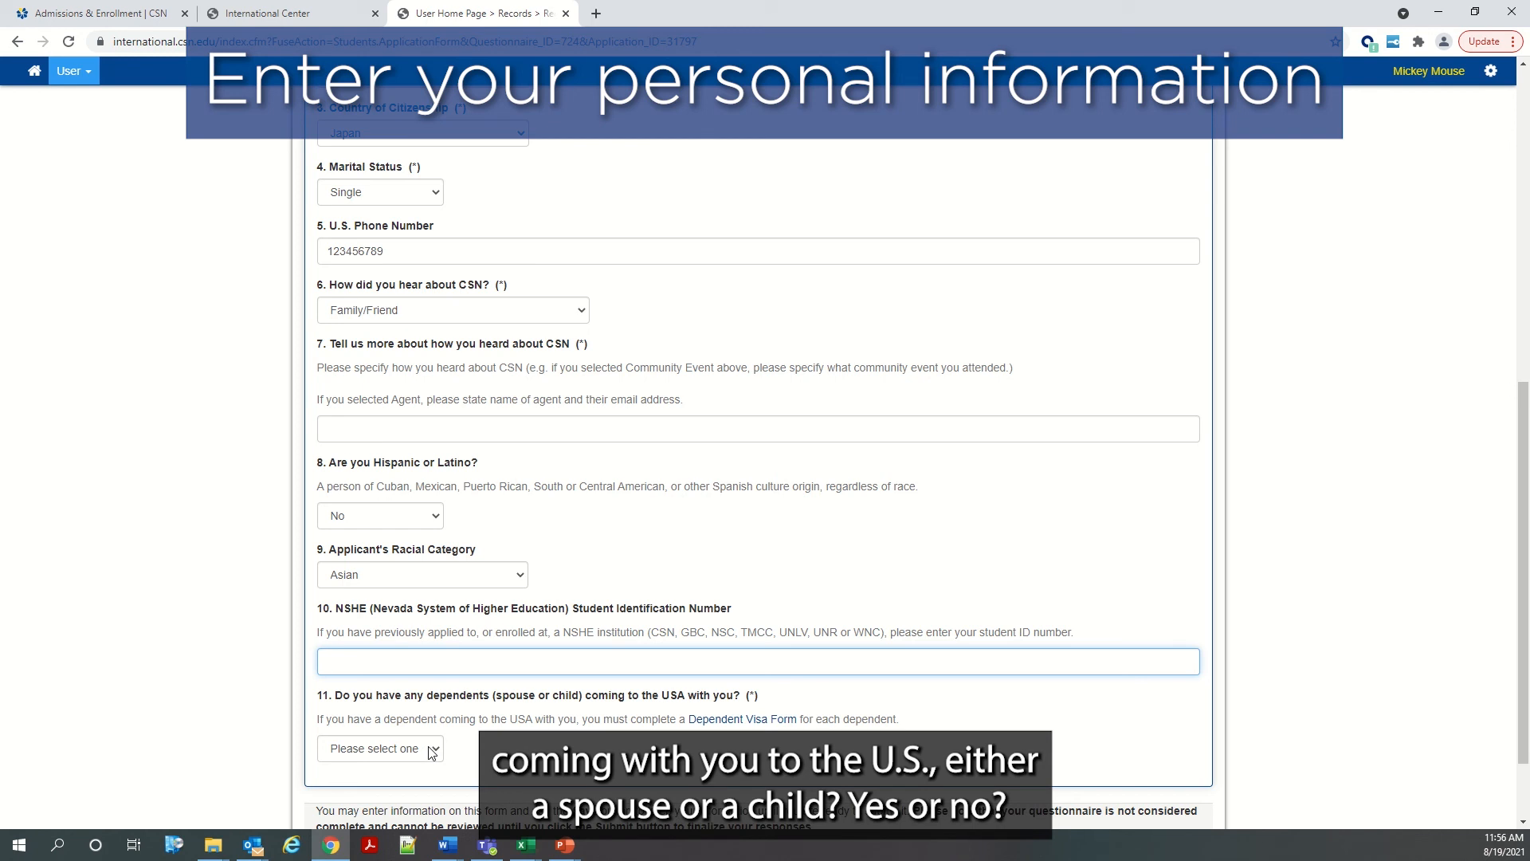
left_click(380, 748)
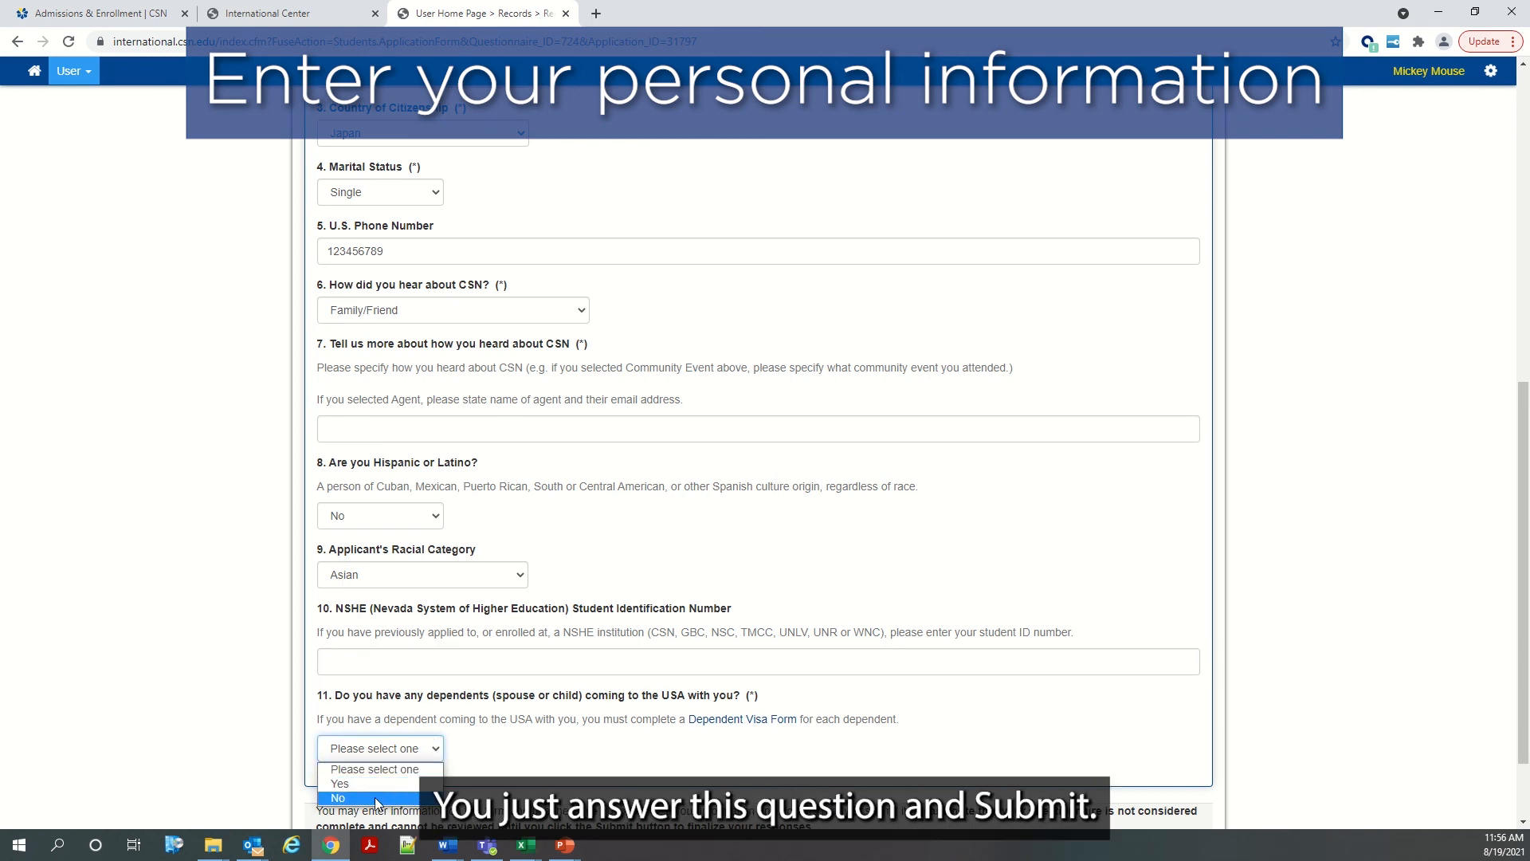
left_click(336, 797)
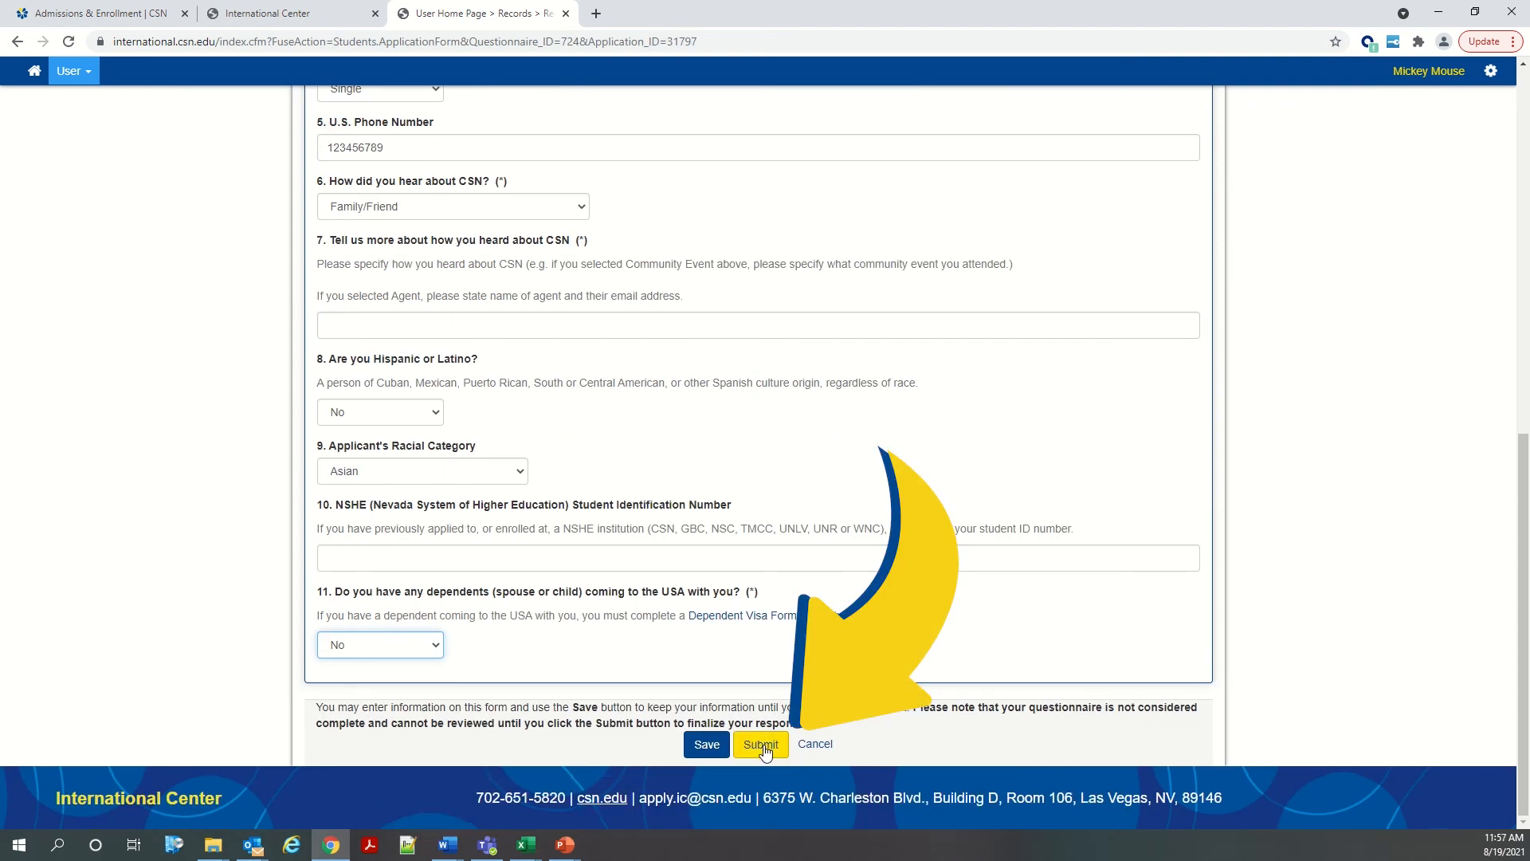
left_click(760, 743)
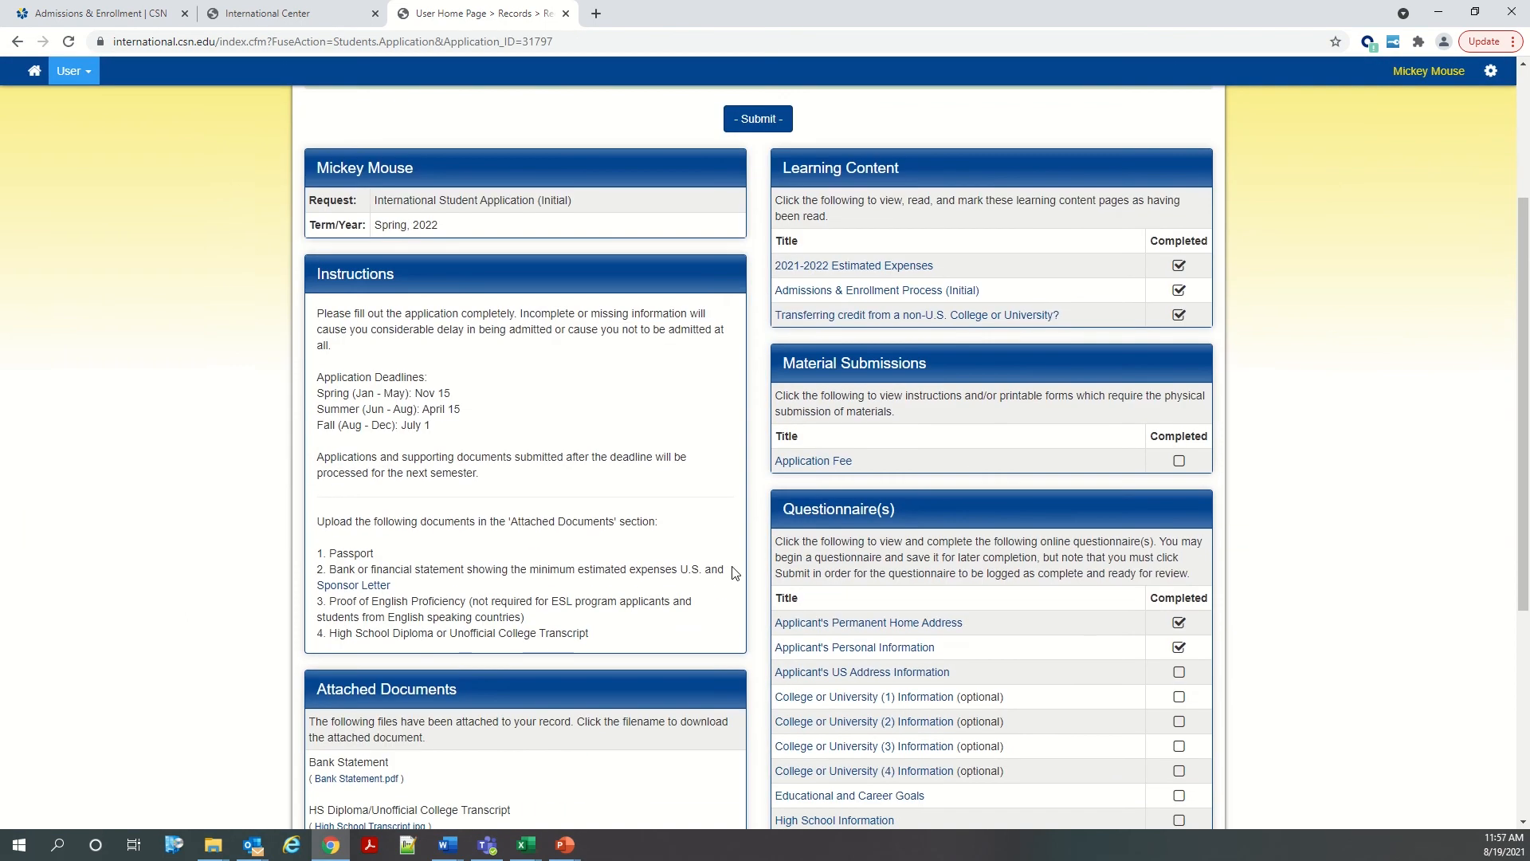
Step: Answer No to living in the USA on the US Address Information questionnaire
scroll("down", 3)
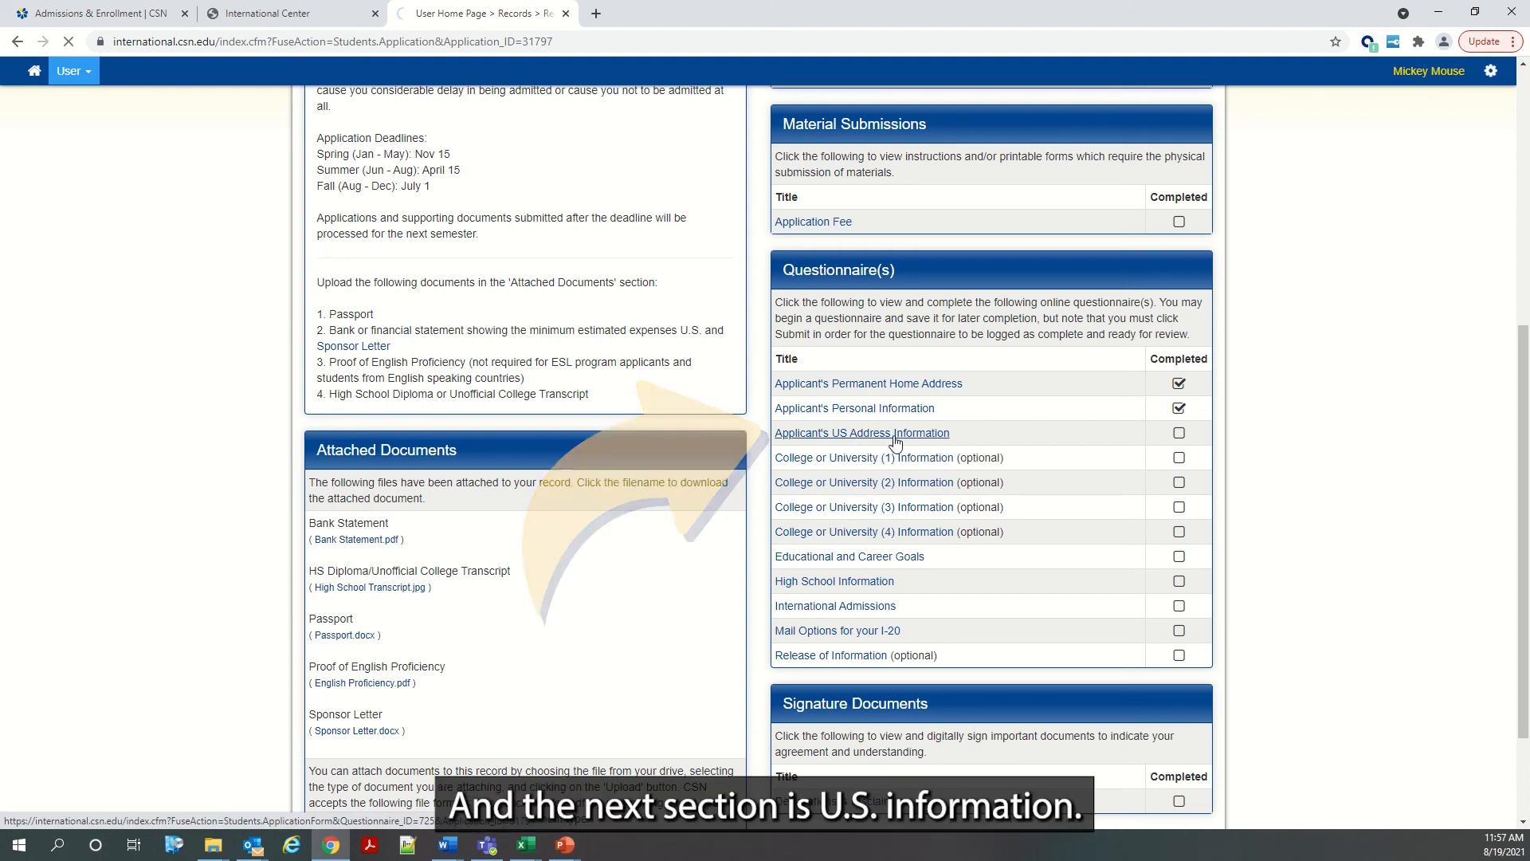
left_click(861, 431)
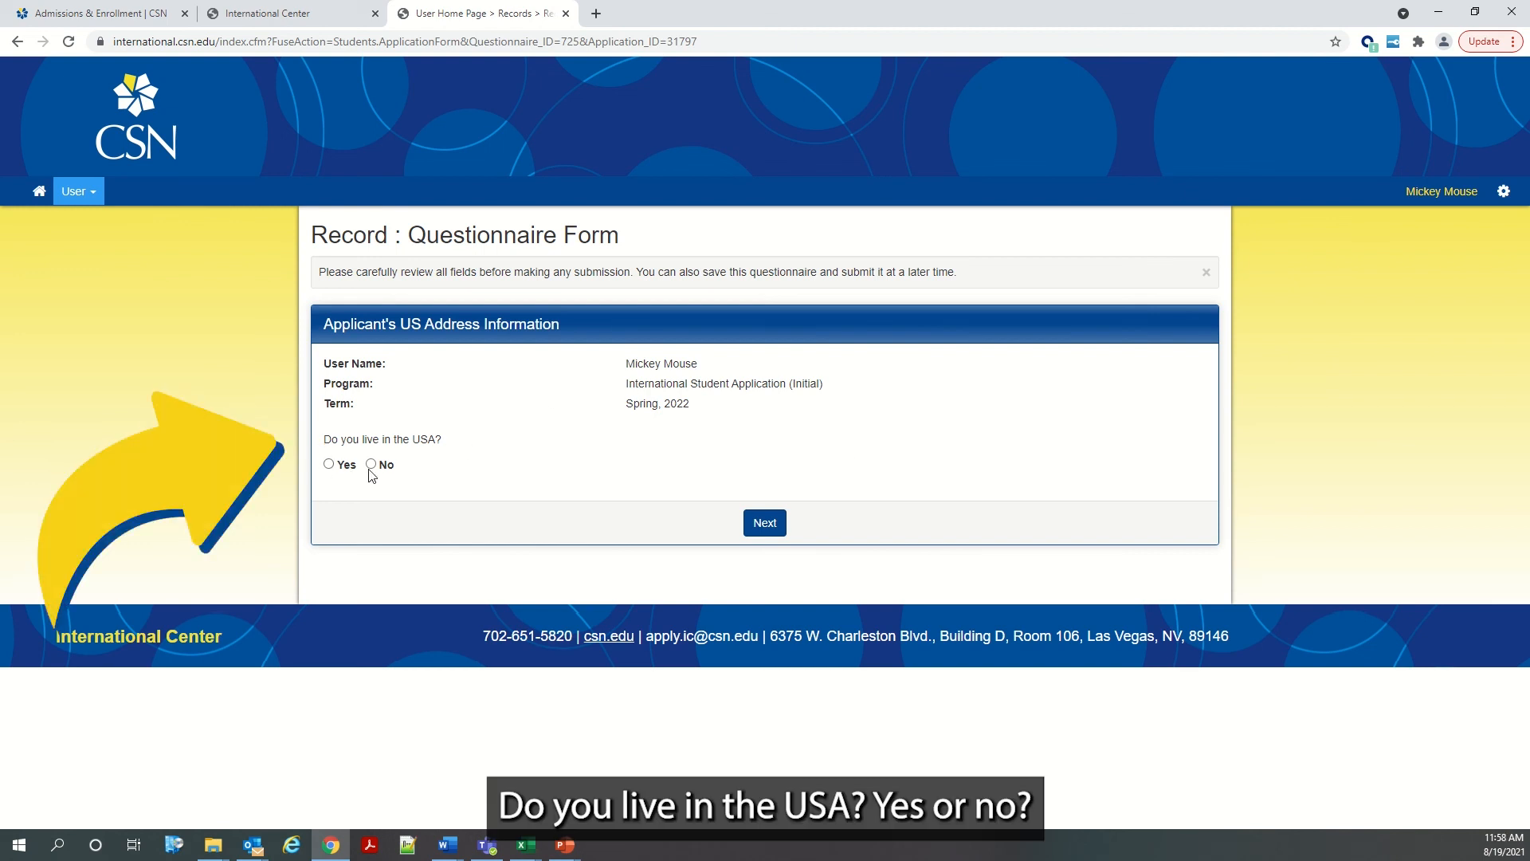
left_click(369, 464)
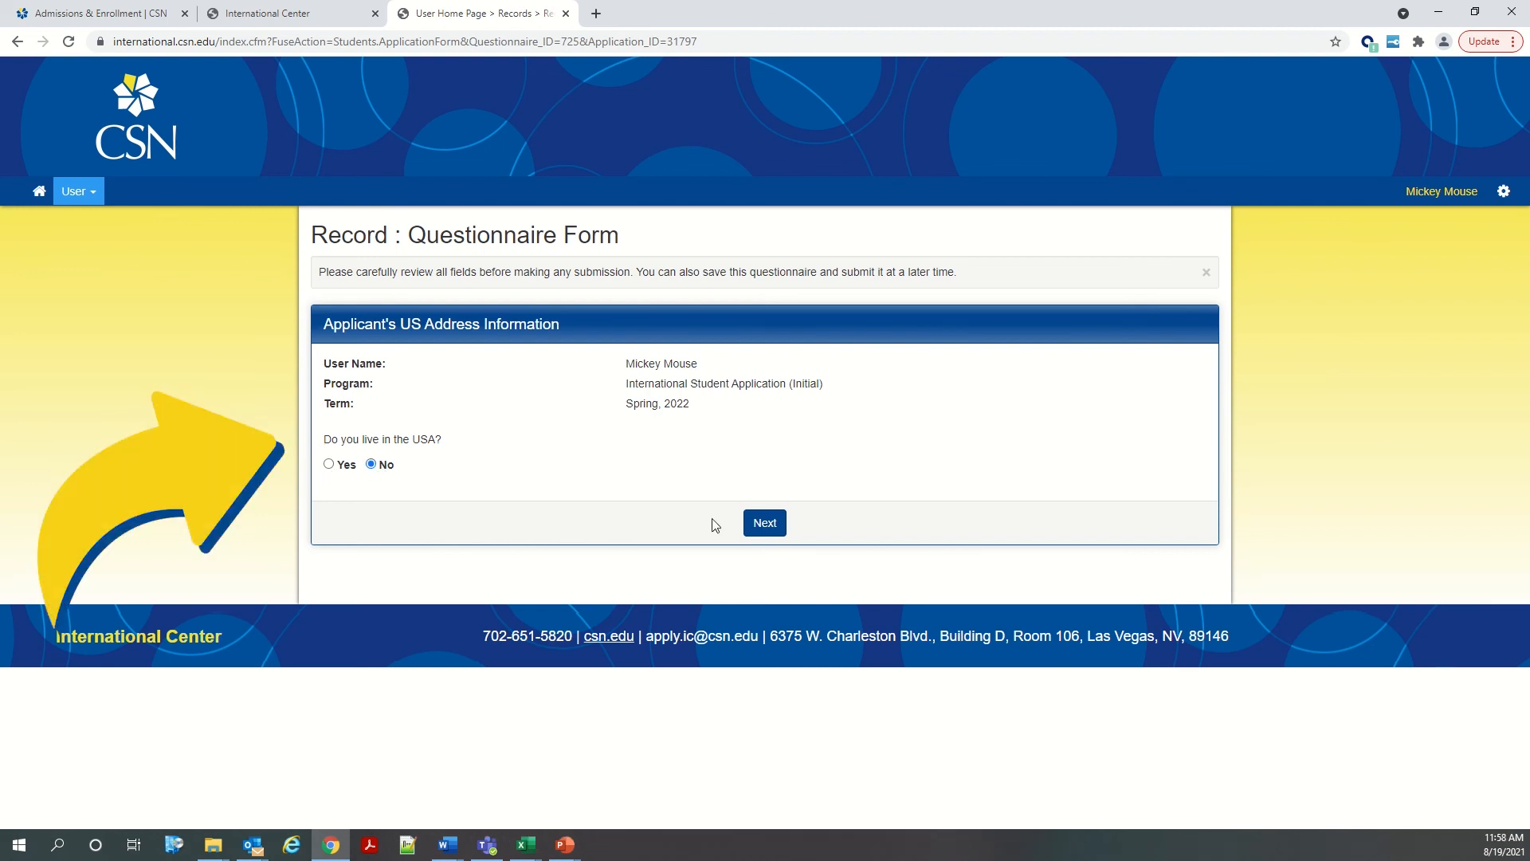
left_click(764, 522)
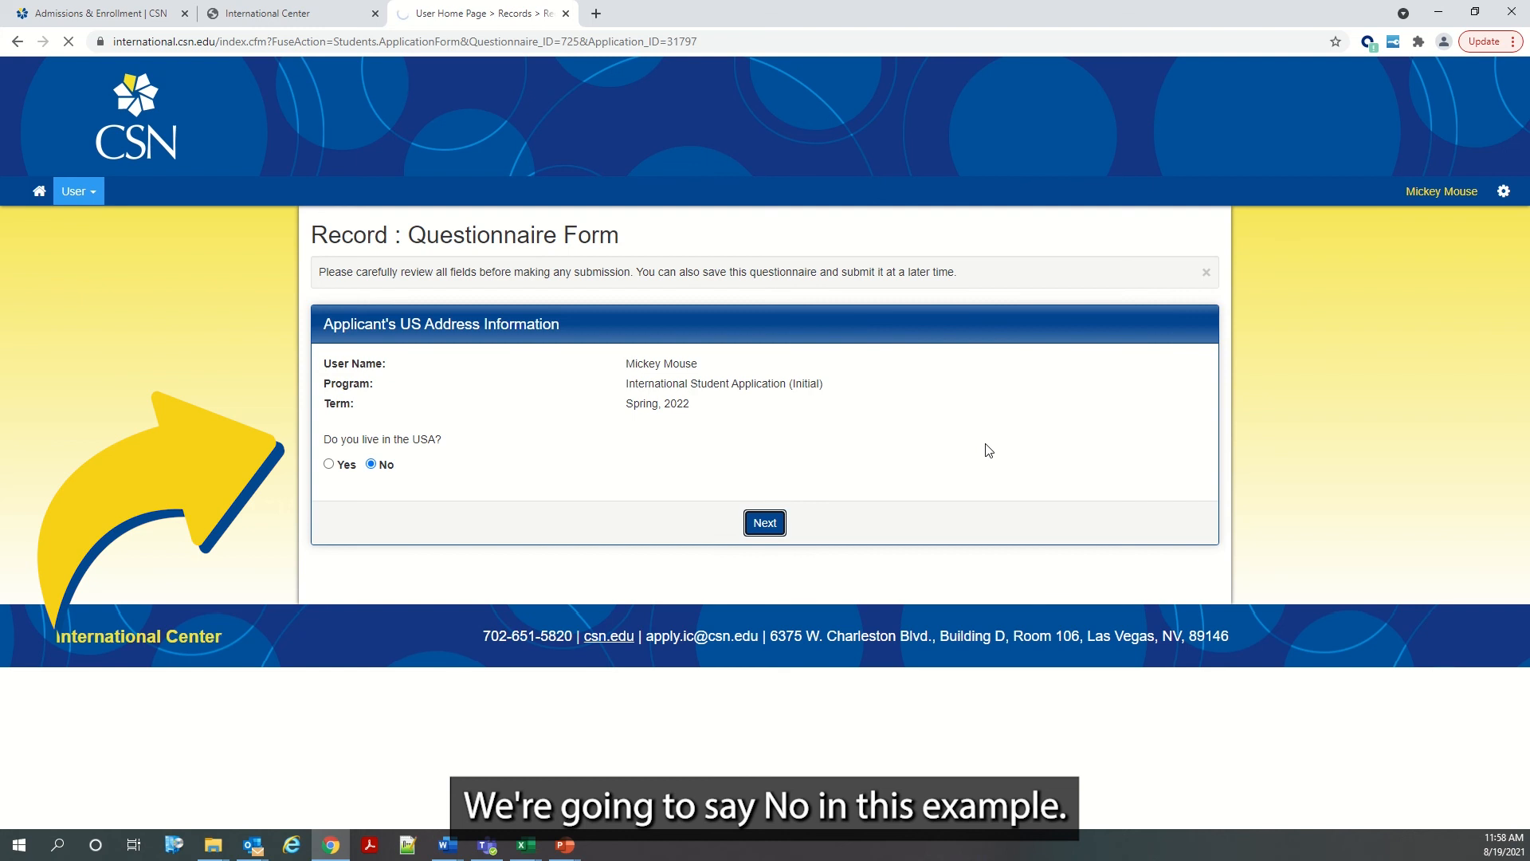
left_click(764, 522)
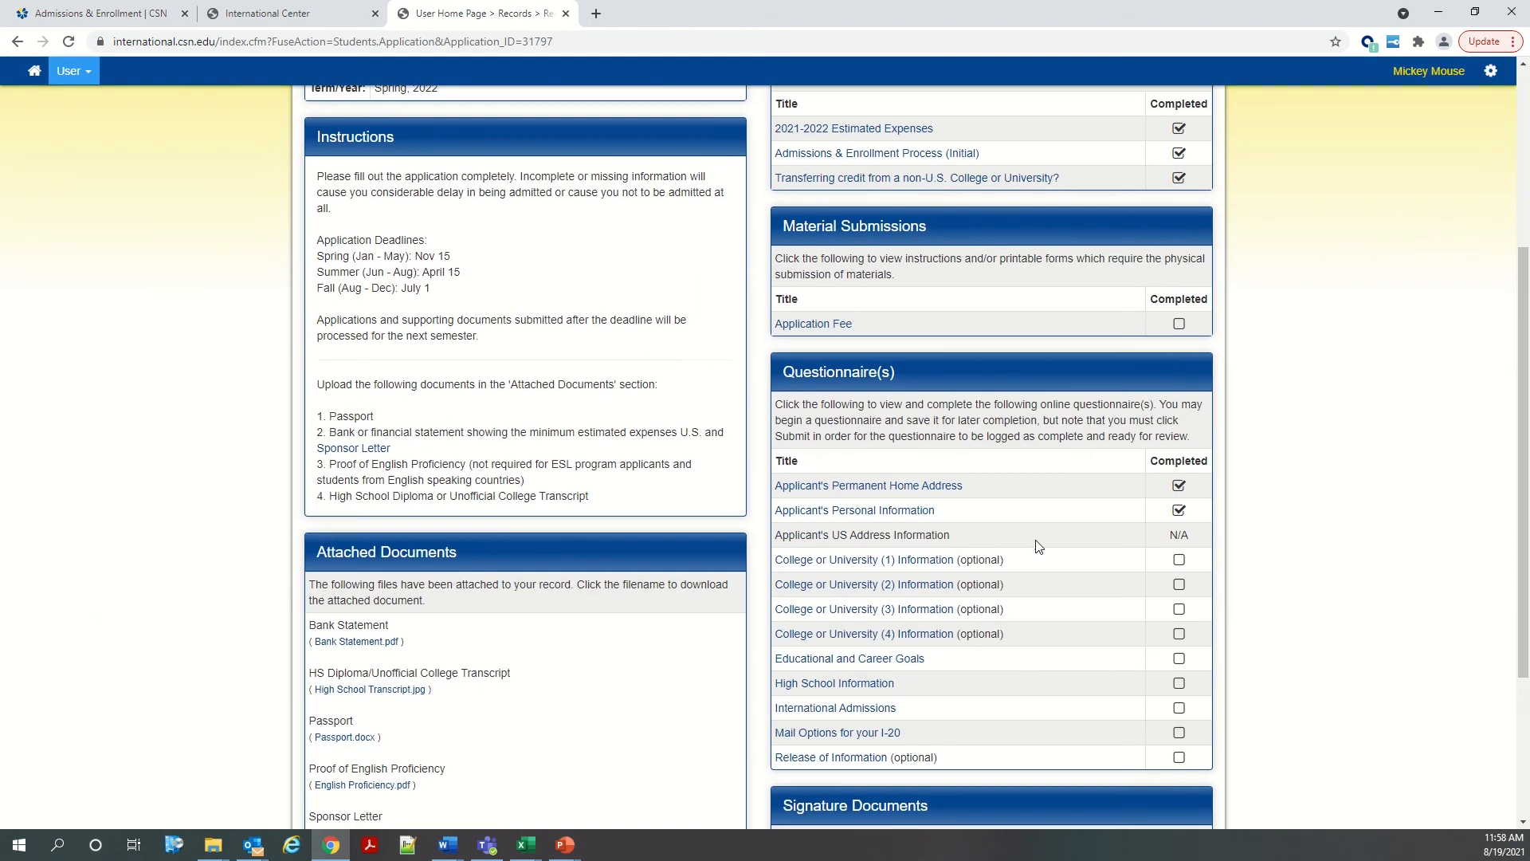
scroll("down", 3)
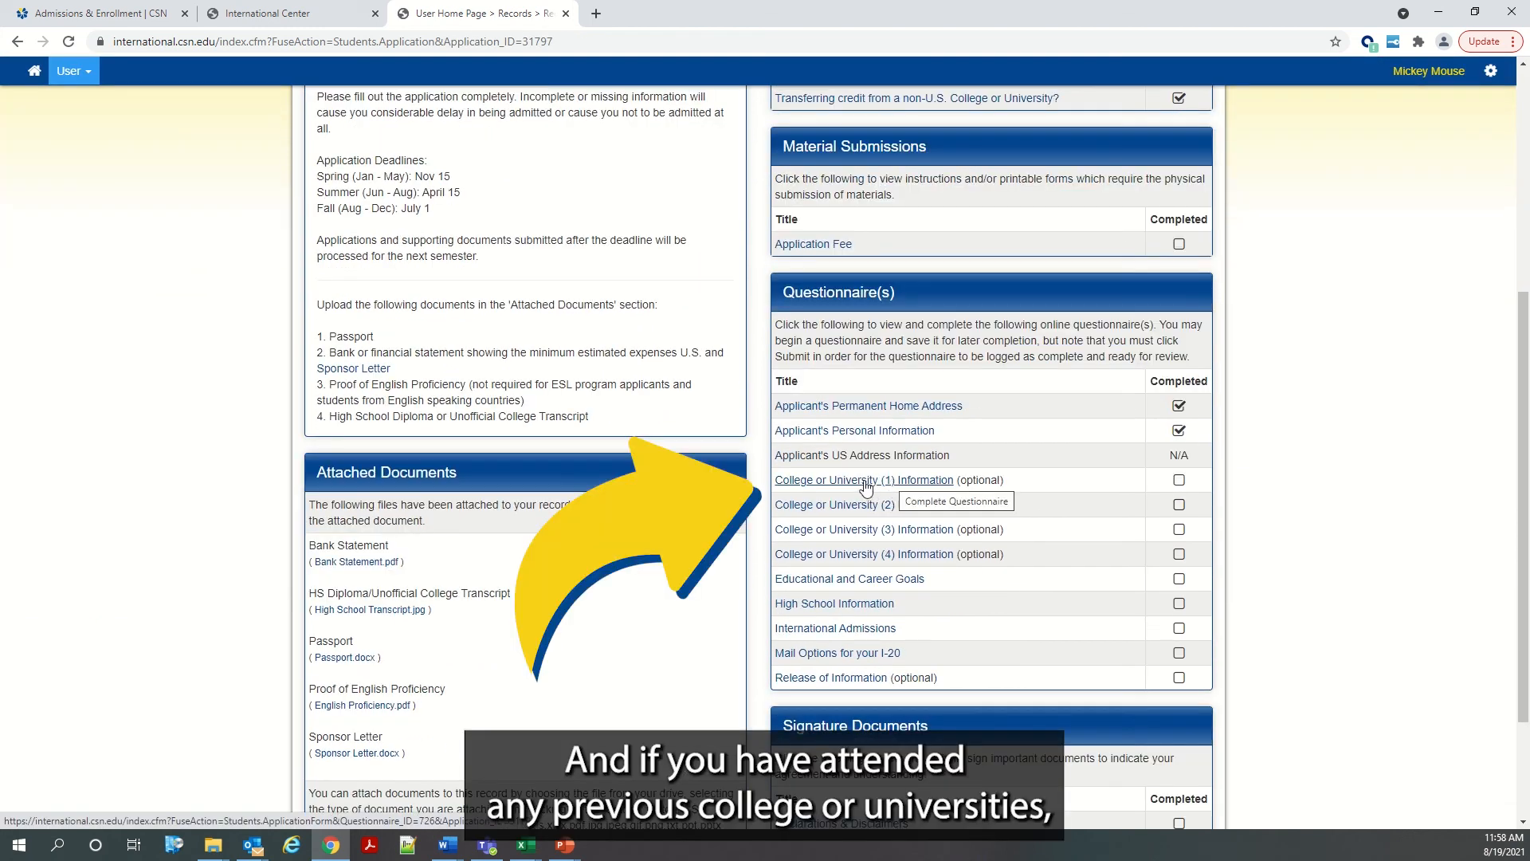
Step: Cancel the optional College or University (1) form and open Educational and Career Goals
left_click(864, 479)
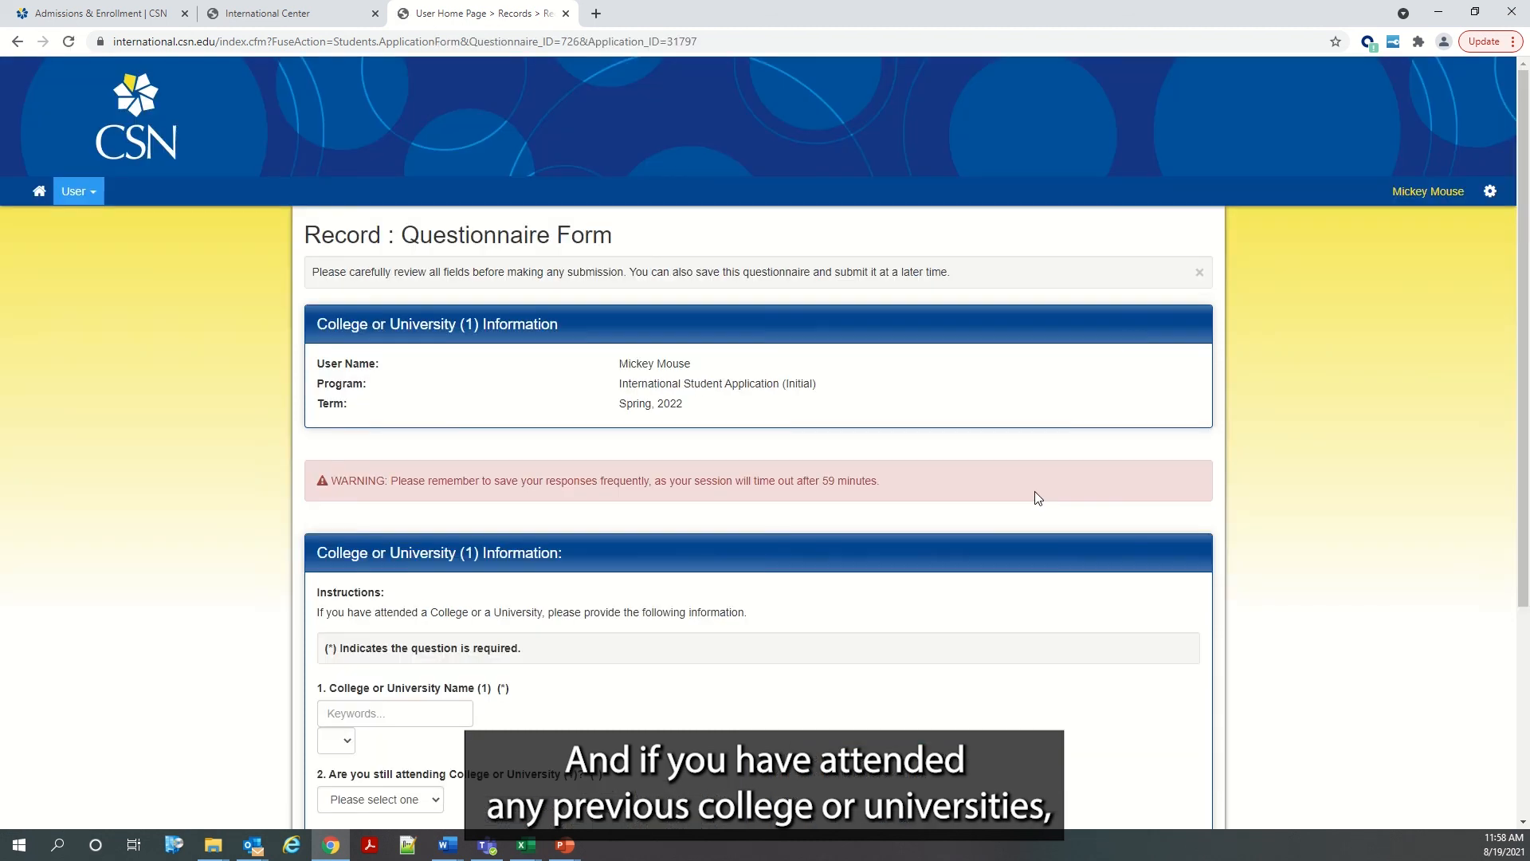
scroll("down", 3)
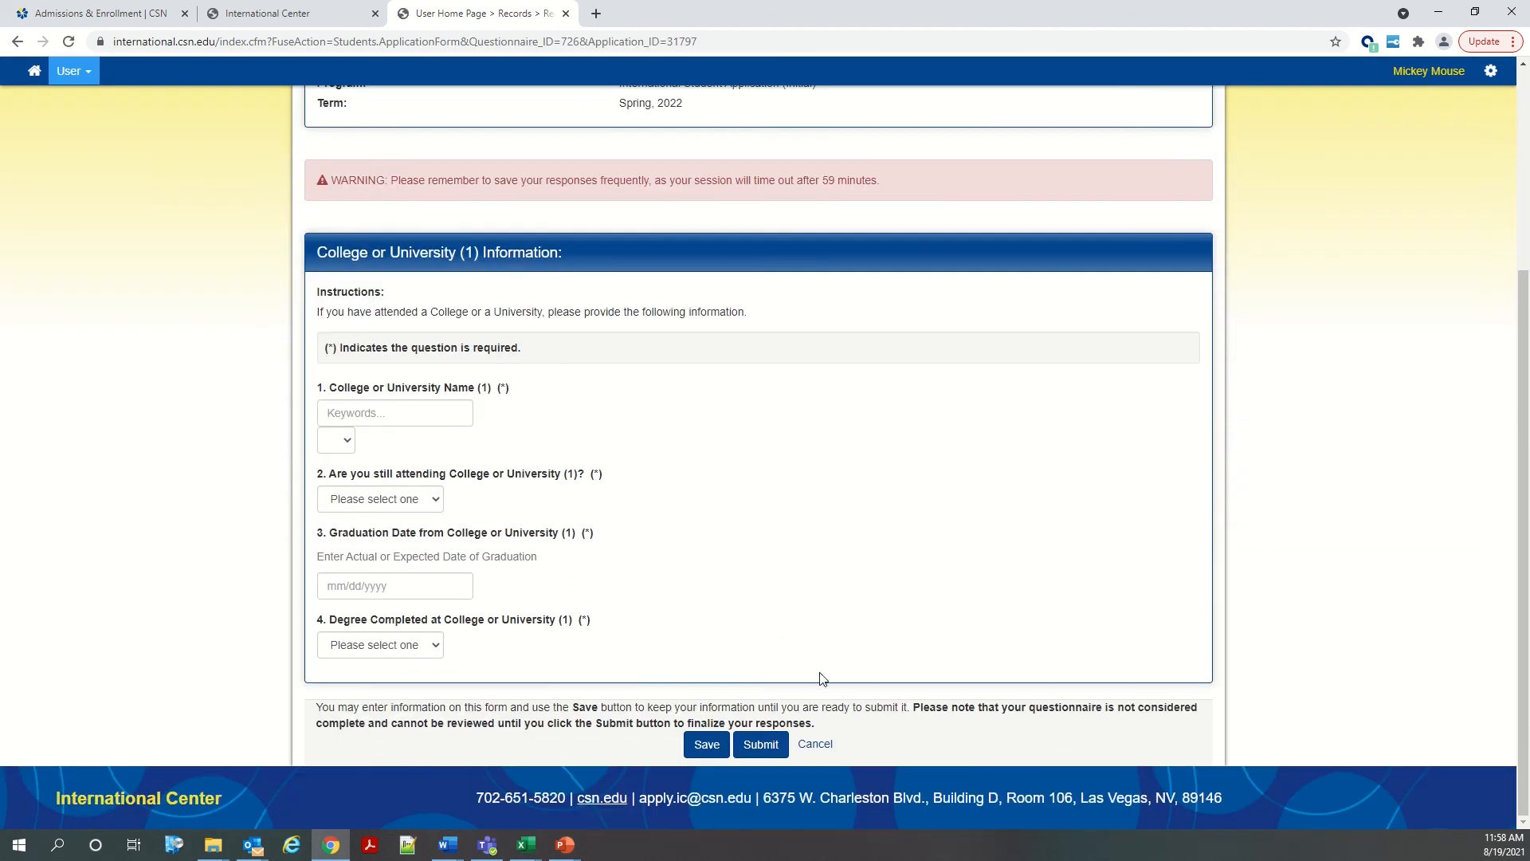
left_click(814, 744)
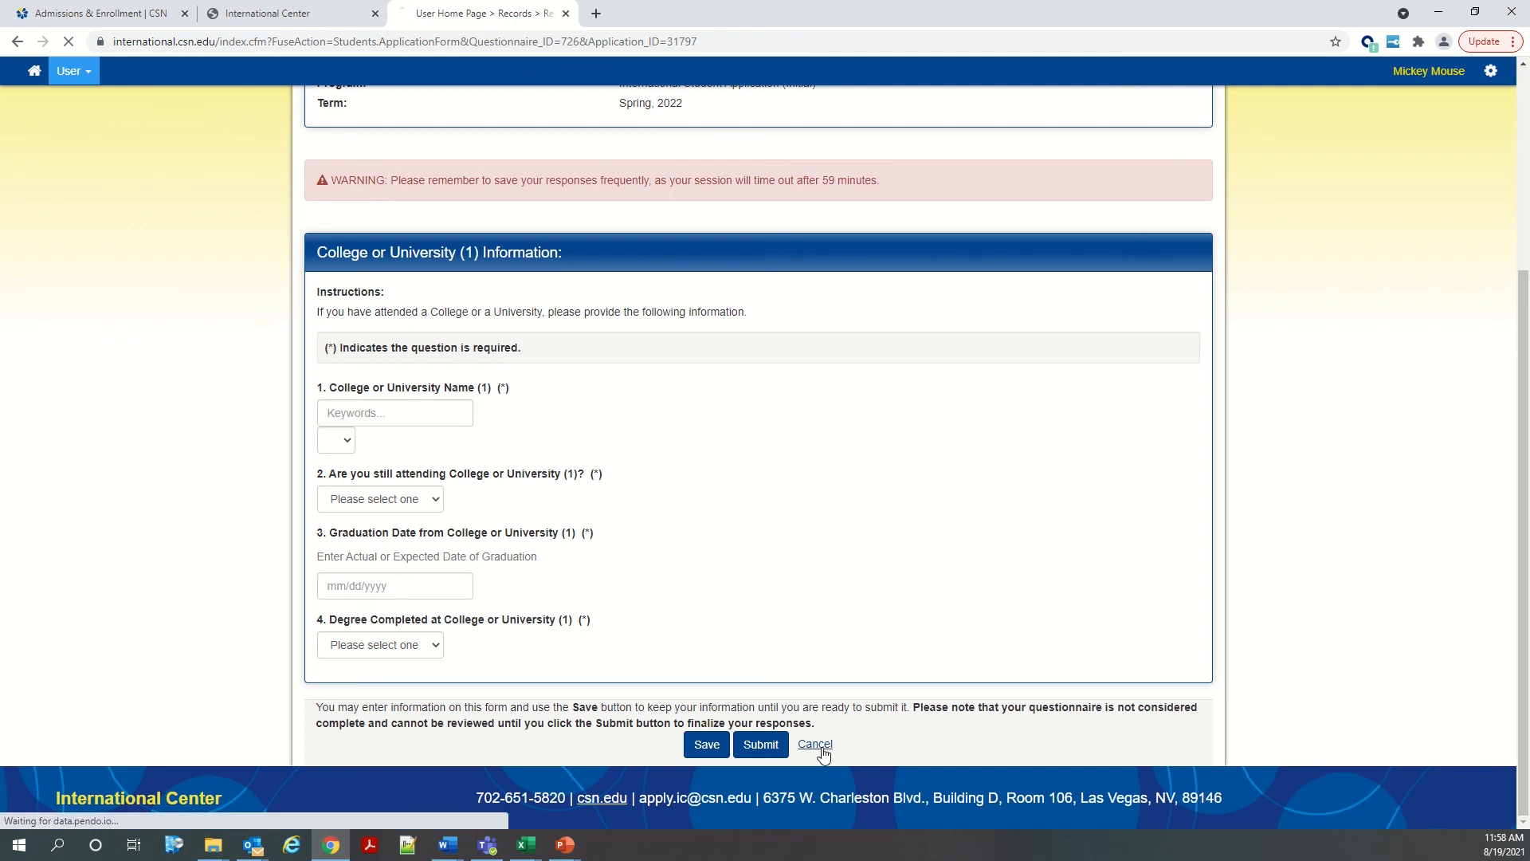
left_click(814, 743)
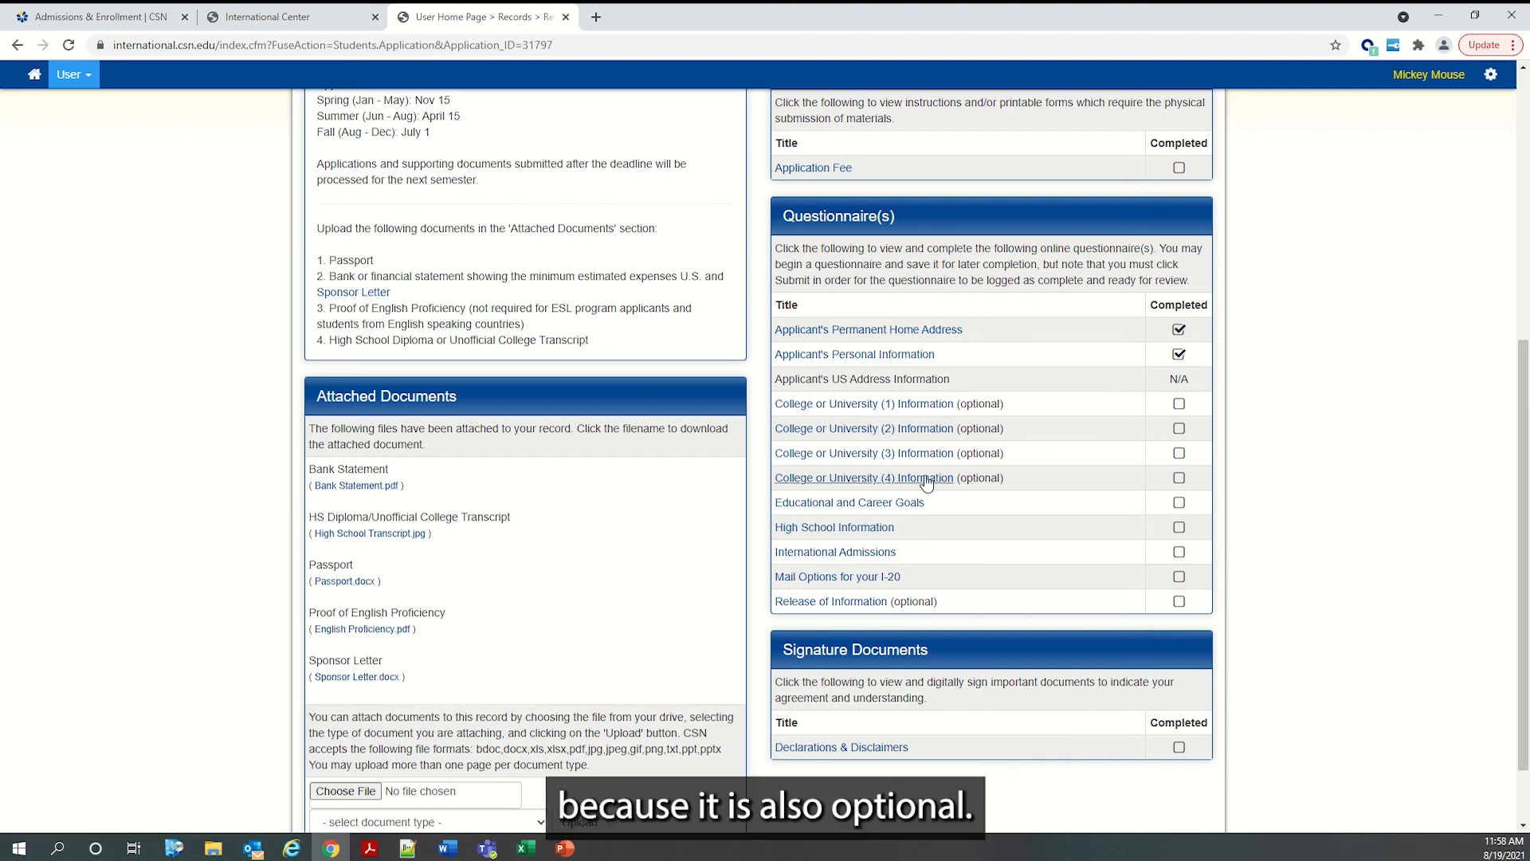
left_click(848, 502)
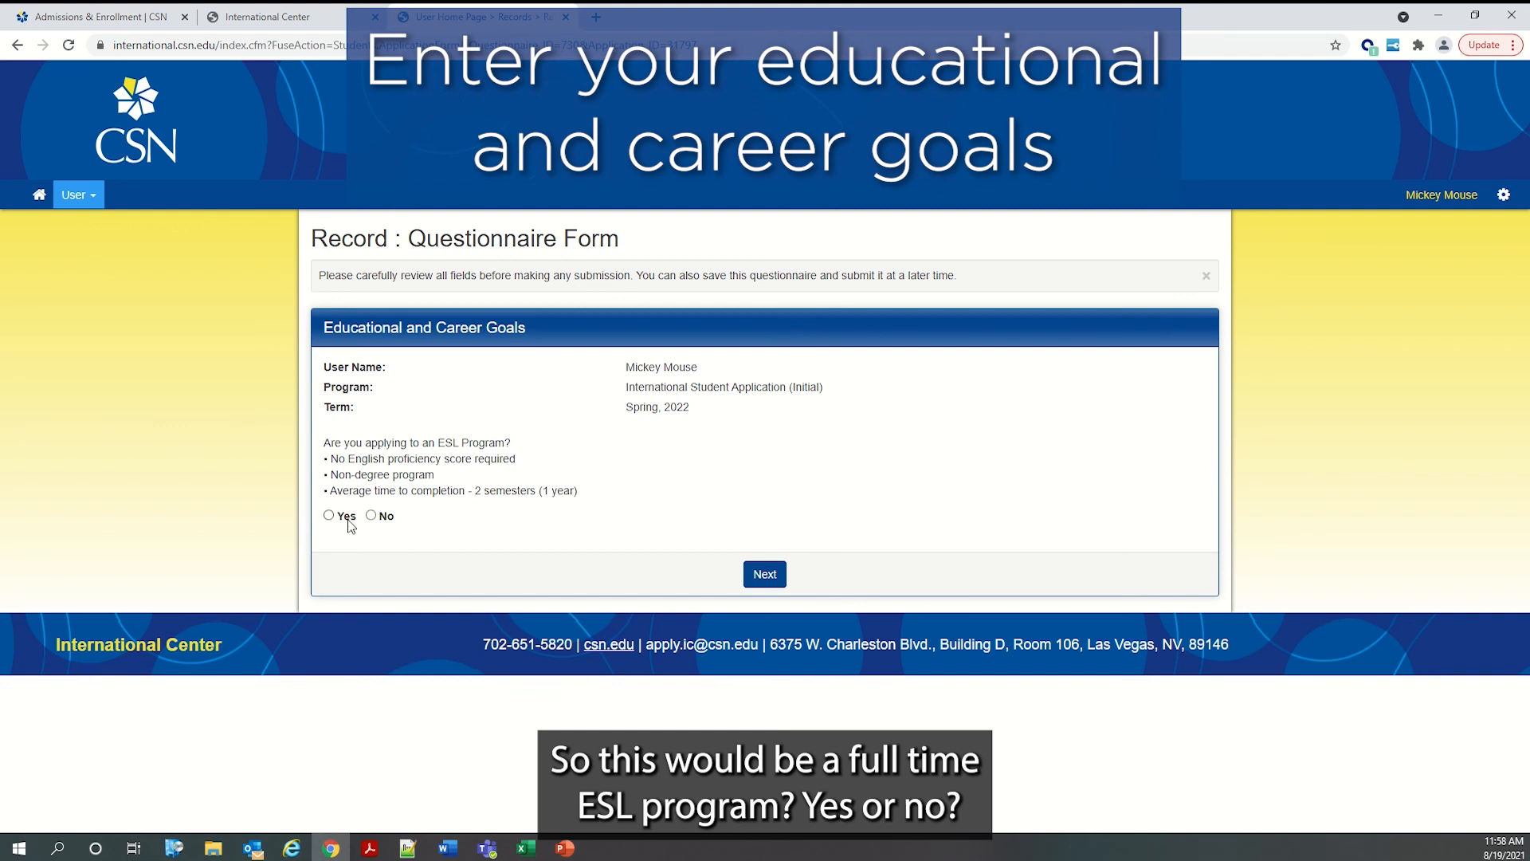
Step: Answer No to the ESL program question, enter the essay 'Test', and submit
left_click(371, 516)
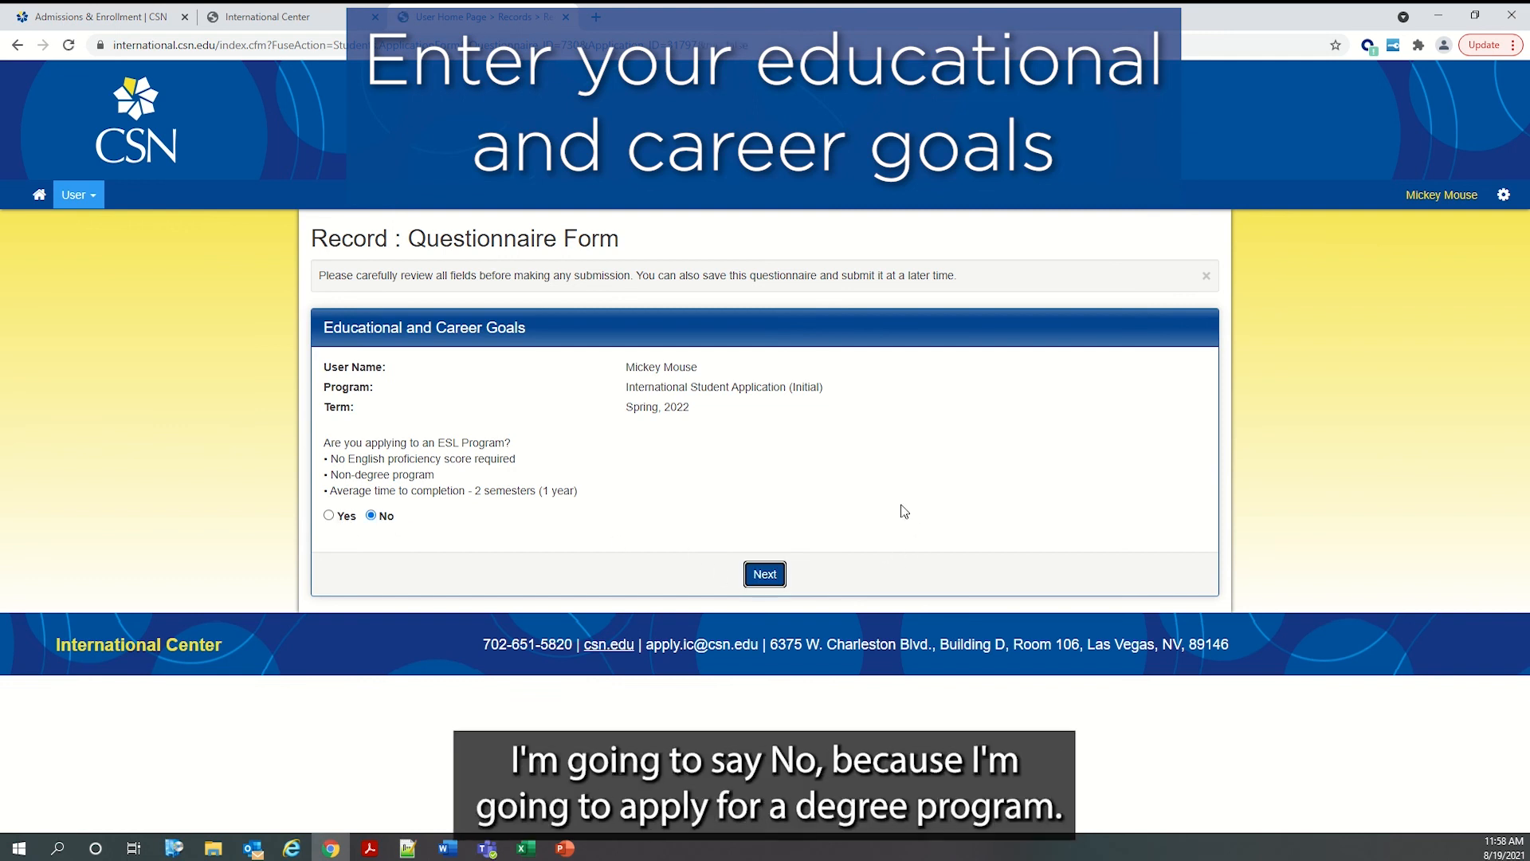
left_click(764, 573)
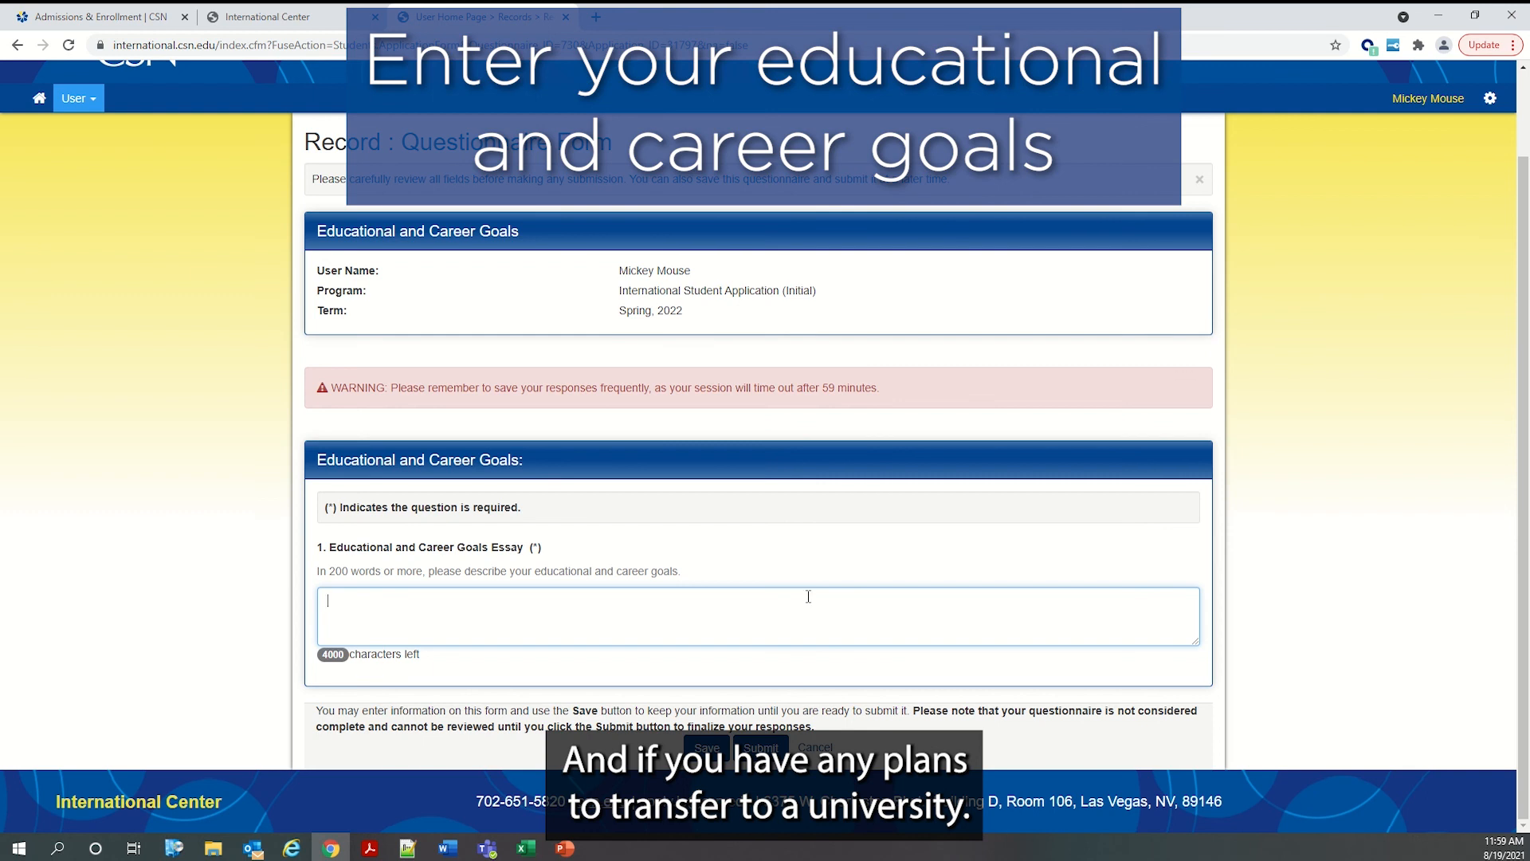
mouse_move(864, 557)
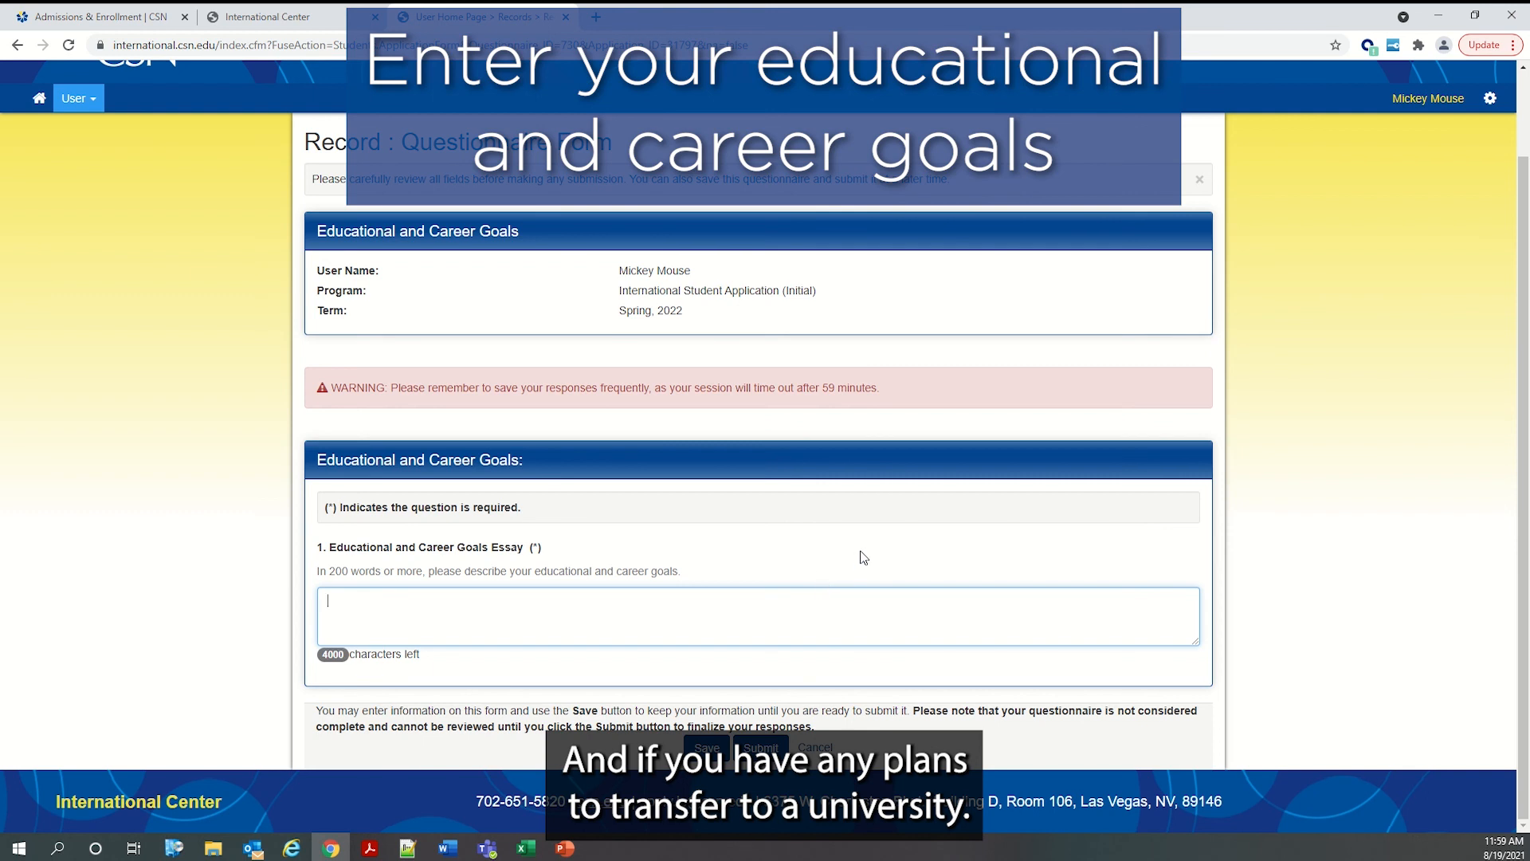
type("Tes")
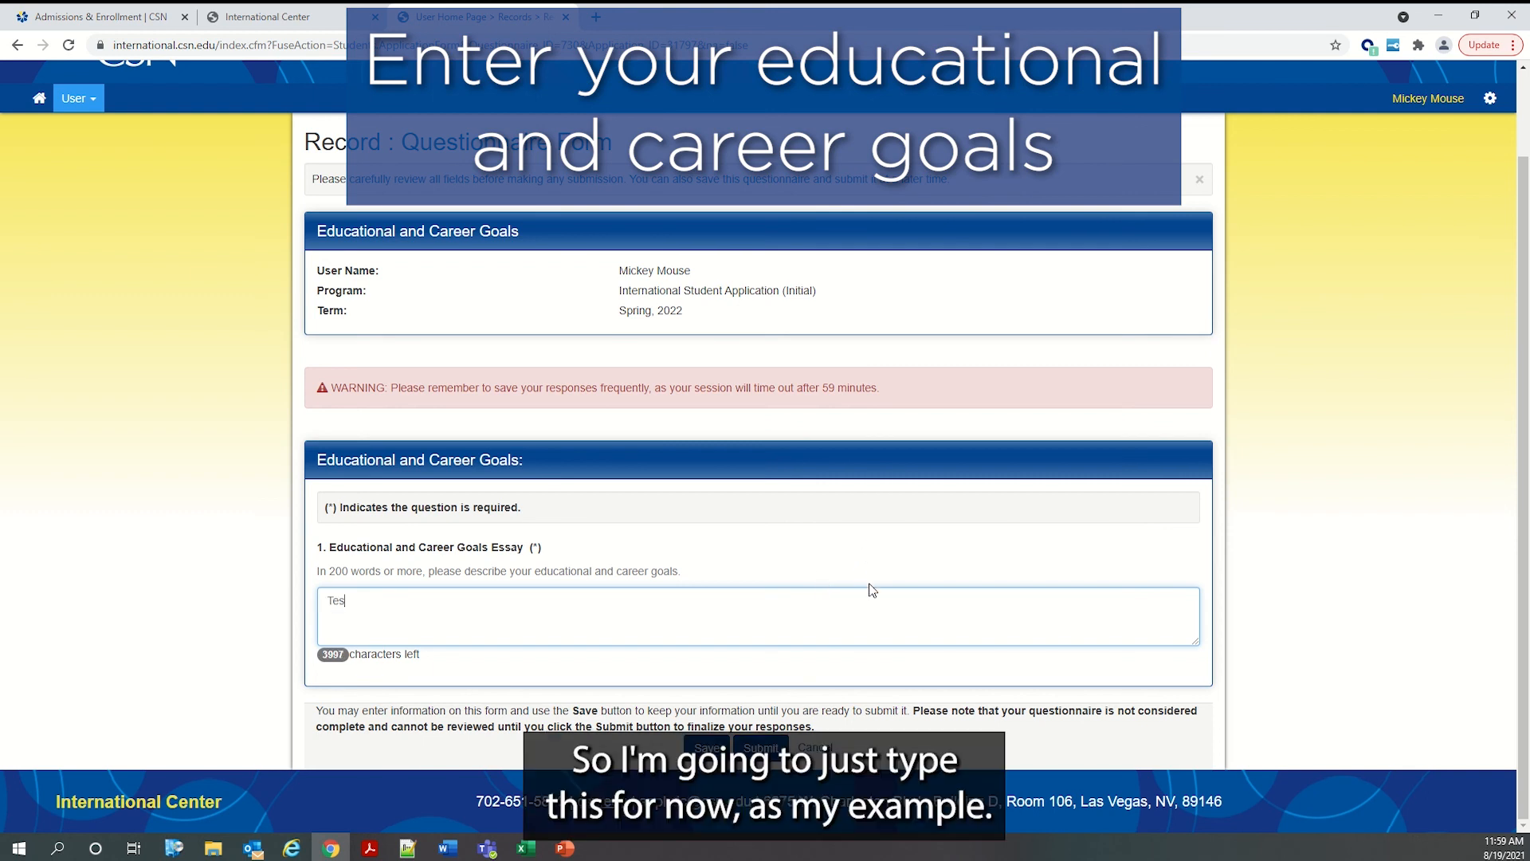
type("t")
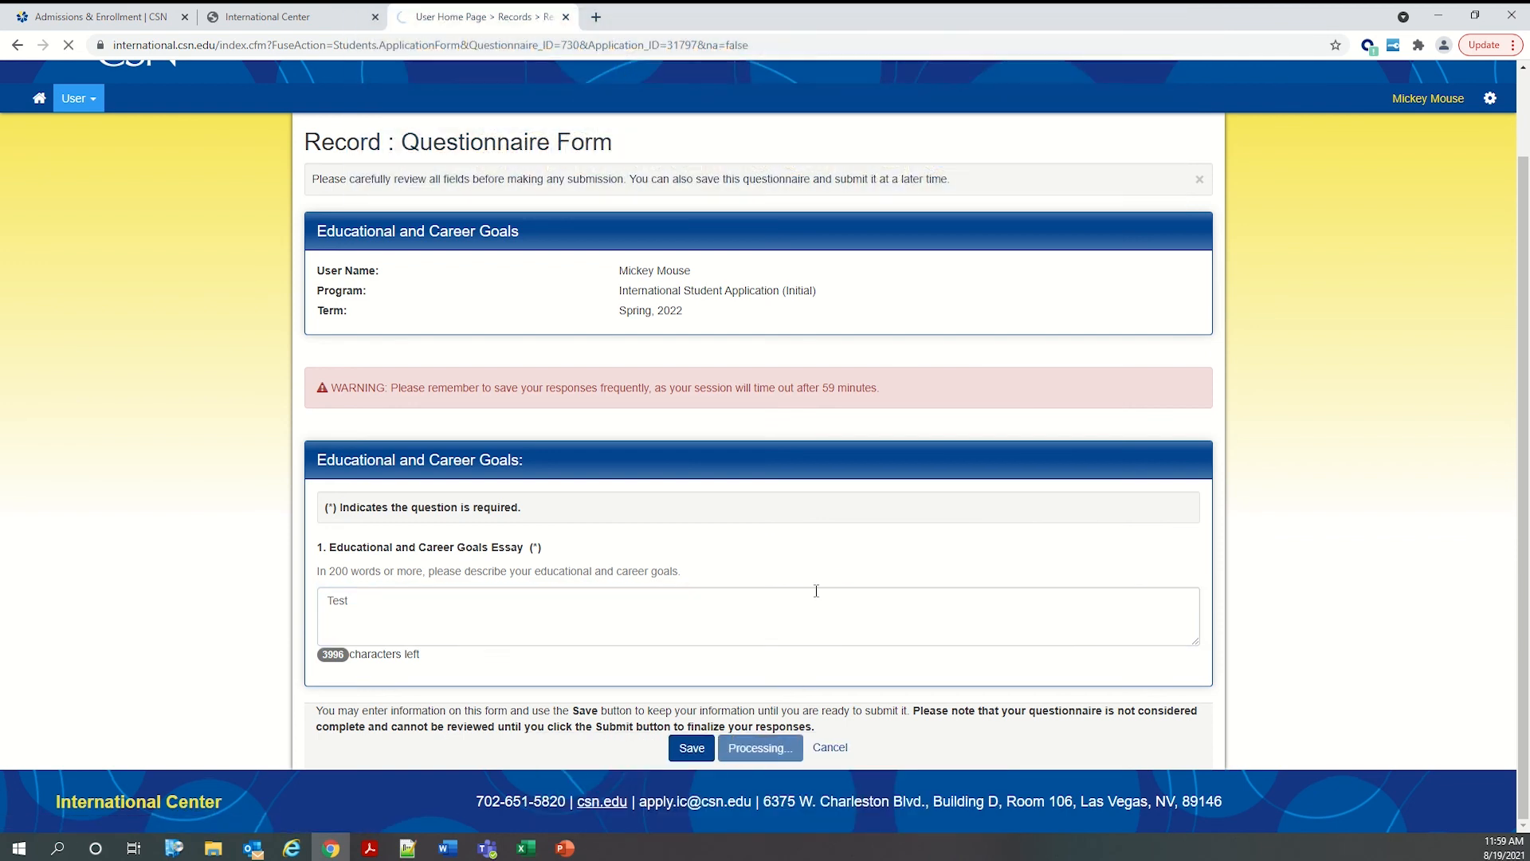
left_click(691, 747)
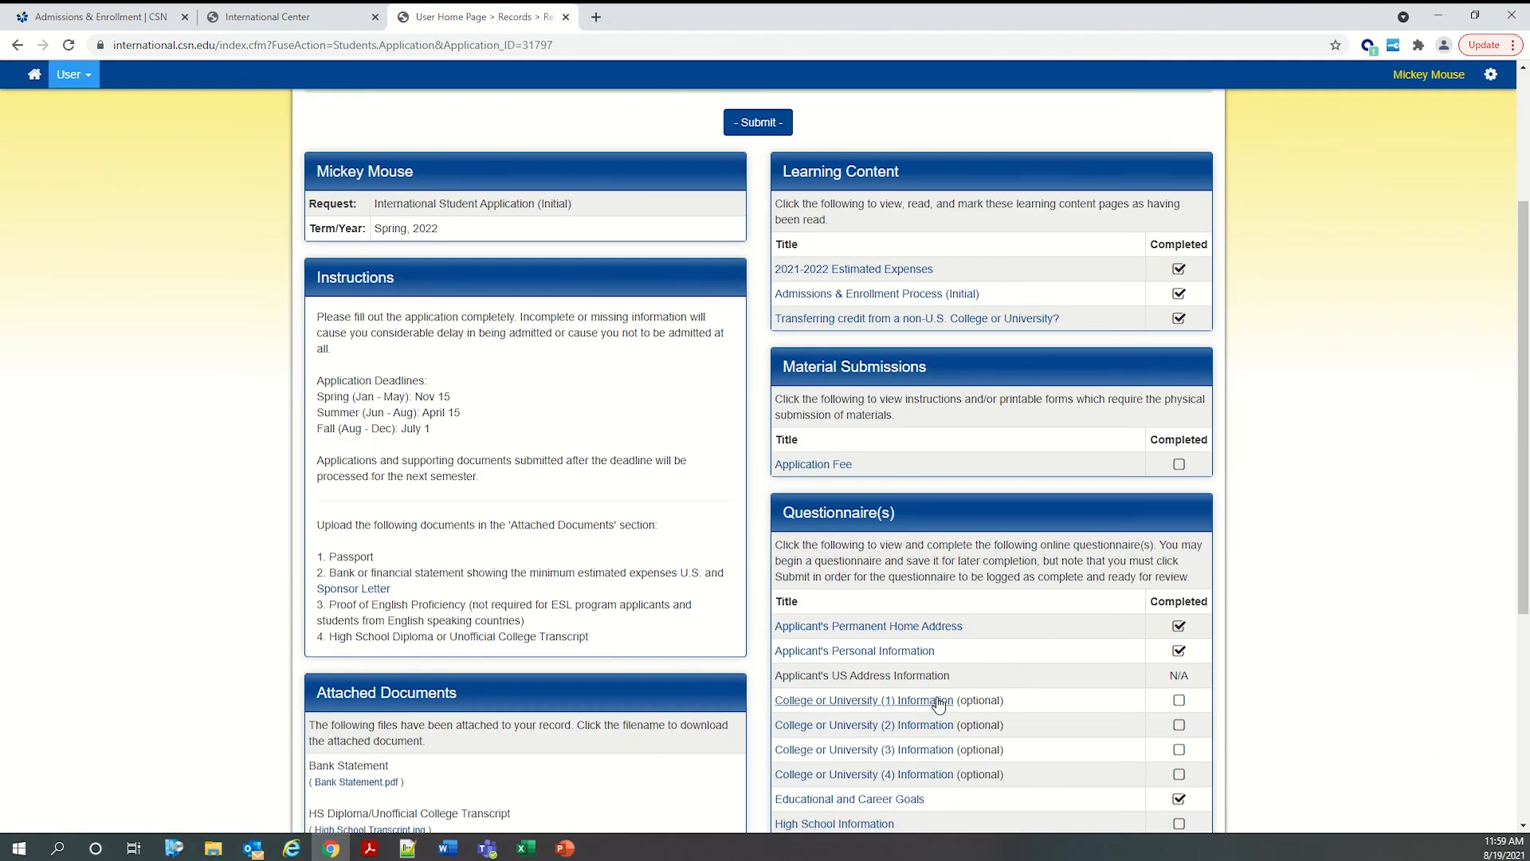
Step: Search the high school keyword 'tokyo' and select Tokyo High School (Ota-Ku, Japan)
scroll("down", 3)
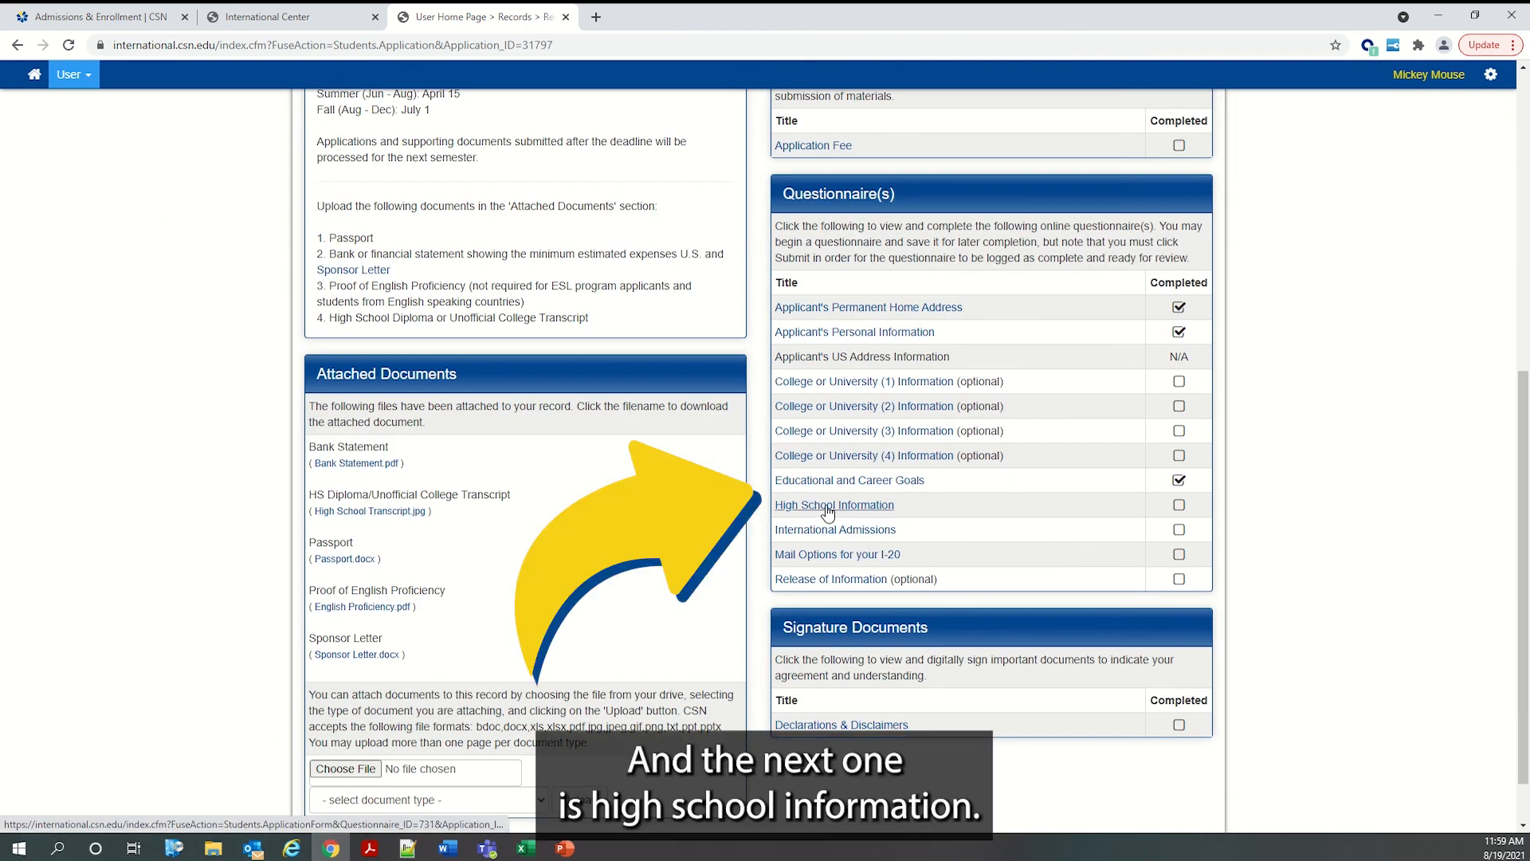
left_click(834, 504)
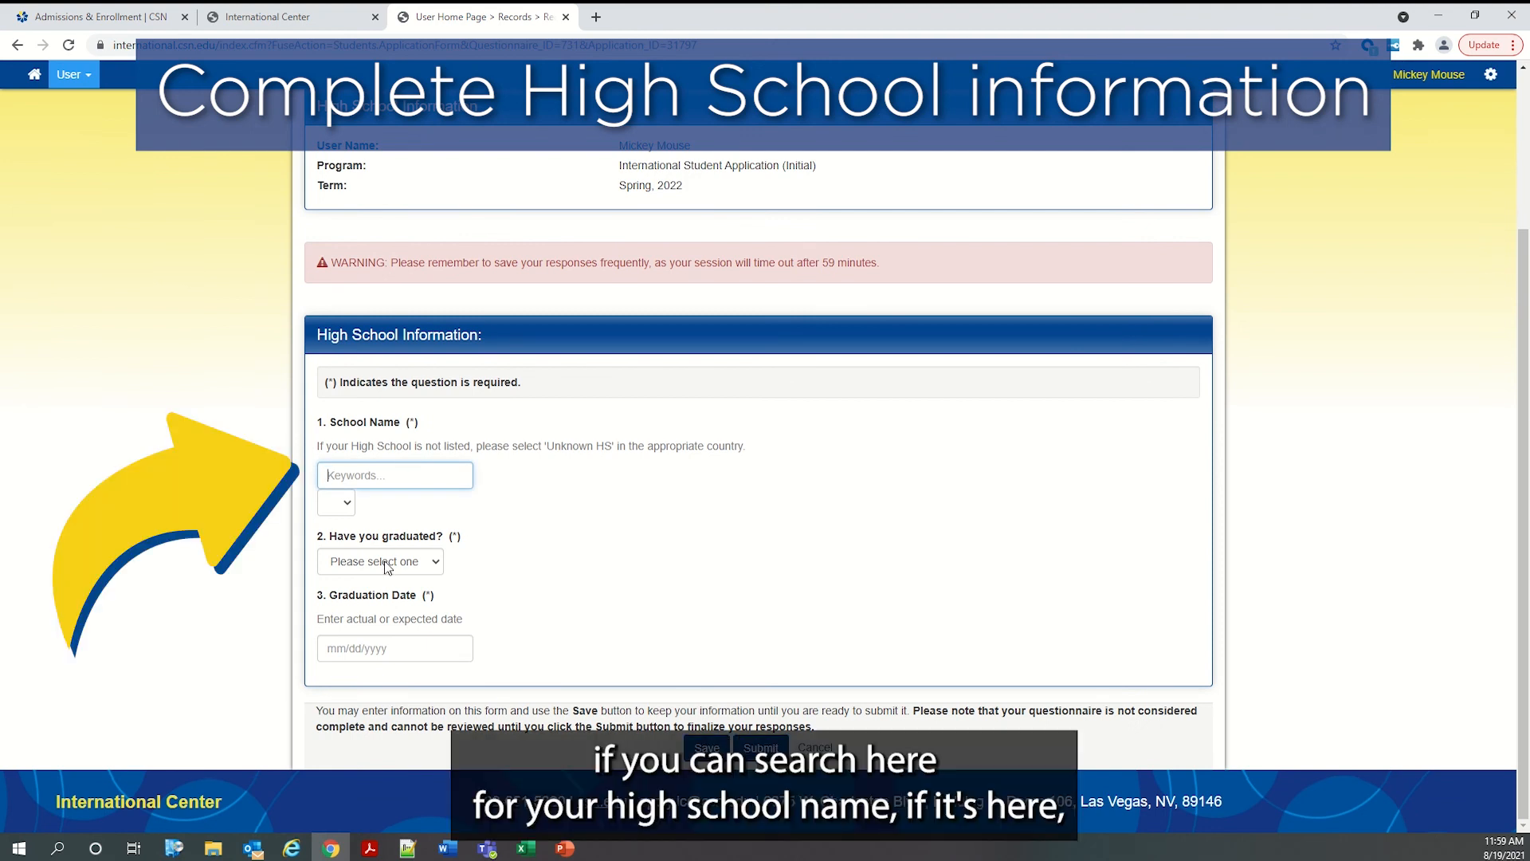
type("toko")
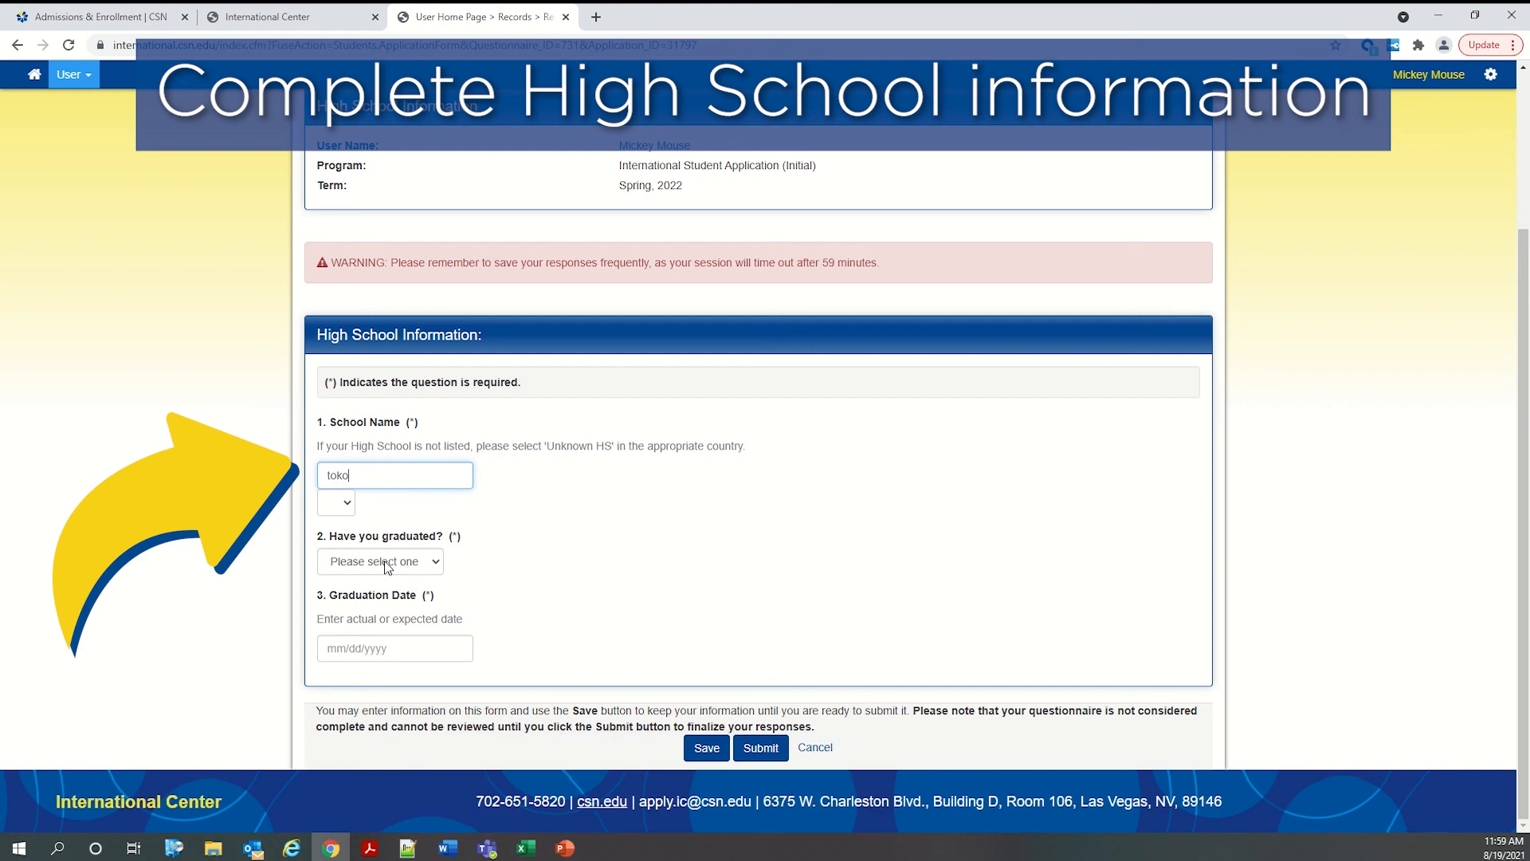
type("y")
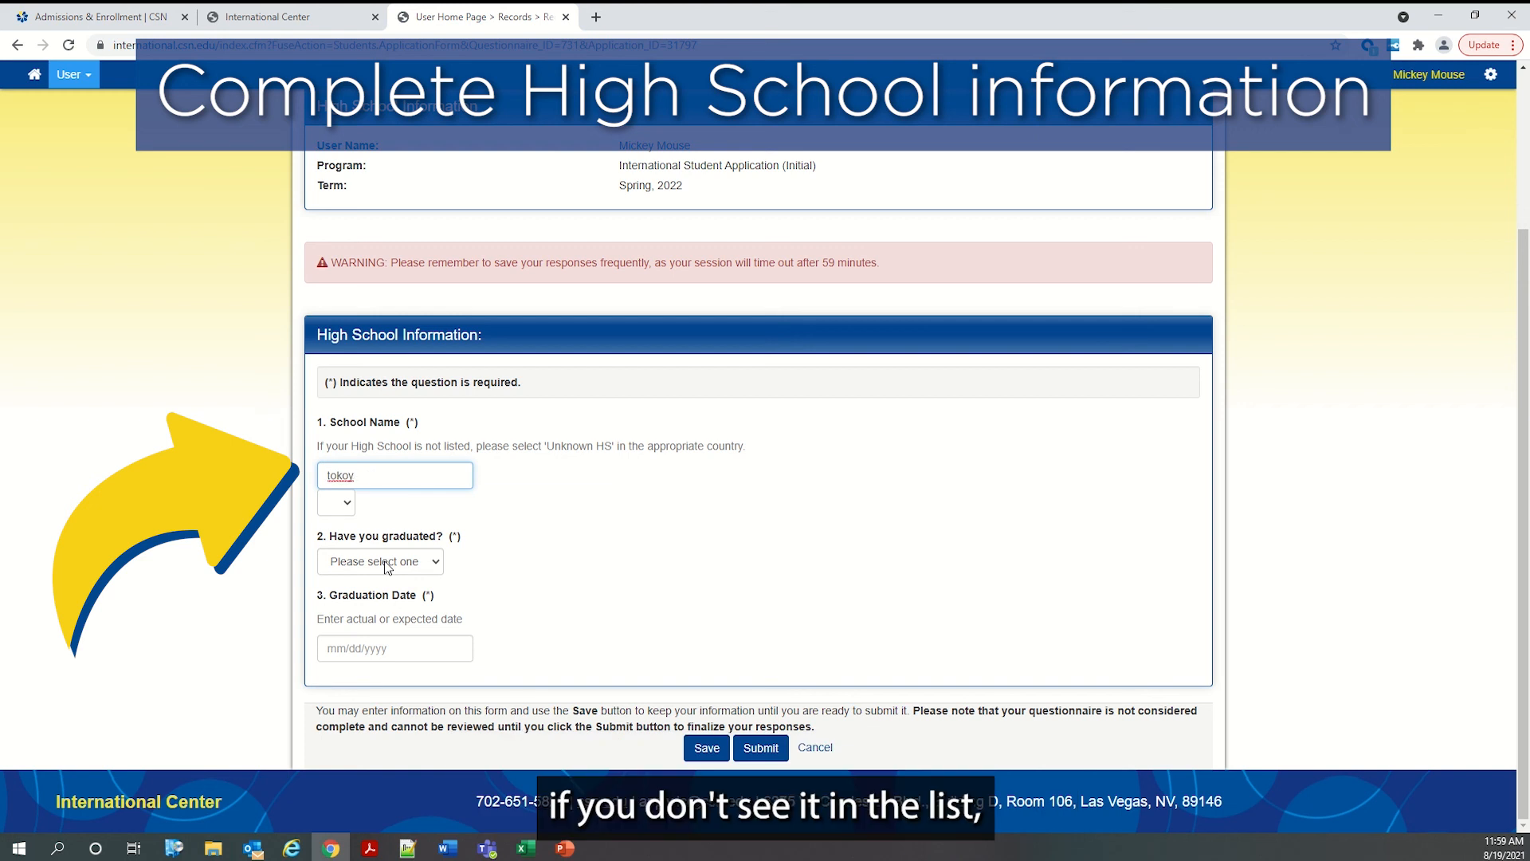
key("Backspace")
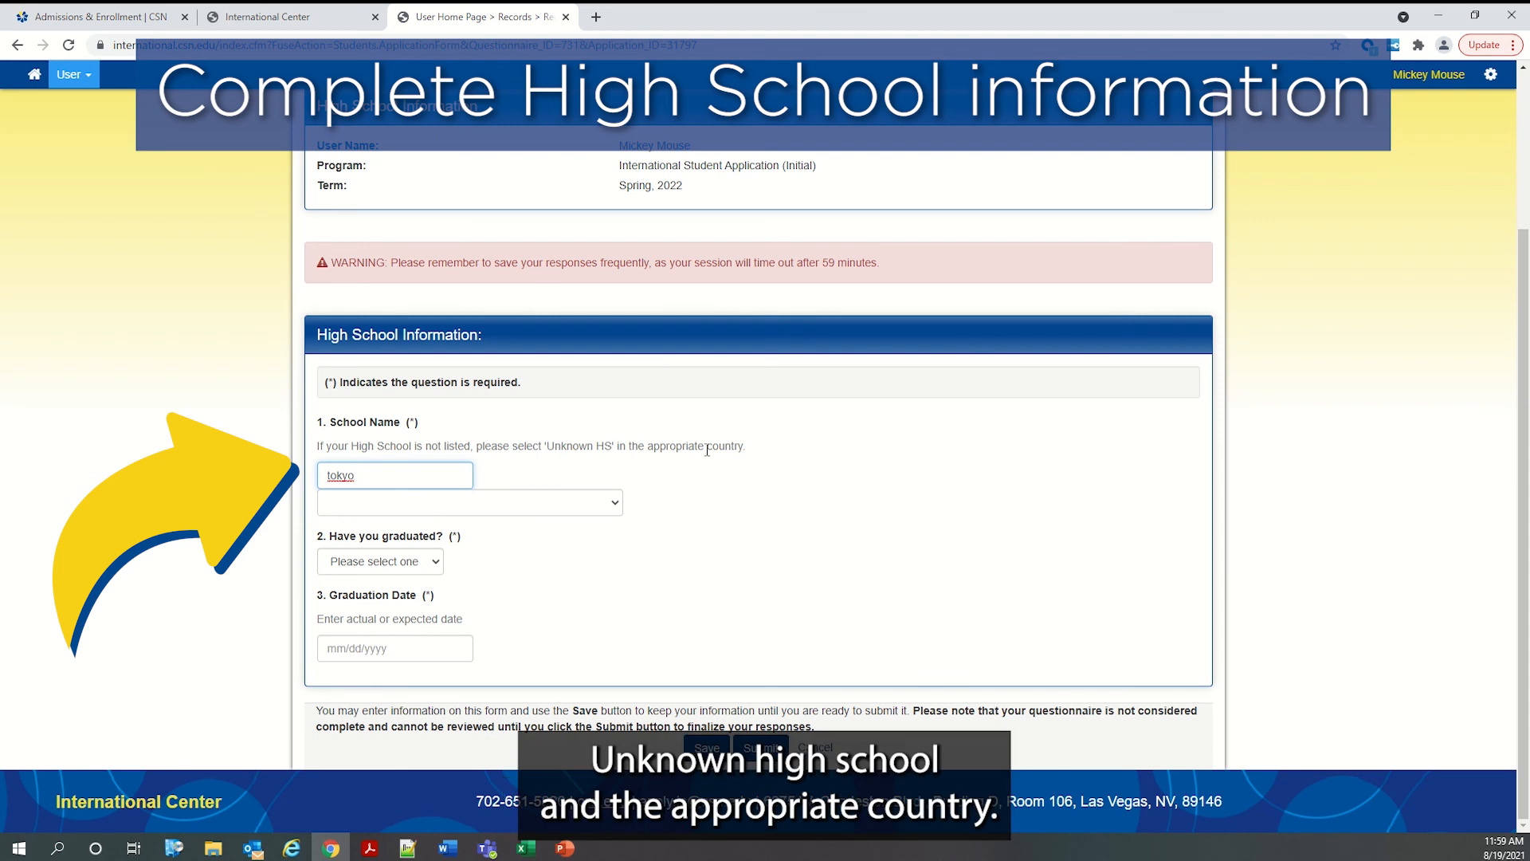
left_click(468, 501)
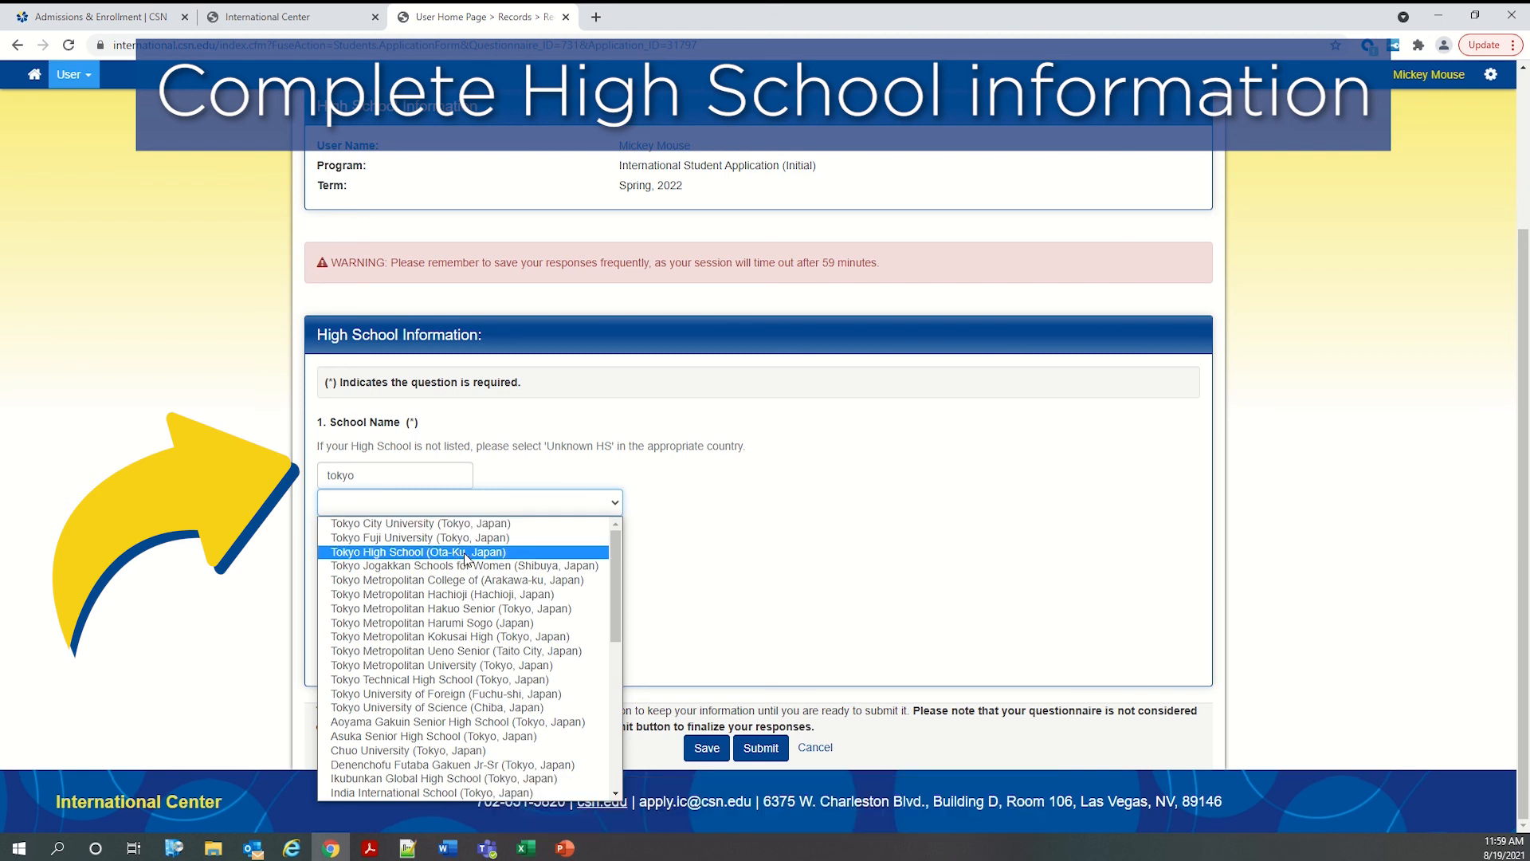
left_click(416, 552)
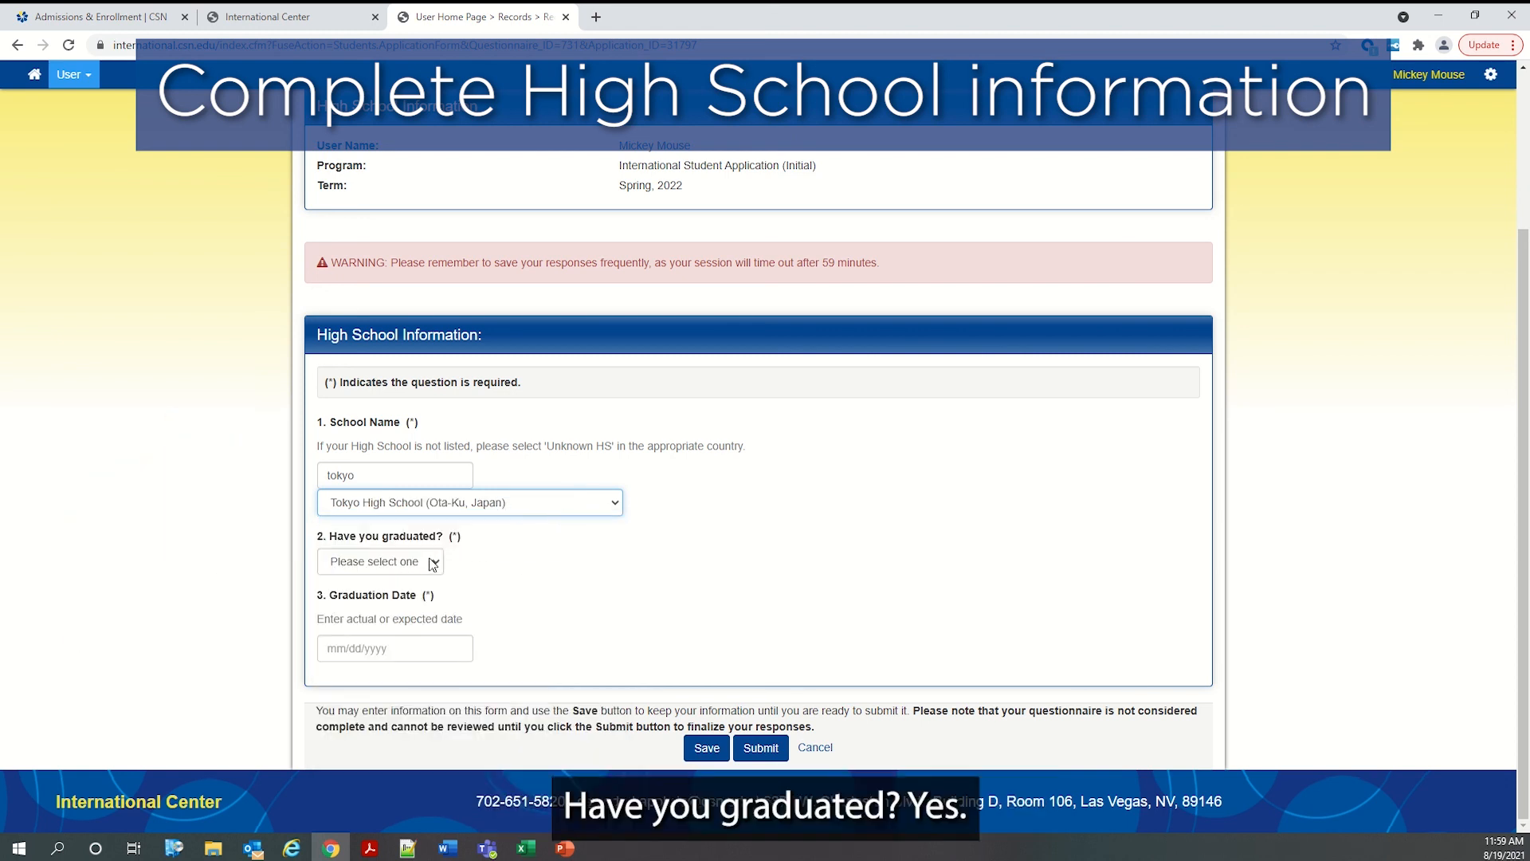
Step: Mark graduated Yes, enter graduation date 06/01/2015, and submit
left_click(379, 561)
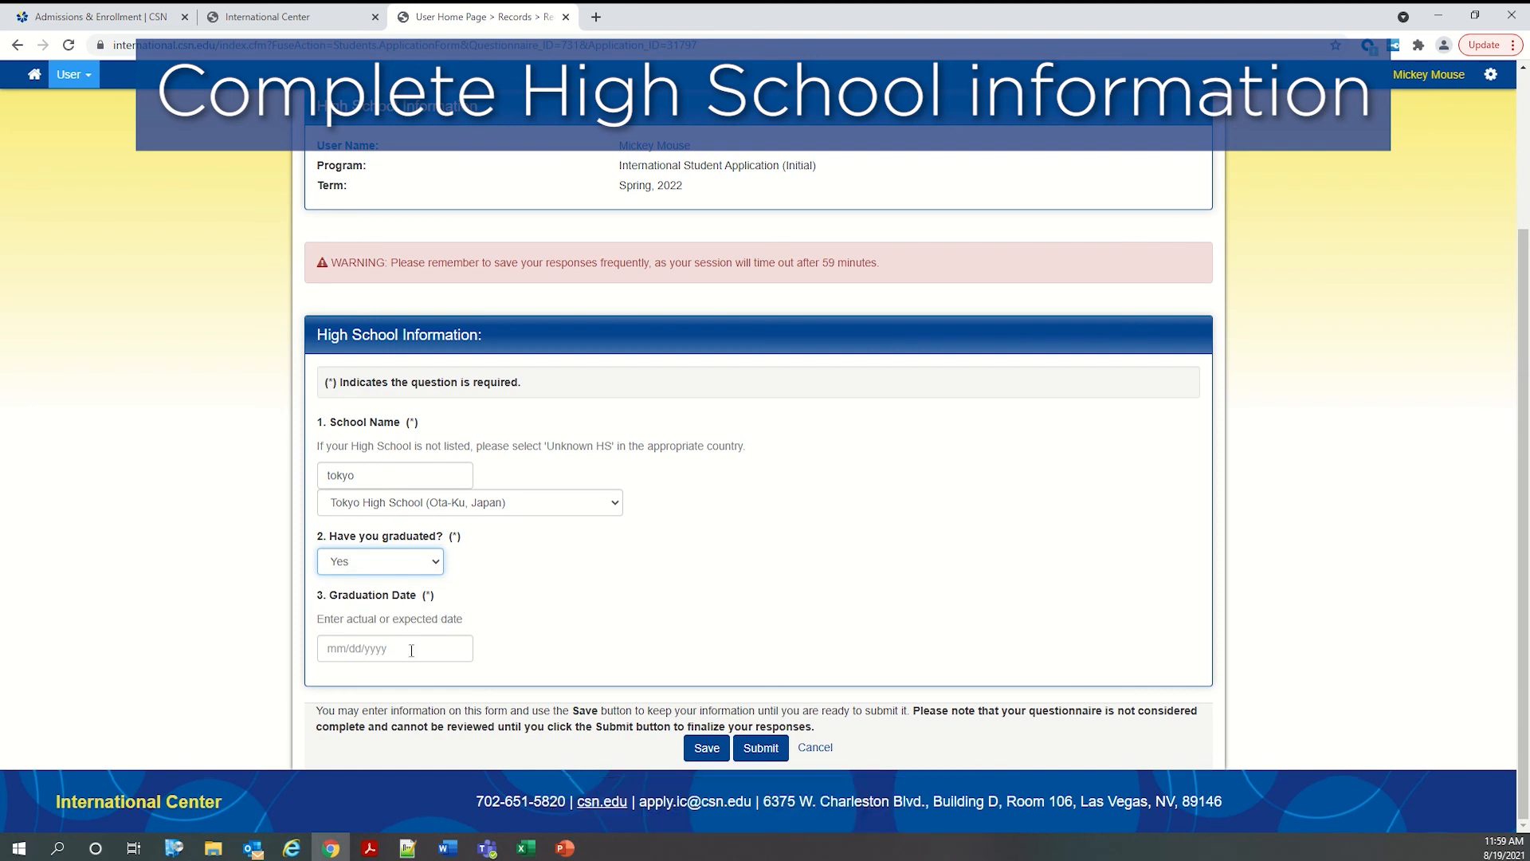
left_click(395, 648)
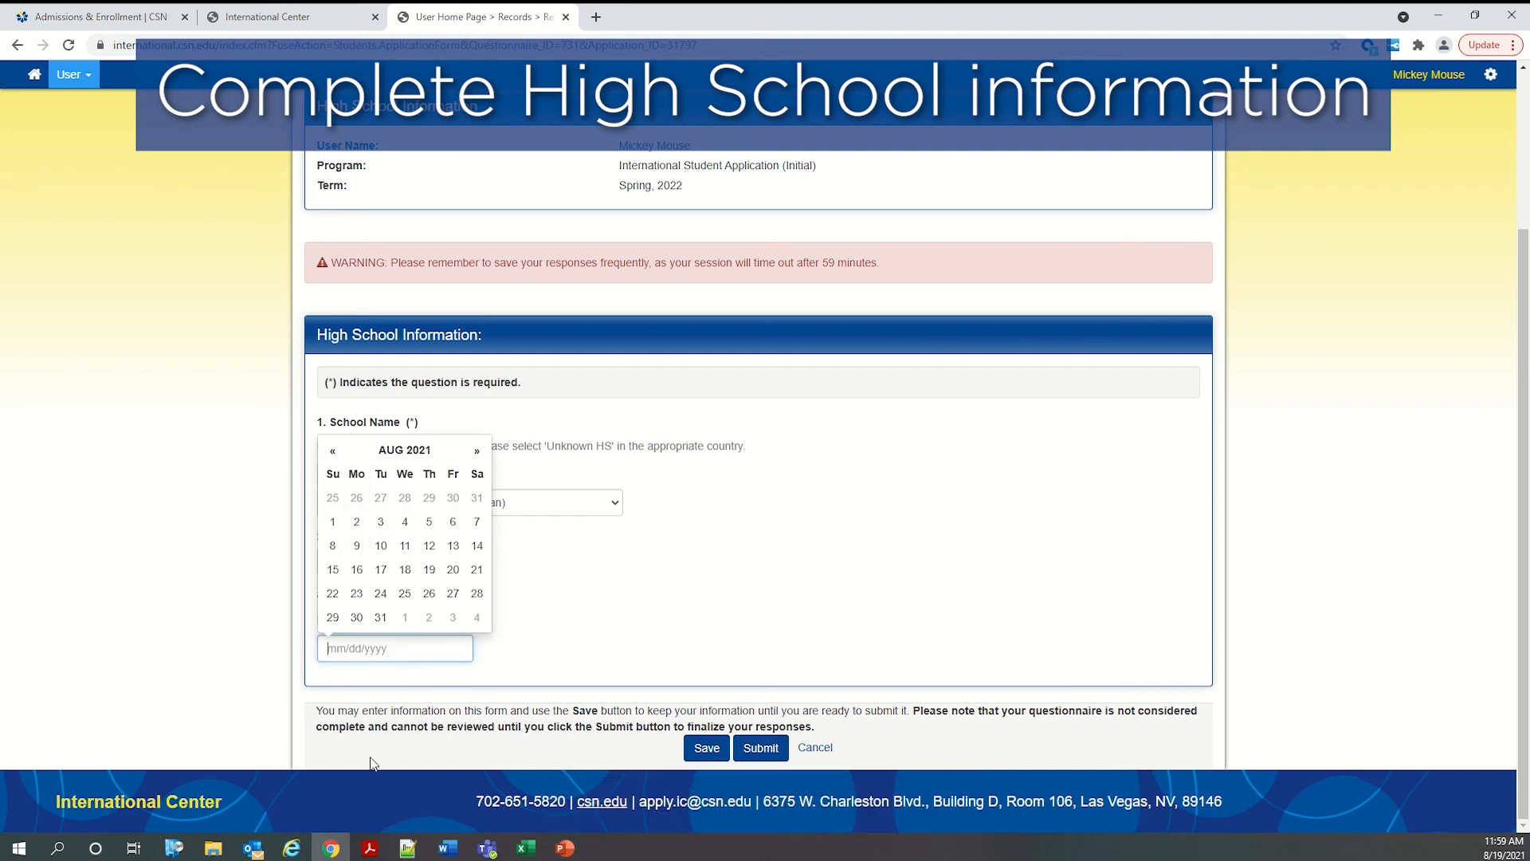
type("06/01/2015")
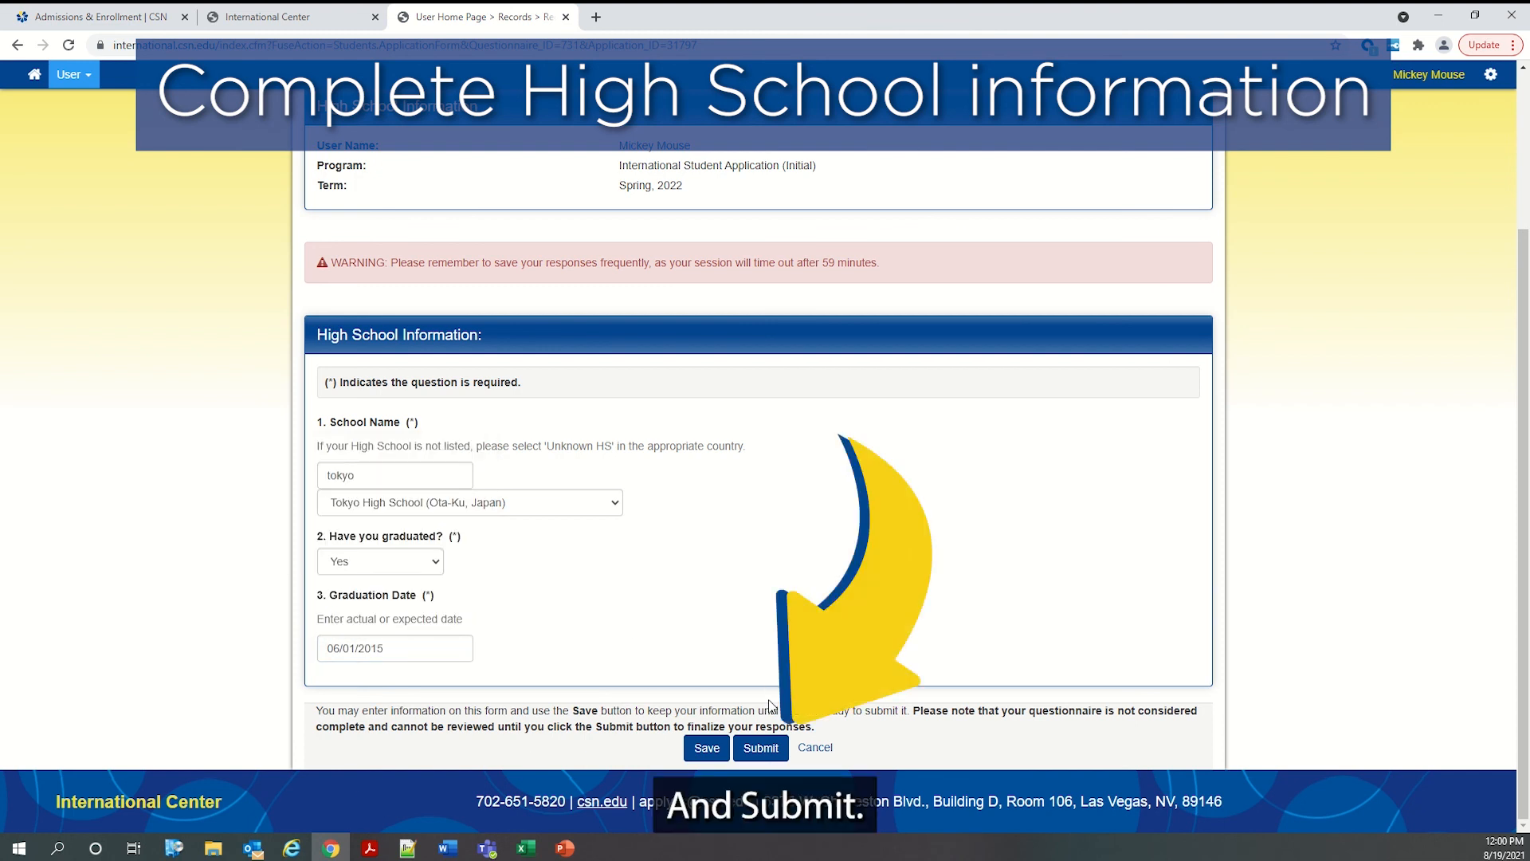
left_click(760, 747)
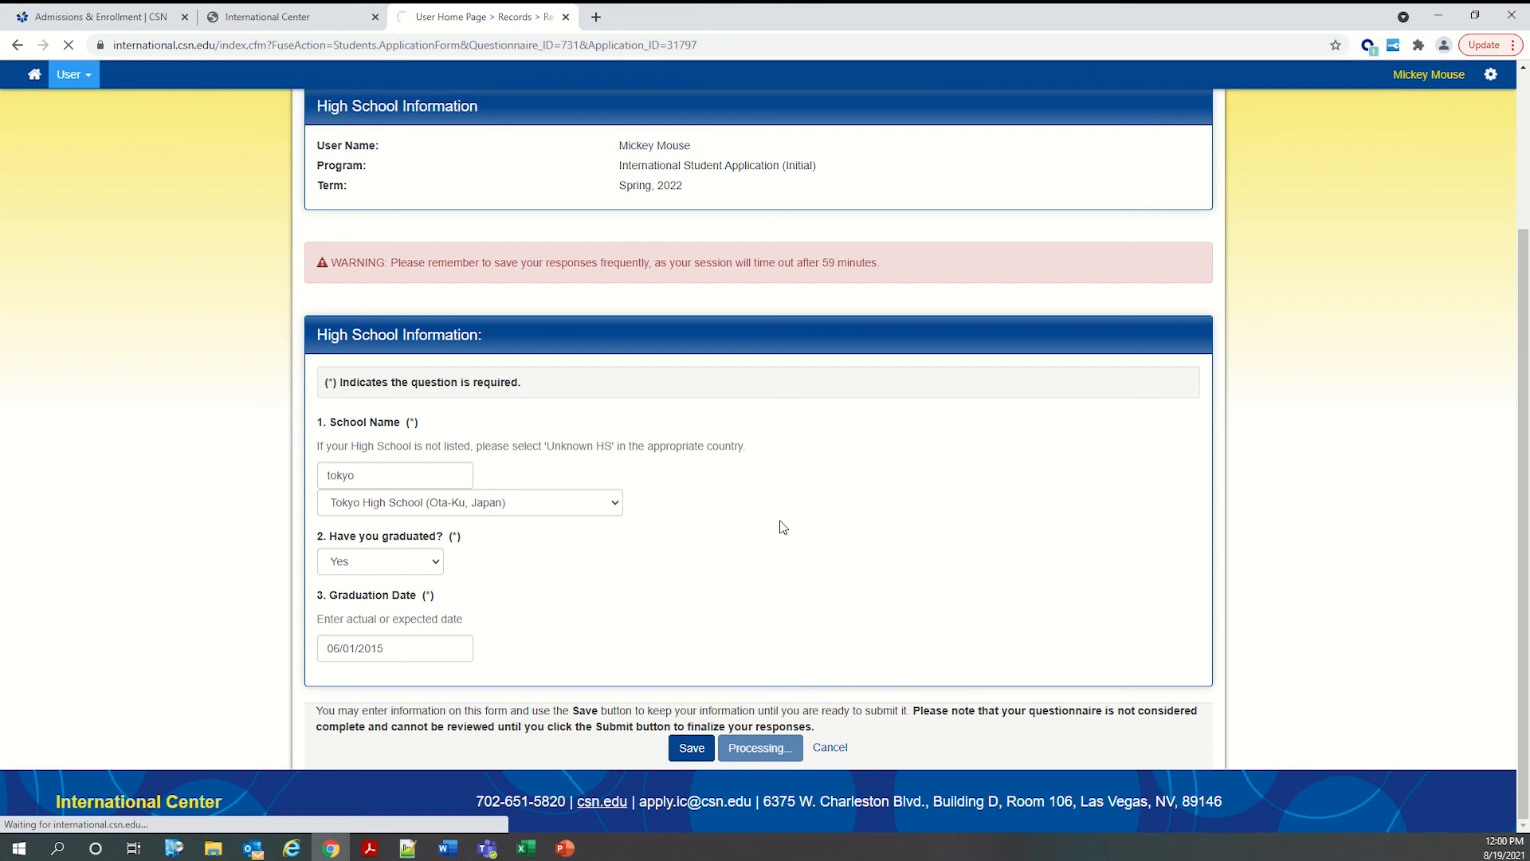
Step: Open the International Admissions questionnaire and choose Spring 2022 as the admission term
left_click(691, 747)
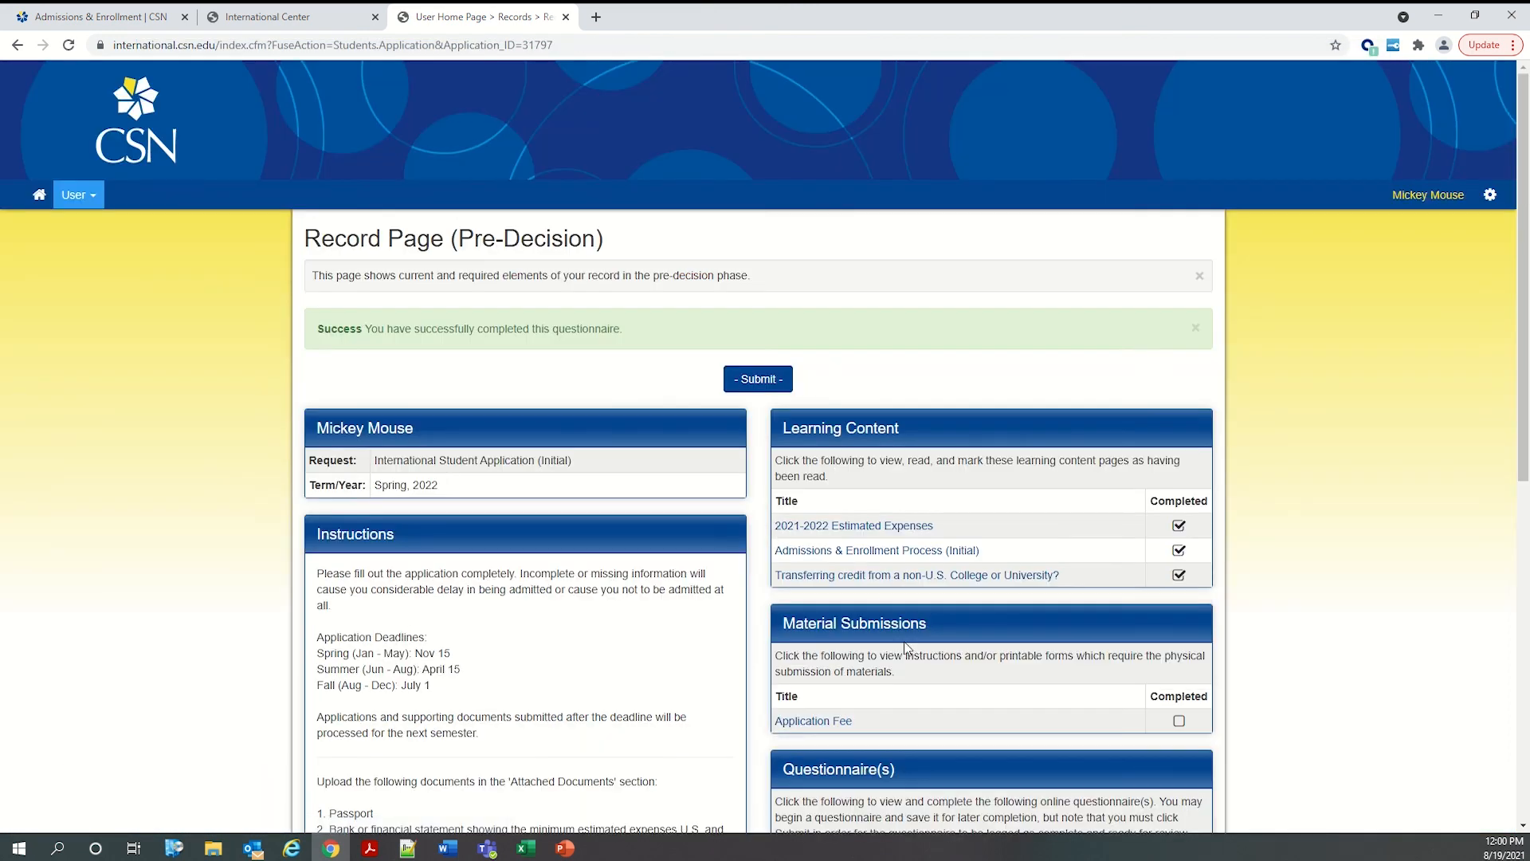
scroll("down", 3)
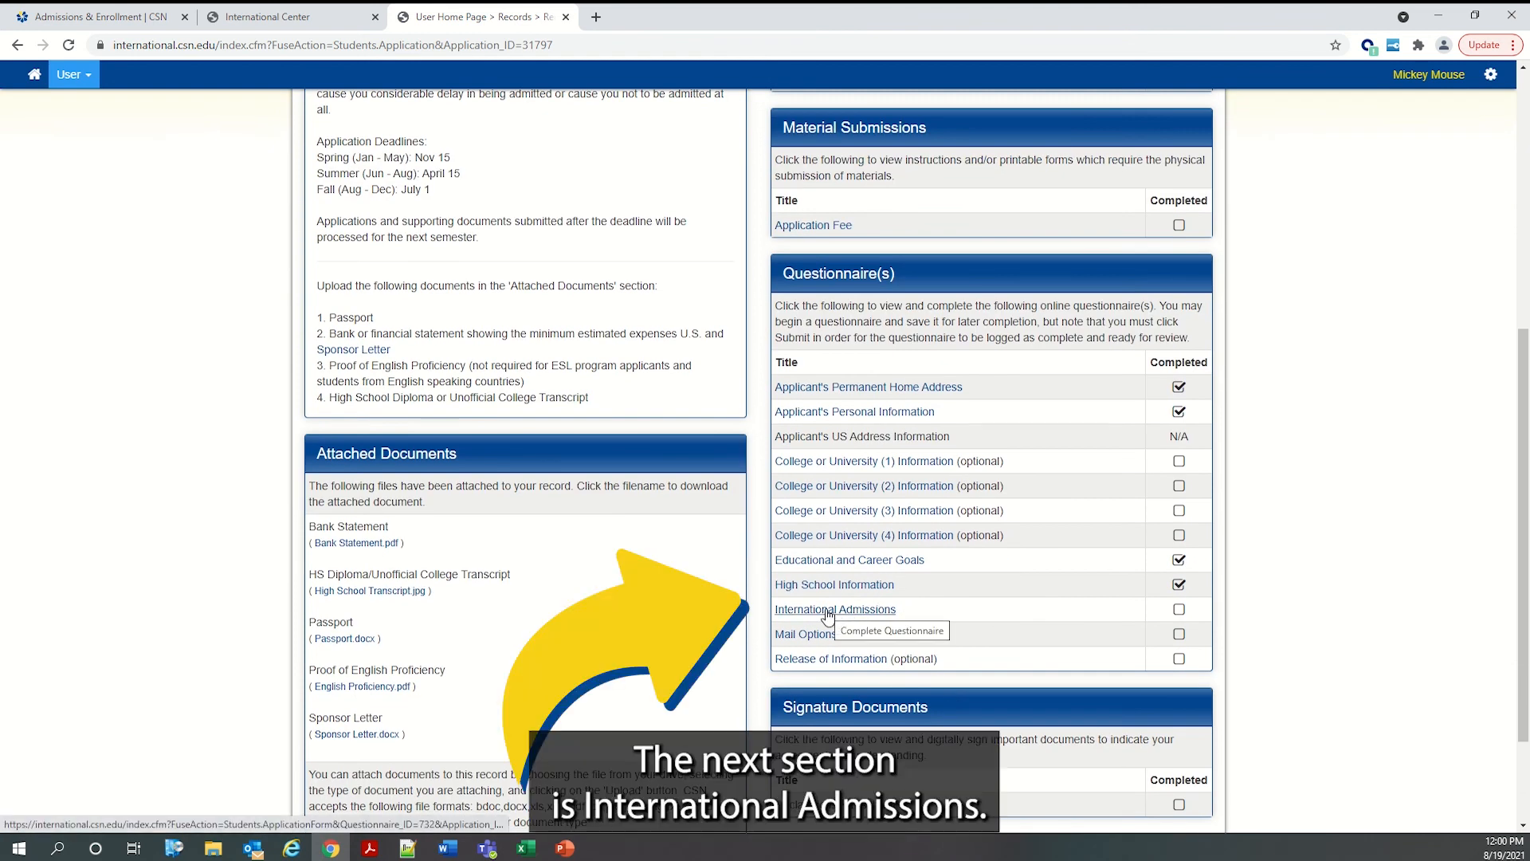
left_click(834, 609)
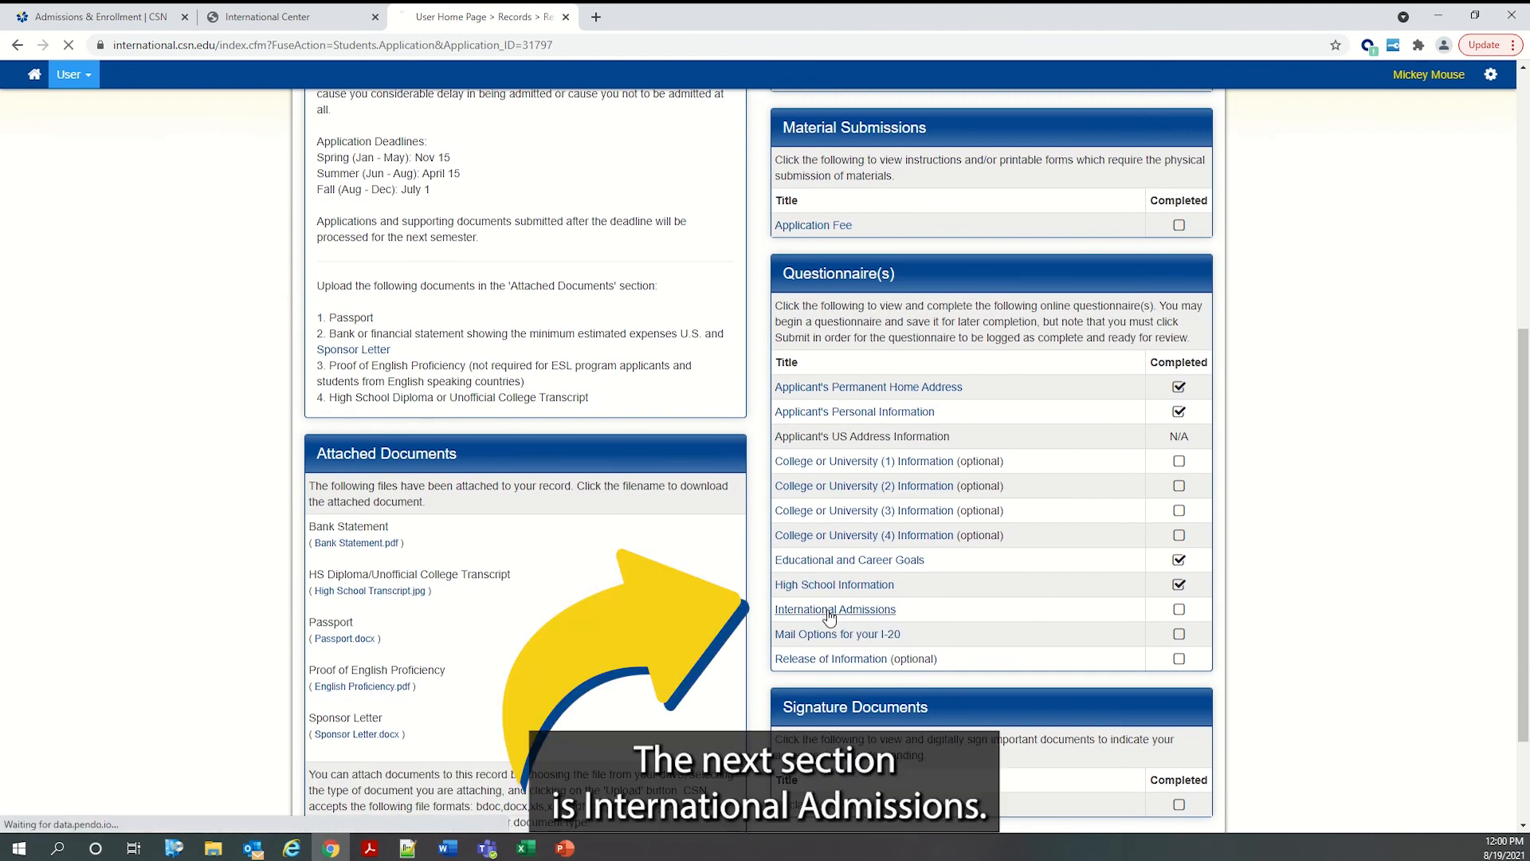
left_click(834, 609)
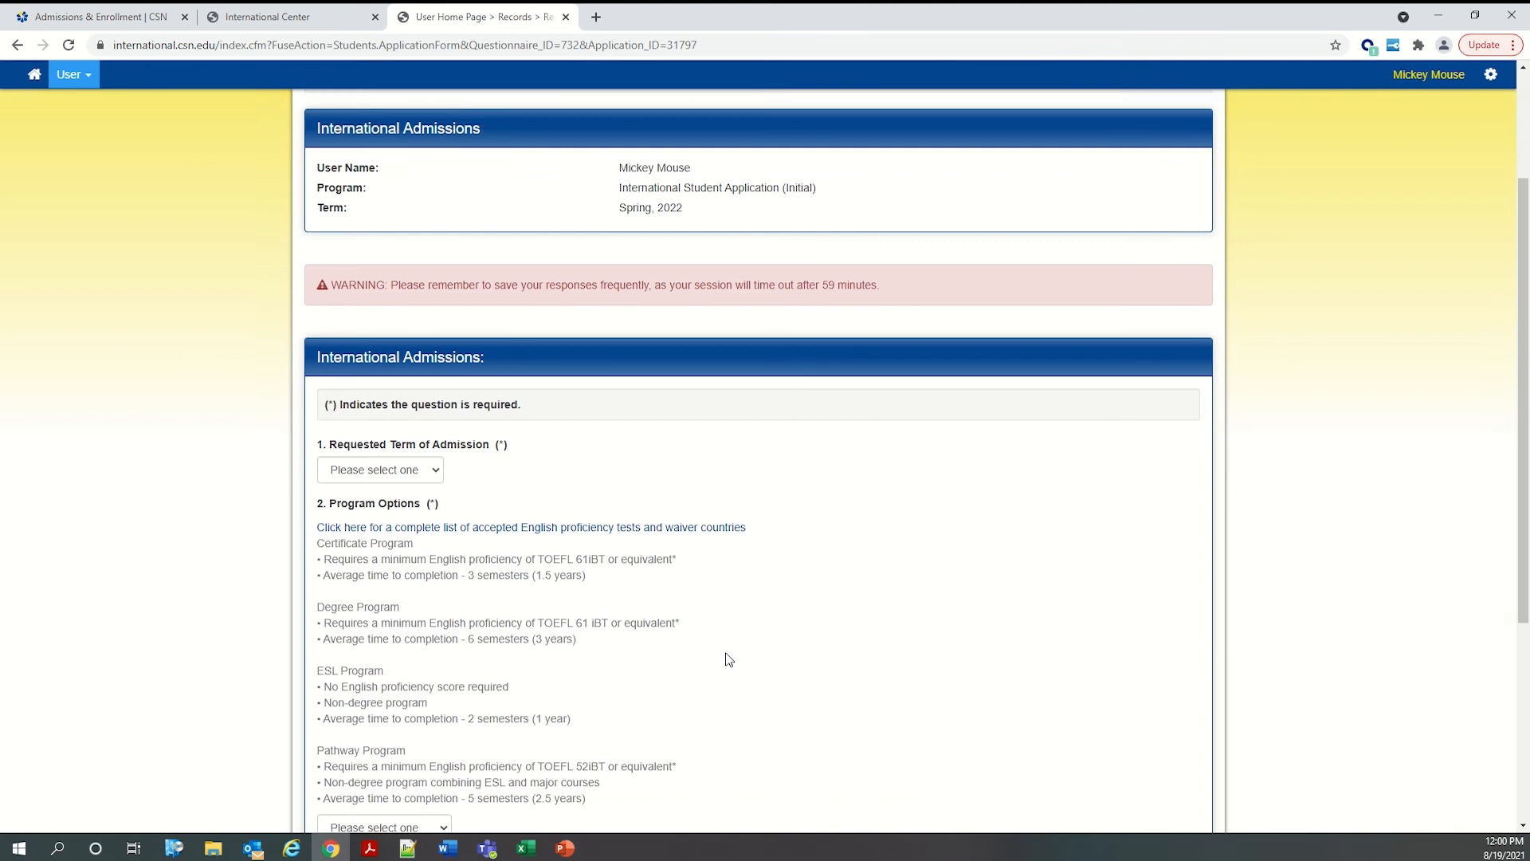
left_click(379, 469)
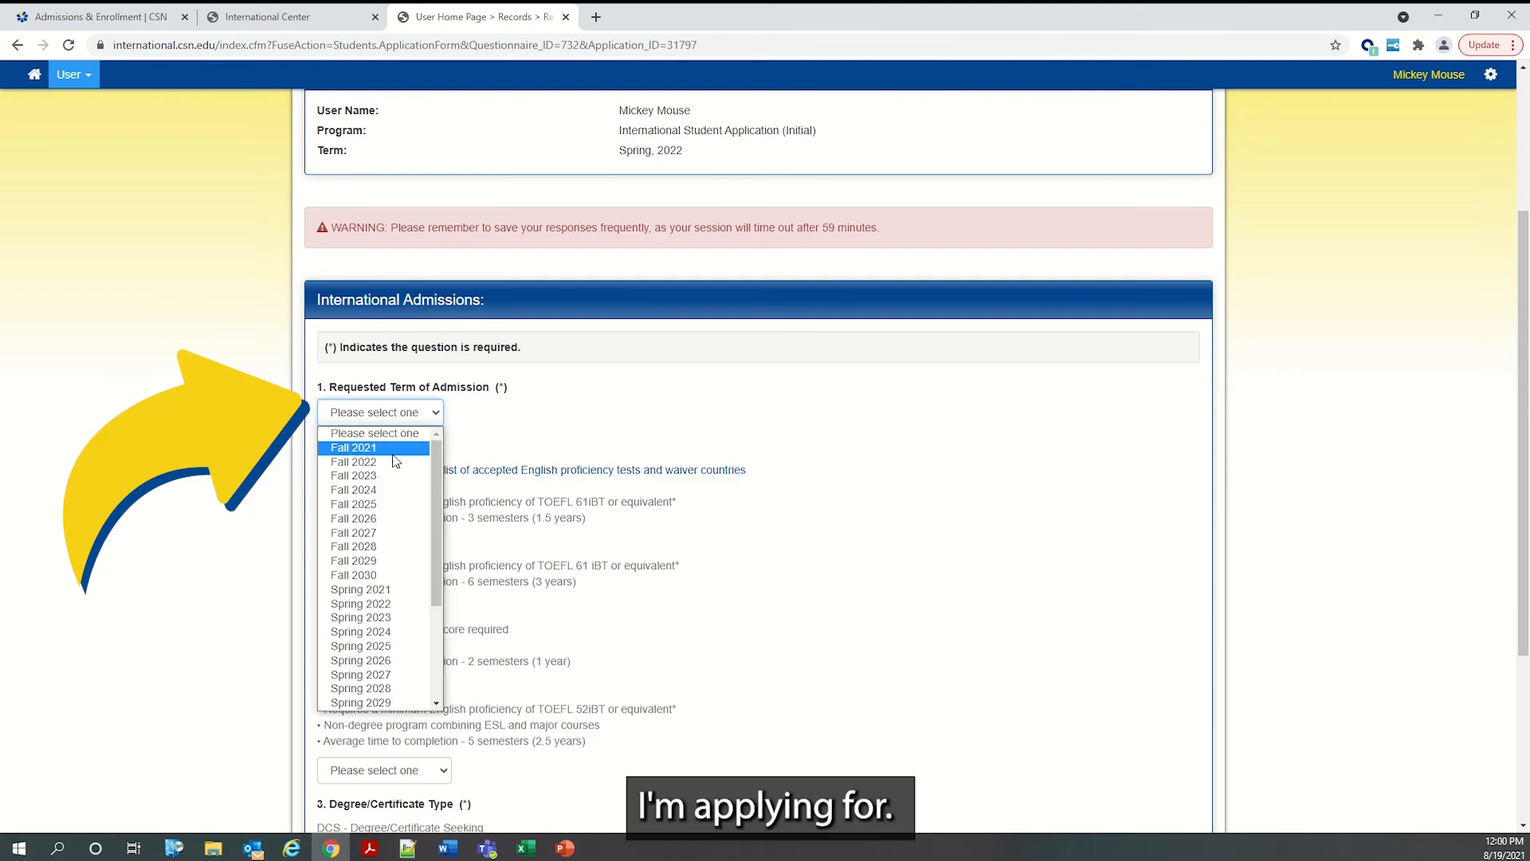
left_click(360, 603)
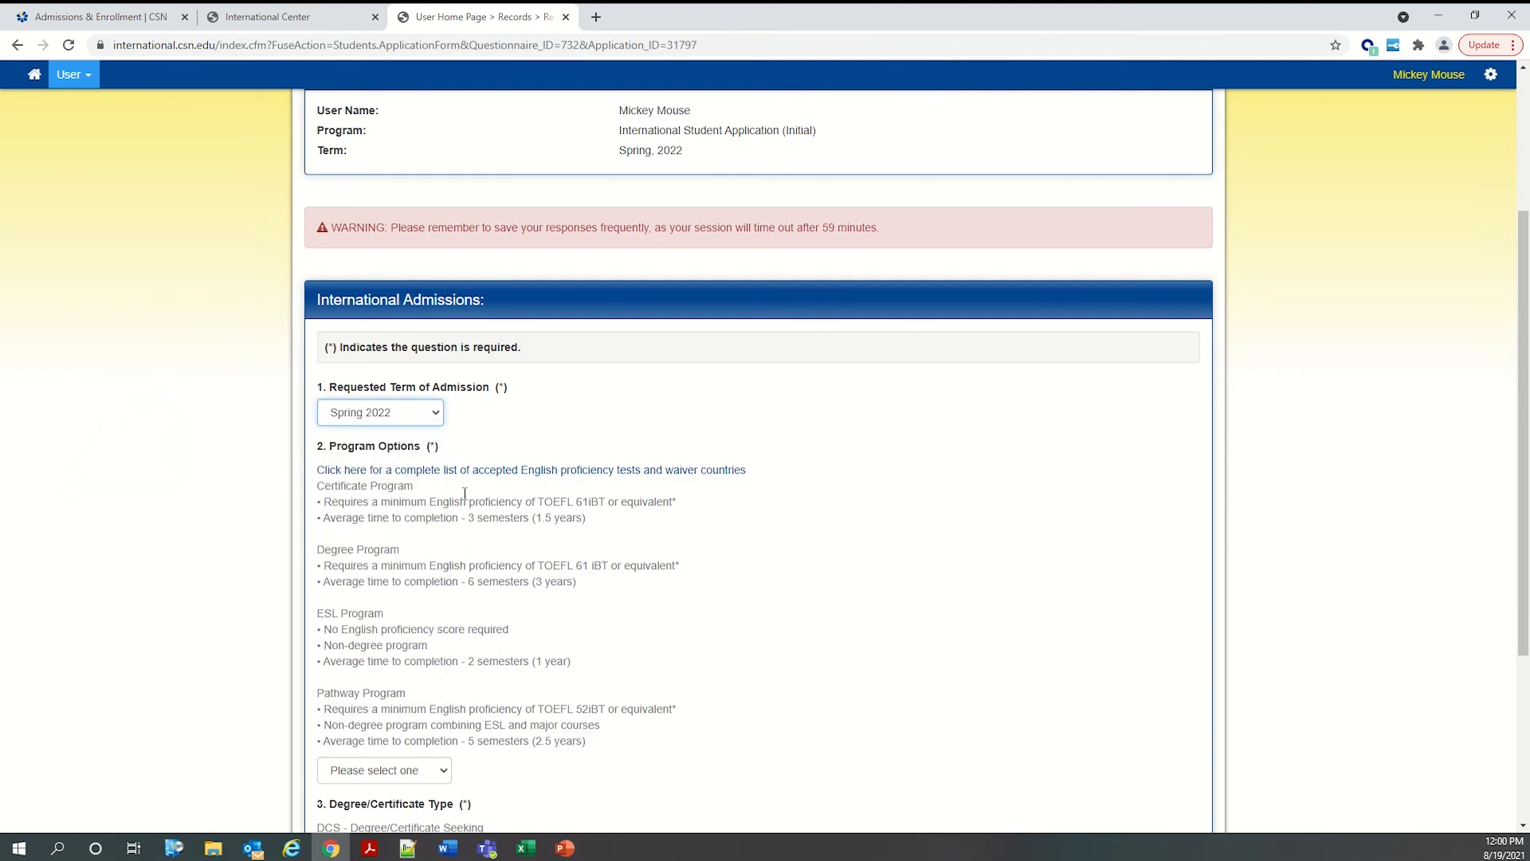
Step: Choose Degree Program, degree-seeking DCS, and the Accounting AAS major, then submit
scroll("down", 3)
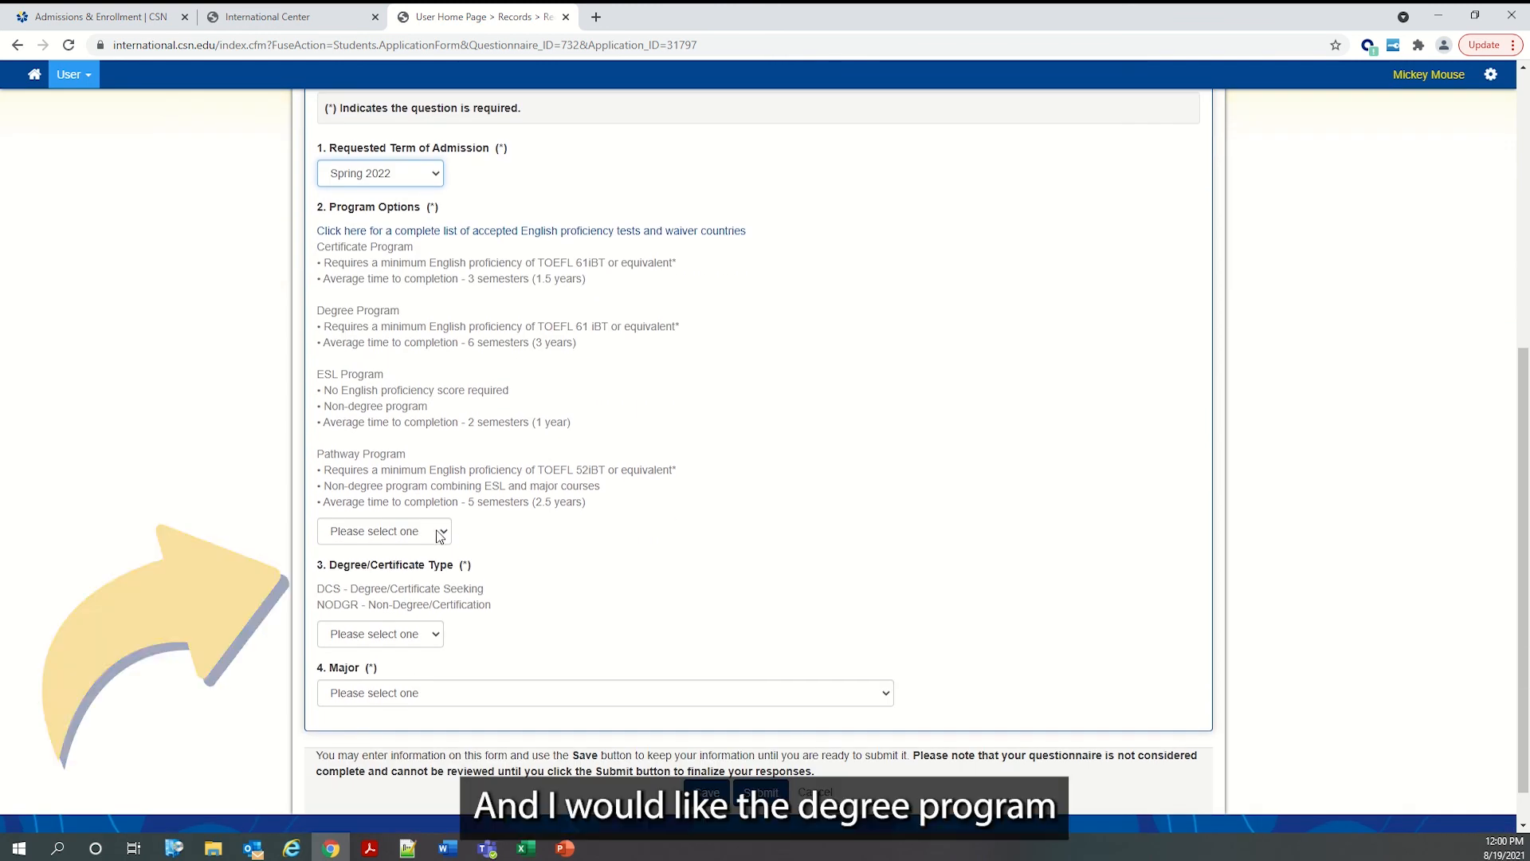
left_click(381, 531)
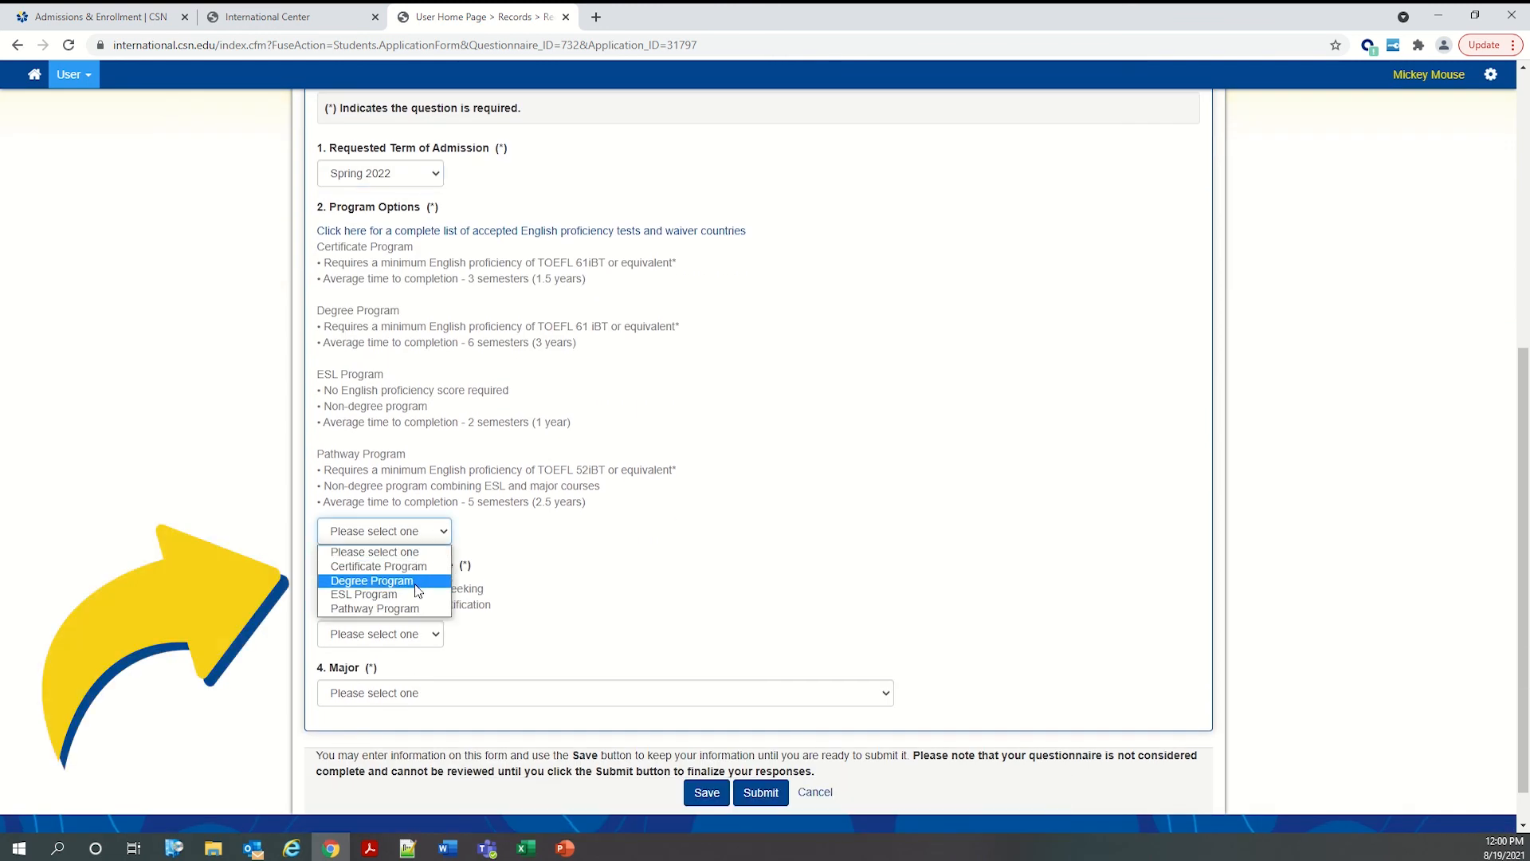
left_click(370, 581)
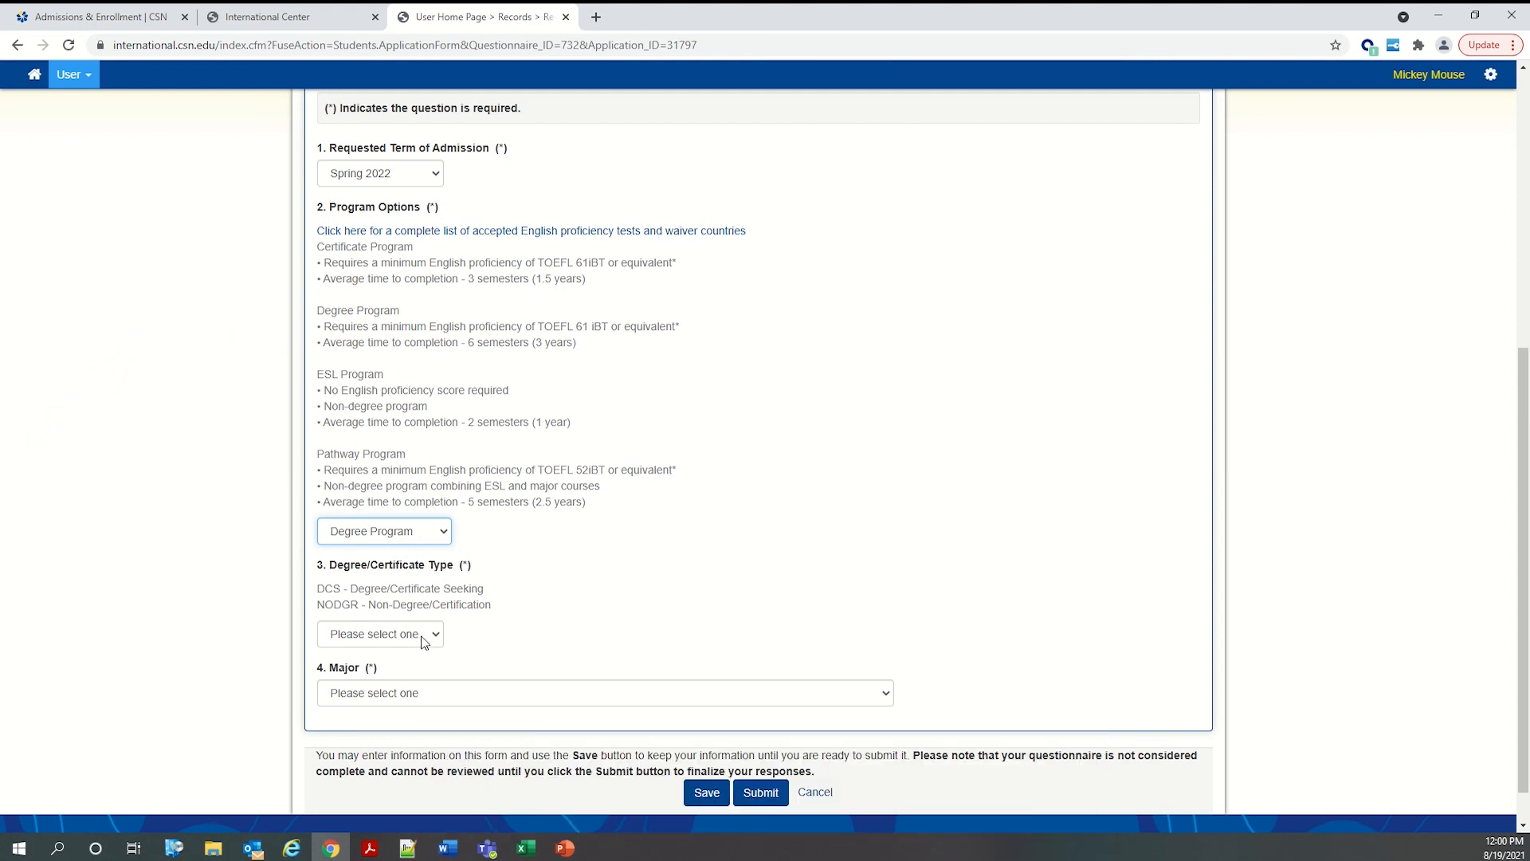
left_click(379, 633)
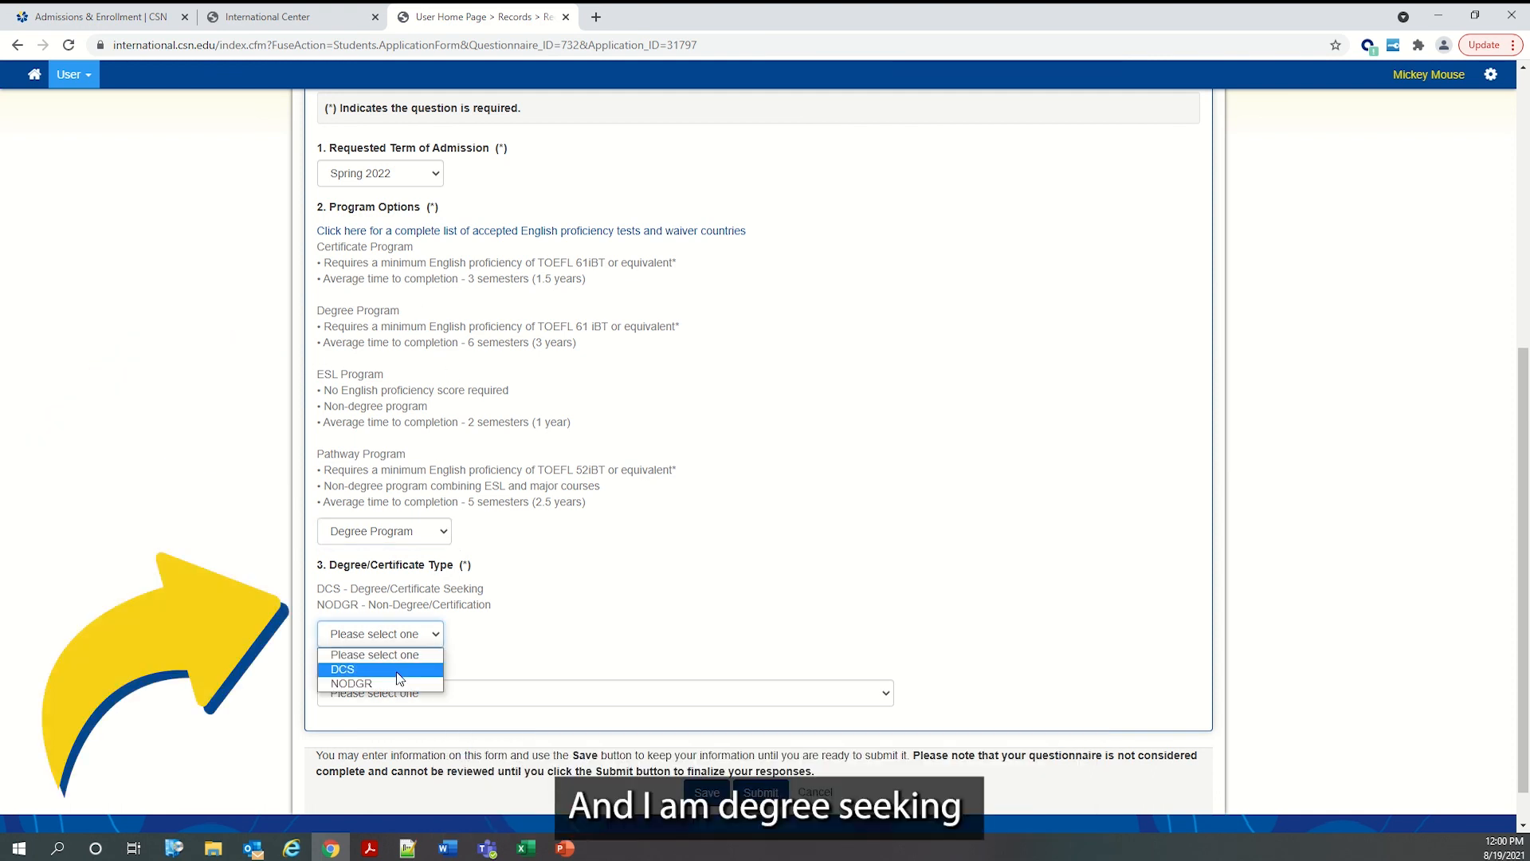
left_click(342, 669)
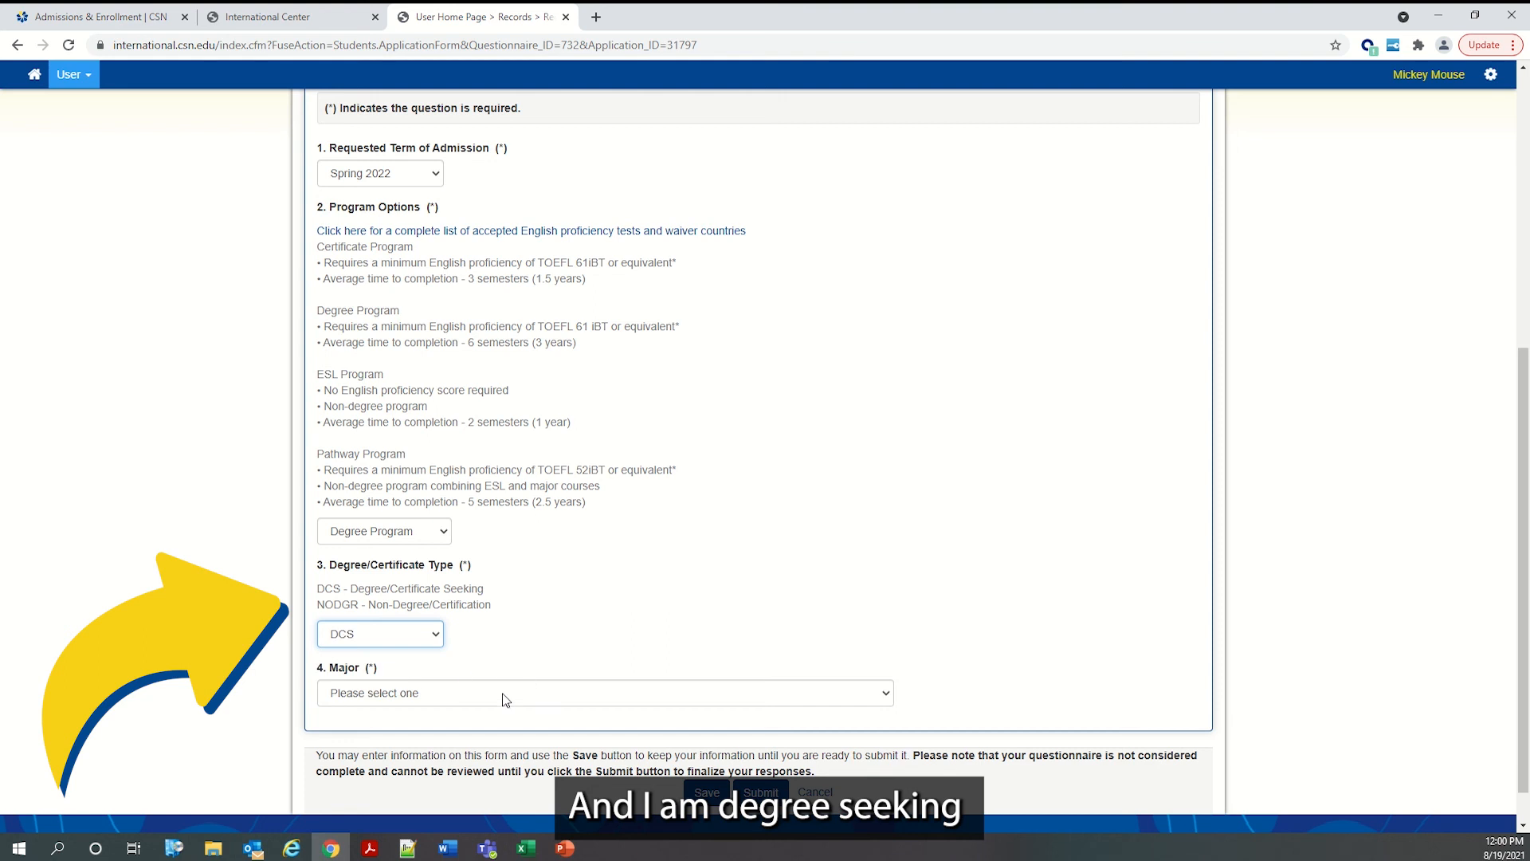
left_click(603, 693)
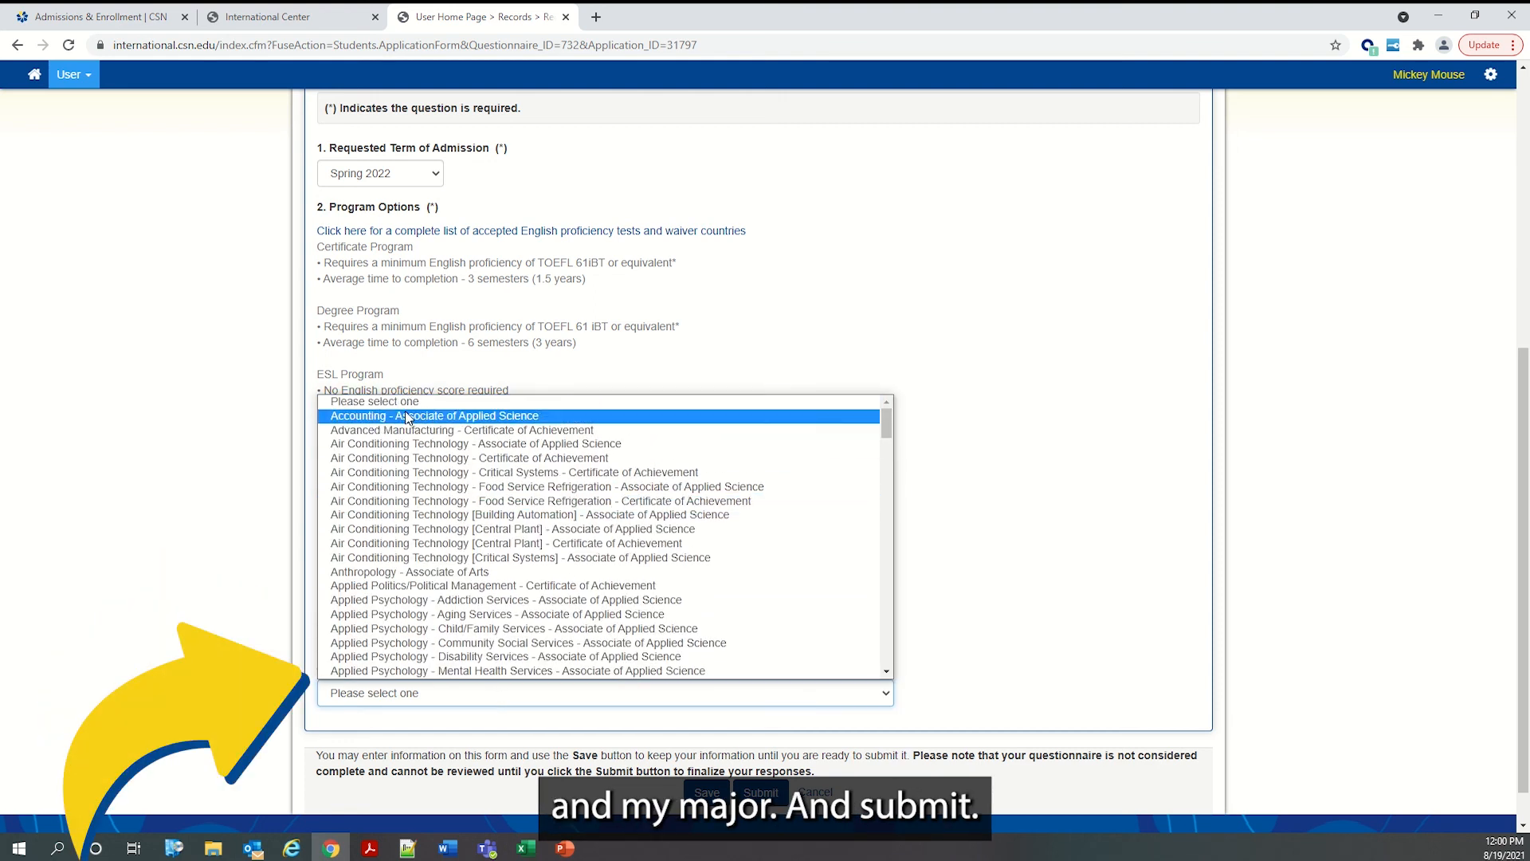
left_click(434, 415)
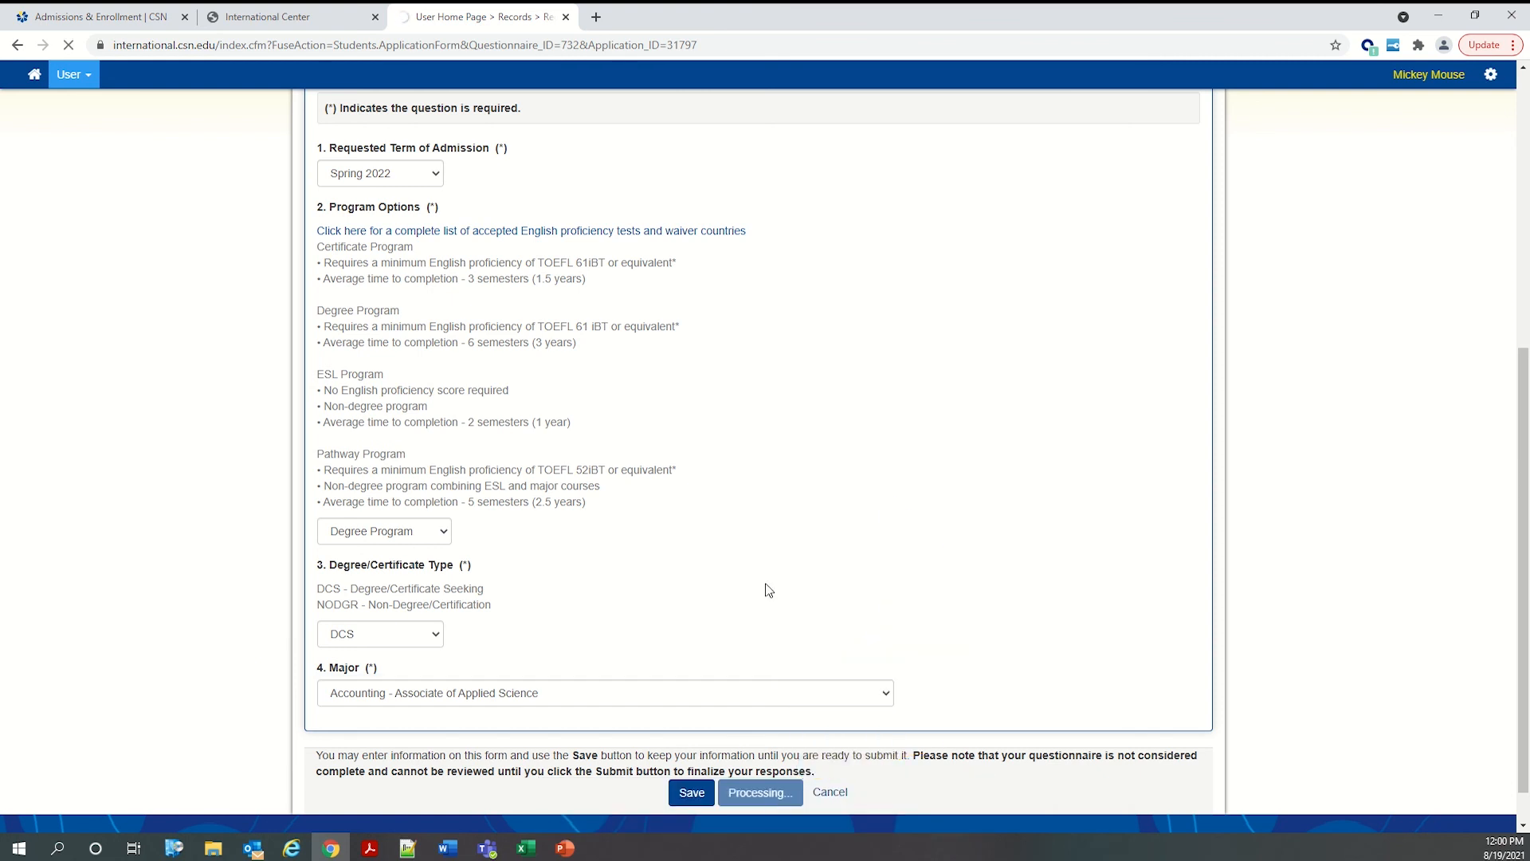
left_click(691, 791)
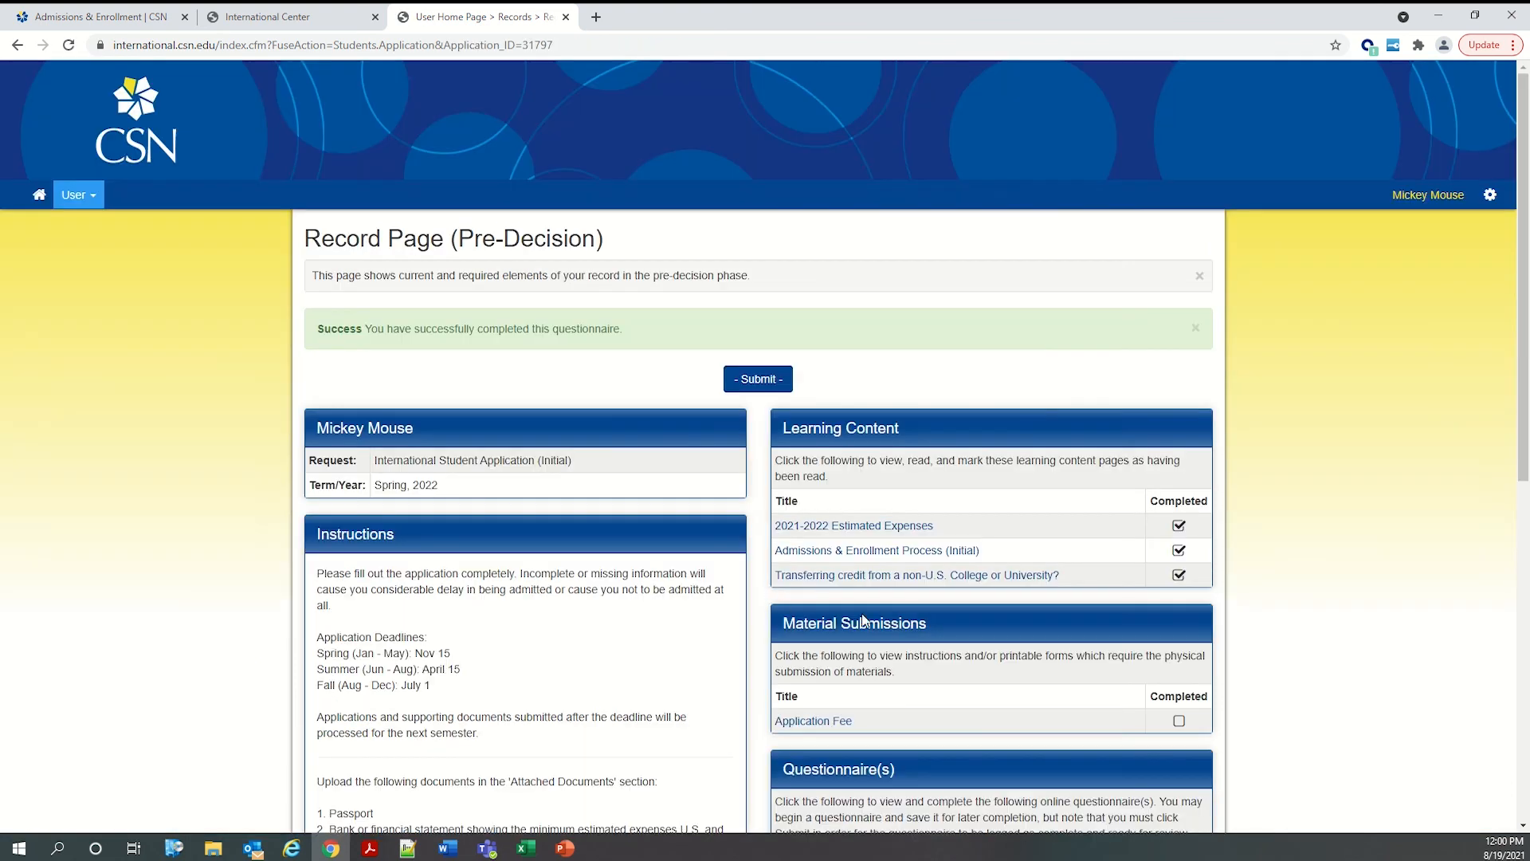
Step: Set I-20 mail delivery to 'Initial or Returning Initial – Express Mail' and submit
scroll("down", 3)
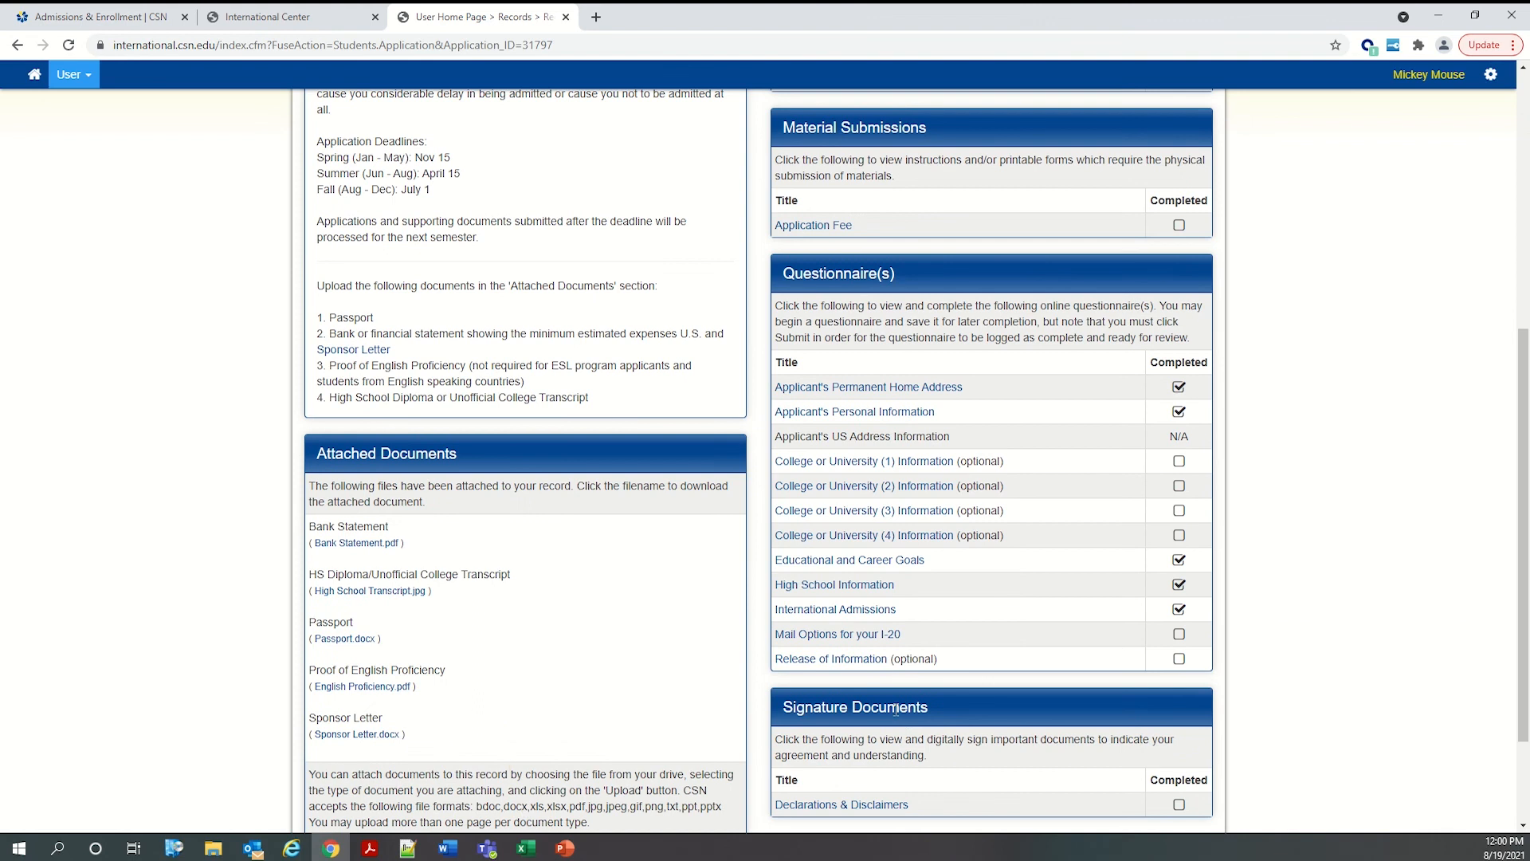
left_click(836, 634)
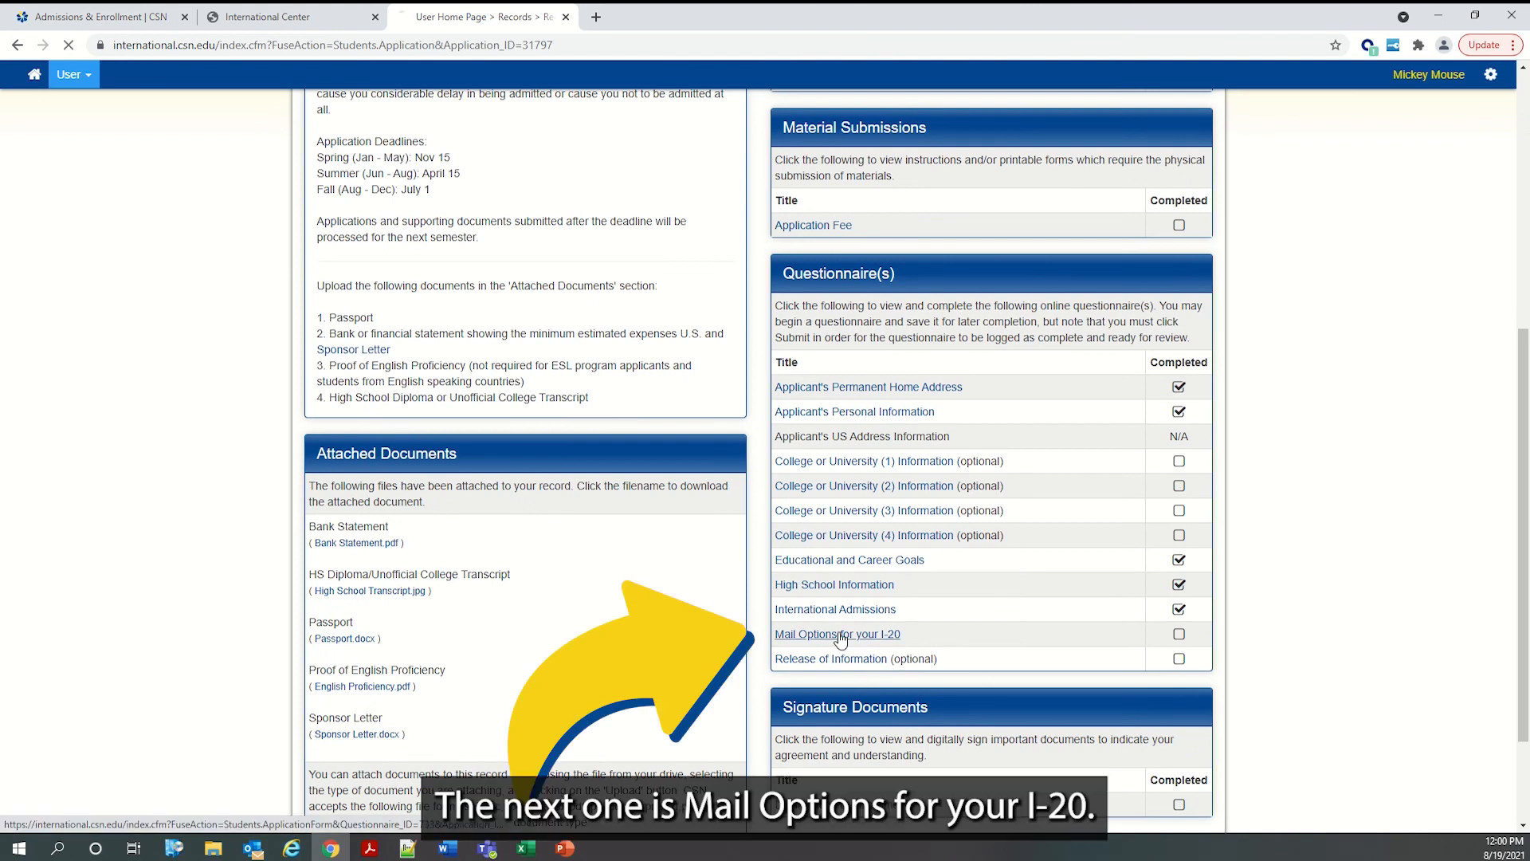
left_click(837, 634)
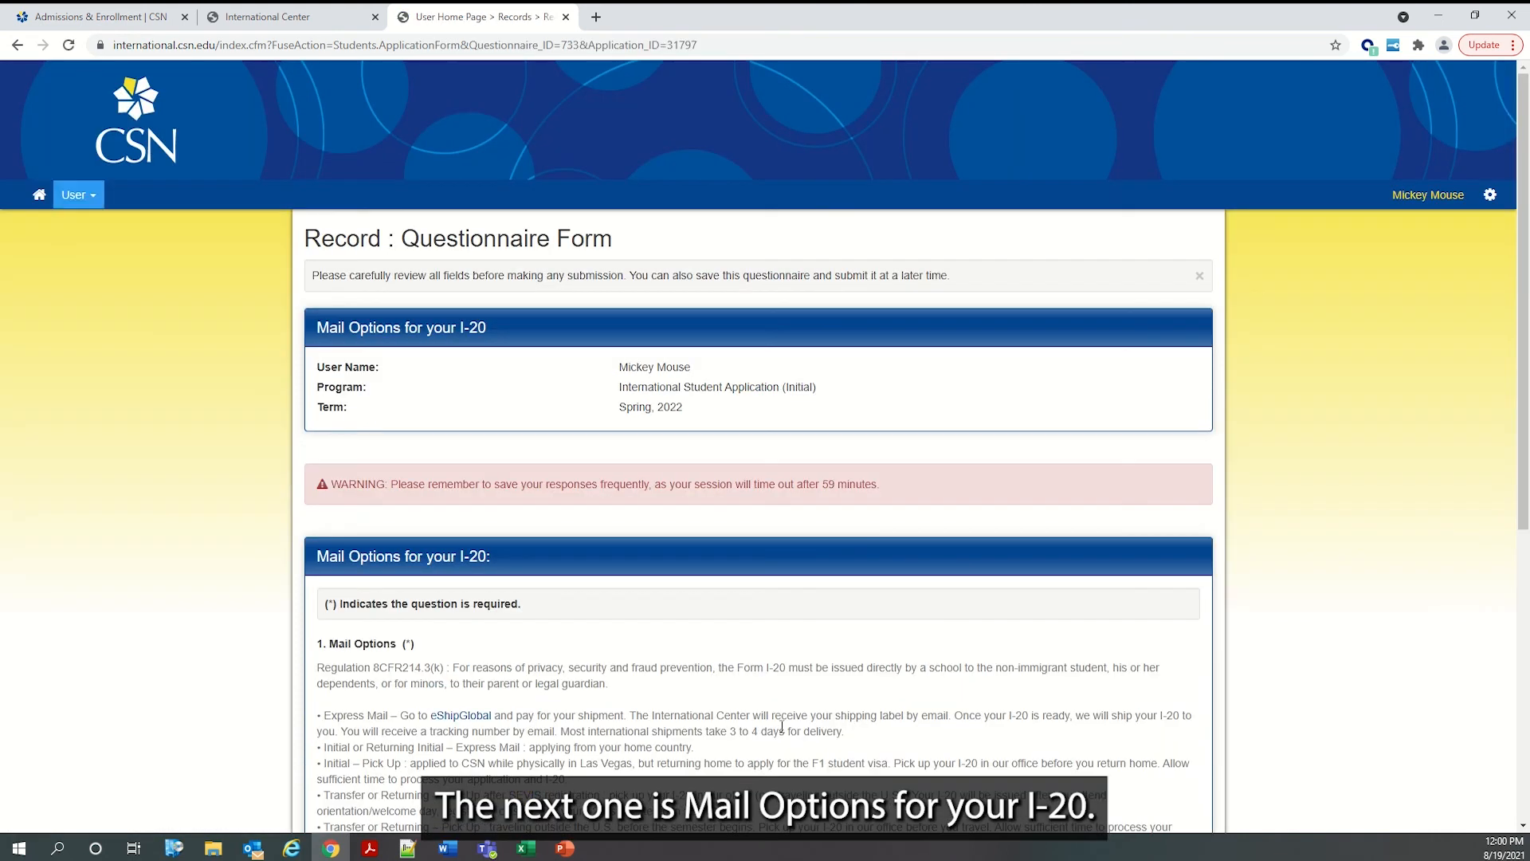
scroll("down", 3)
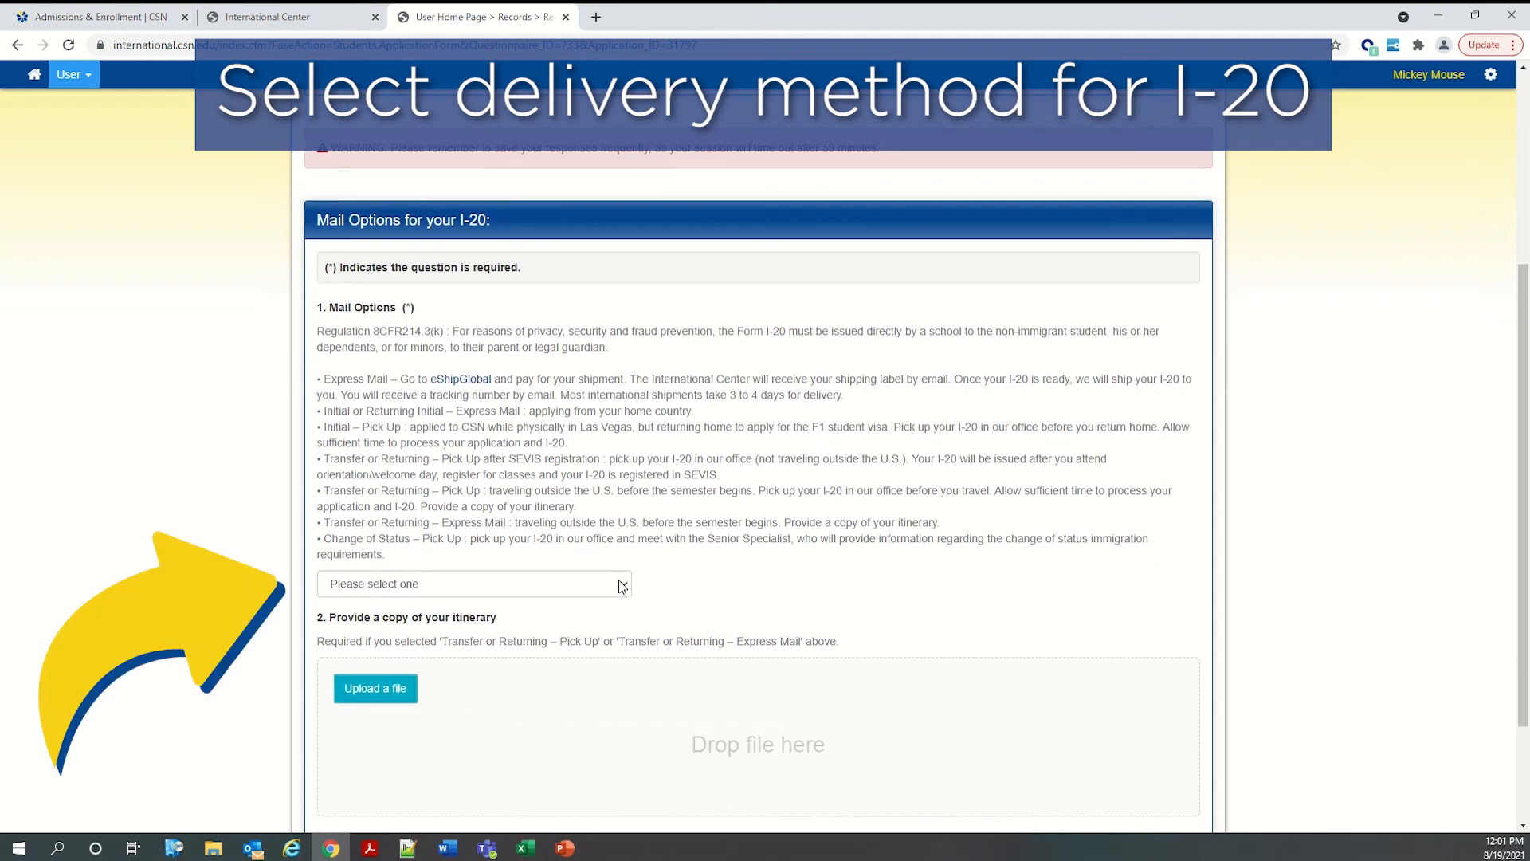
left_click(473, 583)
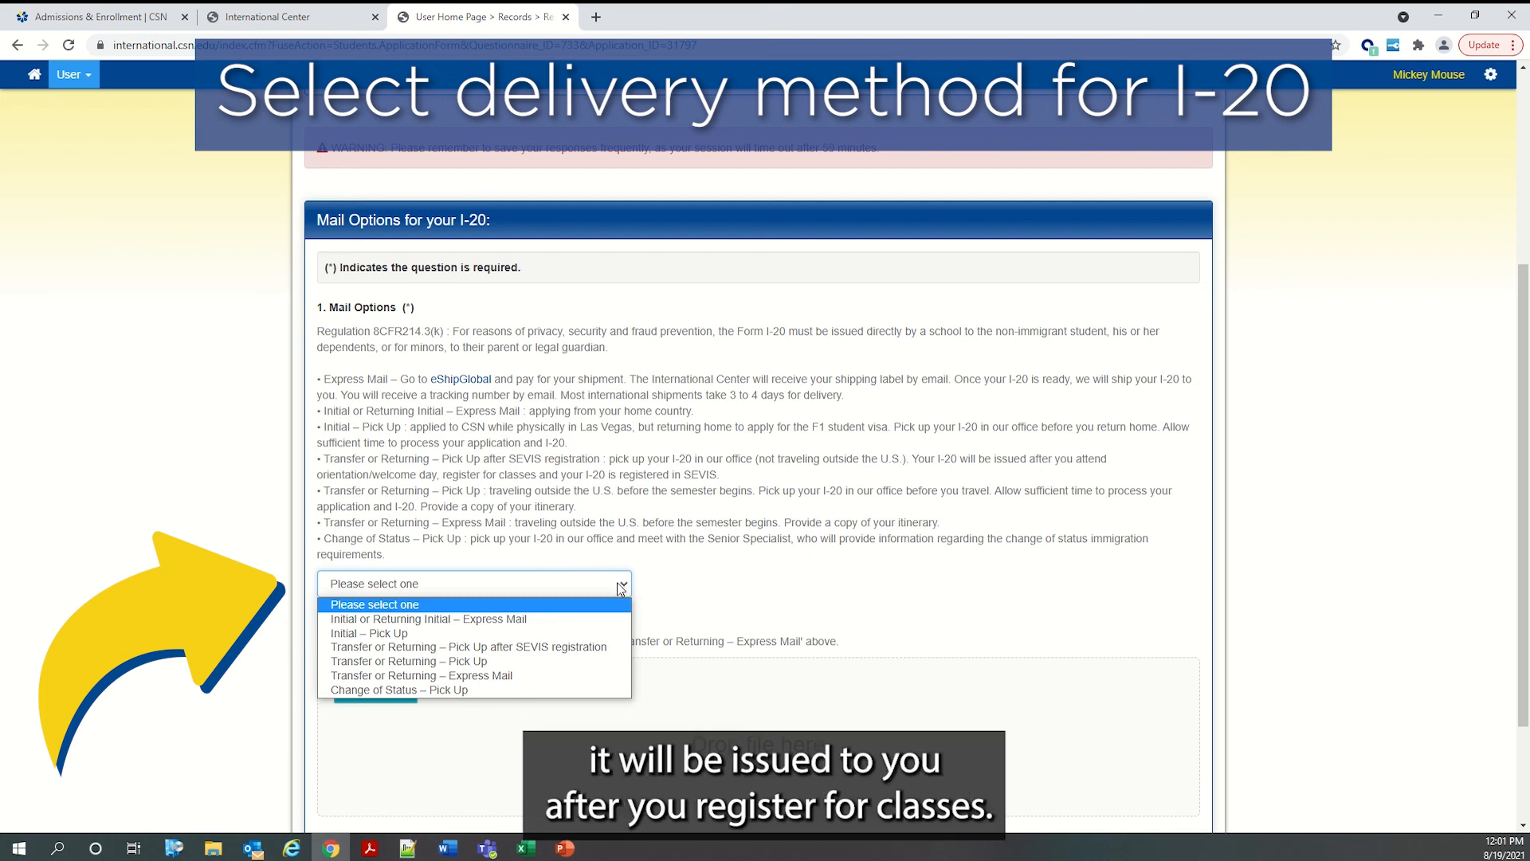
mouse_move(616, 605)
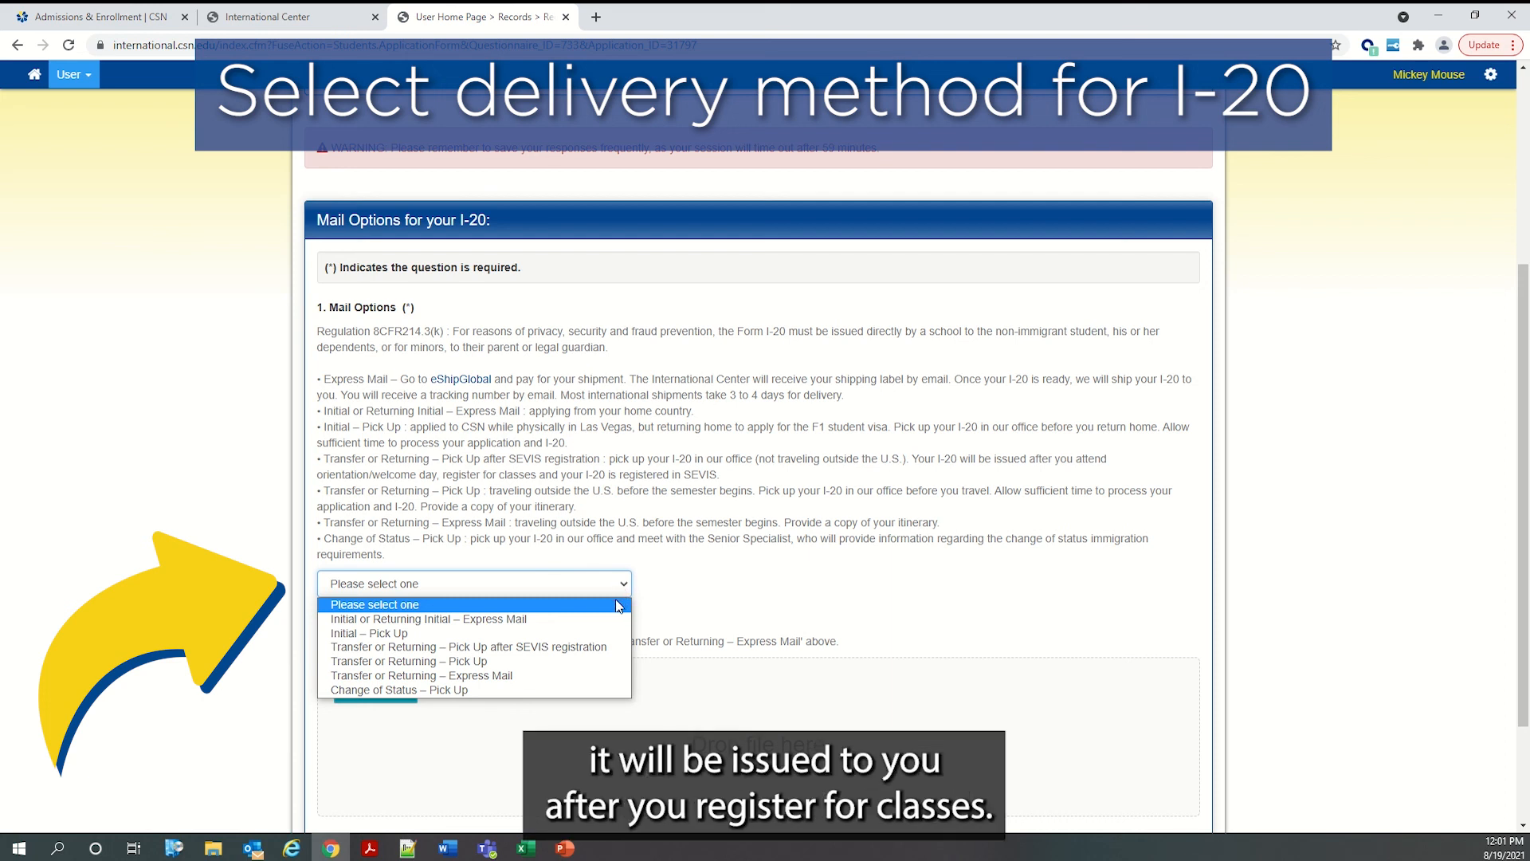
mouse_move(599, 612)
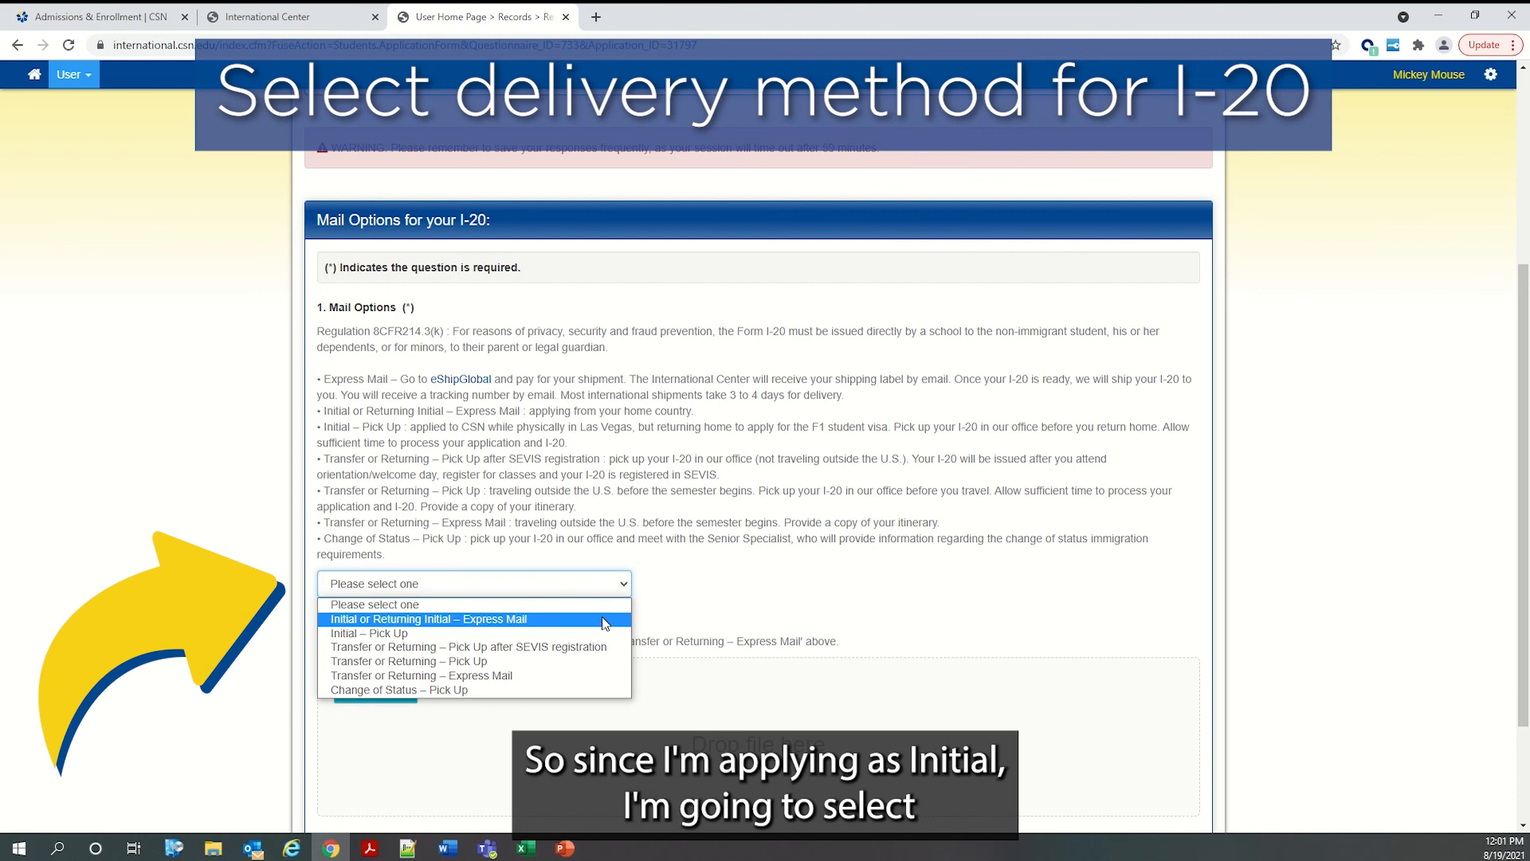
left_click(427, 618)
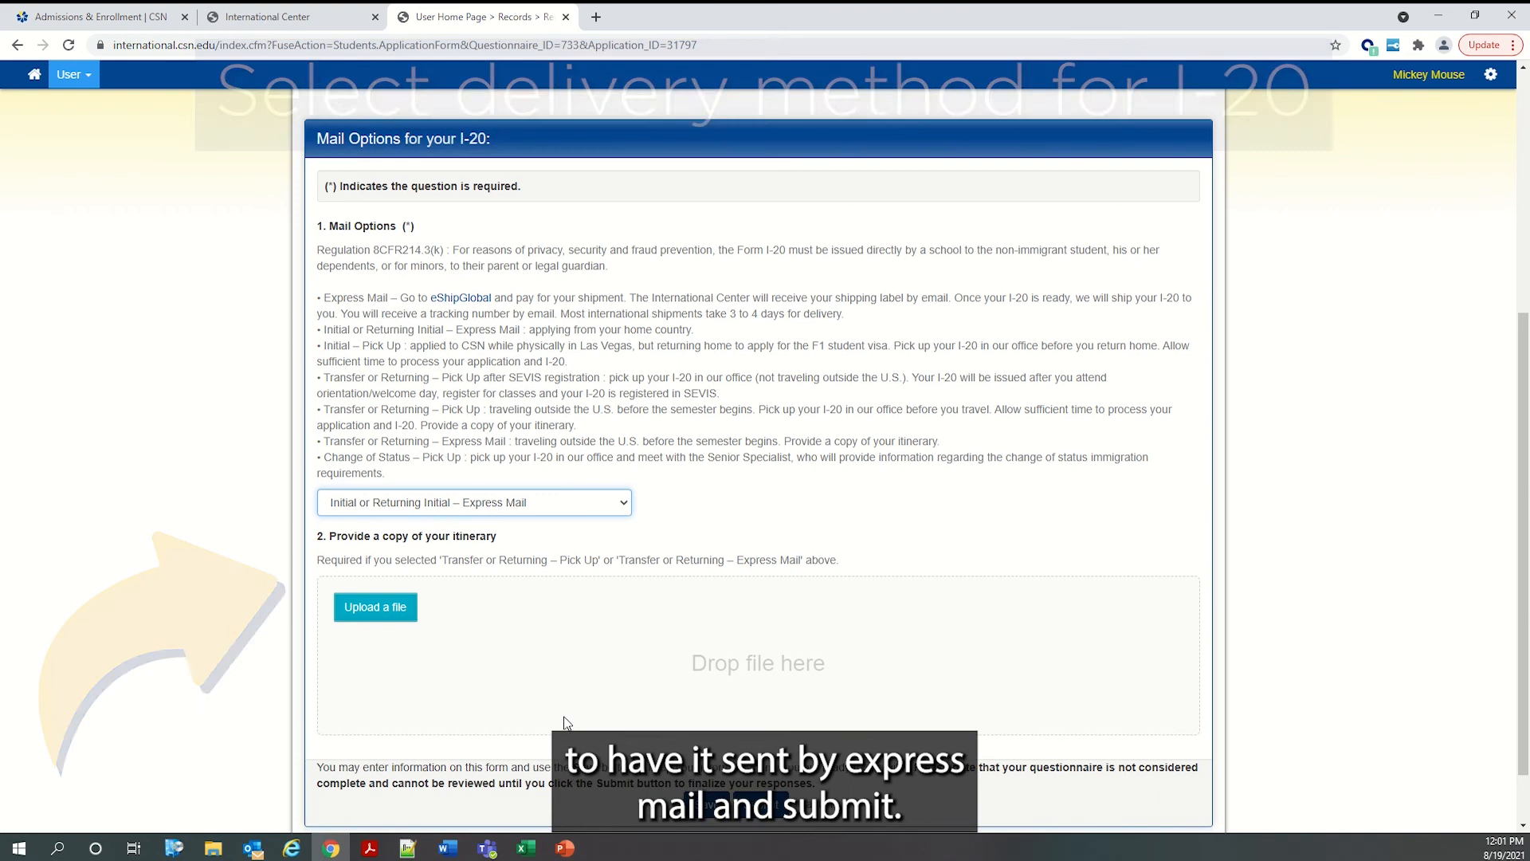
scroll("down", 3)
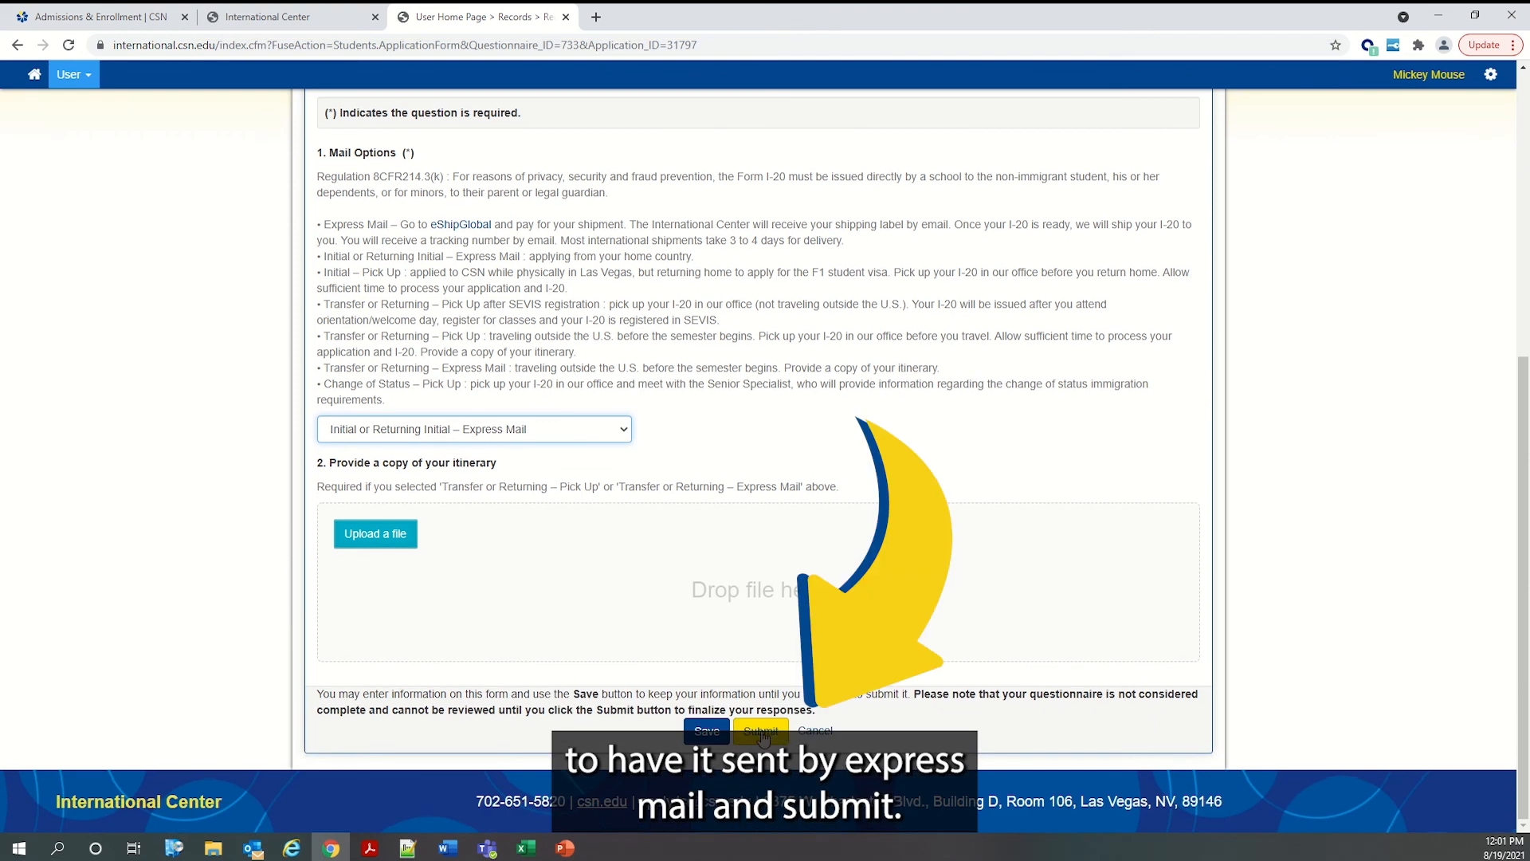
left_click(760, 730)
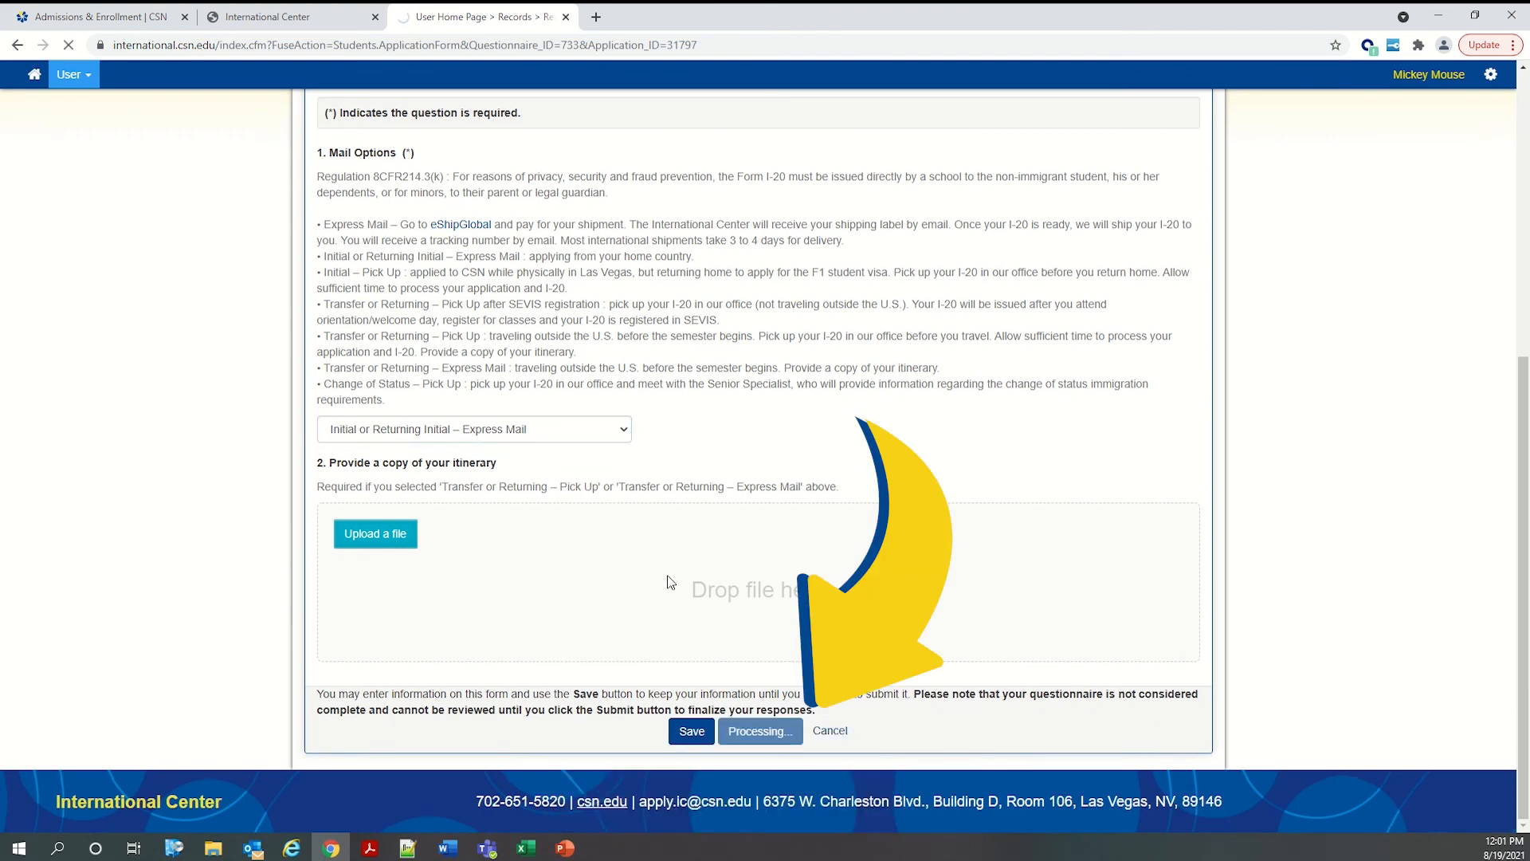
left_click(691, 730)
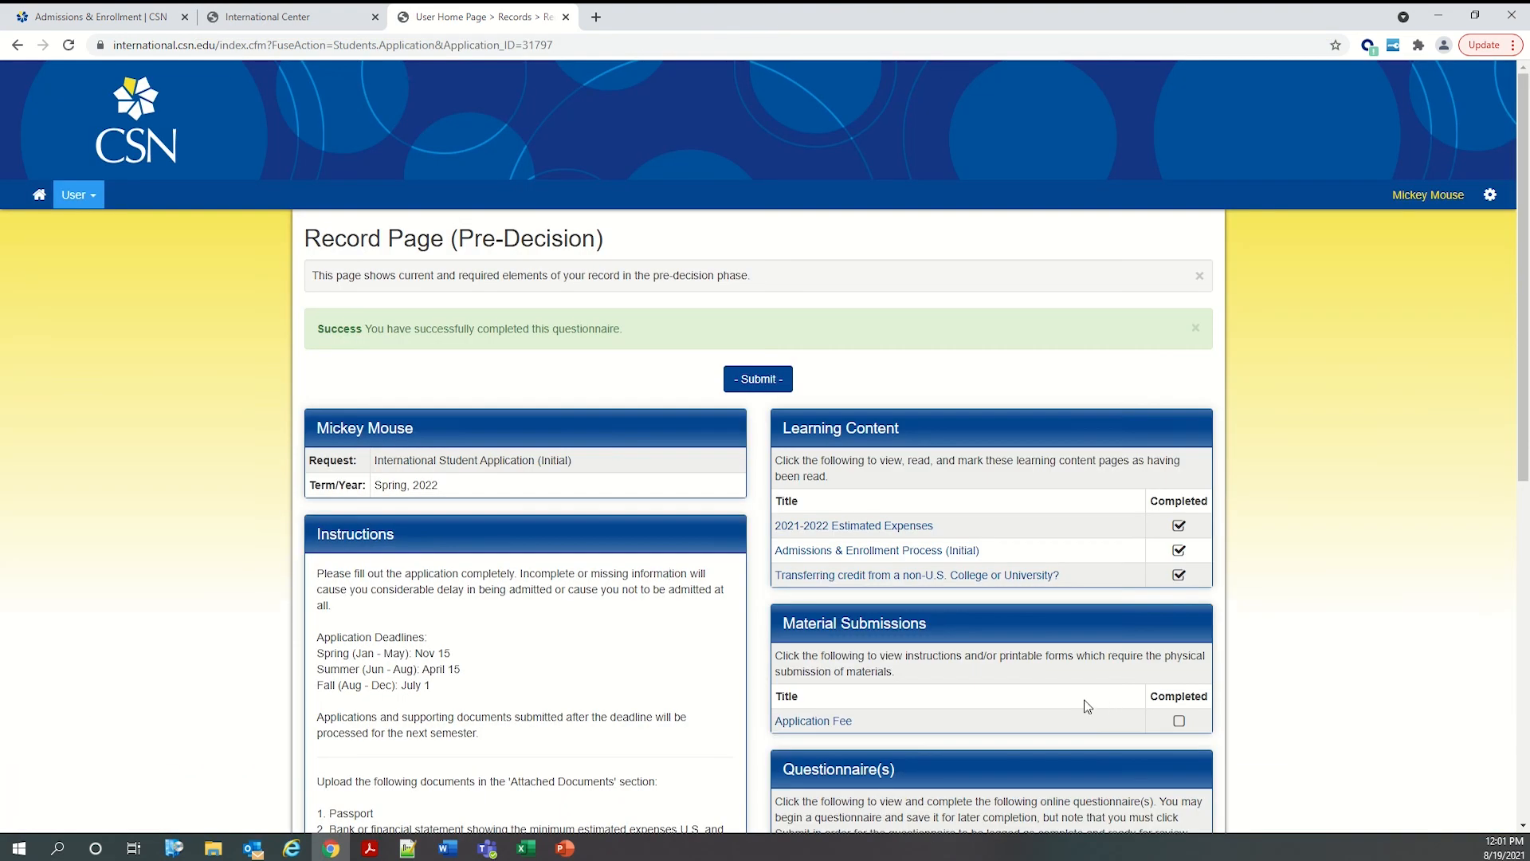
scroll("down", 3)
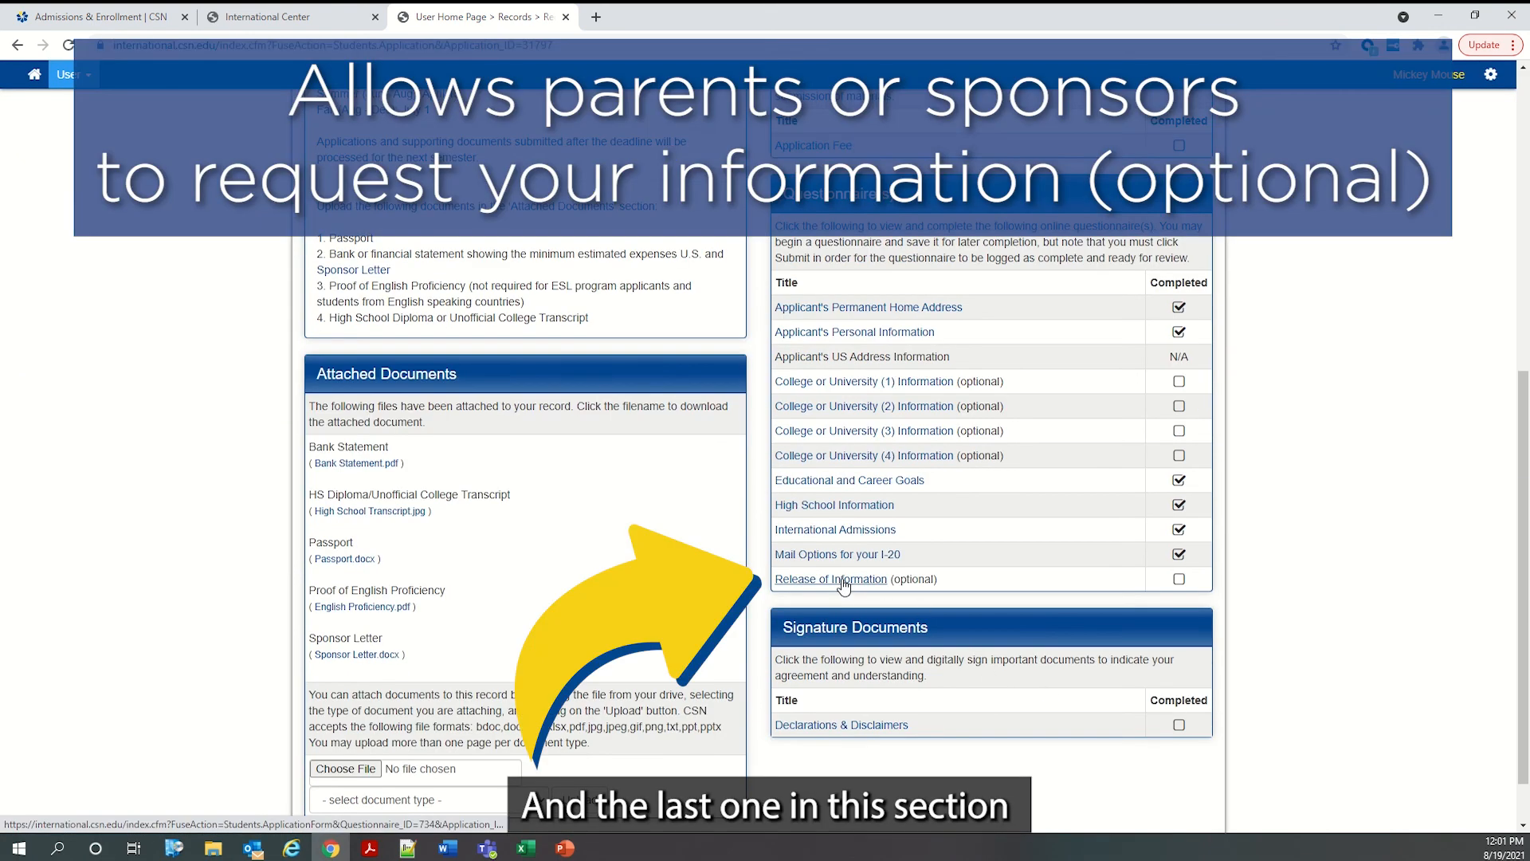
left_click(830, 578)
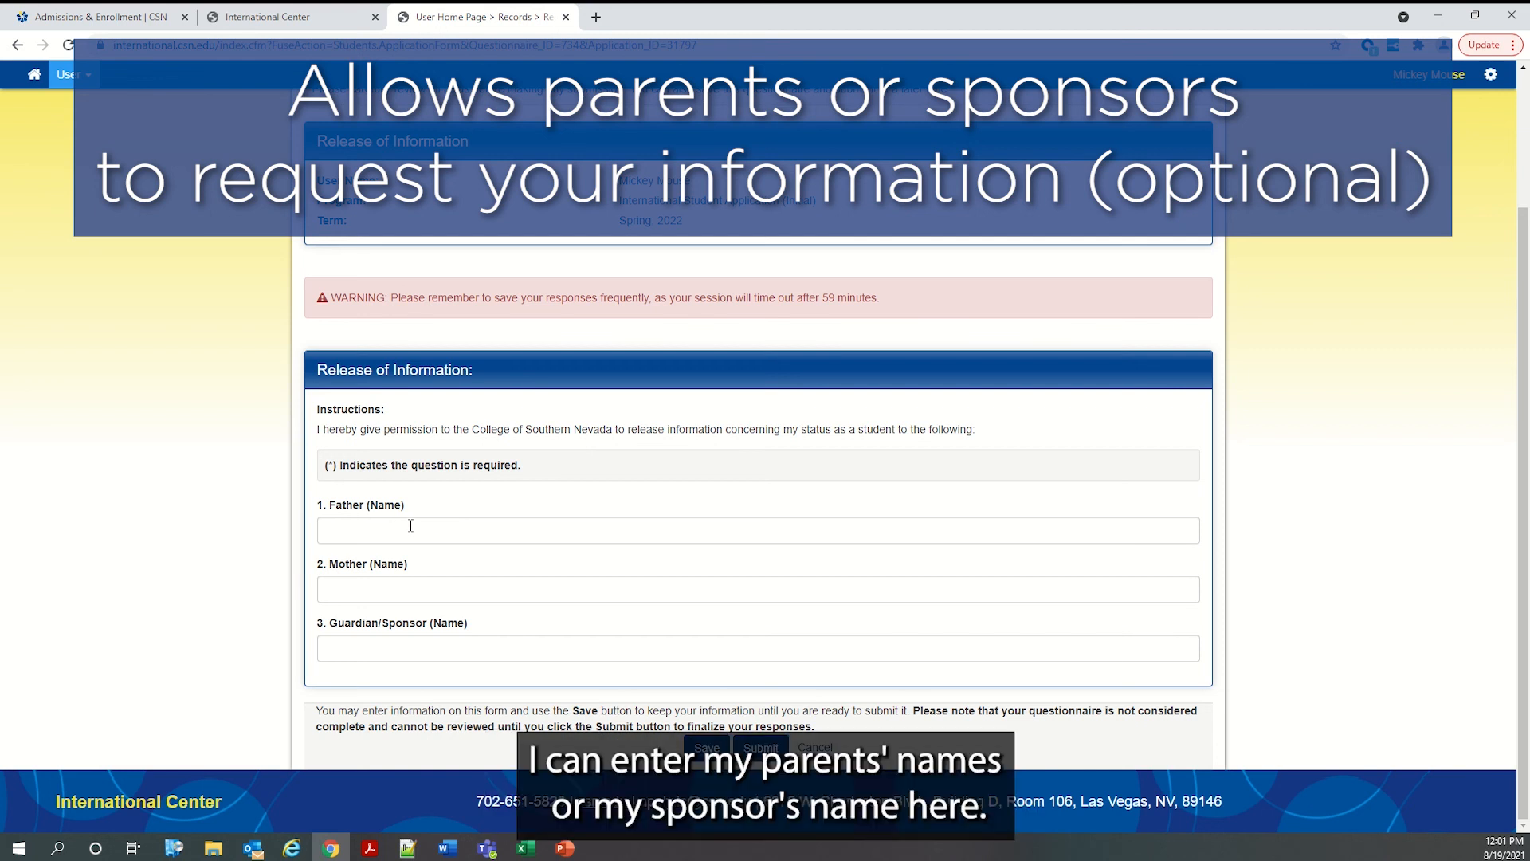
mouse_move(459, 636)
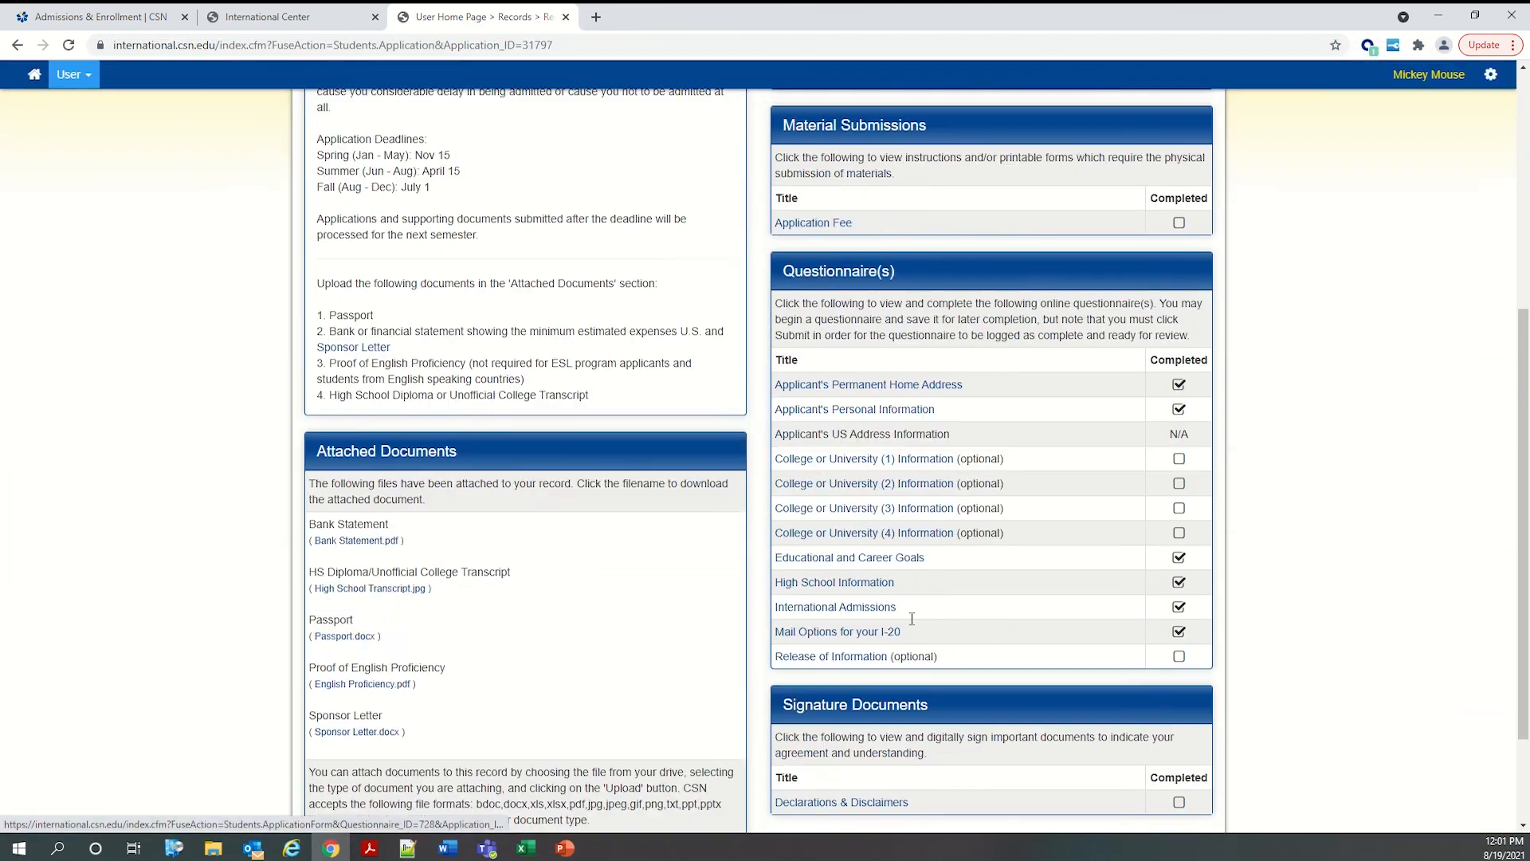
scroll("down", 3)
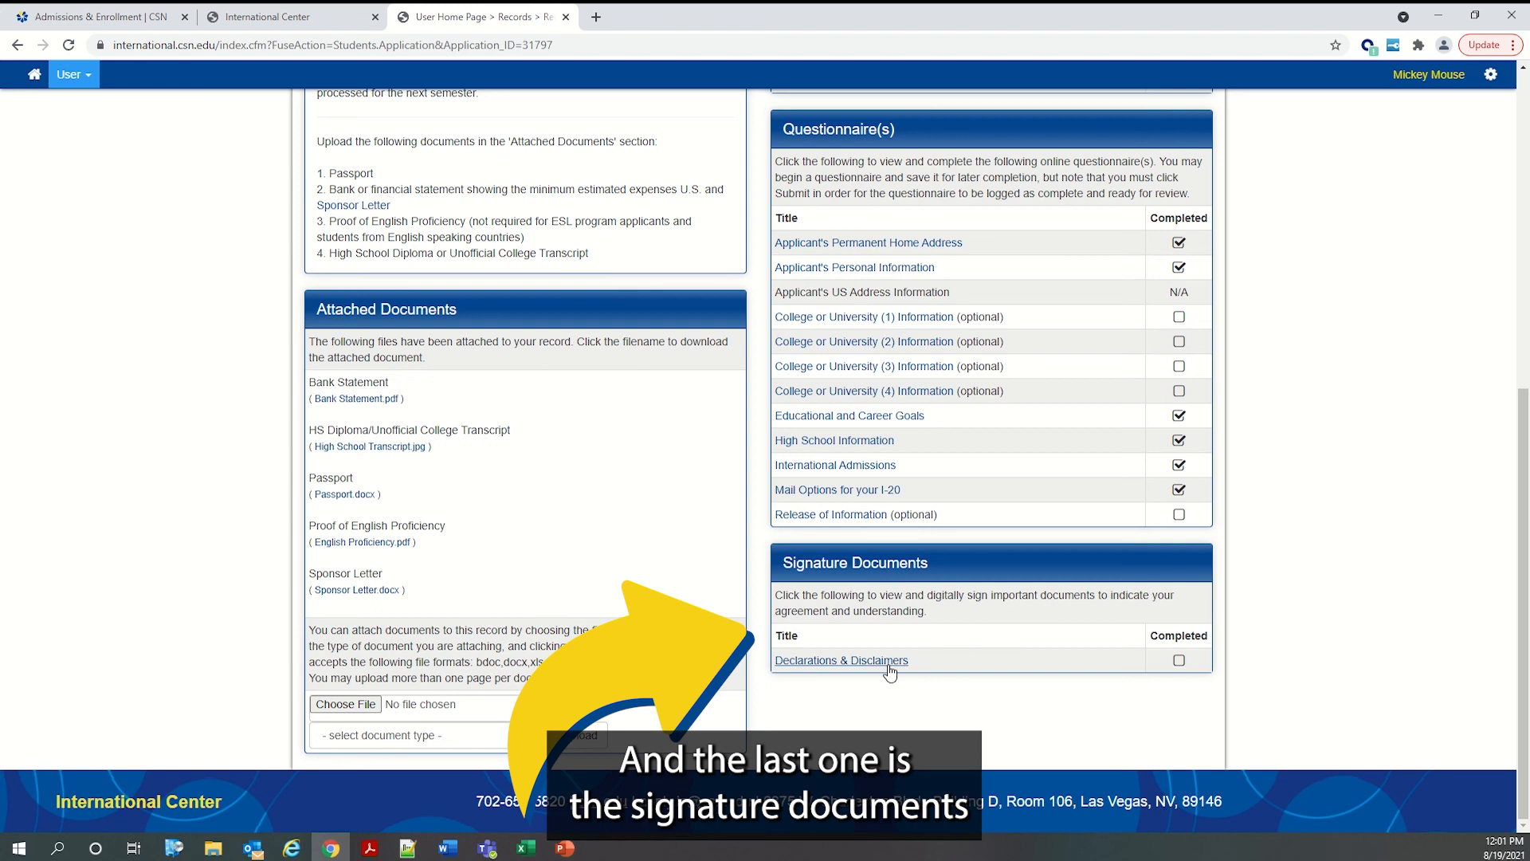
Step: Sign the Declarations & Disclaimers document digitally and accept the electronic signature
left_click(841, 660)
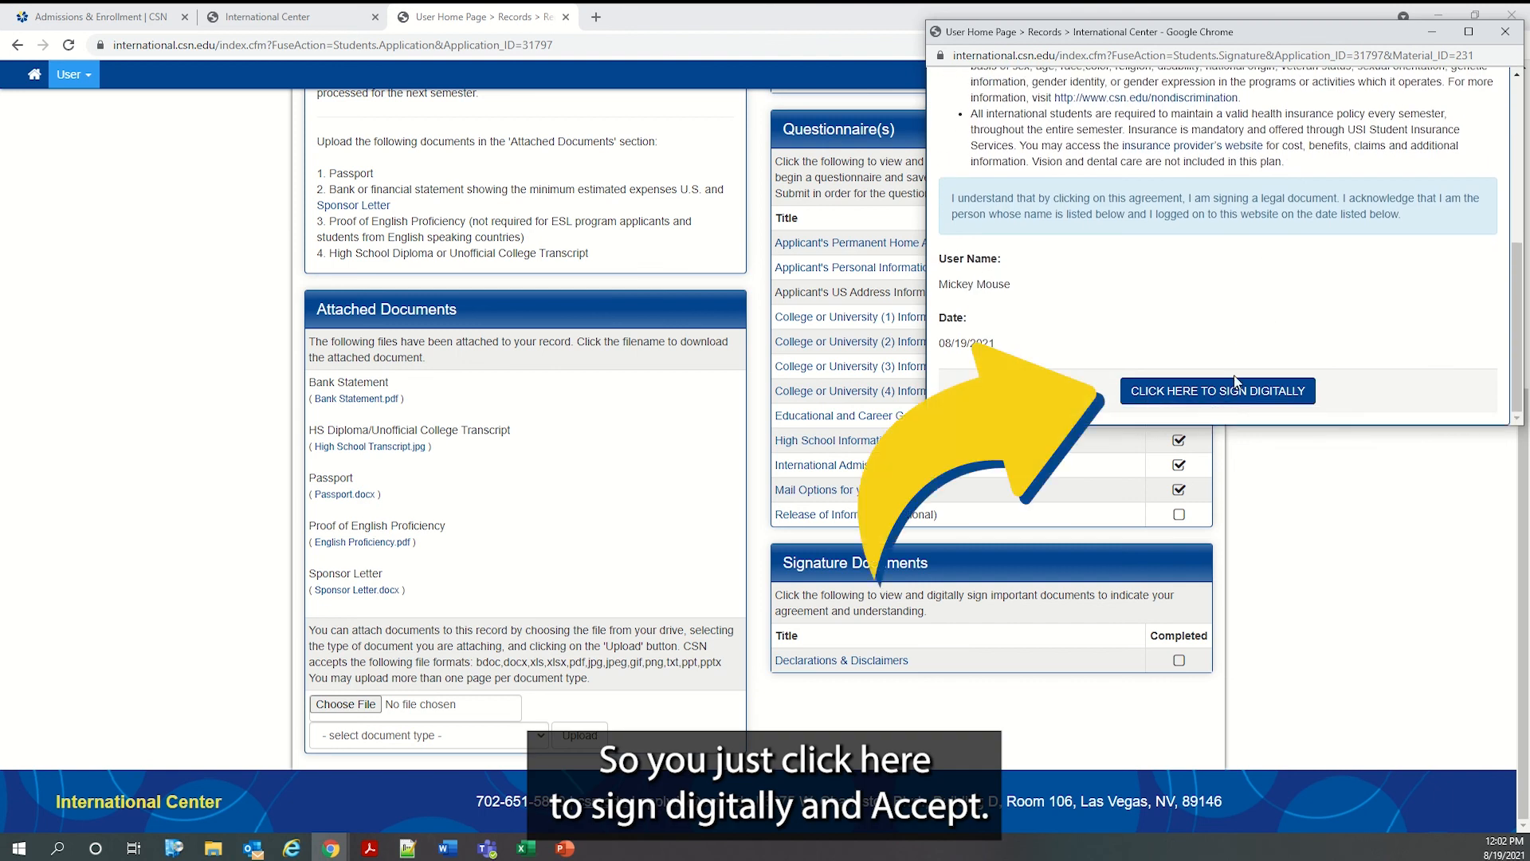
left_click(1216, 390)
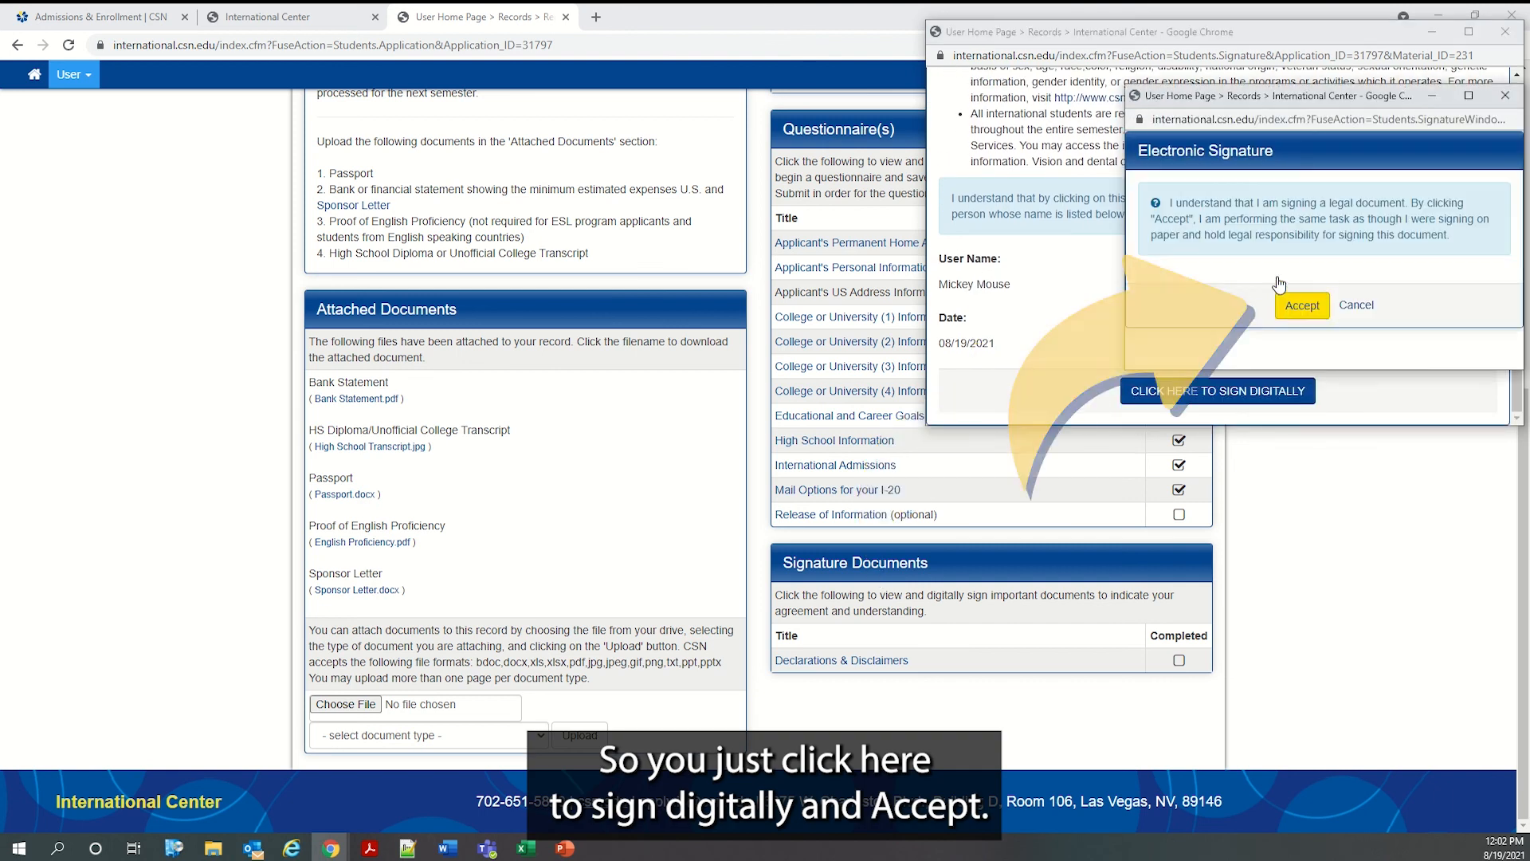
left_click(1300, 305)
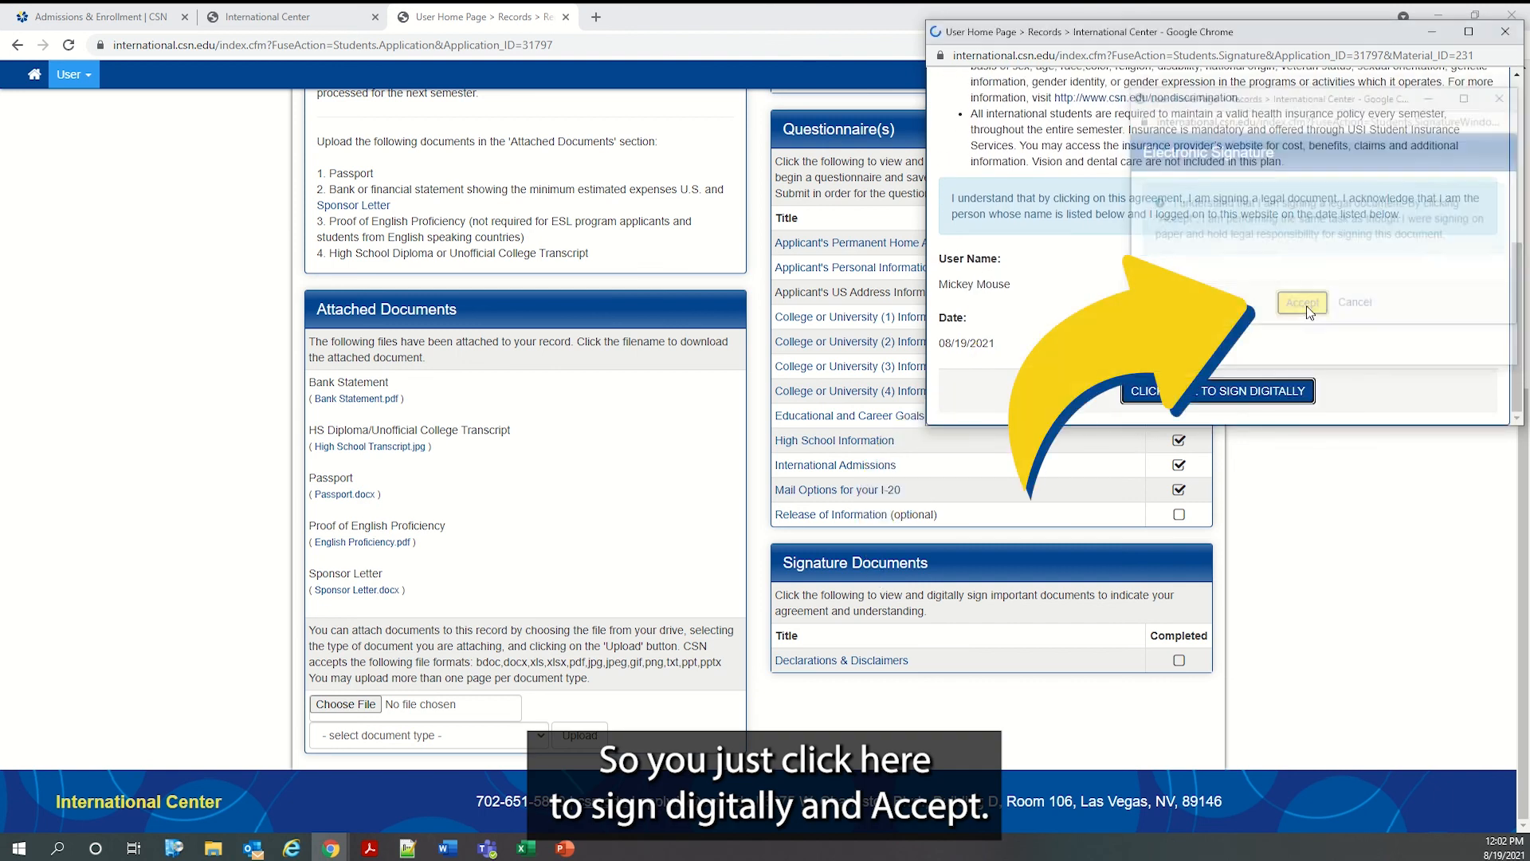
left_click(1300, 302)
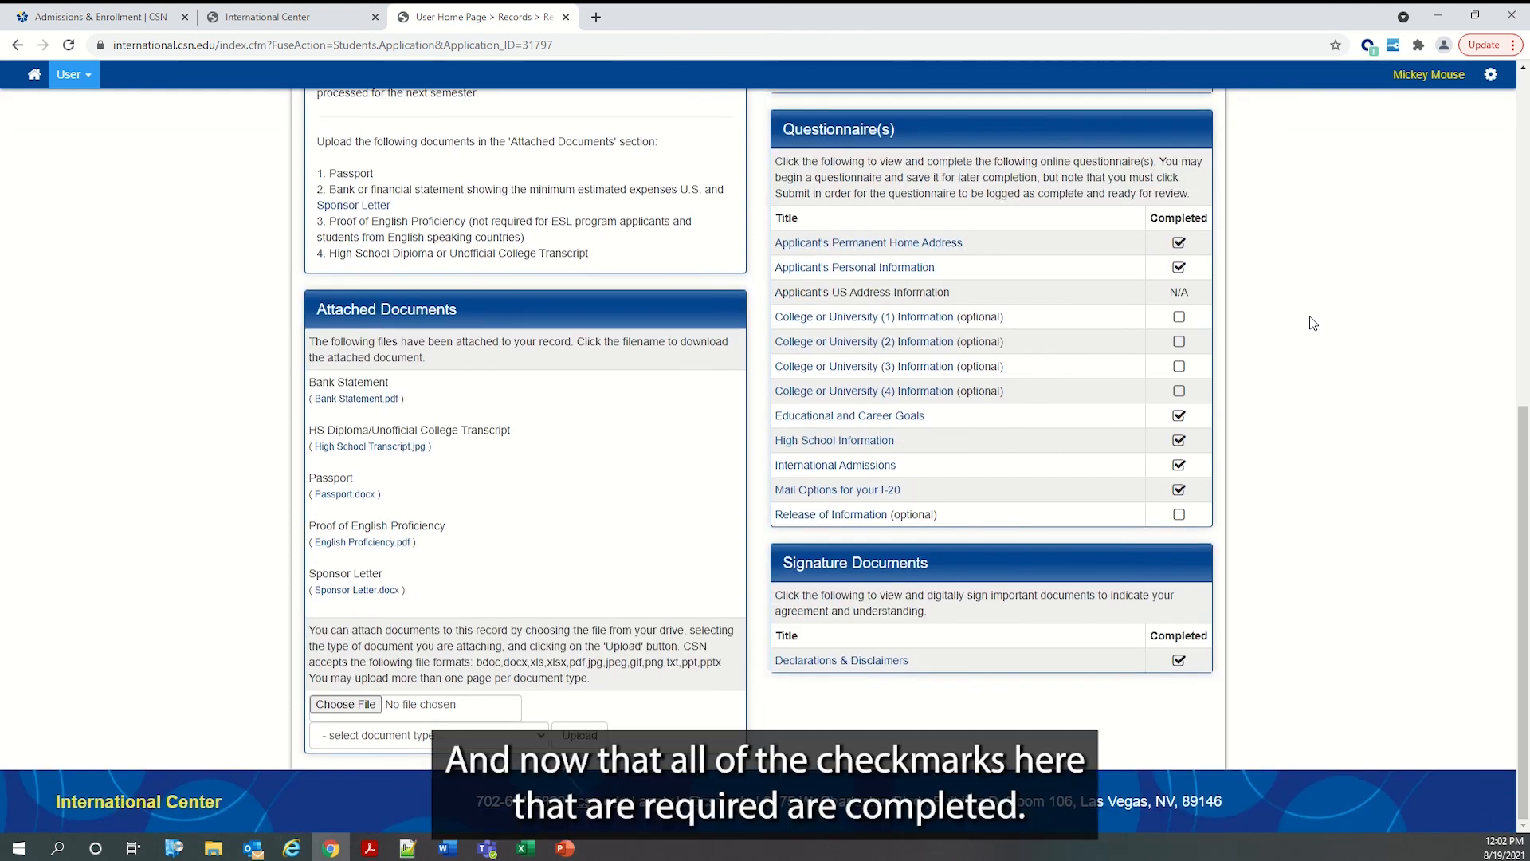
scroll("down", 3)
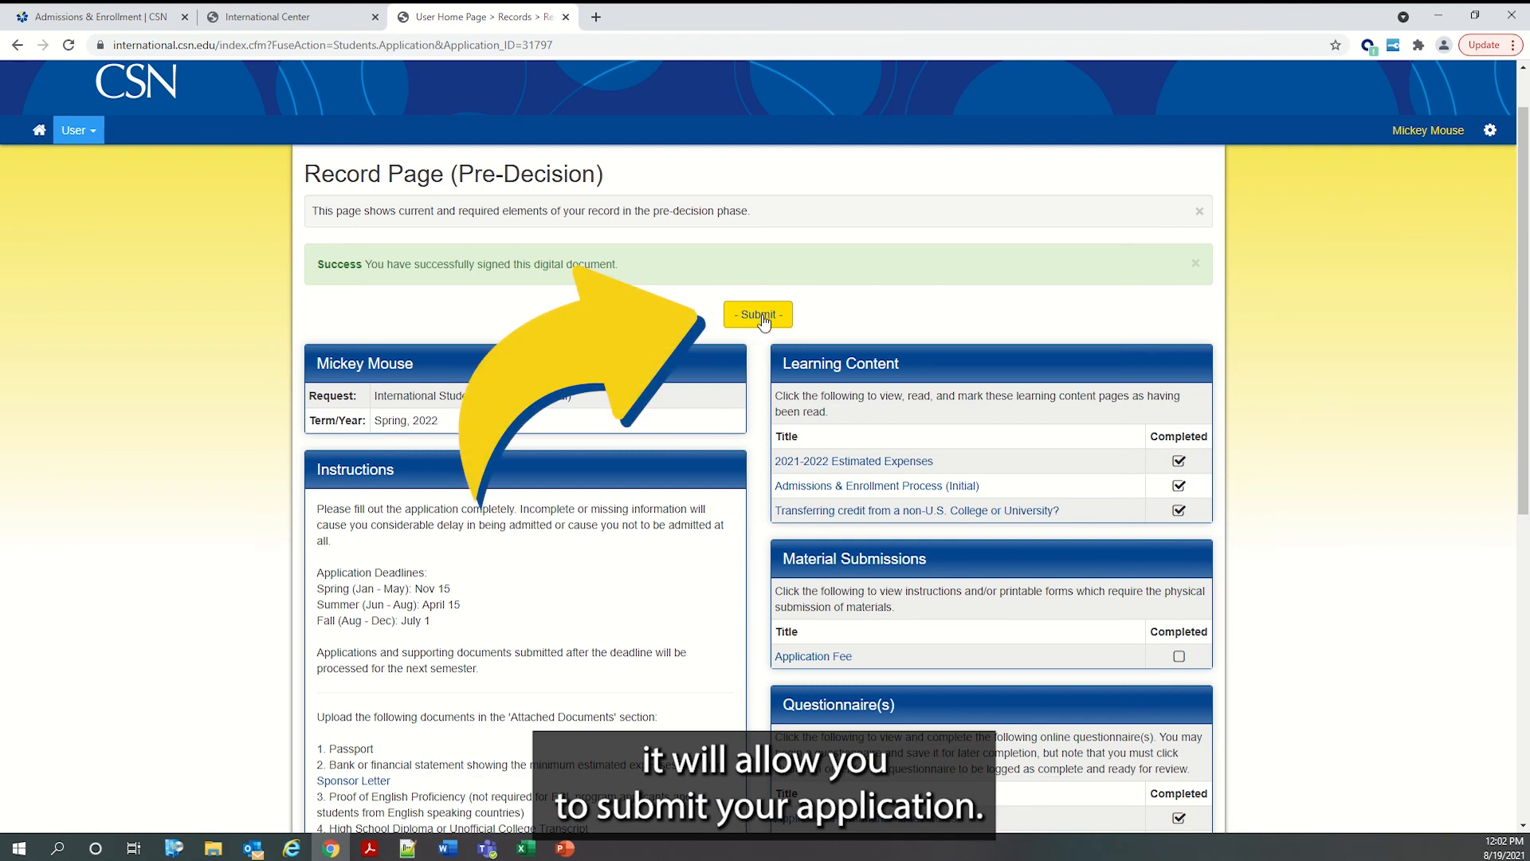
scroll("down", 3)
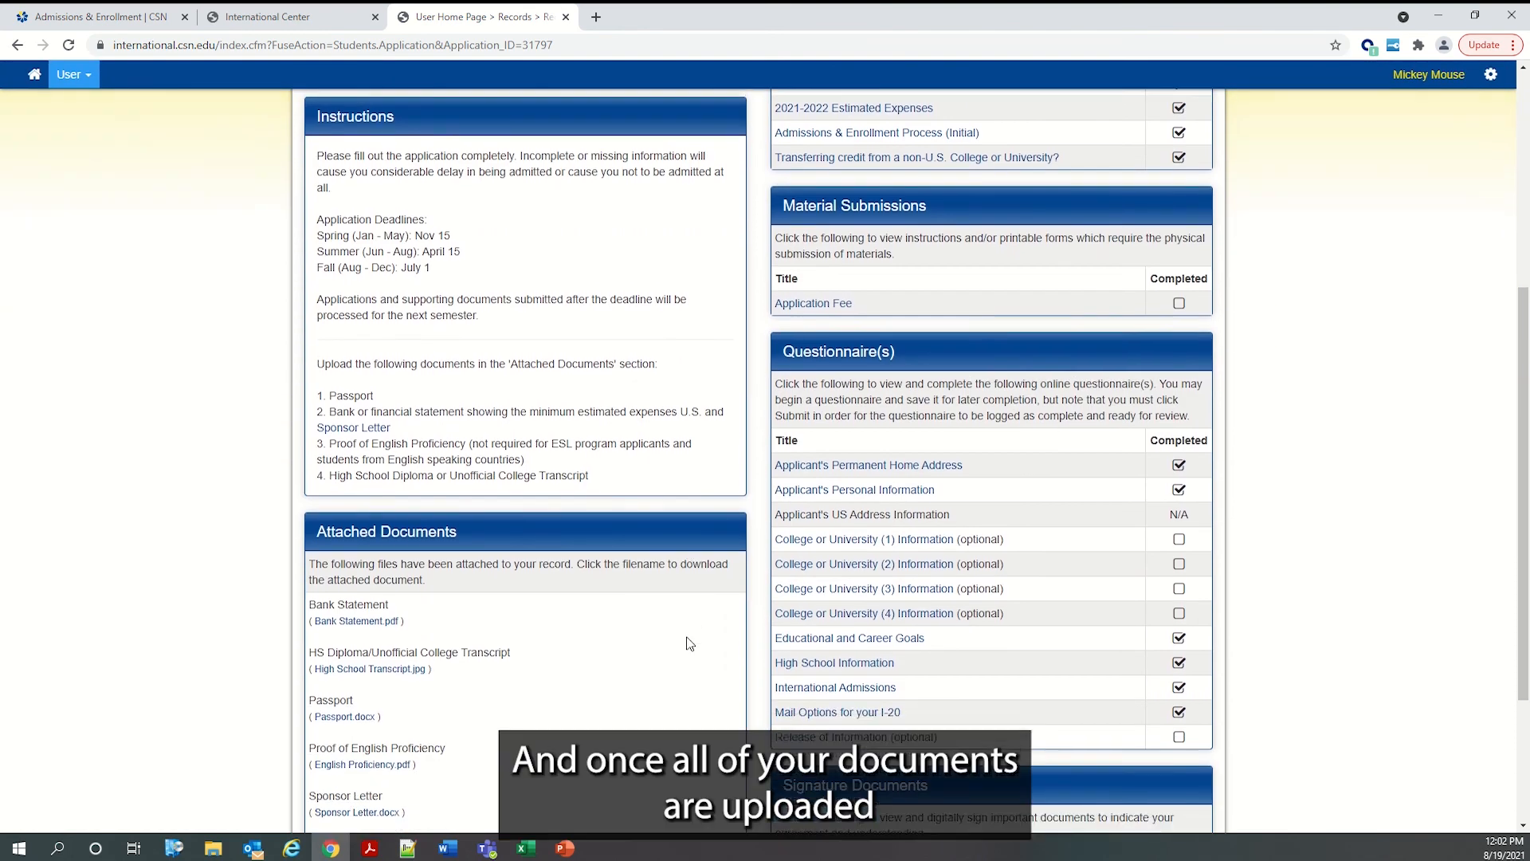
scroll("down", 3)
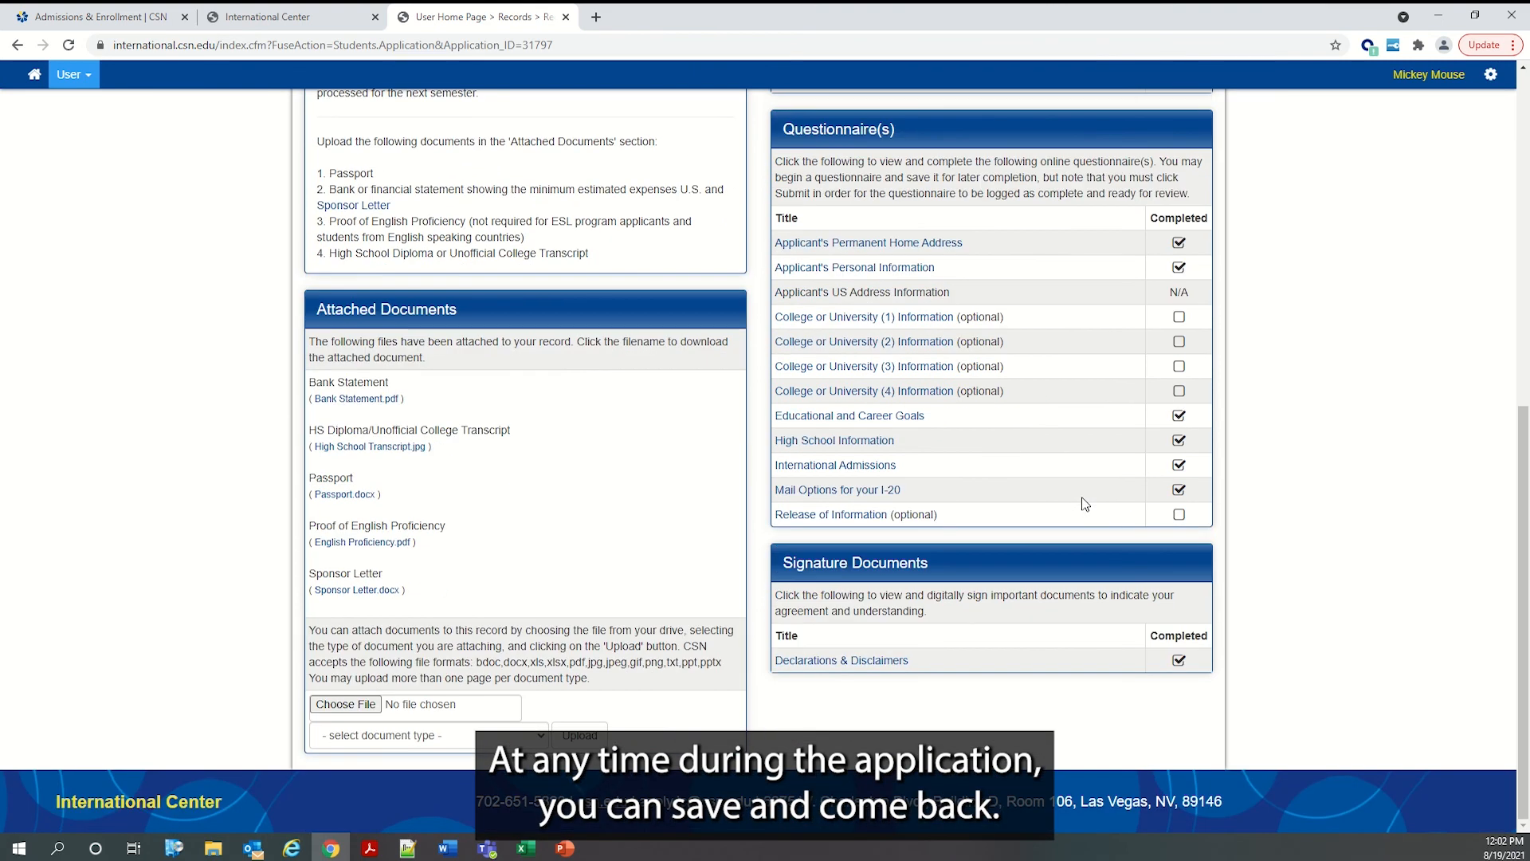
scroll("up", 3)
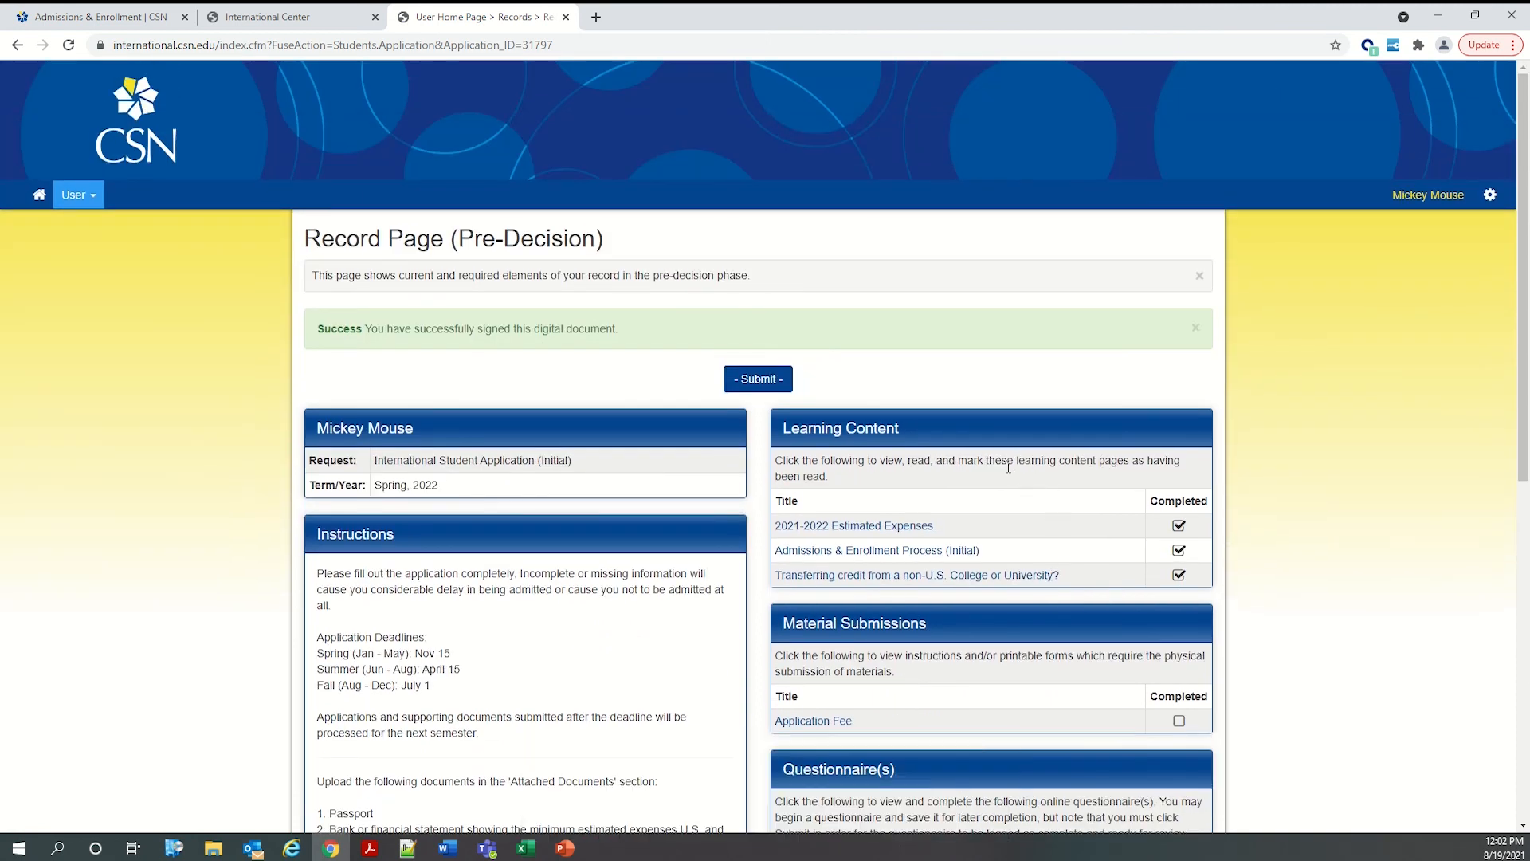
mouse_move(990, 453)
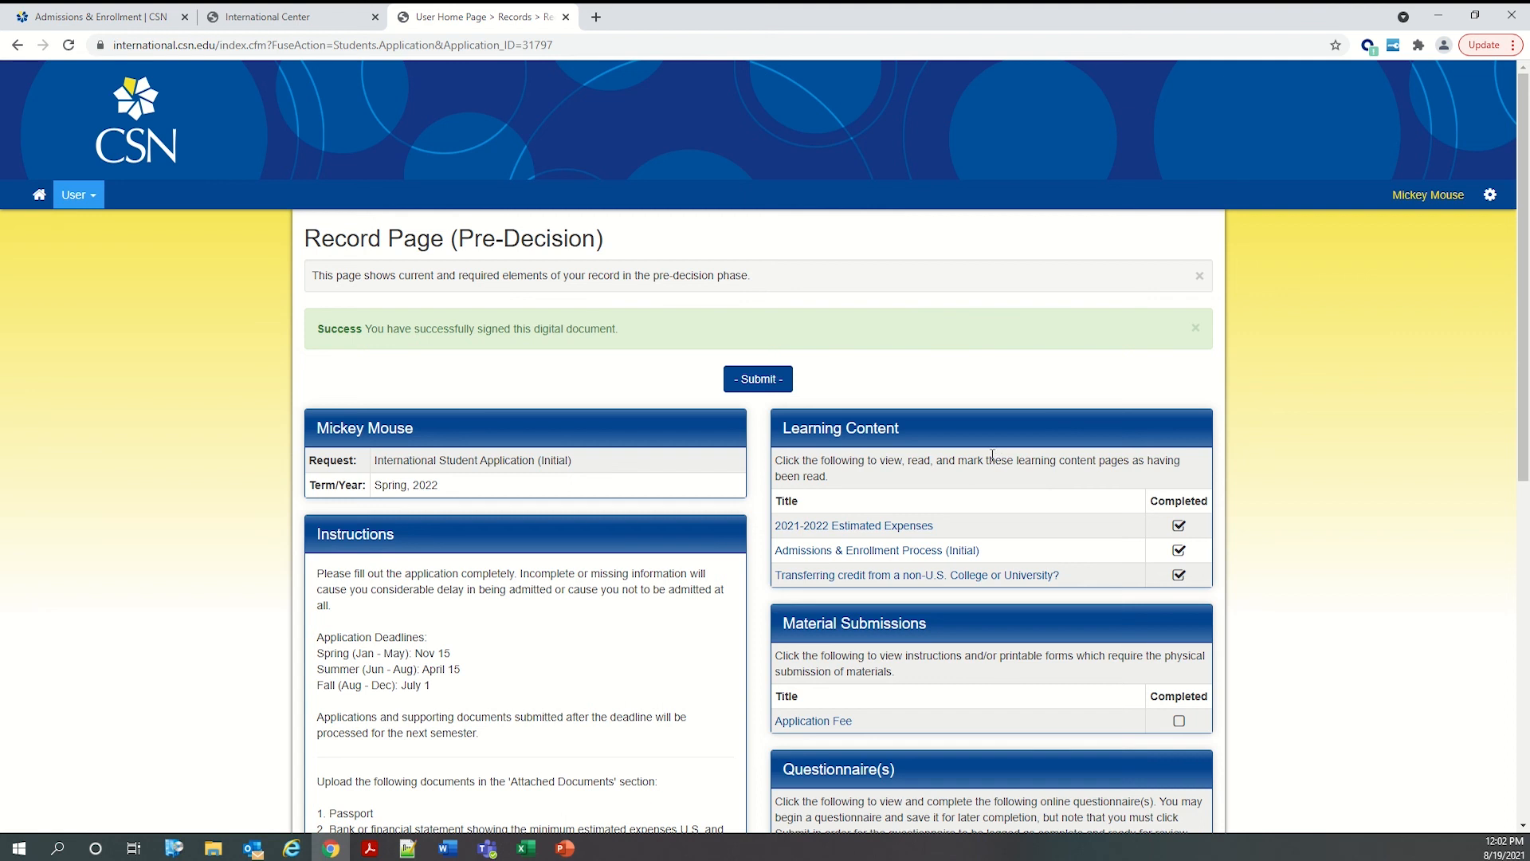
scroll("down", 3)
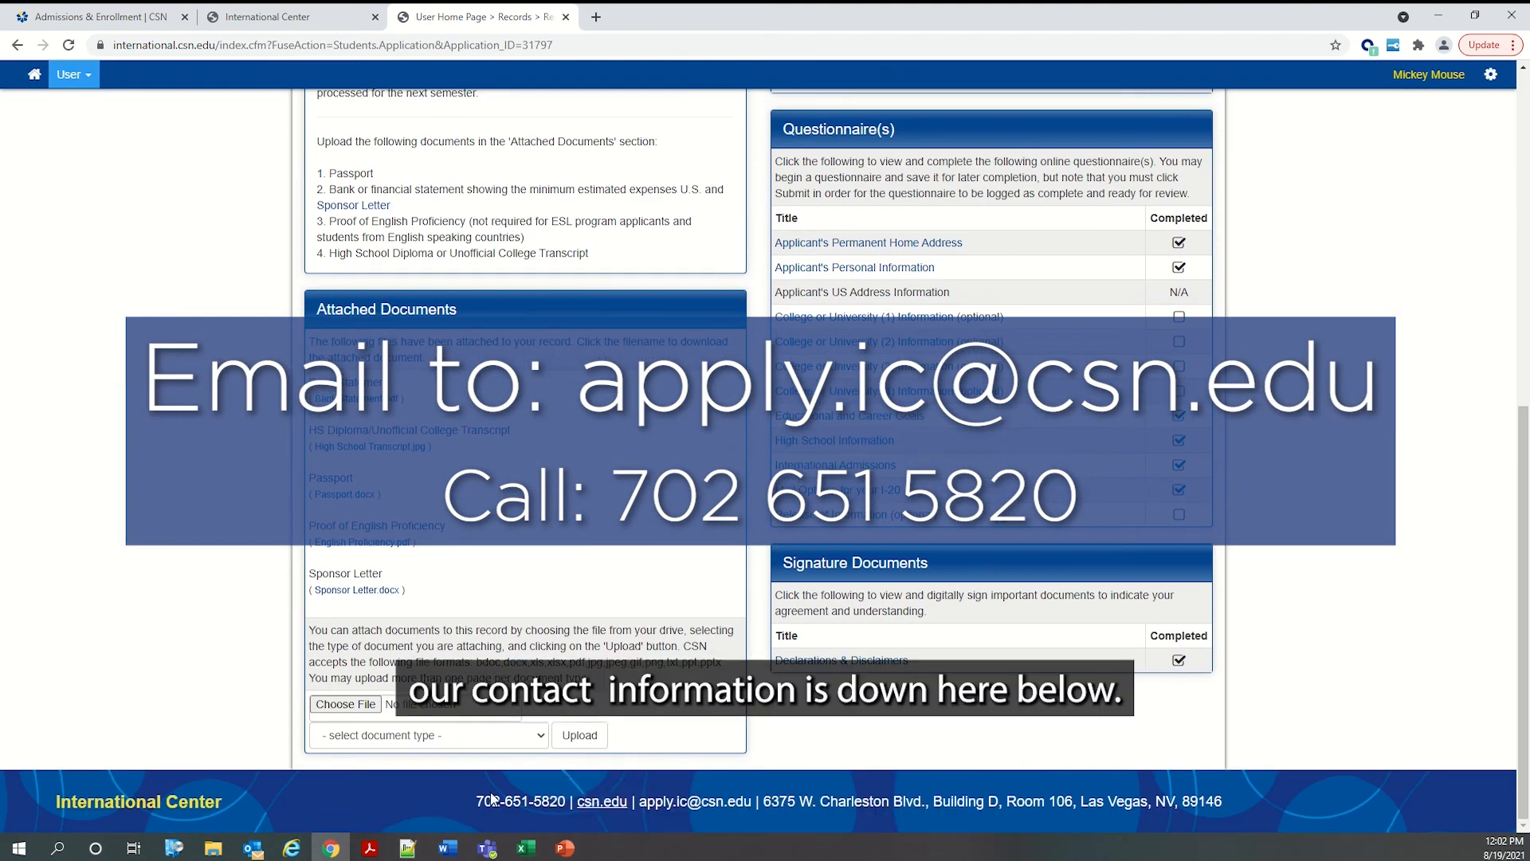
mouse_move(756, 820)
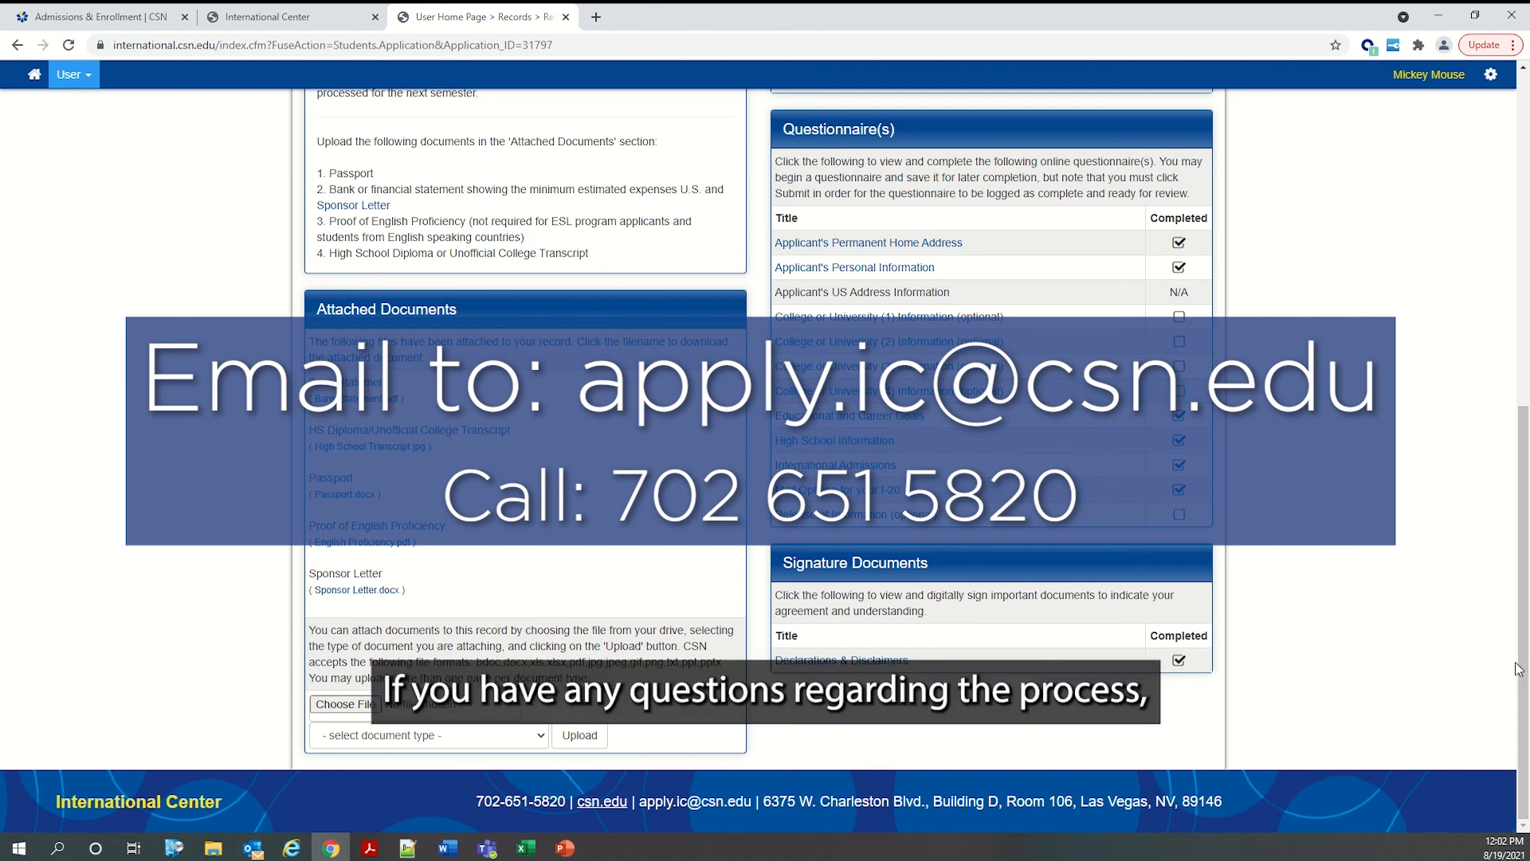
scroll("down", 3)
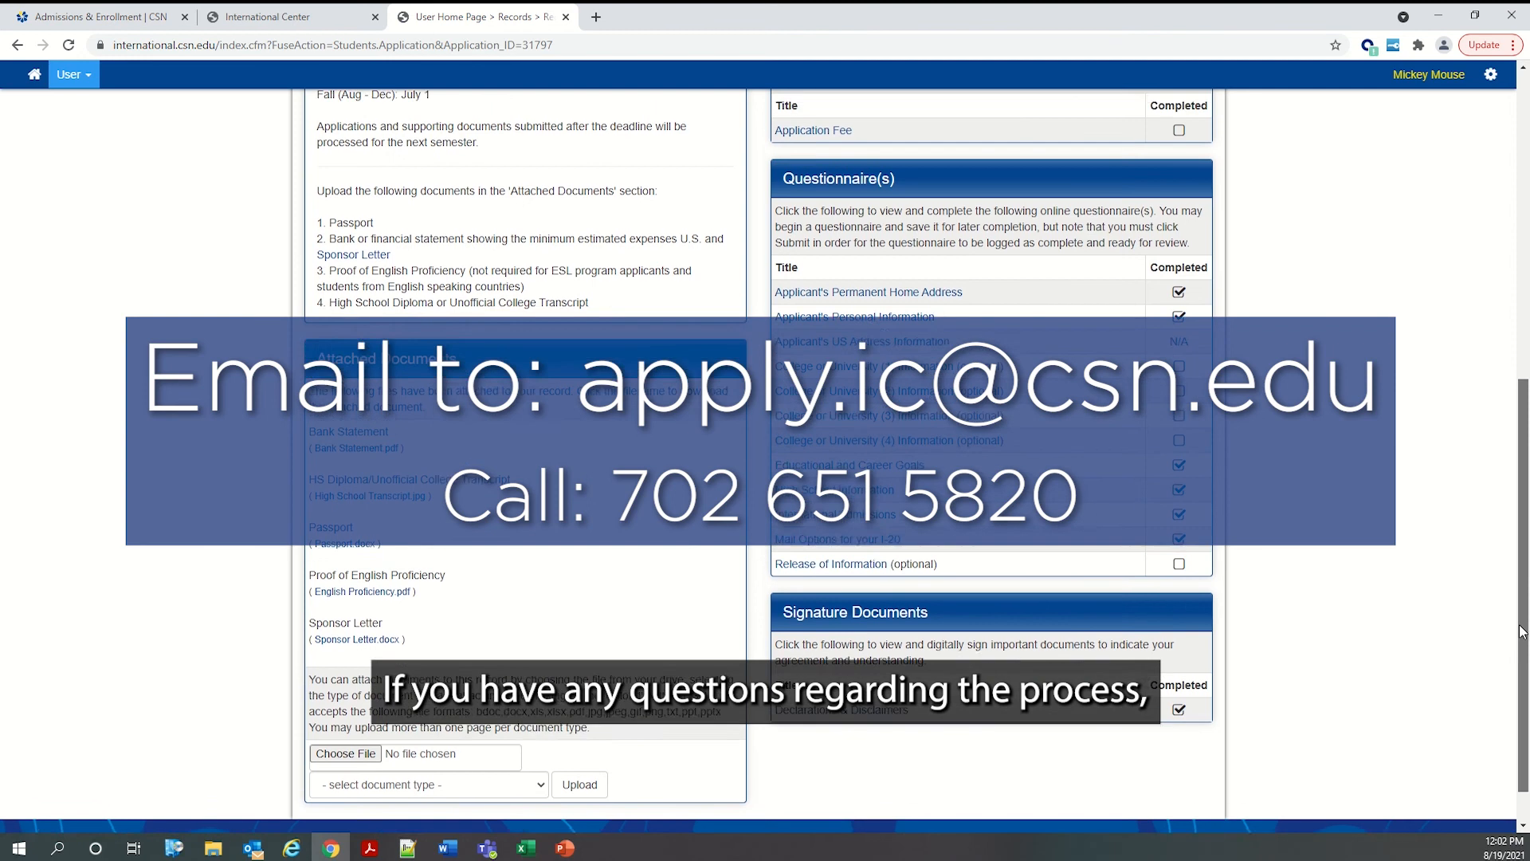